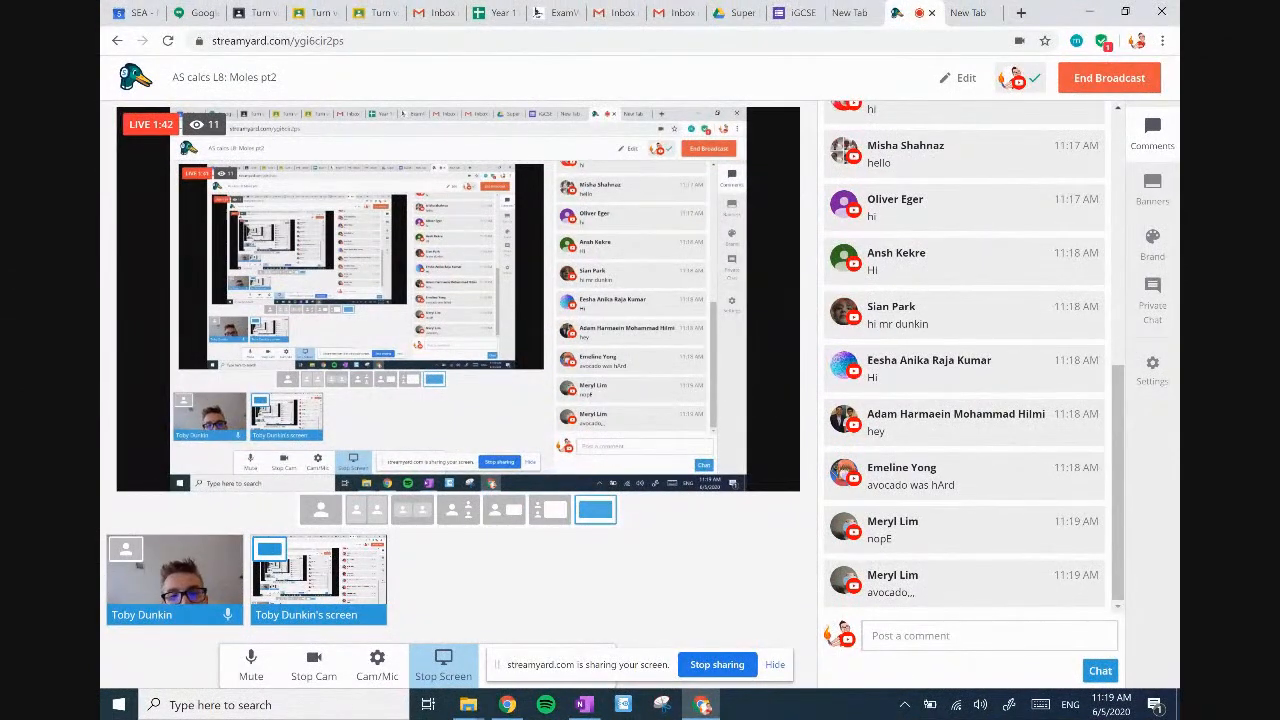
Bring the OneNote questions page forward and scroll to Q1 at the top.
{"action": "left_click", "coordinate": [584, 704]}
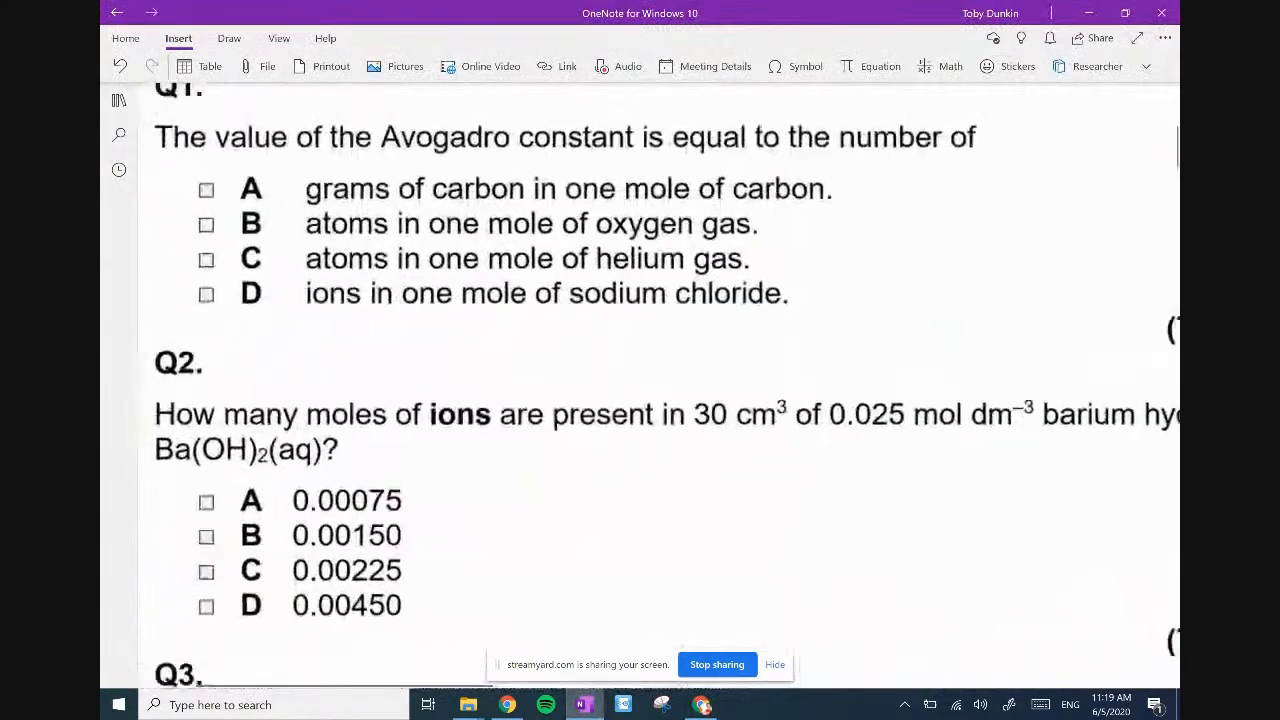
{"action": "scroll", "scroll_direction": "up", "scroll_amount": 3}
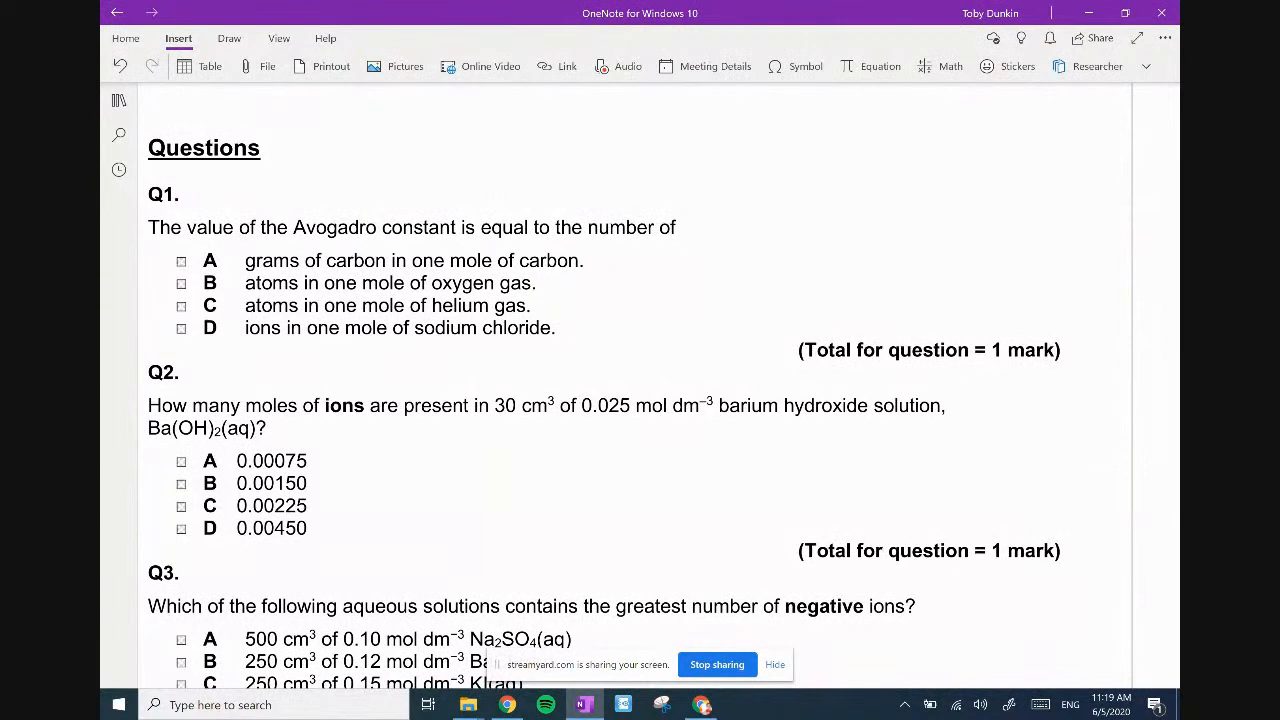
With the red pen, ink C12 = 12g = 6.02×10²³ beside Q1.
{"action": "left_click", "coordinate": [228, 38]}
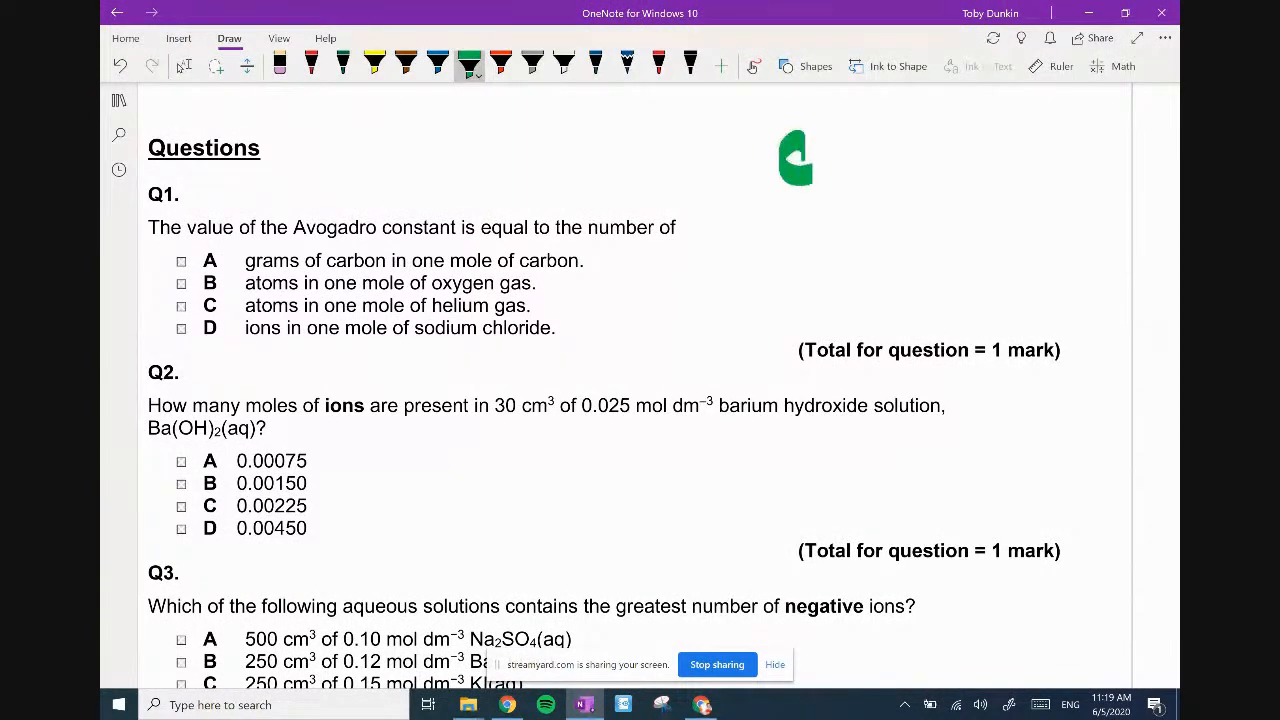
{"action": "left_click", "coordinate": [312, 62]}
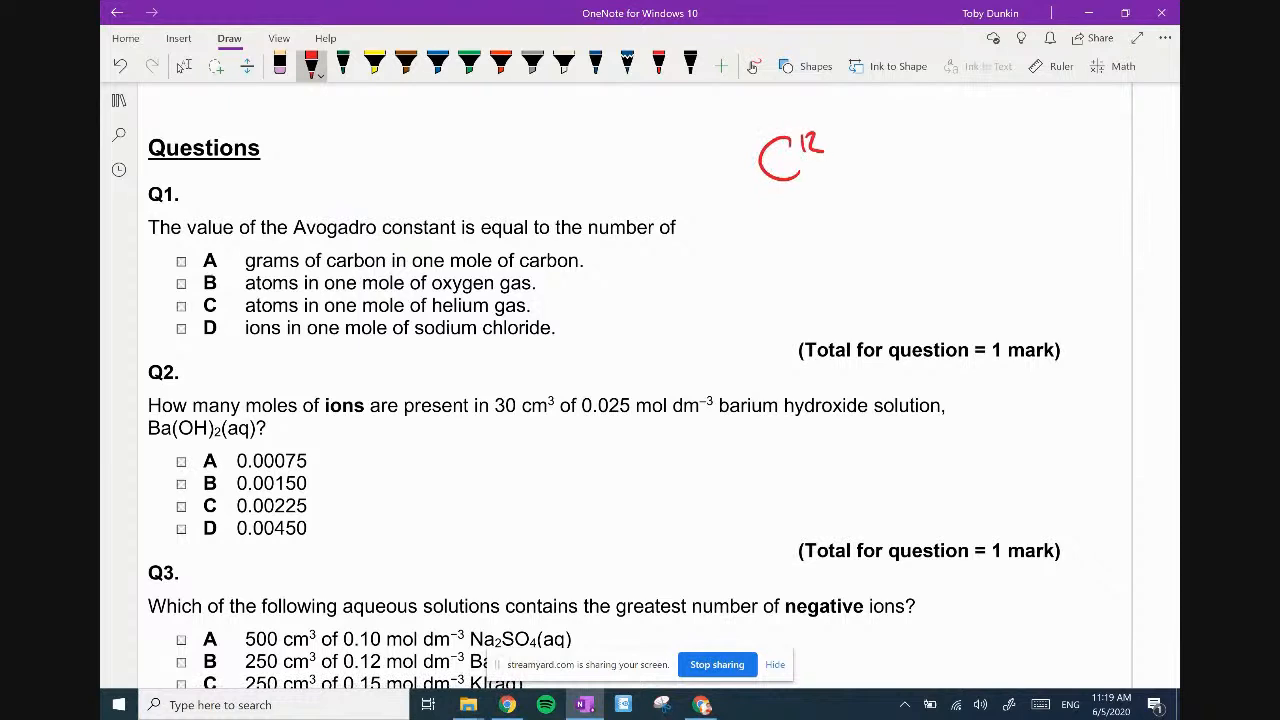
{"action": "left_click_drag", "start_coordinate": [844, 164], "coordinate": [900, 150]}
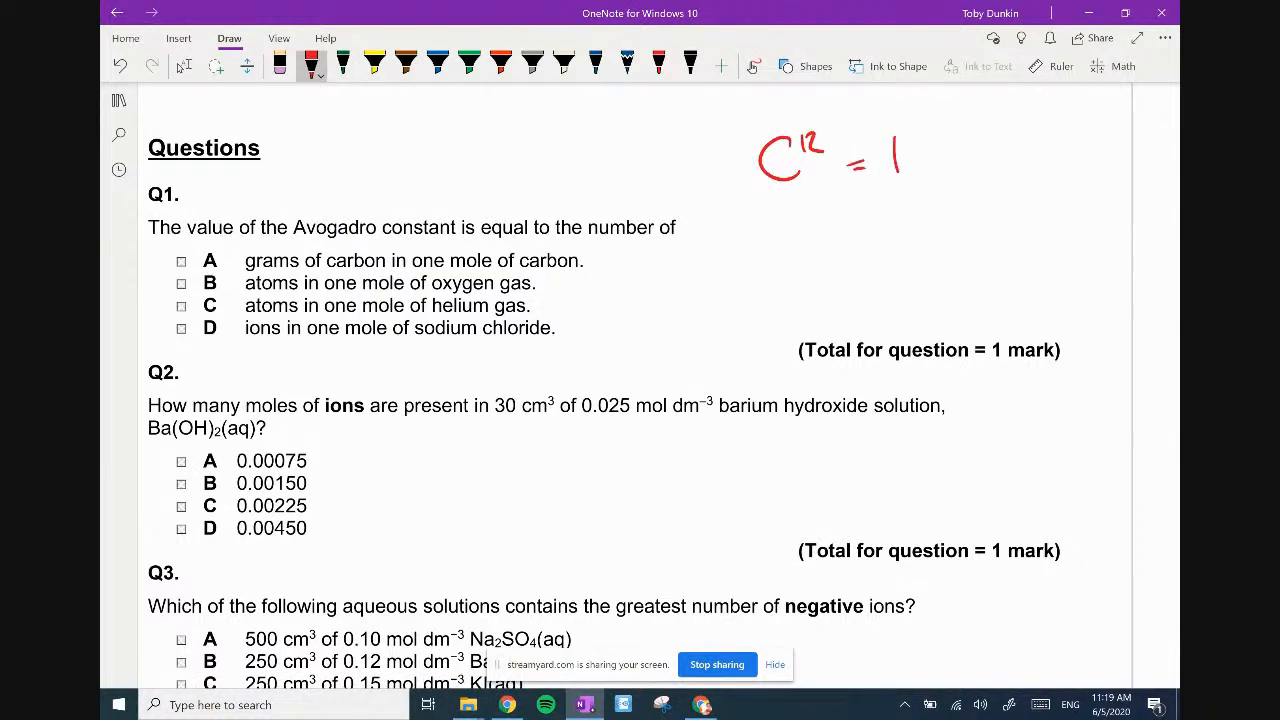
{"action": "left_click_drag", "start_coordinate": [910, 140], "coordinate": [956, 210]}
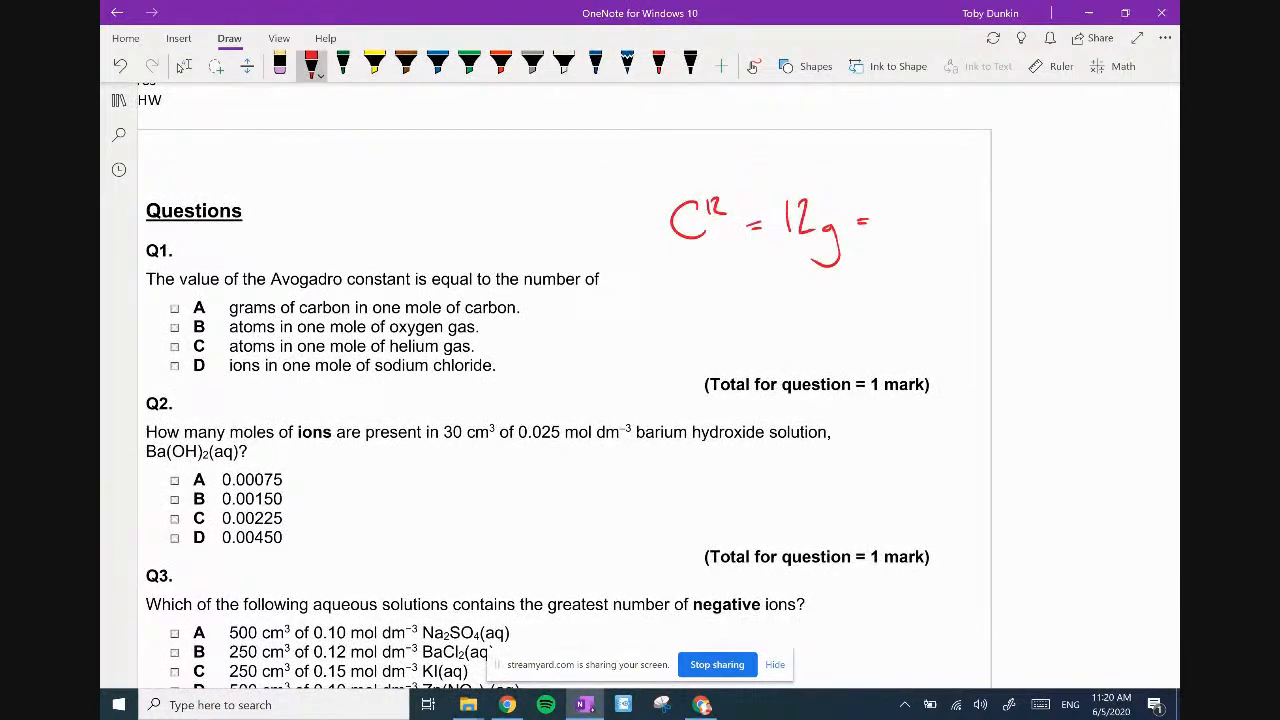
{"action": "left_click_drag", "start_coordinate": [880, 216], "coordinate": [964, 230]}
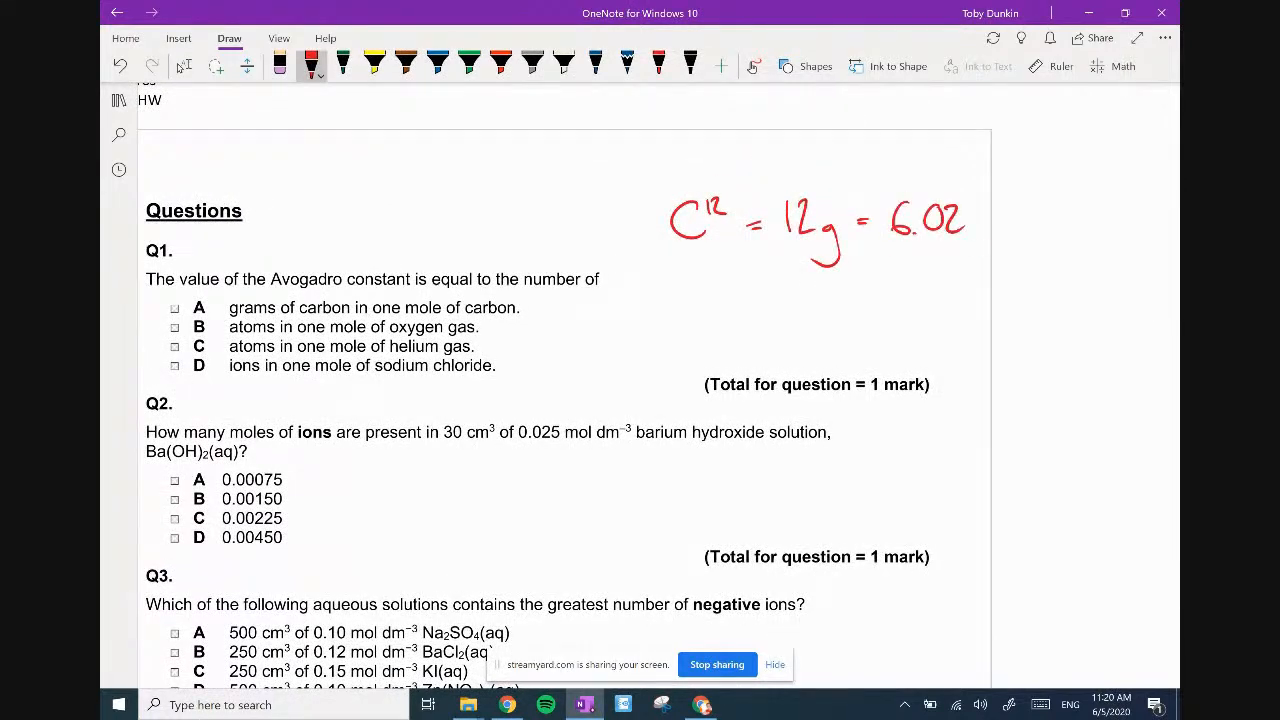
{"action": "left_click_drag", "start_coordinate": [990, 224], "coordinate": [1030, 216]}
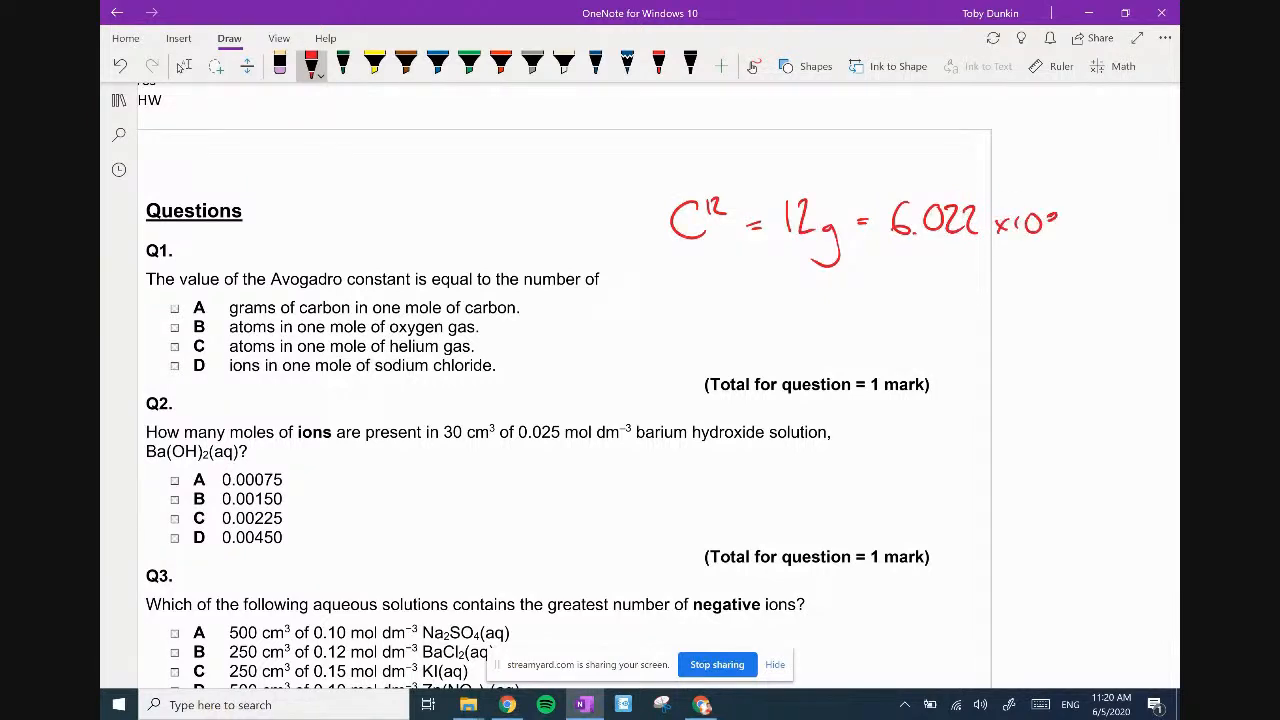
{"action": "left_click_drag", "start_coordinate": [1044, 216], "coordinate": [1070, 216]}
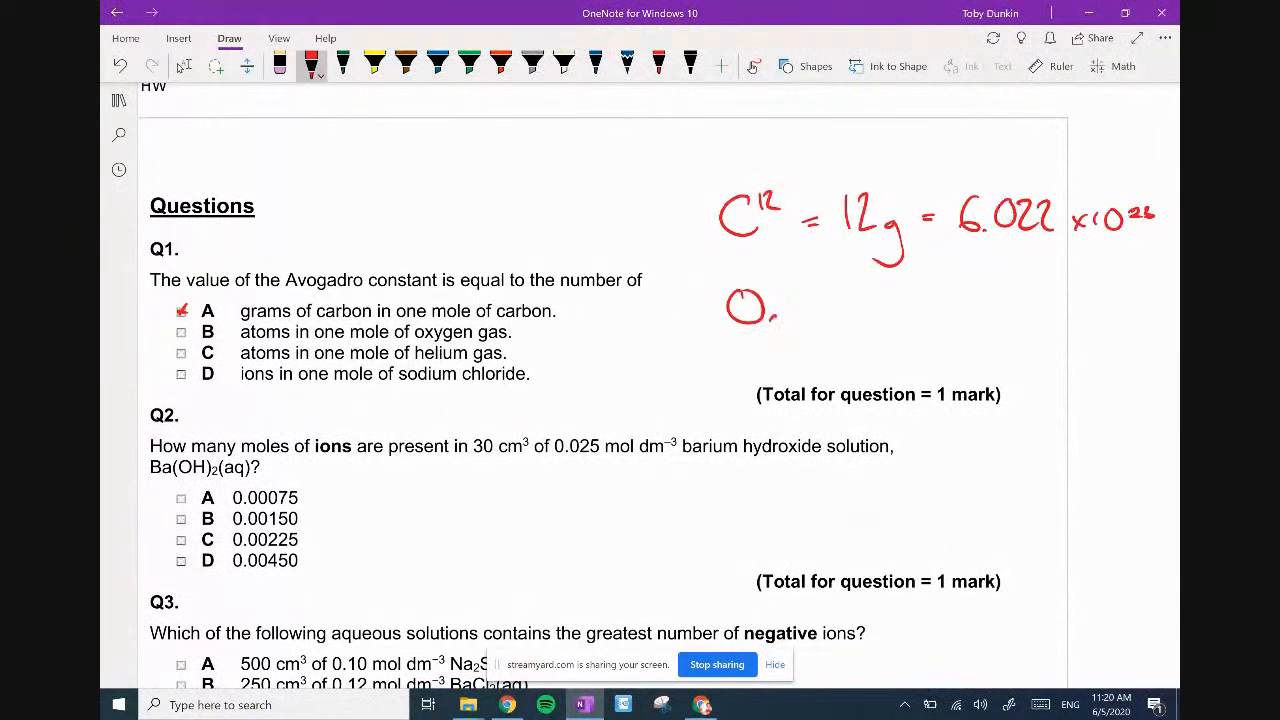
Ink the oxygen line O2 = 32g = 1 mole of O2 = 2 mole O atoms.
{"action": "left_click_drag", "start_coordinate": [762, 318], "coordinate": [776, 336]}
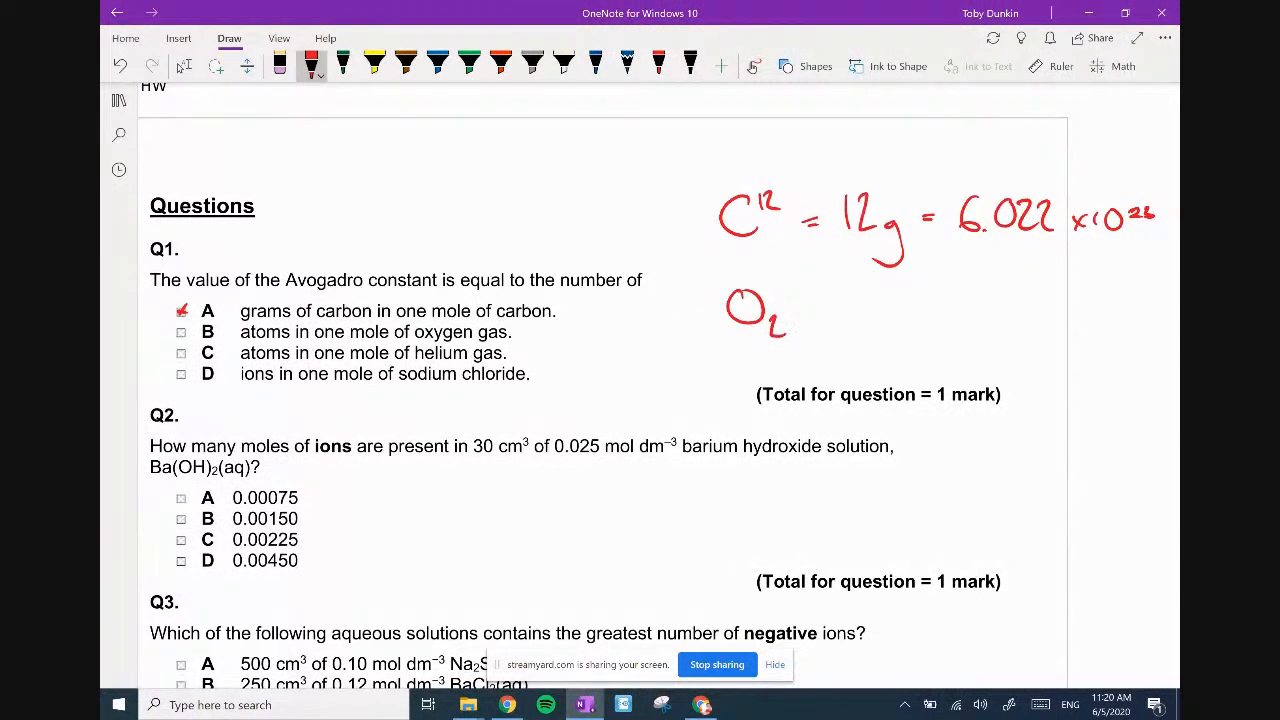
{"action": "left_click_drag", "start_coordinate": [736, 358], "coordinate": [784, 358]}
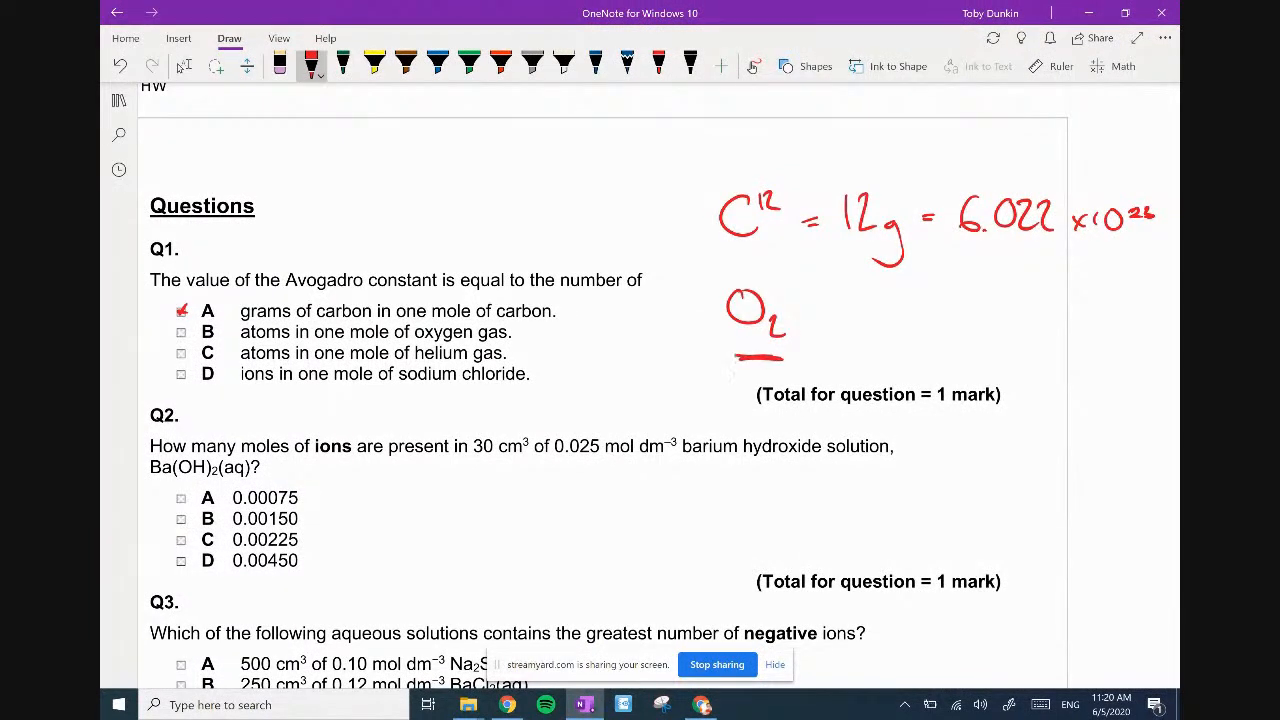
{"action": "left_click_drag", "start_coordinate": [796, 304], "coordinate": [816, 304]}
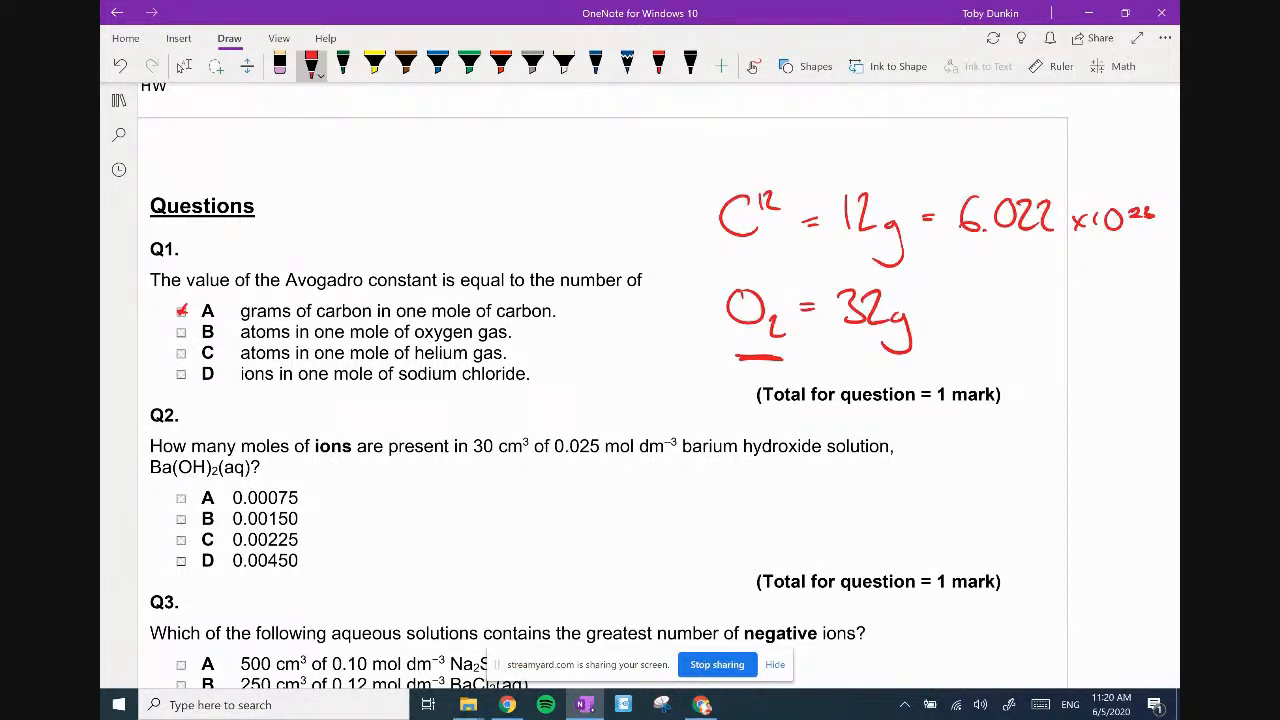
{"action": "left_click_drag", "start_coordinate": [924, 304], "coordinate": [940, 320]}
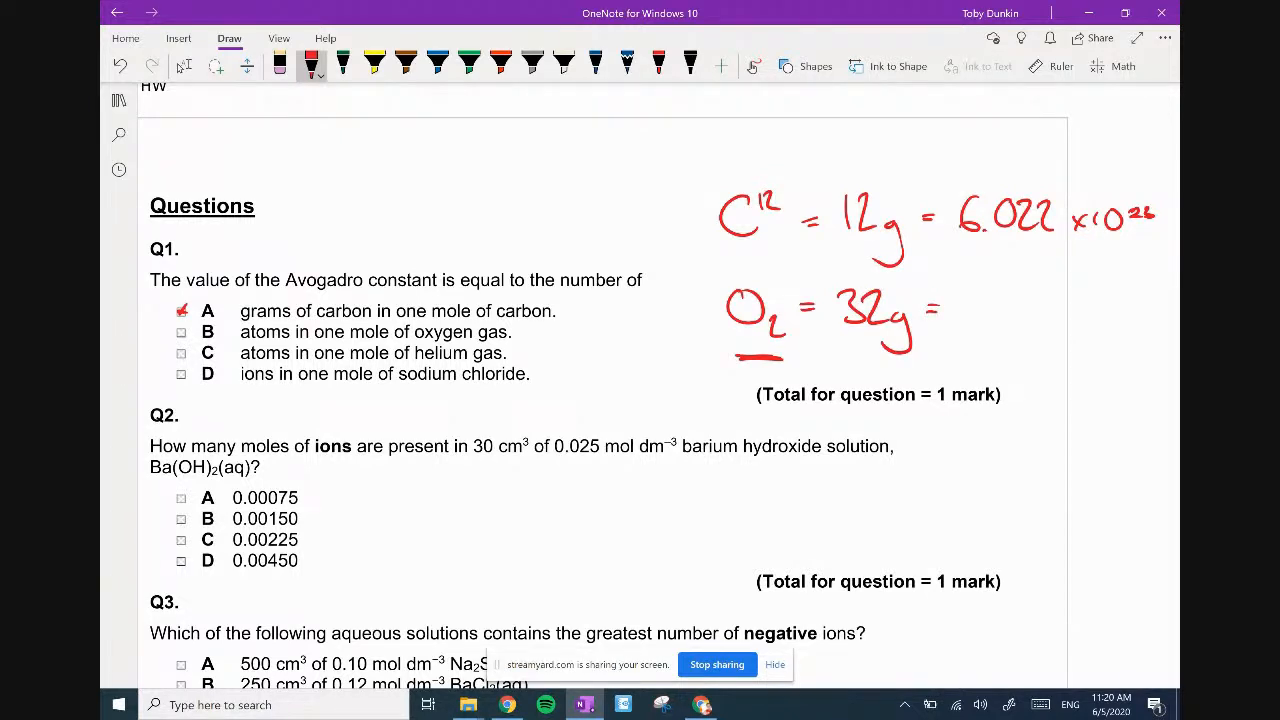
{"action": "left_click_drag", "start_coordinate": [960, 310], "coordinate": [1040, 310]}
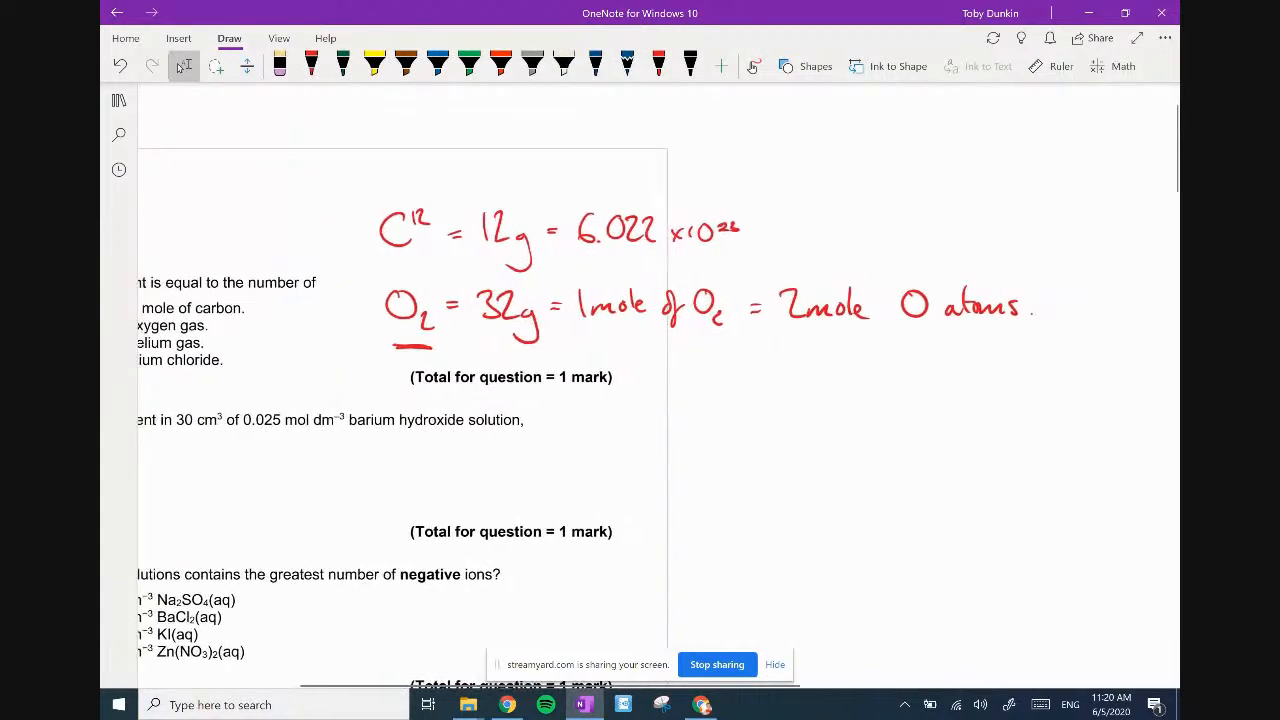
With the pen reselected, ink He4 = 4g = 6.0… in the empty space by Q1.
{"action": "scroll", "scroll_direction": "up", "scroll_amount": 3}
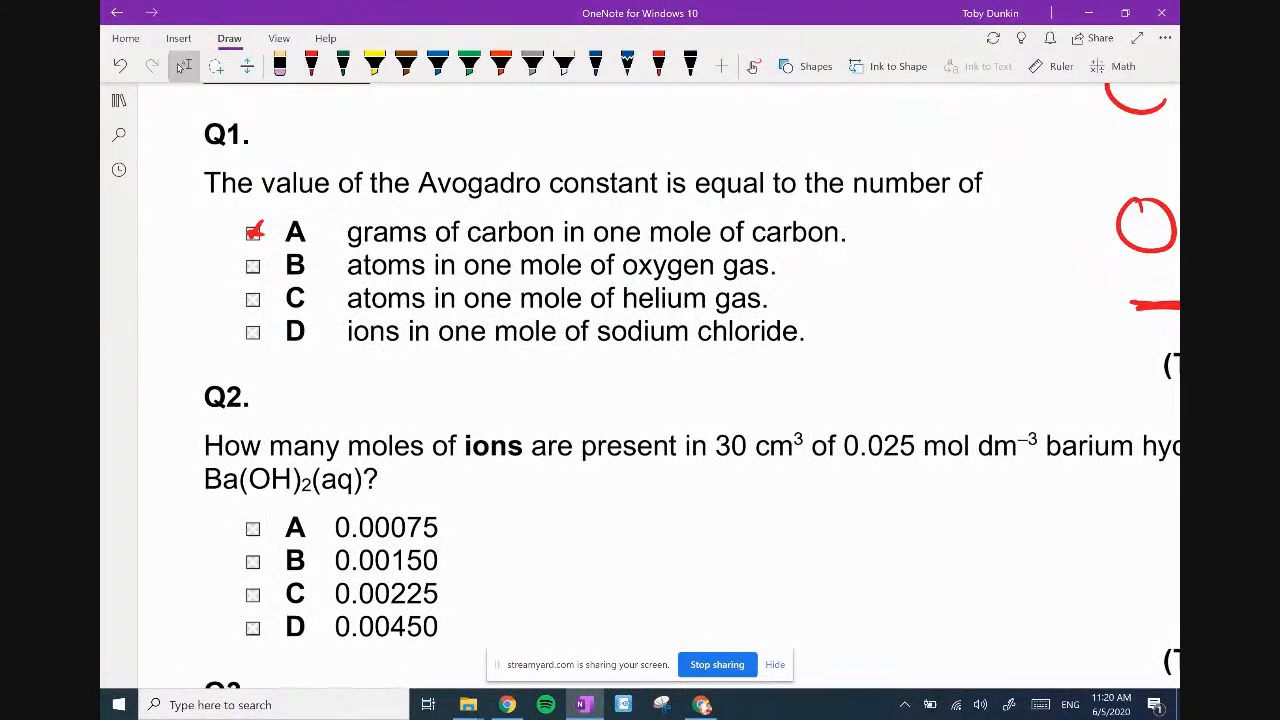
{"action": "left_click", "coordinate": [312, 64]}
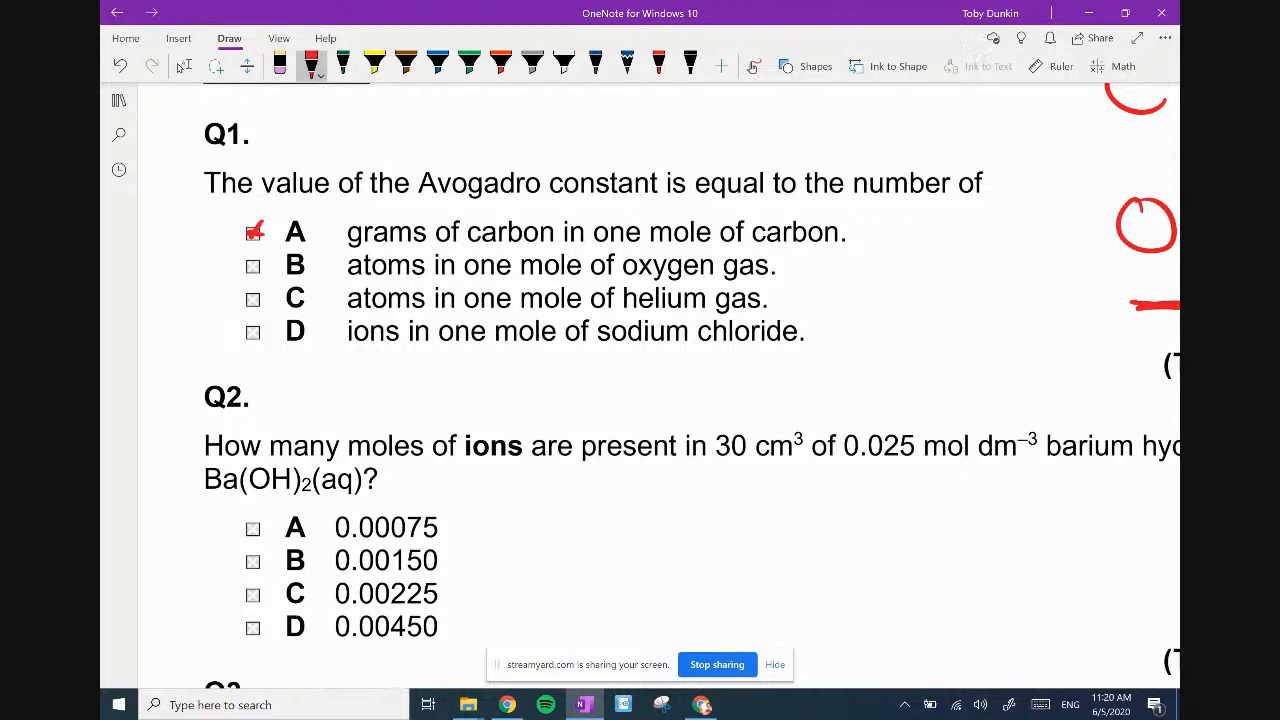
{"action": "scroll", "scroll_direction": "up", "scroll_amount": 3}
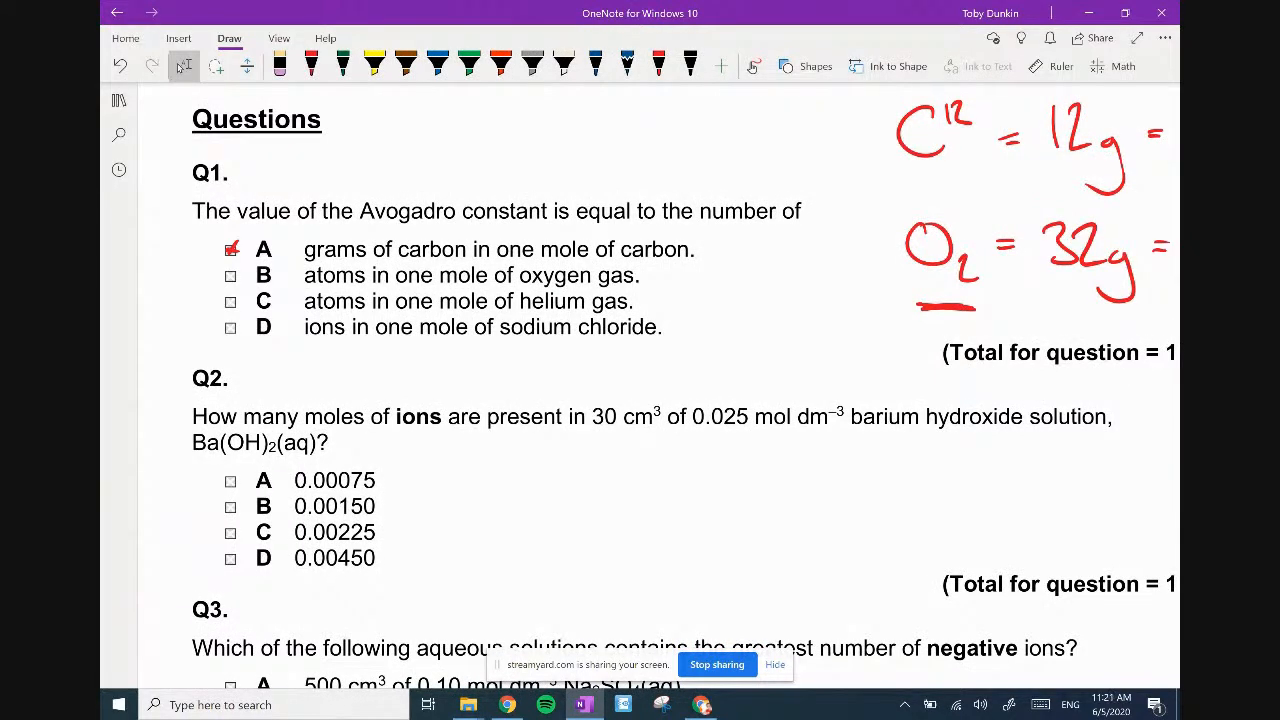
{"action": "scroll", "scroll_direction": "down", "scroll_amount": 3}
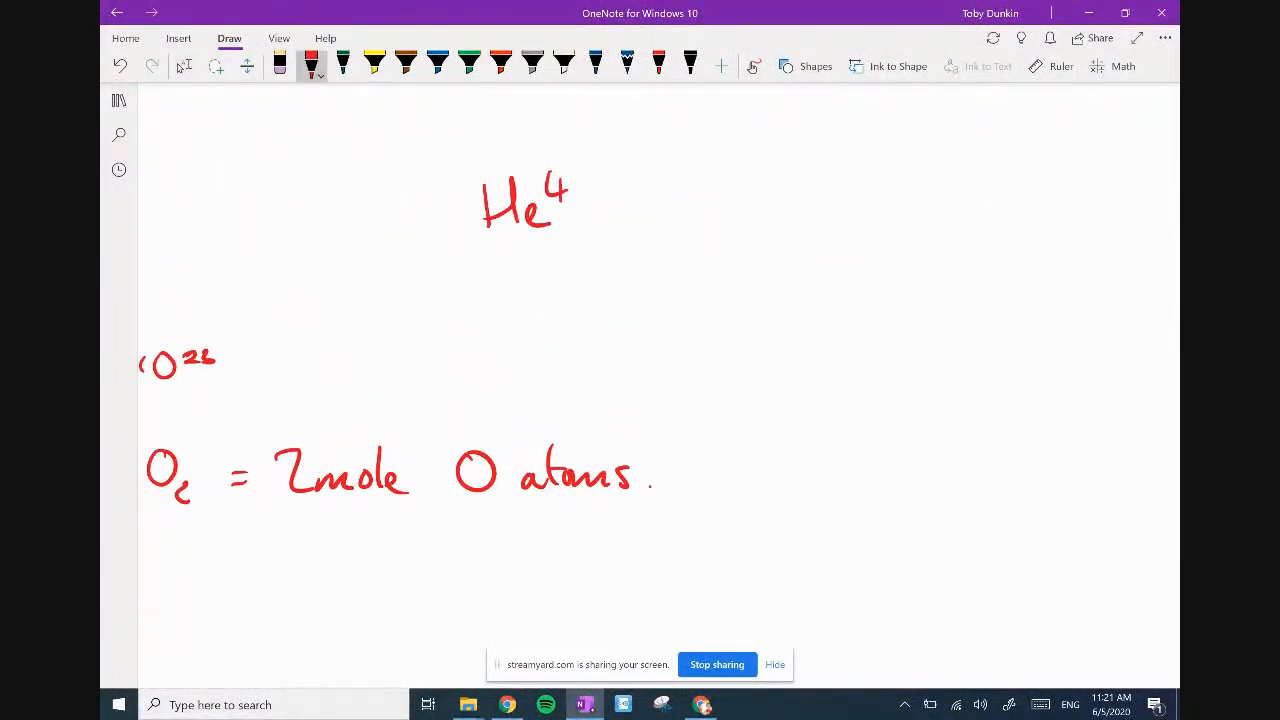
{"action": "left_click_drag", "start_coordinate": [600, 210], "coordinate": [716, 260]}
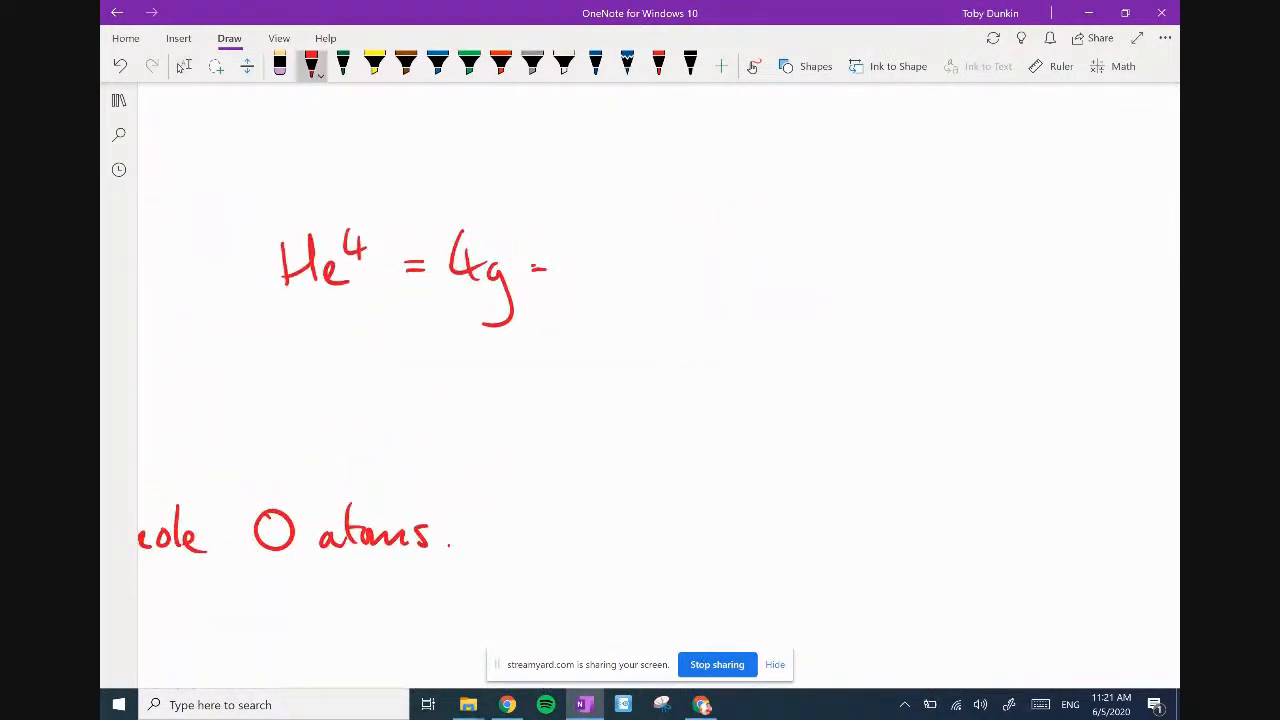
{"action": "left_click_drag", "start_coordinate": [580, 260], "coordinate": [684, 264]}
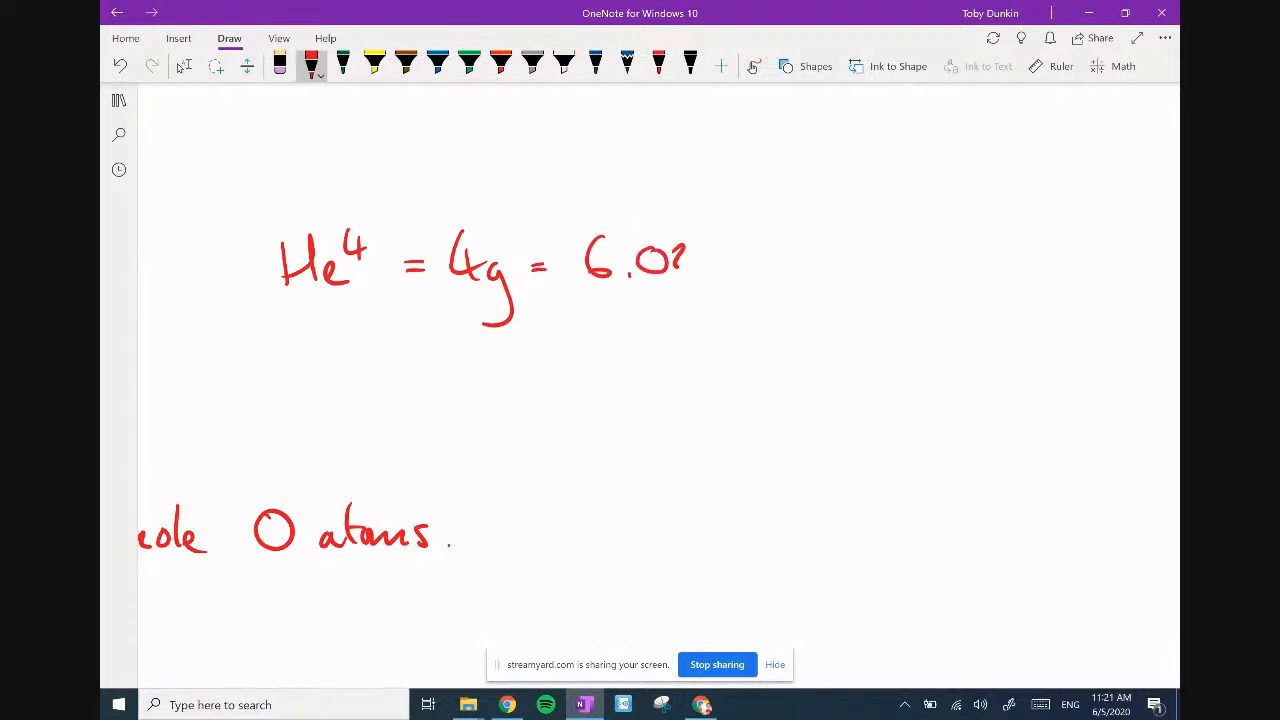
{"action": "left_click_drag", "start_coordinate": [660, 256], "coordinate": [796, 250]}
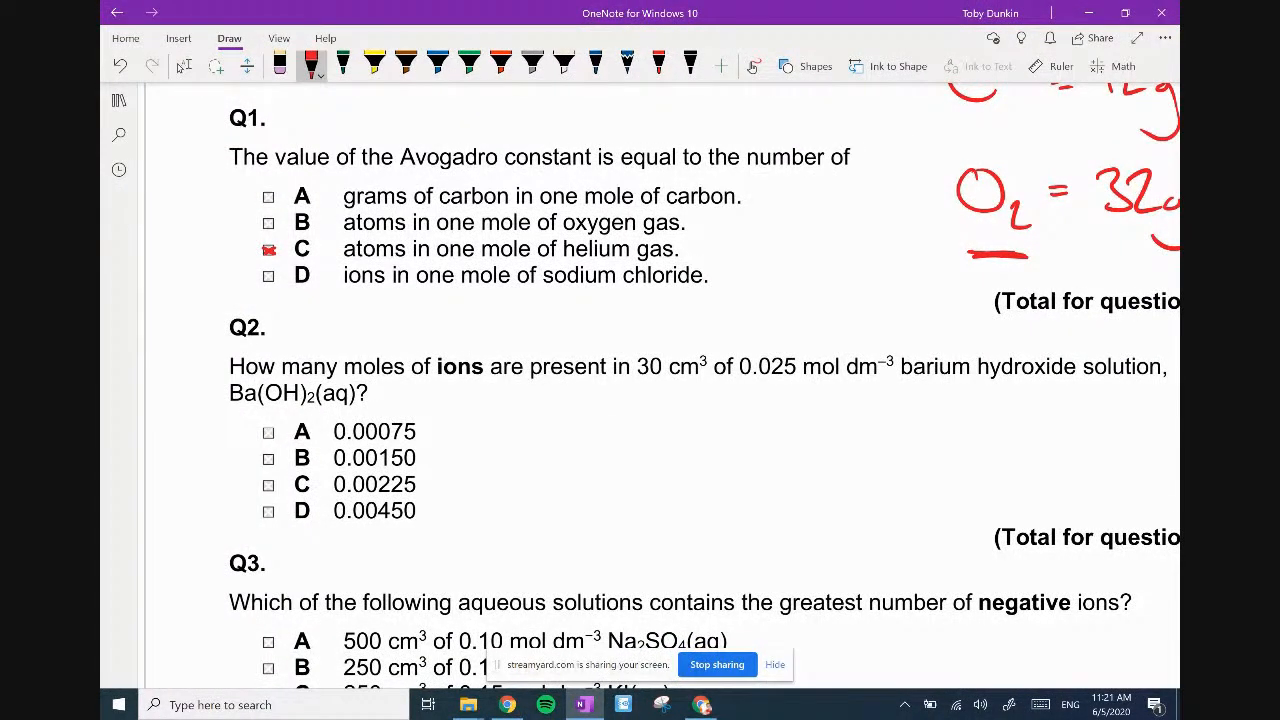
Underline the word grams in Q1 option A.
{"action": "scroll", "scroll_direction": "up", "scroll_amount": 3}
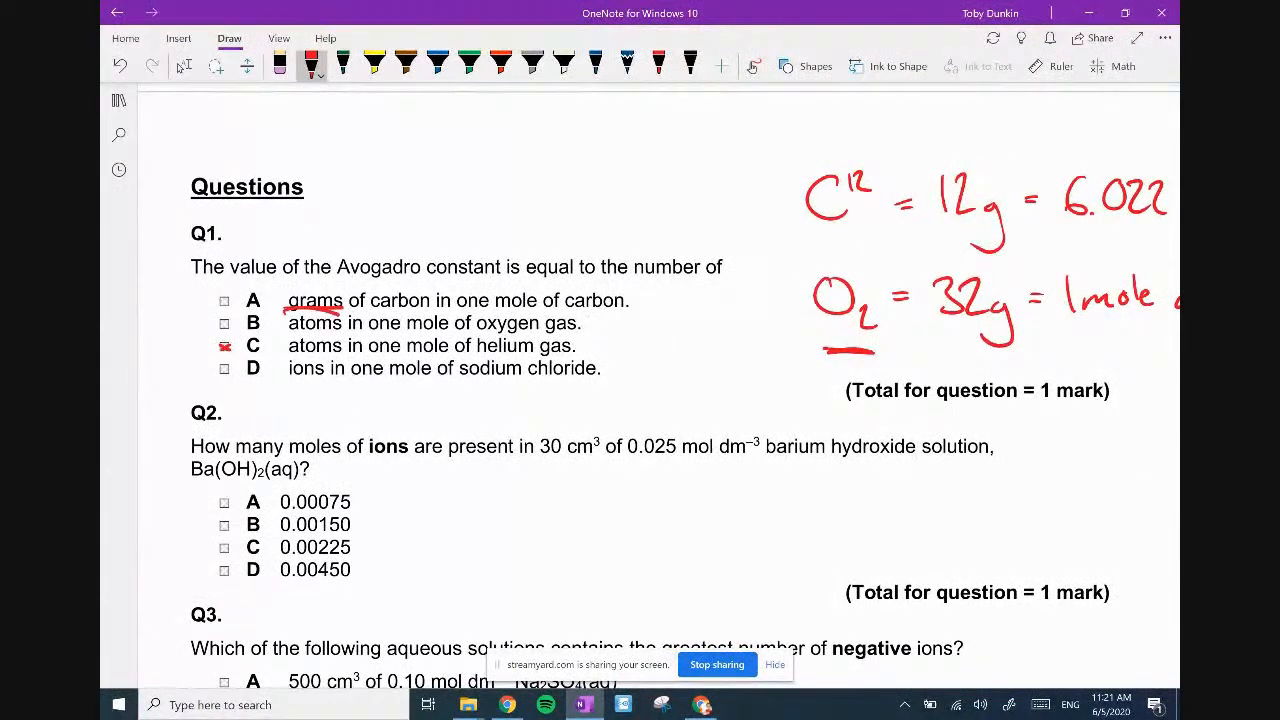
{"action": "left_click_drag", "start_coordinate": [924, 240], "coordinate": [1004, 230]}
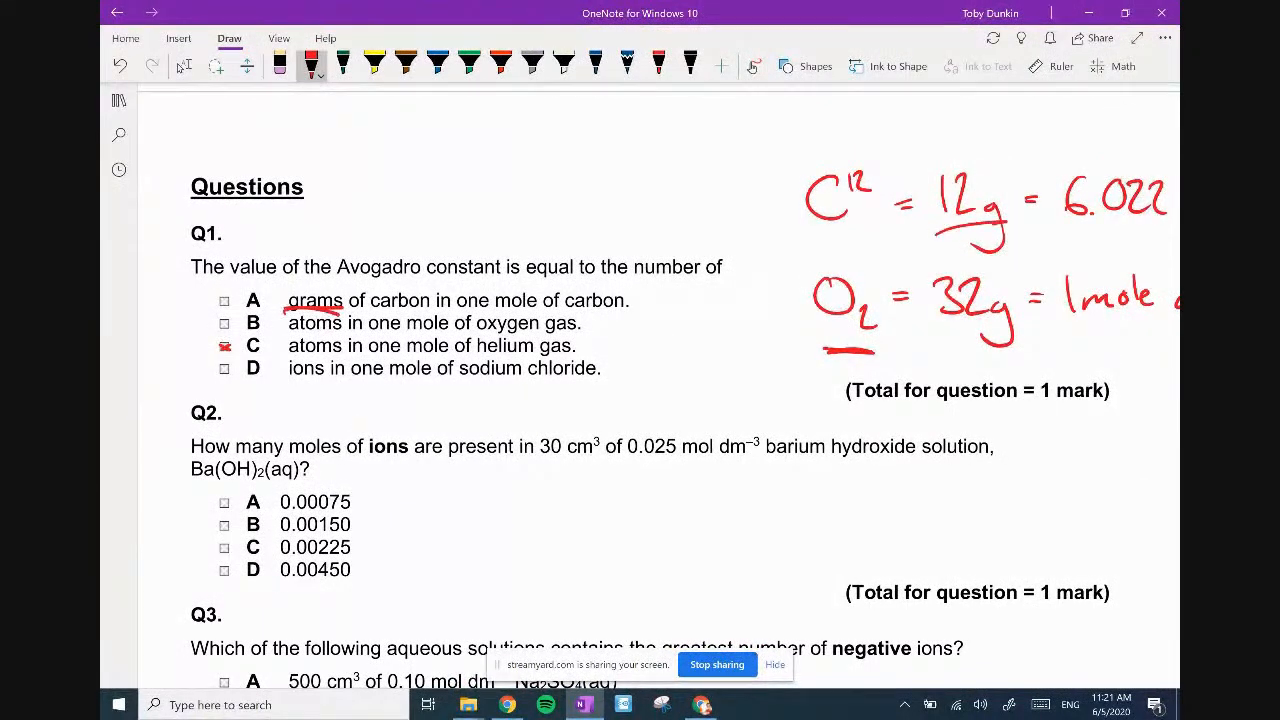
{"action": "left_click_drag", "start_coordinate": [940, 240], "coordinate": [1010, 240]}
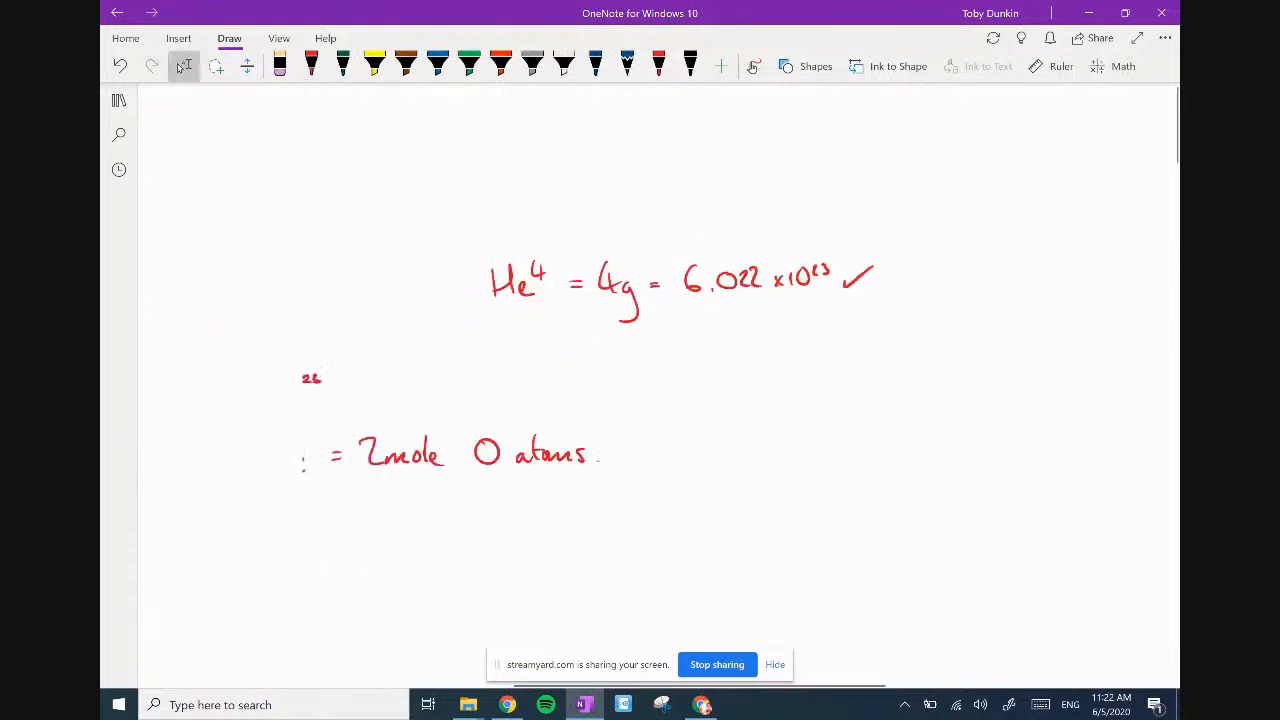
{"action": "scroll", "scroll_direction": "up", "scroll_amount": 3}
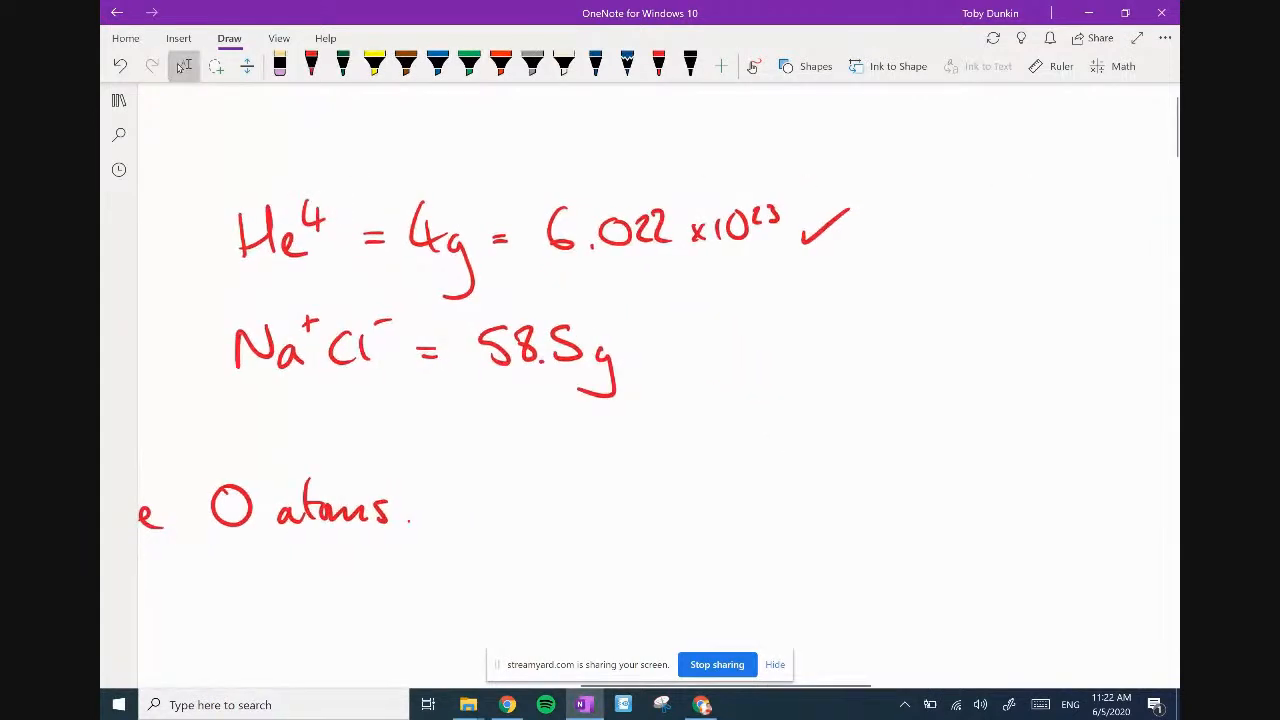
Ink 58.5g = 1 mole NaCl = 2 moles of ions below the helium line.
{"action": "left_click_drag", "start_coordinate": [660, 344], "coordinate": [744, 344]}
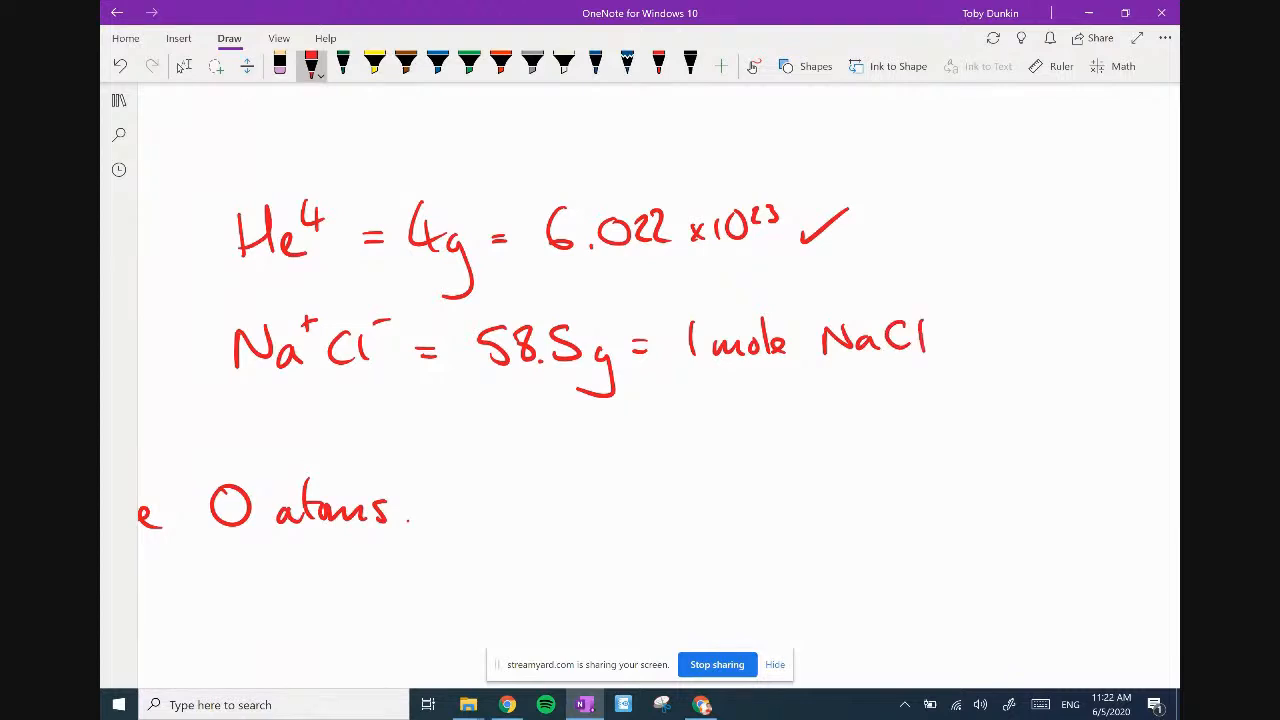
{"action": "left_click_drag", "start_coordinate": [690, 440], "coordinate": [816, 430]}
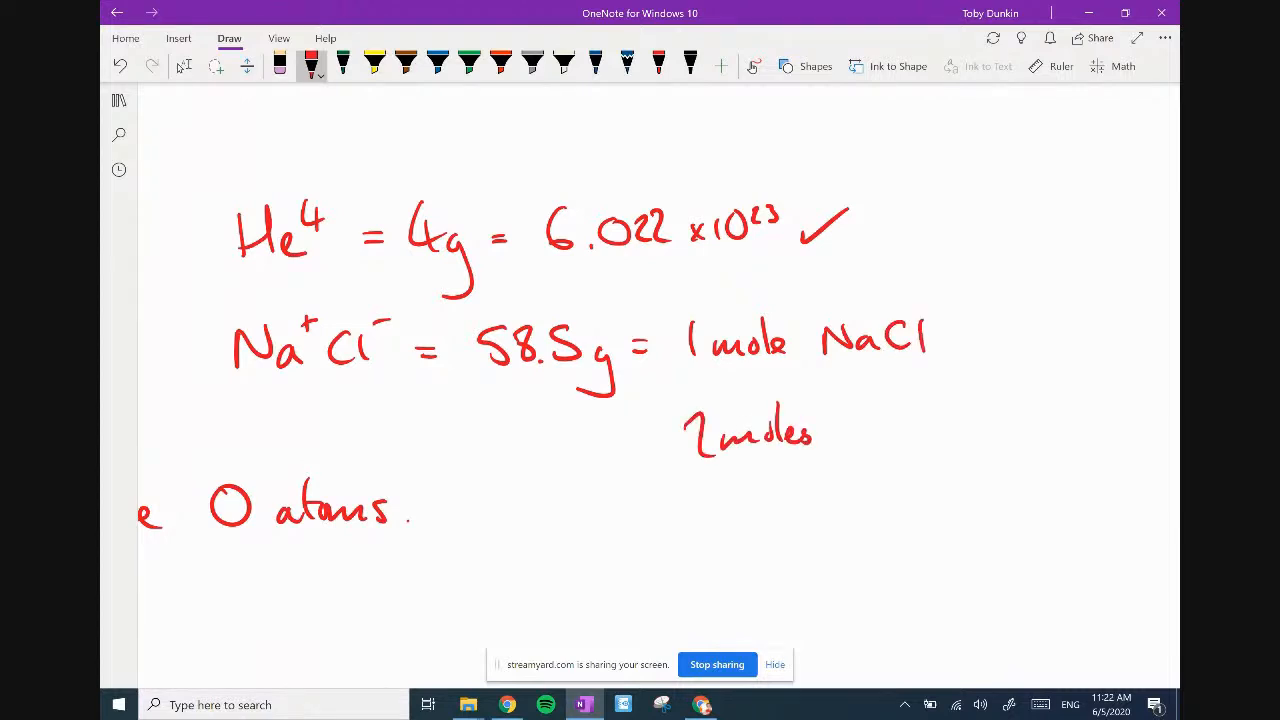
{"action": "left_click_drag", "start_coordinate": [816, 430], "coordinate": [950, 440]}
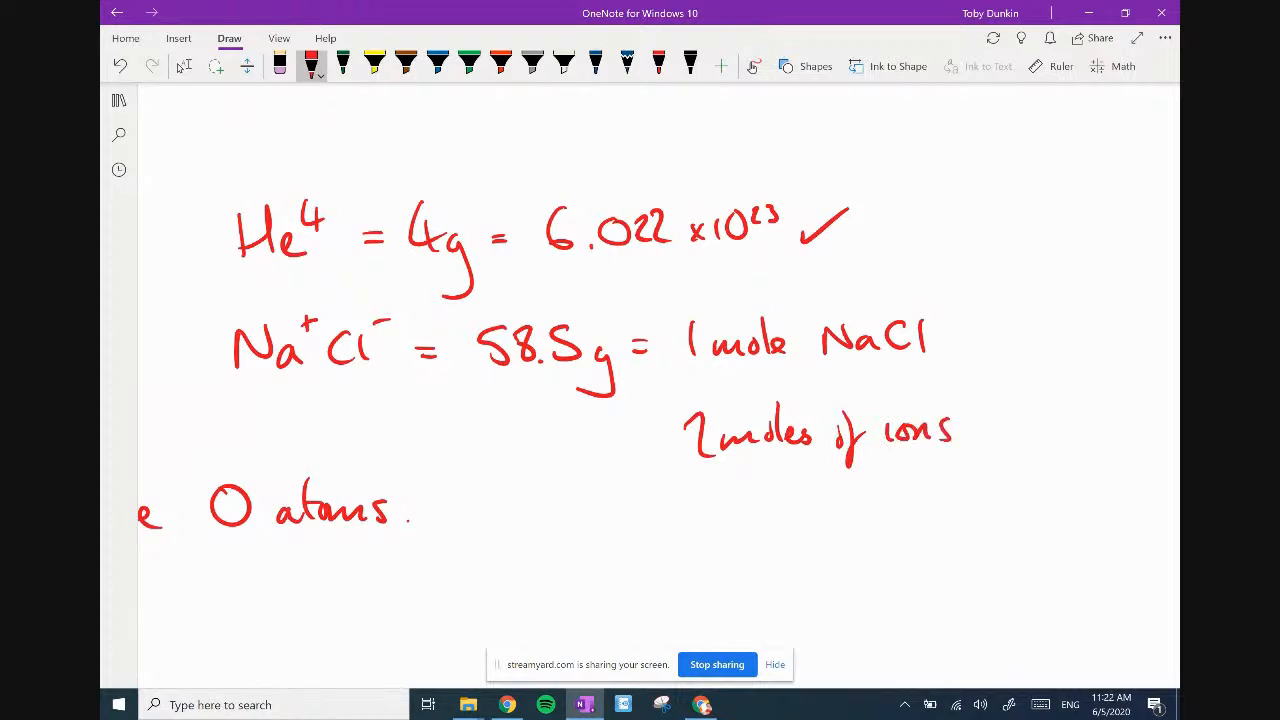
{"action": "left_click_drag", "start_coordinate": [704, 530], "coordinate": [790, 500]}
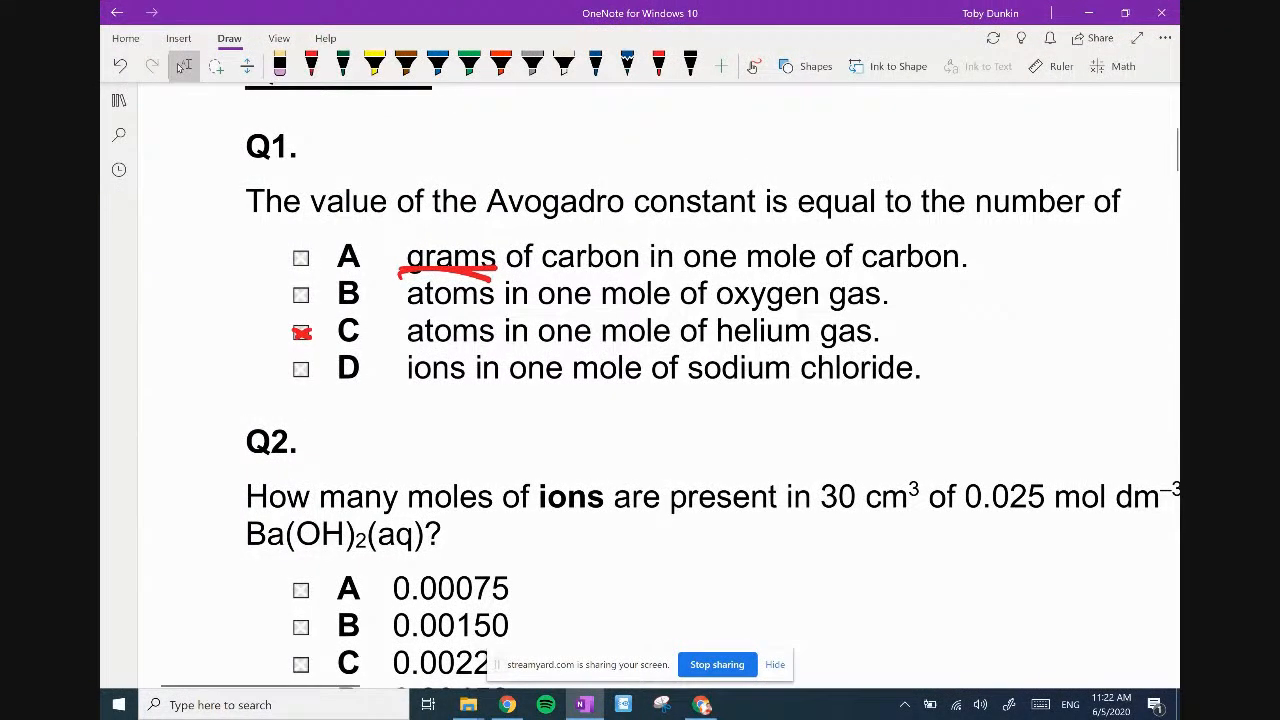
Mark 30 cm³ in Q2 and ink n = C×V/1000 = 0.025×30/1000 = 7.5×10⁻⁴.
{"action": "scroll", "scroll_direction": "down", "scroll_amount": 3}
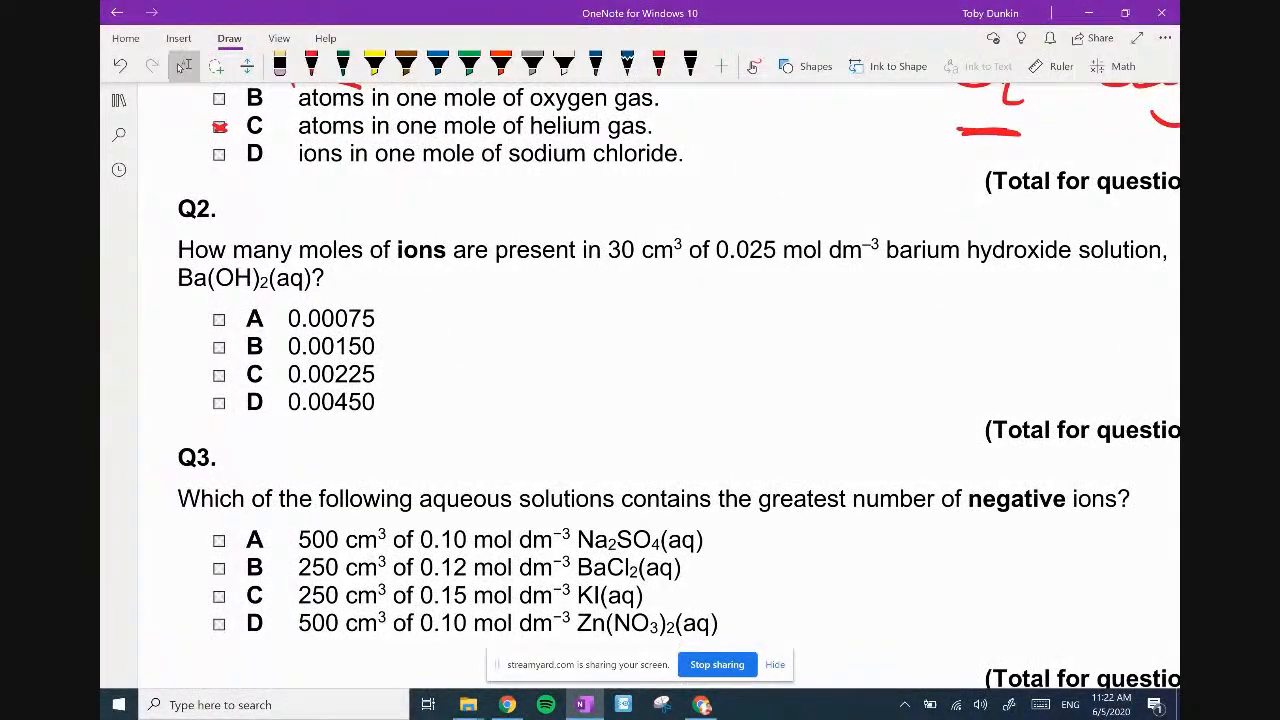
{"action": "scroll", "scroll_direction": "down", "scroll_amount": 3}
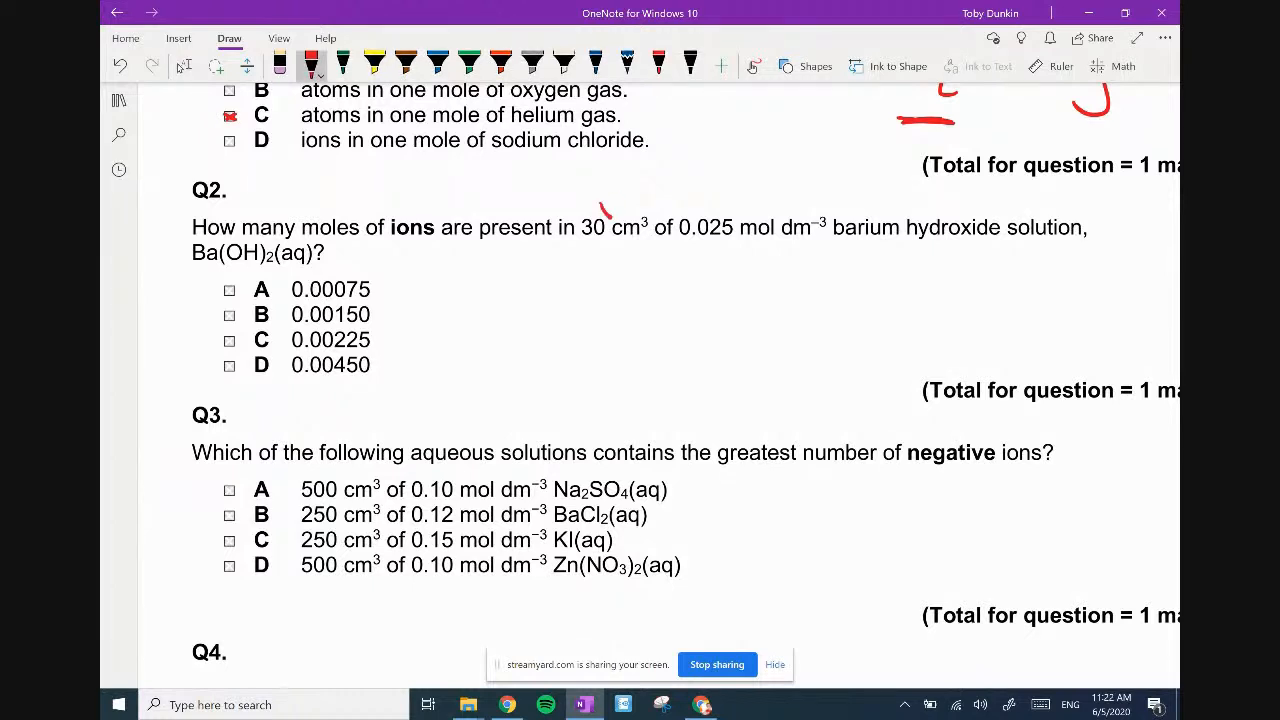
{"action": "left_click_drag", "start_coordinate": [600, 210], "coordinate": [760, 200]}
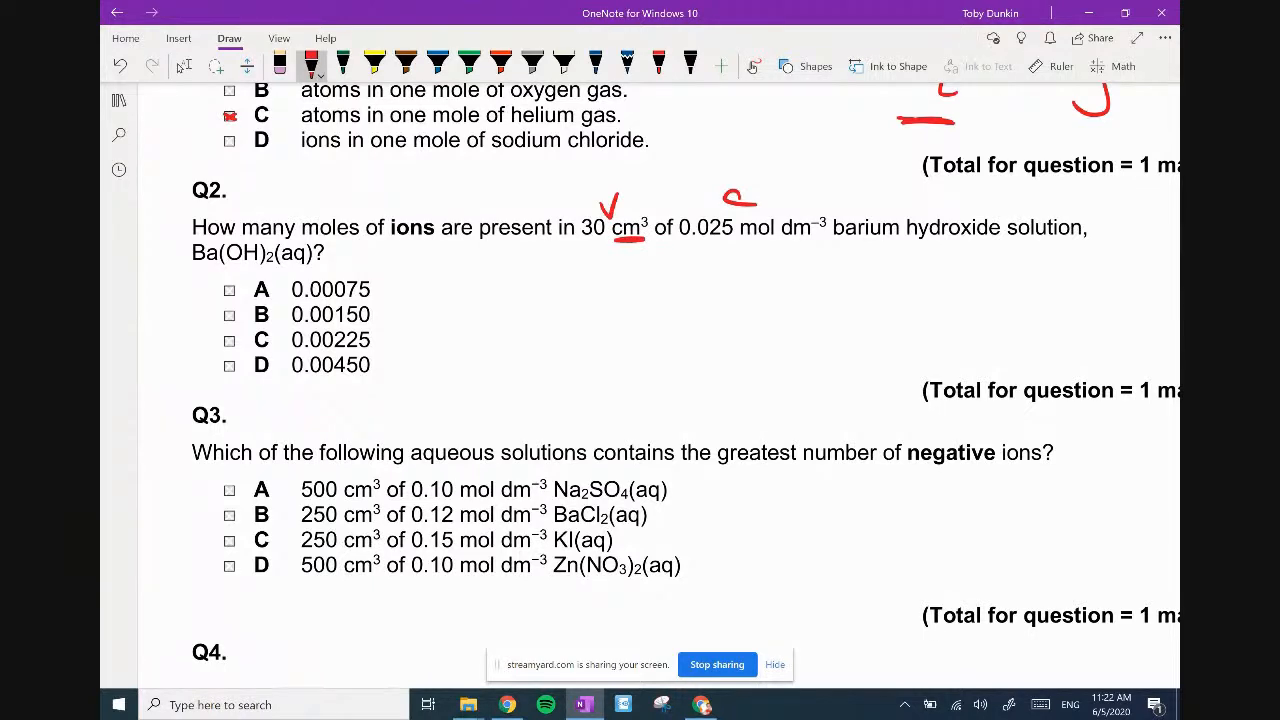
{"action": "left_click_drag", "start_coordinate": [690, 290], "coordinate": [784, 284]}
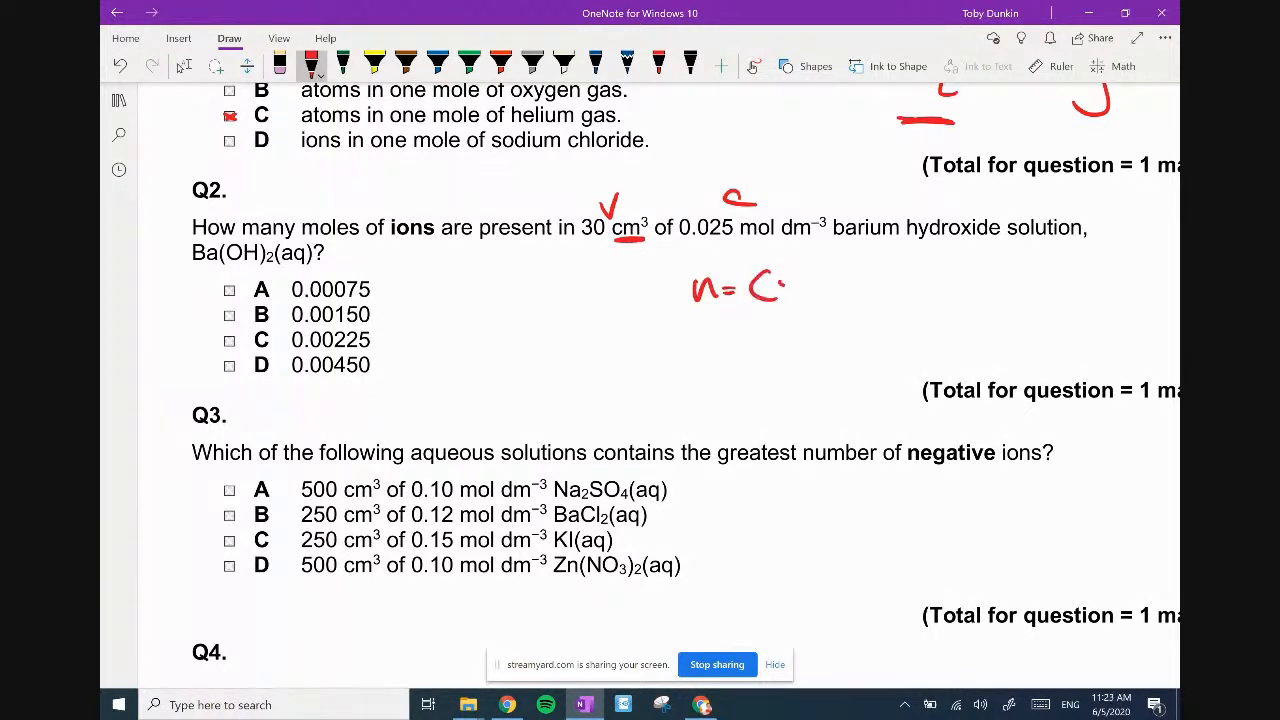
{"action": "left_click_drag", "start_coordinate": [760, 290], "coordinate": [840, 324]}
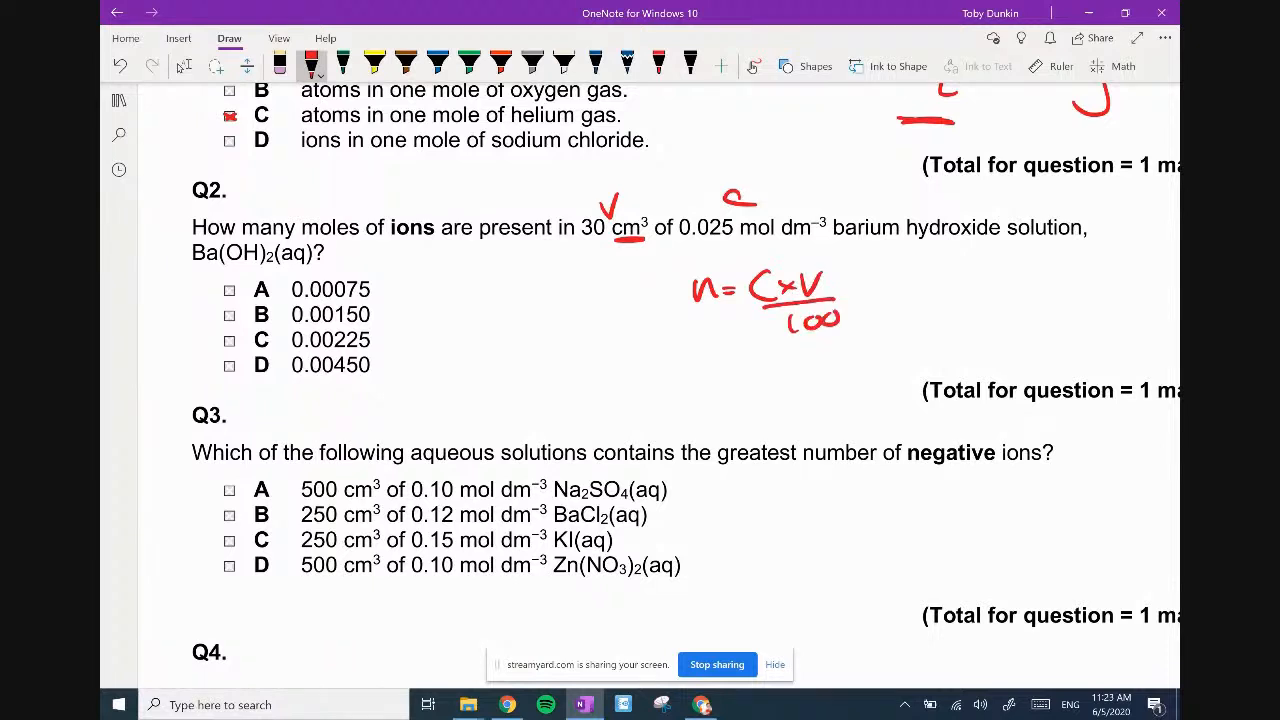
{"action": "left_click_drag", "start_coordinate": [840, 320], "coordinate": [860, 320]}
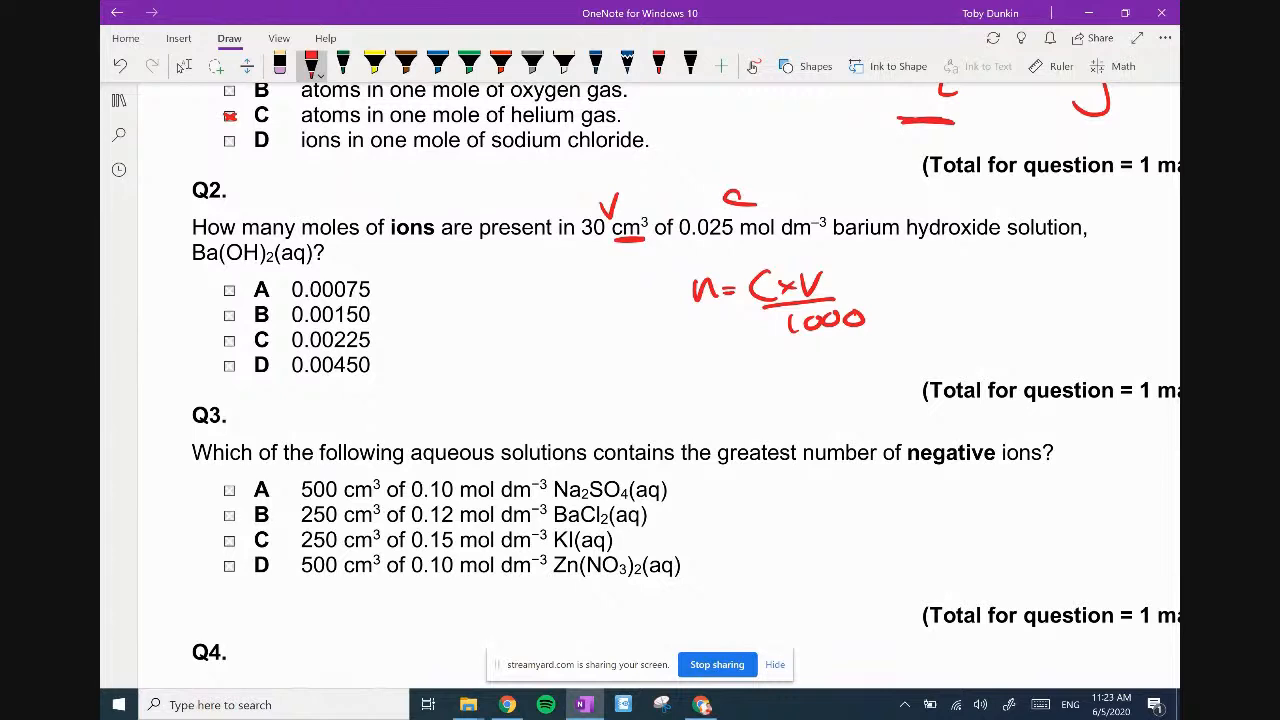
{"action": "left_click_drag", "start_coordinate": [904, 290], "coordinate": [944, 290]}
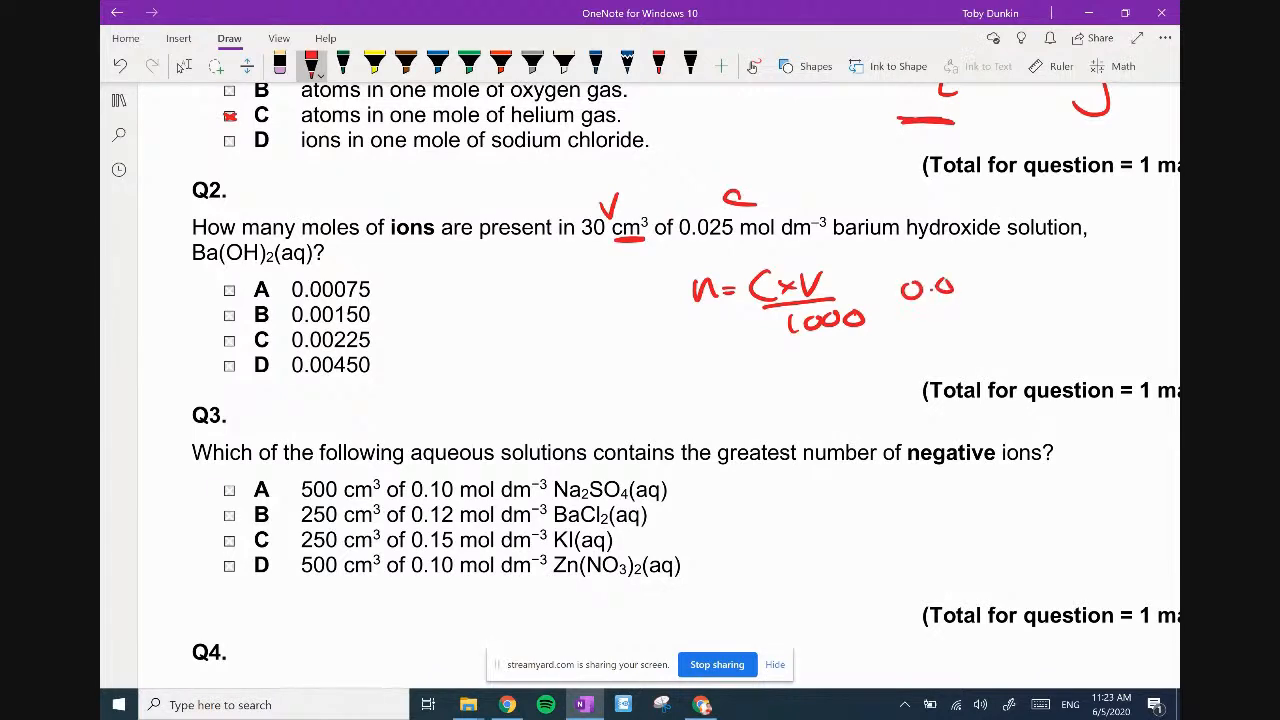
{"action": "left_click_drag", "start_coordinate": [940, 288], "coordinate": [1030, 288]}
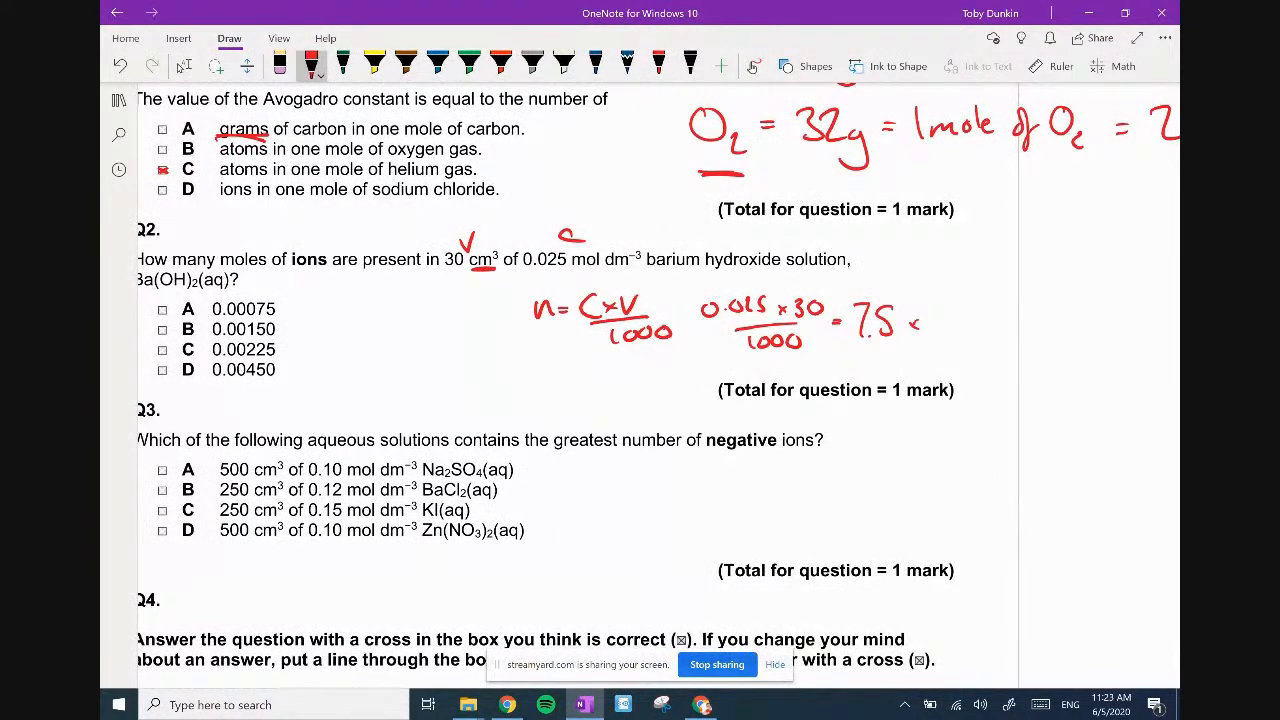
{"action": "left_click_drag", "start_coordinate": [904, 324], "coordinate": [984, 320]}
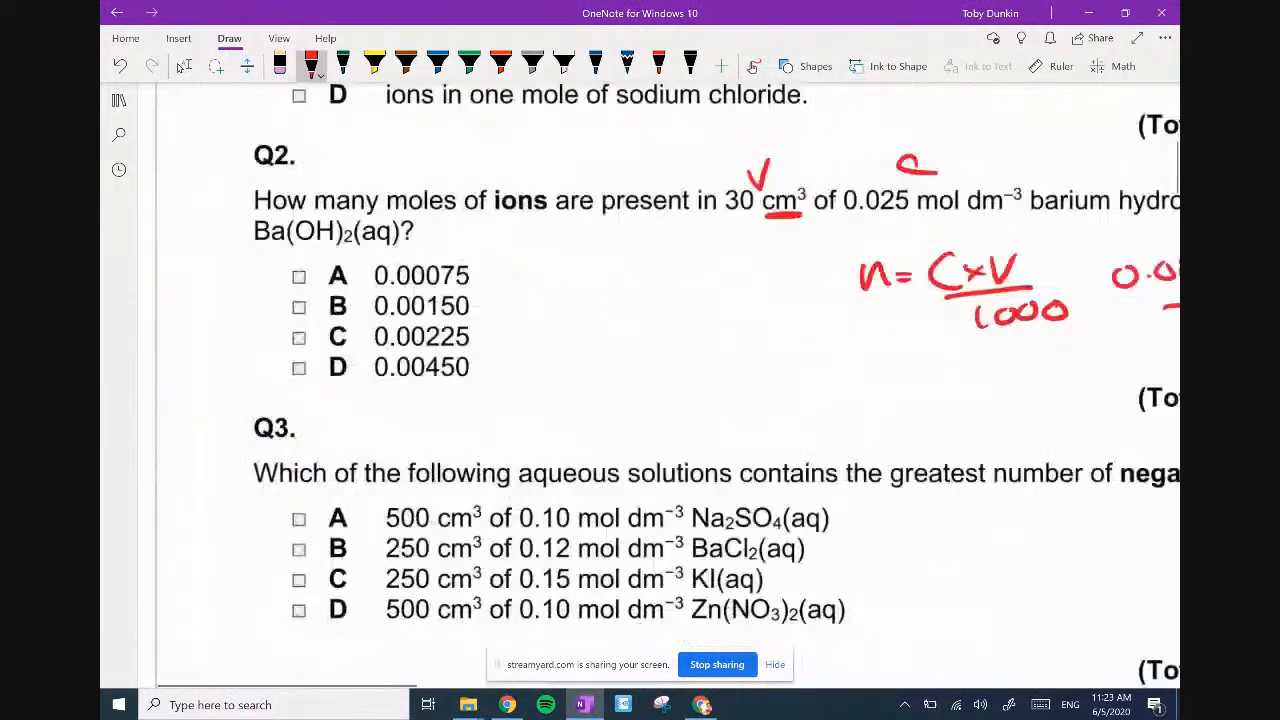
Label the result moles of Ba(OH)2 and write its ions Ba²⁺, OH⁻, OH⁻.
{"action": "scroll", "scroll_direction": "up", "scroll_amount": 3}
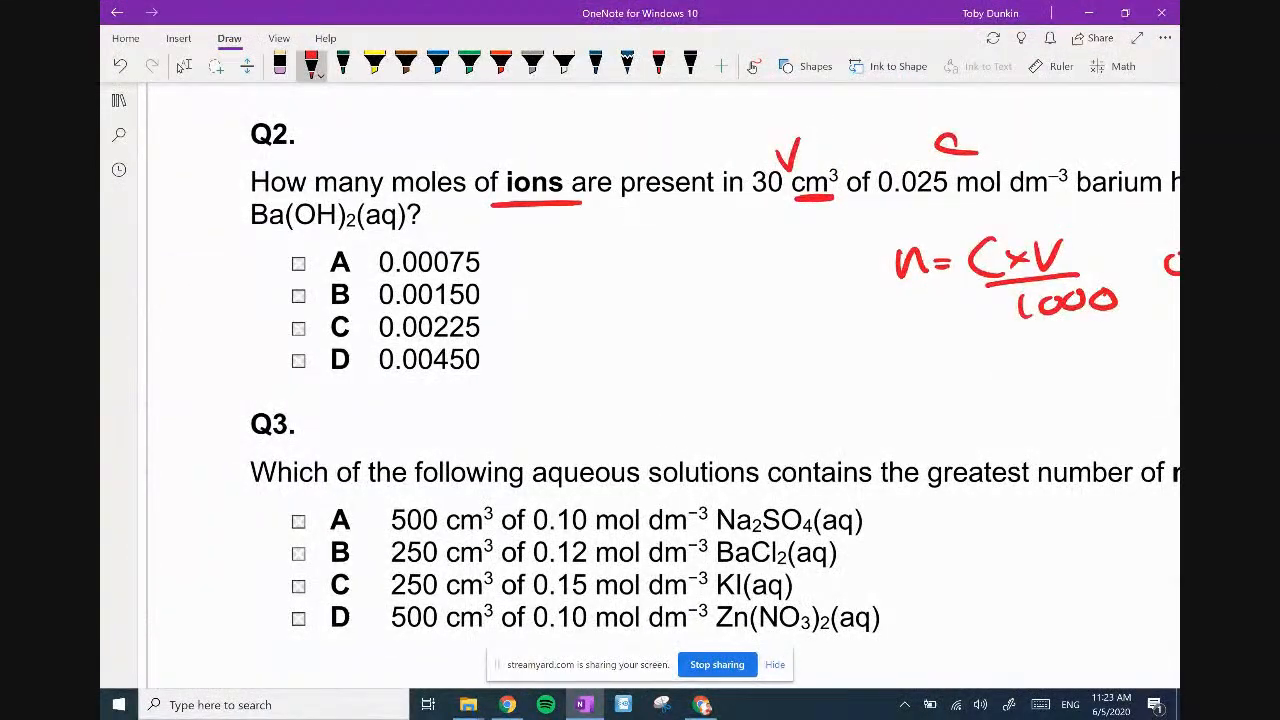
{"action": "scroll", "scroll_direction": "down", "scroll_amount": 3}
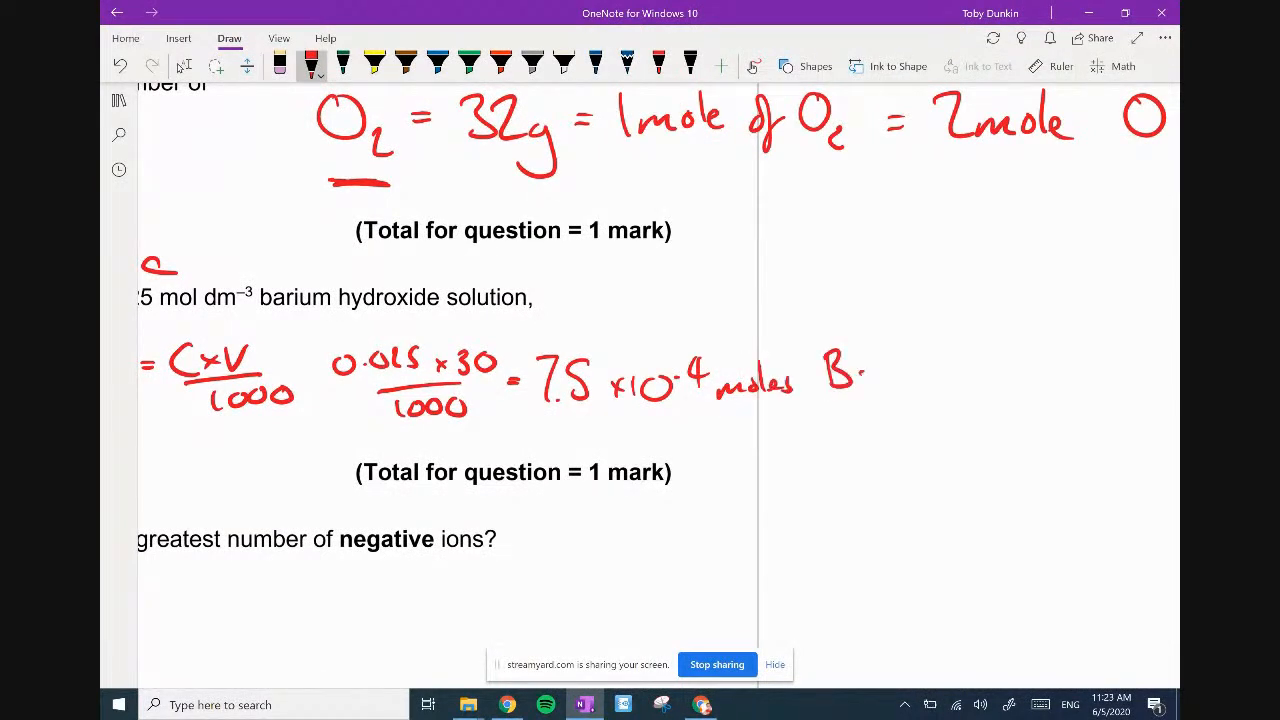
{"action": "left_click_drag", "start_coordinate": [830, 360], "coordinate": [944, 400]}
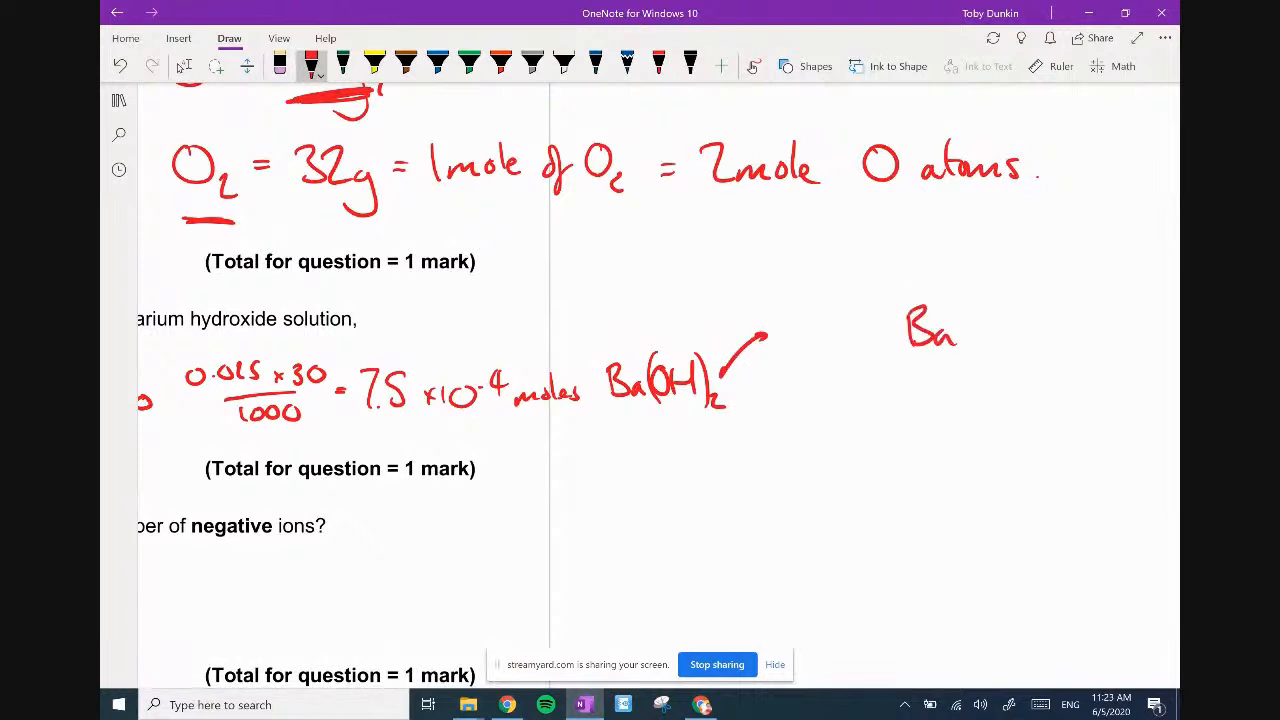
{"action": "left_click_drag", "start_coordinate": [960, 320], "coordinate": [984, 304]}
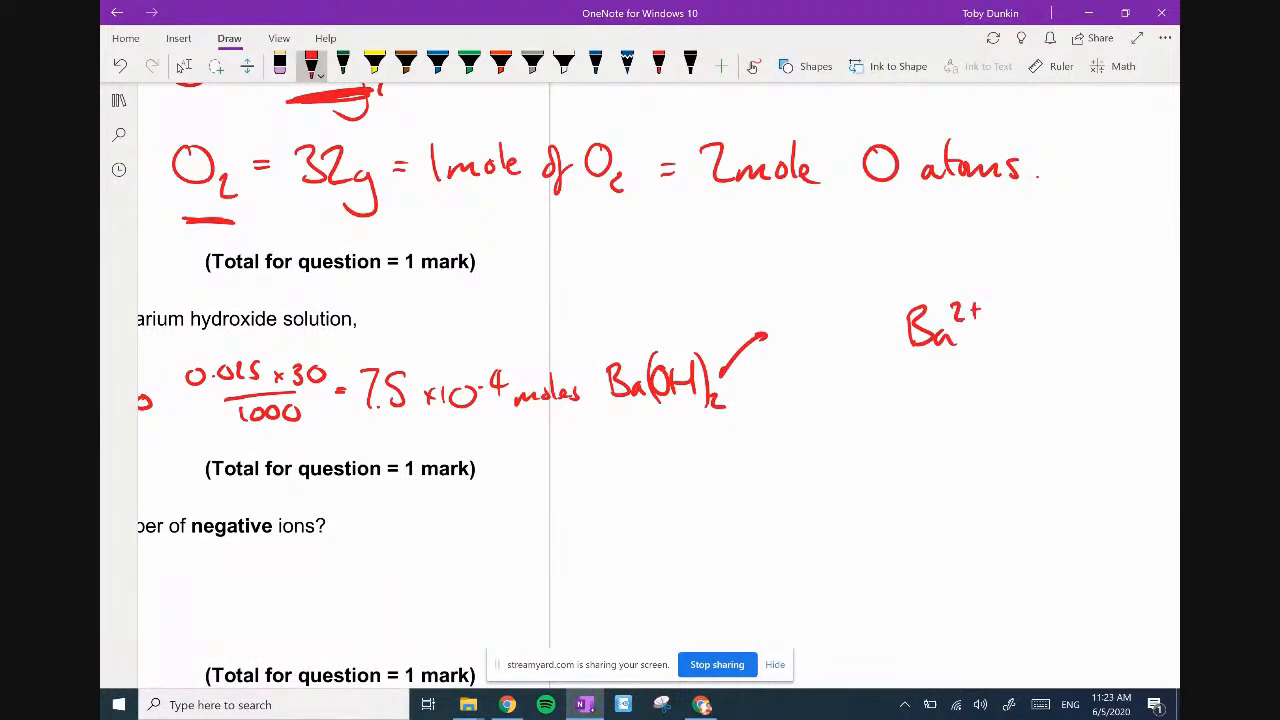
{"action": "left_click_drag", "start_coordinate": [1000, 330], "coordinate": [1084, 316]}
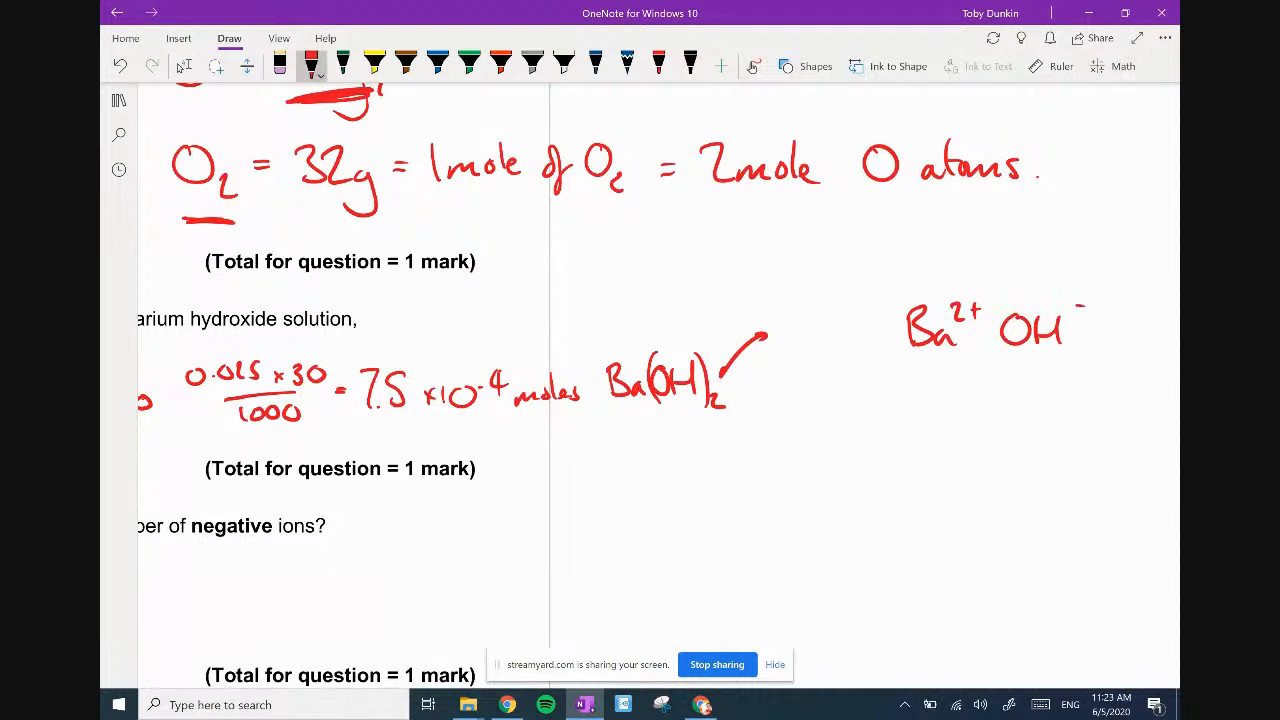
{"action": "left_click_drag", "start_coordinate": [820, 340], "coordinate": [880, 320]}
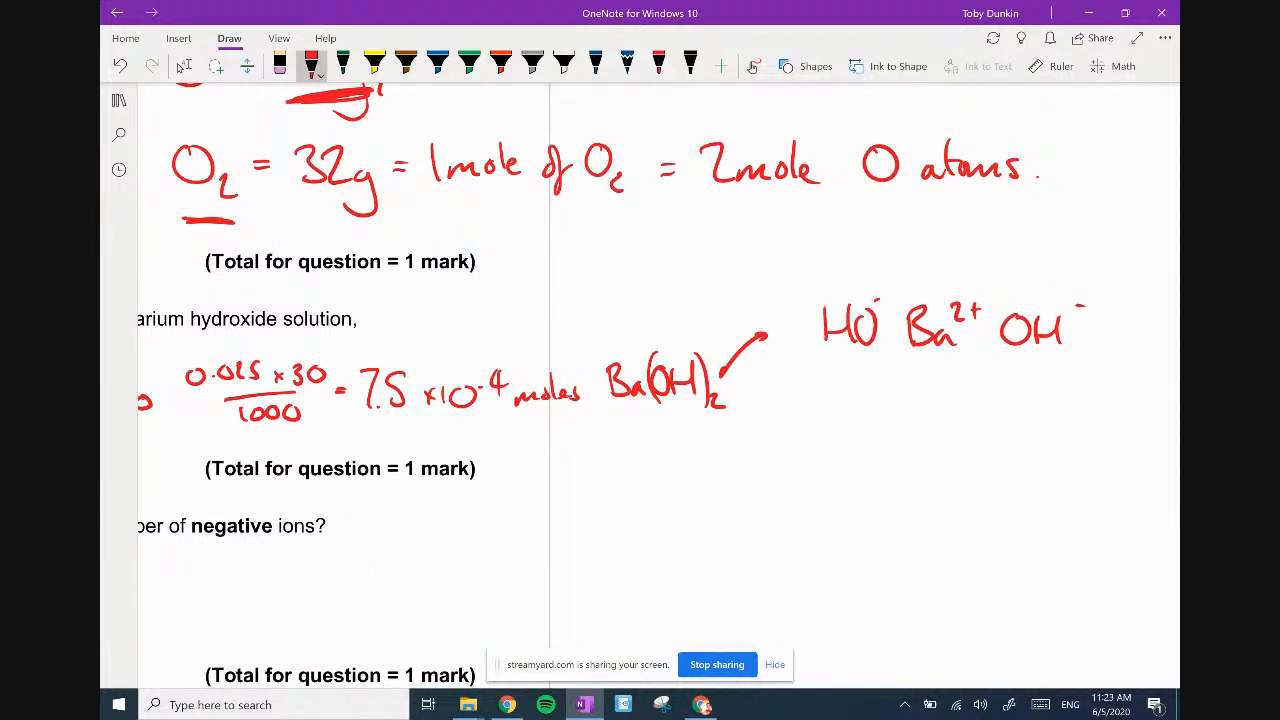
Multiply by 3 to give 2.25×10⁻³ moles of ions.
{"action": "scroll", "scroll_direction": "up", "scroll_amount": 3}
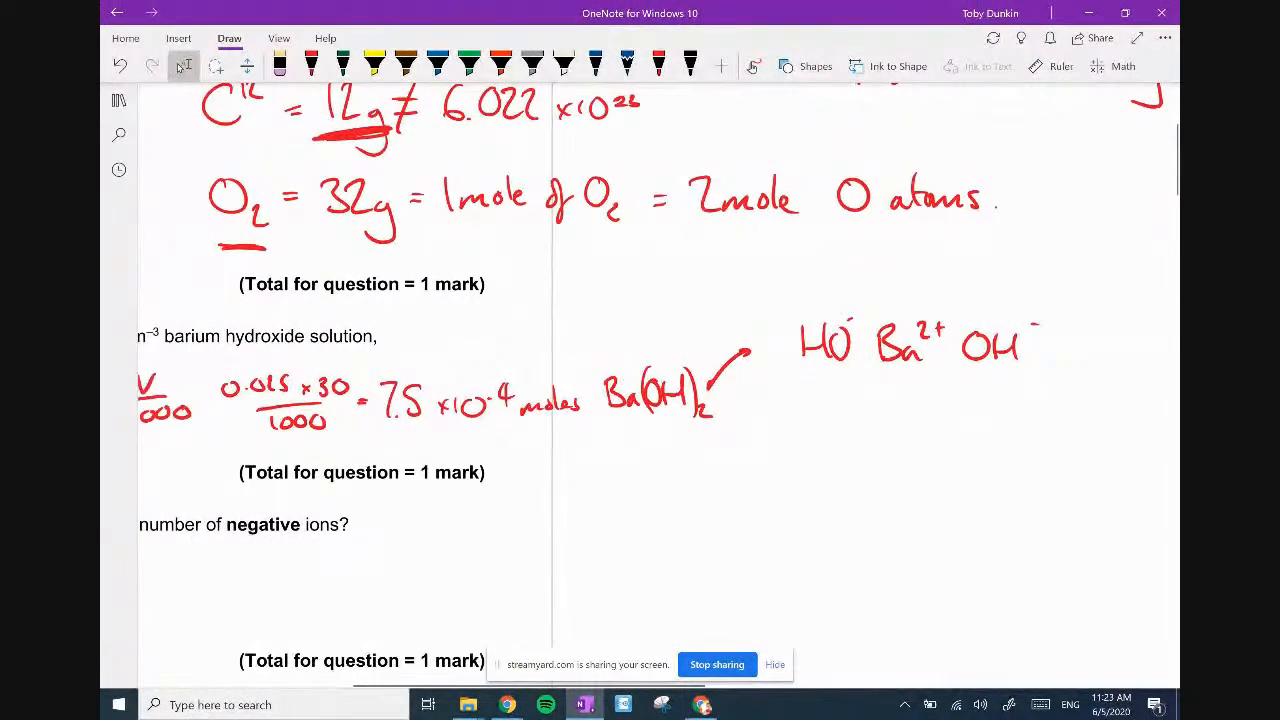
{"action": "left_click_drag", "start_coordinate": [584, 430], "coordinate": [670, 464]}
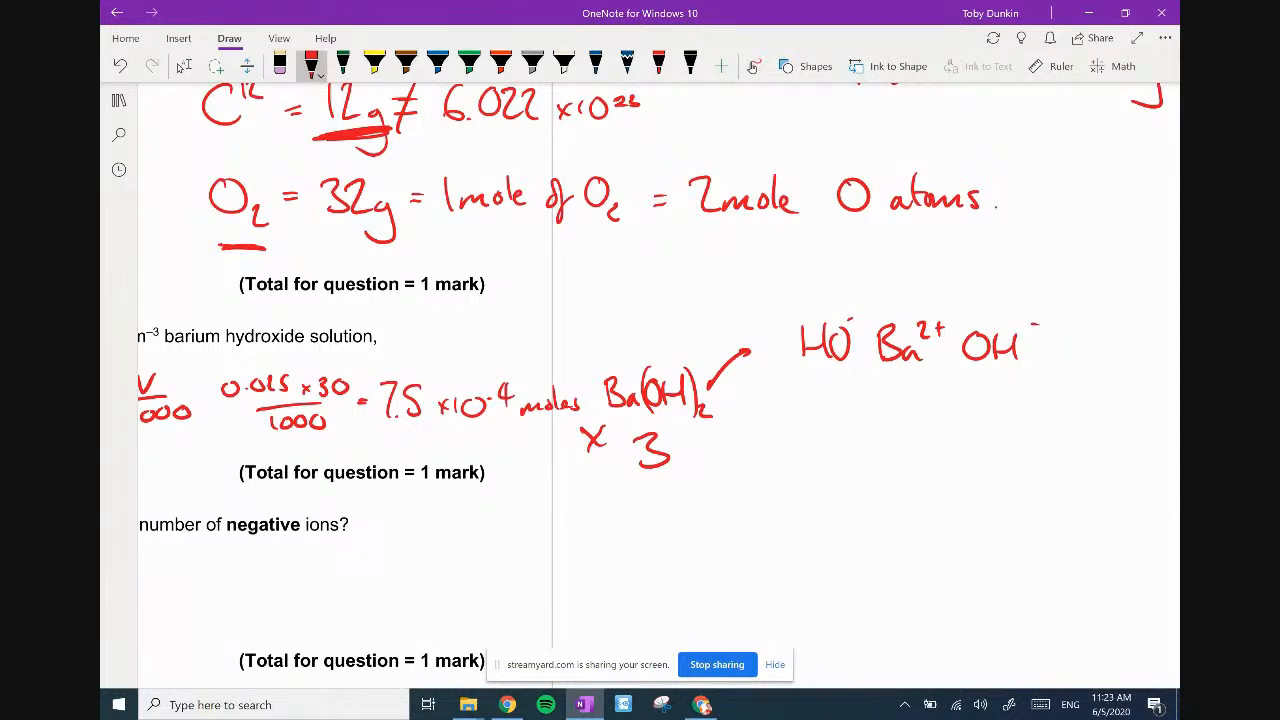
{"action": "left_click_drag", "start_coordinate": [784, 440], "coordinate": [856, 440]}
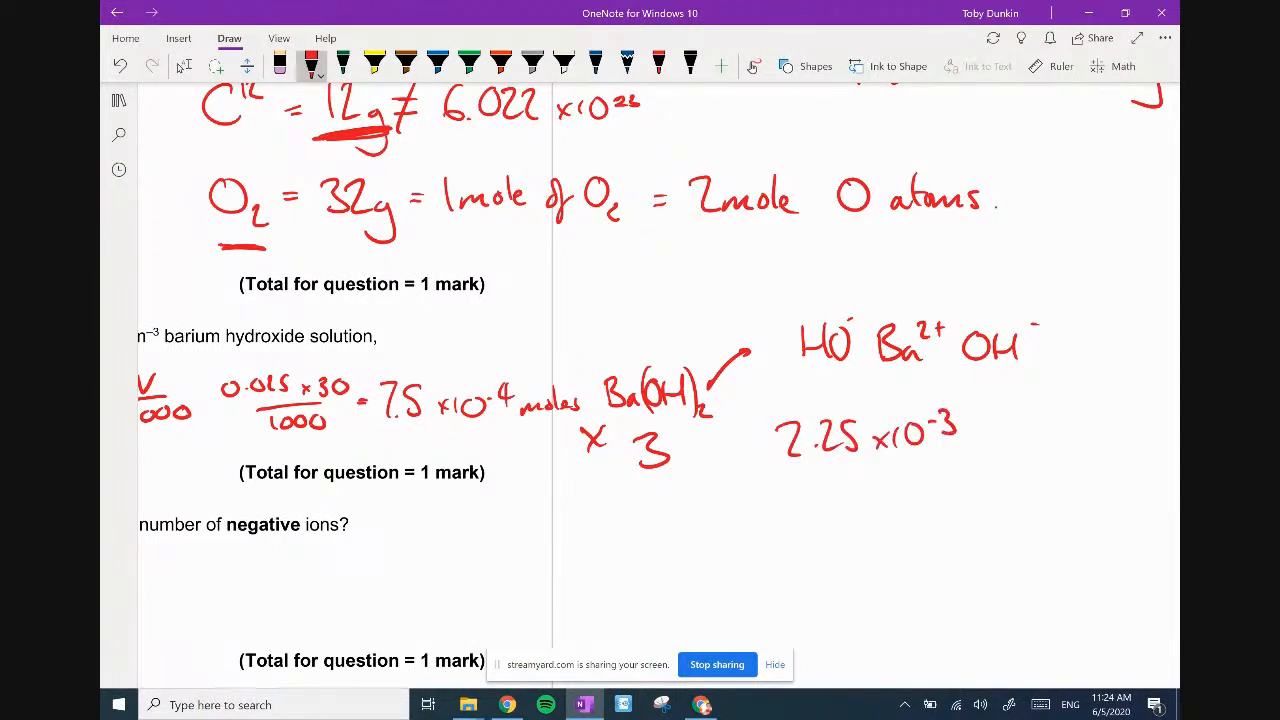
{"action": "left_click_drag", "start_coordinate": [976, 440], "coordinate": [1076, 444]}
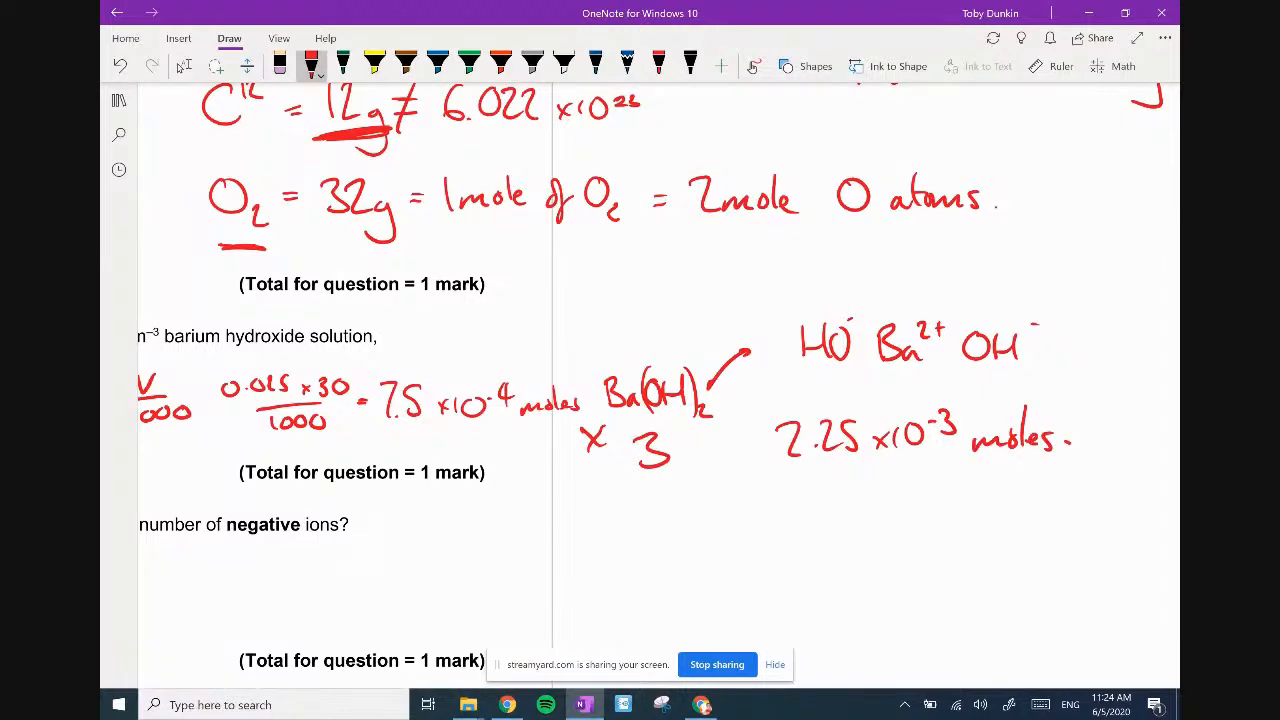
{"action": "scroll", "scroll_direction": "up", "scroll_amount": 3}
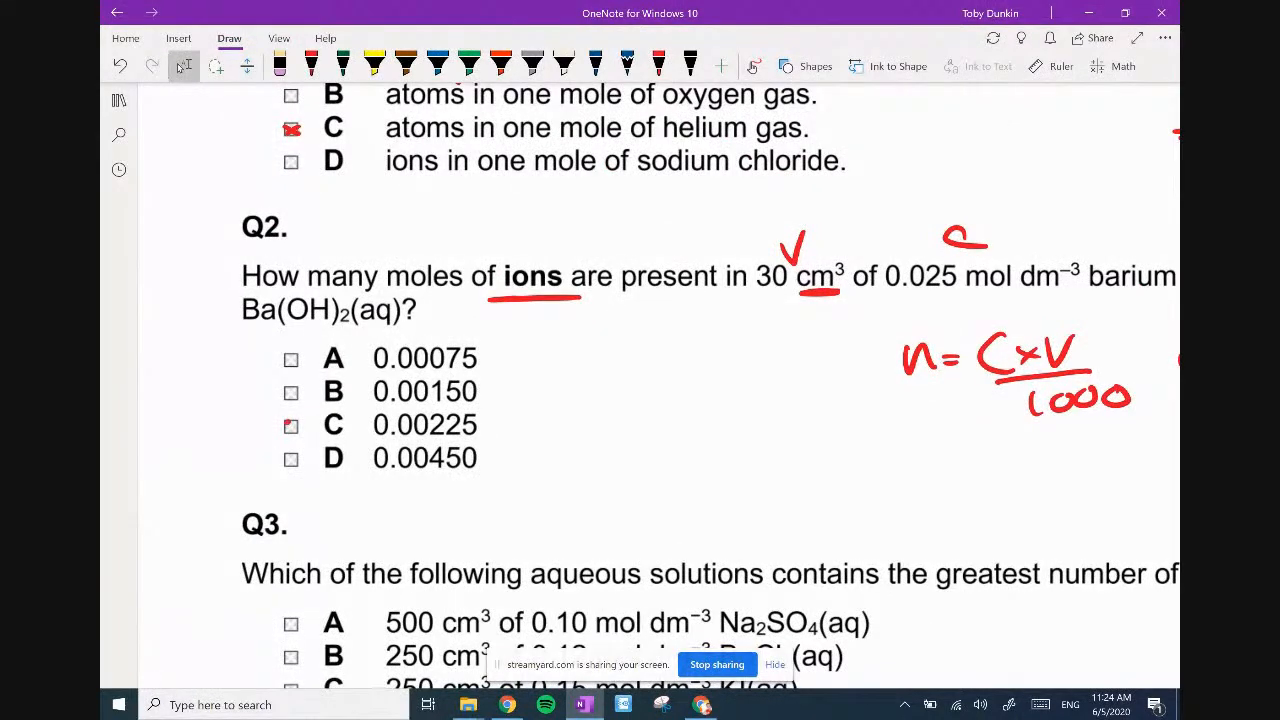
Ink n = C×V/1000 by Q3, mark option A's values, note ion multipliers and underline 'negative ions'.
{"action": "scroll", "scroll_direction": "down", "scroll_amount": 3}
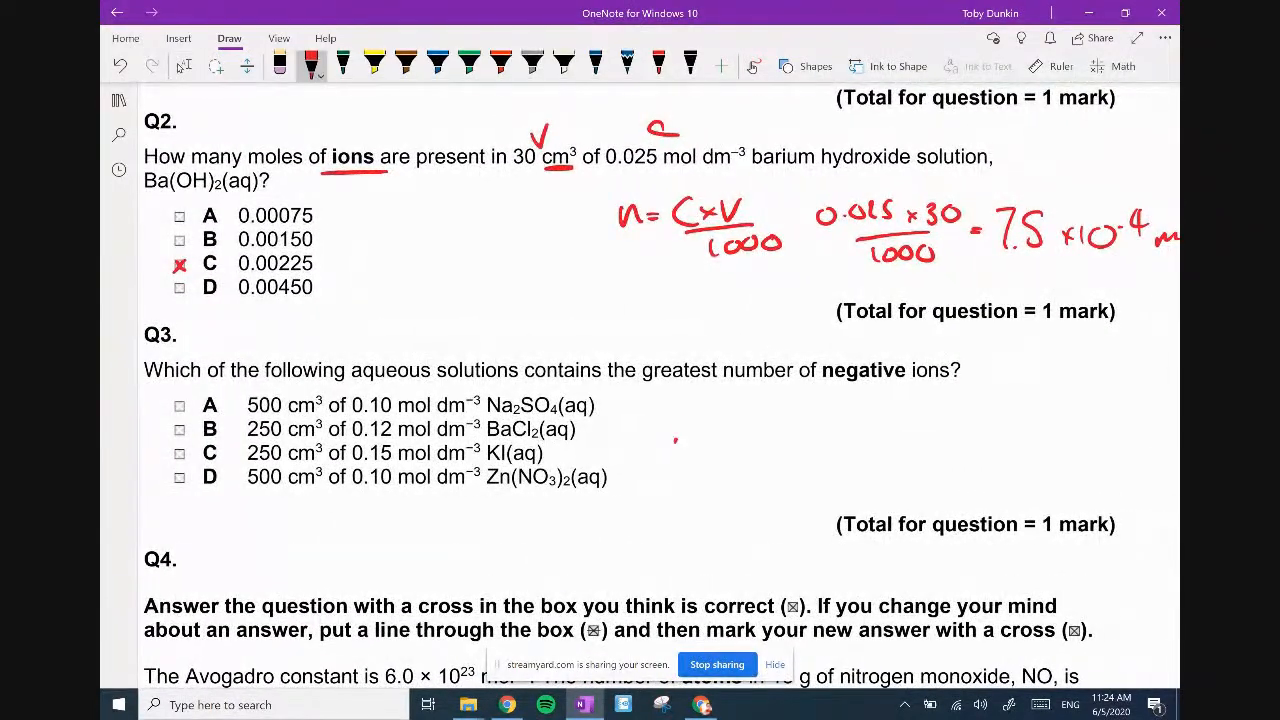
{"action": "left_click_drag", "start_coordinate": [676, 448], "coordinate": [764, 448]}
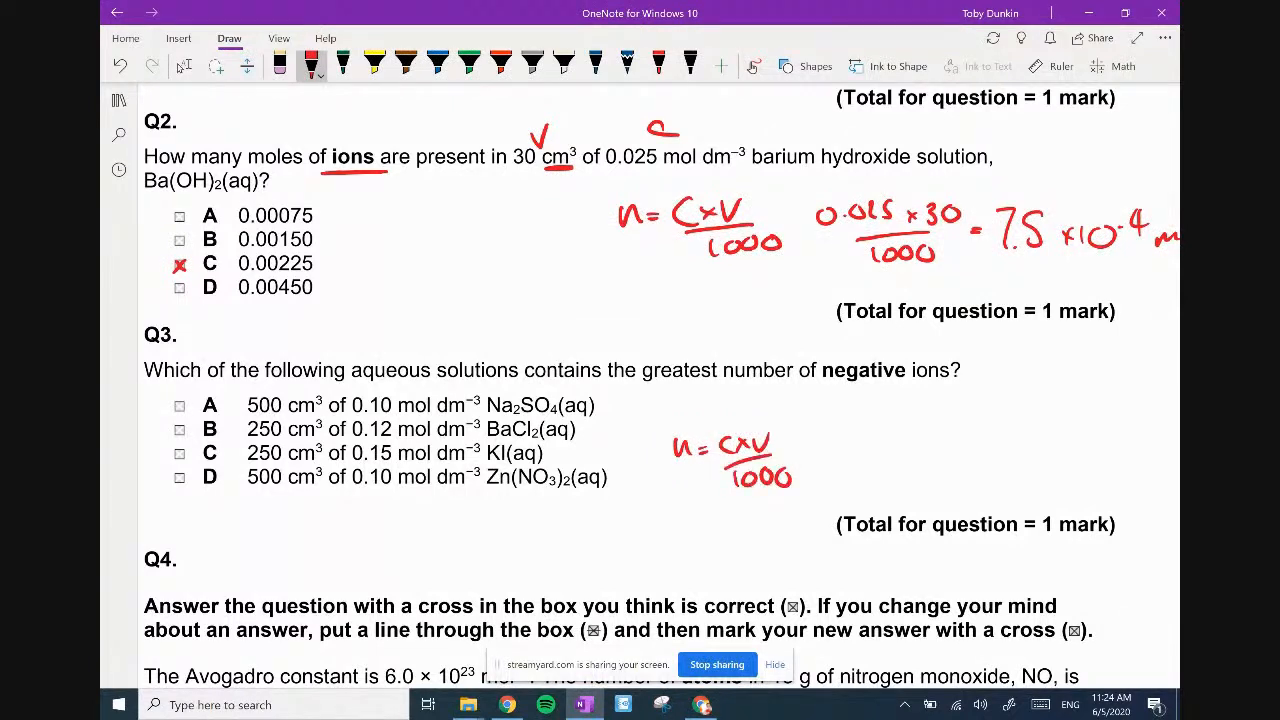
{"action": "left_click_drag", "start_coordinate": [270, 384], "coordinate": [430, 390]}
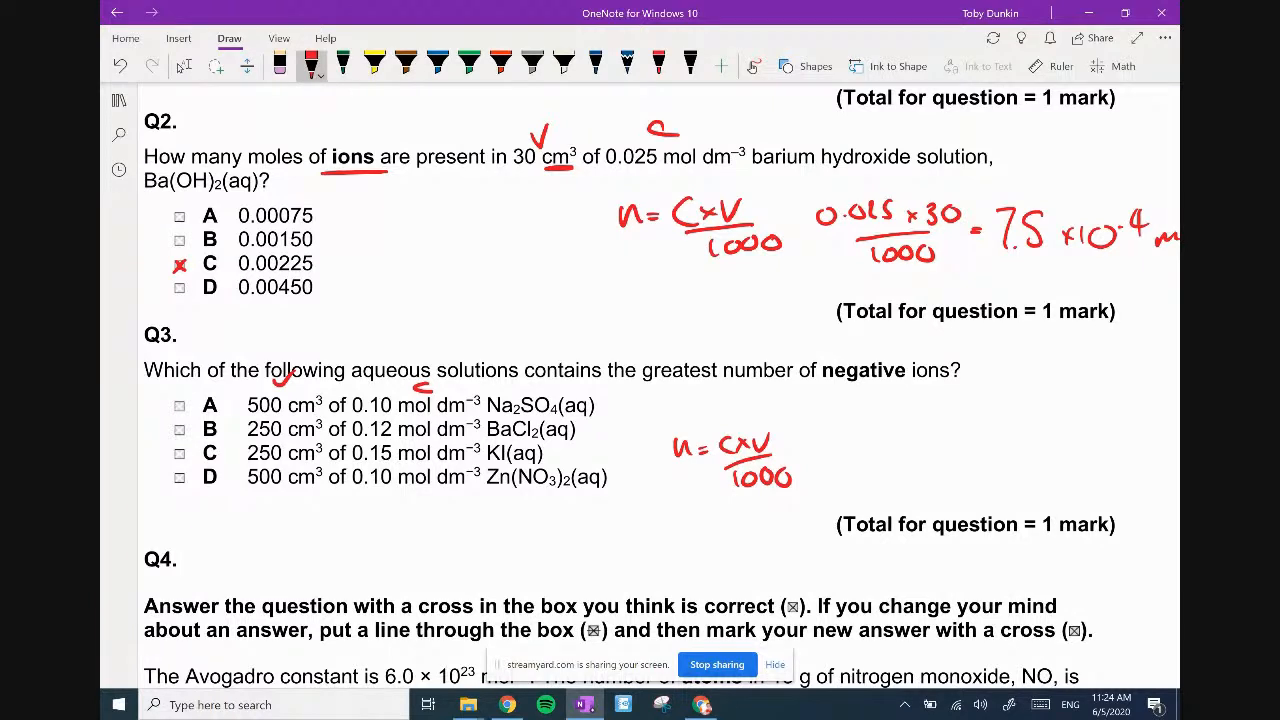
{"action": "left_click_drag", "start_coordinate": [616, 404], "coordinate": [624, 412]}
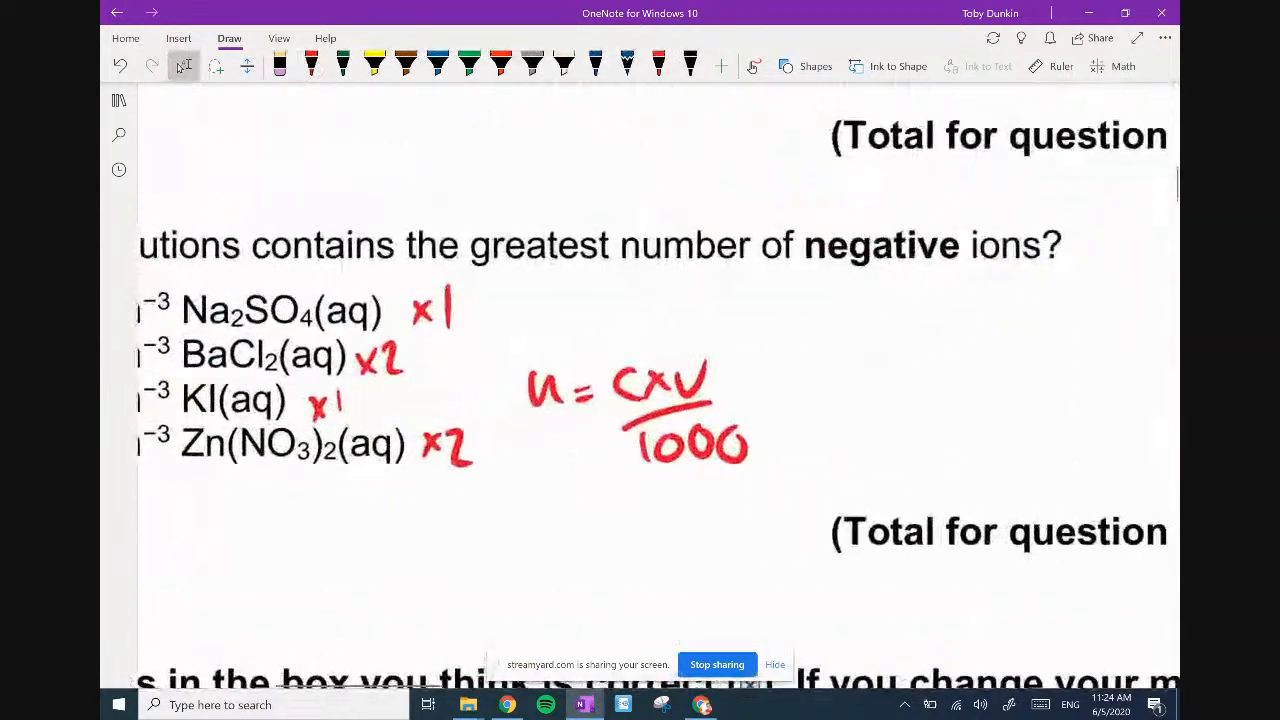
{"action": "left_click_drag", "start_coordinate": [764, 272], "coordinate": [1036, 272]}
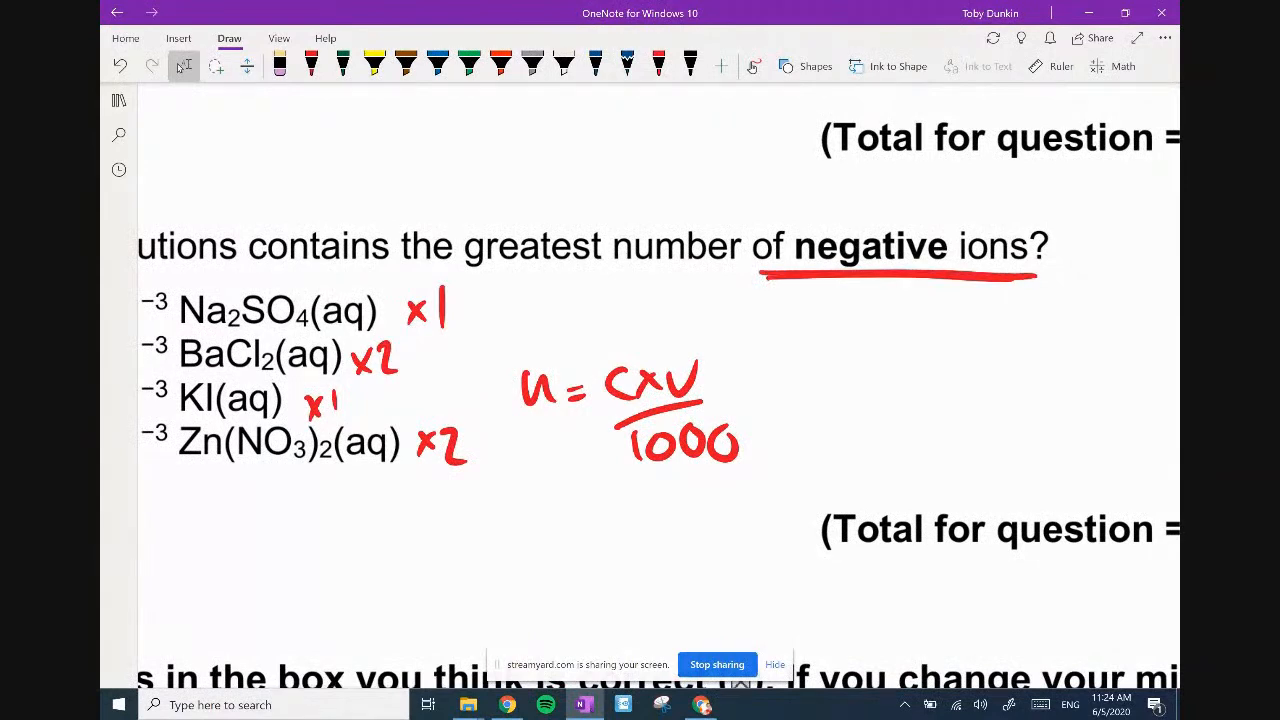
List each salt's ions: Na⁺ SO₄²⁻ Na⁺, Ba²⁺ 2Cl⁻, K⁺ I⁻, Zn²⁺ NO₃⁻ ×2.
{"action": "left_click", "coordinate": [312, 64]}
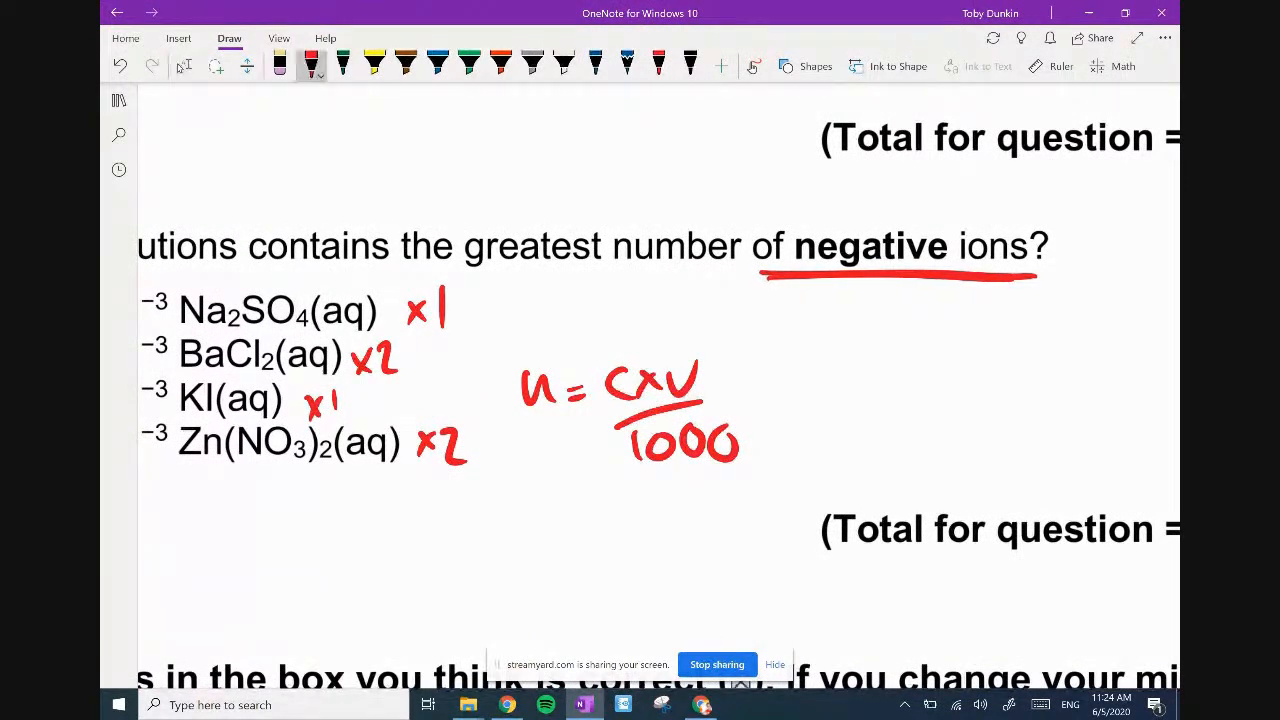
{"action": "left_click_drag", "start_coordinate": [796, 316], "coordinate": [856, 336]}
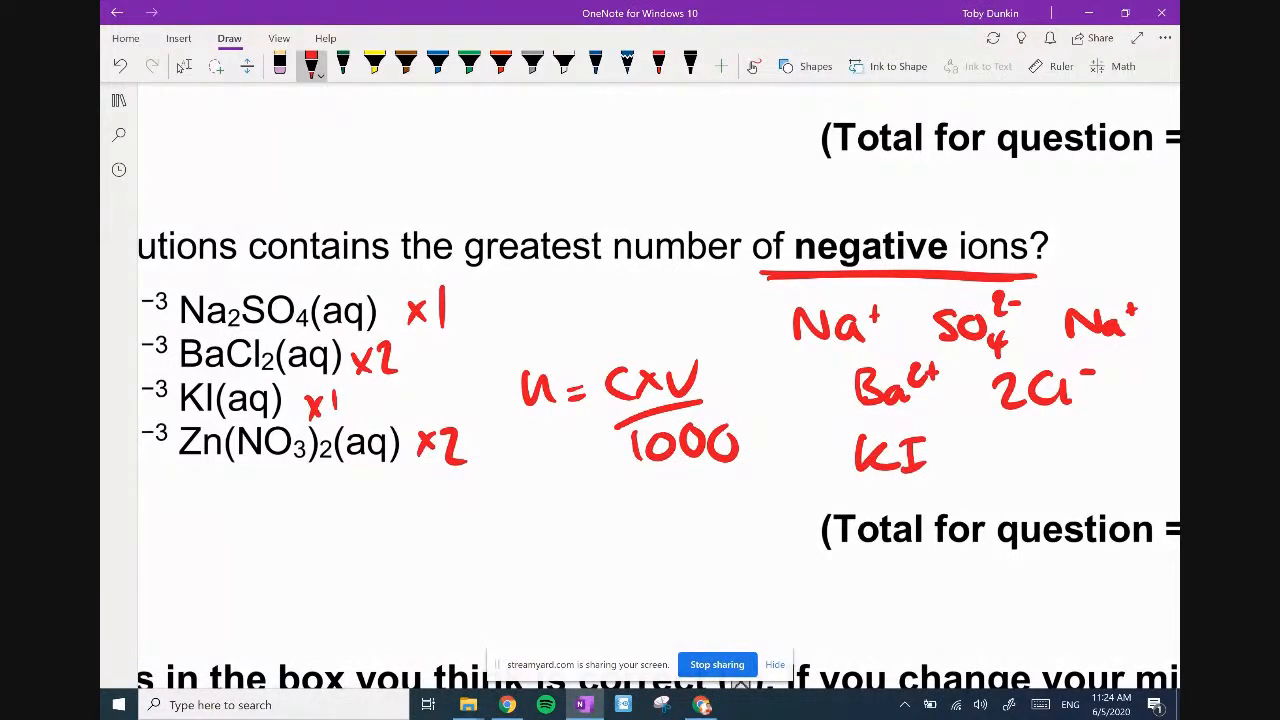
{"action": "left_click_drag", "start_coordinate": [884, 460], "coordinate": [1020, 440]}
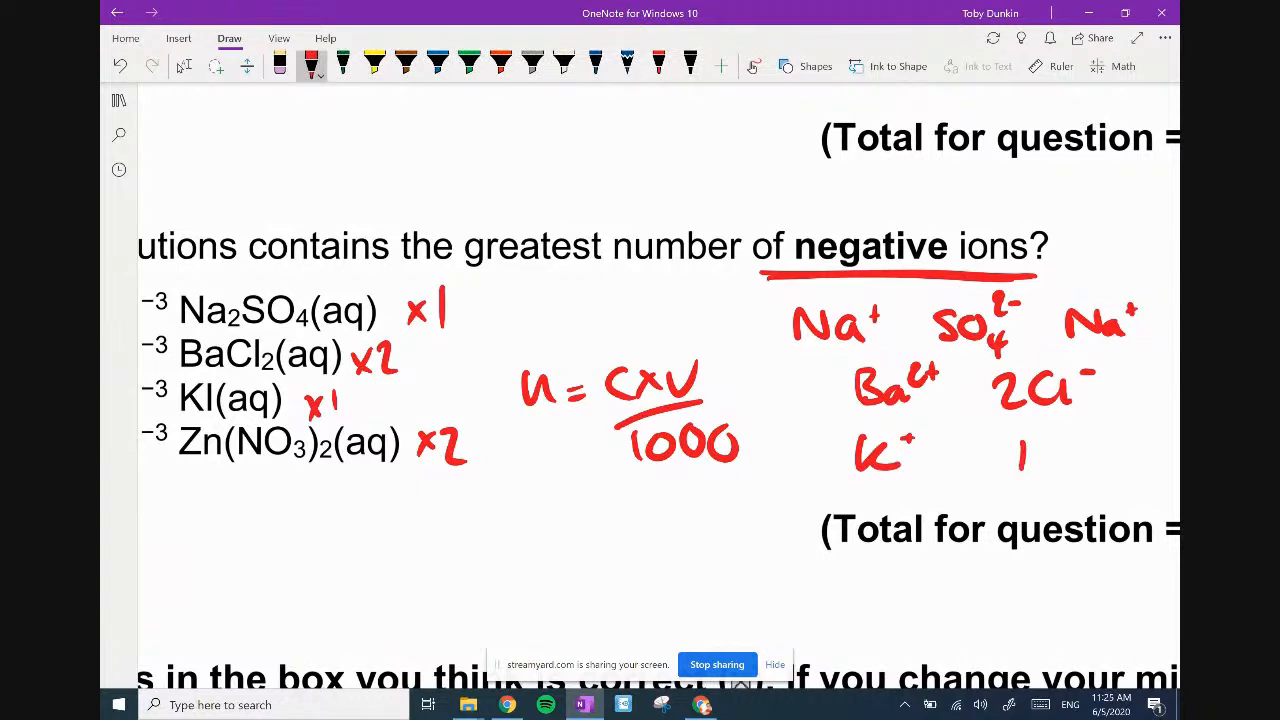
{"action": "left_click_drag", "start_coordinate": [1016, 450], "coordinate": [1040, 460]}
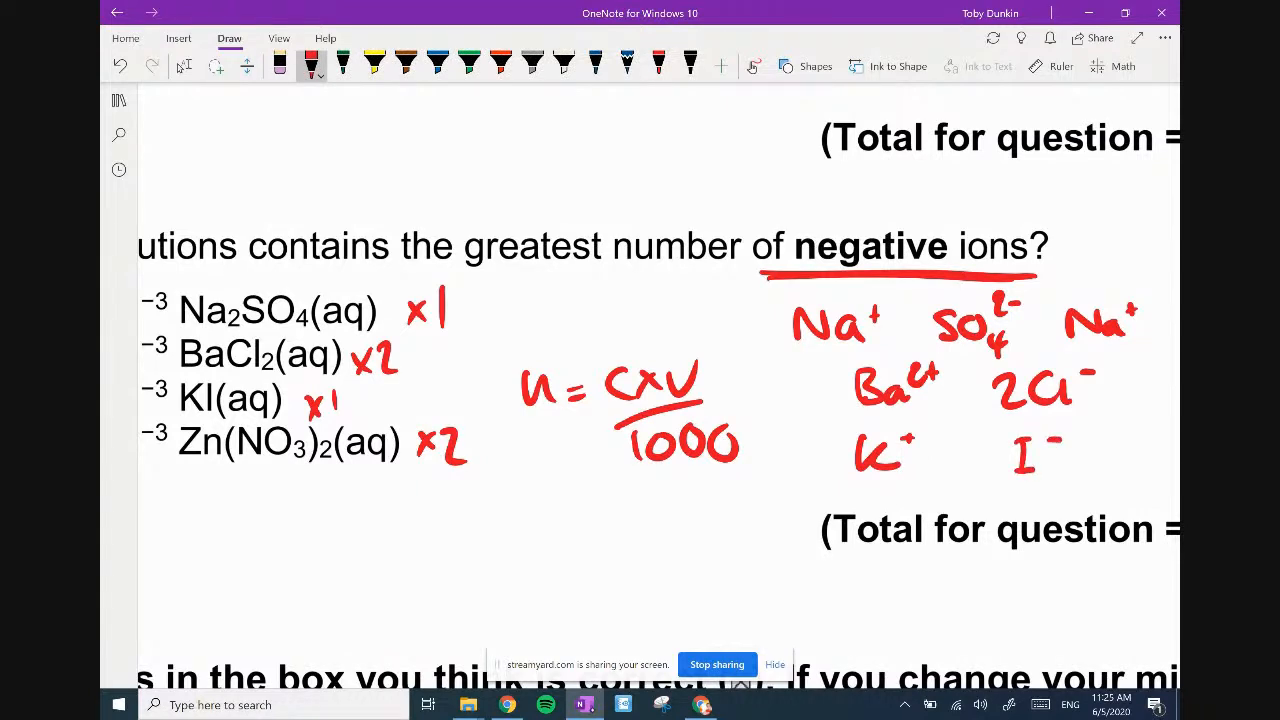
{"action": "left_click_drag", "start_coordinate": [870, 476], "coordinate": [920, 490]}
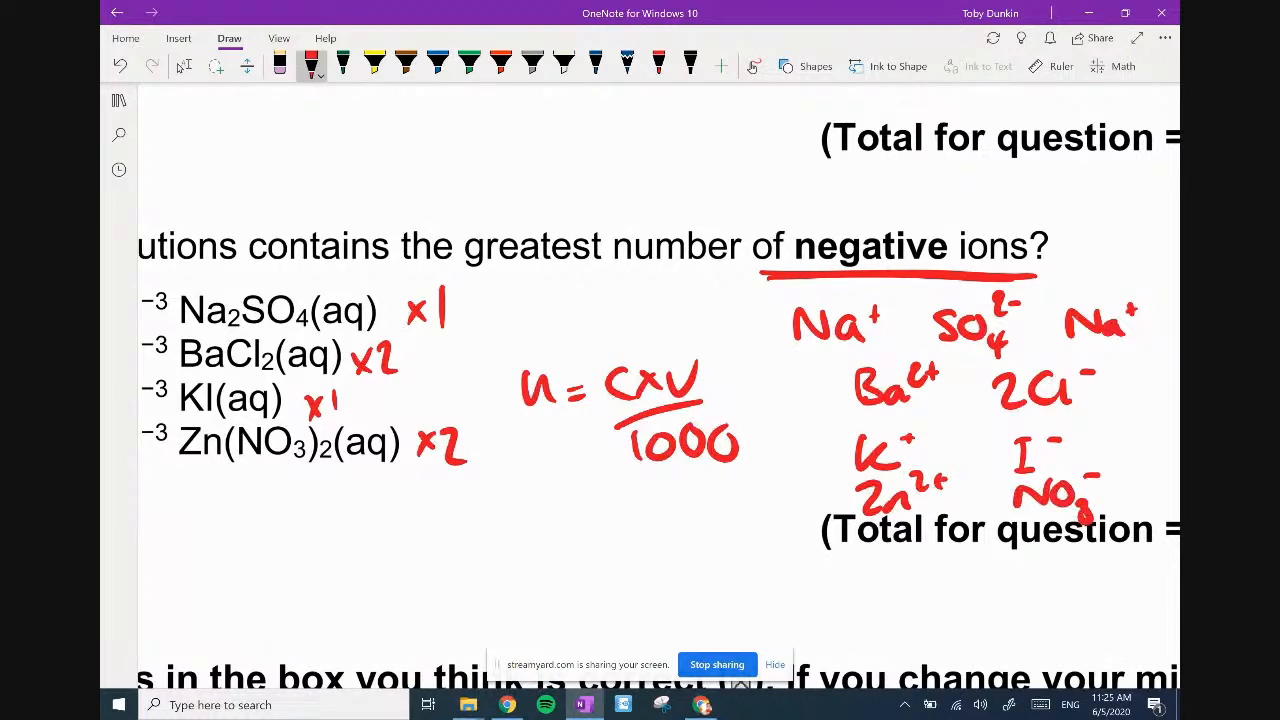
{"action": "scroll", "scroll_direction": "down", "scroll_amount": 3}
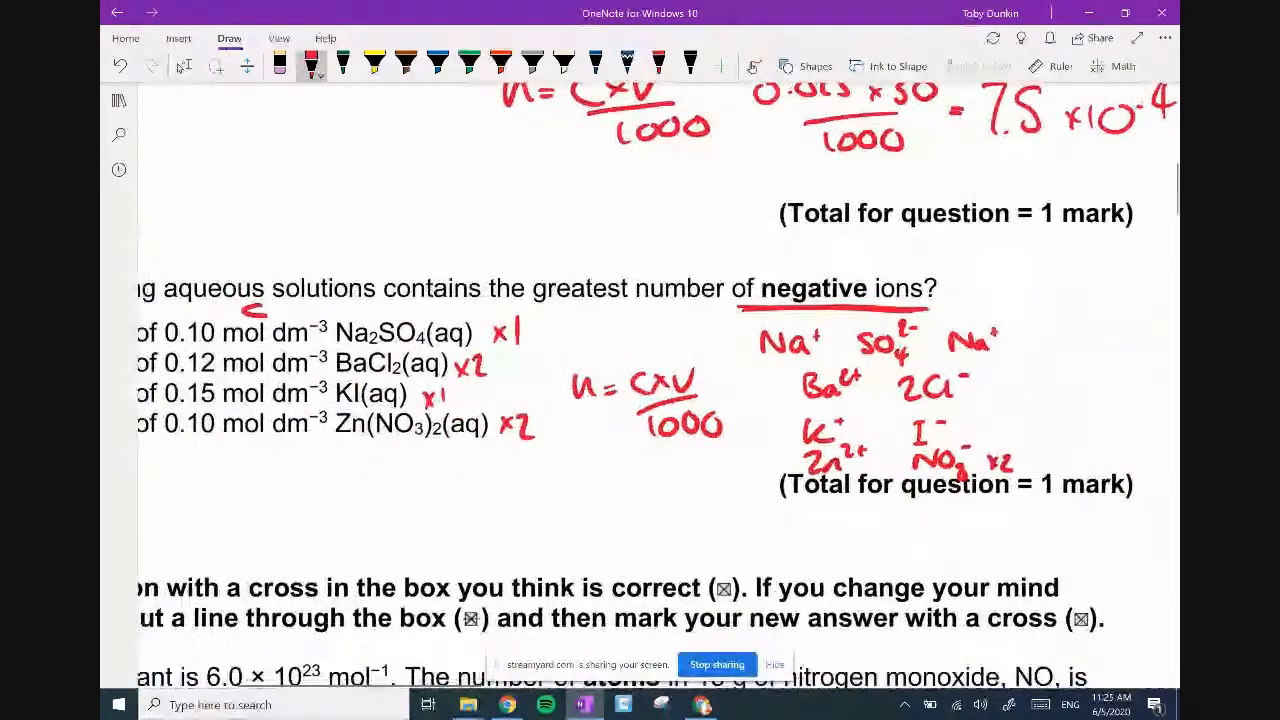
Undo a stray stroke, then ink 0.05 moles for option A and ×2 = 0.06 for option B.
{"action": "scroll", "scroll_direction": "up", "scroll_amount": 3}
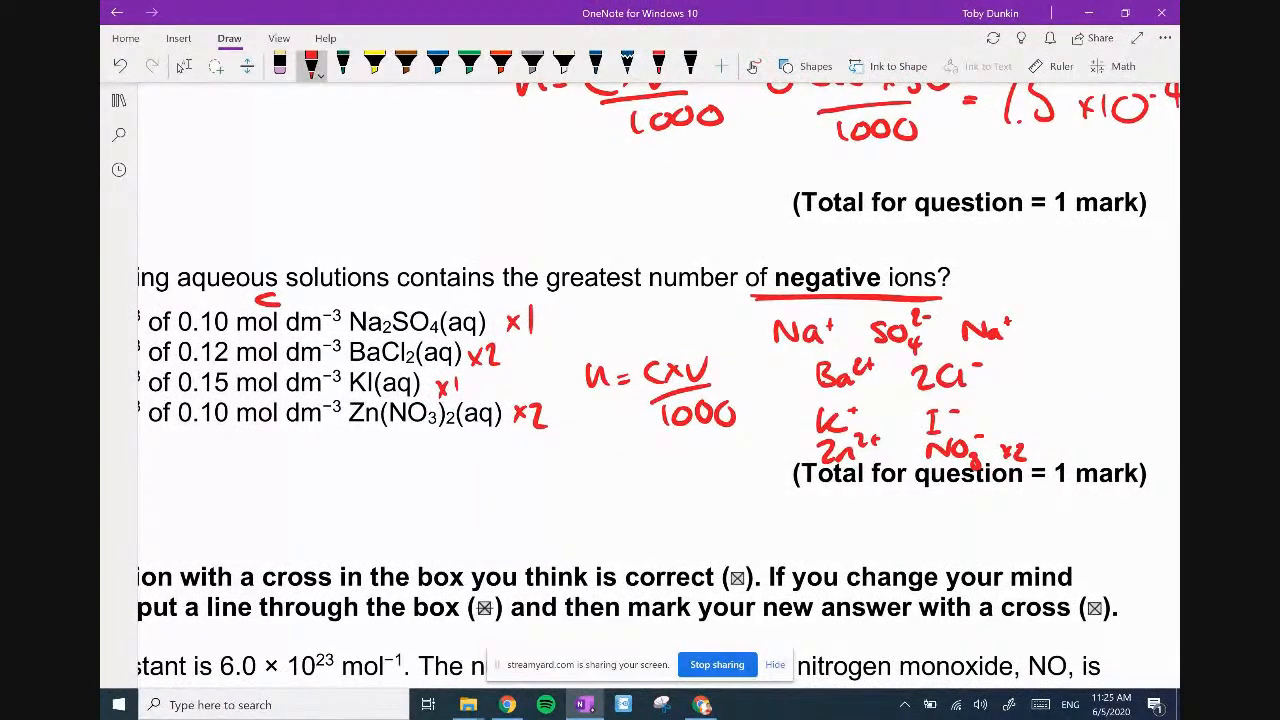
{"action": "left_click", "coordinate": [280, 64]}
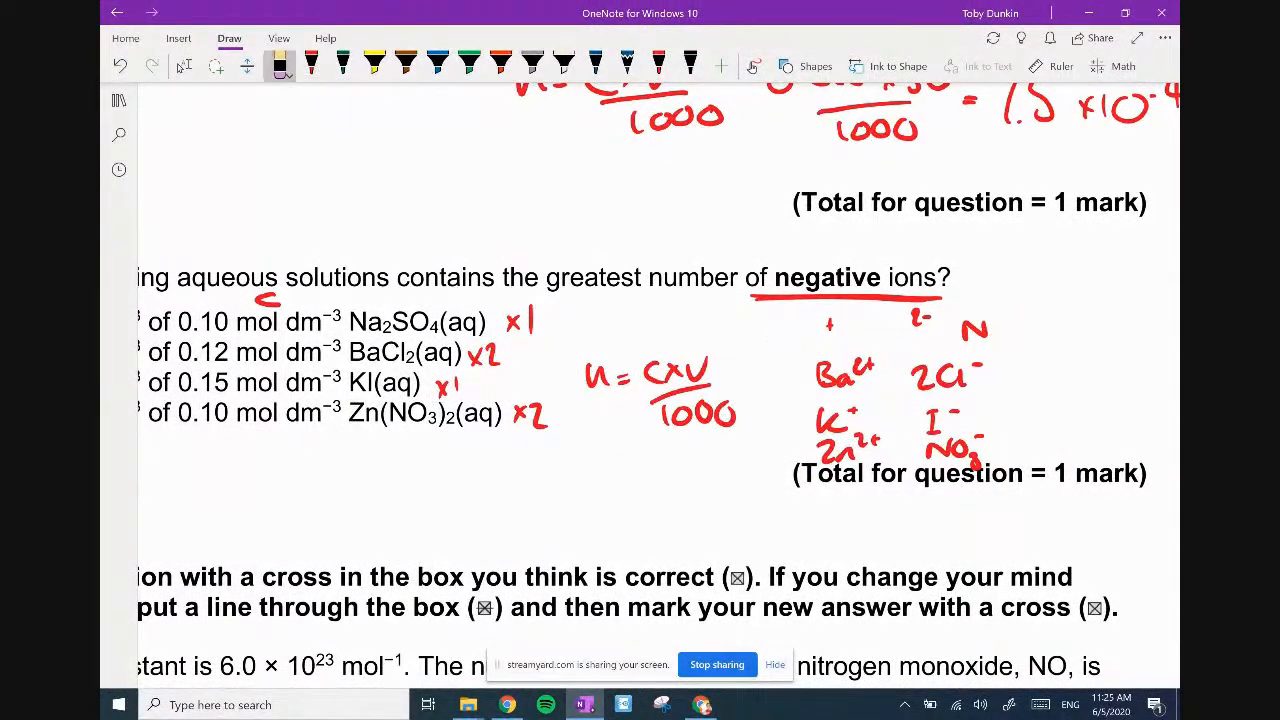
{"action": "key", "text": "ctrl+z"}
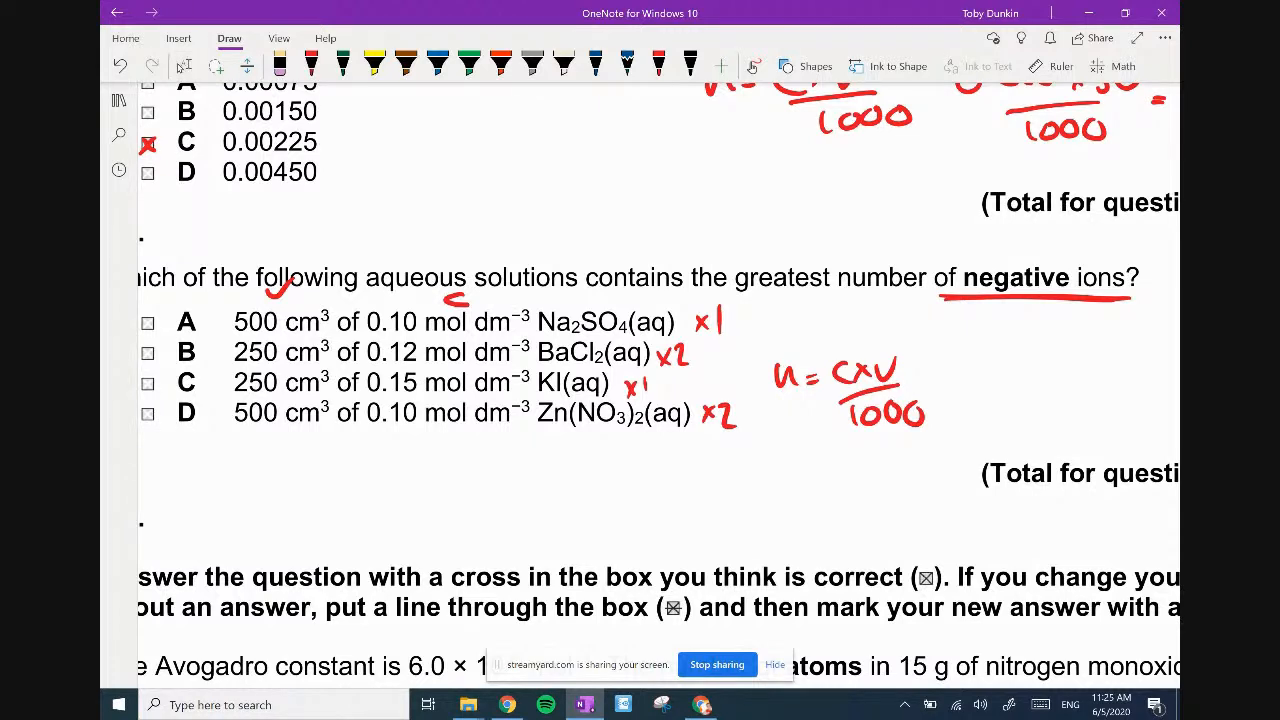
{"action": "left_click_drag", "start_coordinate": [810, 336], "coordinate": [810, 316]}
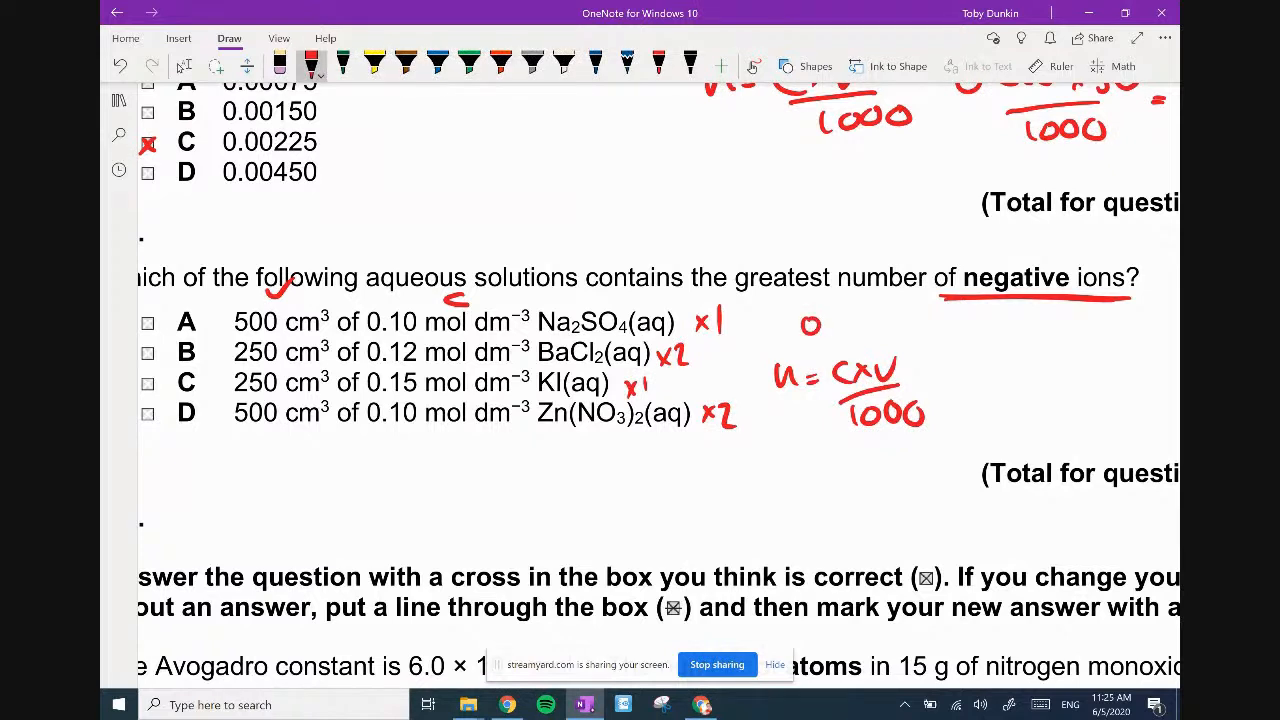
{"action": "left_click_drag", "start_coordinate": [810, 322], "coordinate": [900, 322]}
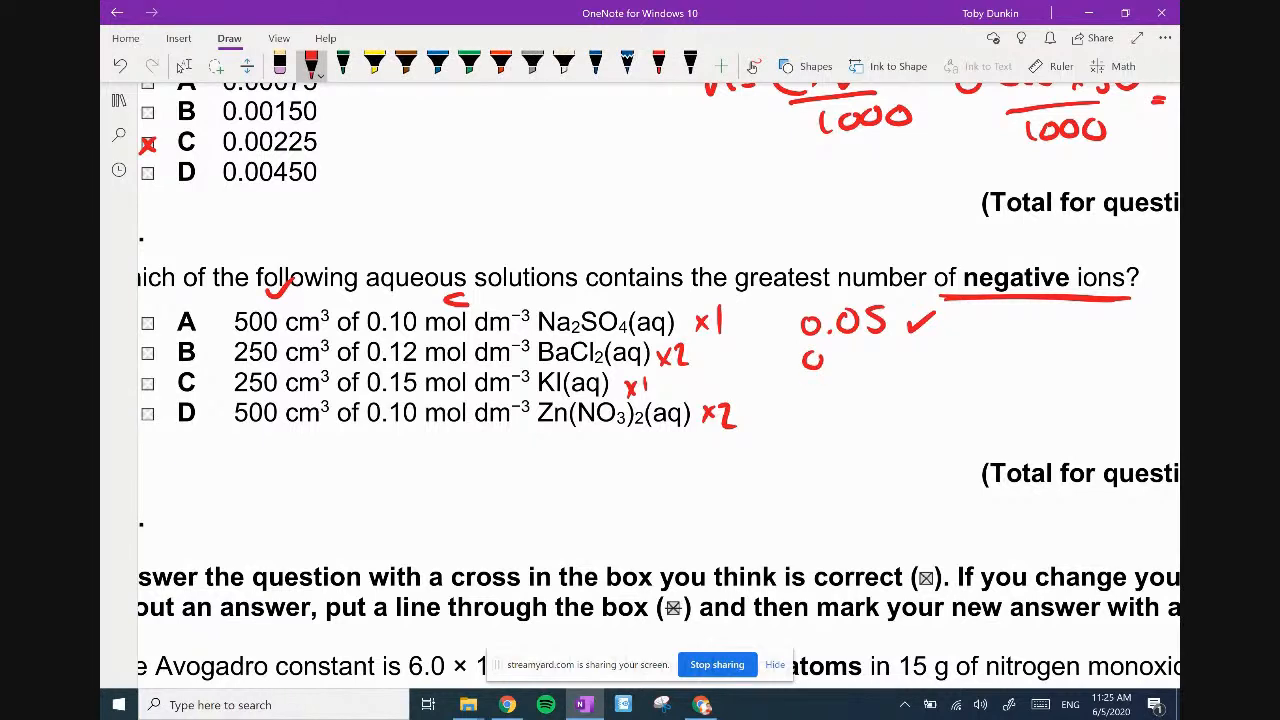
{"action": "left_click_drag", "start_coordinate": [810, 360], "coordinate": [920, 360]}
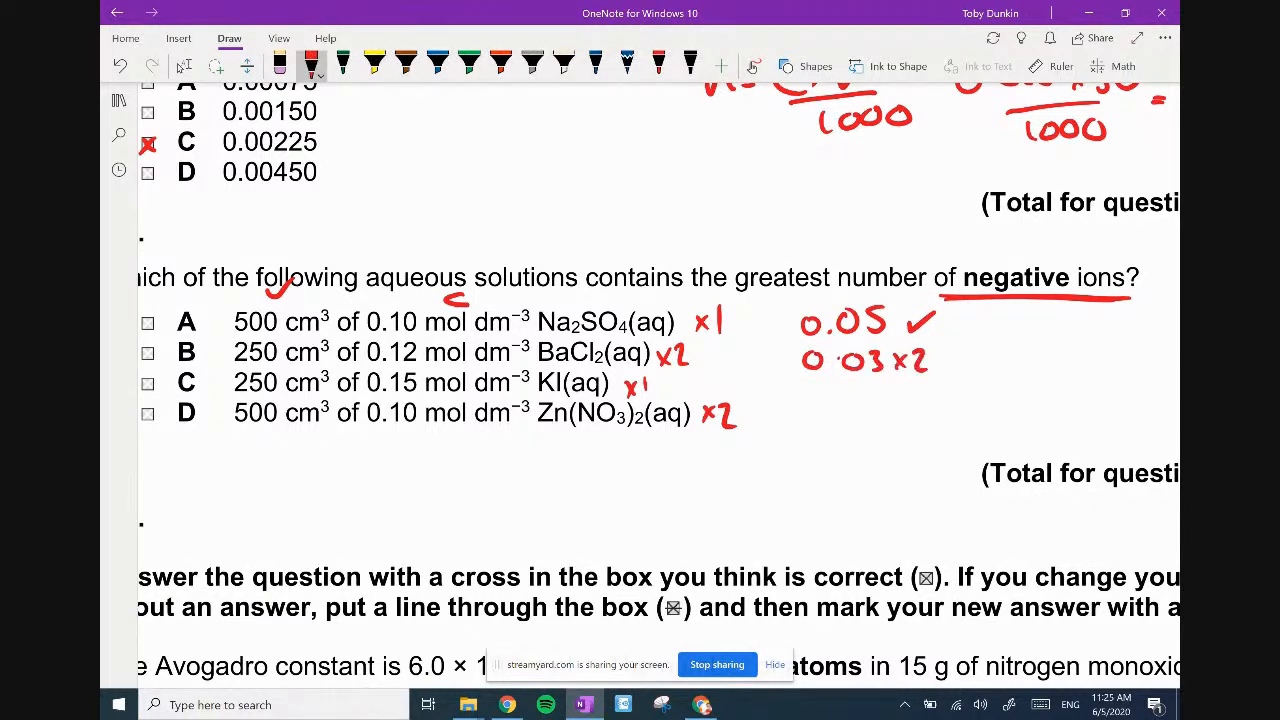
{"action": "left_click_drag", "start_coordinate": [976, 356], "coordinate": [1060, 364]}
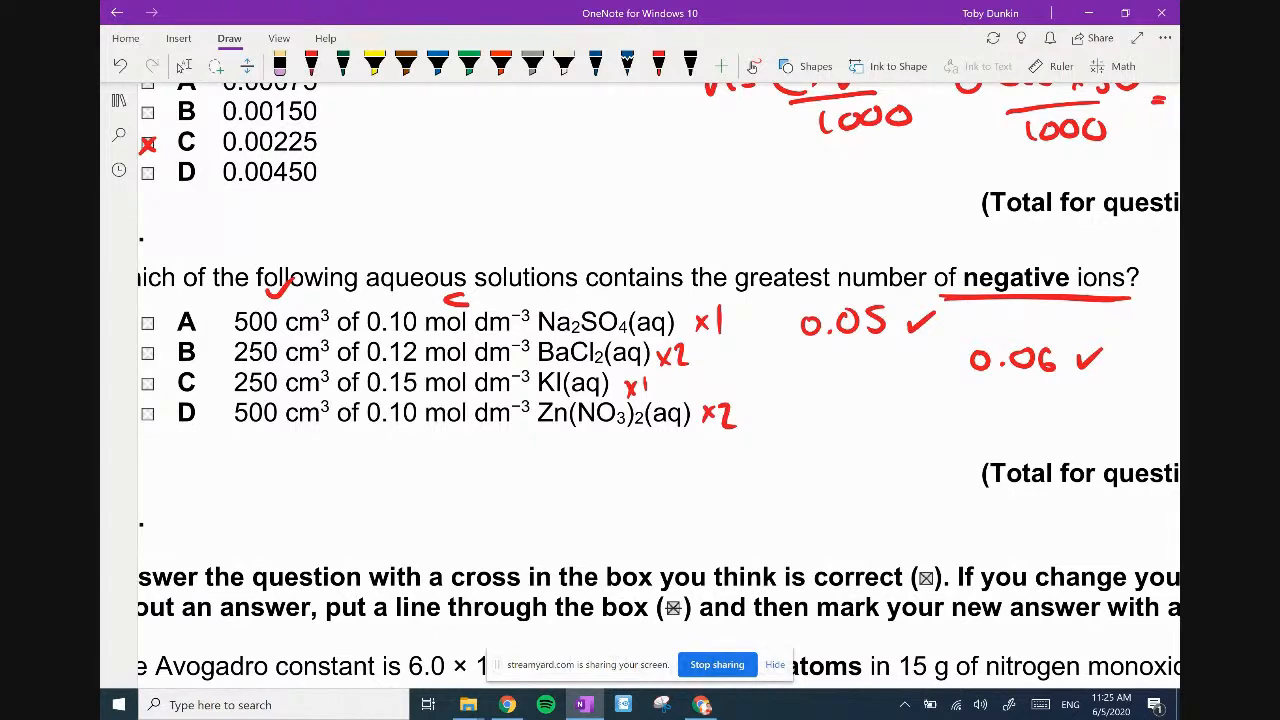
Ink 0.0375 for option C and 0.05 × 2 = 0.1 for option D, choosing D.
{"action": "left_click_drag", "start_coordinate": [804, 388], "coordinate": [836, 390]}
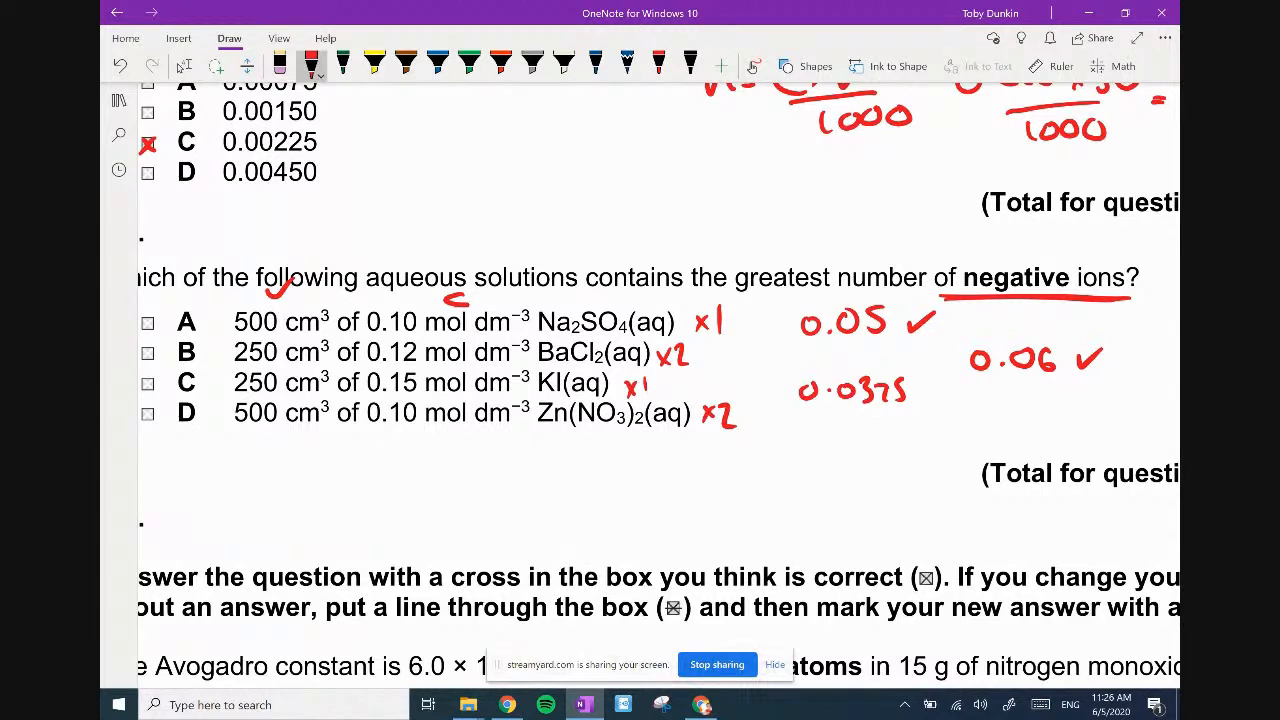
{"action": "left_click_drag", "start_coordinate": [800, 440], "coordinate": [788, 456]}
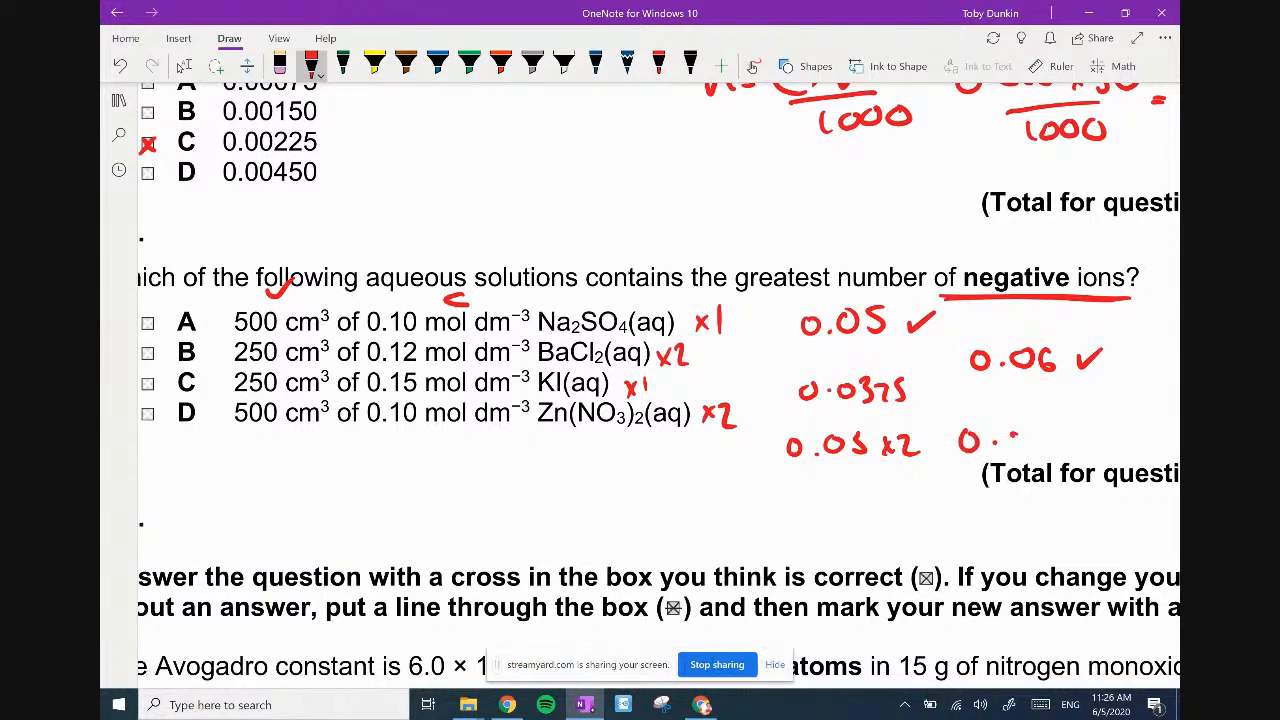
{"action": "left_click_drag", "start_coordinate": [1016, 444], "coordinate": [1096, 424]}
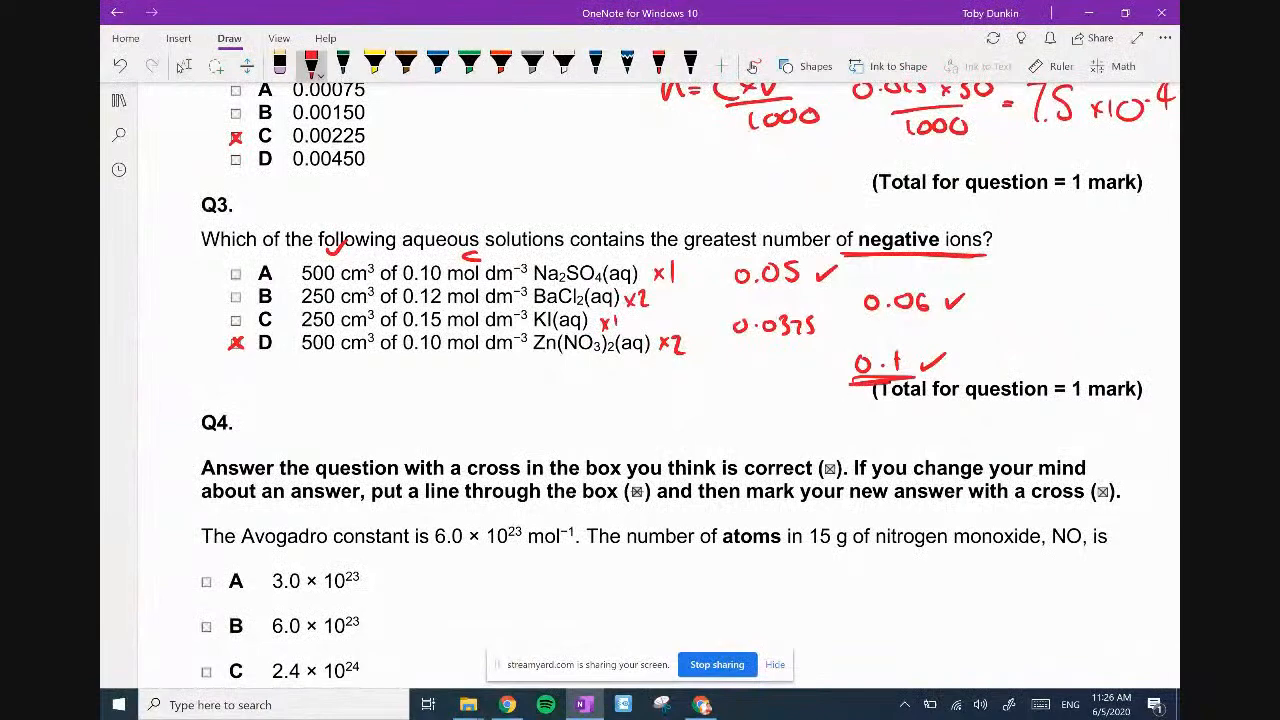
Ink n = 15/(14+16) = 15/30 beside Q4.
{"action": "scroll", "scroll_direction": "down", "scroll_amount": 3}
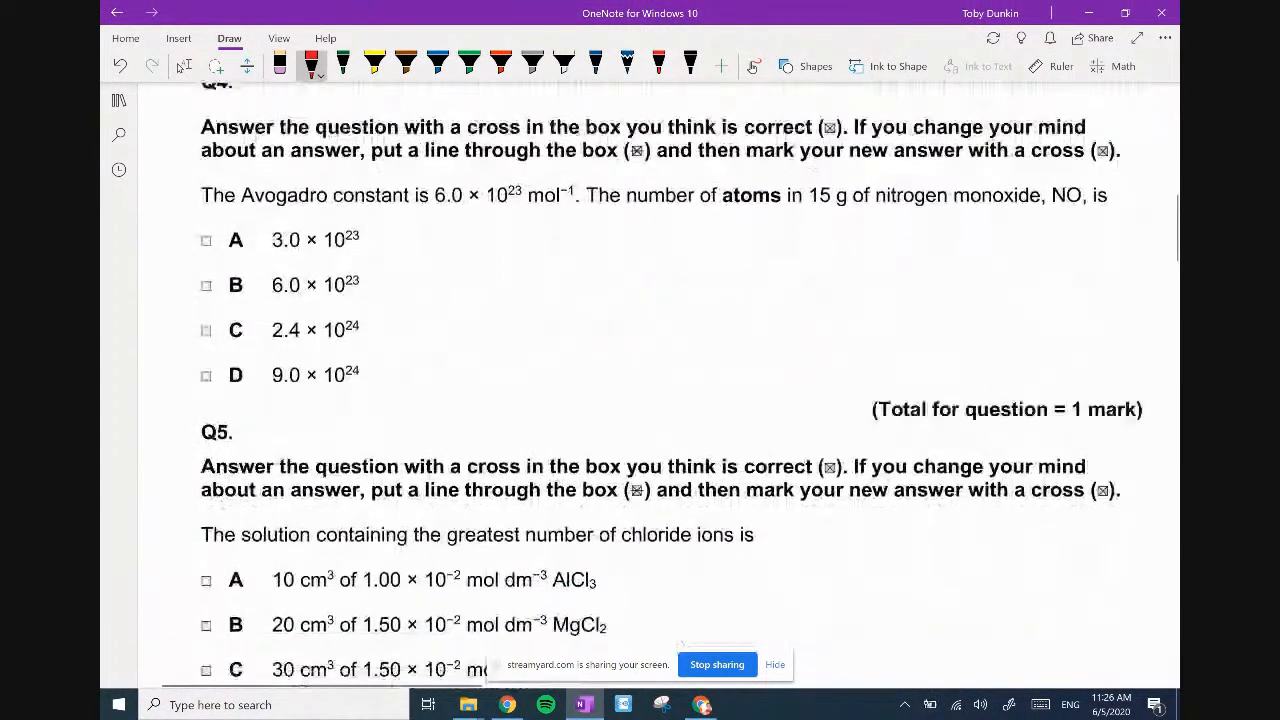
{"action": "scroll", "scroll_direction": "up", "scroll_amount": 3}
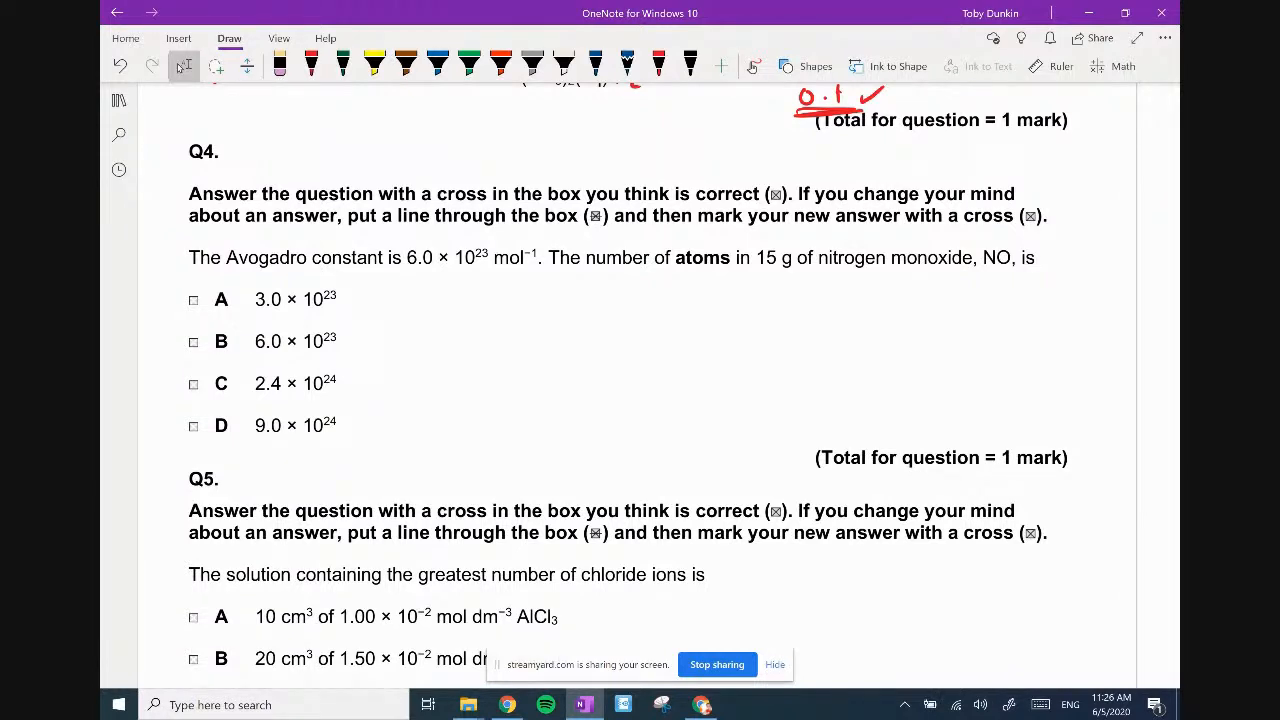
{"action": "left_click_drag", "start_coordinate": [548, 330], "coordinate": [620, 300]}
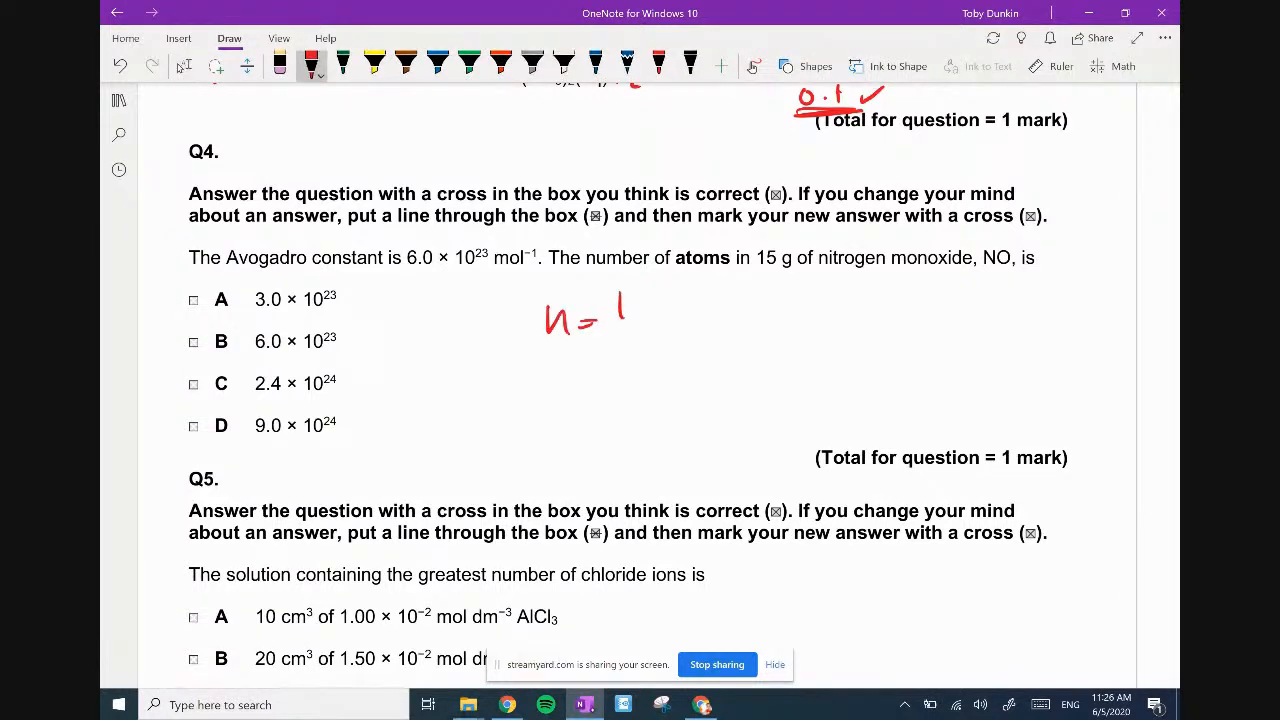
{"action": "left_click_drag", "start_coordinate": [624, 304], "coordinate": [660, 330]}
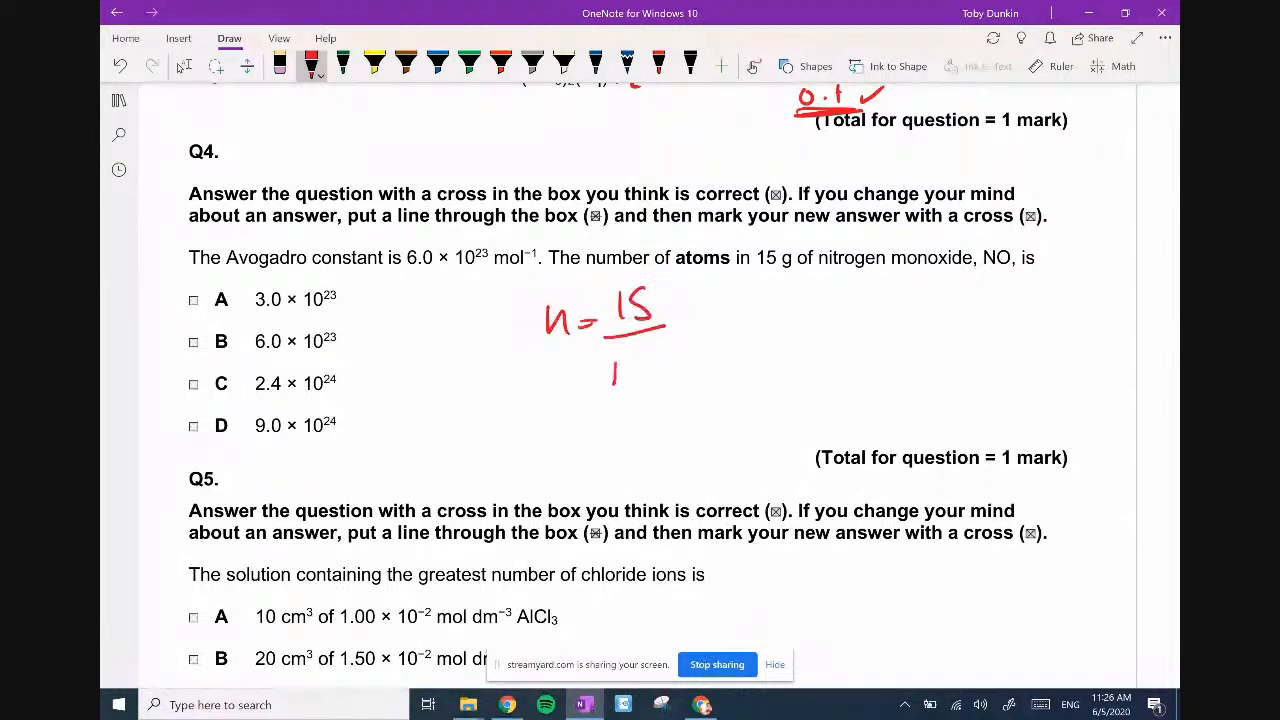
{"action": "left_click_drag", "start_coordinate": [616, 384], "coordinate": [670, 360]}
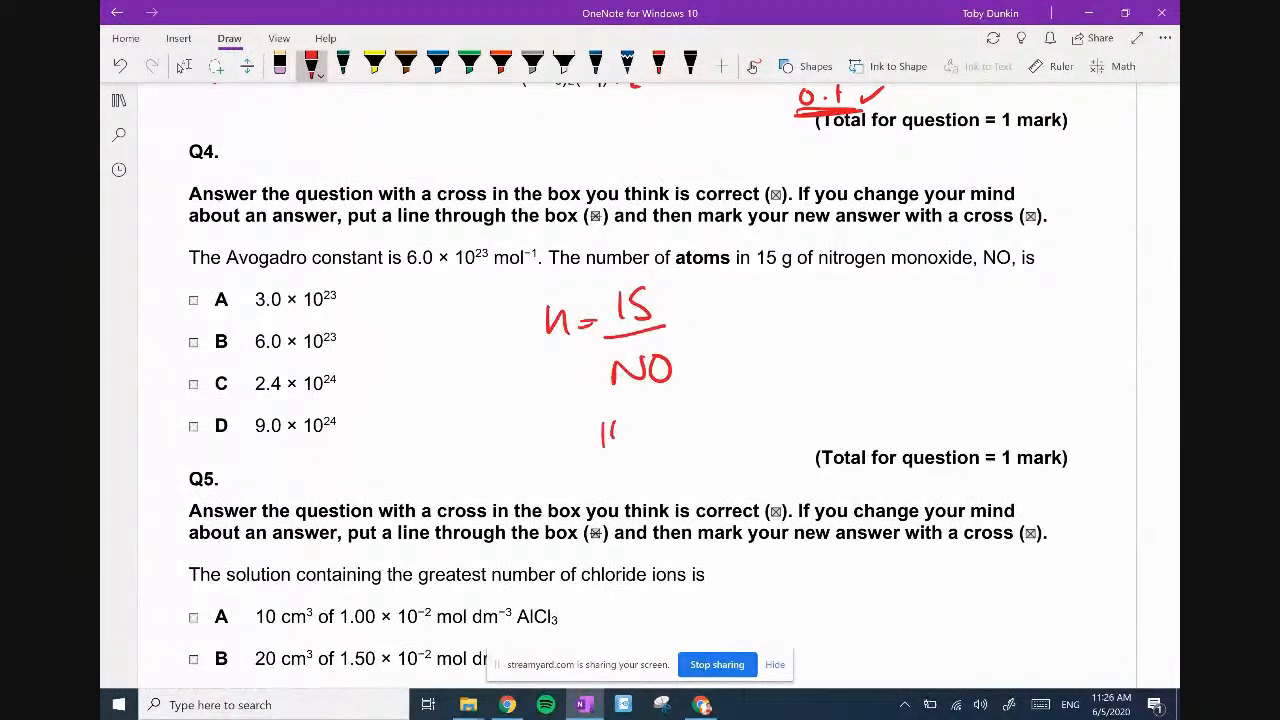
{"action": "left_click_drag", "start_coordinate": [600, 430], "coordinate": [736, 430]}
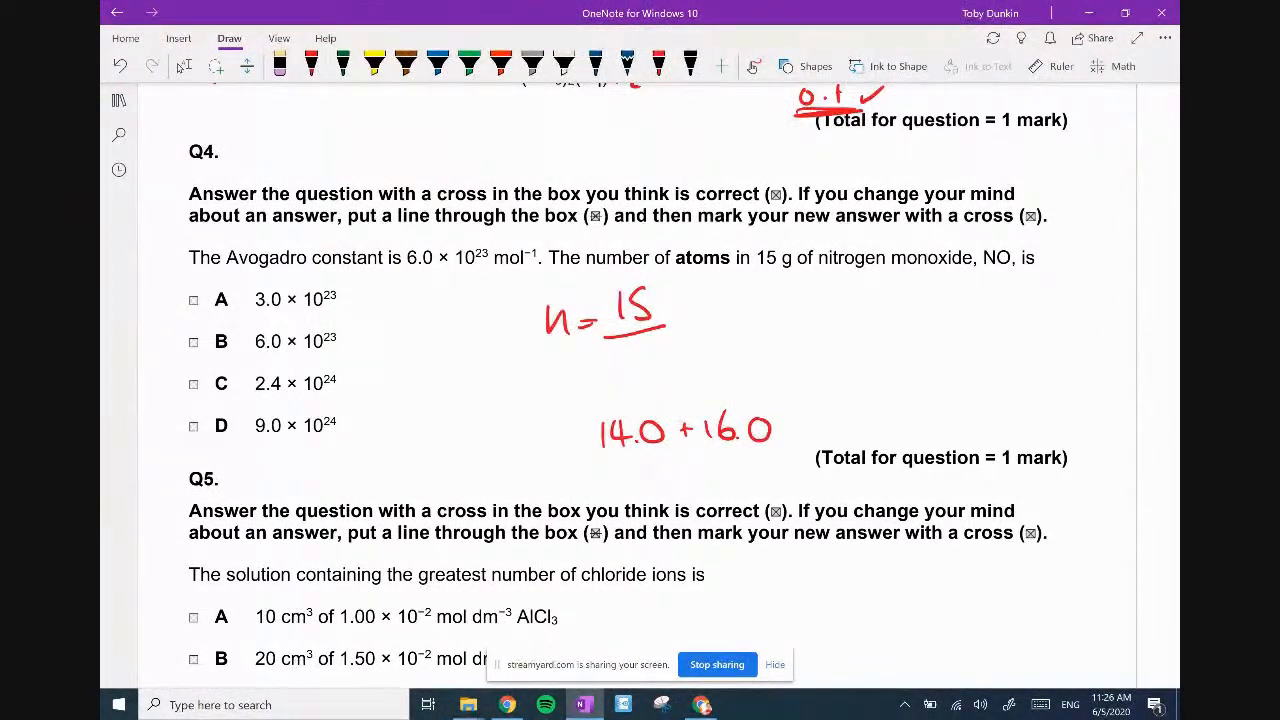
{"action": "left_click_drag", "start_coordinate": [610, 350], "coordinate": [670, 370]}
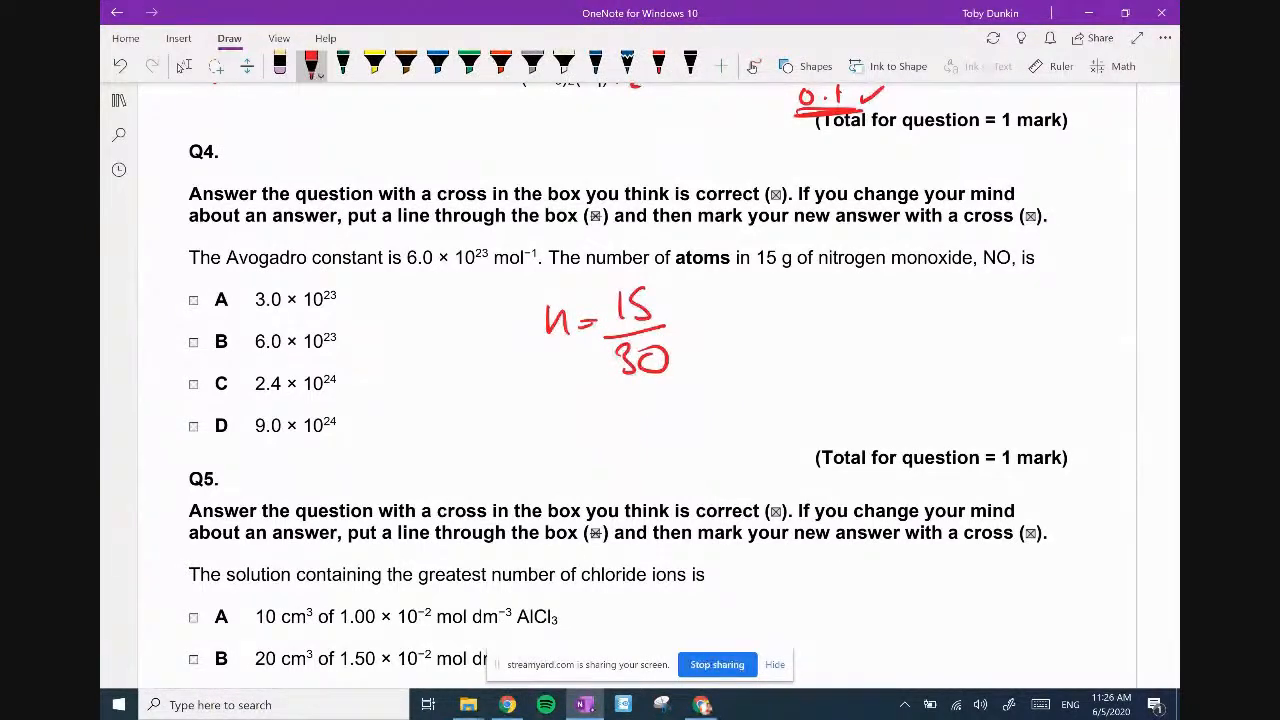
Write = 0.5 moles NO, ×2 = 1 mole of atoms, and cross answer B.
{"action": "left_click_drag", "start_coordinate": [736, 320], "coordinate": [844, 330]}
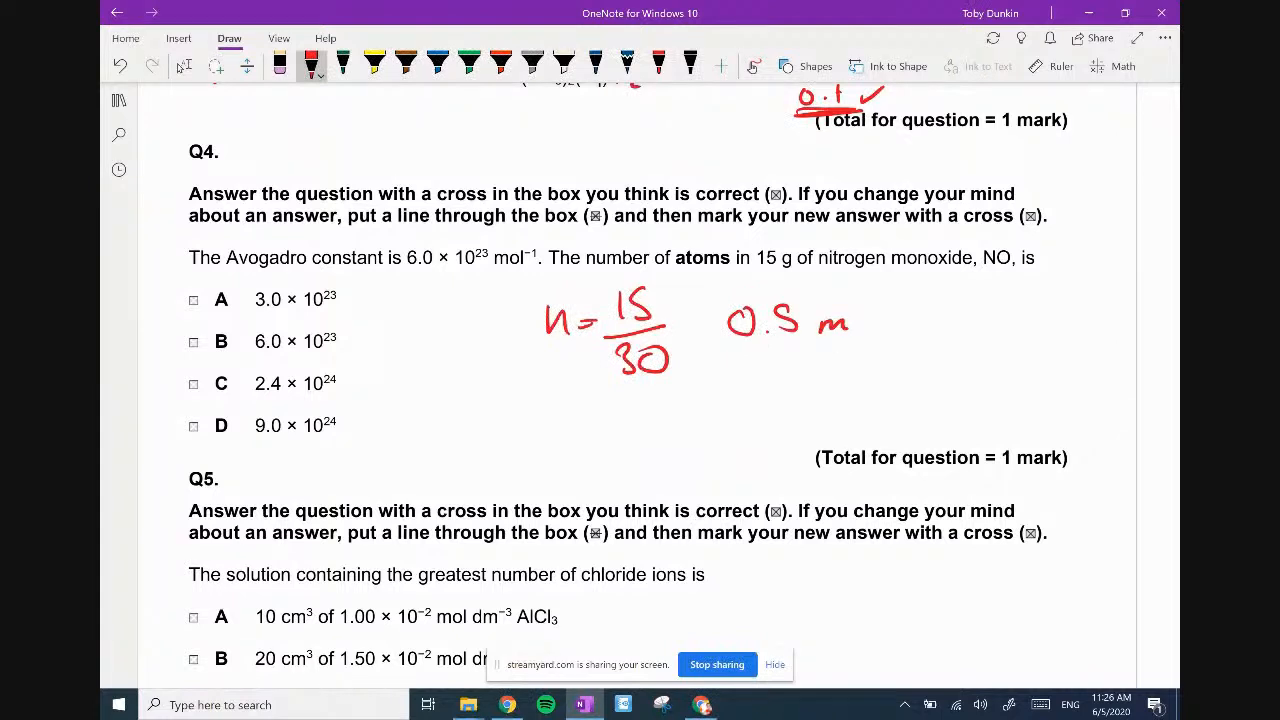
{"action": "left_click_drag", "start_coordinate": [850, 320], "coordinate": [904, 320]}
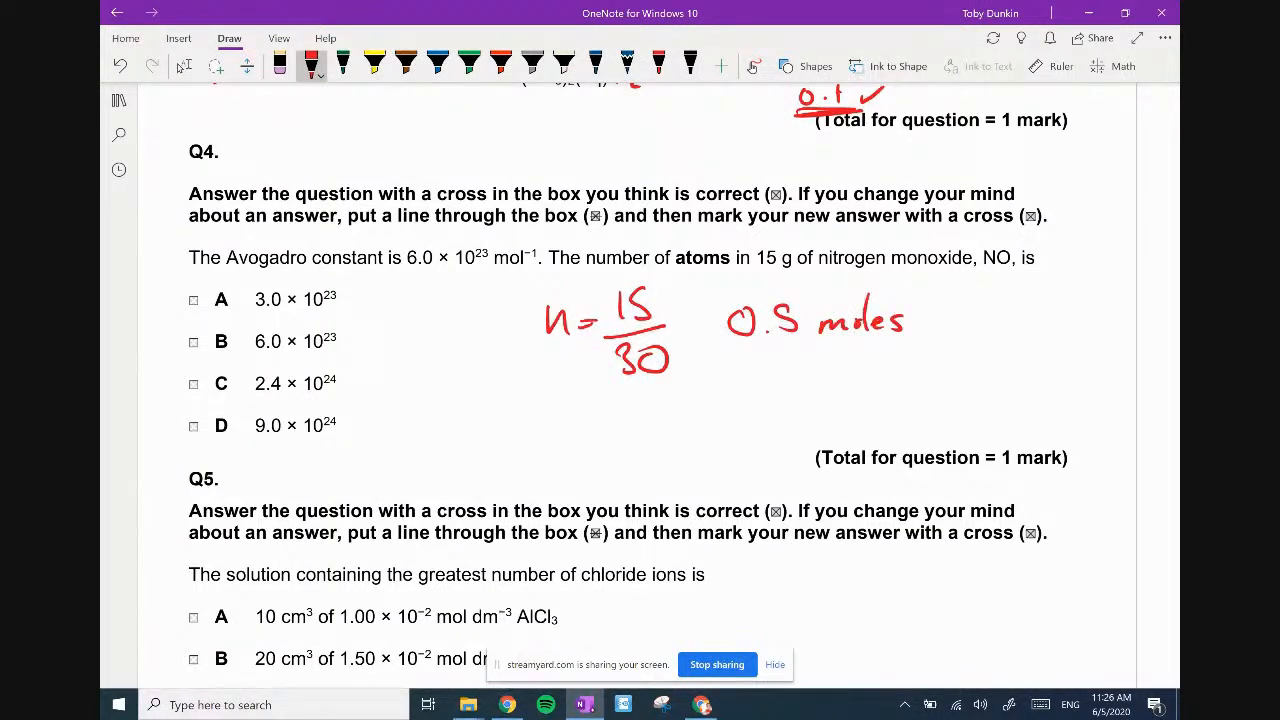
{"action": "left_click_drag", "start_coordinate": [930, 320], "coordinate": [1010, 320]}
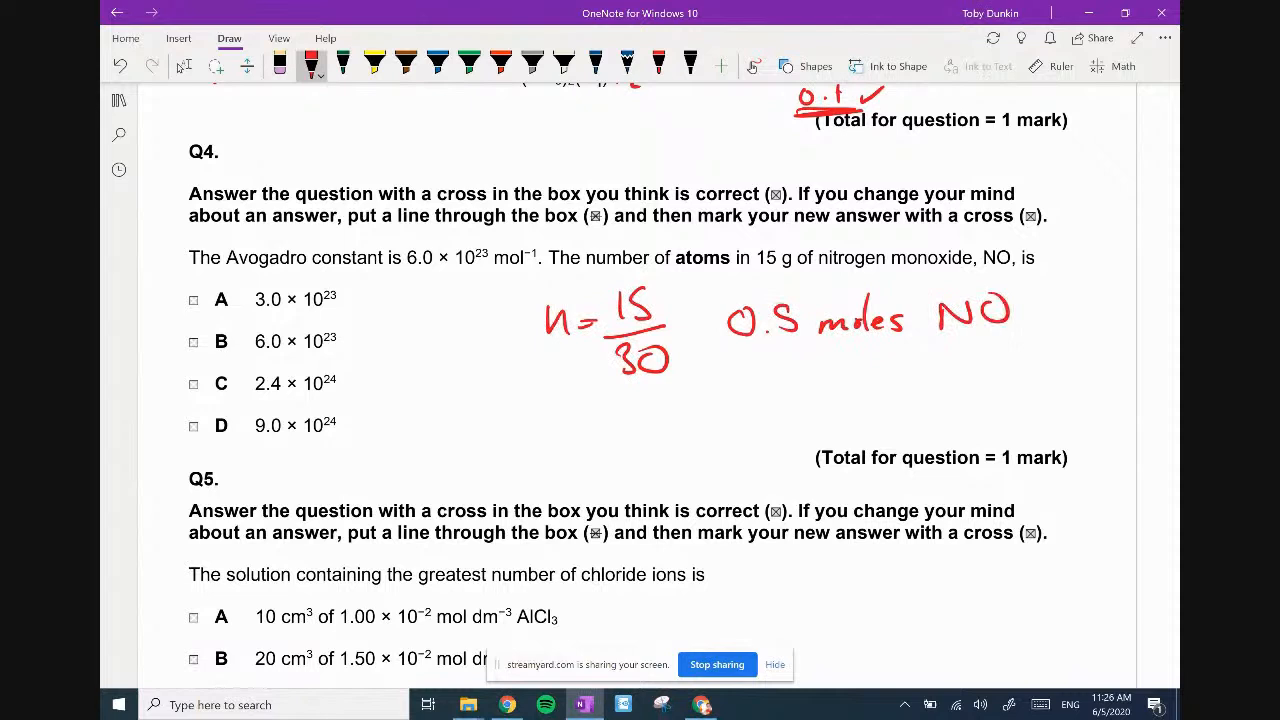
{"action": "left_click_drag", "start_coordinate": [936, 344], "coordinate": [1010, 344]}
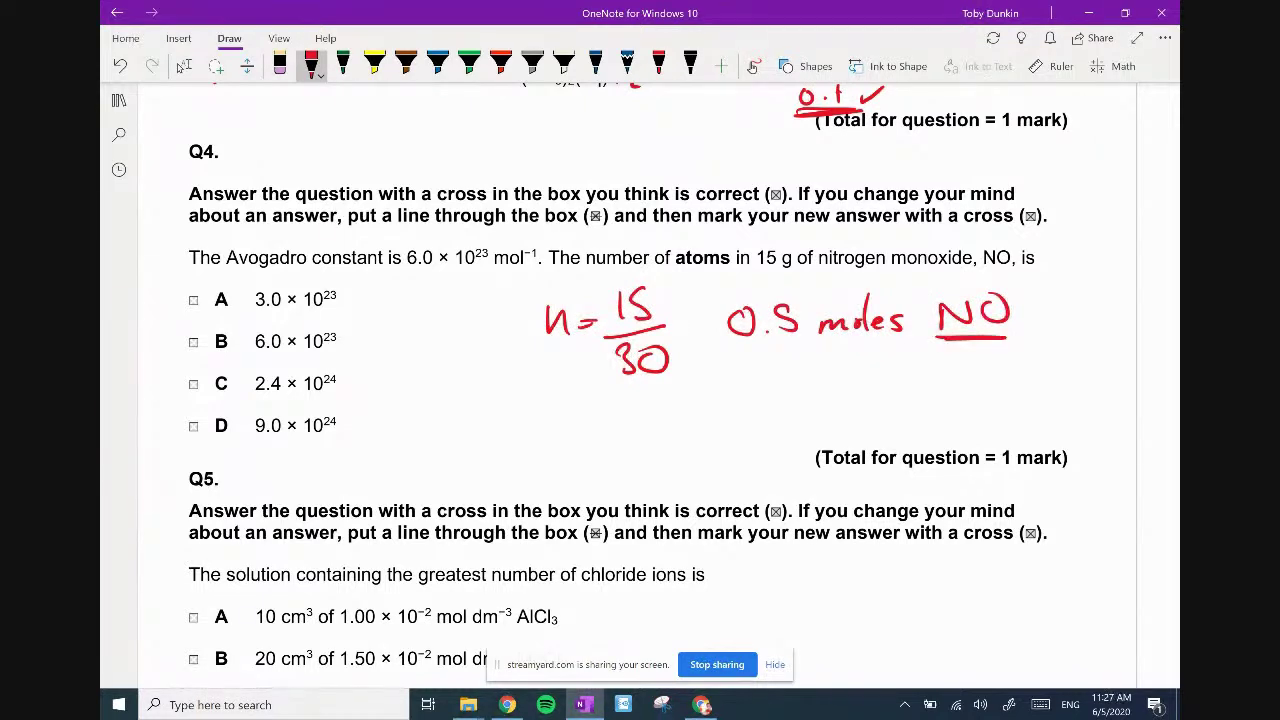
{"action": "left_click_drag", "start_coordinate": [744, 400], "coordinate": [904, 384]}
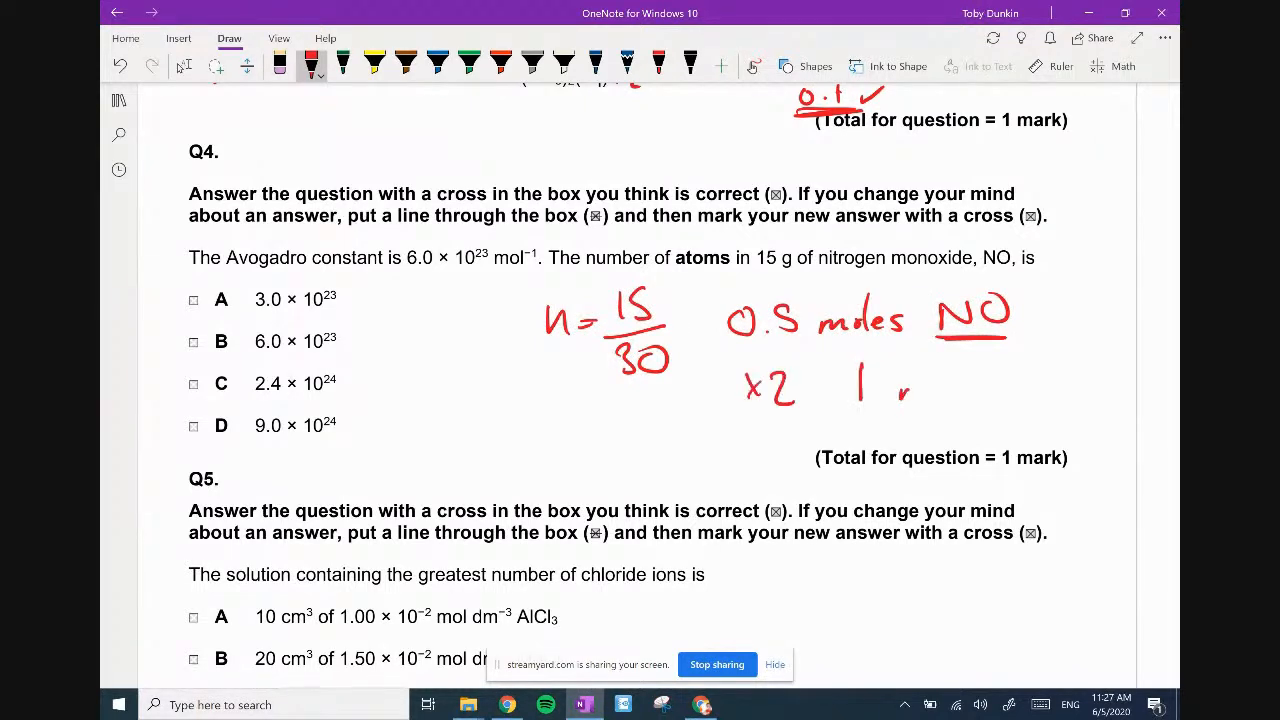
{"action": "left_click_drag", "start_coordinate": [890, 384], "coordinate": [1004, 390]}
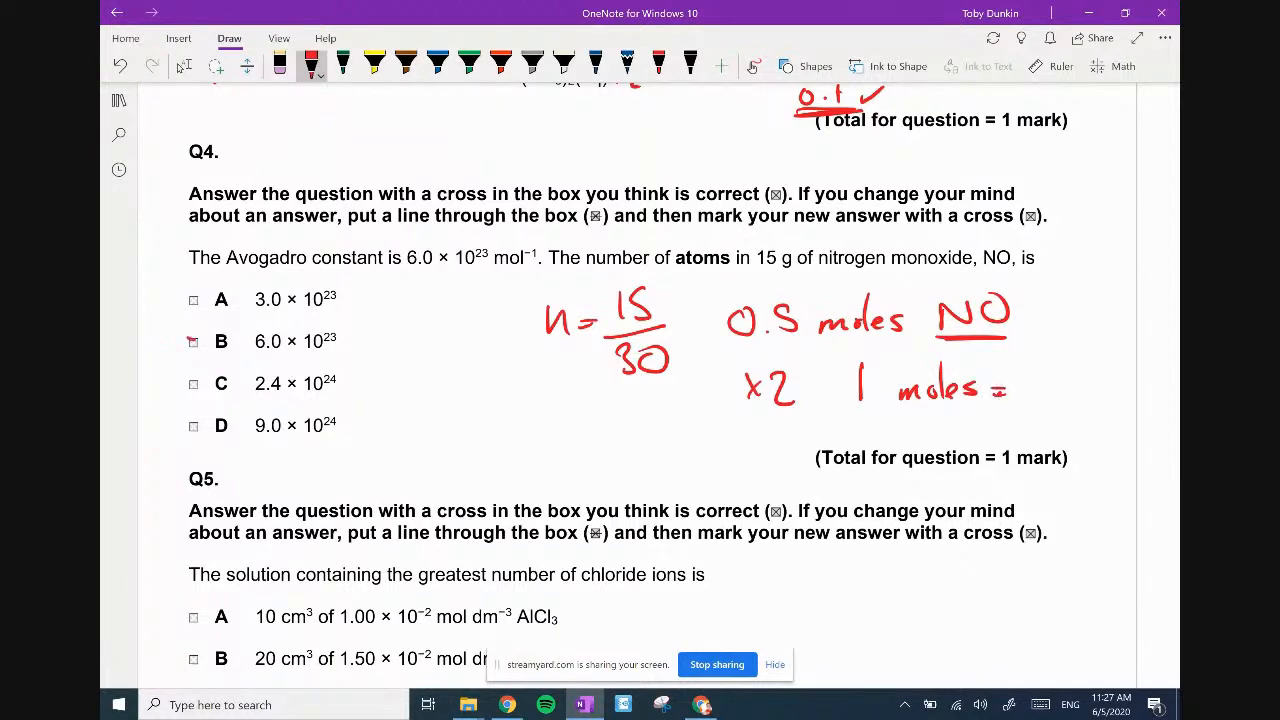
{"action": "left_click", "coordinate": [192, 340]}
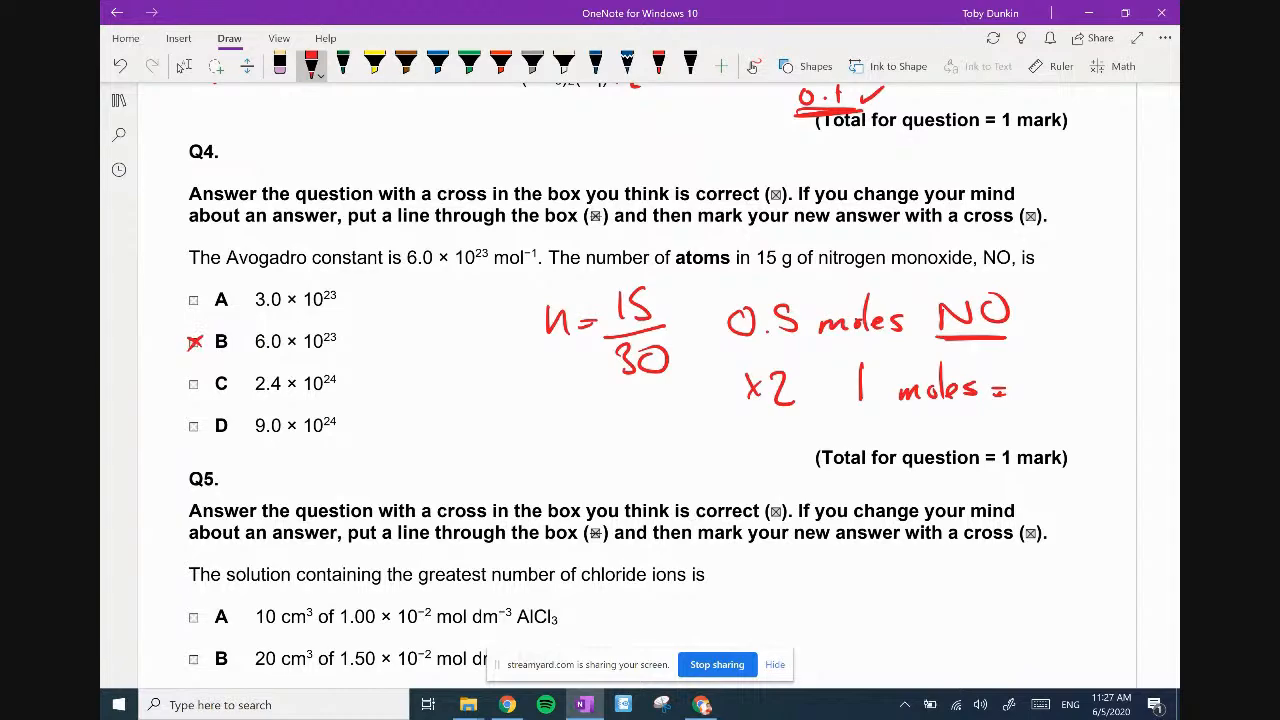
{"action": "scroll", "scroll_direction": "down", "scroll_amount": 3}
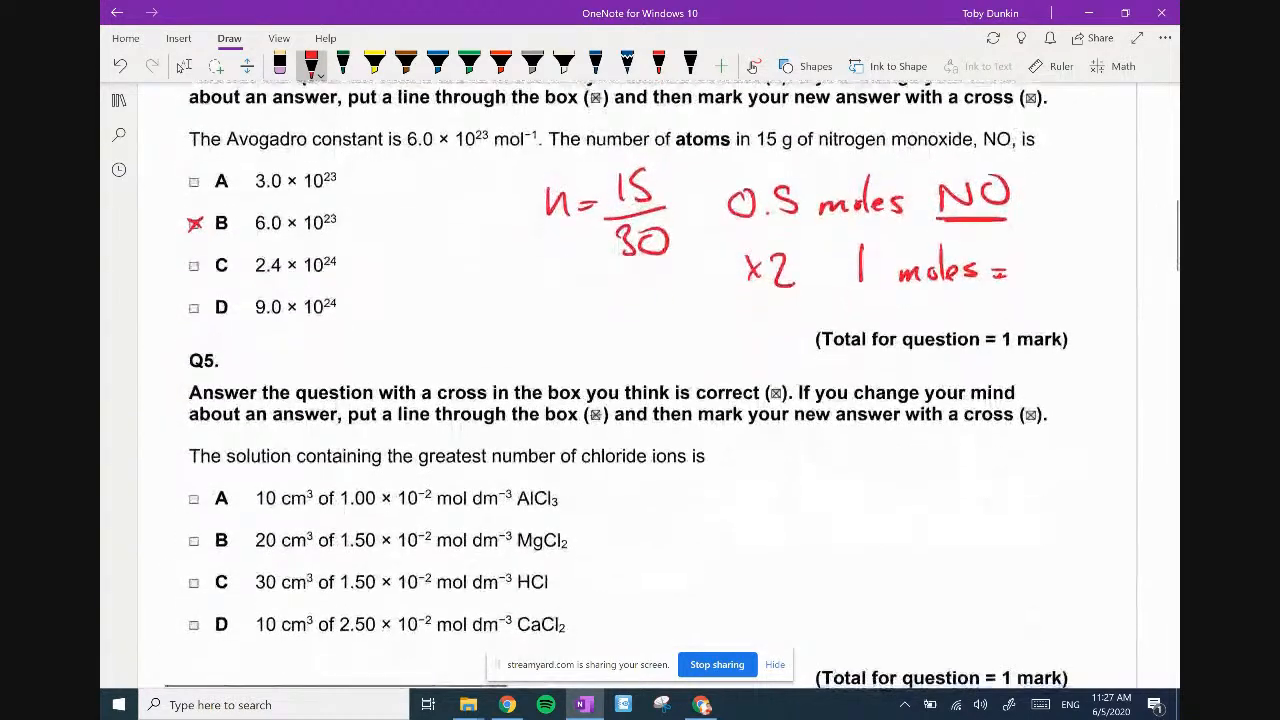
Underline chloride in Q5, note multipliers, and ink 3×10⁻⁴ for A and 6×10⁻⁴ for B.
{"action": "scroll", "scroll_direction": "down", "scroll_amount": 3}
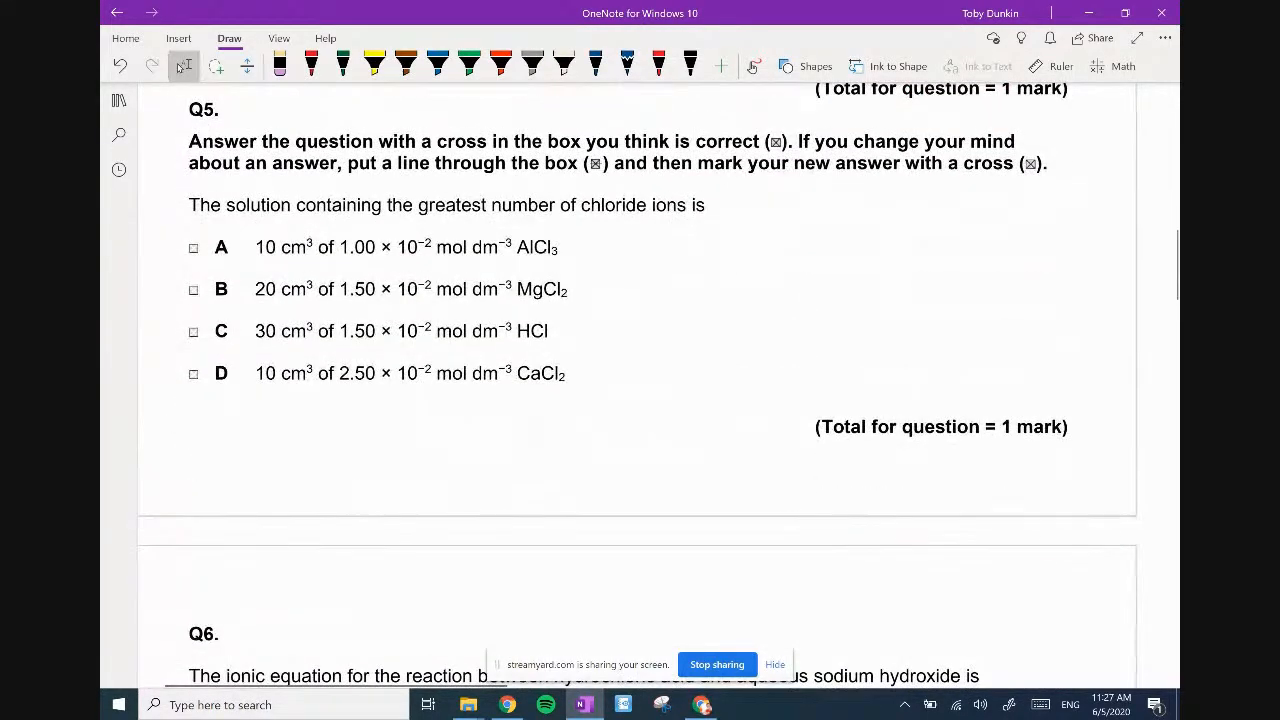
{"action": "scroll", "scroll_direction": "up", "scroll_amount": 3}
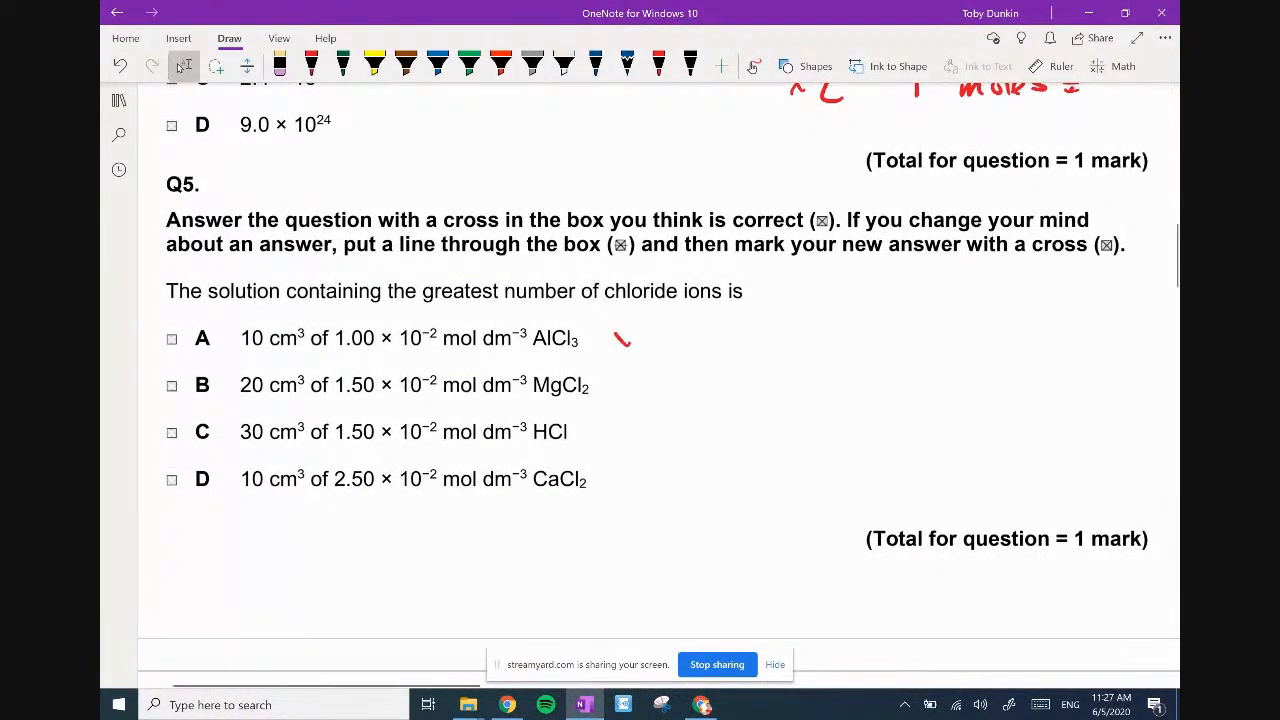
{"action": "left_click_drag", "start_coordinate": [600, 338], "coordinate": [660, 384]}
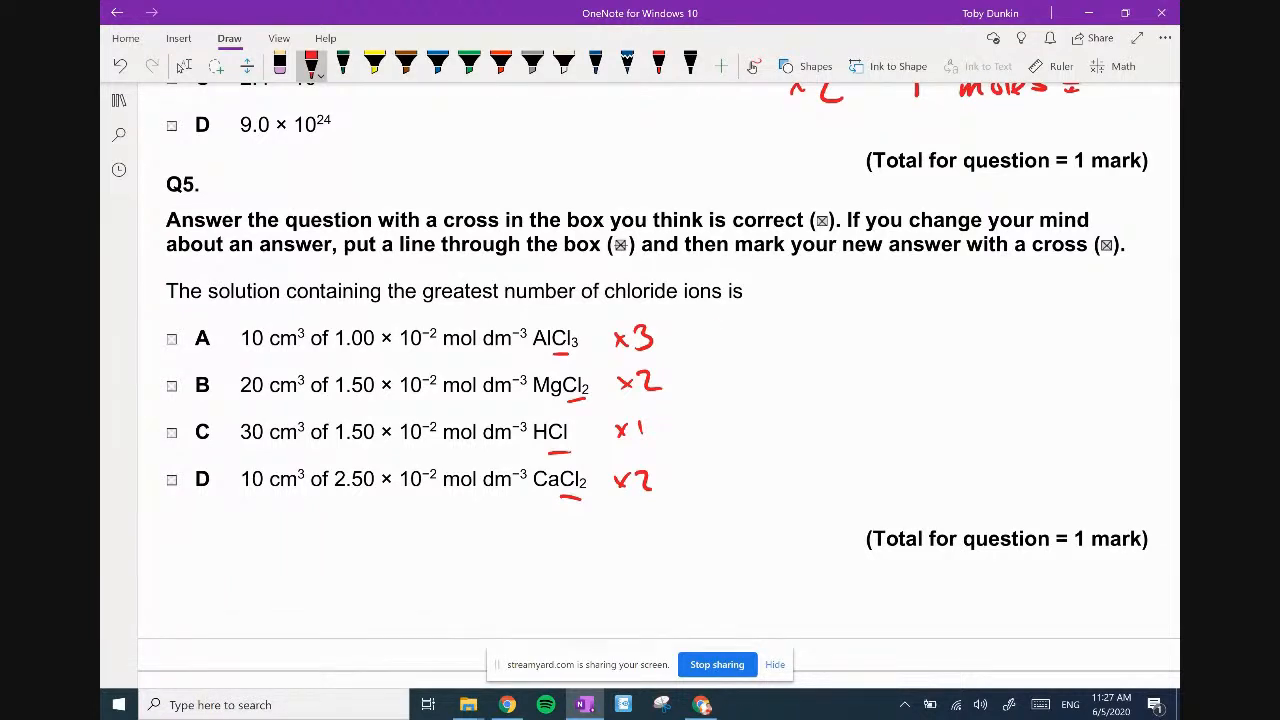
{"action": "left_click_drag", "start_coordinate": [710, 340], "coordinate": [790, 330]}
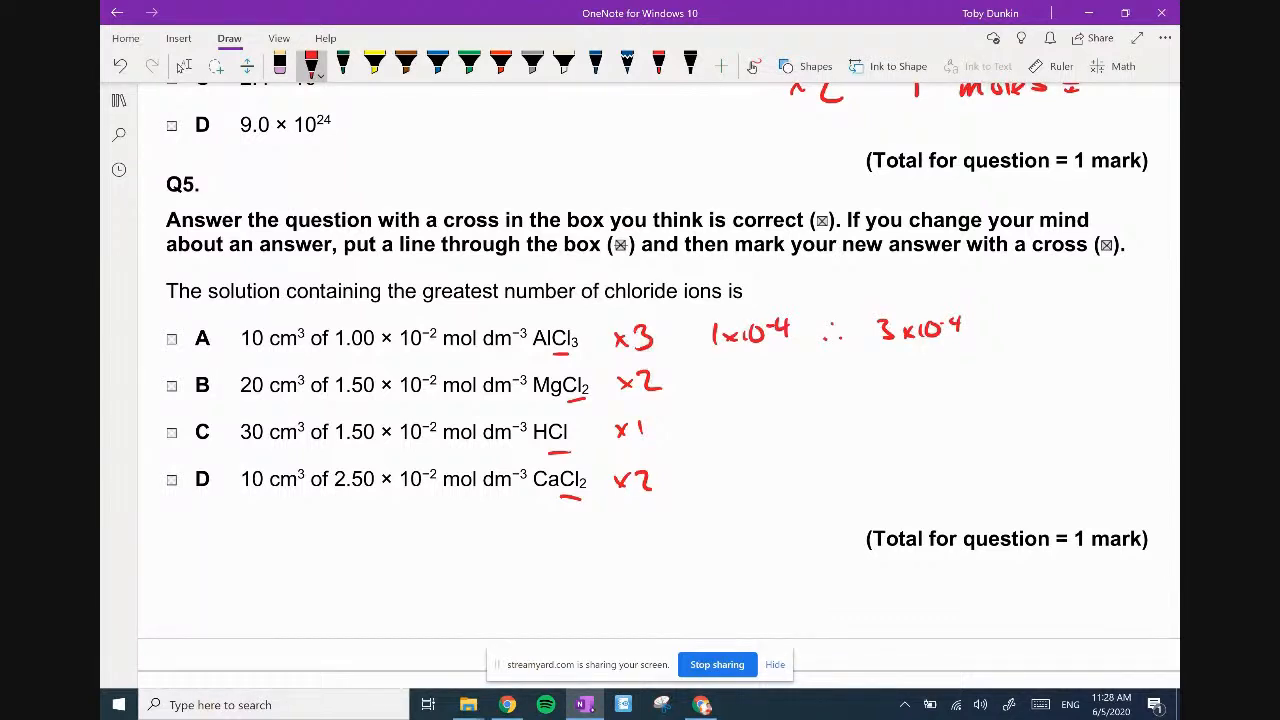
{"action": "left_click_drag", "start_coordinate": [718, 384], "coordinate": [796, 380]}
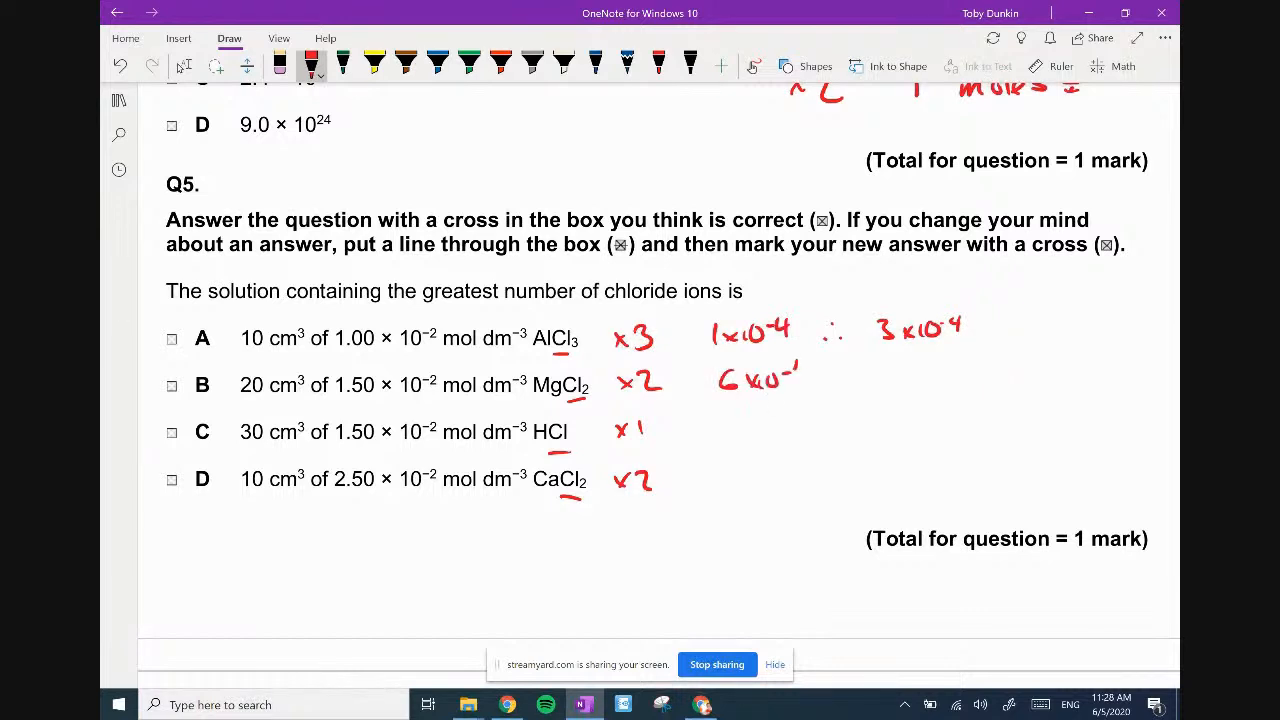
{"action": "left_click_drag", "start_coordinate": [790, 376], "coordinate": [810, 370]}
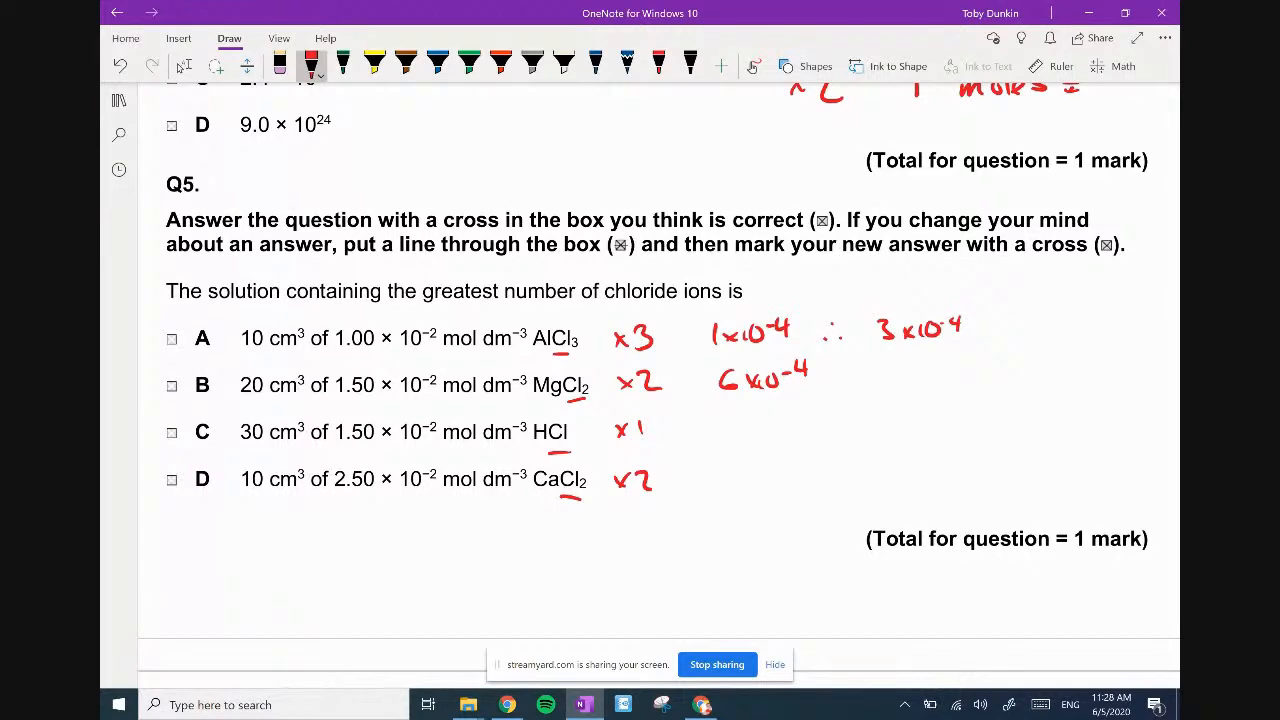
Ink 4.5×10⁻⁴ for C and 5×10⁻⁴ for D, underline 'greatest number' and cross box B.
{"action": "left_click_drag", "start_coordinate": [718, 432], "coordinate": [800, 432]}
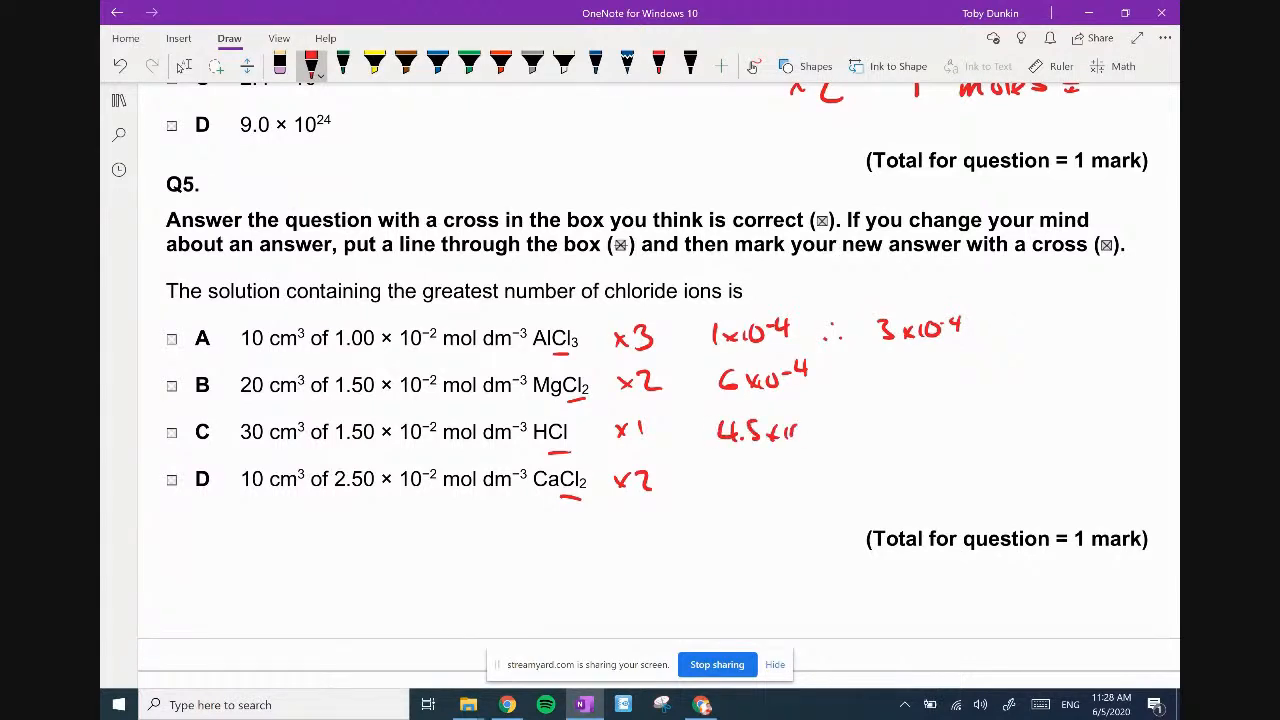
{"action": "left_click_drag", "start_coordinate": [800, 440], "coordinate": [840, 420]}
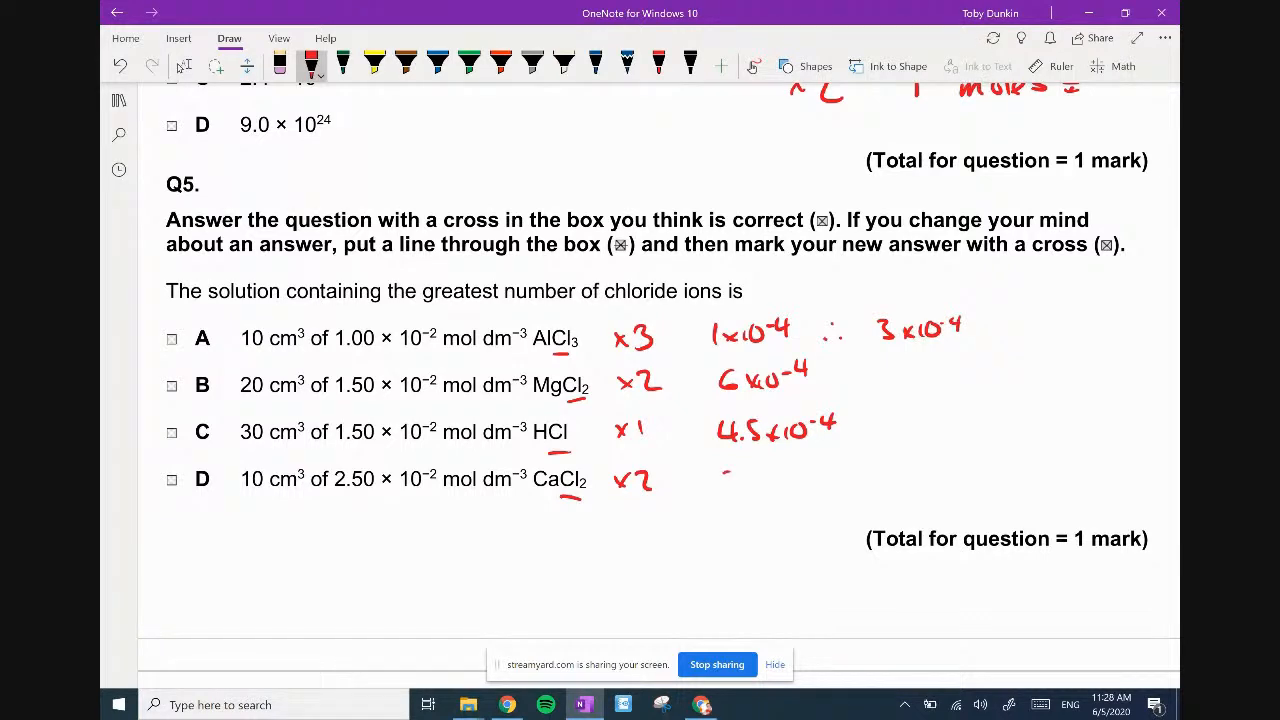
{"action": "left_click_drag", "start_coordinate": [718, 482], "coordinate": [778, 482]}
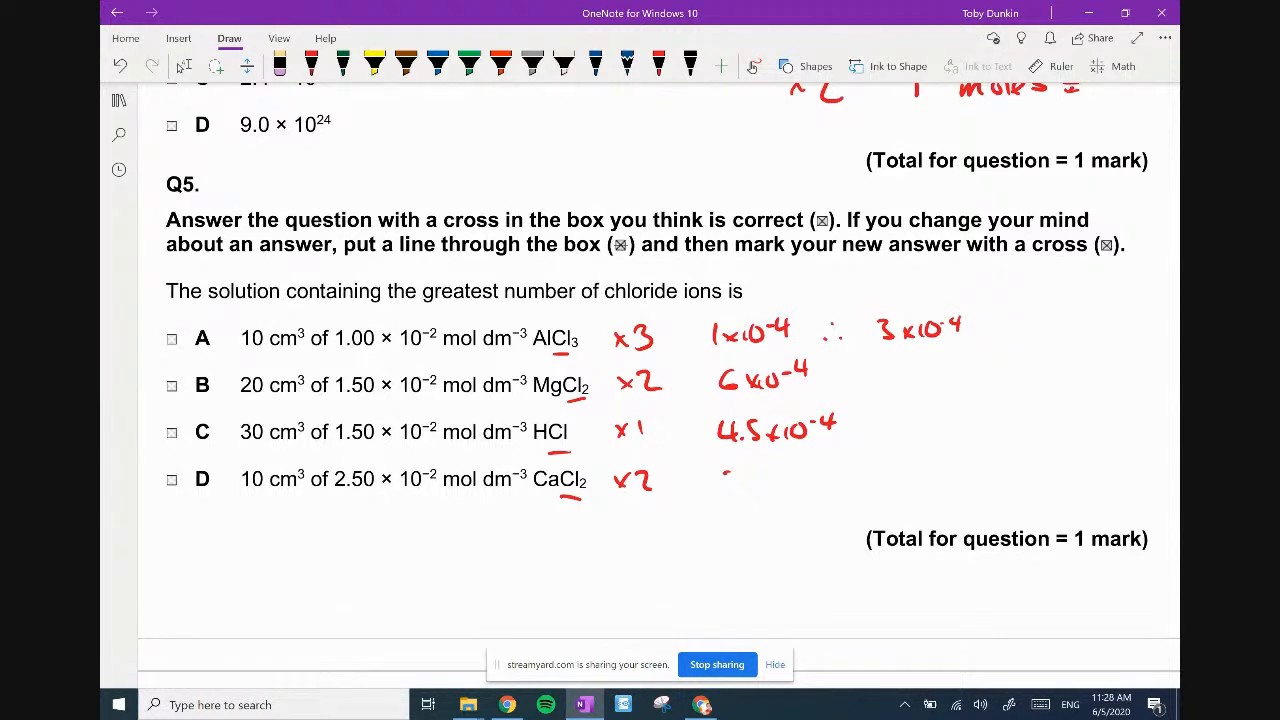
{"action": "left_click", "coordinate": [310, 64]}
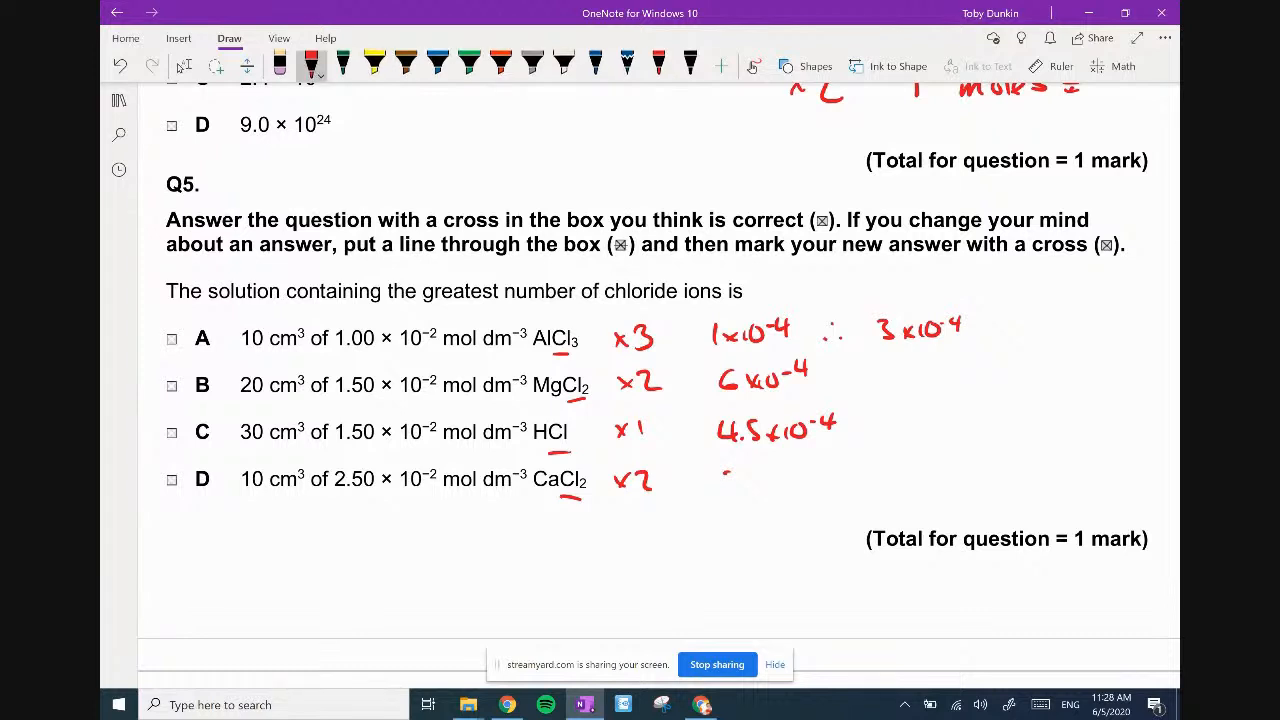
{"action": "left_click_drag", "start_coordinate": [716, 480], "coordinate": [824, 480]}
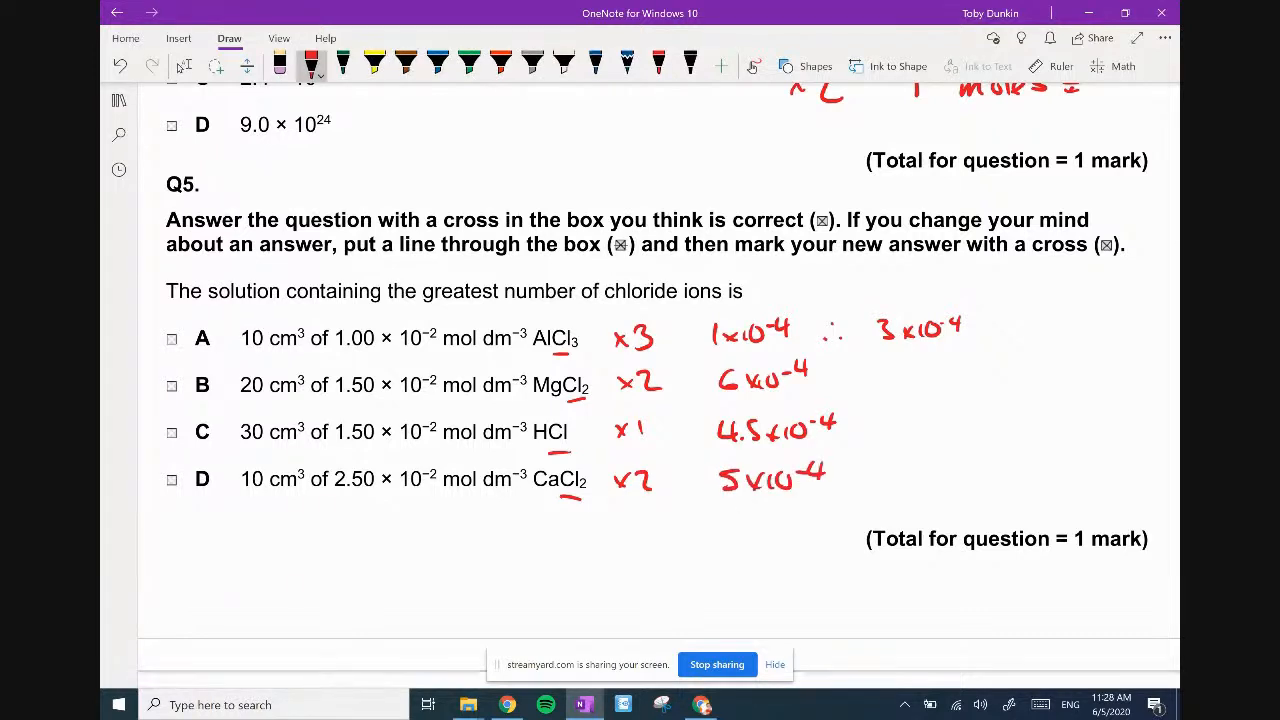
{"action": "left_click_drag", "start_coordinate": [422, 300], "coordinate": [600, 296]}
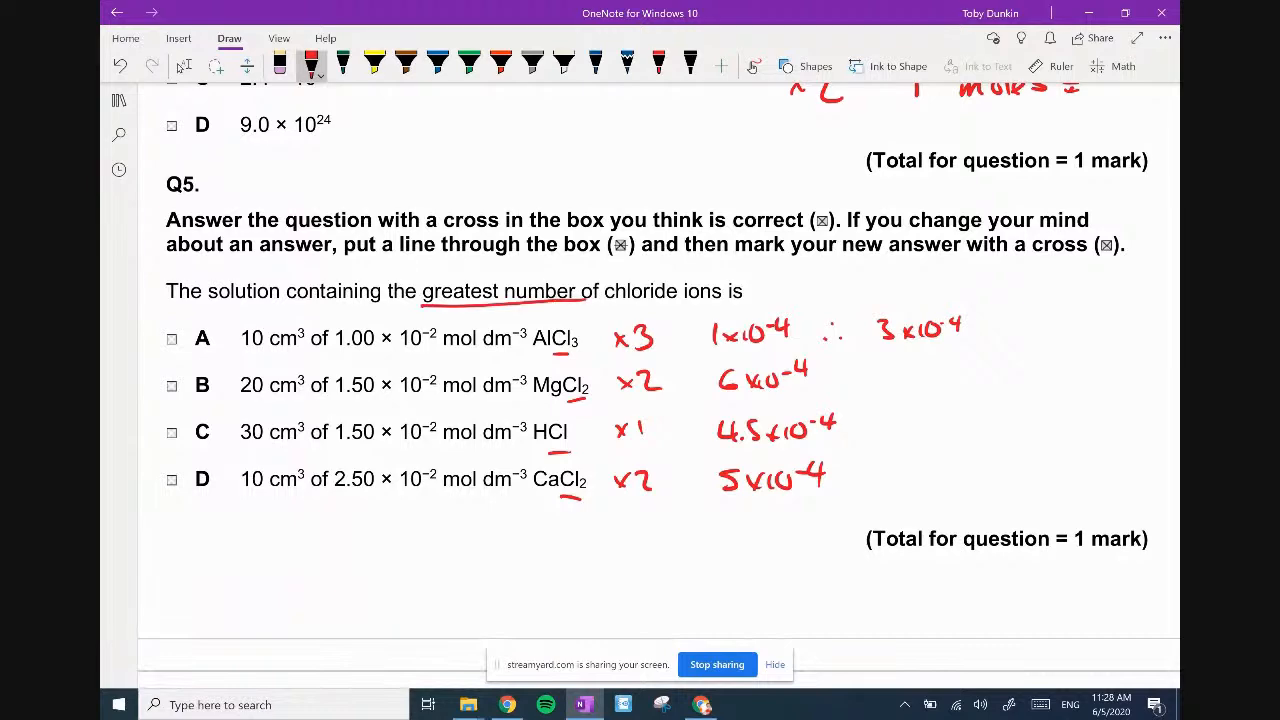
{"action": "left_click", "coordinate": [172, 384]}
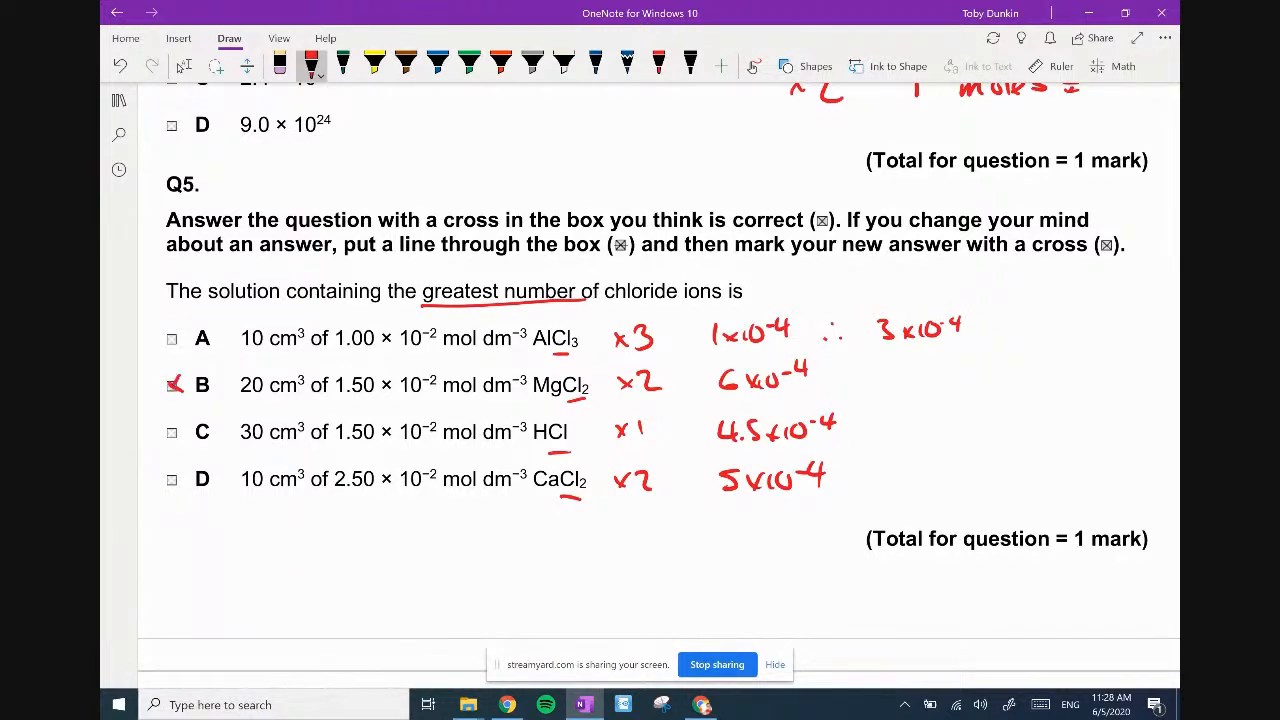
Scroll to Q6 and mark option A as the answer.
{"action": "scroll", "scroll_direction": "down", "scroll_amount": 3}
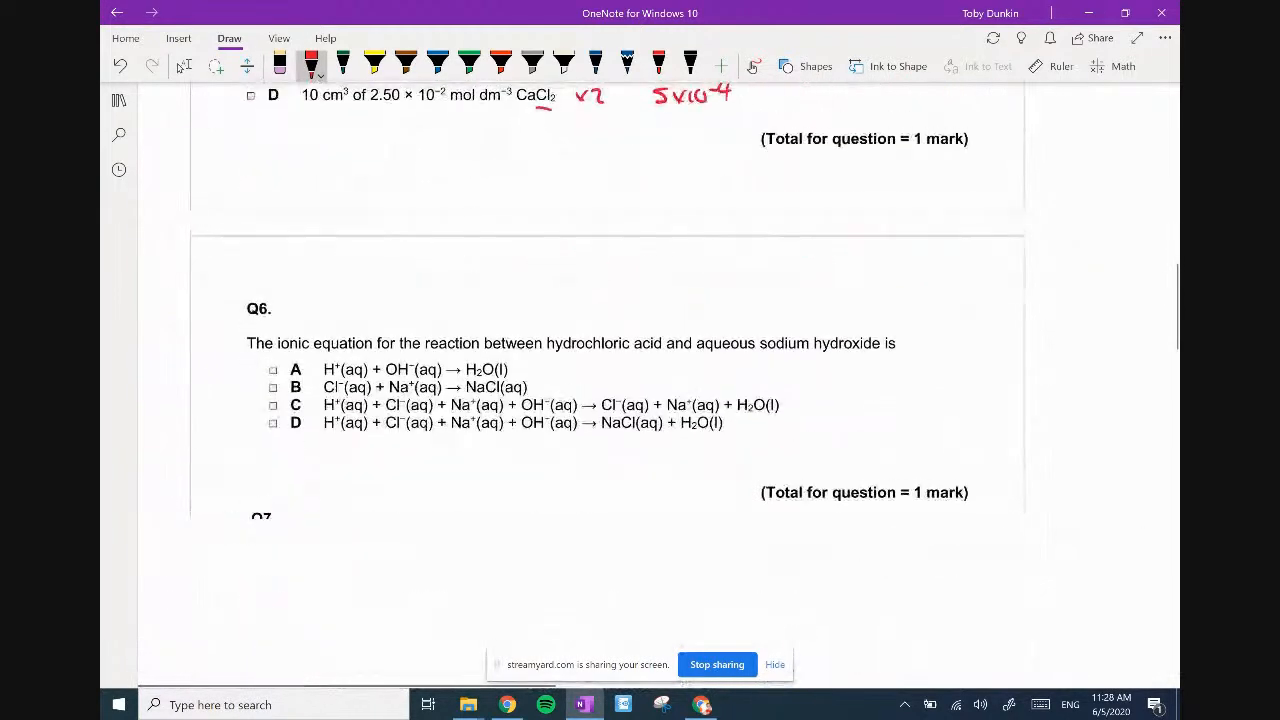
{"action": "scroll", "scroll_direction": "down", "scroll_amount": 3}
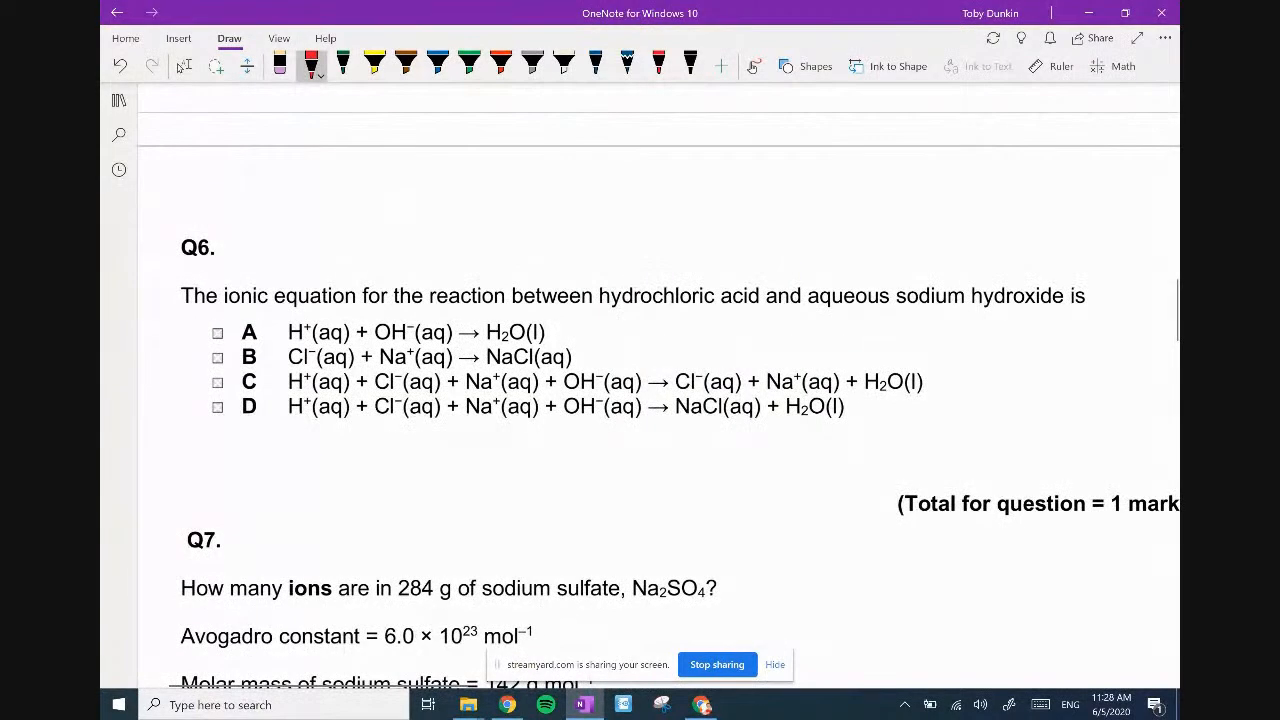
{"action": "left_click", "coordinate": [184, 66]}
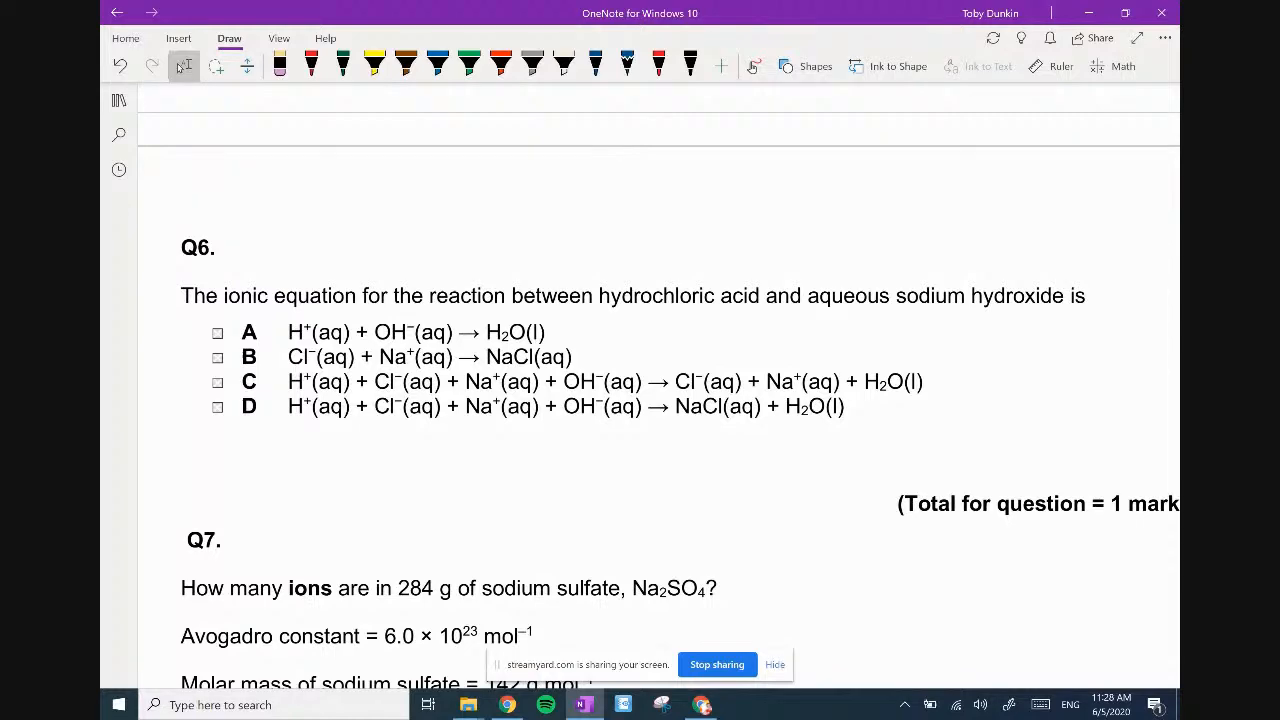
{"action": "left_click", "coordinate": [216, 332]}
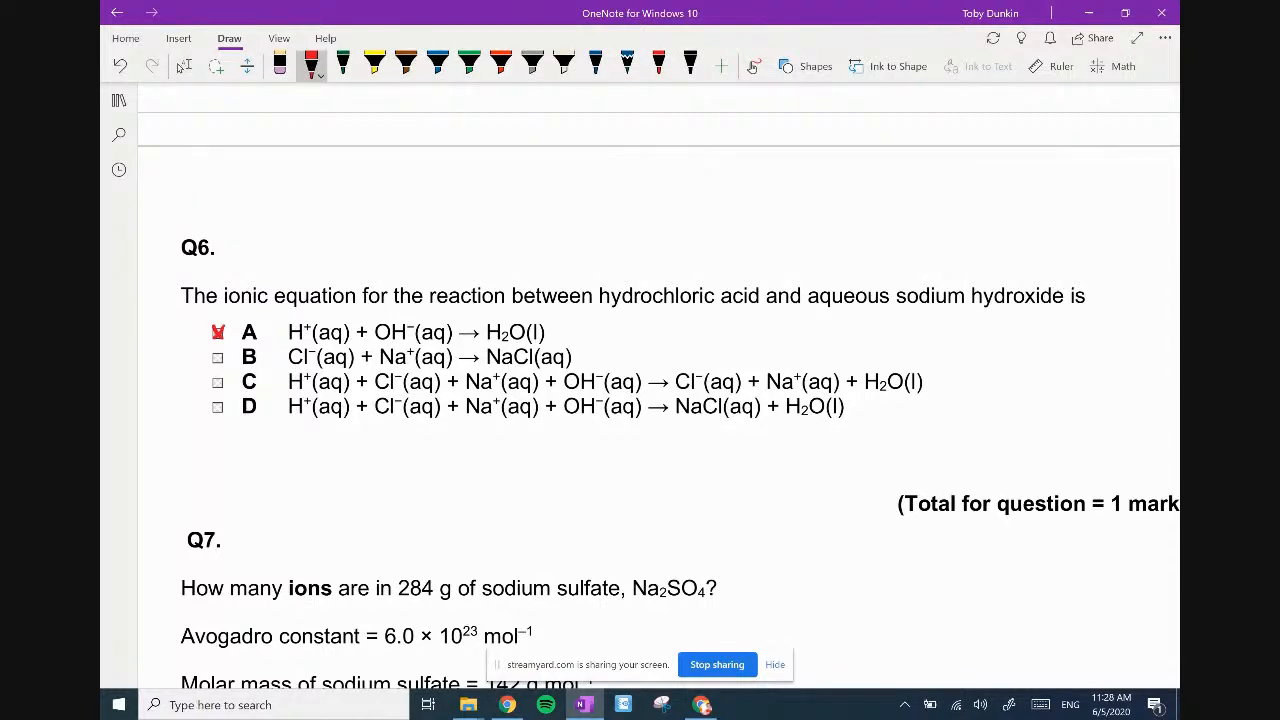
Ink the full ionic equation and strike through spectator Na⁺ and Cl⁻ to leave H₂O.
{"action": "scroll", "scroll_direction": "down", "scroll_amount": 3}
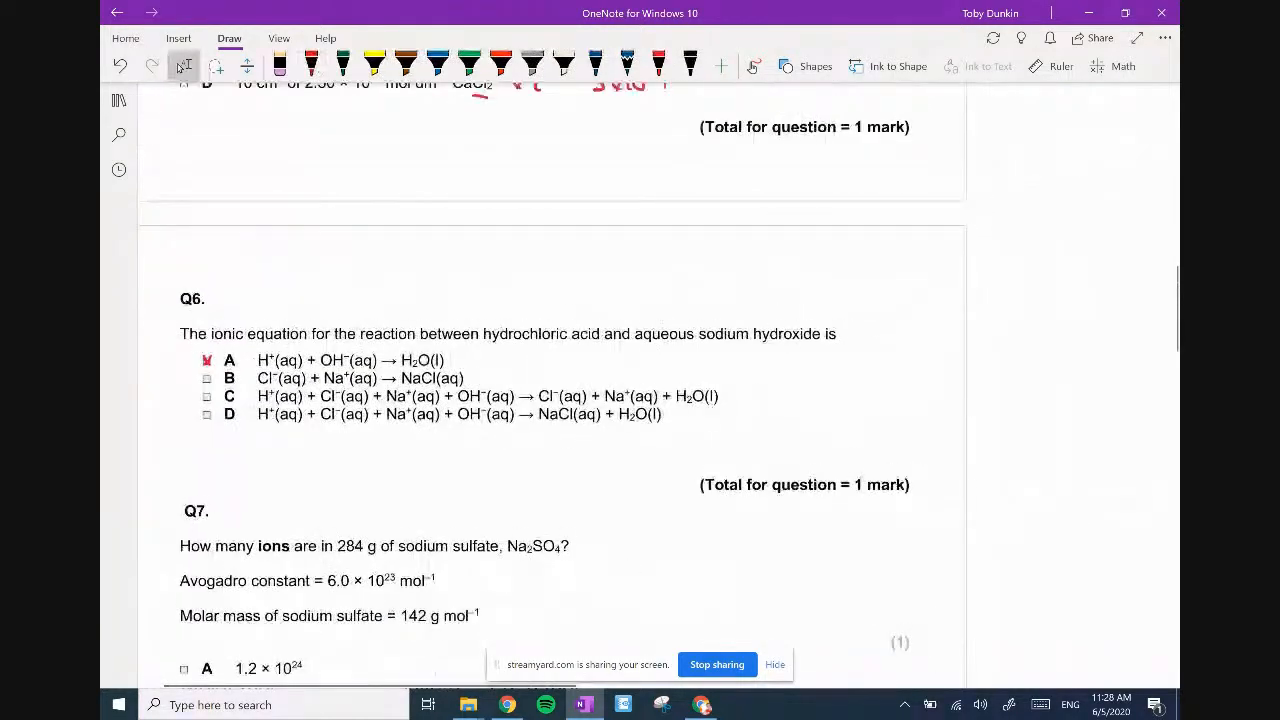
{"action": "scroll", "scroll_direction": "up", "scroll_amount": 3}
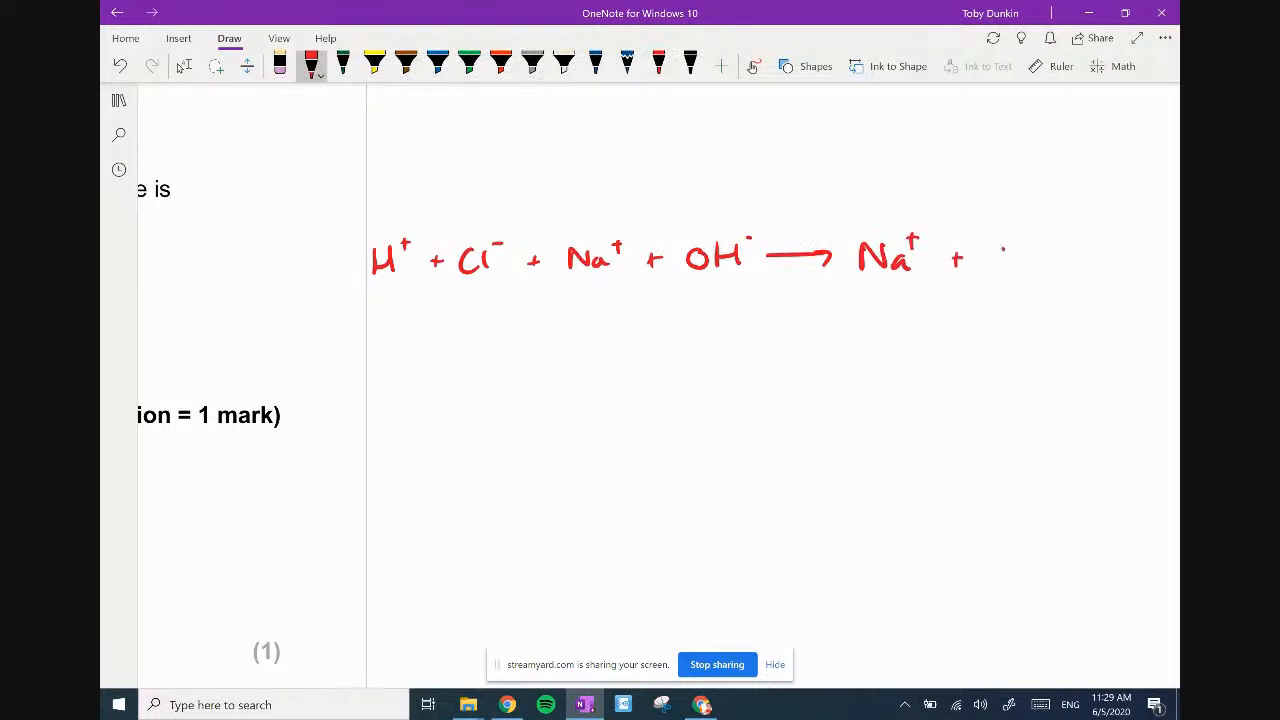
{"action": "left_click_drag", "start_coordinate": [990, 256], "coordinate": [1120, 260]}
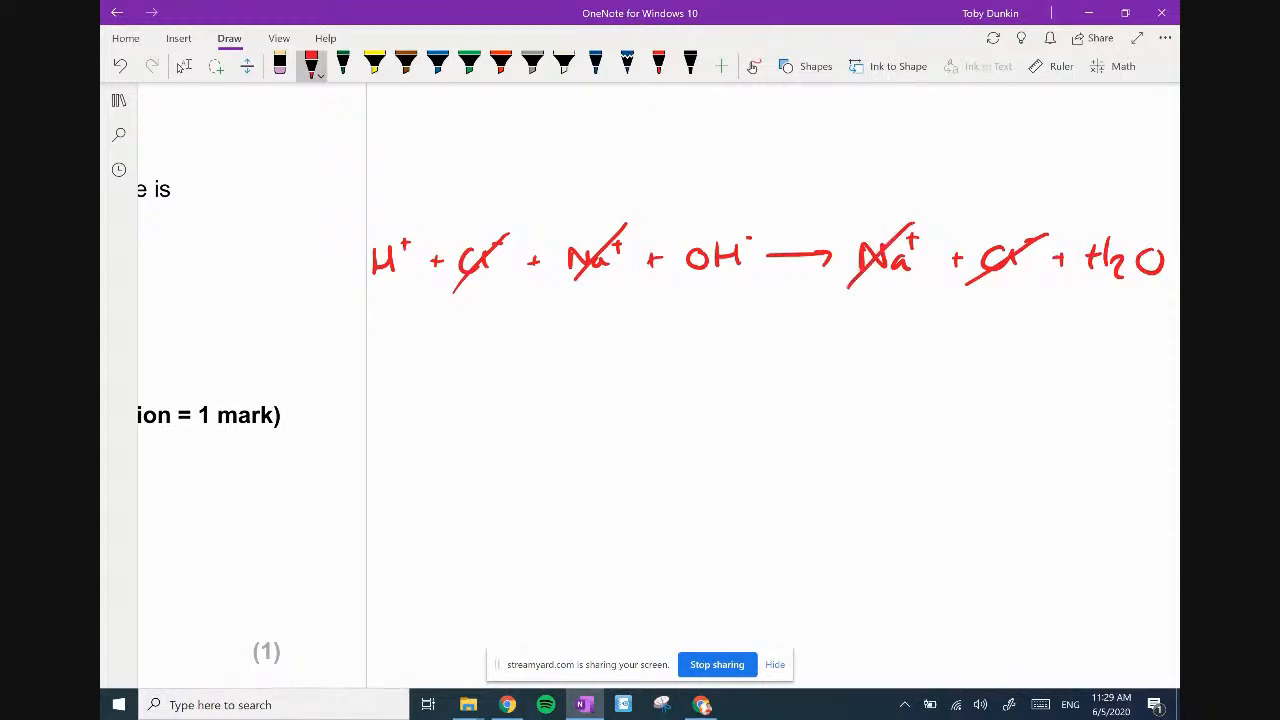
{"action": "scroll", "scroll_direction": "down", "scroll_amount": 3}
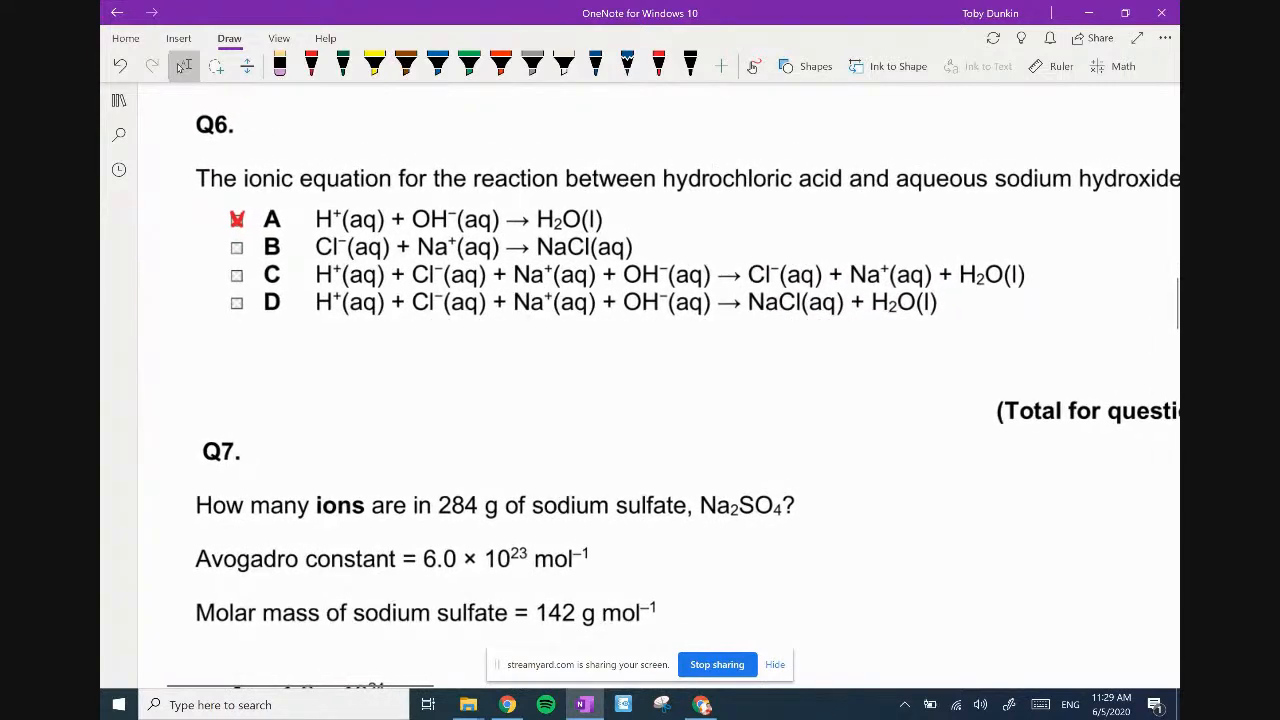
{"action": "scroll", "scroll_direction": "up", "scroll_amount": 3}
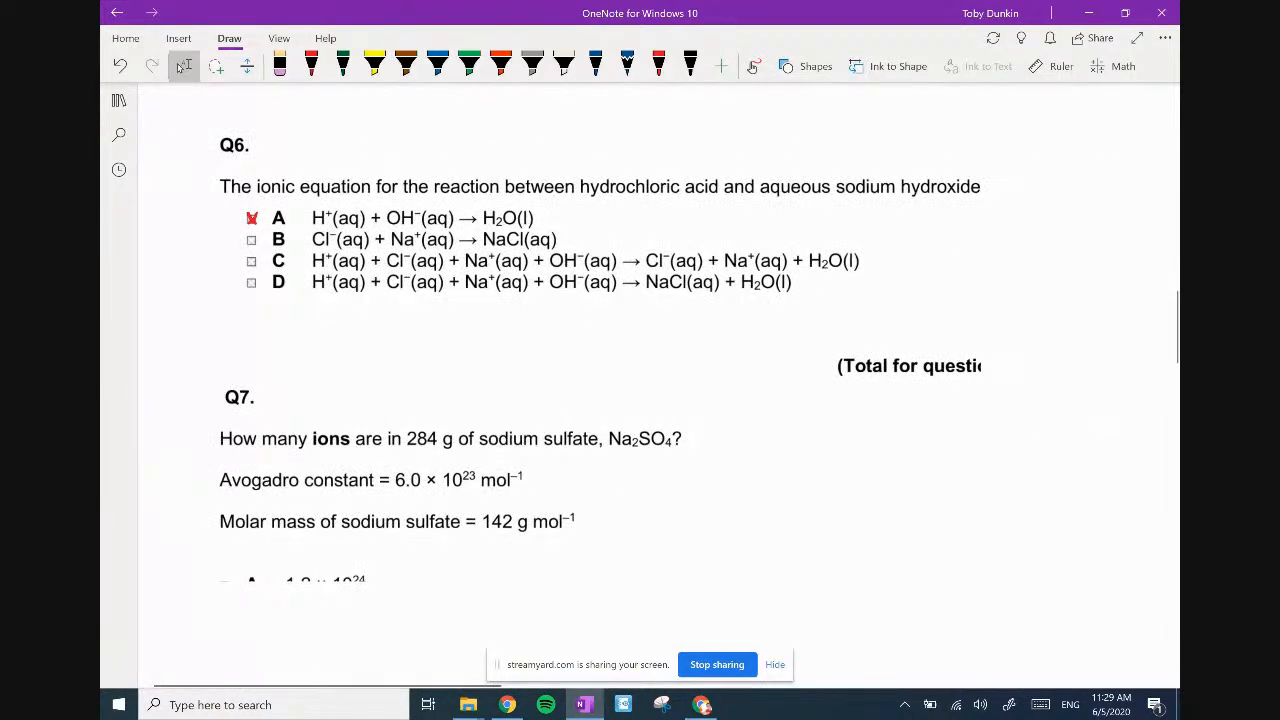
Underline 142 g, circle 284 g, ink 284 g/142 = 2 moles and cross box A for Q7.
{"action": "scroll", "scroll_direction": "down", "scroll_amount": 3}
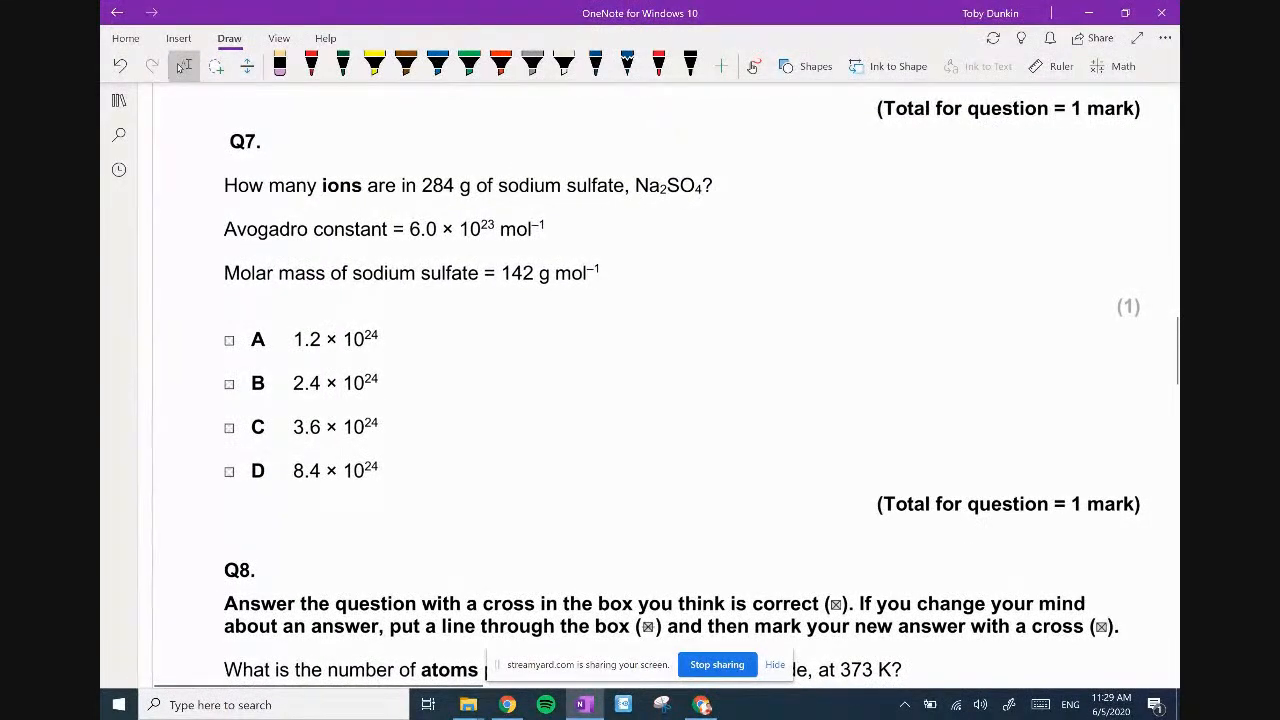
{"action": "left_click_drag", "start_coordinate": [496, 288], "coordinate": [564, 288]}
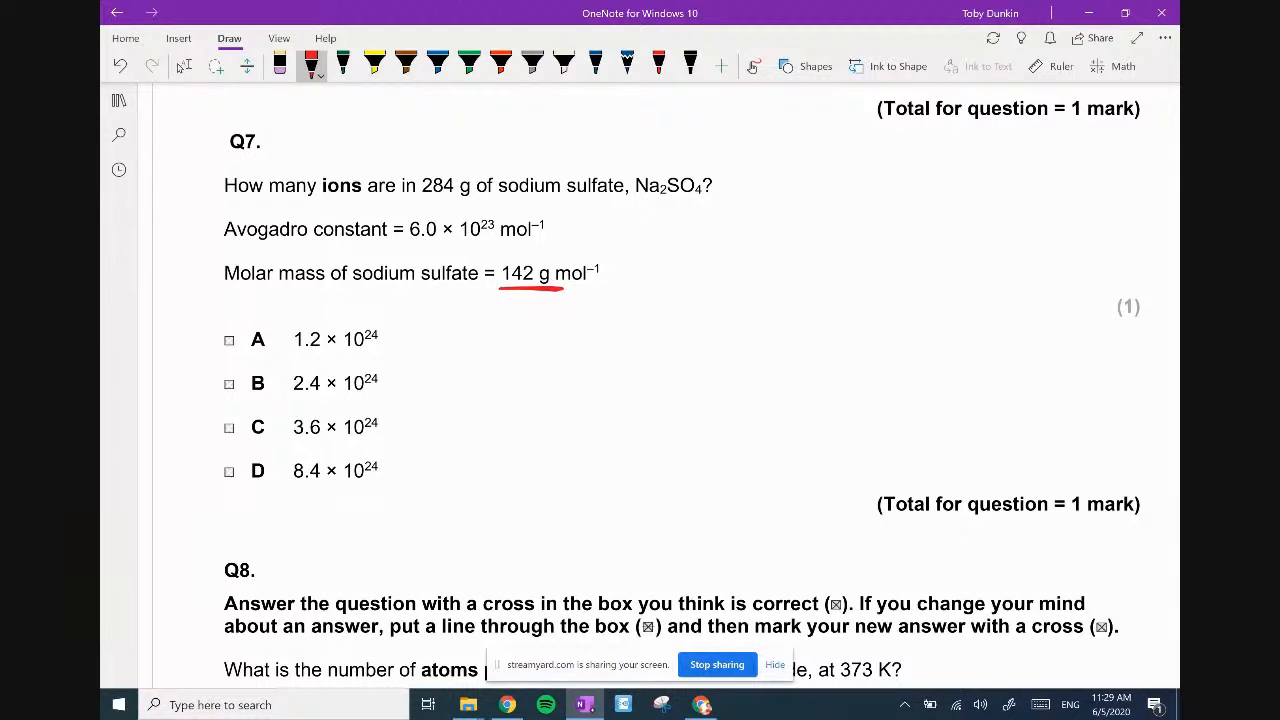
{"action": "left_click_drag", "start_coordinate": [700, 320], "coordinate": [744, 320]}
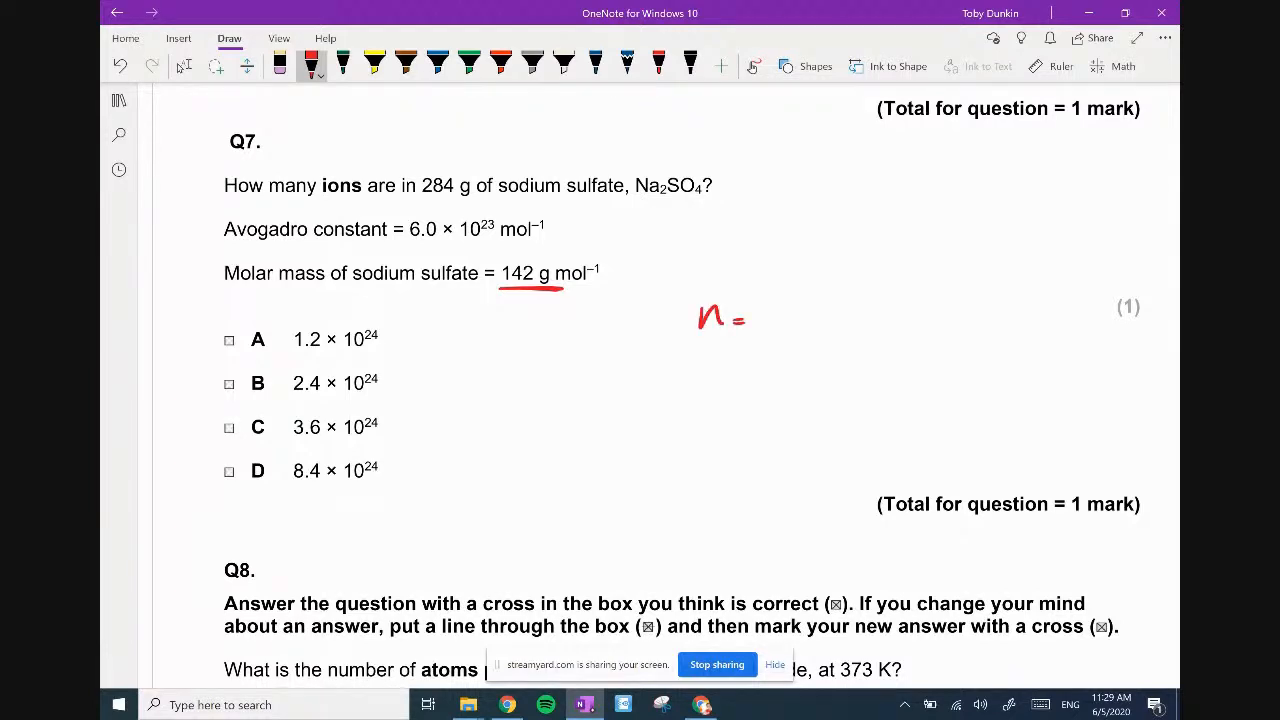
{"action": "left_click_drag", "start_coordinate": [410, 156], "coordinate": [476, 210]}
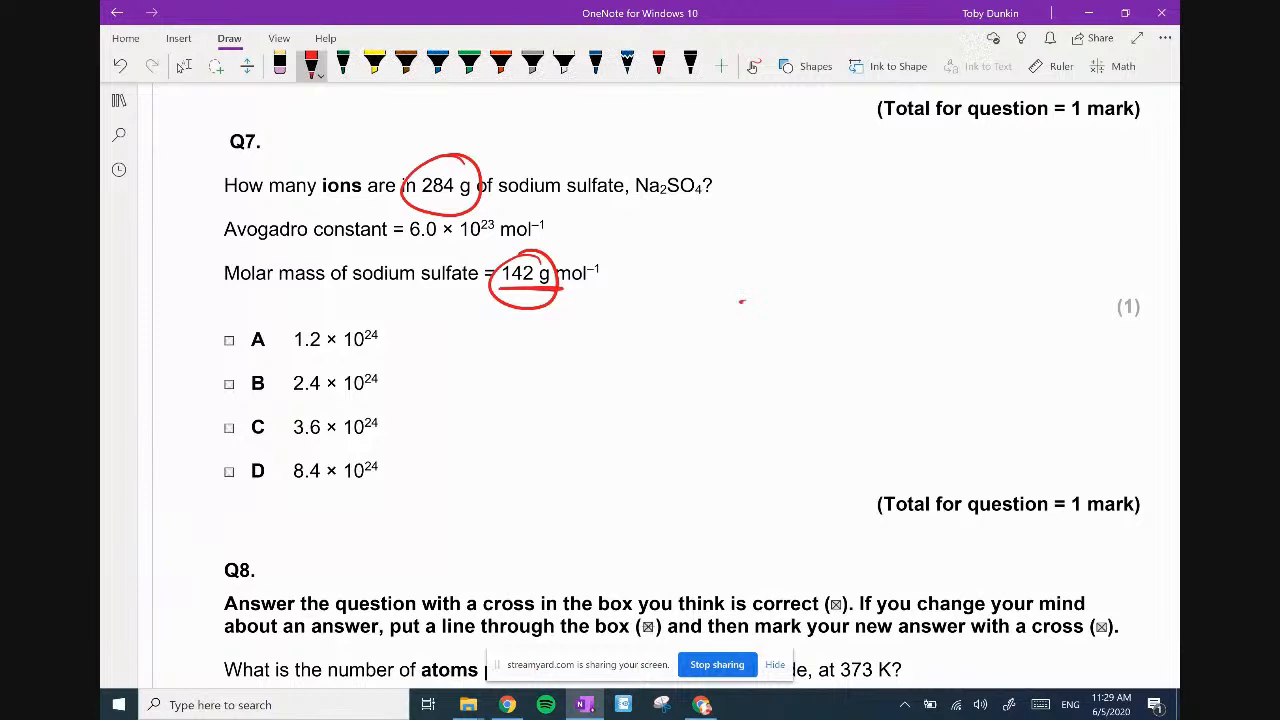
{"action": "left_click_drag", "start_coordinate": [740, 300], "coordinate": [856, 330]}
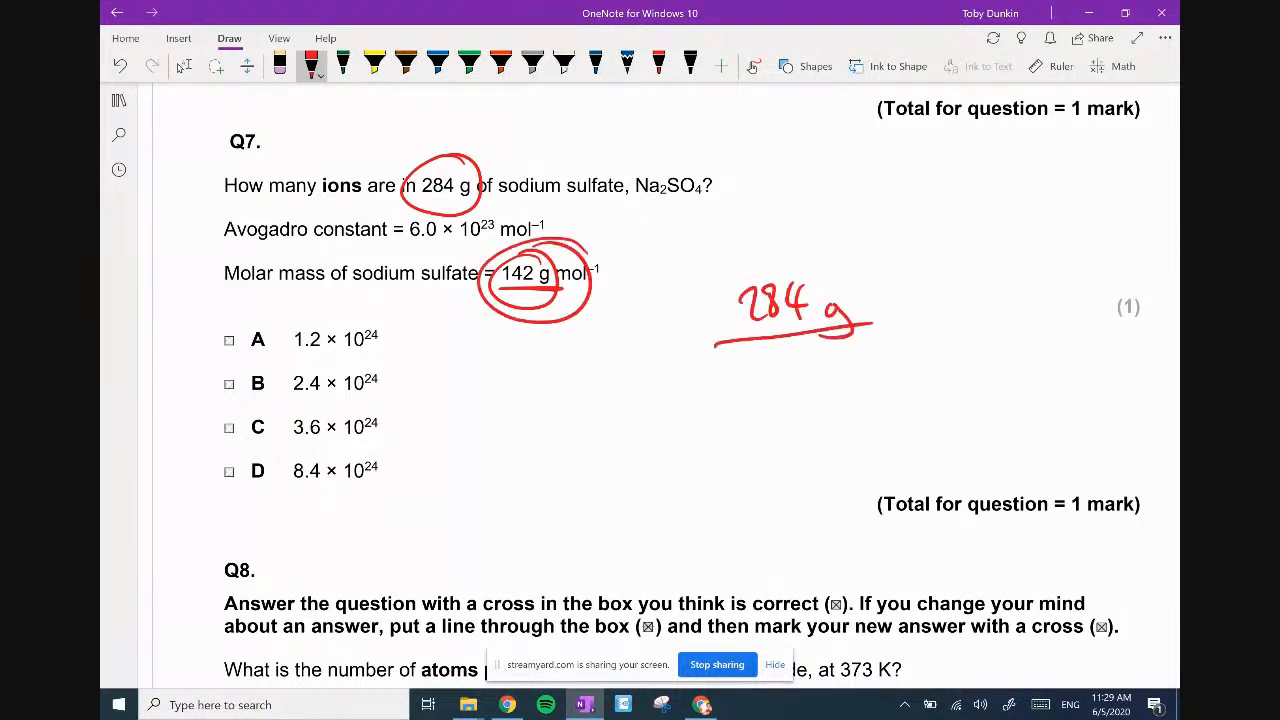
{"action": "left_click_drag", "start_coordinate": [740, 376], "coordinate": [796, 384]}
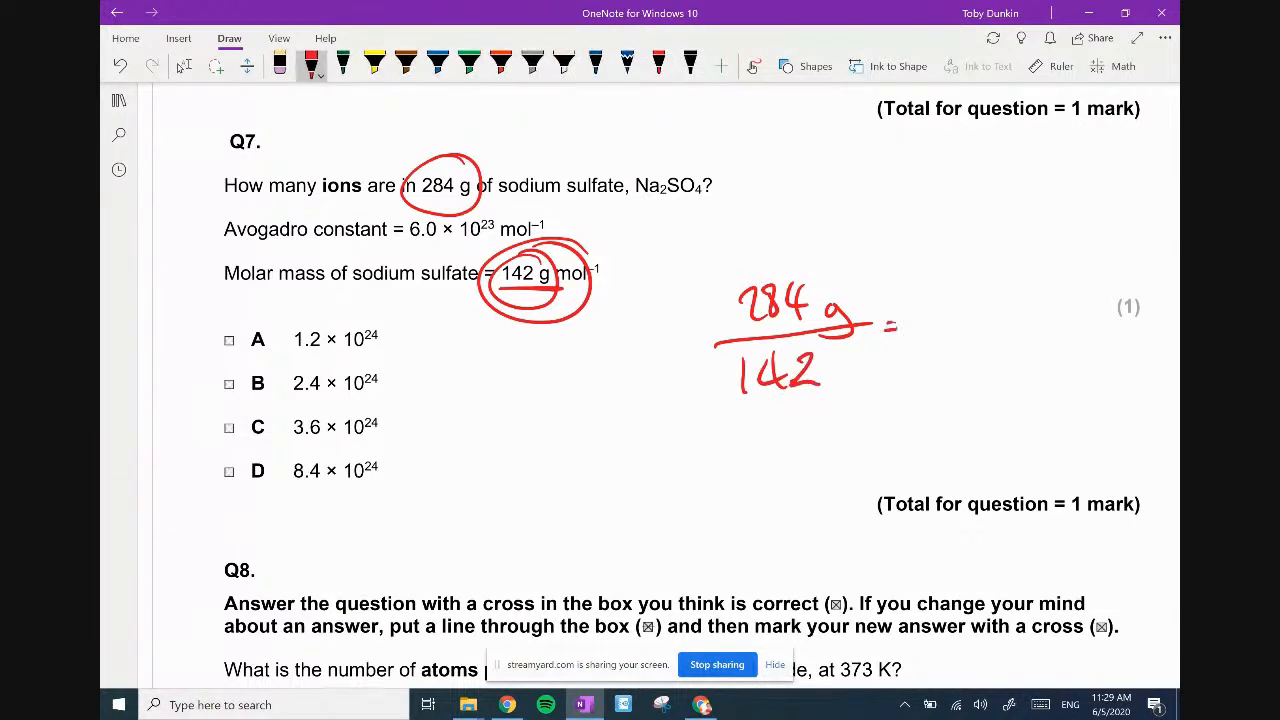
{"action": "left_click_drag", "start_coordinate": [900, 320], "coordinate": [1040, 320]}
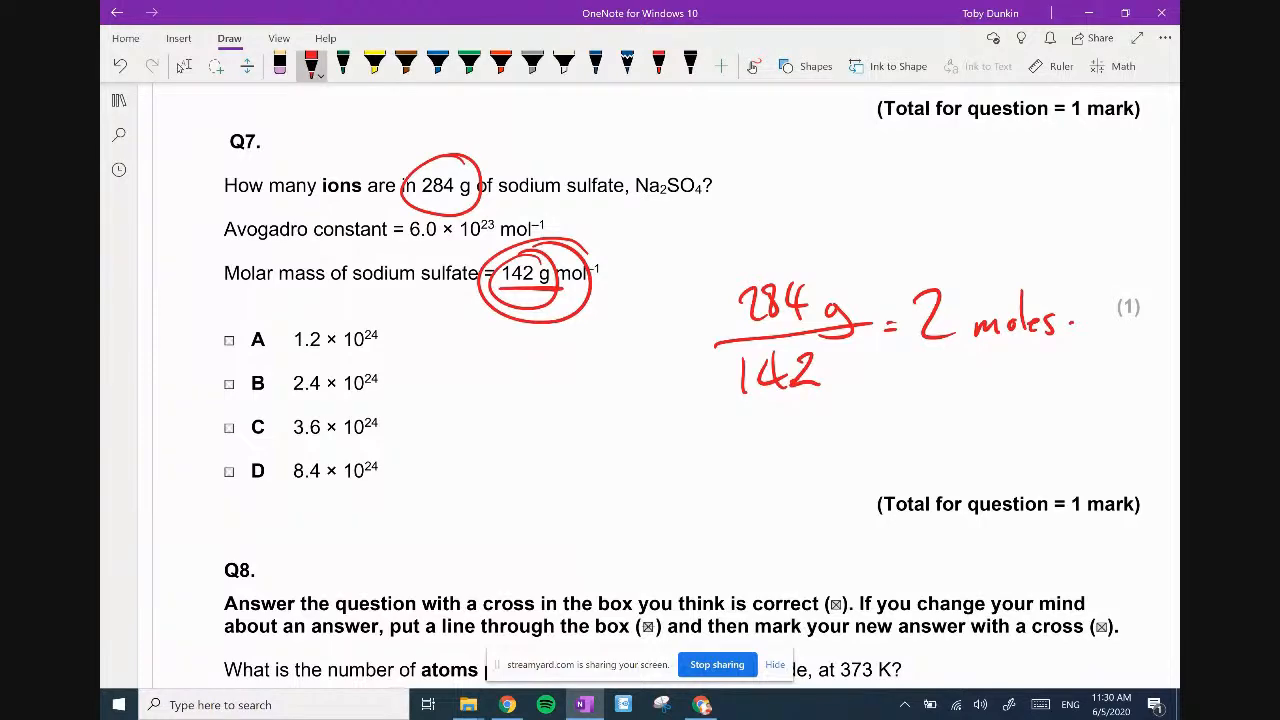
{"action": "left_click", "coordinate": [228, 340]}
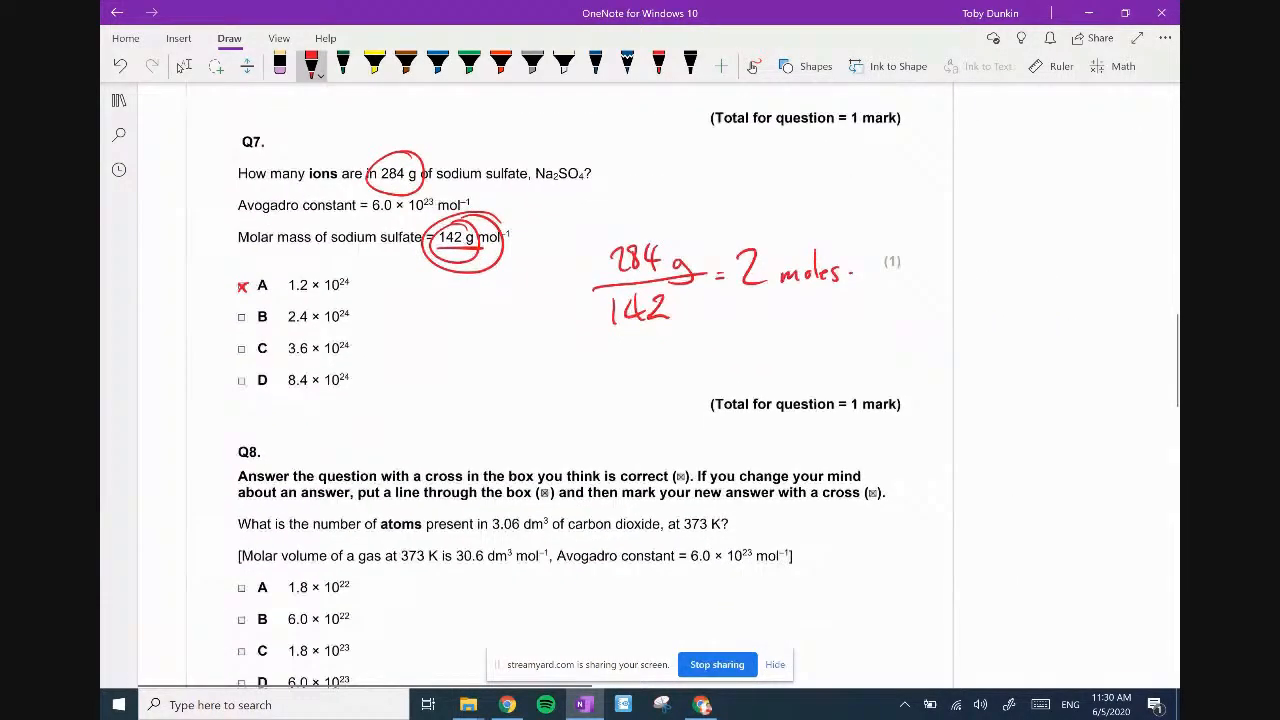
Ink Q8 working n = volume/molar volume = 3.06/30.6 = 0.1 moles, circling the dm³ unit.
{"action": "scroll", "scroll_direction": "down", "scroll_amount": 3}
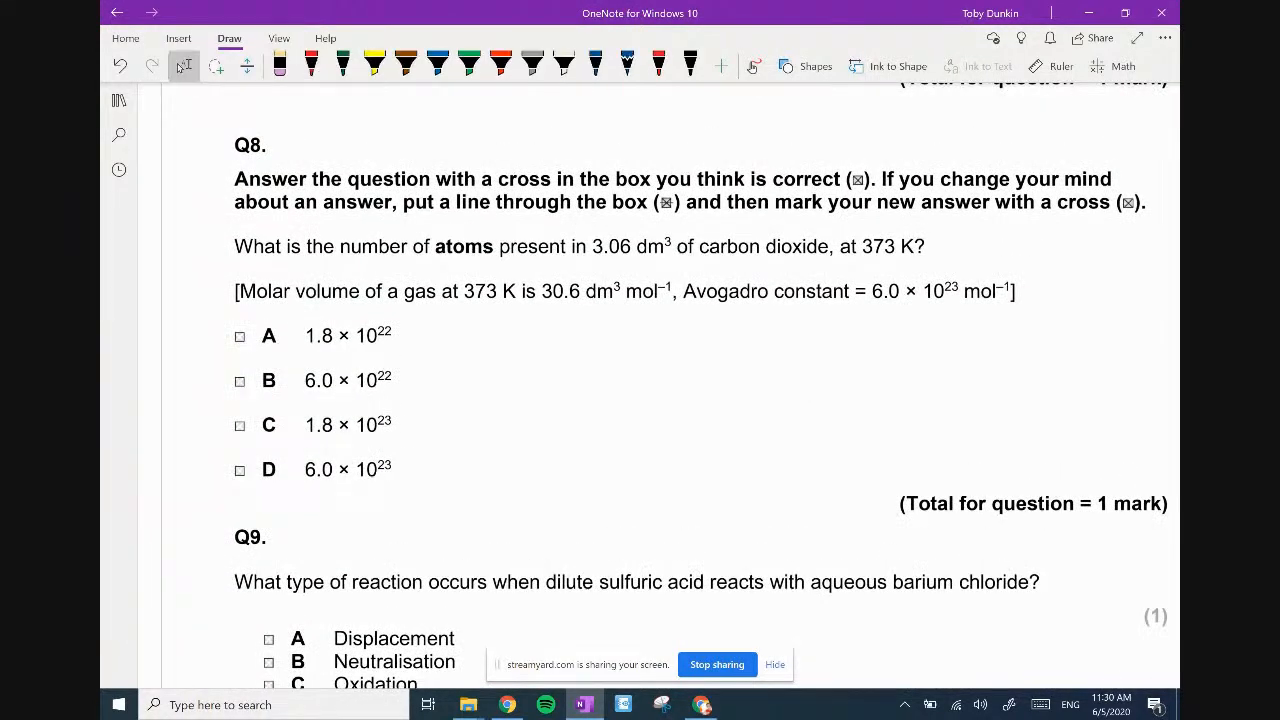
{"action": "left_click_drag", "start_coordinate": [598, 262], "coordinate": [662, 262]}
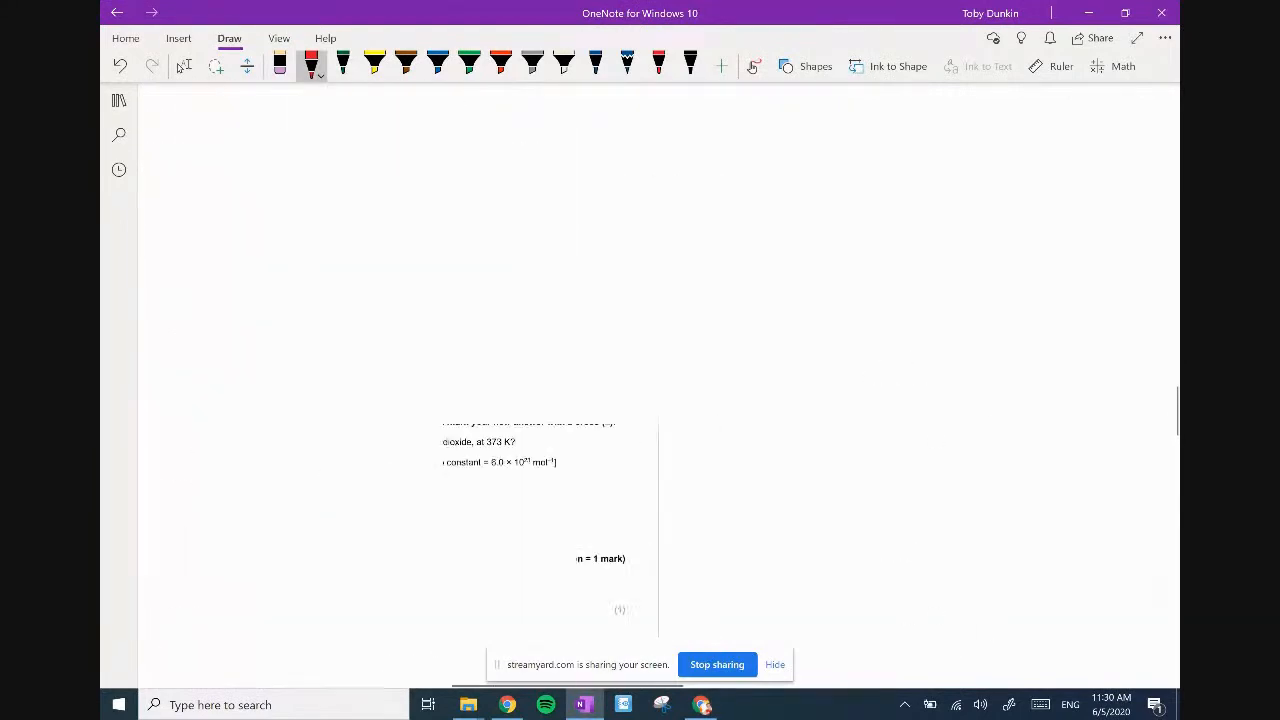
{"action": "scroll", "scroll_direction": "up", "scroll_amount": 3}
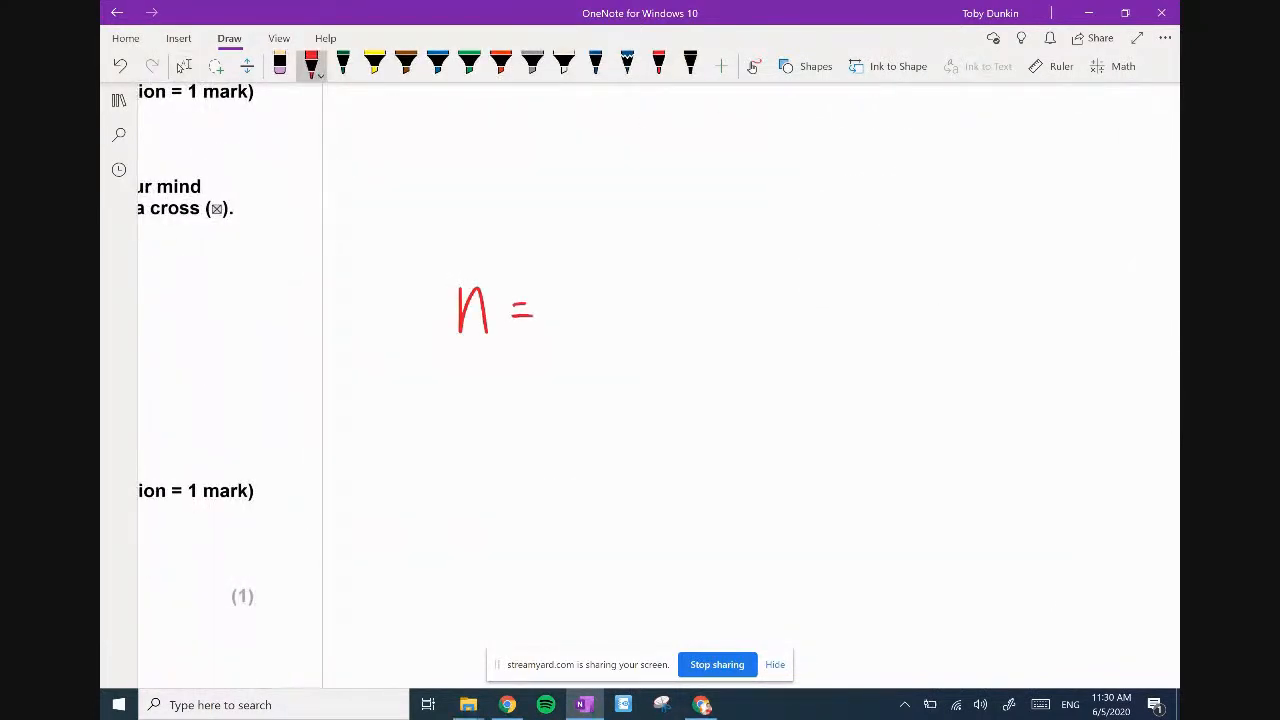
{"action": "left_click_drag", "start_coordinate": [624, 256], "coordinate": [596, 376]}
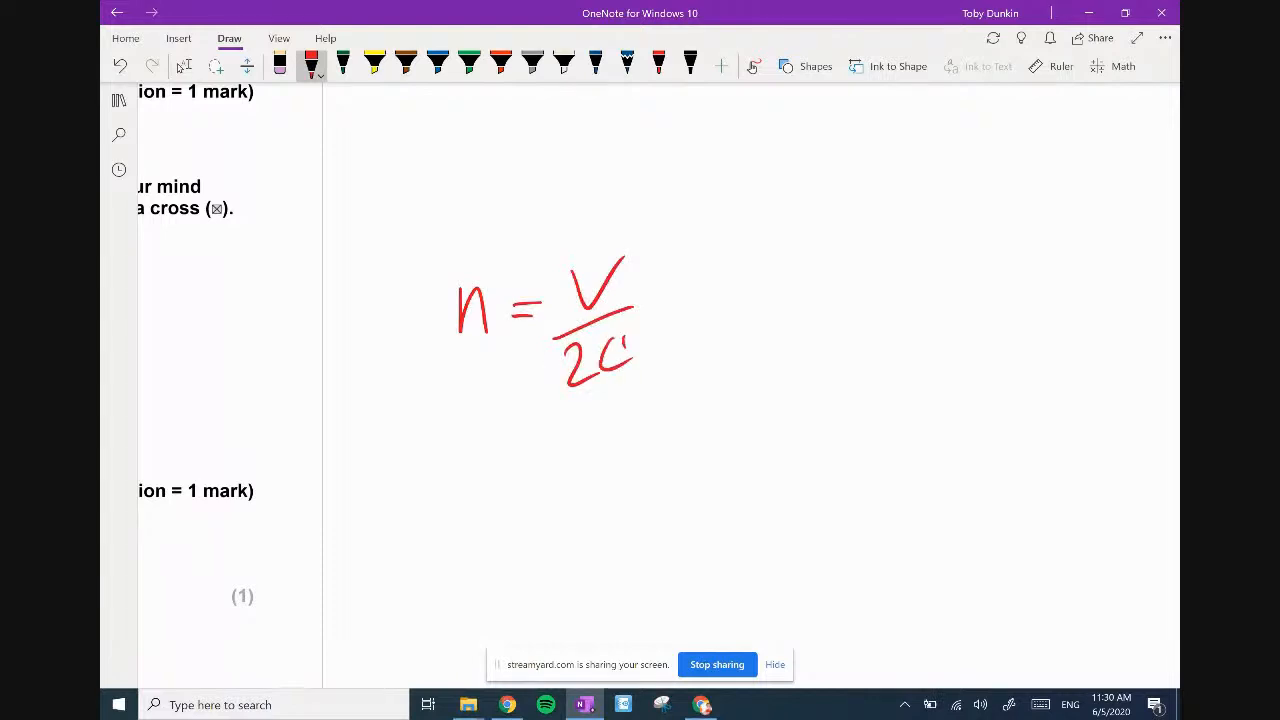
{"action": "left_click_drag", "start_coordinate": [590, 410], "coordinate": [656, 496]}
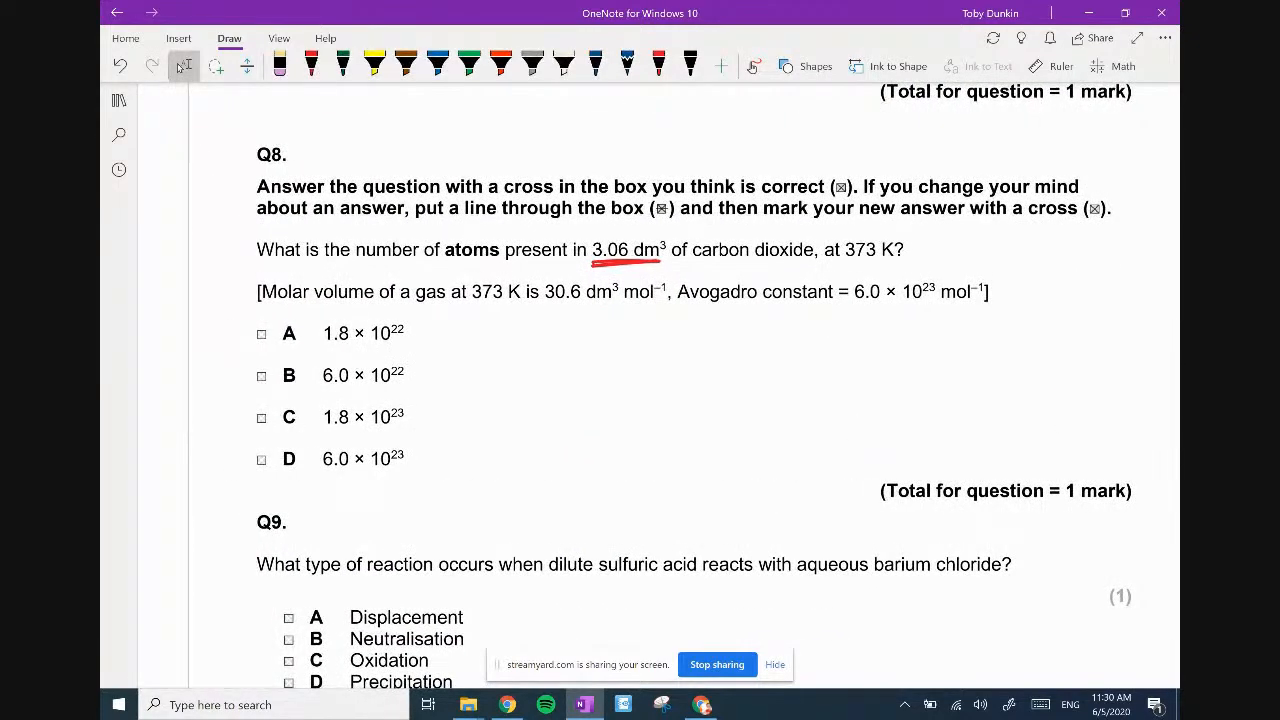
{"action": "left_click_drag", "start_coordinate": [576, 400], "coordinate": [690, 356]}
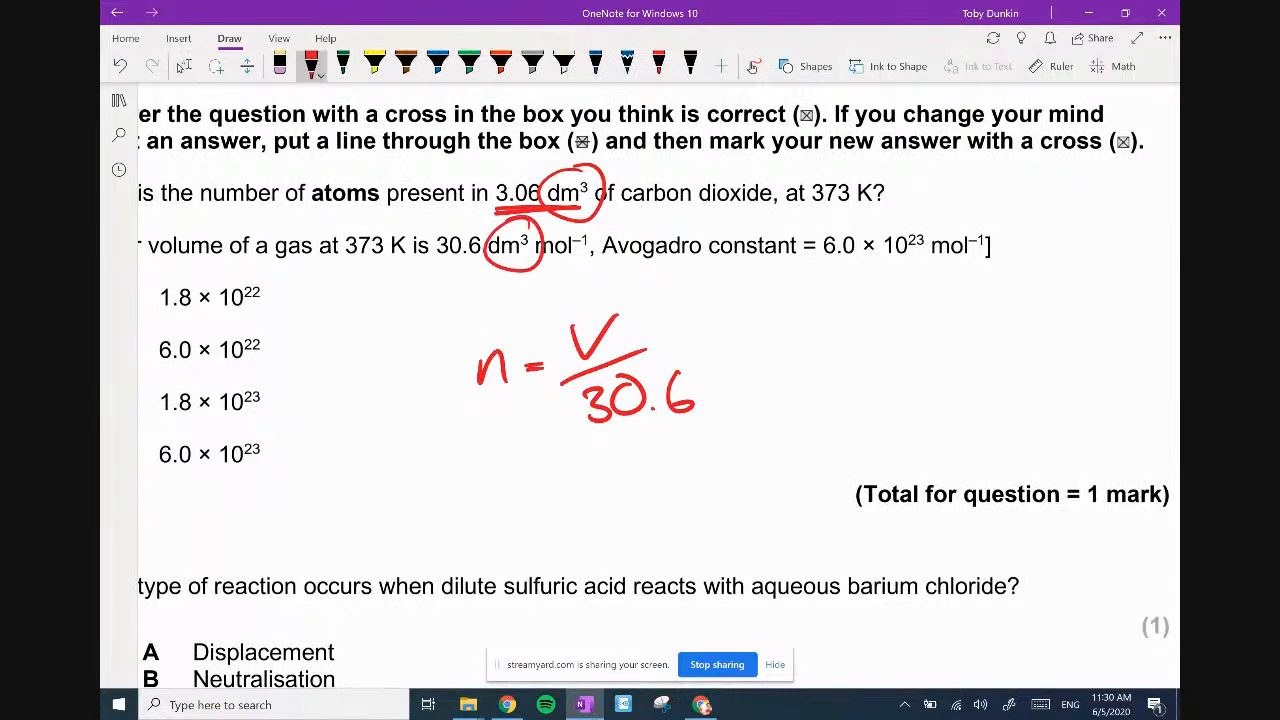
{"action": "left_click_drag", "start_coordinate": [790, 330], "coordinate": [820, 356]}
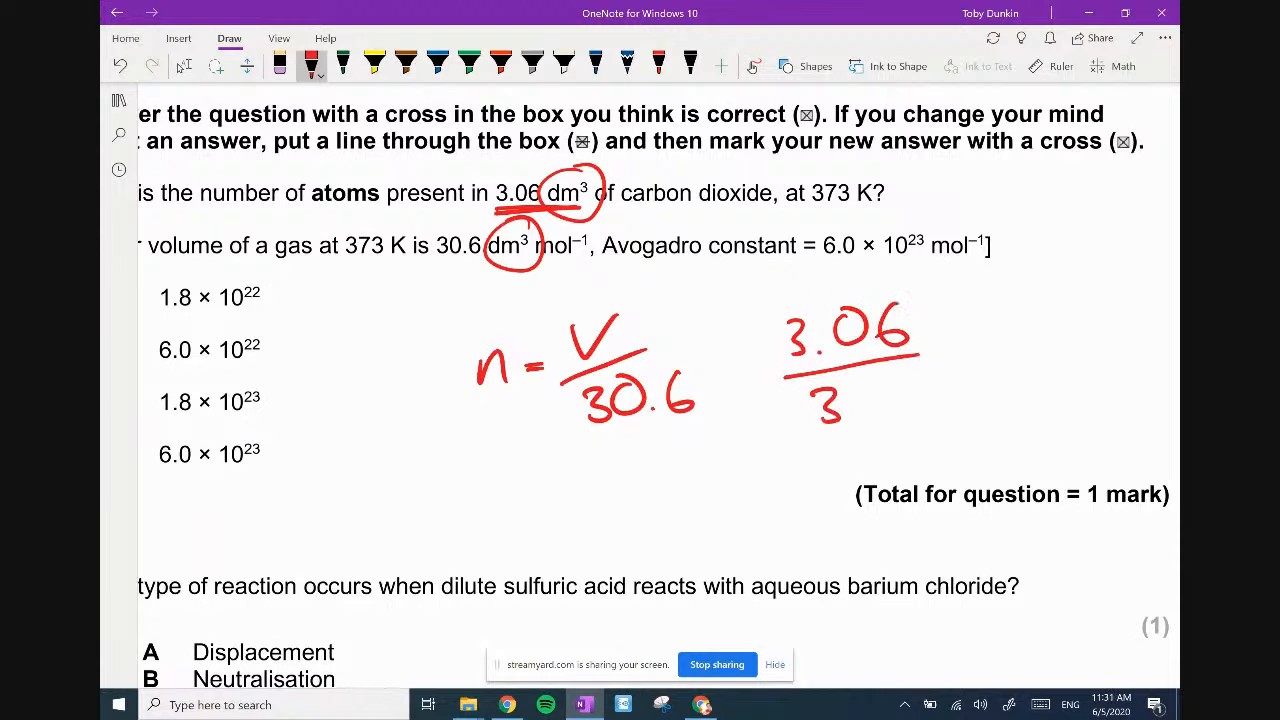
{"action": "left_click_drag", "start_coordinate": [820, 384], "coordinate": [940, 410]}
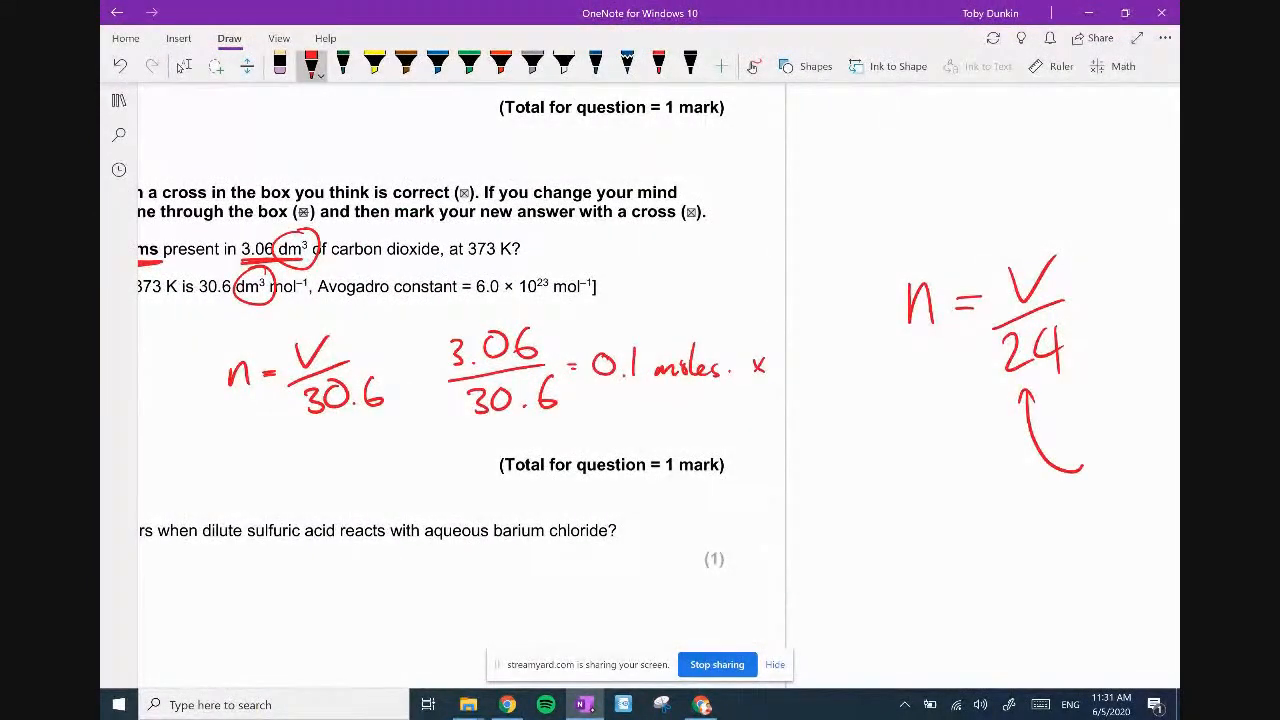
Note three atoms per CO2 so 0.1 × 3 = 0.3 moles, labelled atoms, then move down to Q9.
{"action": "left_click_drag", "start_coordinate": [760, 364], "coordinate": [840, 364]}
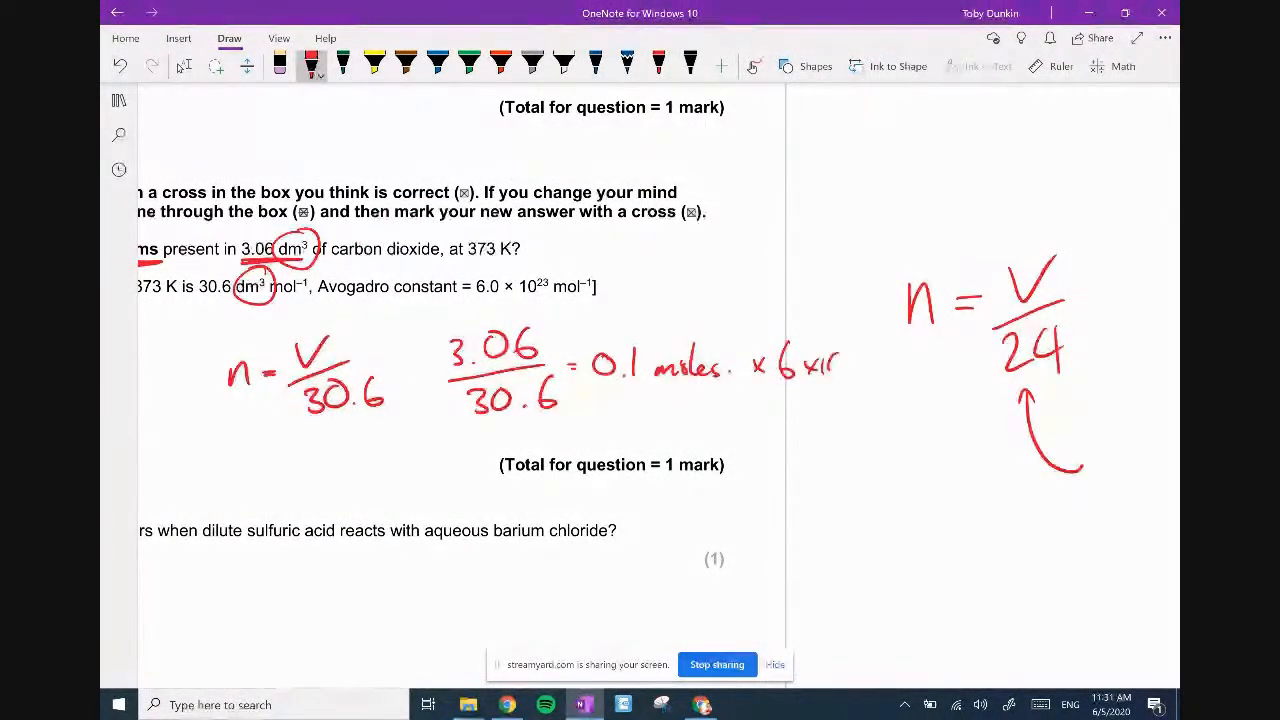
{"action": "scroll", "scroll_direction": "up", "scroll_amount": 3}
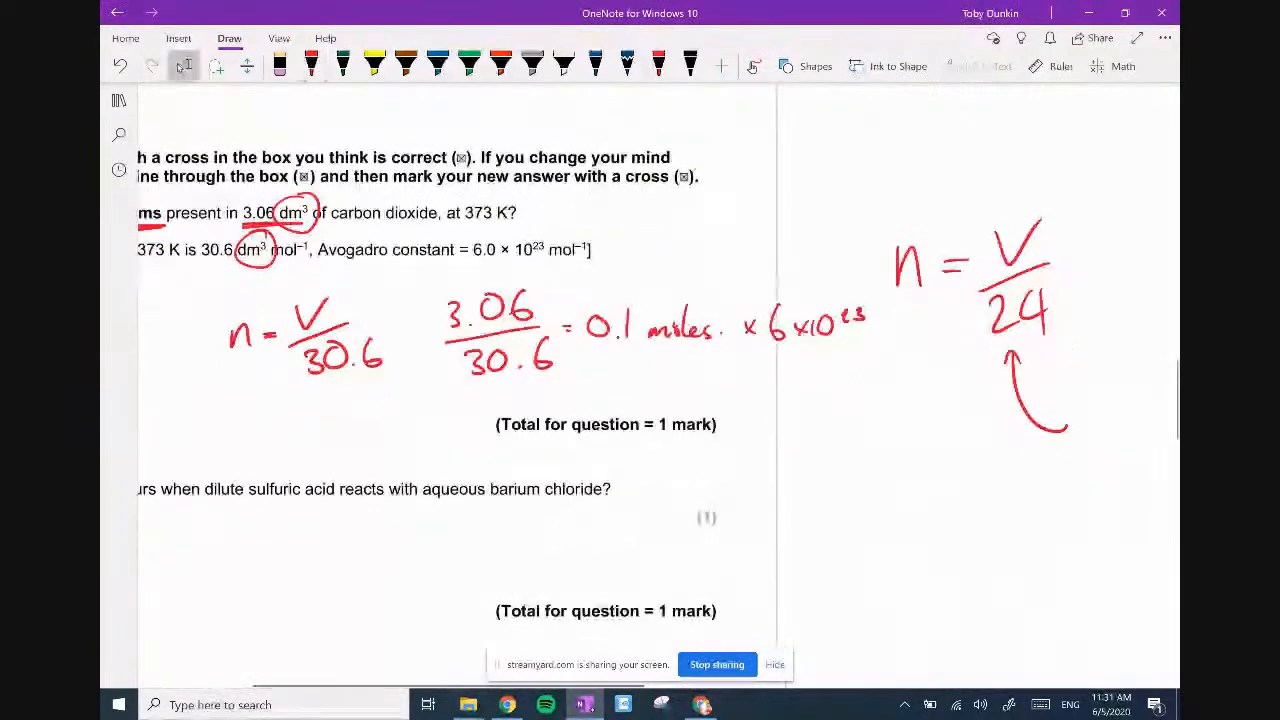
{"action": "left_click_drag", "start_coordinate": [724, 380], "coordinate": [810, 414]}
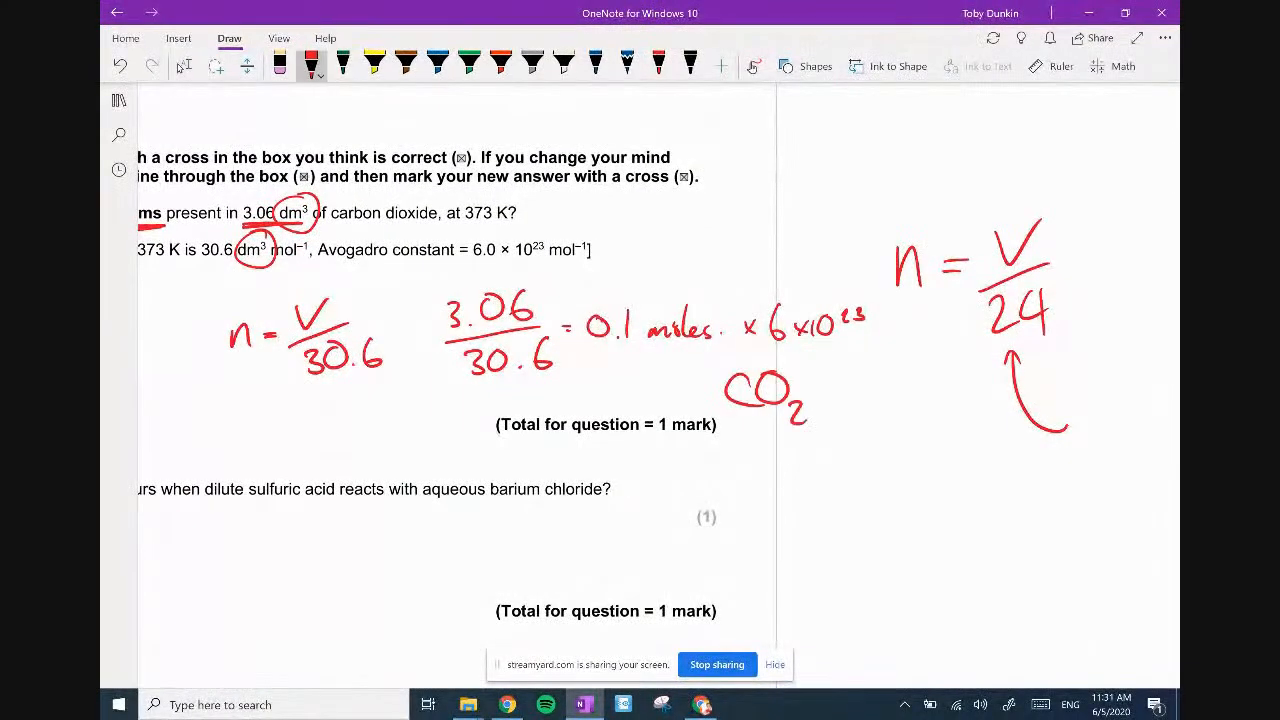
{"action": "left_click_drag", "start_coordinate": [776, 450], "coordinate": [860, 460]}
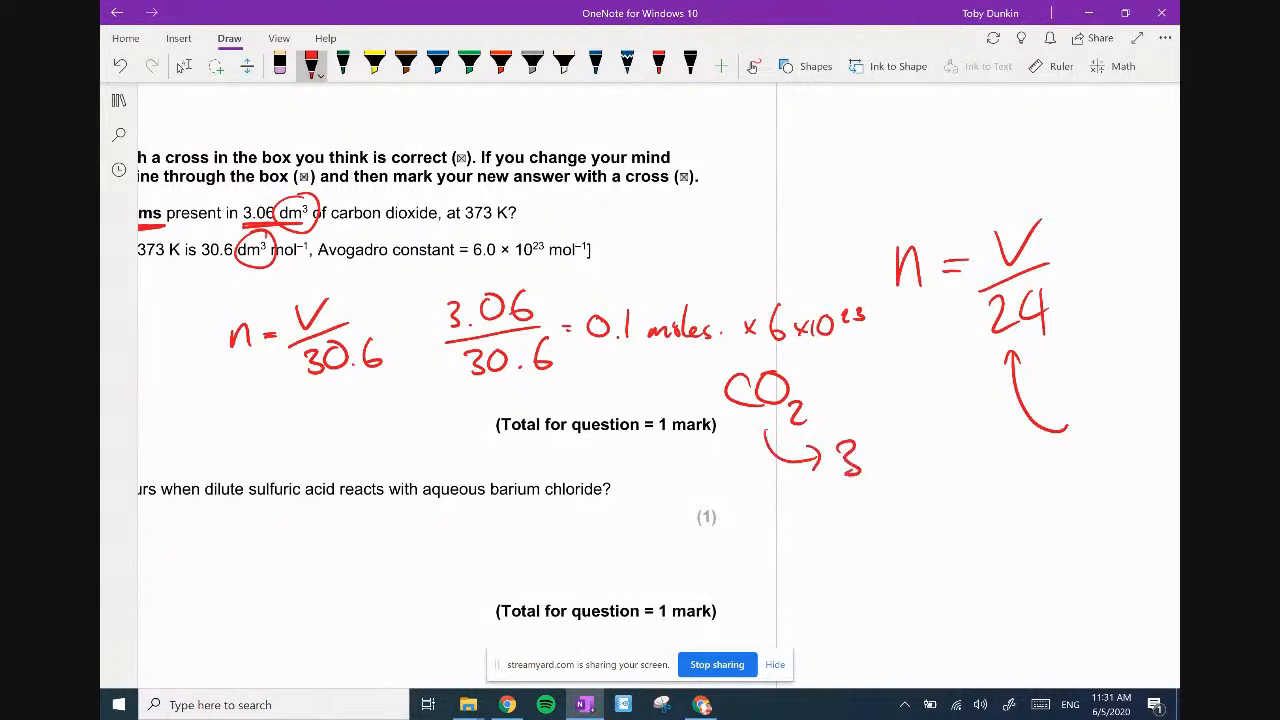
{"action": "left_click_drag", "start_coordinate": [880, 456], "coordinate": [984, 464]}
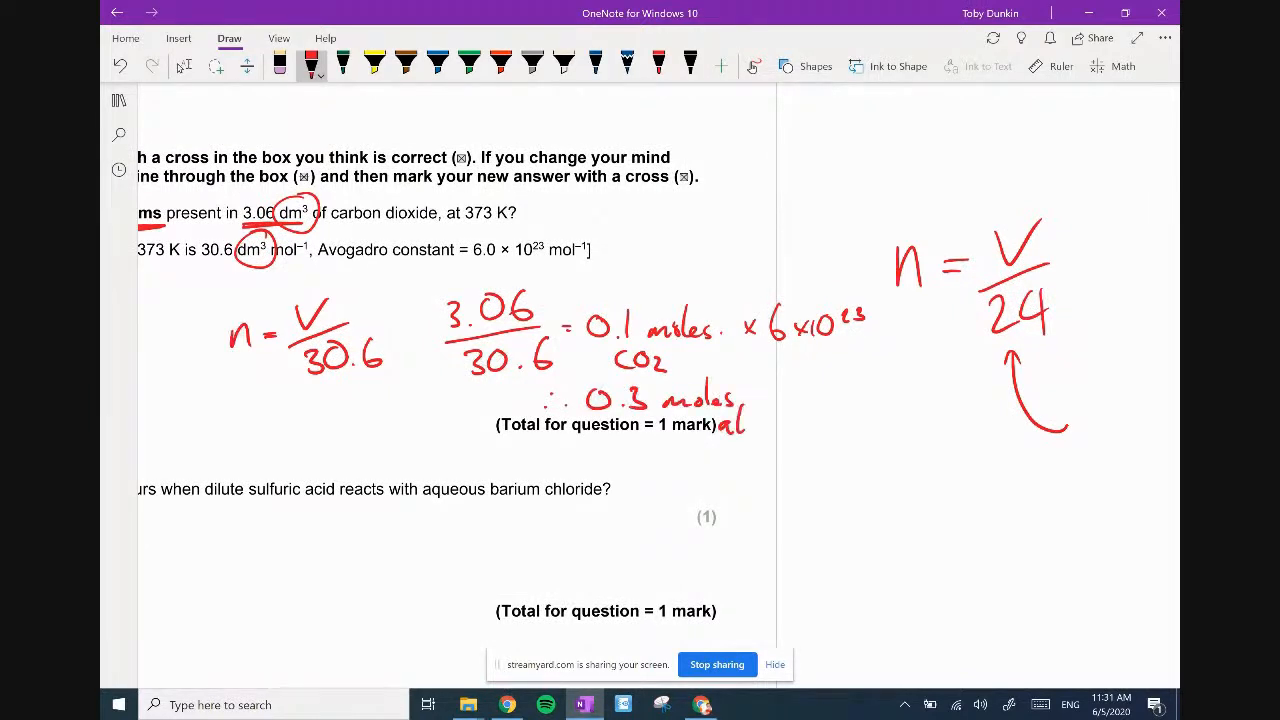
{"action": "left_click_drag", "start_coordinate": [720, 424], "coordinate": [810, 404]}
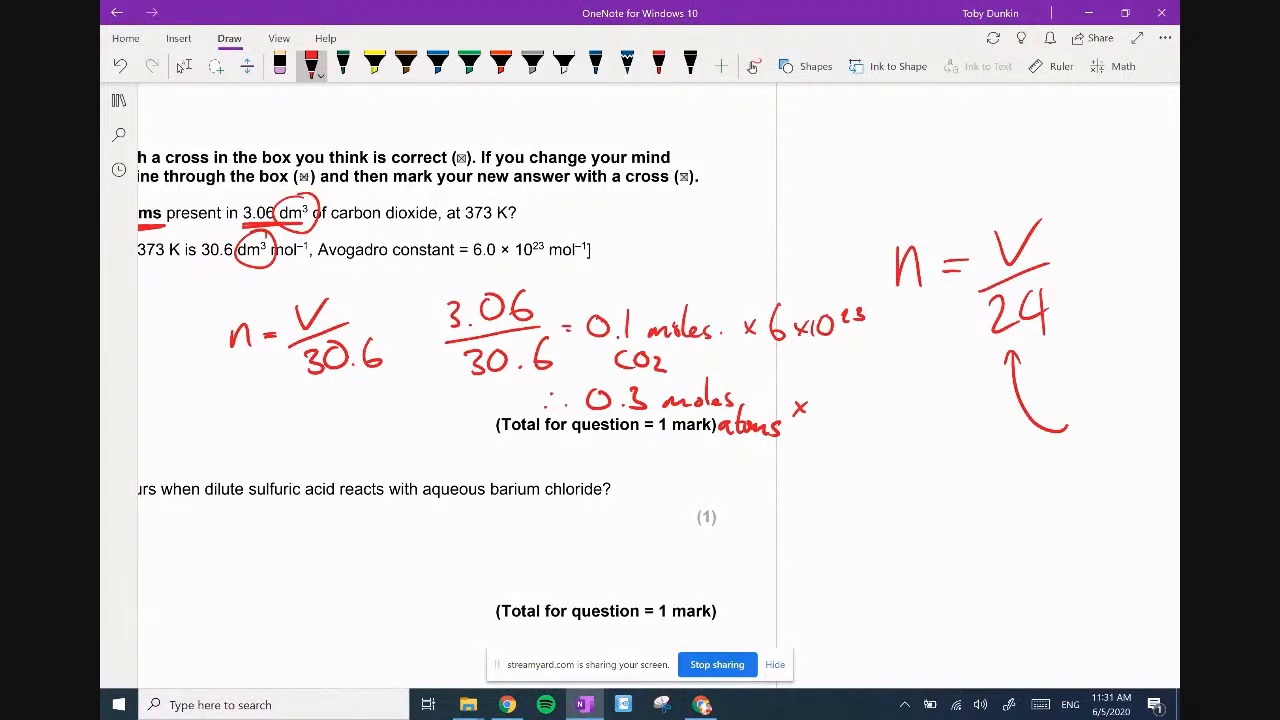
{"action": "scroll", "scroll_direction": "up", "scroll_amount": 3}
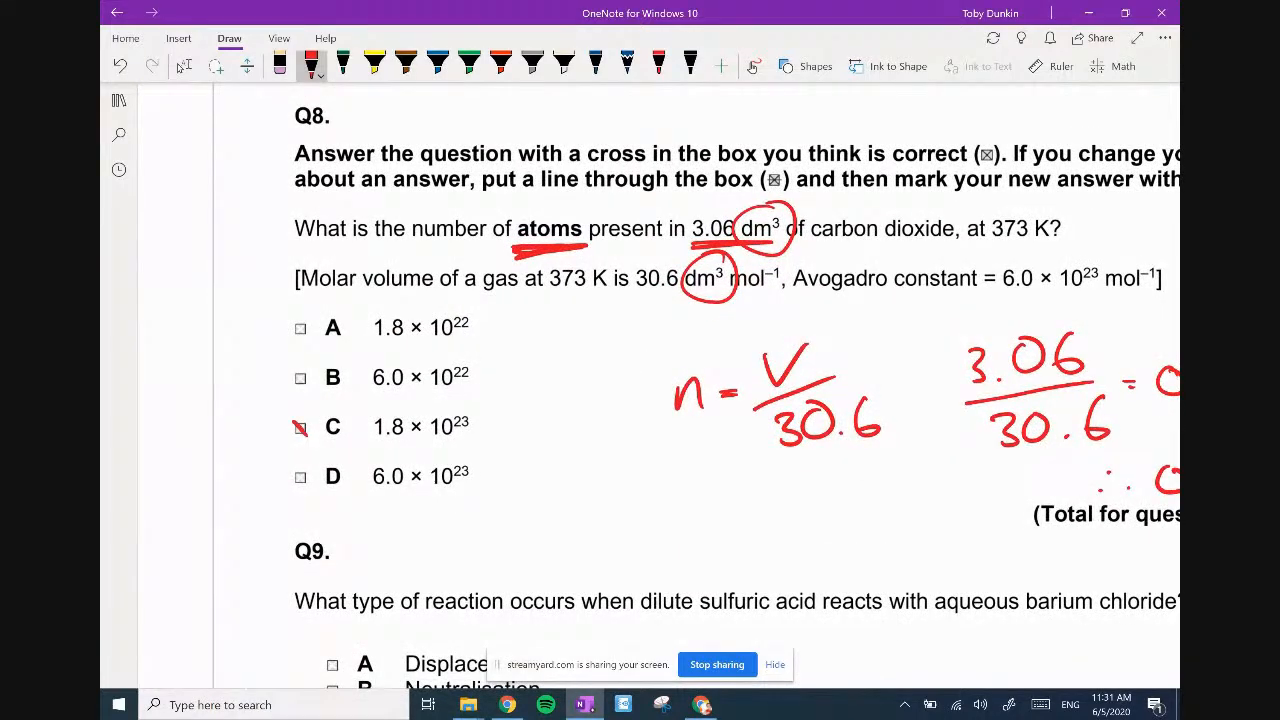
{"action": "scroll", "scroll_direction": "down", "scroll_amount": 3}
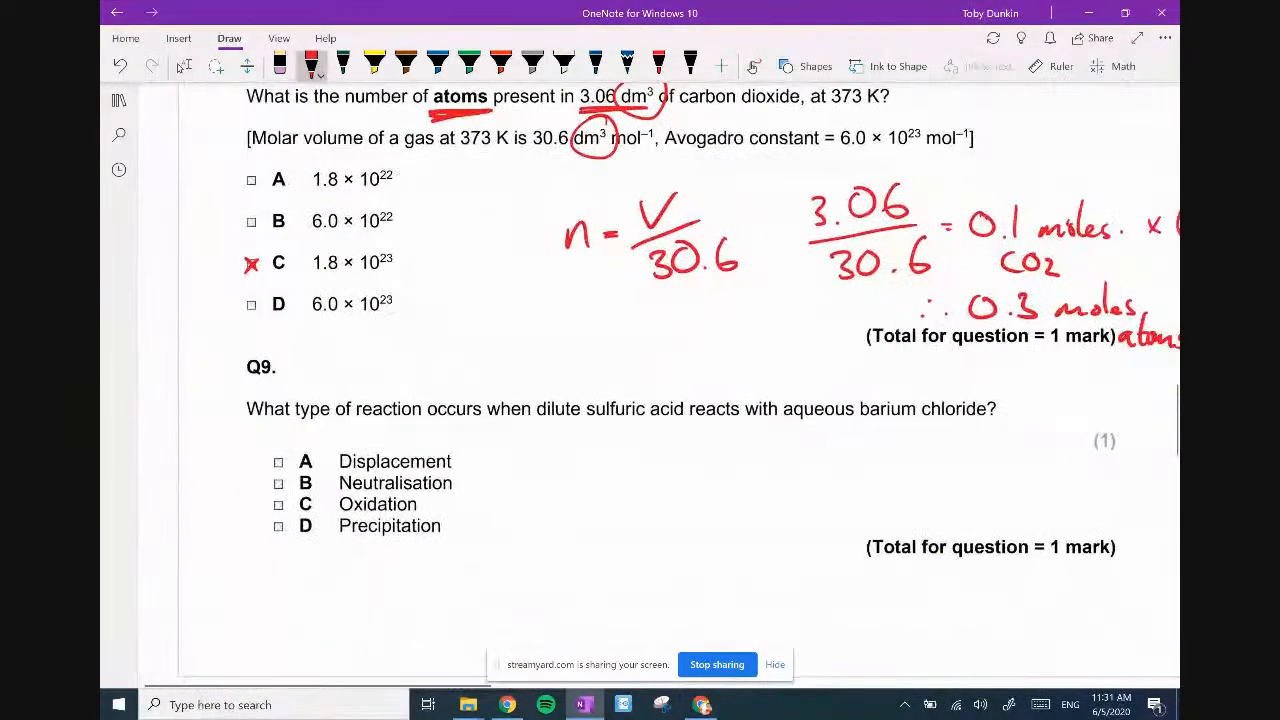
{"action": "scroll", "scroll_direction": "up", "scroll_amount": 3}
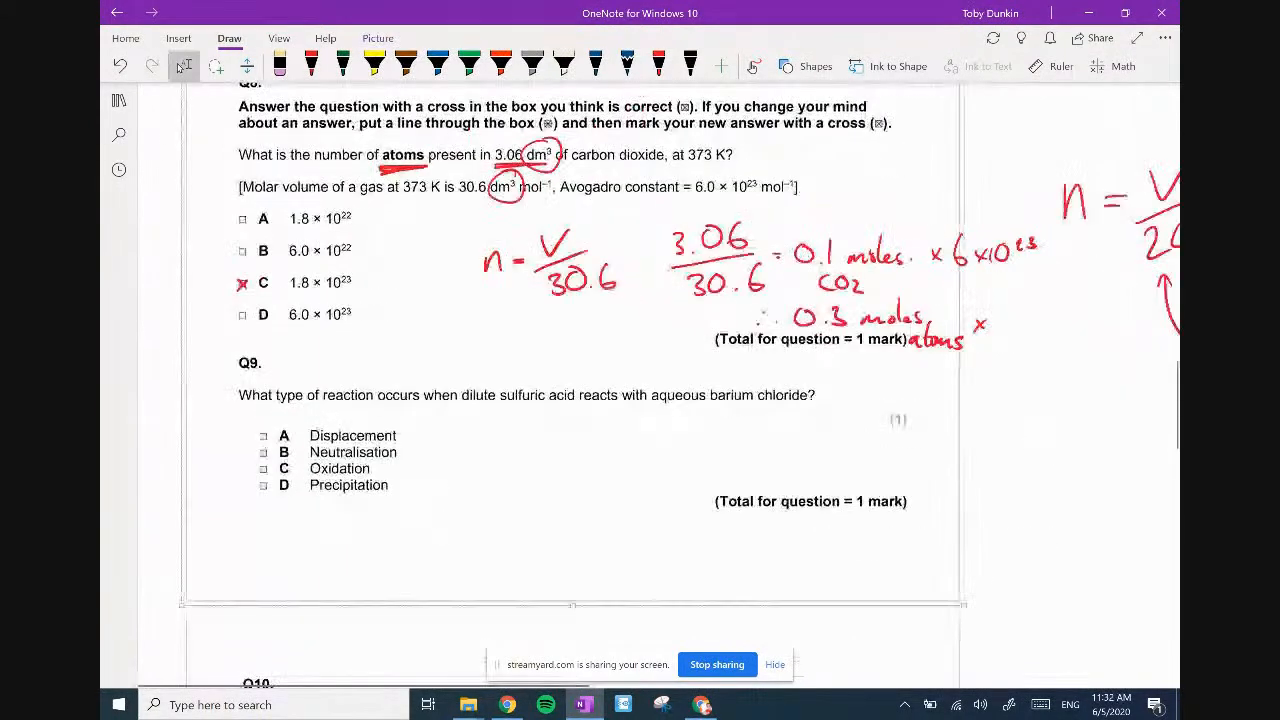
{"action": "scroll", "scroll_direction": "down", "scroll_amount": 3}
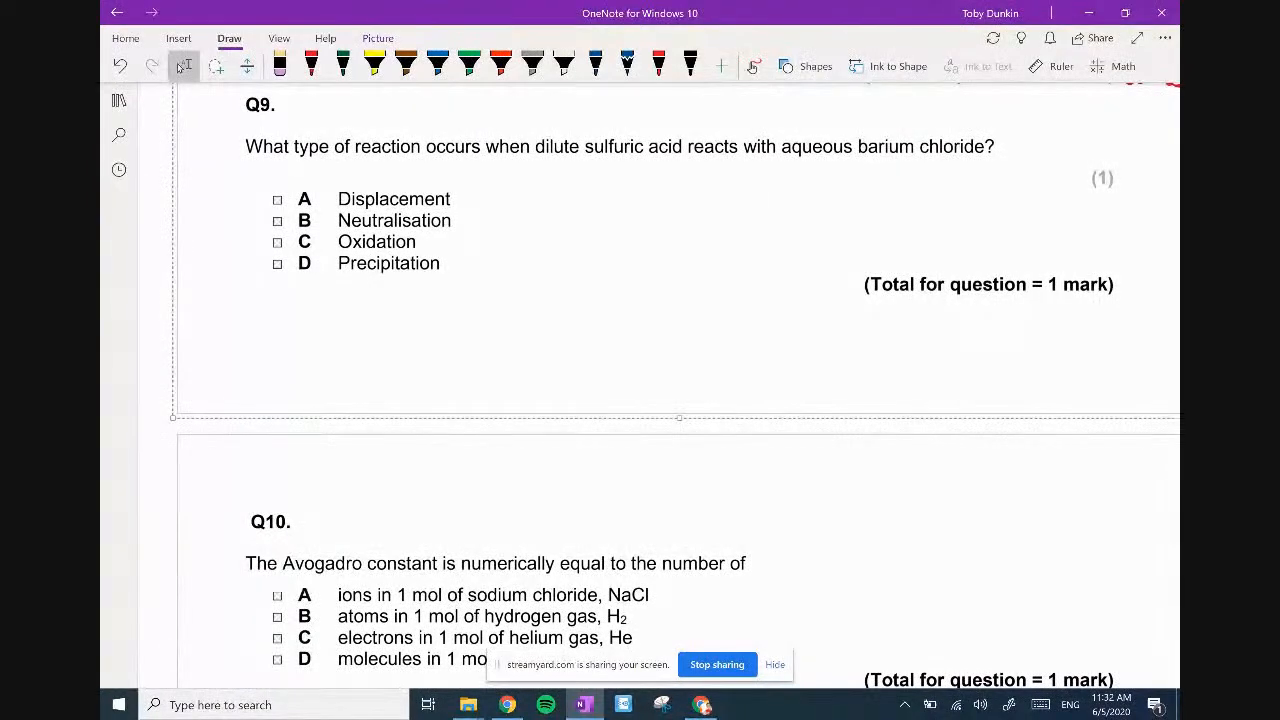
Underline barium chloride, mark D Precipitation, arrow the other options and strike Oxidation.
{"action": "scroll", "scroll_direction": "up", "scroll_amount": 3}
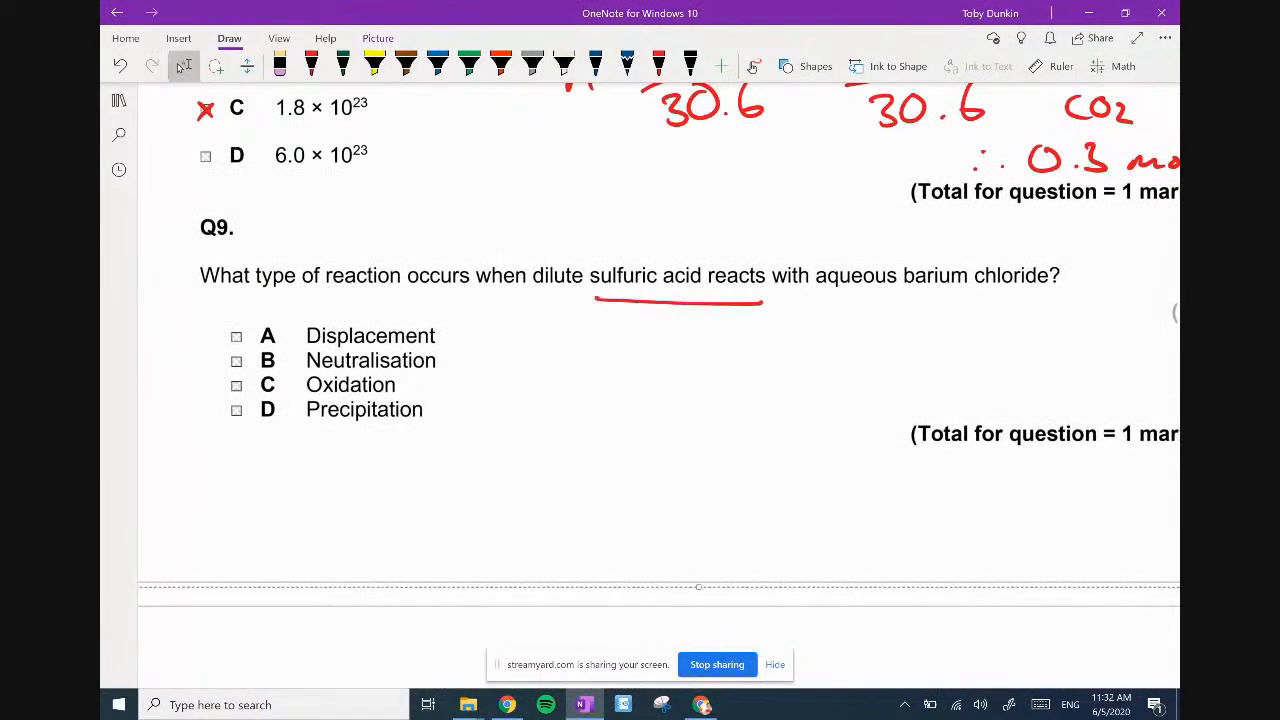
{"action": "left_click_drag", "start_coordinate": [908, 290], "coordinate": [1064, 290]}
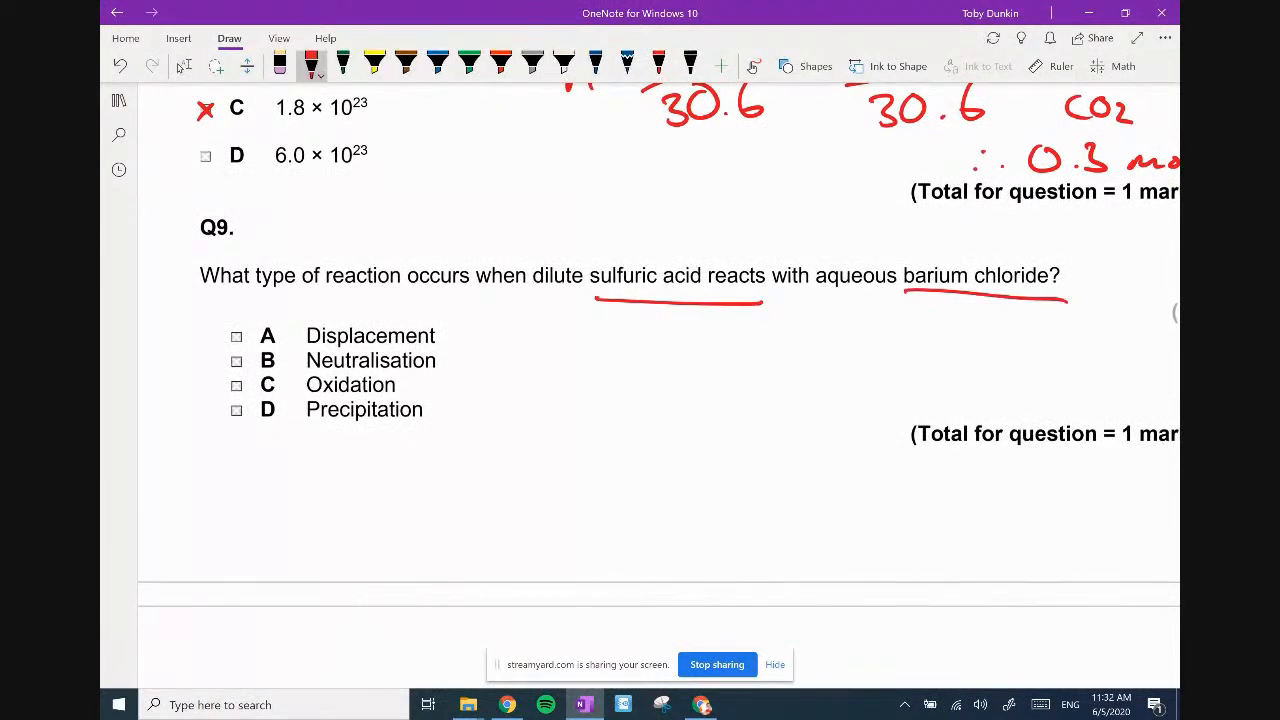
{"action": "left_click", "coordinate": [236, 408]}
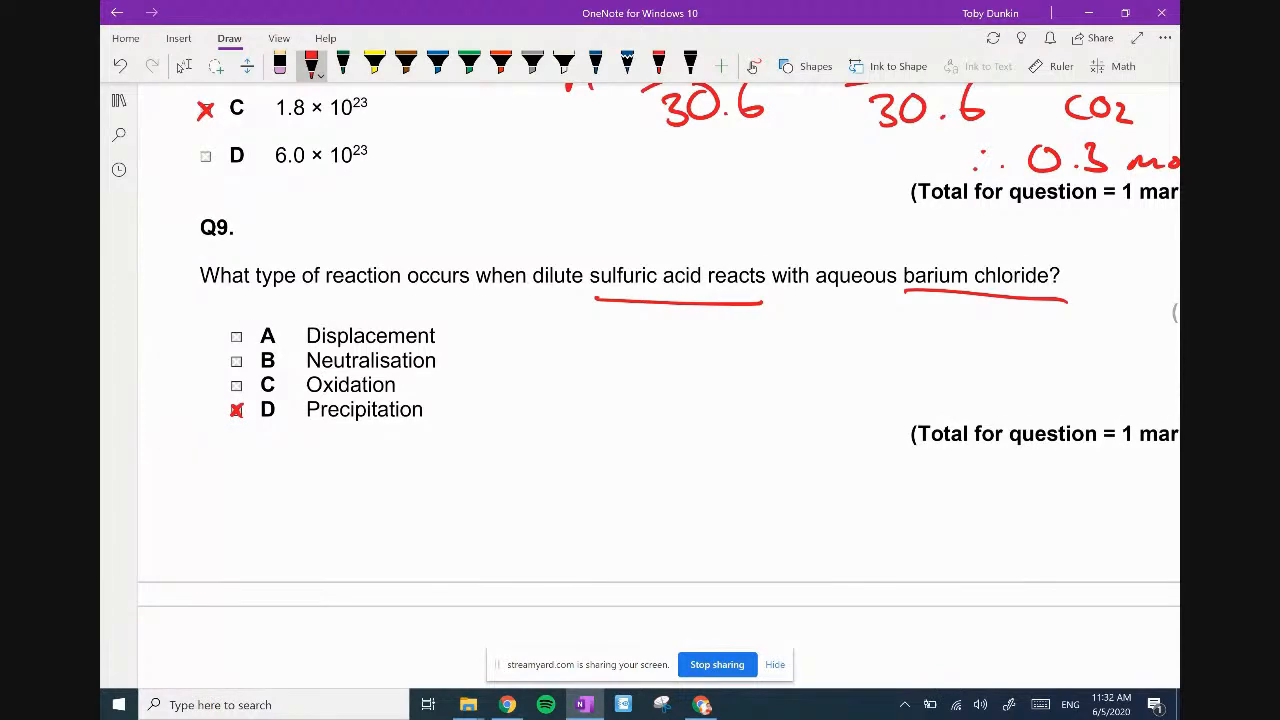
{"action": "scroll", "scroll_direction": "down", "scroll_amount": 3}
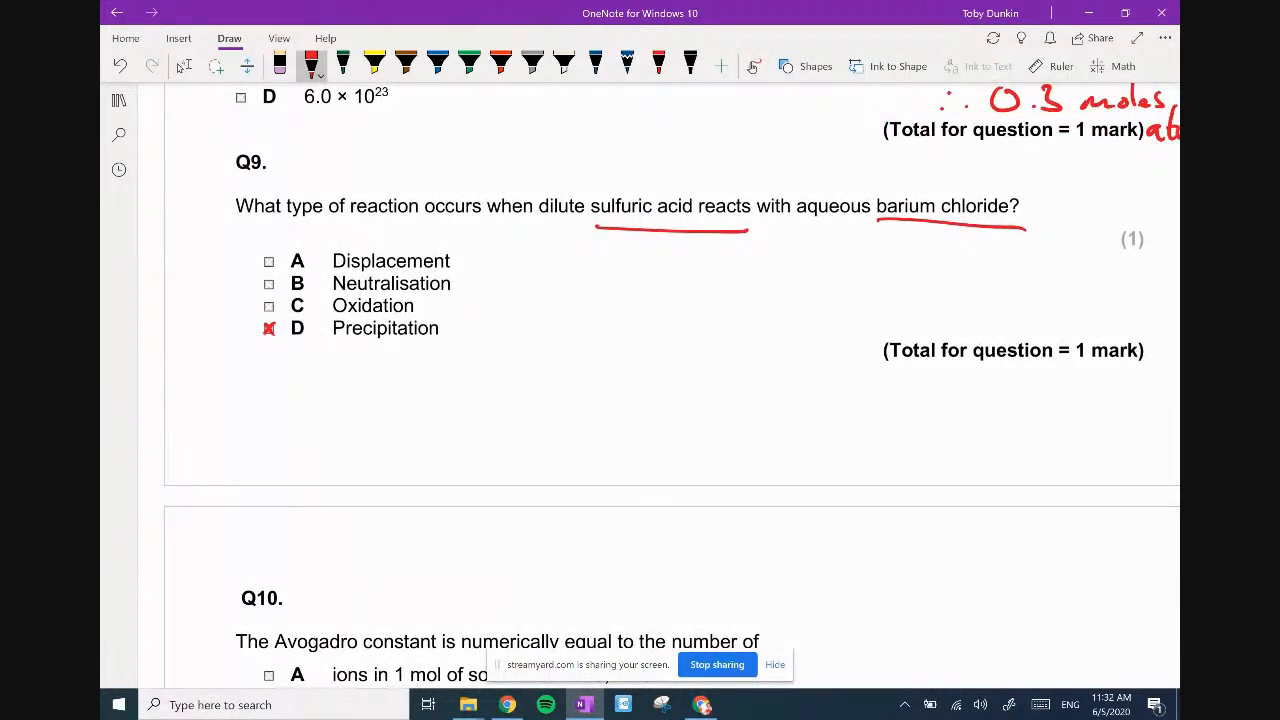
{"action": "left_click", "coordinate": [184, 66]}
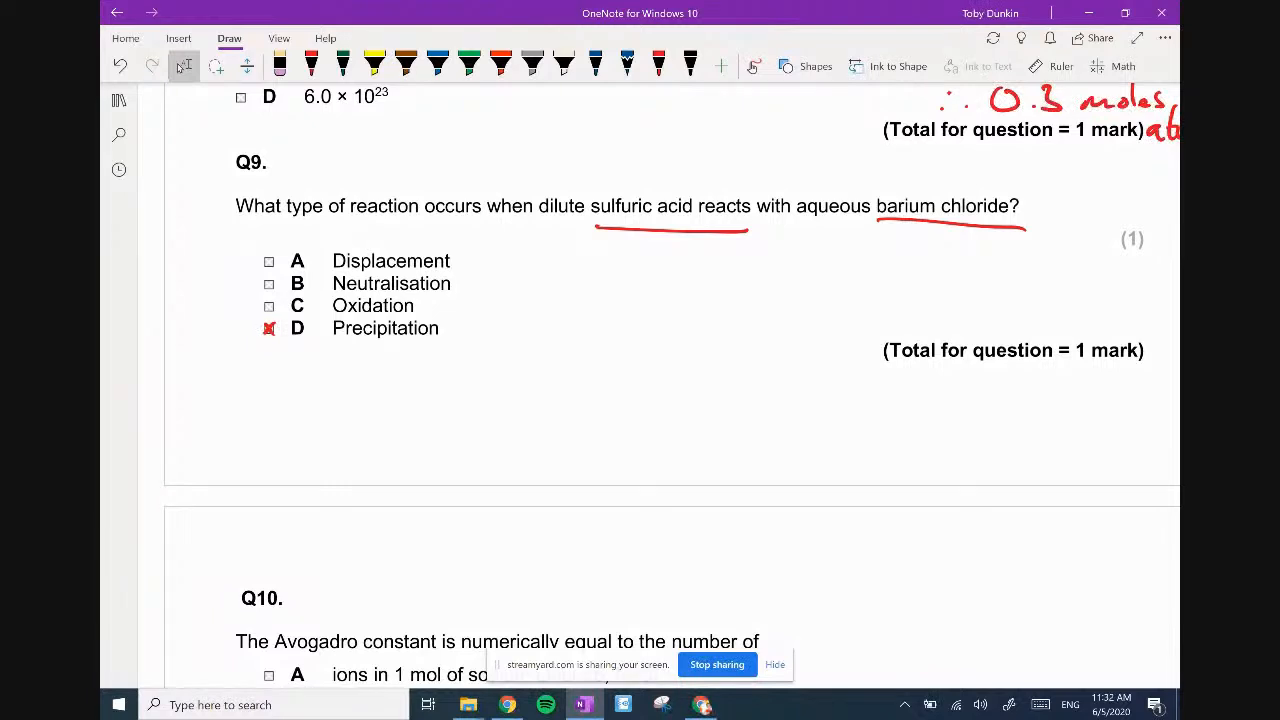
{"action": "left_click_drag", "start_coordinate": [204, 288], "coordinate": [258, 284]}
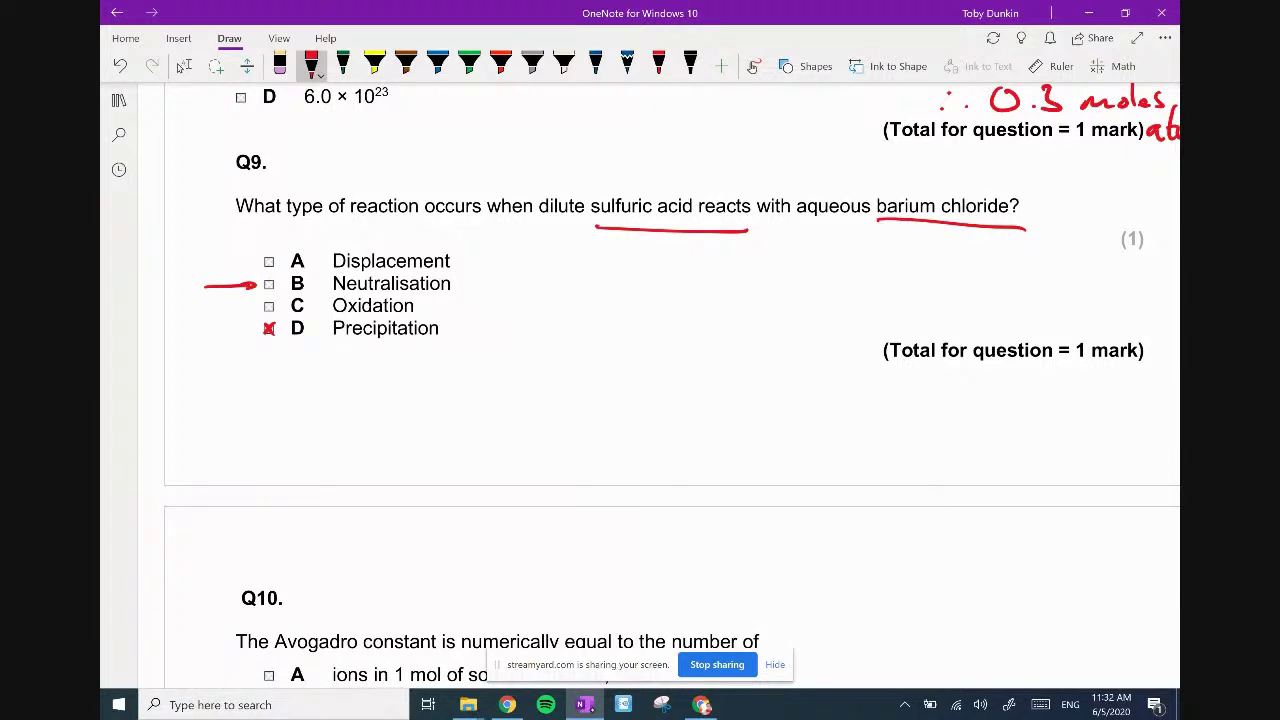
{"action": "left_click_drag", "start_coordinate": [204, 260], "coordinate": [258, 260]}
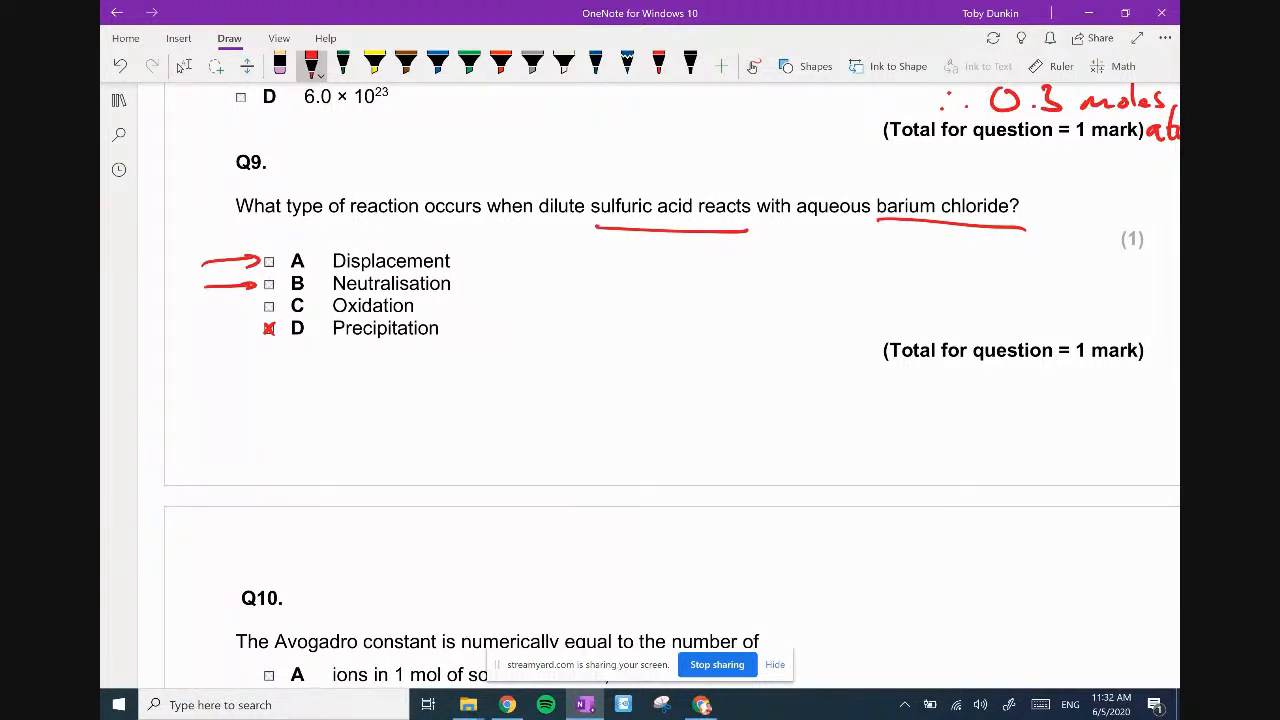
{"action": "left_click_drag", "start_coordinate": [204, 336], "coordinate": [256, 328]}
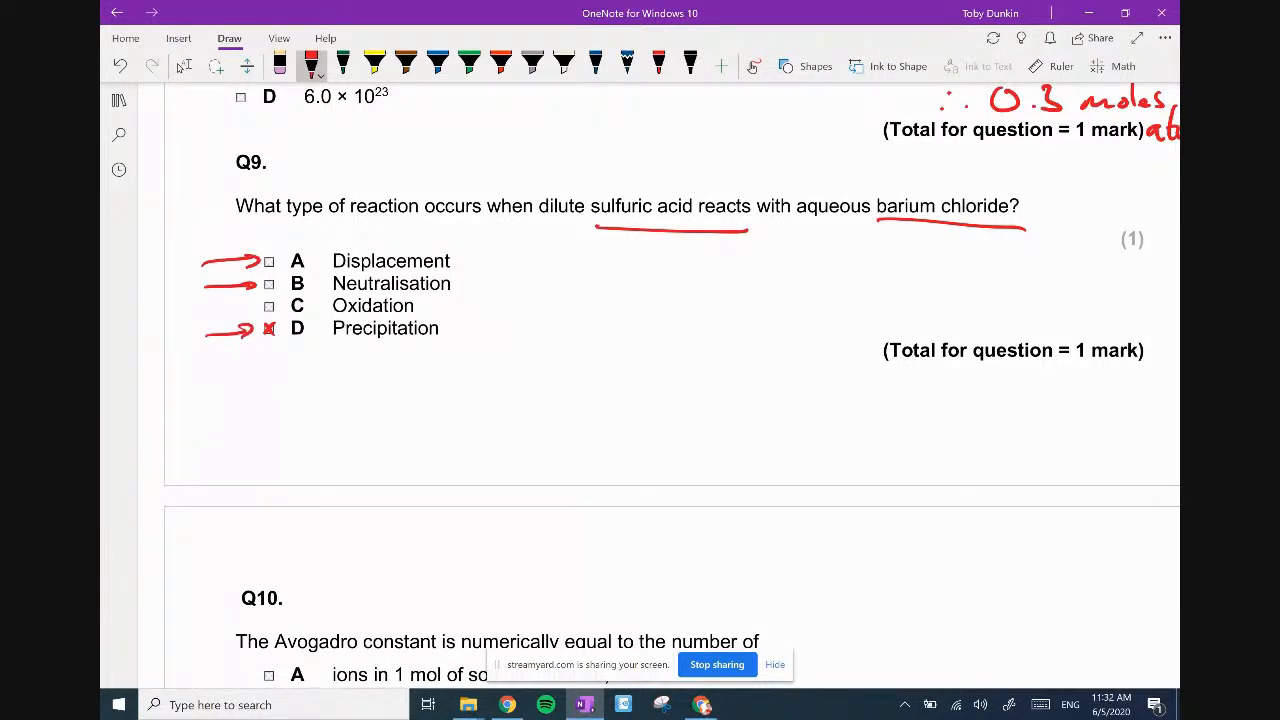
{"action": "left_click_drag", "start_coordinate": [262, 308], "coordinate": [414, 304]}
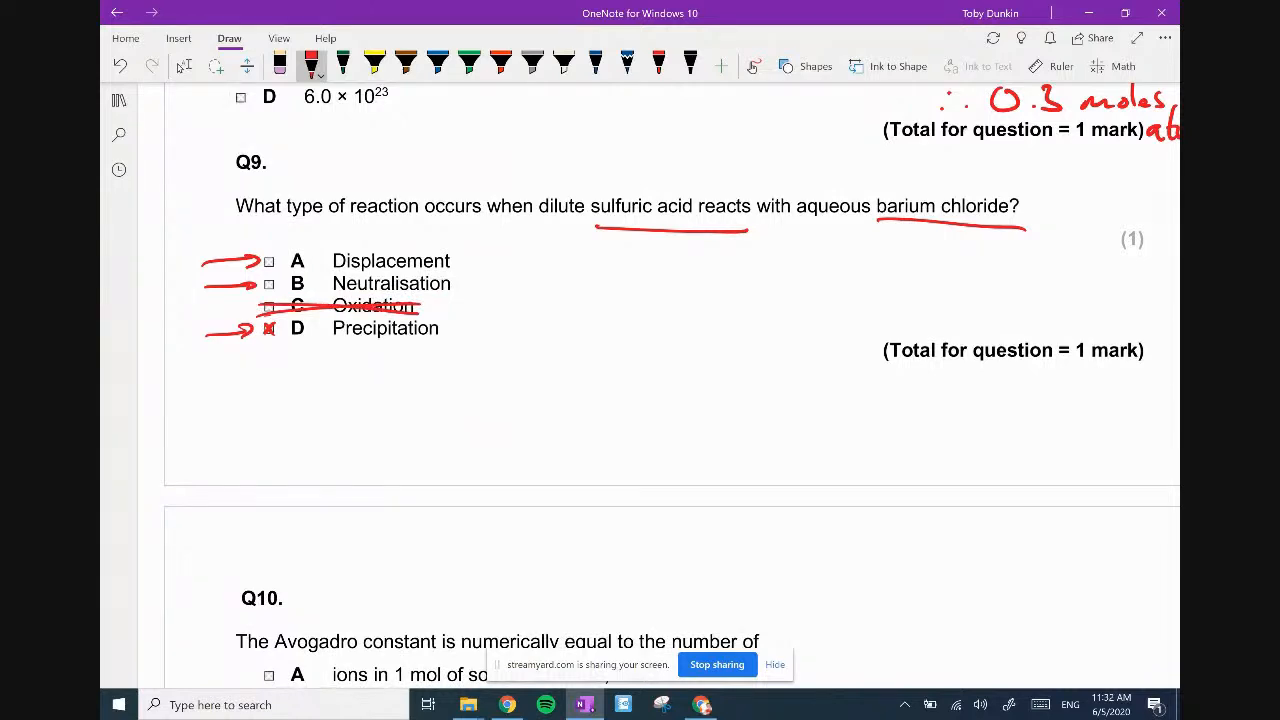
Ink the Q9 ionic equation, cancelling H+ and Cl- spectator ions to leave BaSO4(s).
{"action": "left_click_drag", "start_coordinate": [270, 440], "coordinate": [356, 424]}
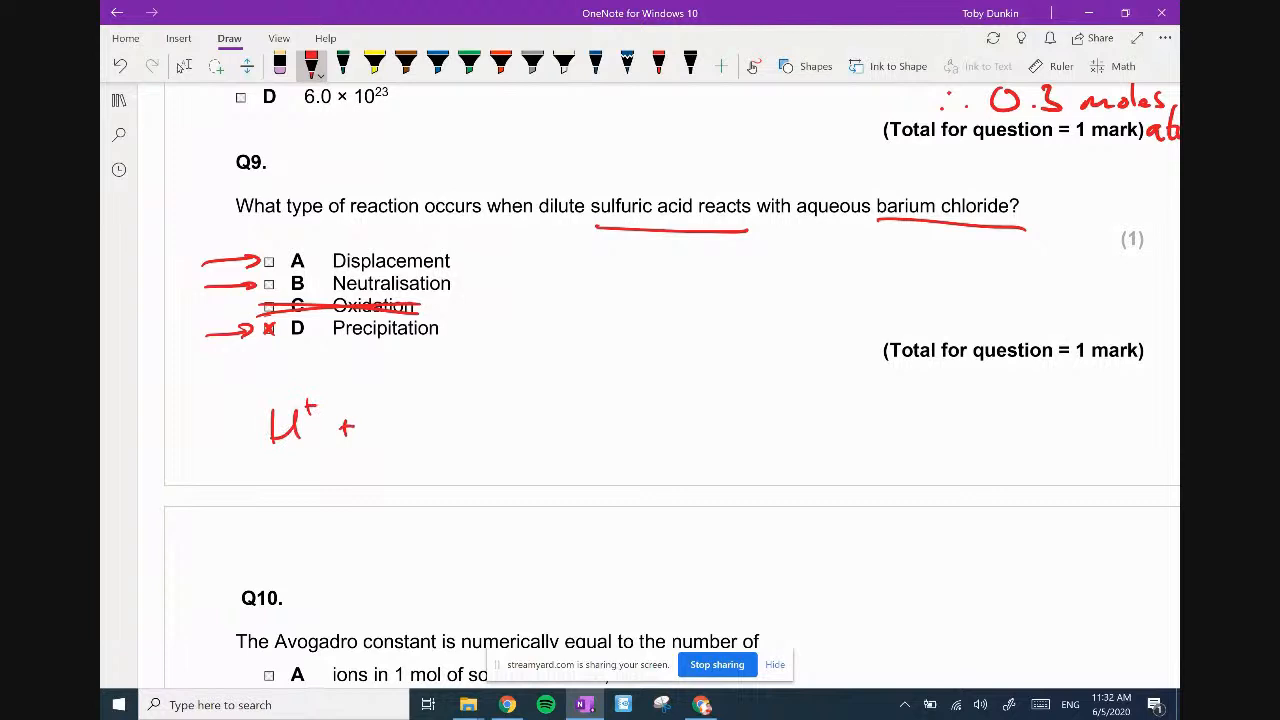
{"action": "left_click_drag", "start_coordinate": [376, 424], "coordinate": [470, 420]}
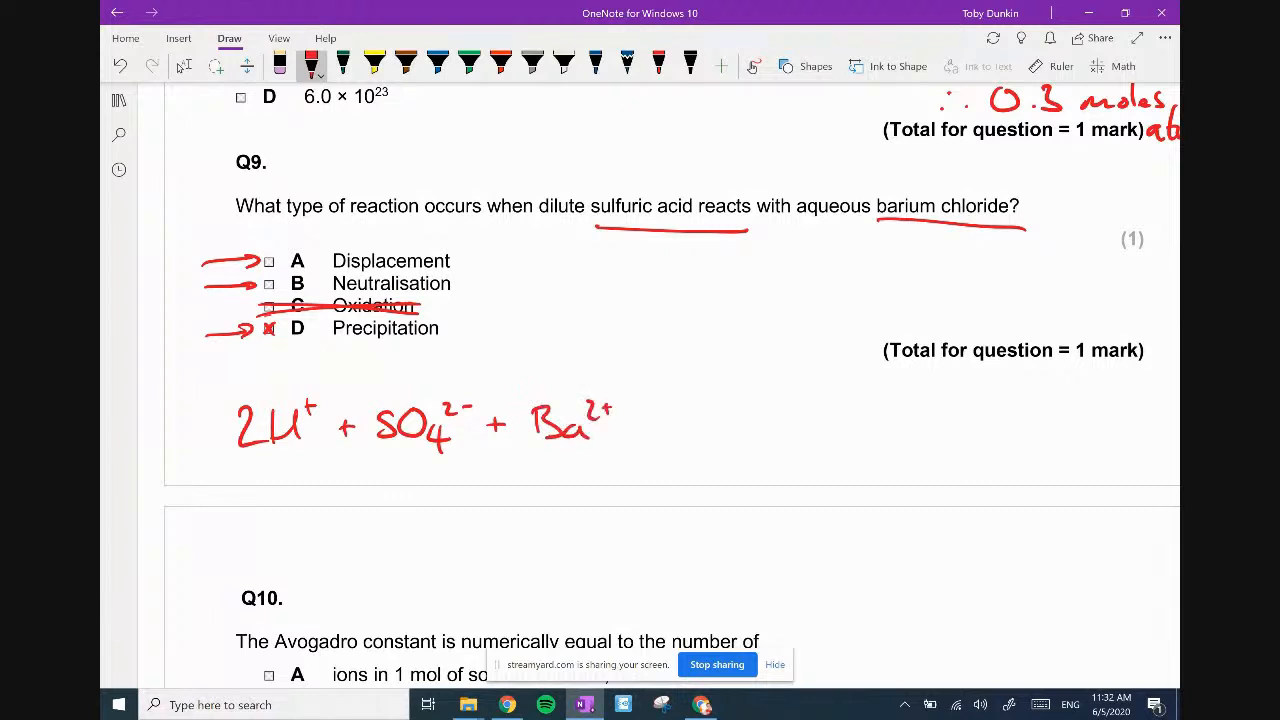
{"action": "left_click_drag", "start_coordinate": [630, 424], "coordinate": [724, 420]}
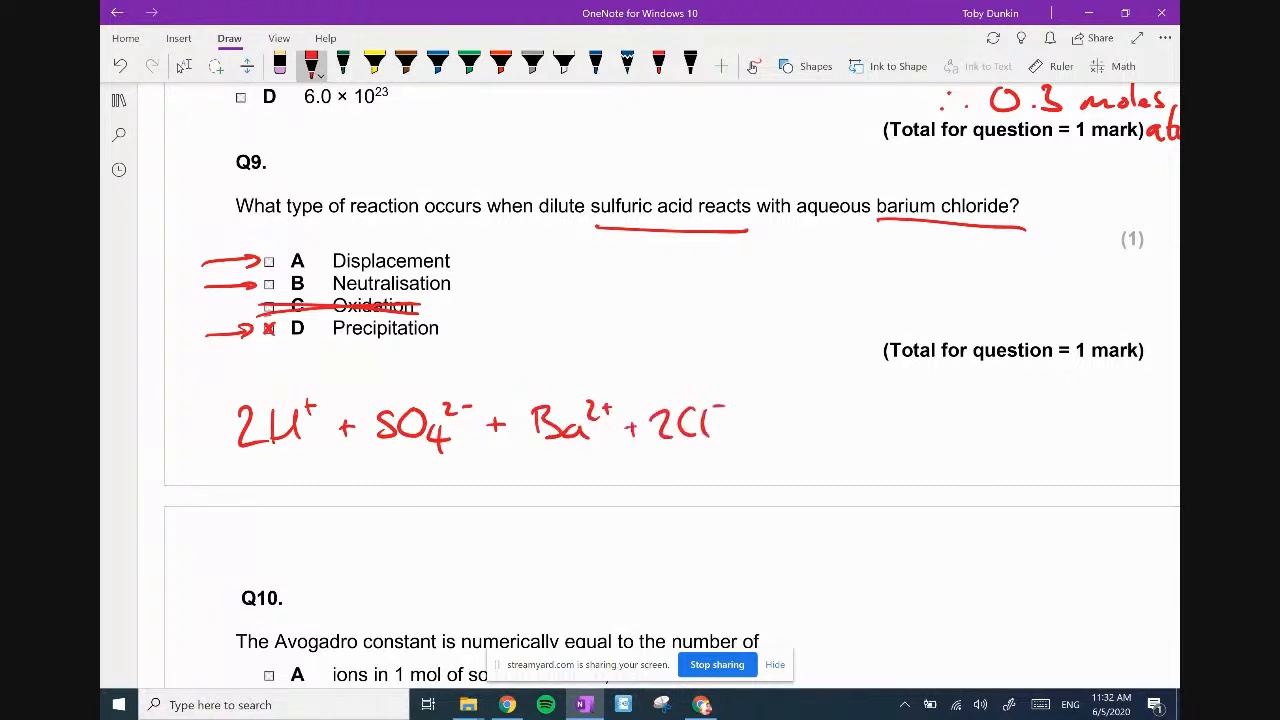
{"action": "left_click_drag", "start_coordinate": [740, 428], "coordinate": [816, 428]}
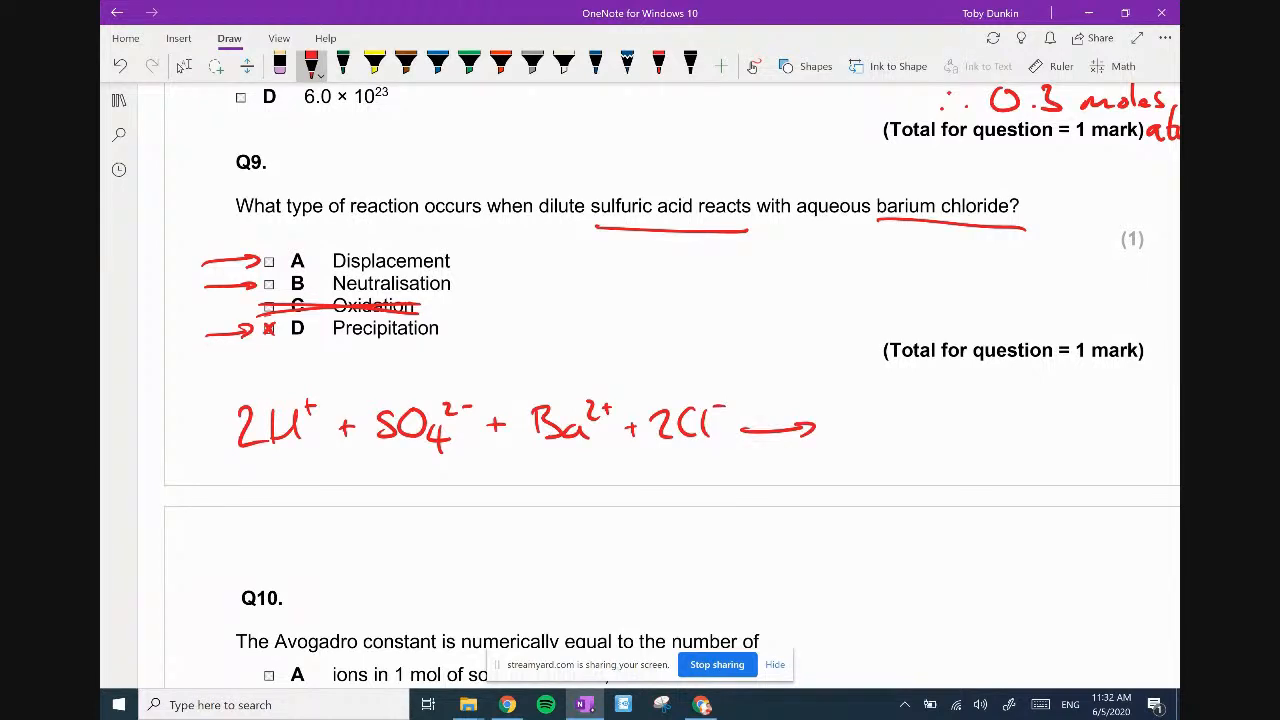
{"action": "left_click_drag", "start_coordinate": [816, 424], "coordinate": [900, 424]}
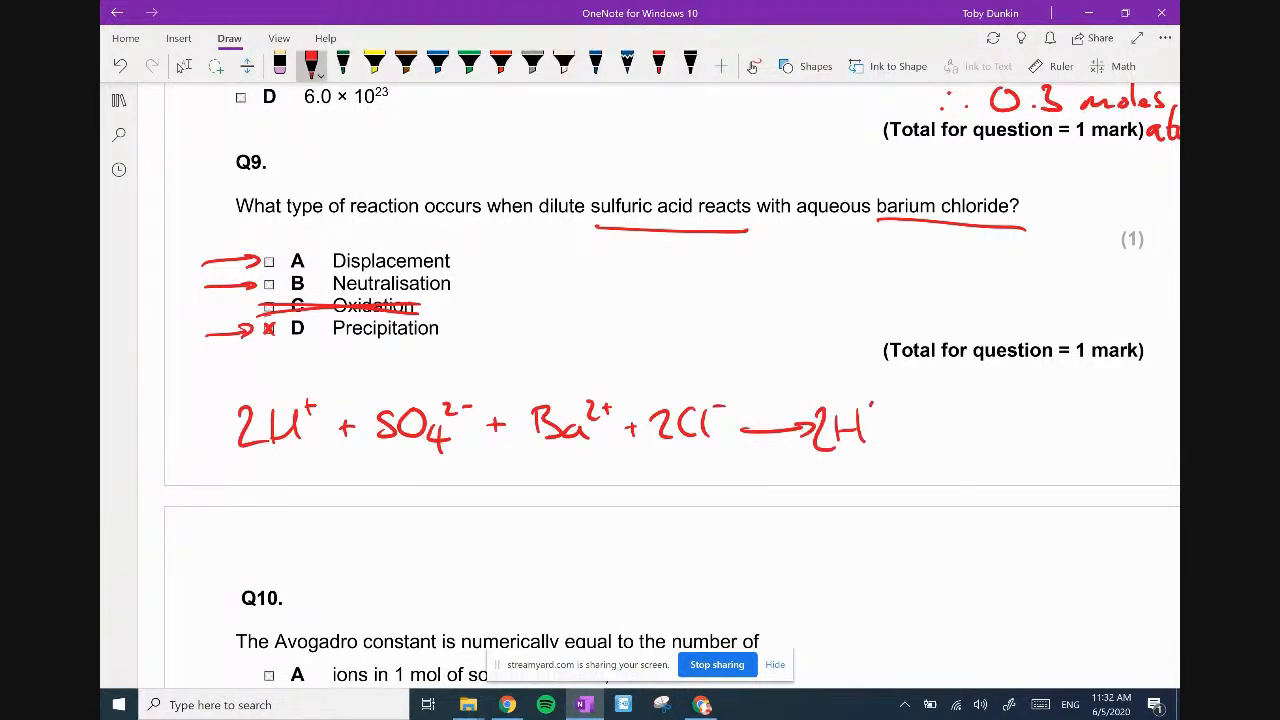
{"action": "left_click_drag", "start_coordinate": [900, 420], "coordinate": [960, 440]}
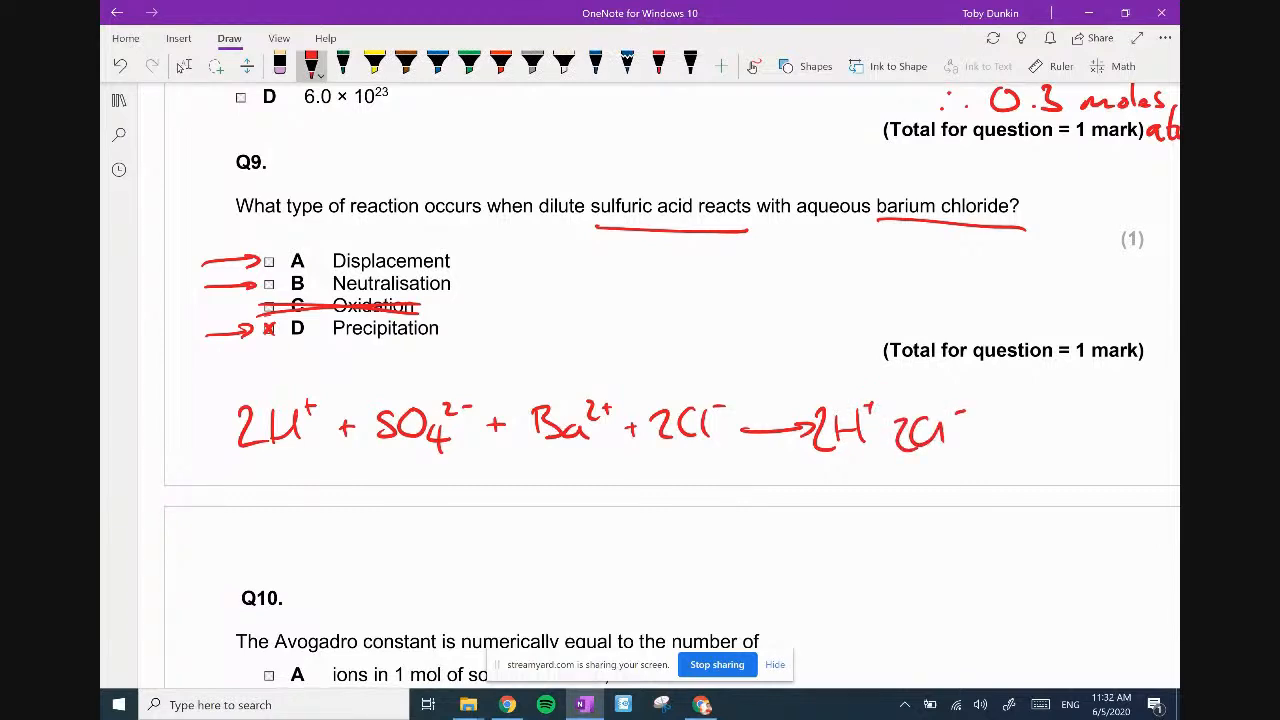
{"action": "left_click_drag", "start_coordinate": [960, 430], "coordinate": [1030, 420]}
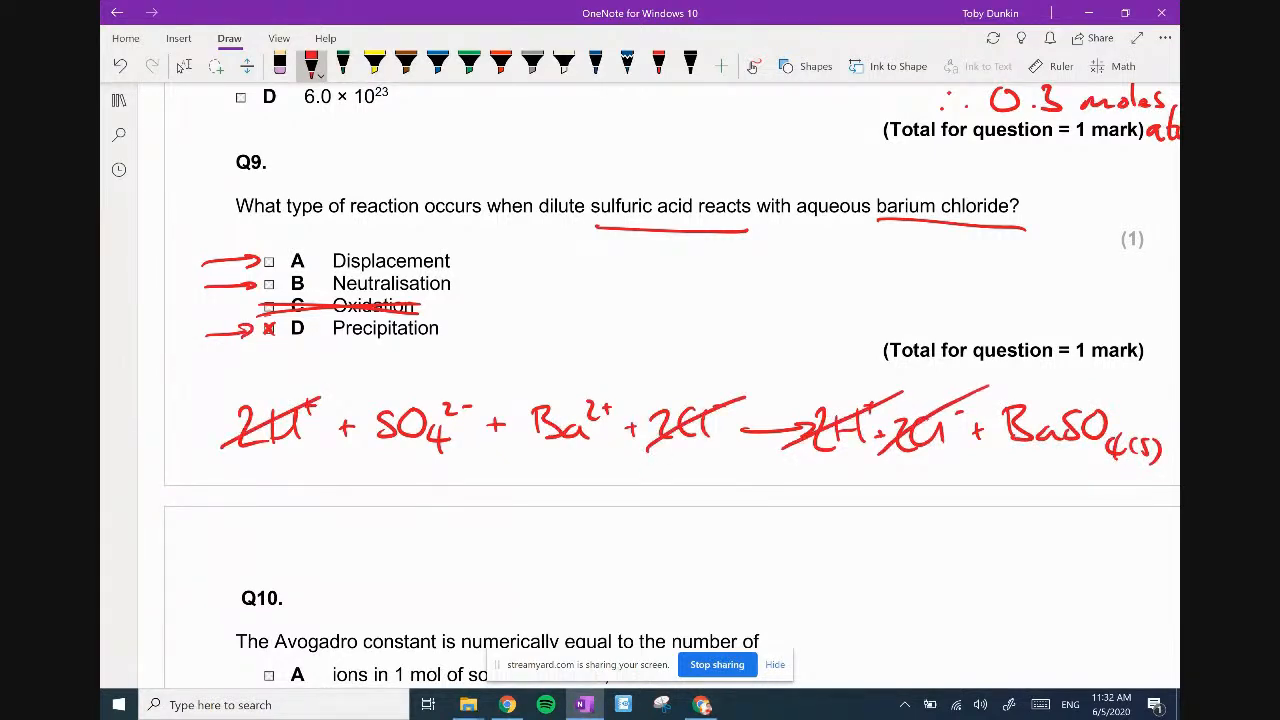
{"action": "scroll", "scroll_direction": "down", "scroll_amount": 3}
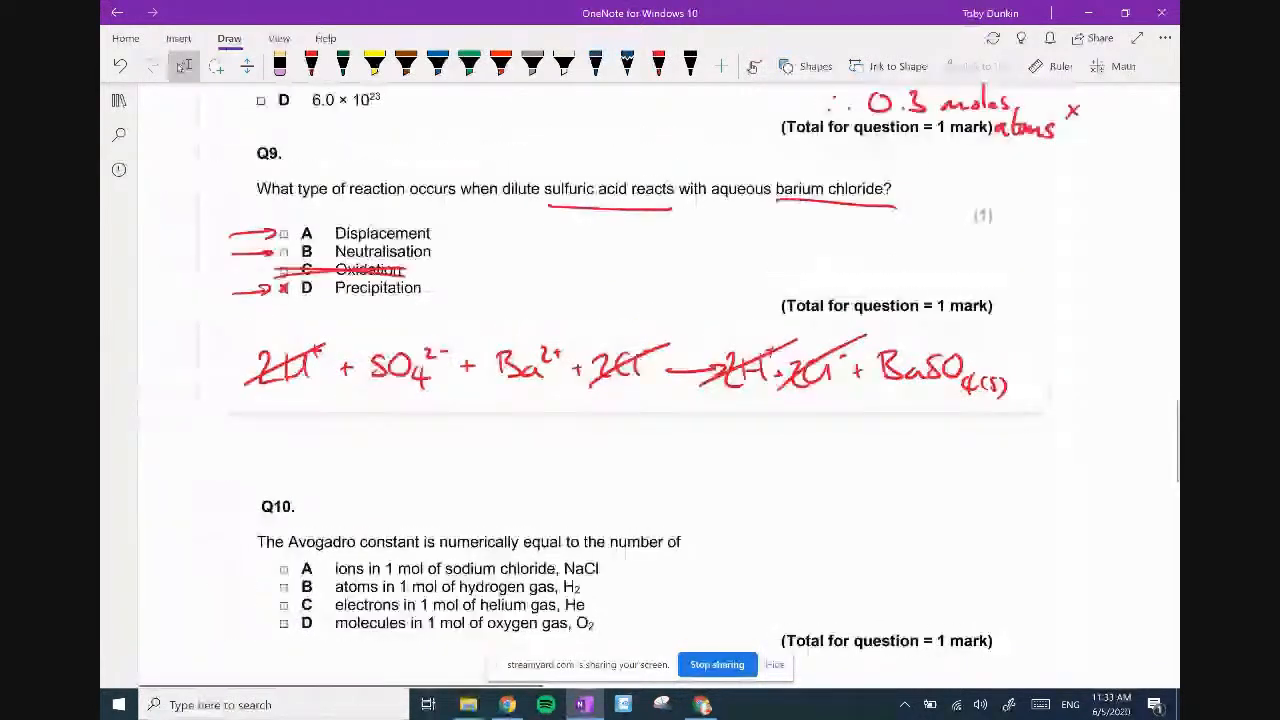
{"action": "scroll", "scroll_direction": "up", "scroll_amount": 3}
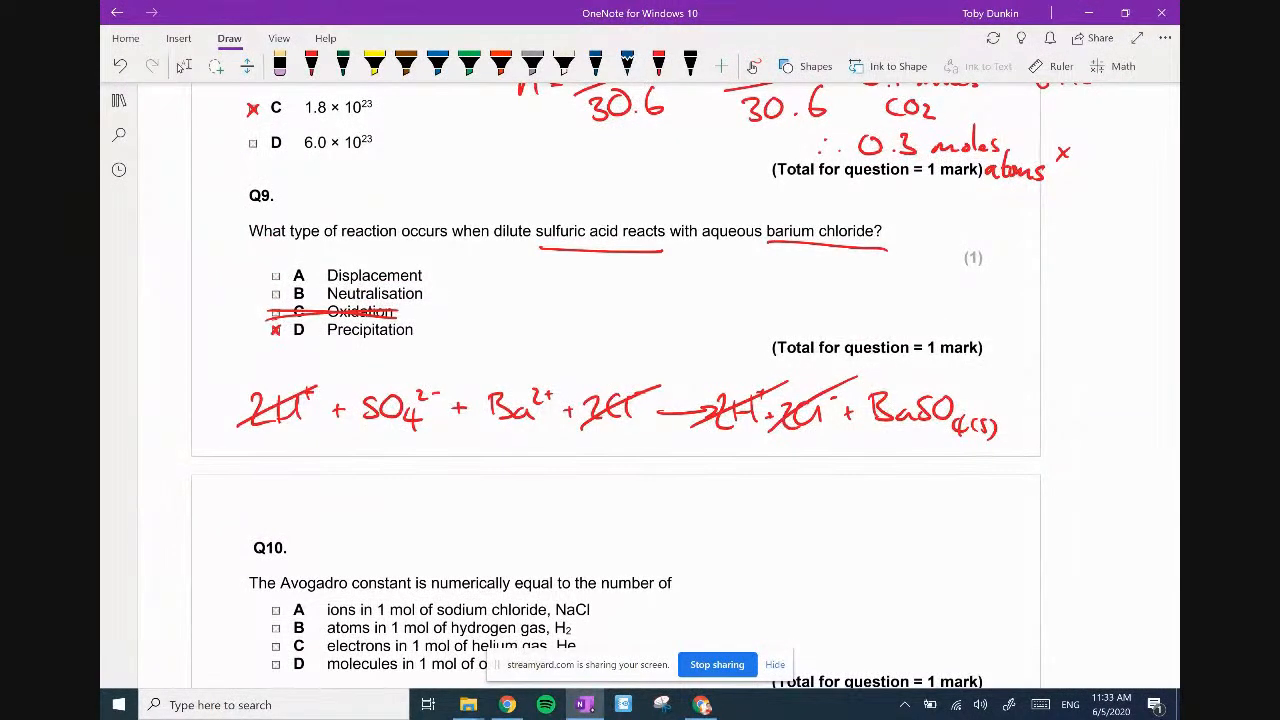
{"action": "scroll", "scroll_direction": "down", "scroll_amount": 3}
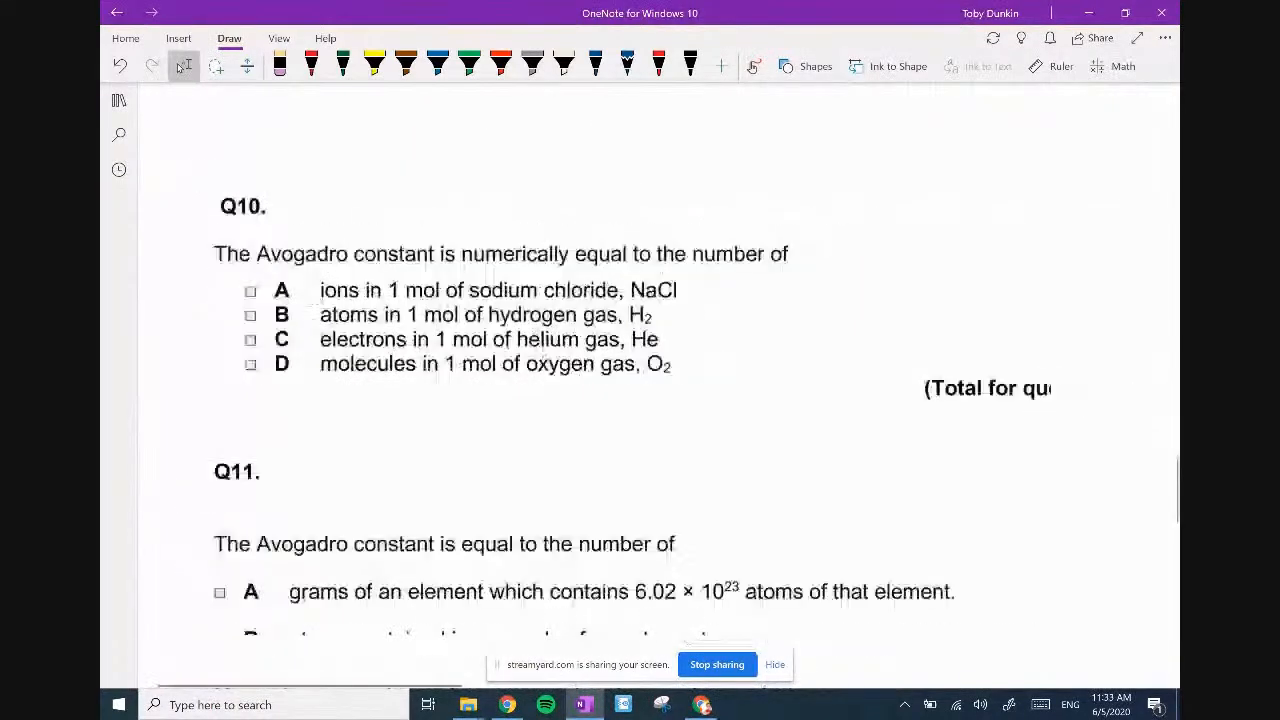
Cross out options A, B and C in Q10 with a circled He sketch and mark option D.
{"action": "scroll", "scroll_direction": "down", "scroll_amount": 3}
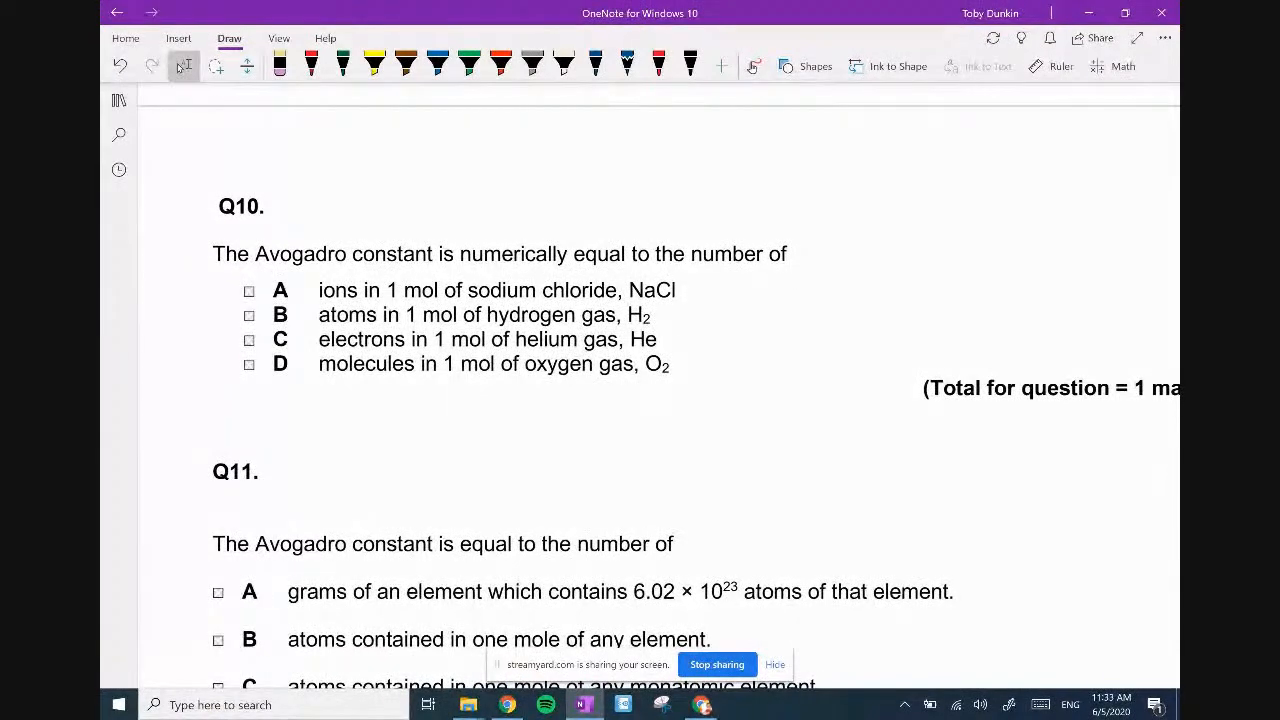
{"action": "left_click_drag", "start_coordinate": [690, 296], "coordinate": [716, 284]}
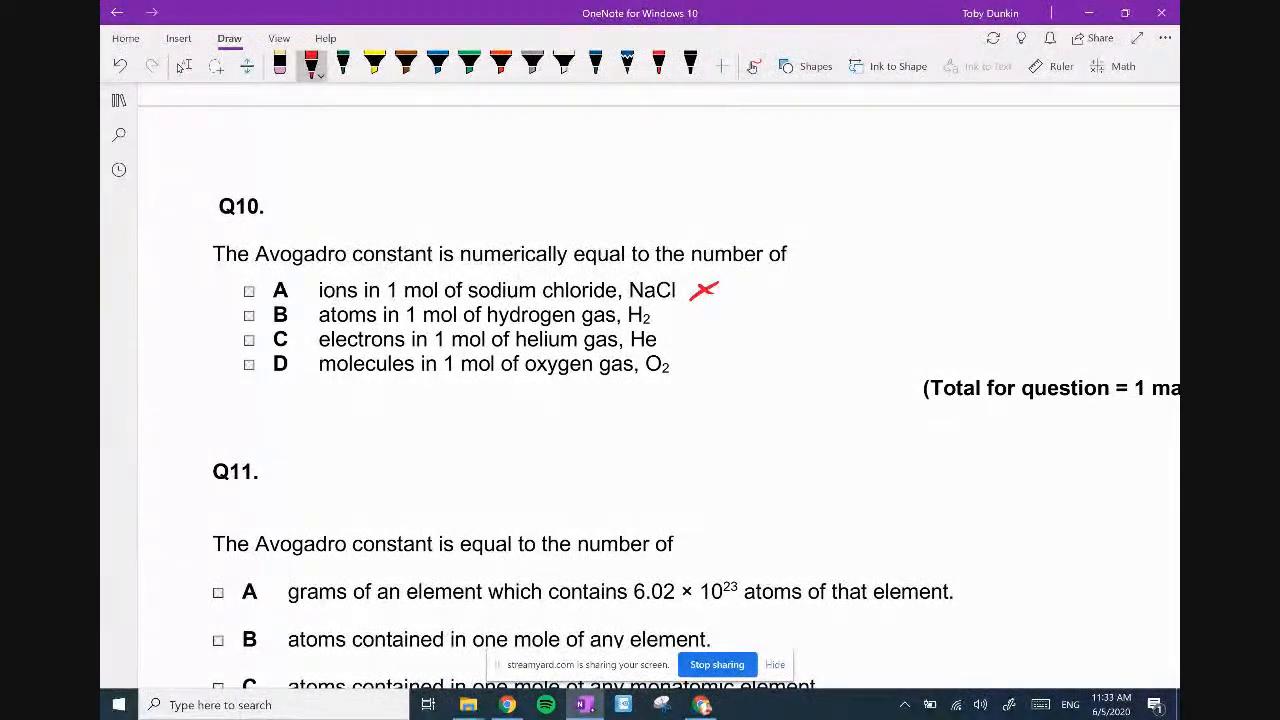
{"action": "left_click_drag", "start_coordinate": [680, 324], "coordinate": [704, 316]}
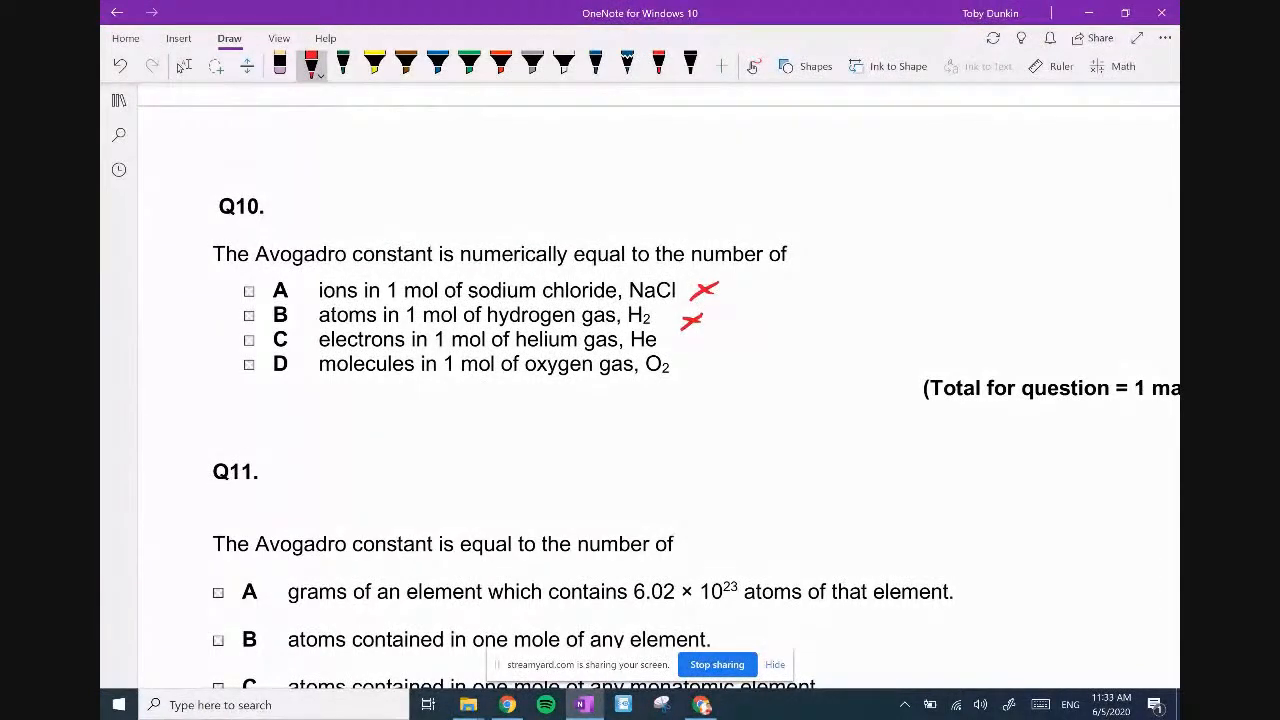
{"action": "scroll", "scroll_direction": "up", "scroll_amount": 3}
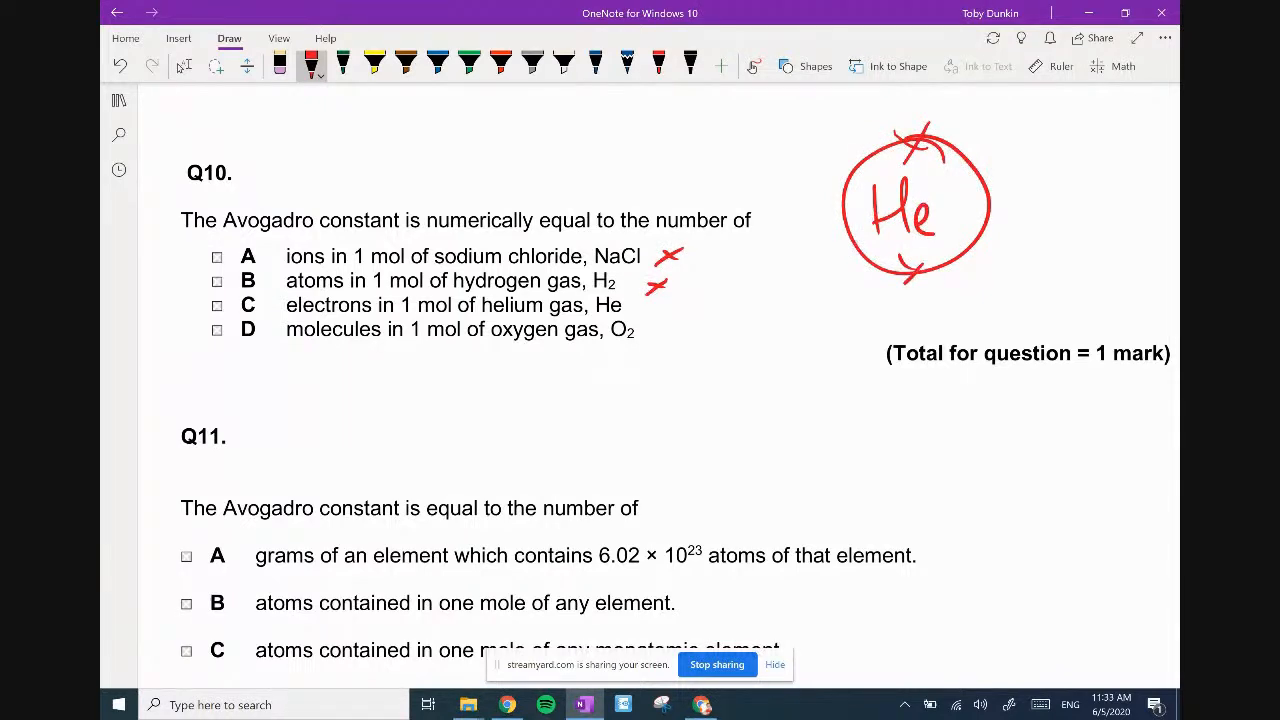
{"action": "left_click_drag", "start_coordinate": [644, 300], "coordinate": [670, 316]}
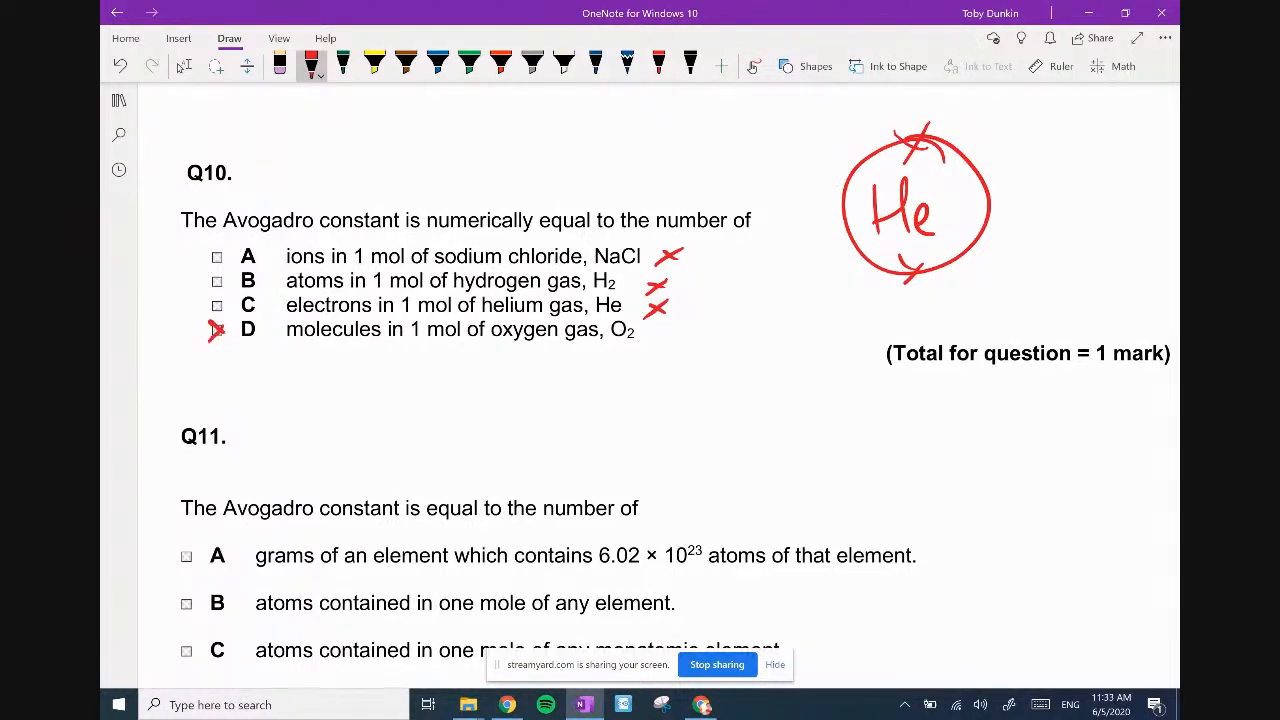
{"action": "scroll", "scroll_direction": "down", "scroll_amount": 3}
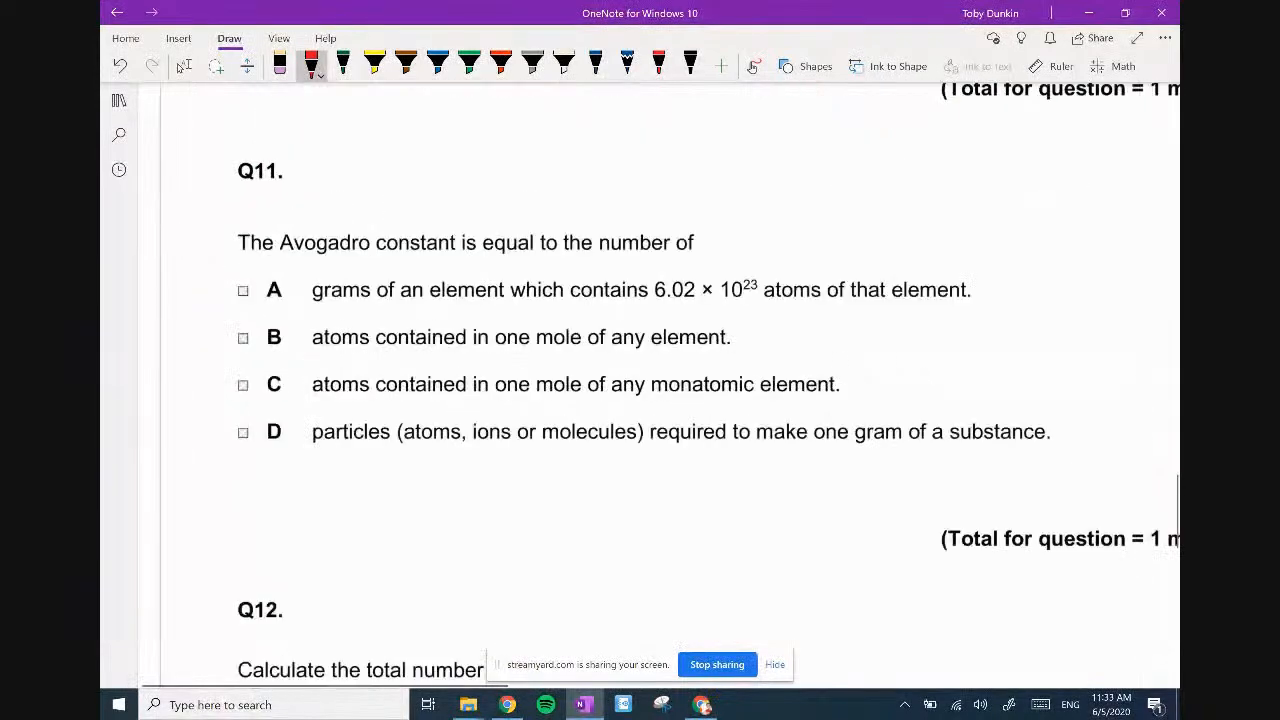
Tick option C as correct for the Q11 Avogadro constant question and cross out option A.
{"action": "scroll", "scroll_direction": "up", "scroll_amount": 3}
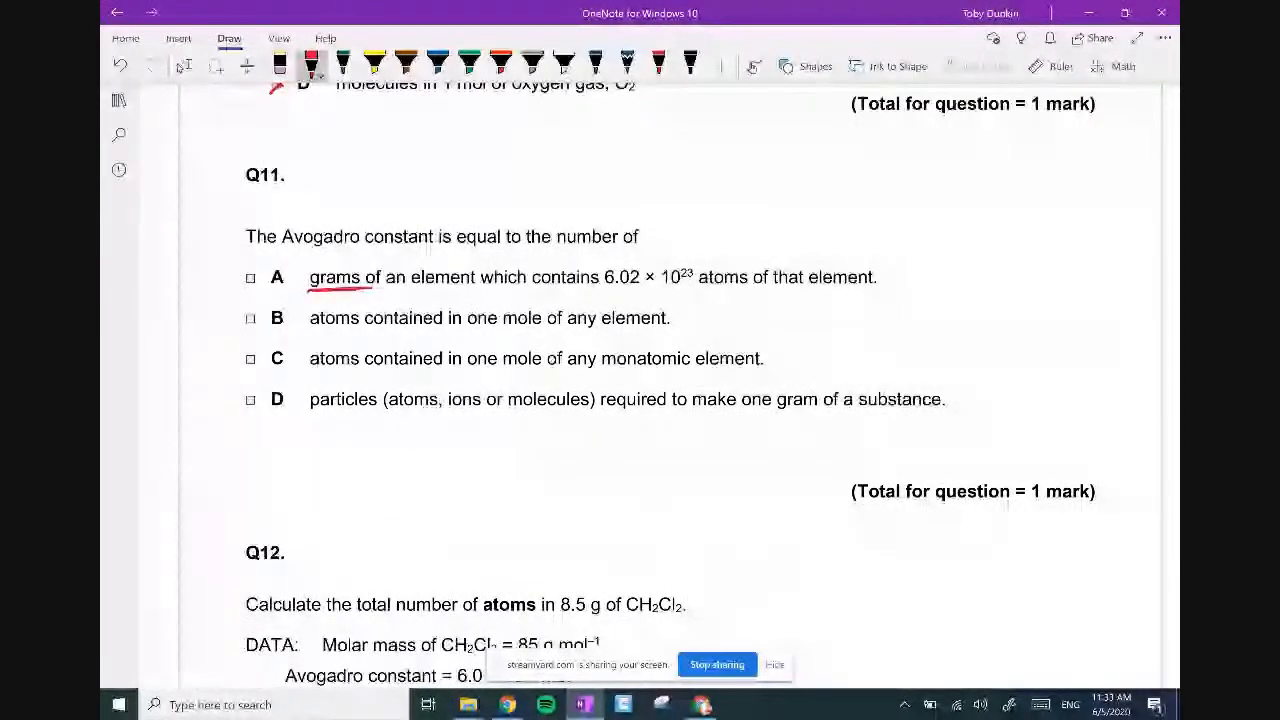
{"action": "scroll", "scroll_direction": "up", "scroll_amount": 3}
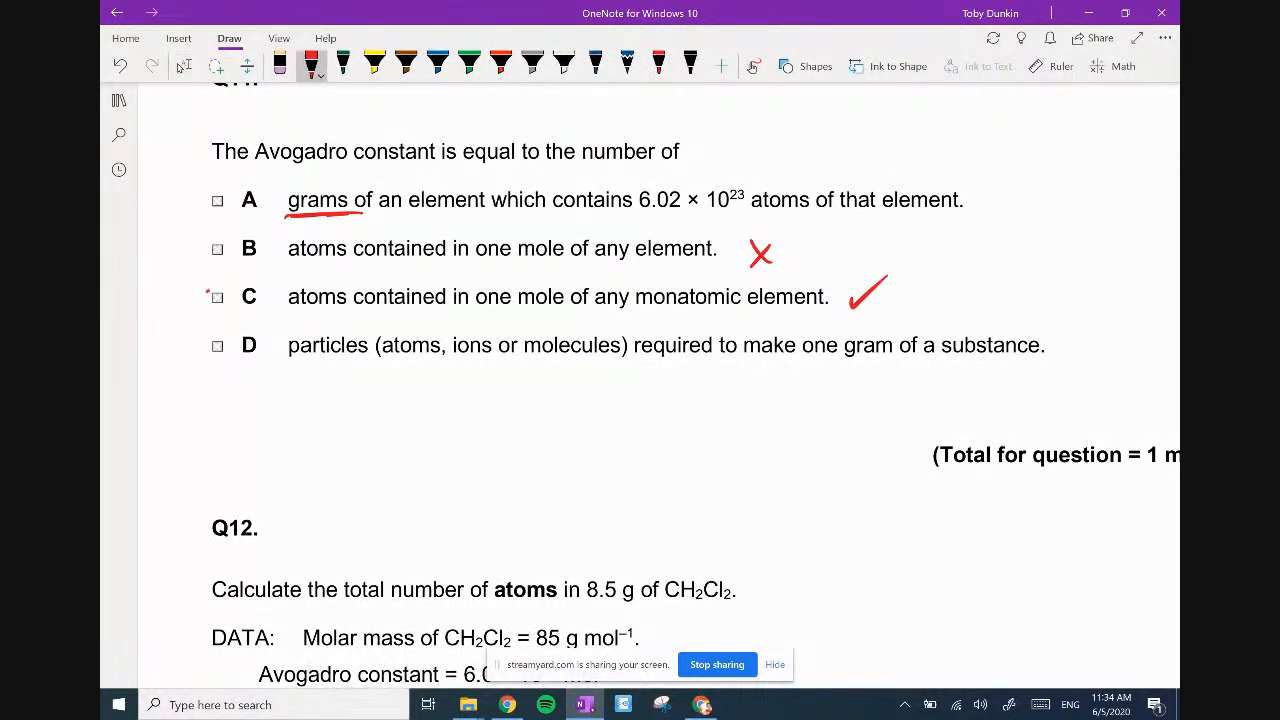
{"action": "scroll", "scroll_direction": "up", "scroll_amount": 3}
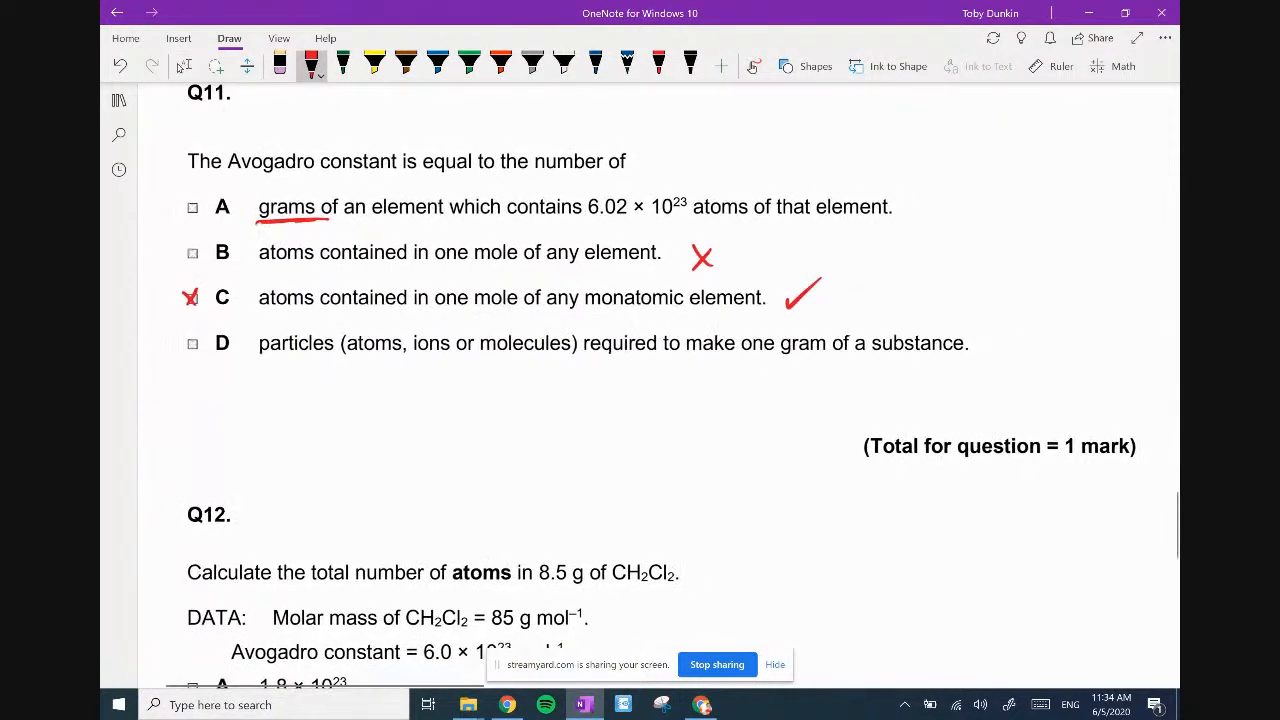
{"action": "left_click", "coordinate": [184, 64]}
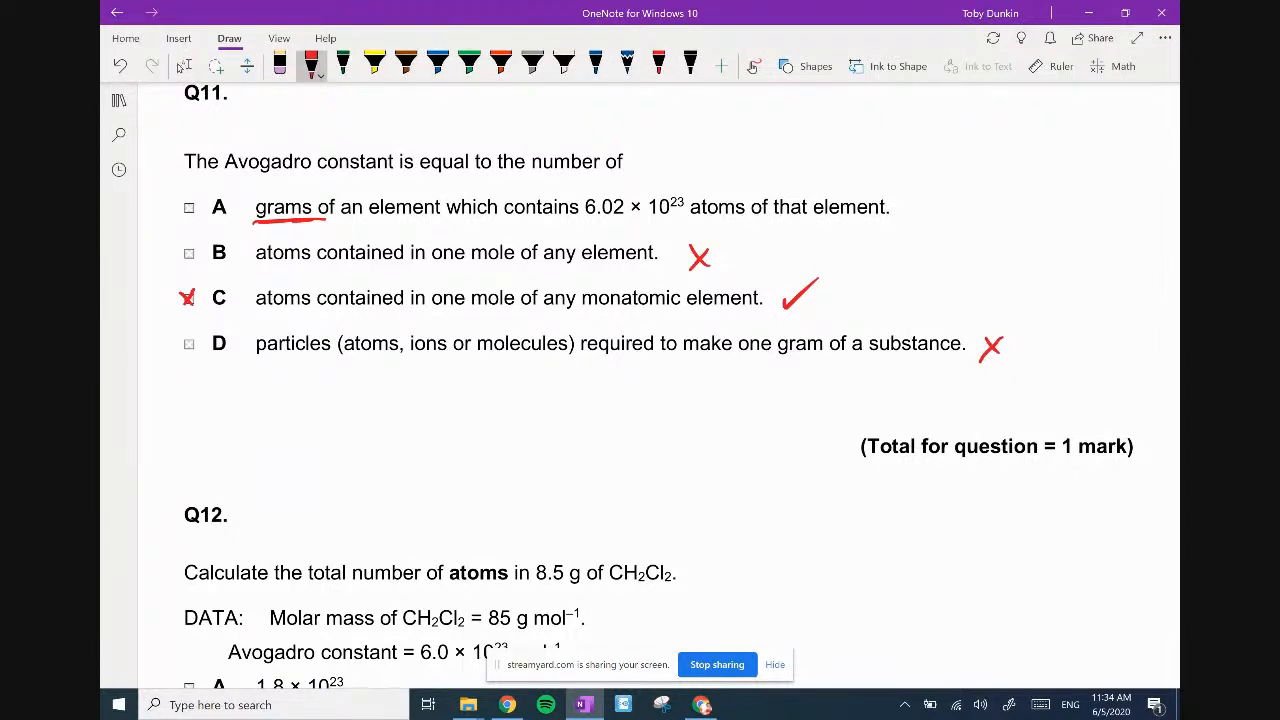
{"action": "left_click_drag", "start_coordinate": [900, 196], "coordinate": [936, 216]}
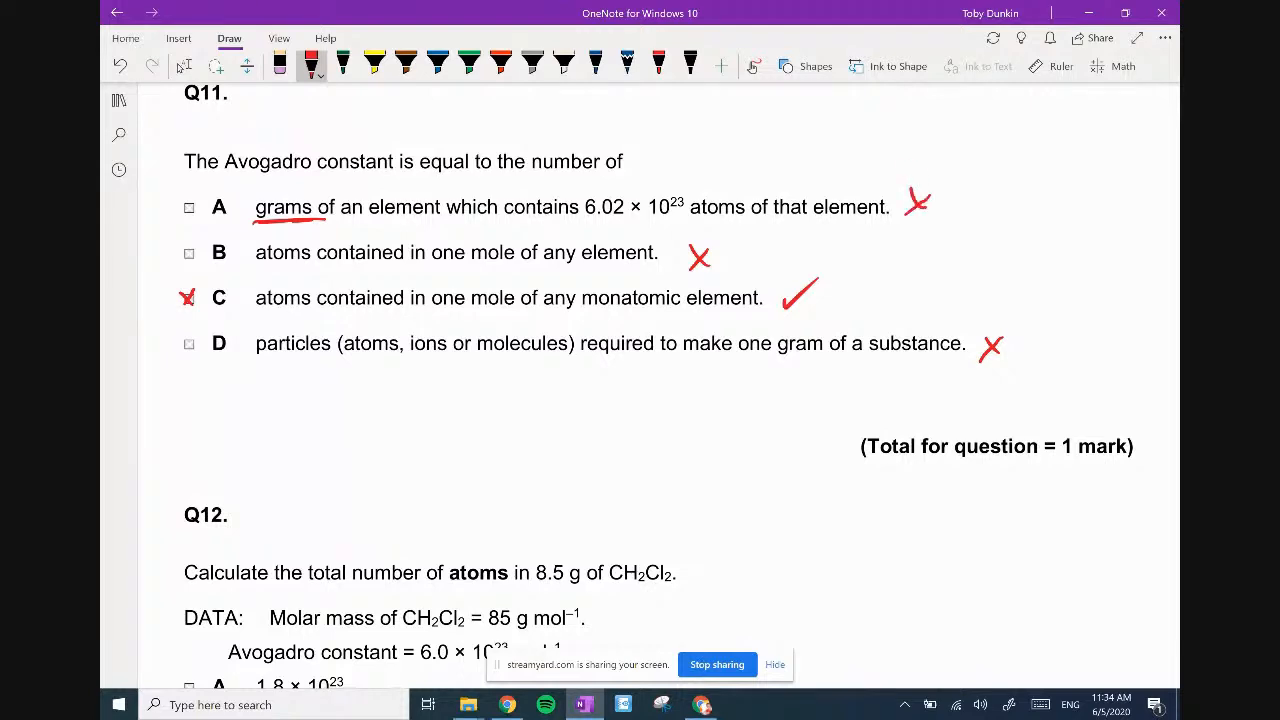
{"action": "scroll", "scroll_direction": "down", "scroll_amount": 3}
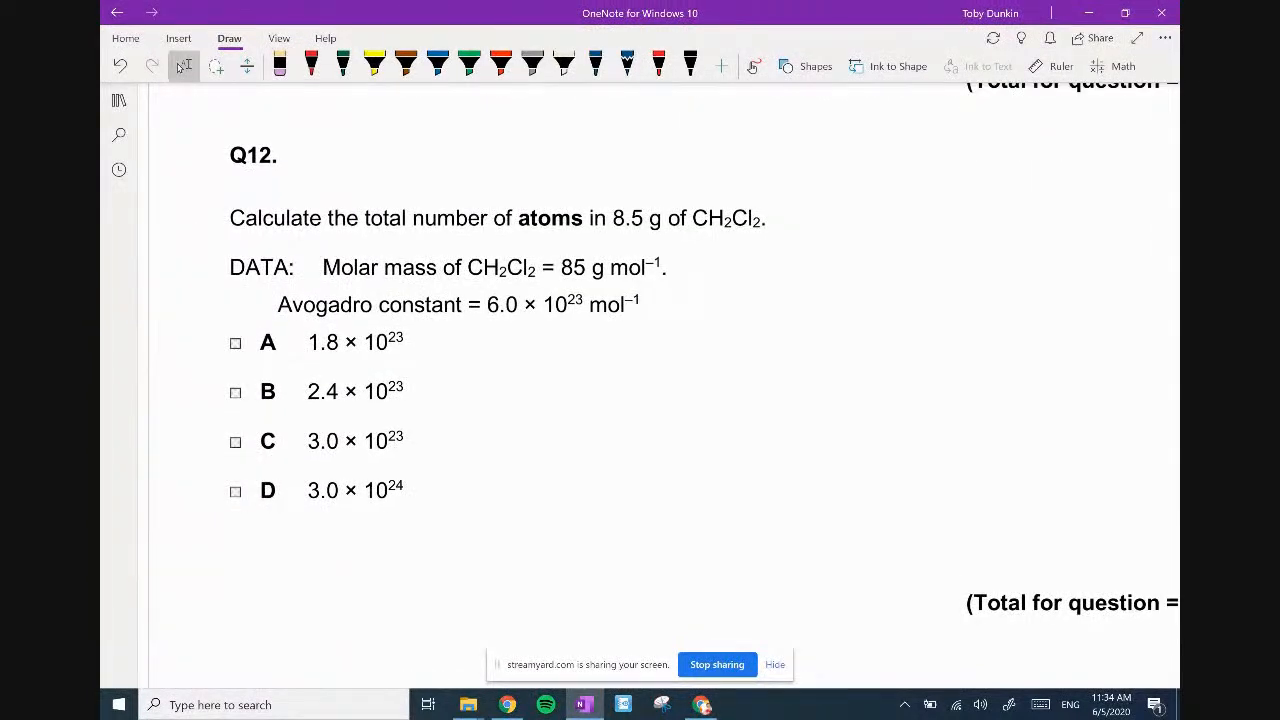
In red ink write n = 8.5/85 = 0.1 moles, circle the 85 g mol-1 and add the lower H to CH2Cl2.
{"action": "left_click", "coordinate": [310, 64]}
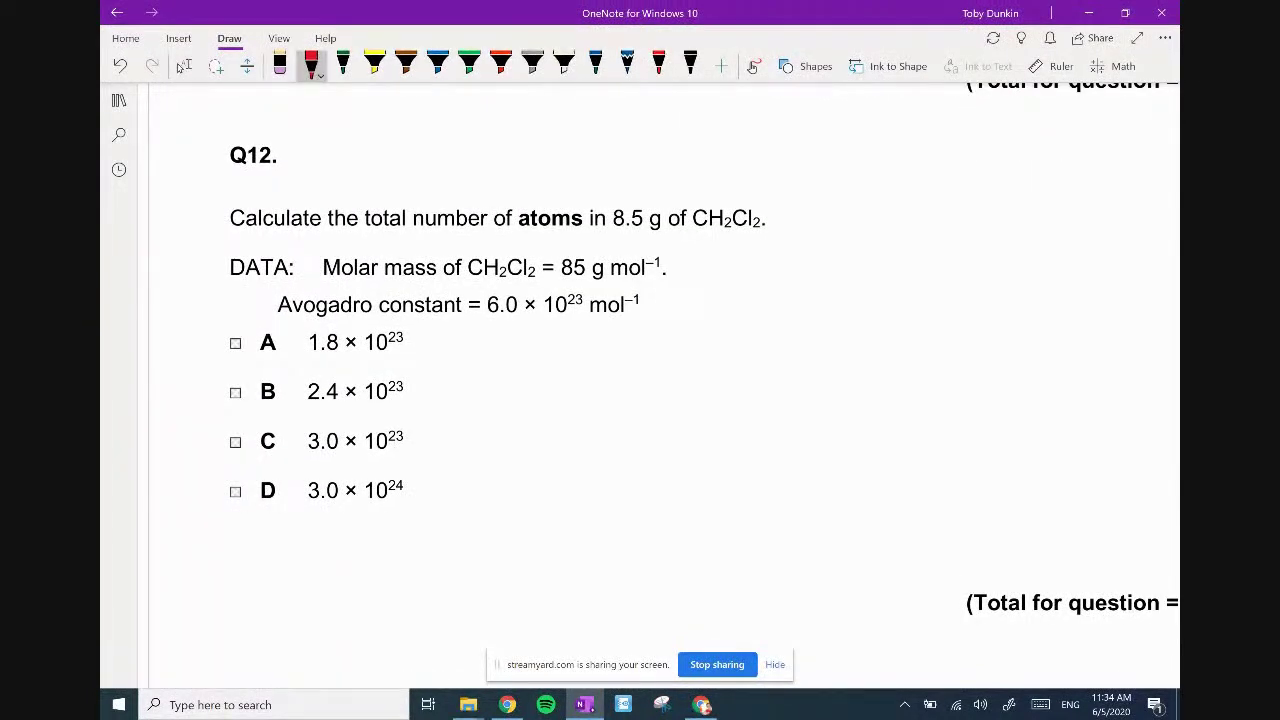
{"action": "left_click_drag", "start_coordinate": [684, 360], "coordinate": [796, 320]}
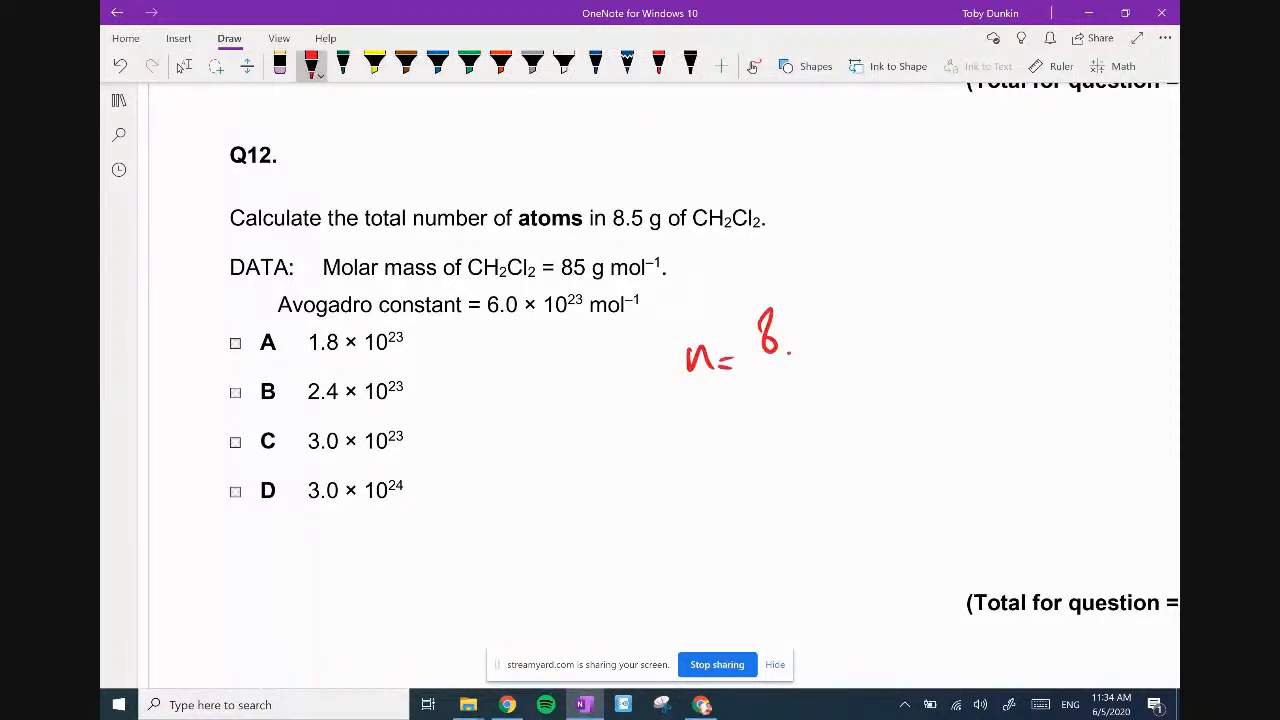
{"action": "left_click_drag", "start_coordinate": [790, 320], "coordinate": [840, 370]}
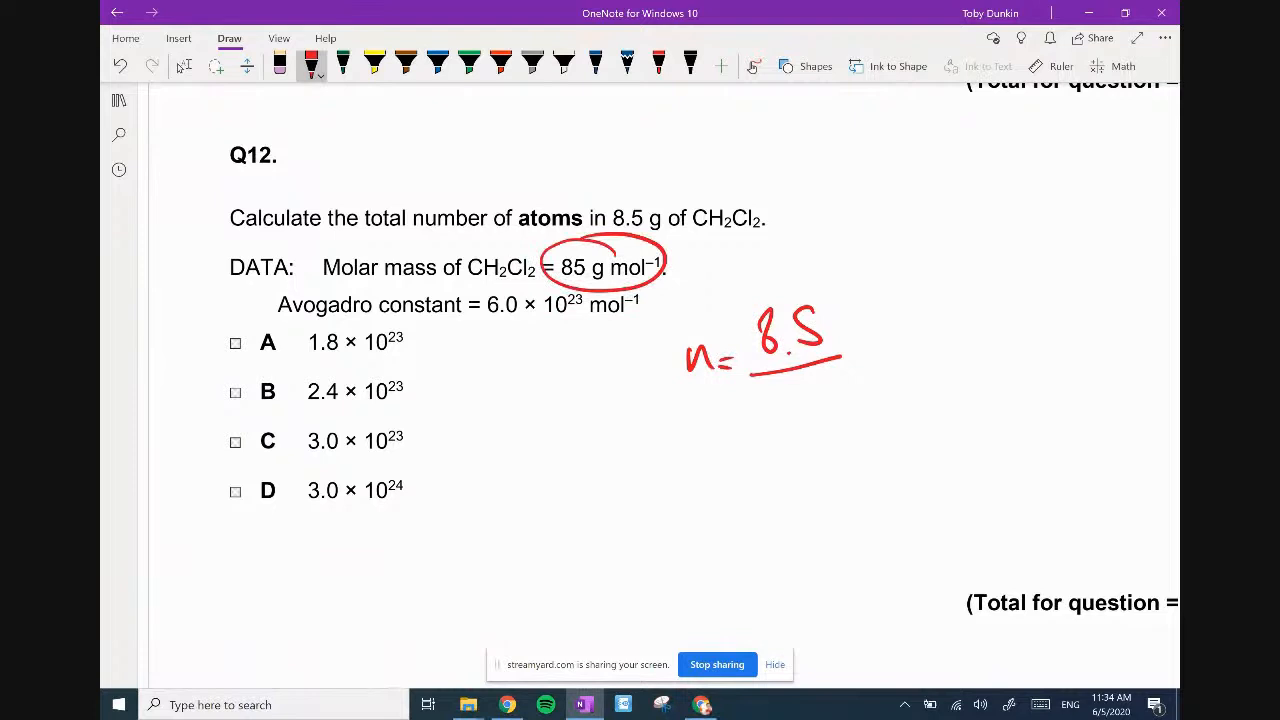
{"action": "left_click_drag", "start_coordinate": [780, 390], "coordinate": [784, 420]}
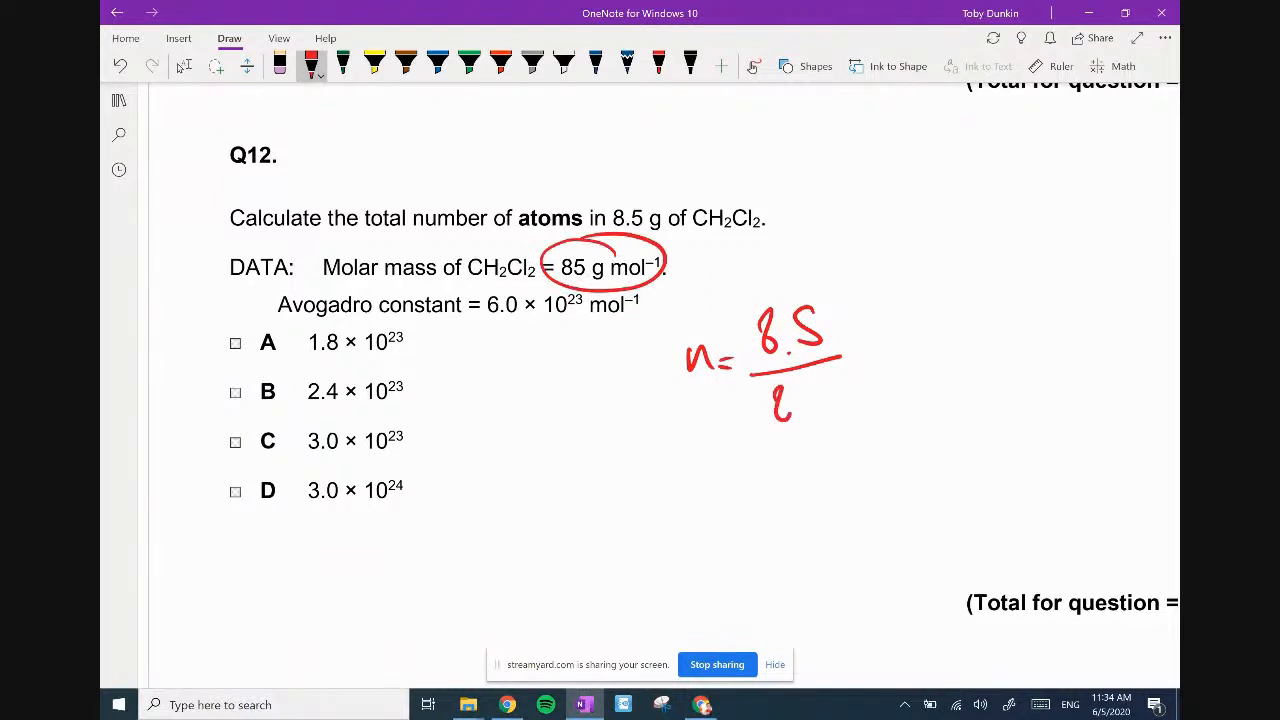
{"action": "left_click_drag", "start_coordinate": [760, 404], "coordinate": [940, 356]}
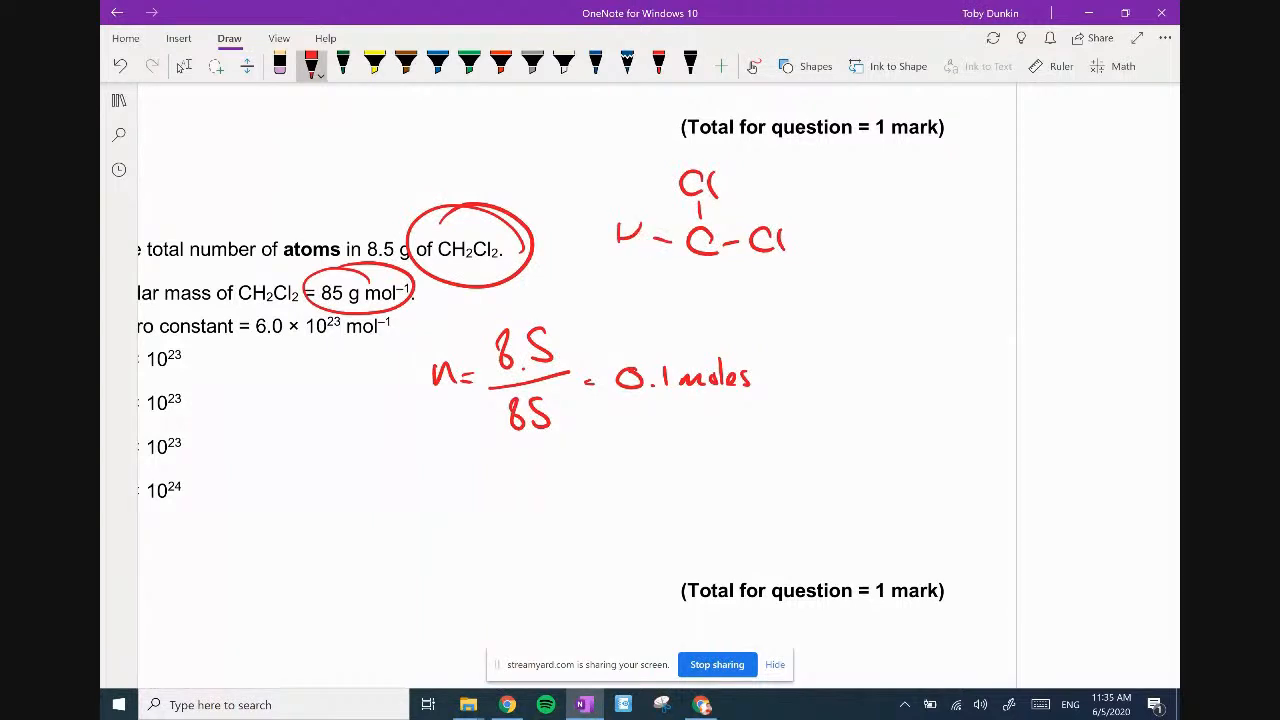
{"action": "left_click_drag", "start_coordinate": [710, 276], "coordinate": [710, 316]}
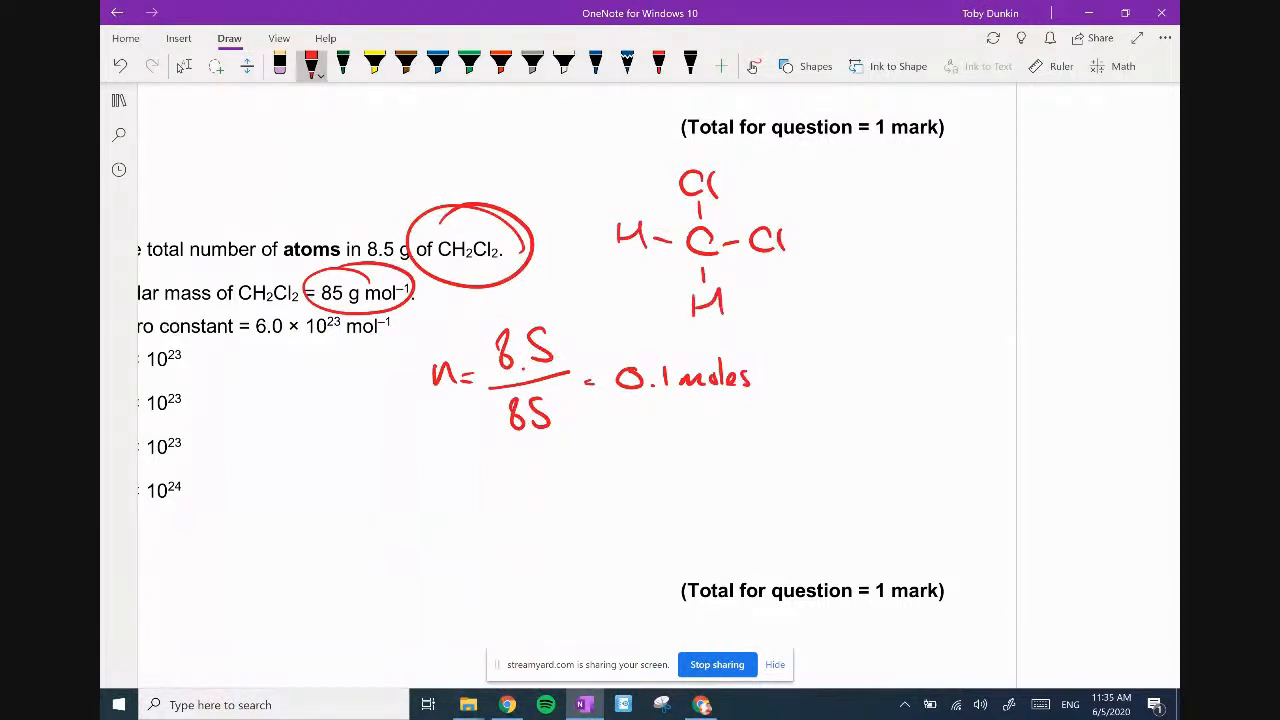
With the yellow highlighter show ×5 atoms giving 0.5 moles of atoms.
{"action": "left_click", "coordinate": [376, 60]}
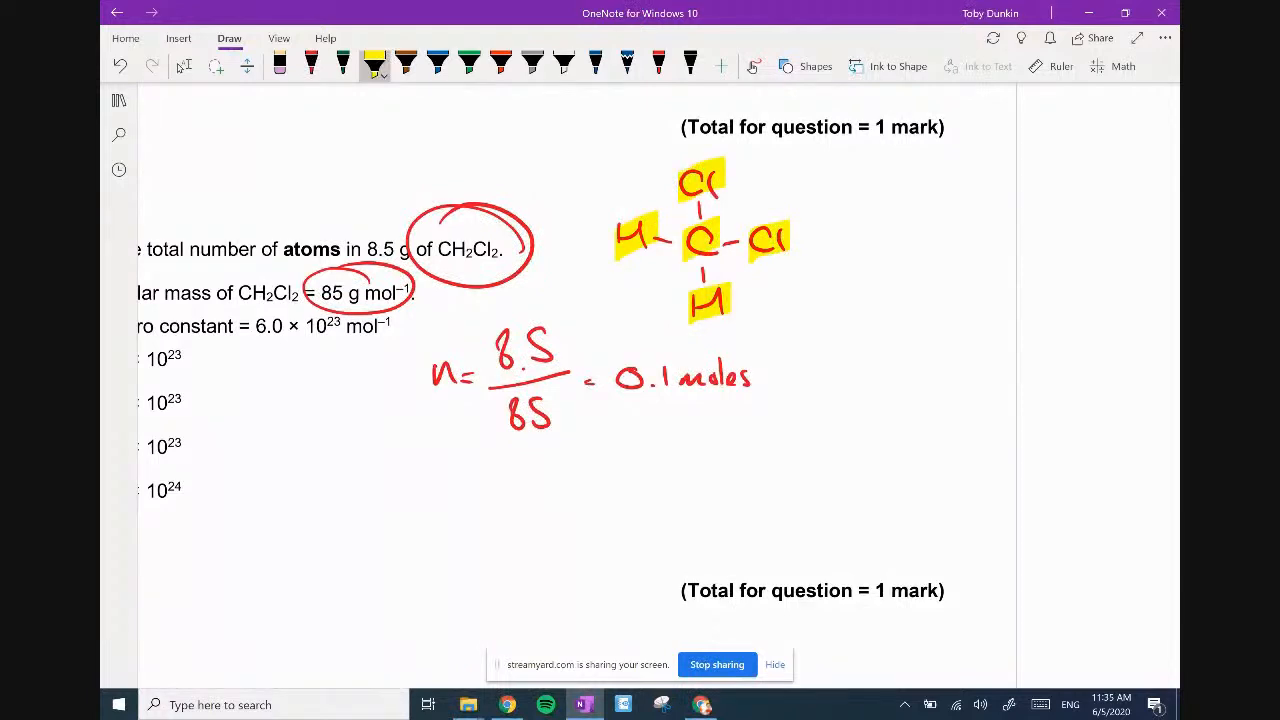
{"action": "left_click_drag", "start_coordinate": [790, 390], "coordinate": [836, 360]}
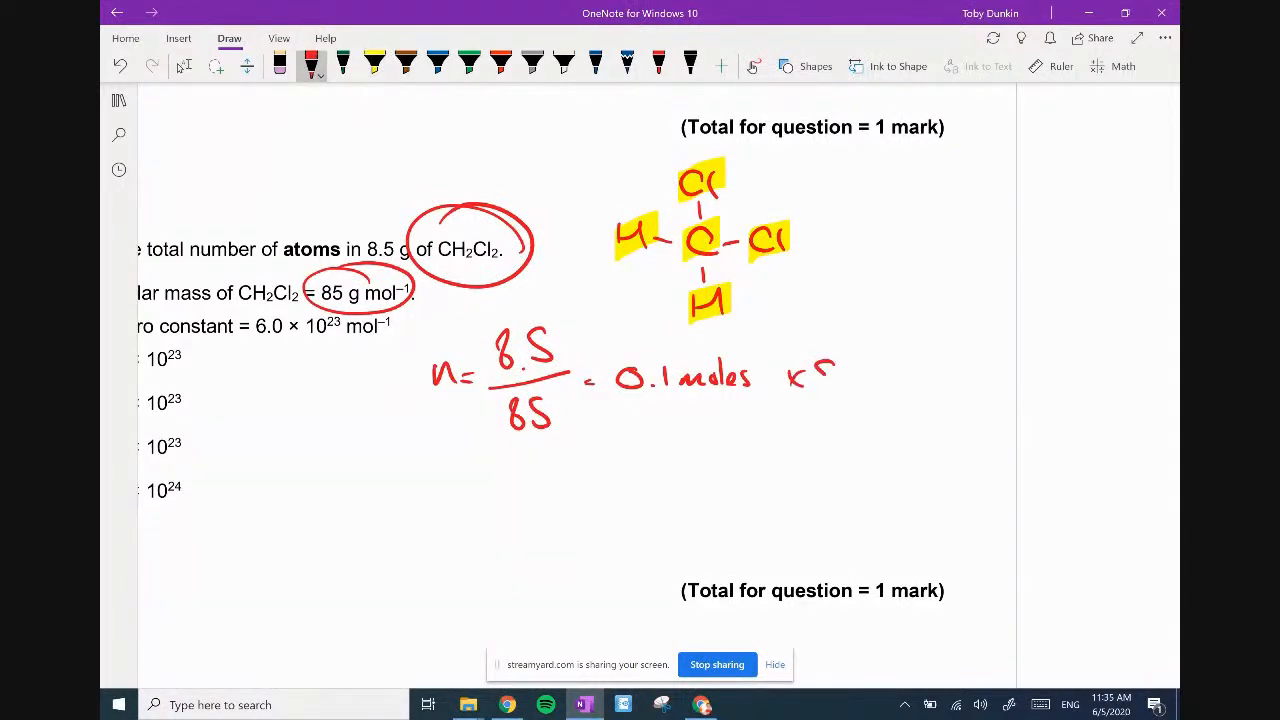
{"action": "left_click_drag", "start_coordinate": [884, 390], "coordinate": [936, 364]}
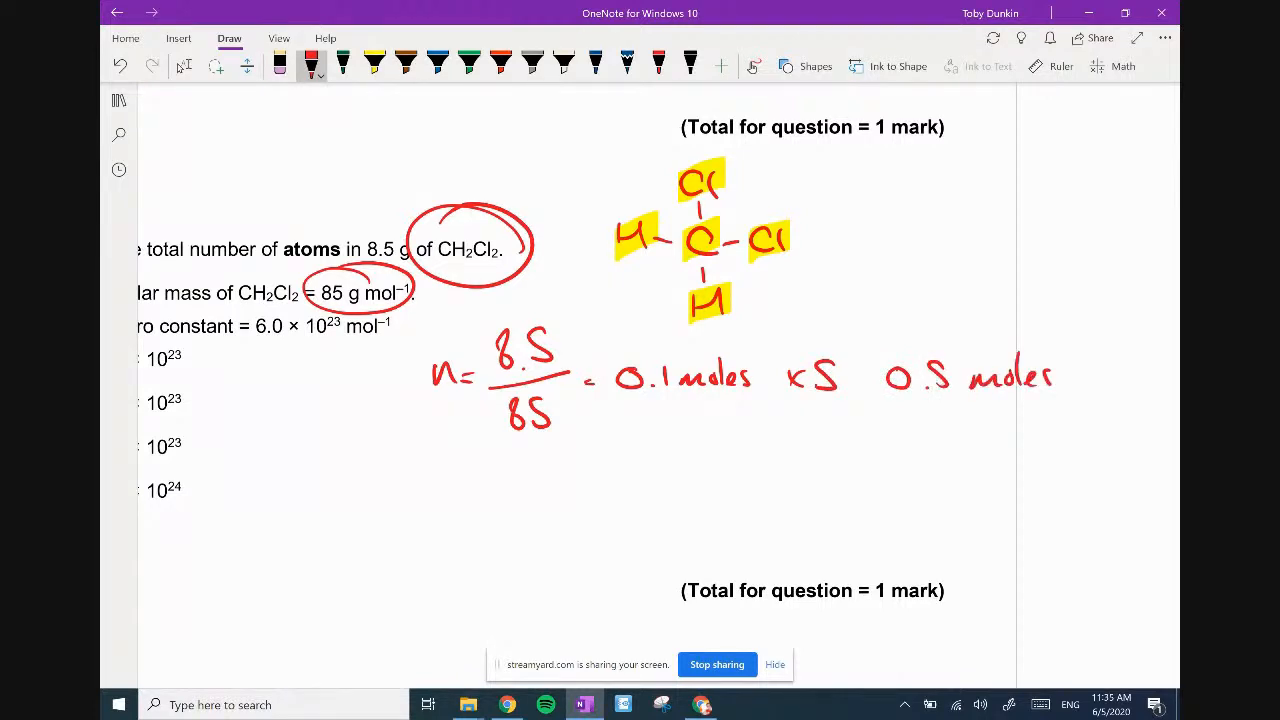
{"action": "left_click_drag", "start_coordinate": [930, 420], "coordinate": [1004, 420]}
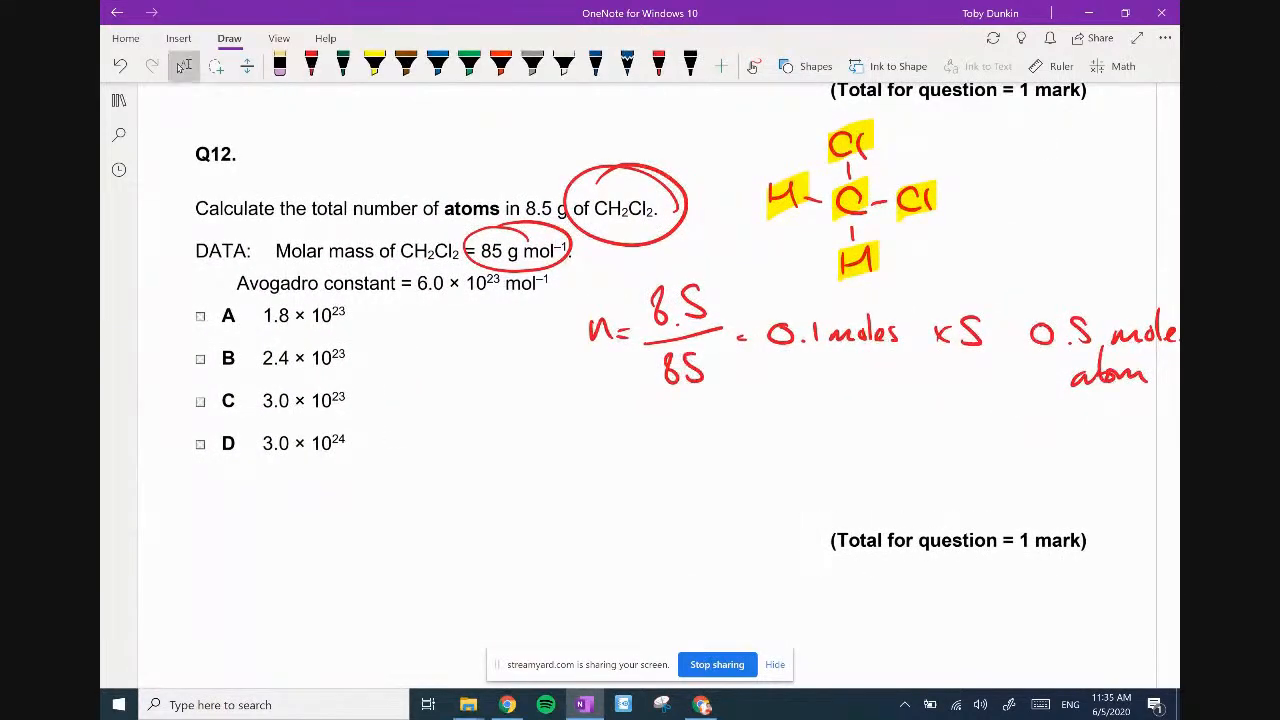
Mark option C for Q12, zoom out and switch to the StreamYard broadcast studio.
{"action": "left_click", "coordinate": [200, 400]}
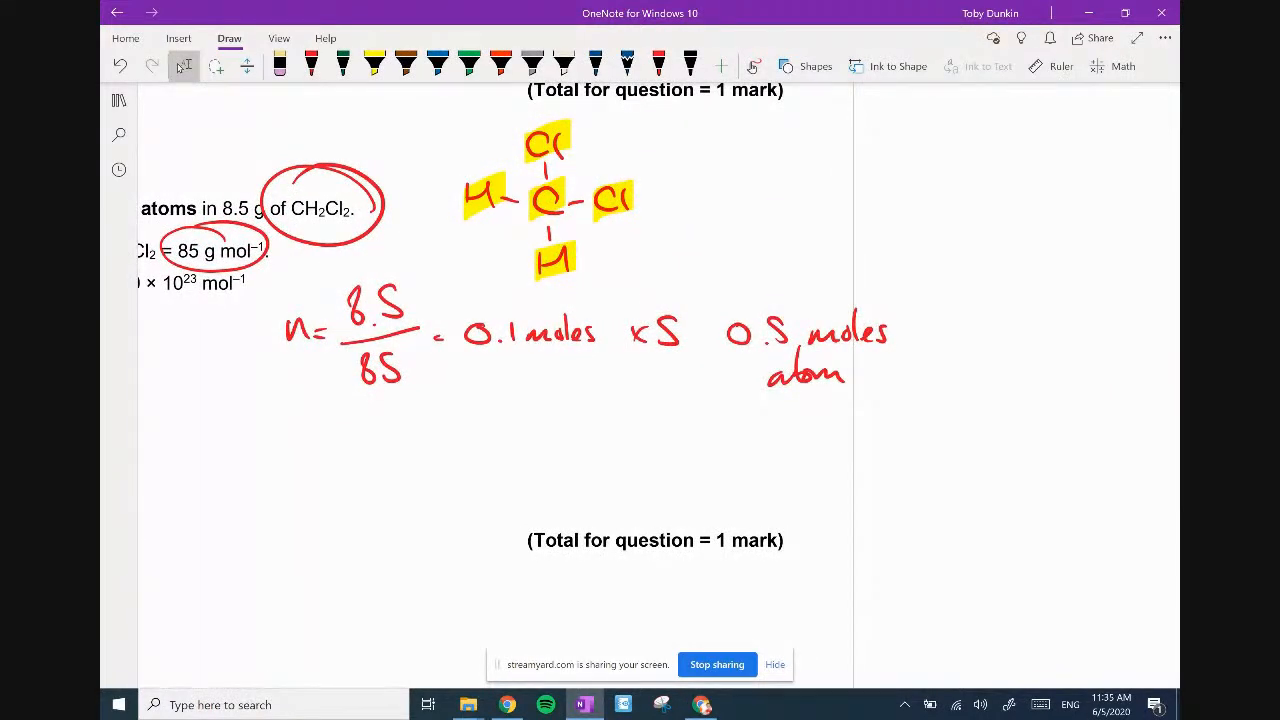
{"action": "scroll", "scroll_direction": "right", "scroll_amount": 3}
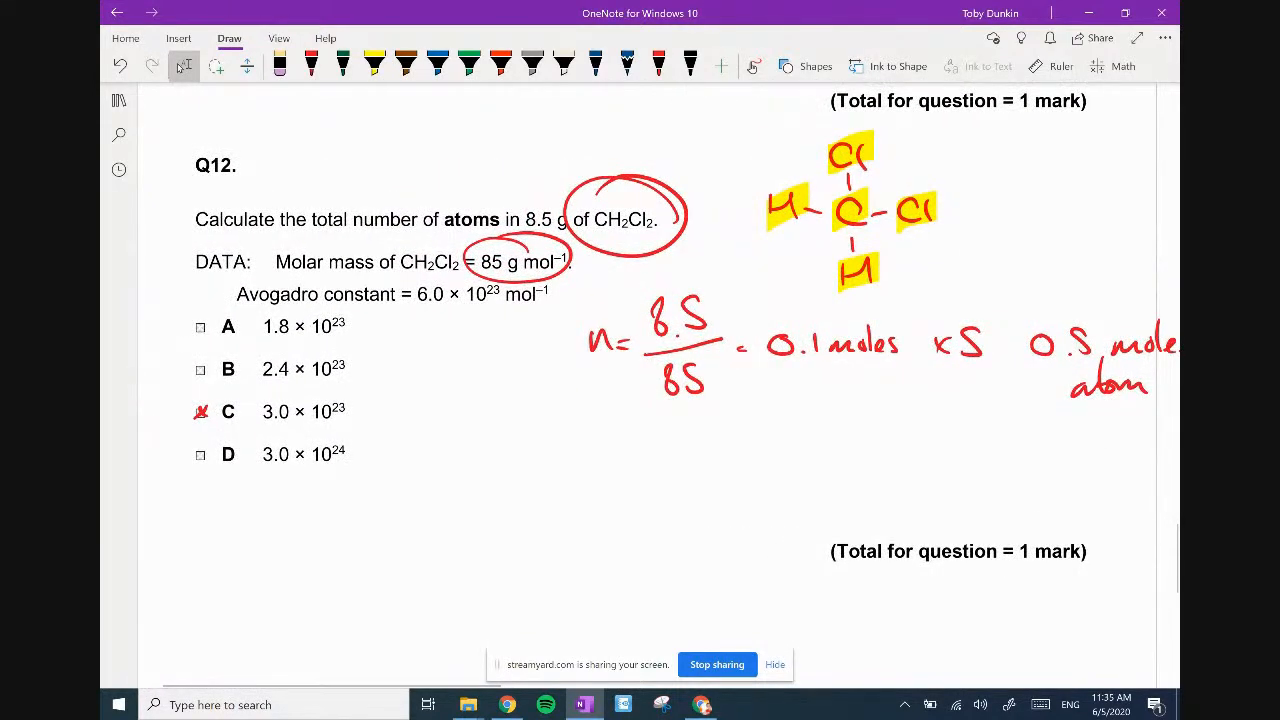
{"action": "scroll", "scroll_direction": "down", "scroll_amount": 3}
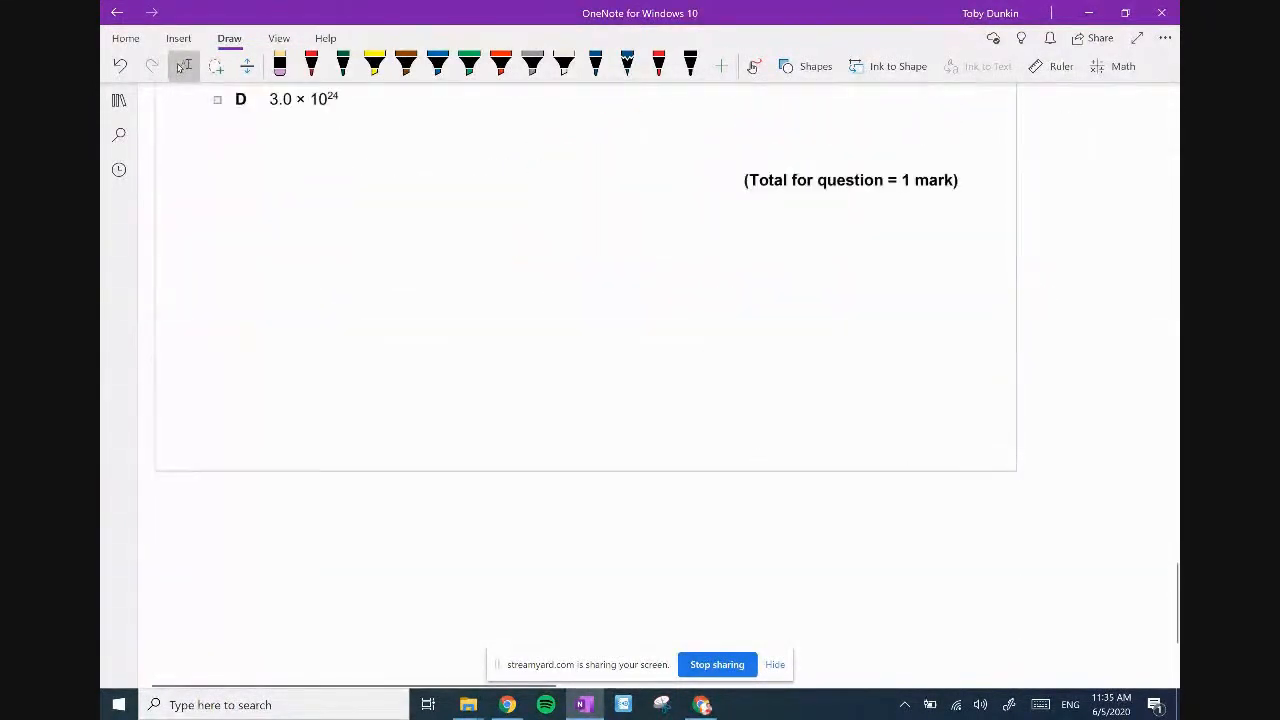
{"action": "scroll", "scroll_direction": "up", "scroll_amount": 3}
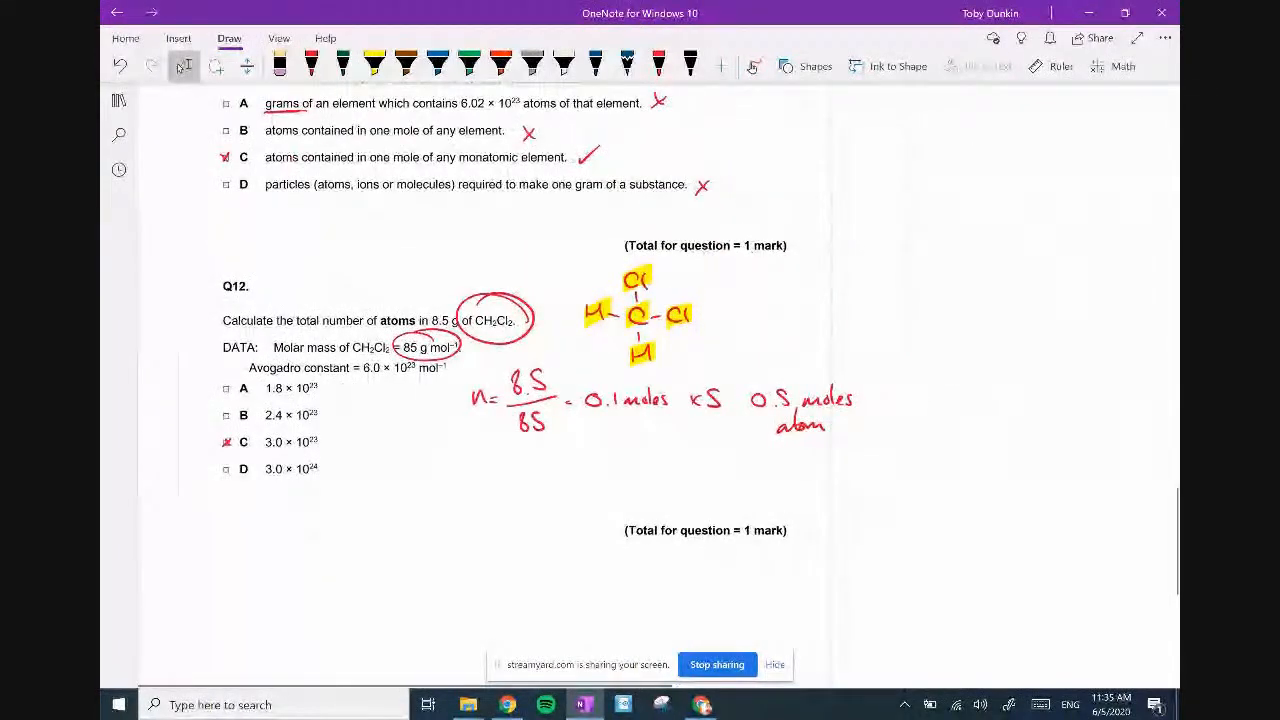
{"action": "scroll", "scroll_direction": "up", "scroll_amount": 3}
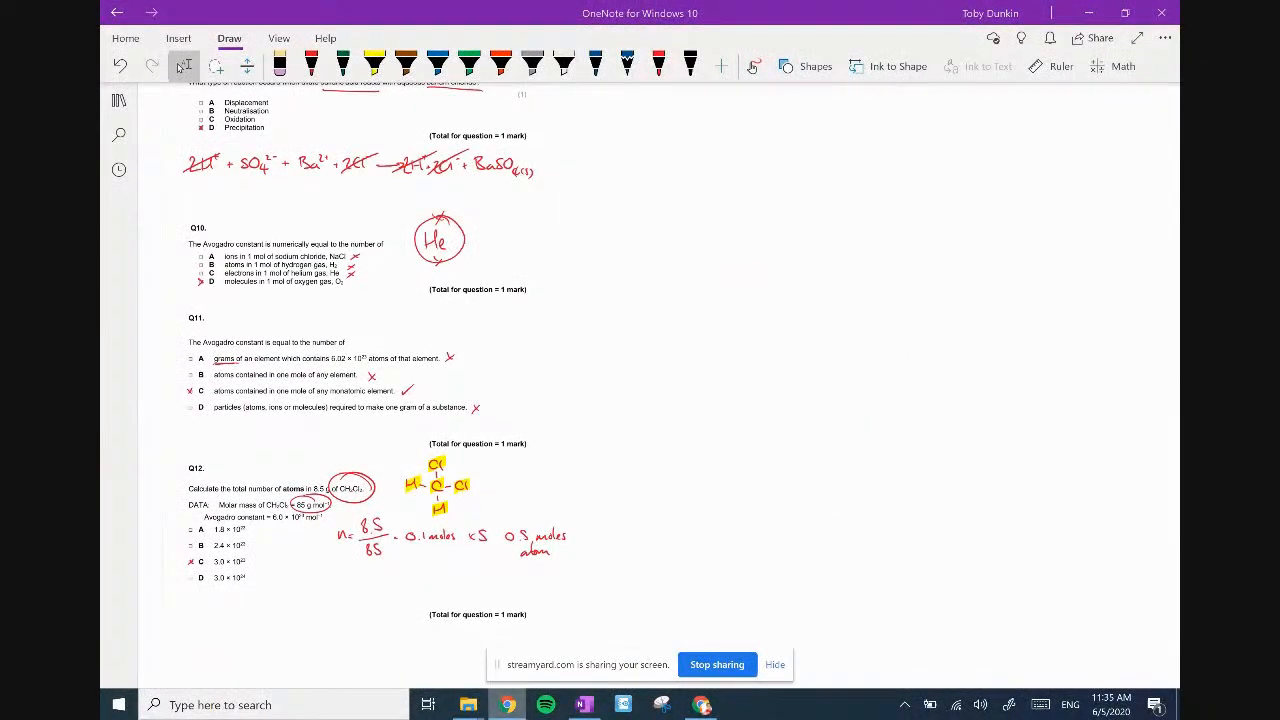
{"action": "left_click", "coordinate": [506, 704]}
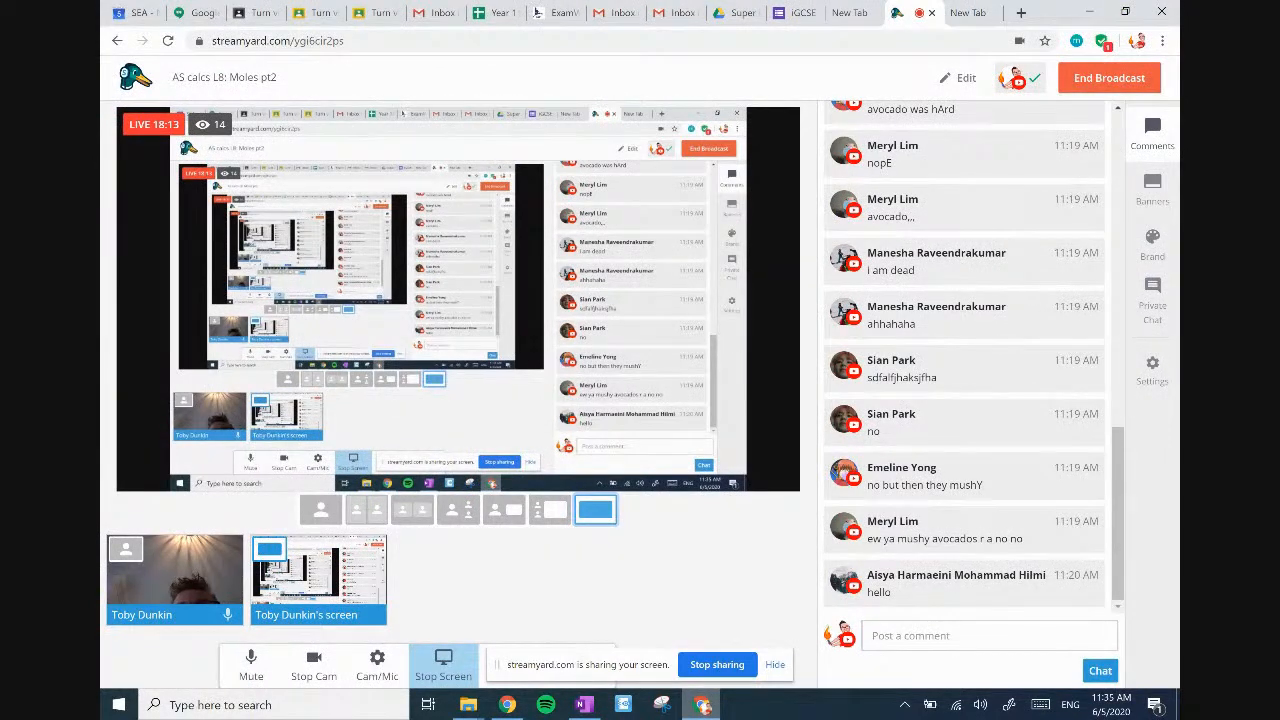
Bring up the Y11 (A-level) HW tracking sheet from the Chemistry Drive folder in Chrome.
{"action": "left_click", "coordinate": [736, 12]}
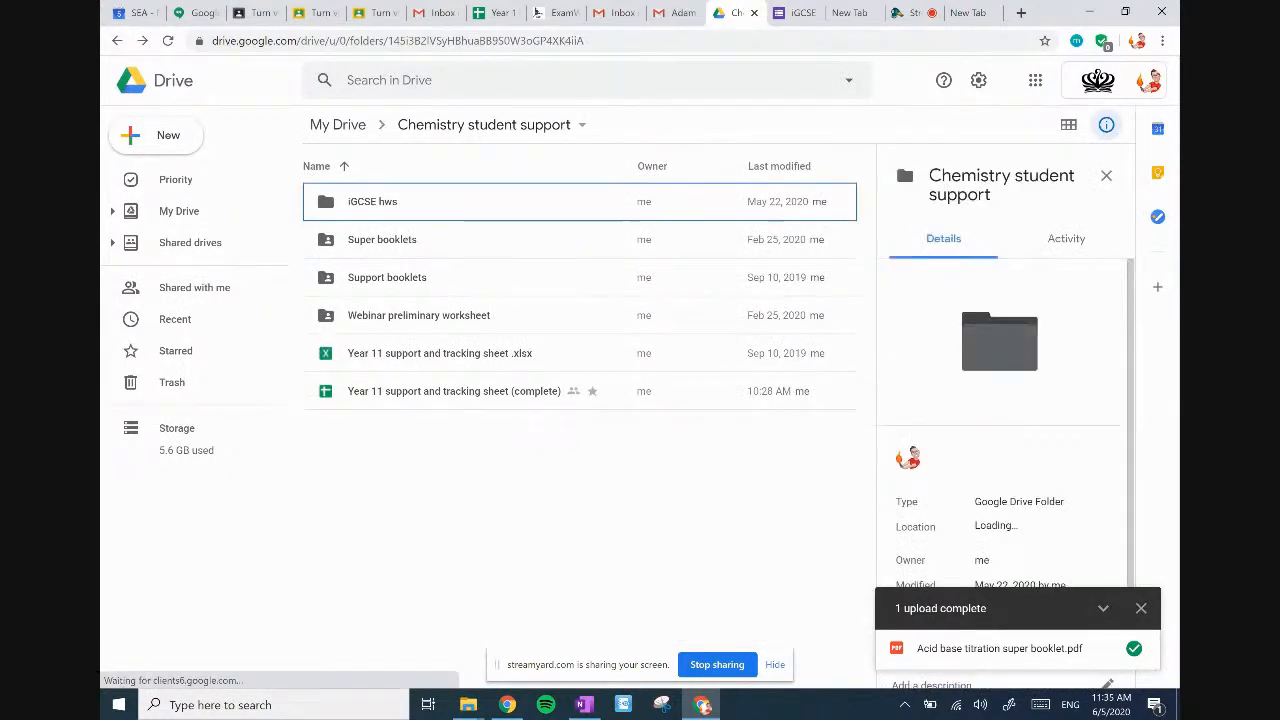
{"action": "left_click", "coordinate": [180, 212]}
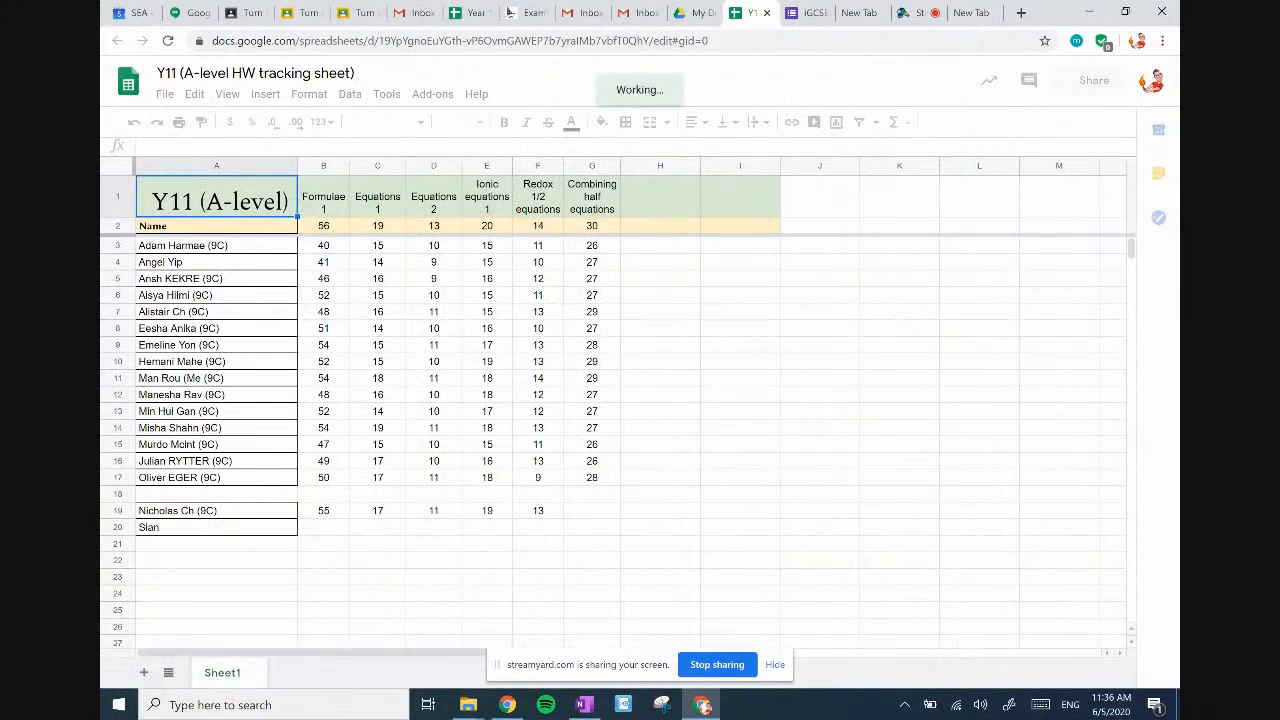
Head column H 'Avogadros no.' out of 12 via the touch keyboard and enter the first scores 8 and 7.
{"action": "left_click", "coordinate": [218, 200]}
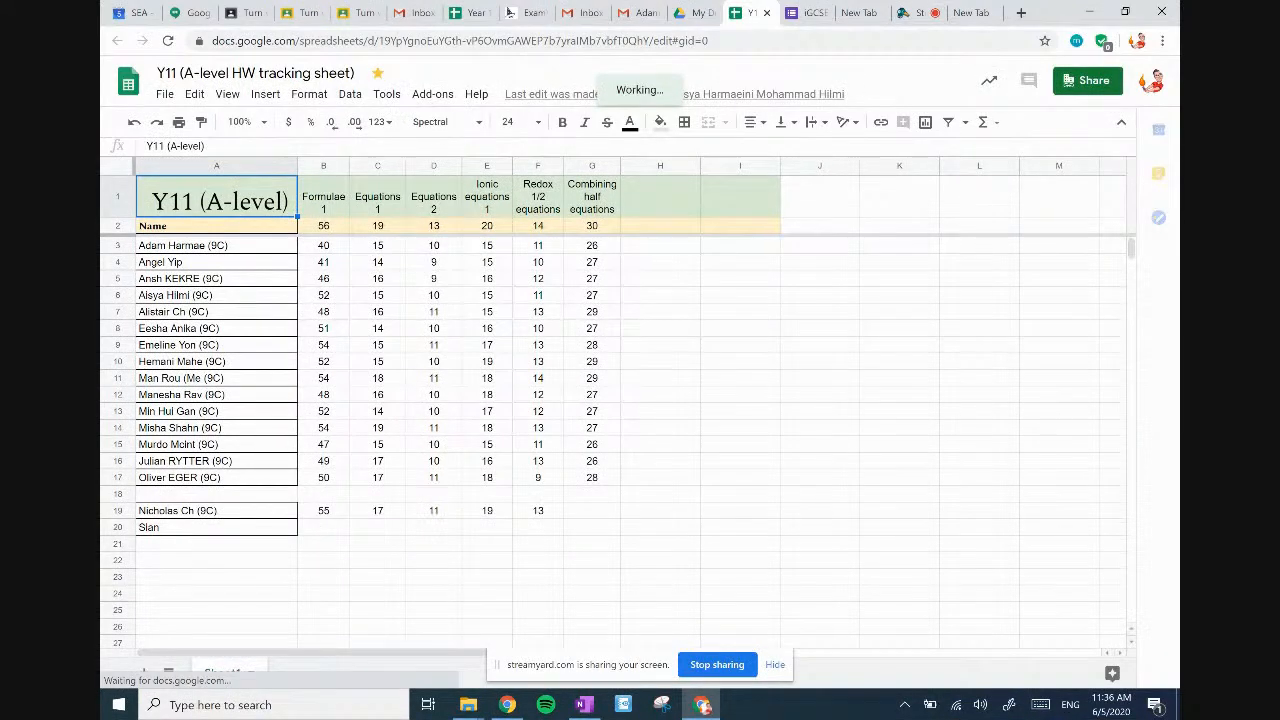
{"action": "left_click", "coordinate": [660, 198]}
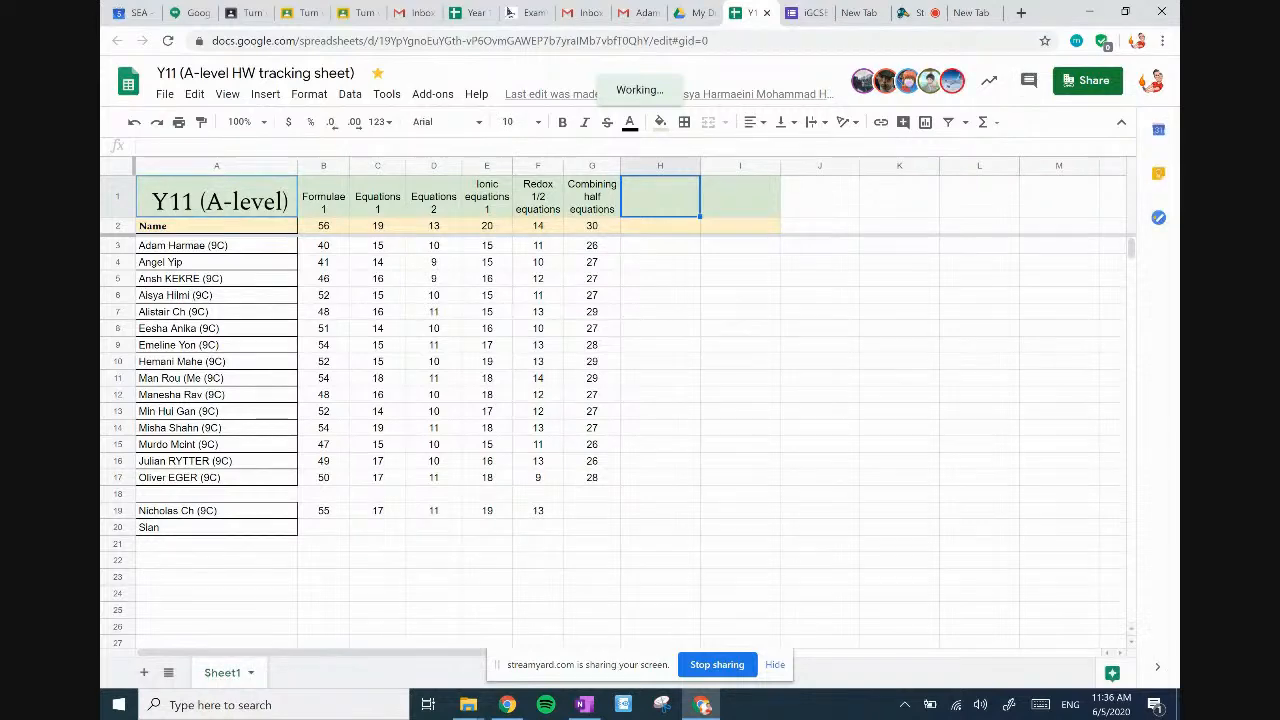
{"action": "left_click", "coordinate": [660, 224]}
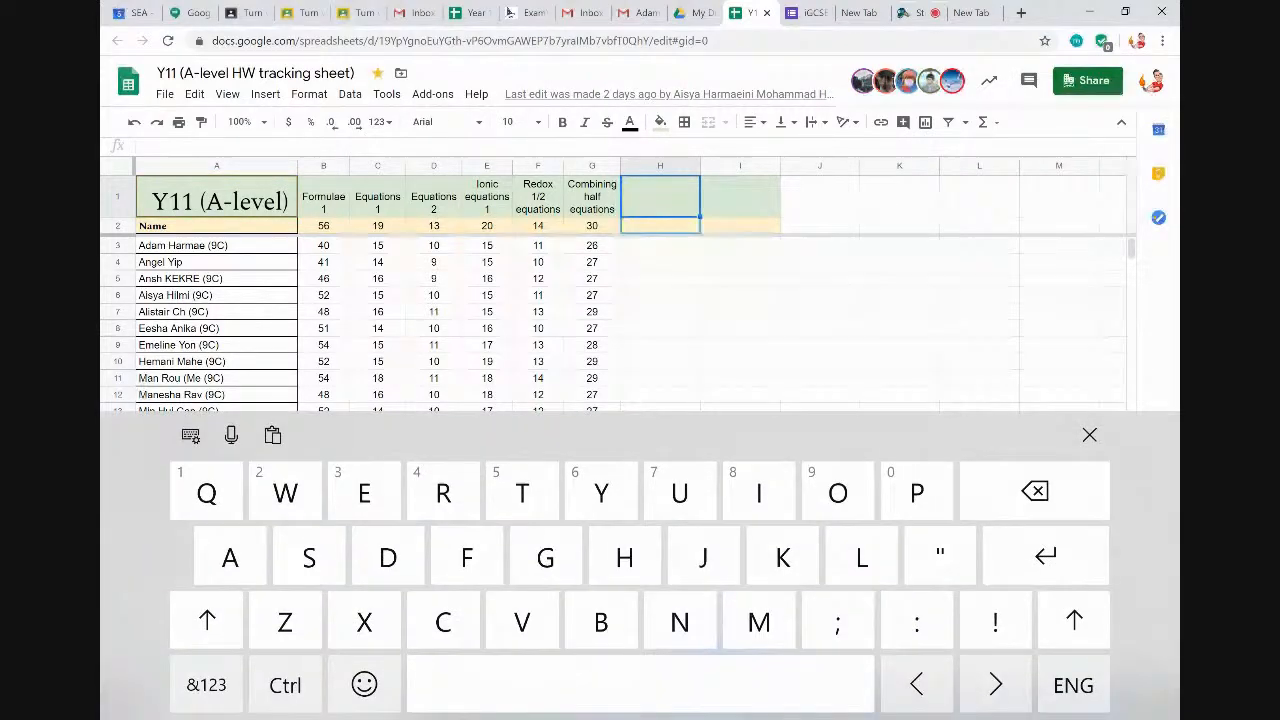
{"action": "left_click", "coordinate": [660, 224]}
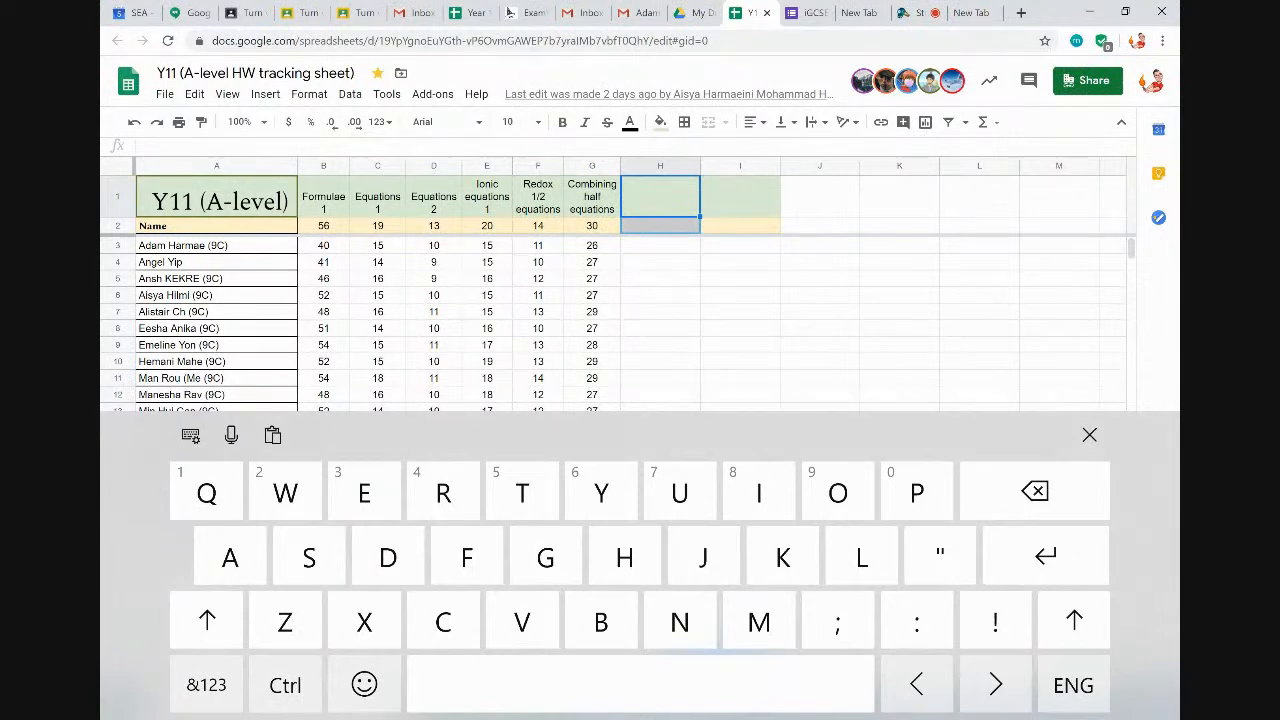
{"action": "type", "text": "Mole"}
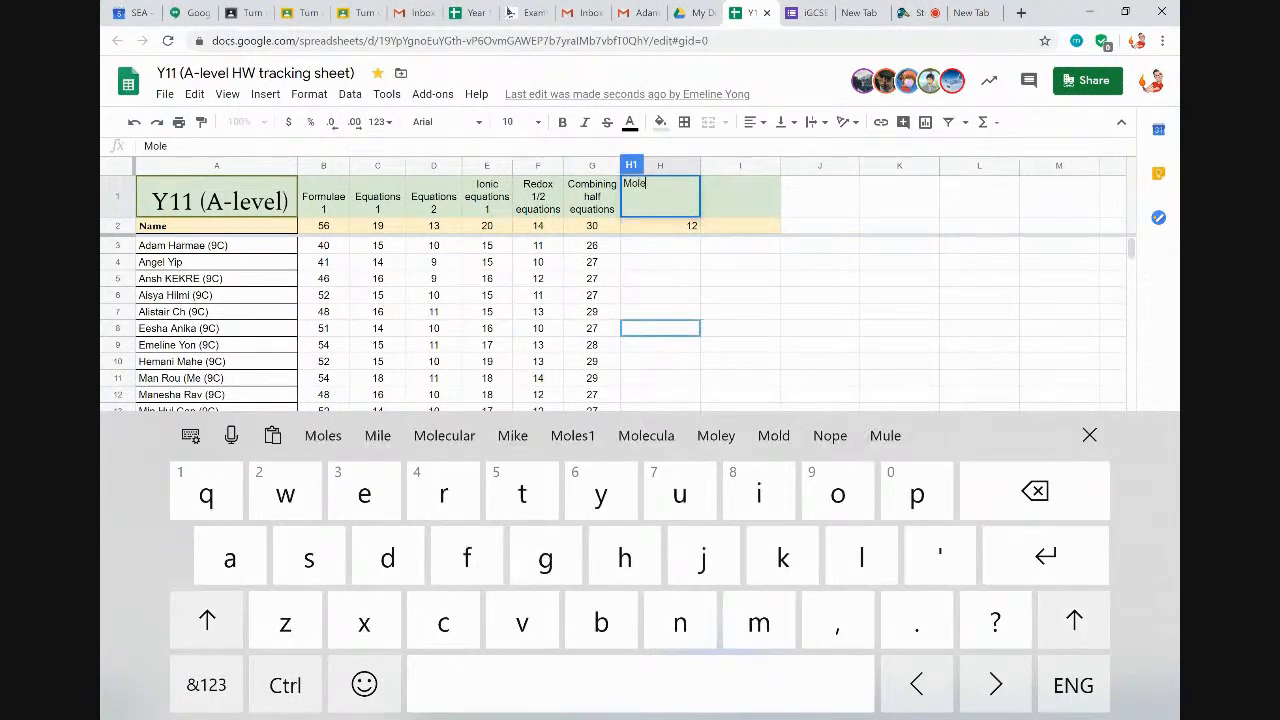
{"action": "type", "text": "Avogadros no."}
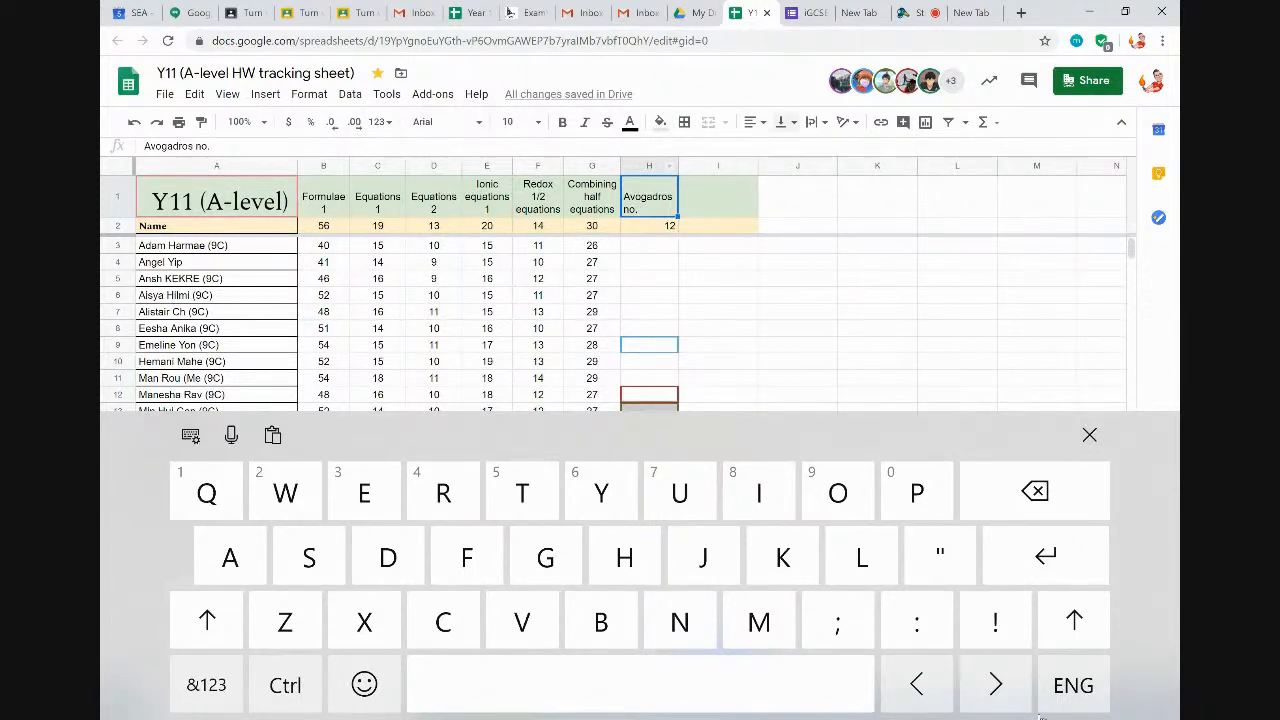
{"action": "left_click", "coordinate": [752, 122]}
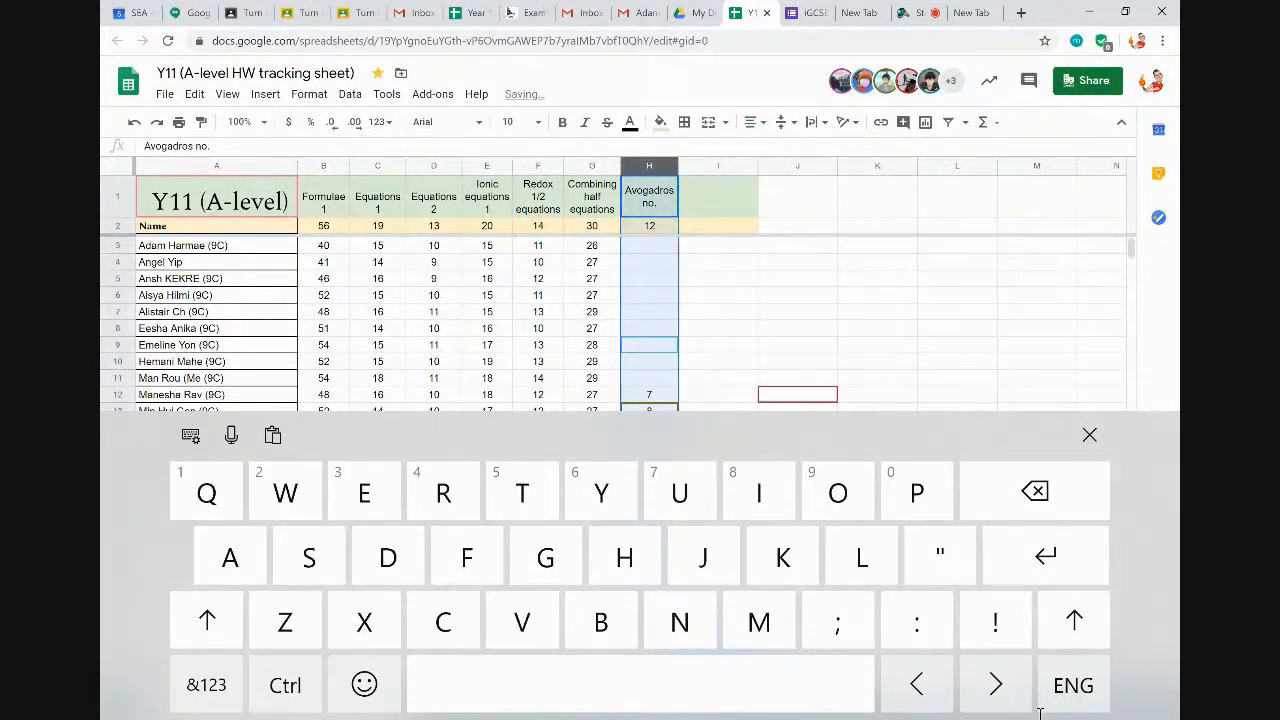
{"action": "left_click", "coordinate": [1088, 434]}
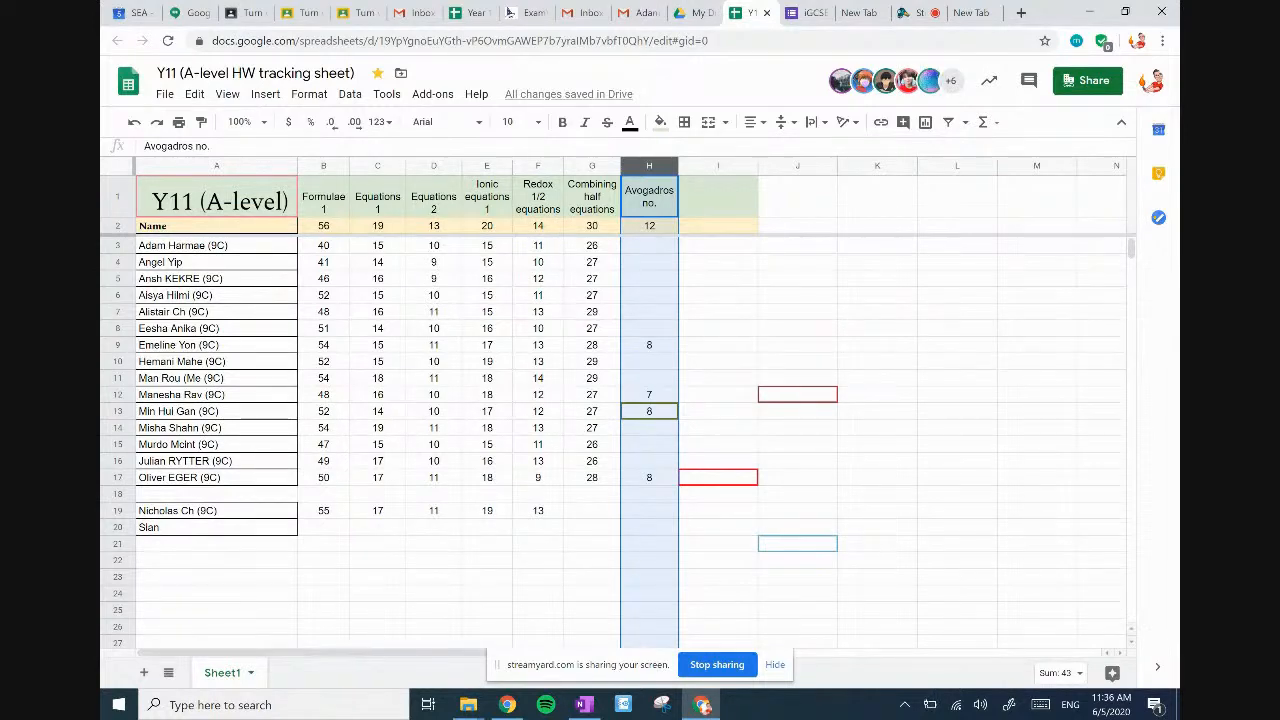
Enter further Avogadros no. scores such as 6 and 5 down column H, then return to the OneNote notes.
{"action": "left_click", "coordinate": [648, 360]}
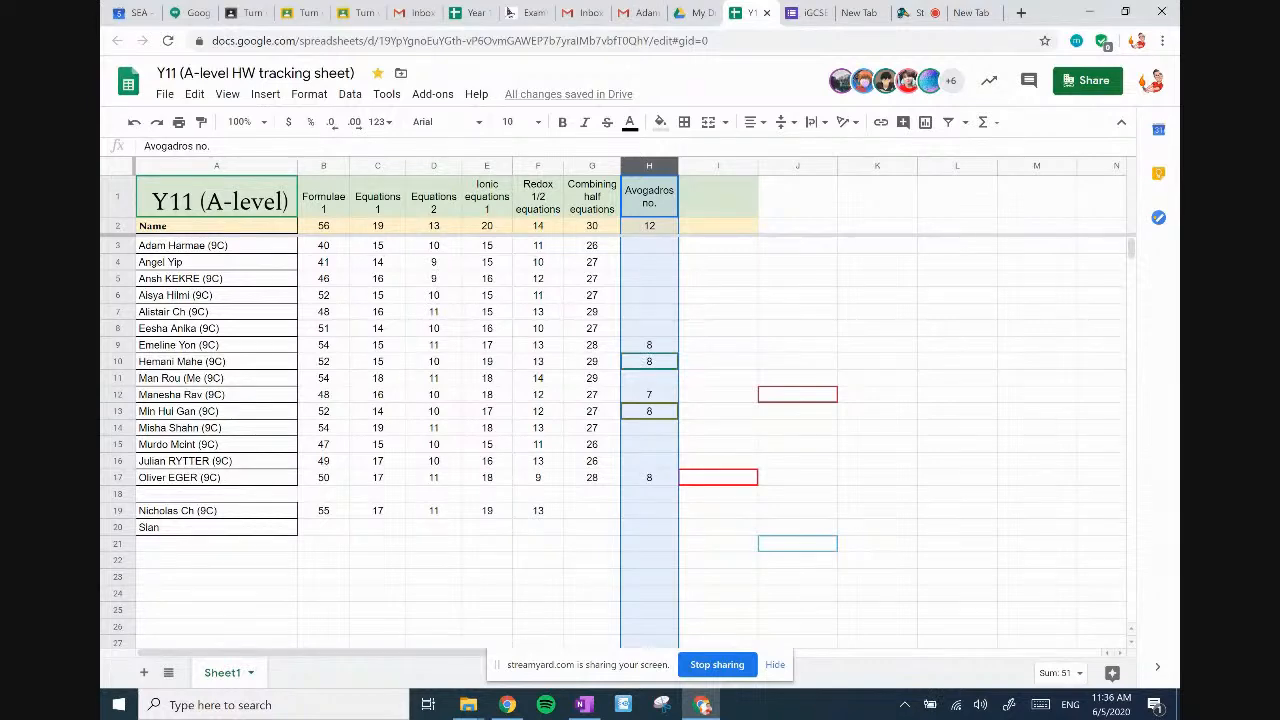
{"action": "left_click", "coordinate": [716, 360]}
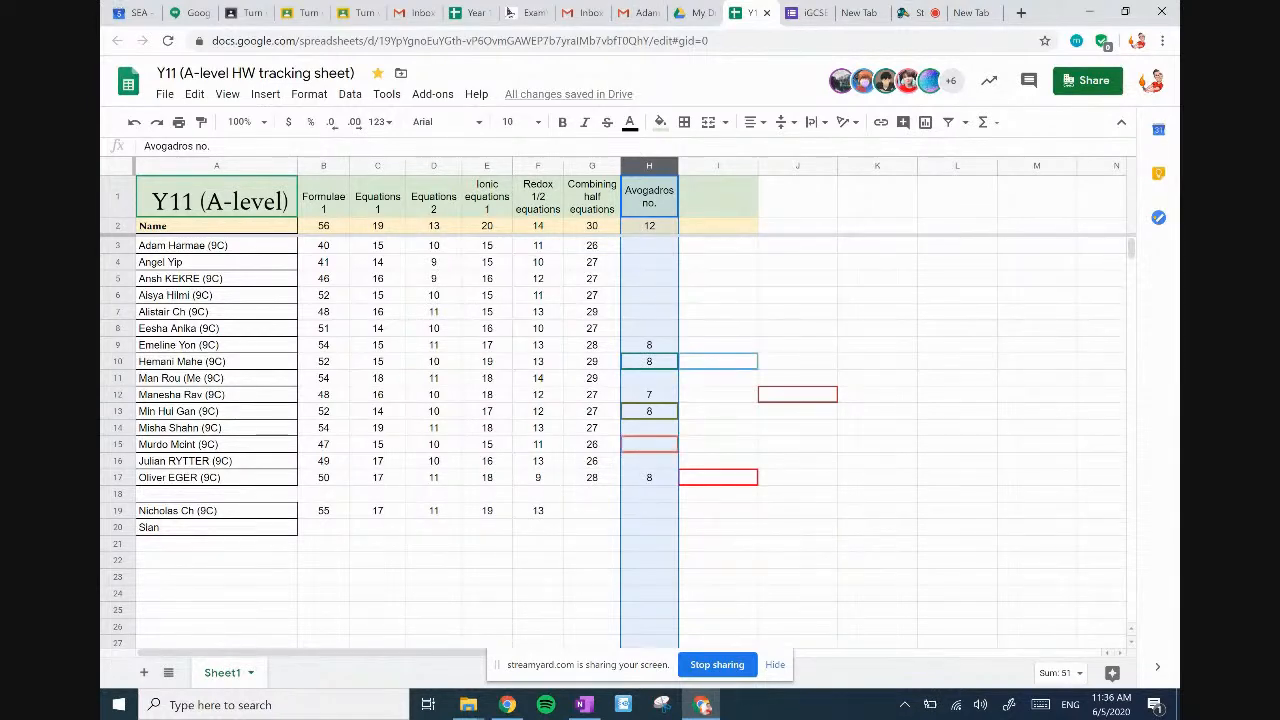
{"action": "left_click", "coordinate": [648, 328]}
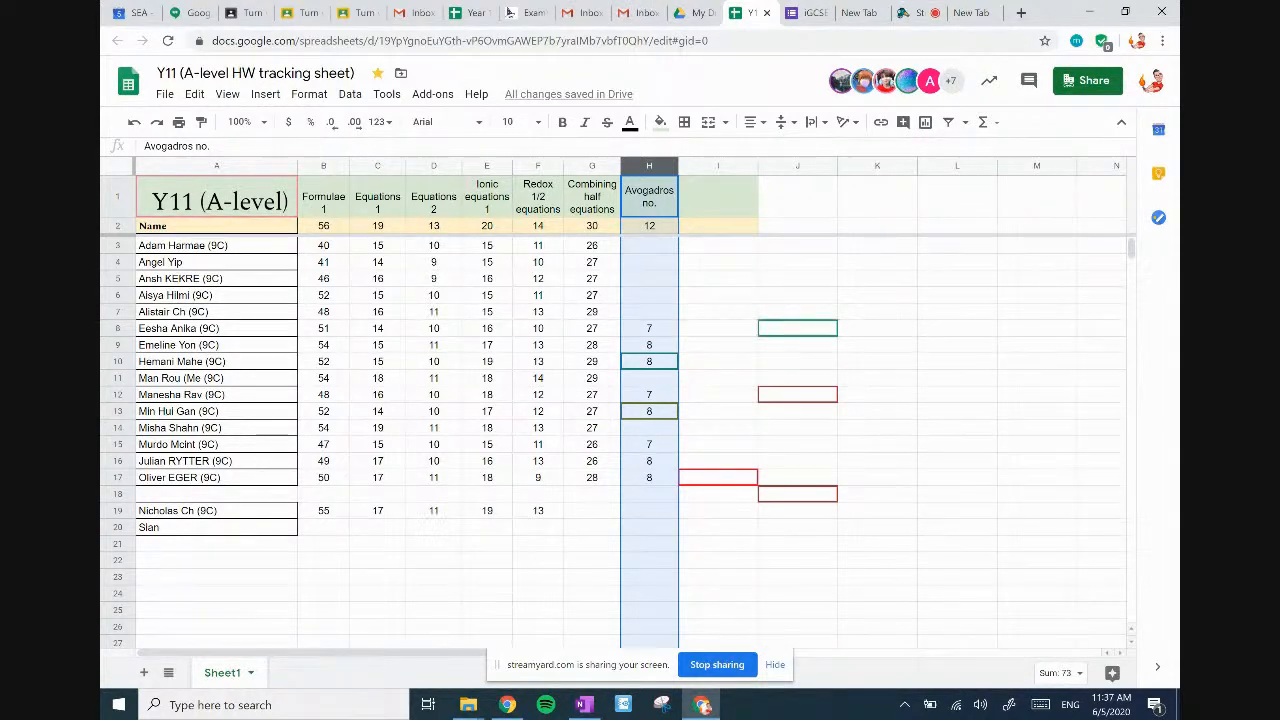
{"action": "left_click", "coordinate": [648, 312]}
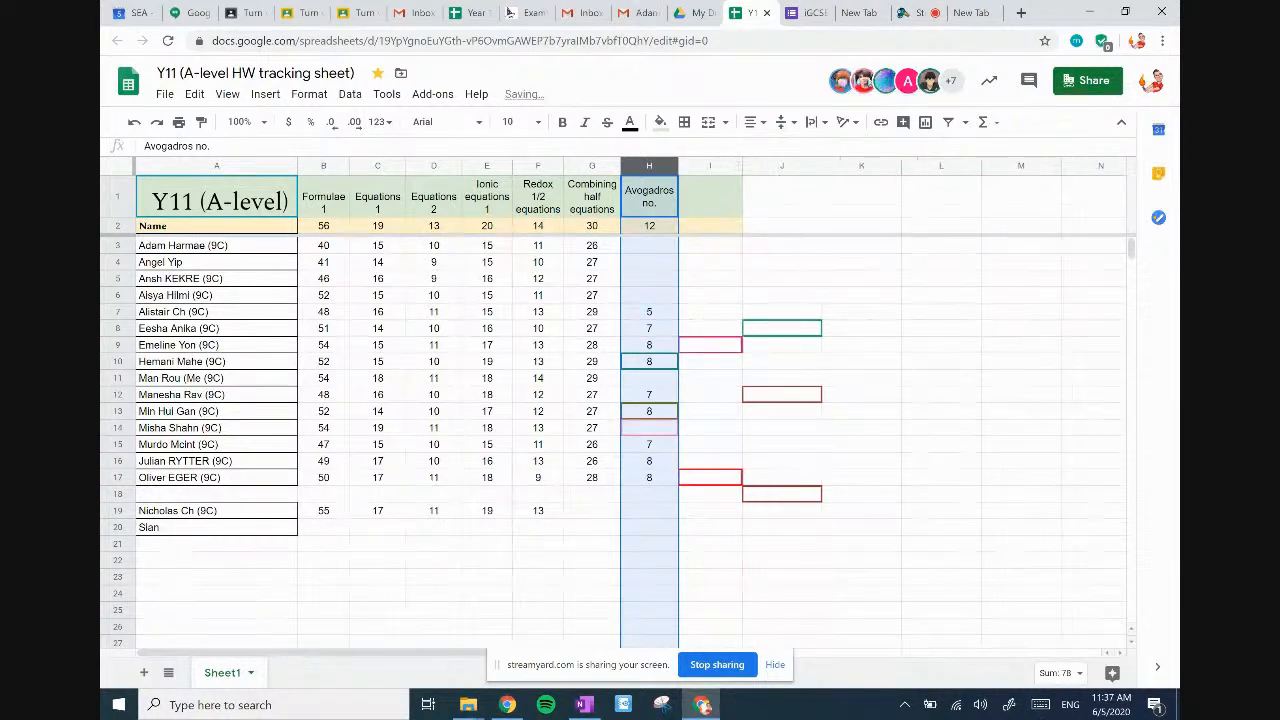
{"action": "left_click", "coordinate": [940, 560]}
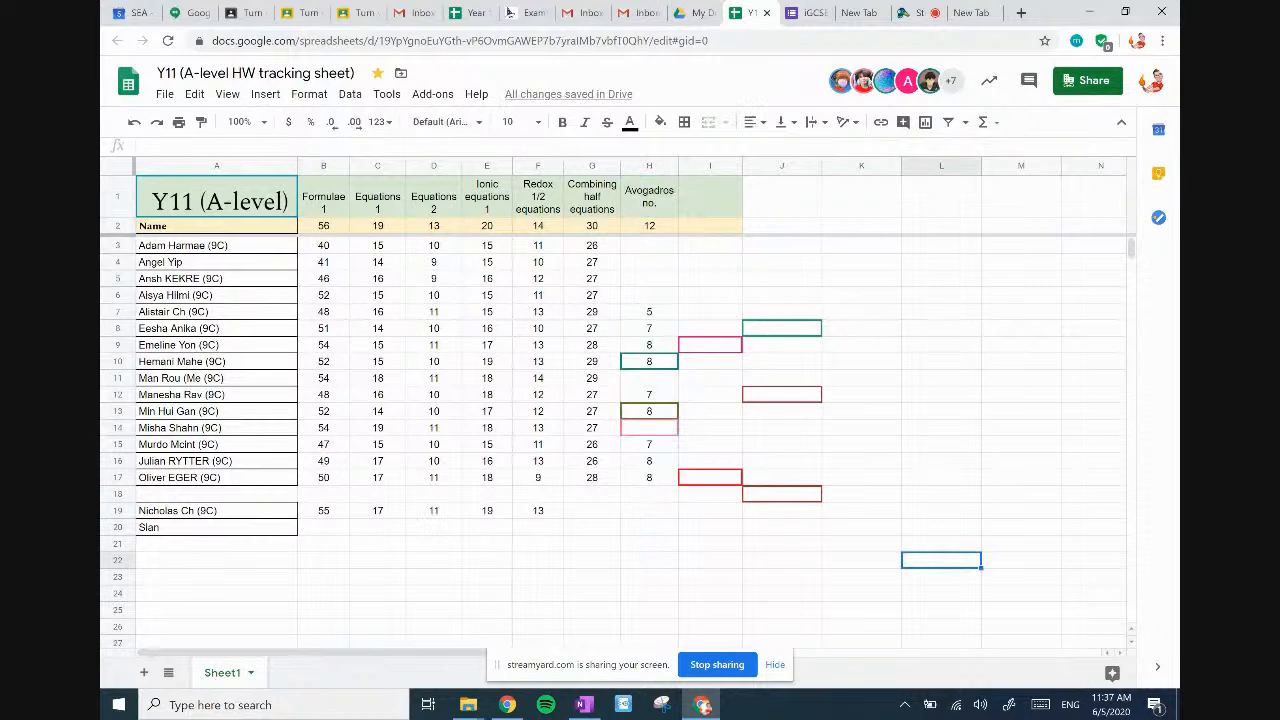
{"action": "left_click", "coordinate": [648, 296]}
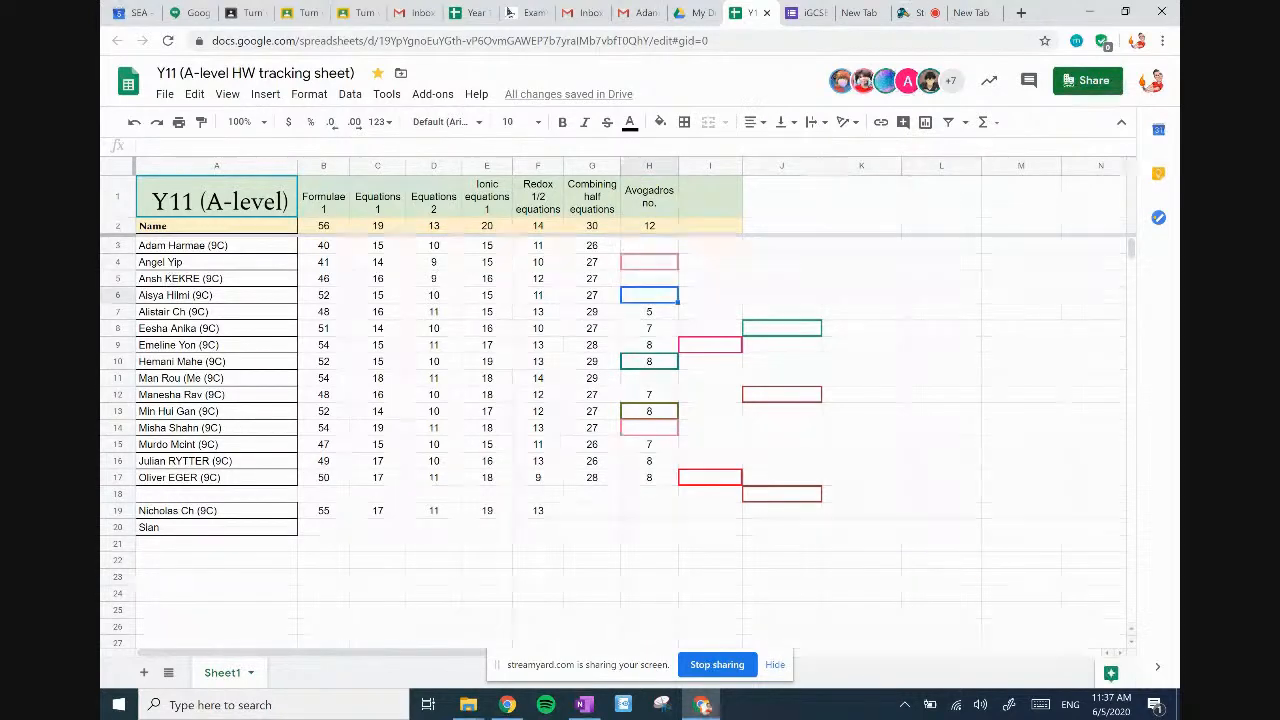
{"action": "left_click", "coordinate": [648, 312]}
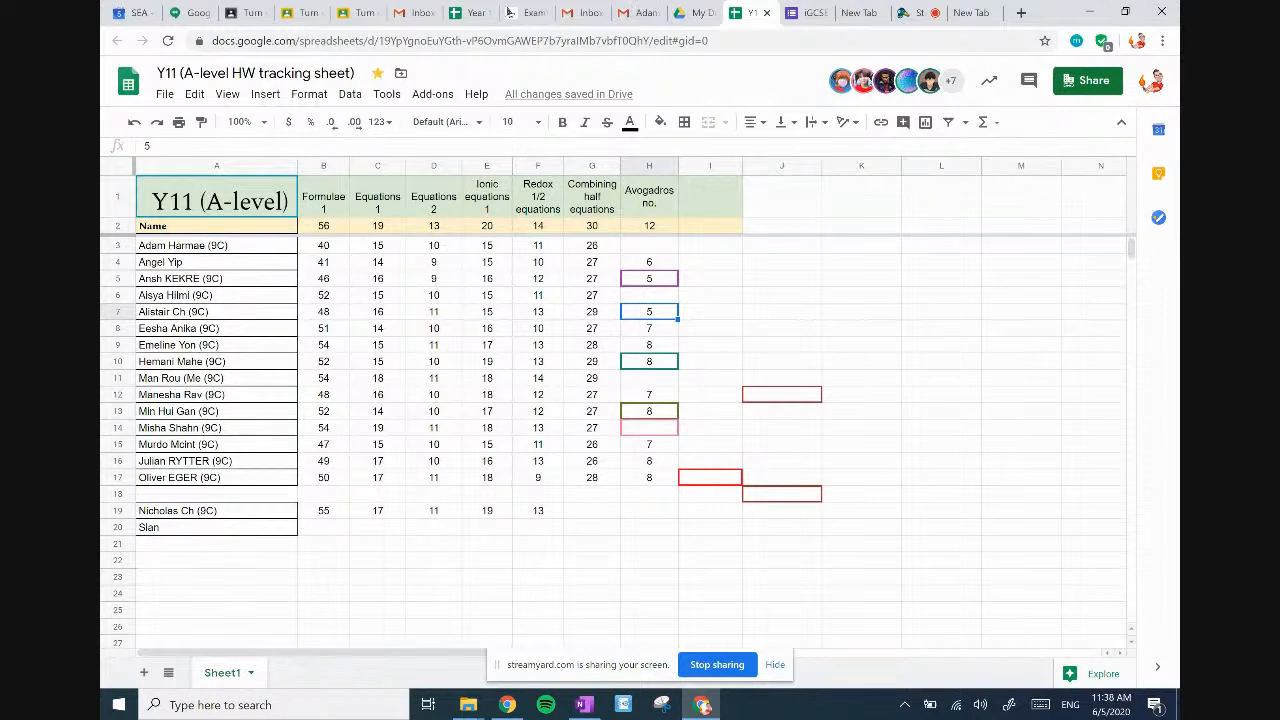
{"action": "left_click", "coordinate": [648, 428]}
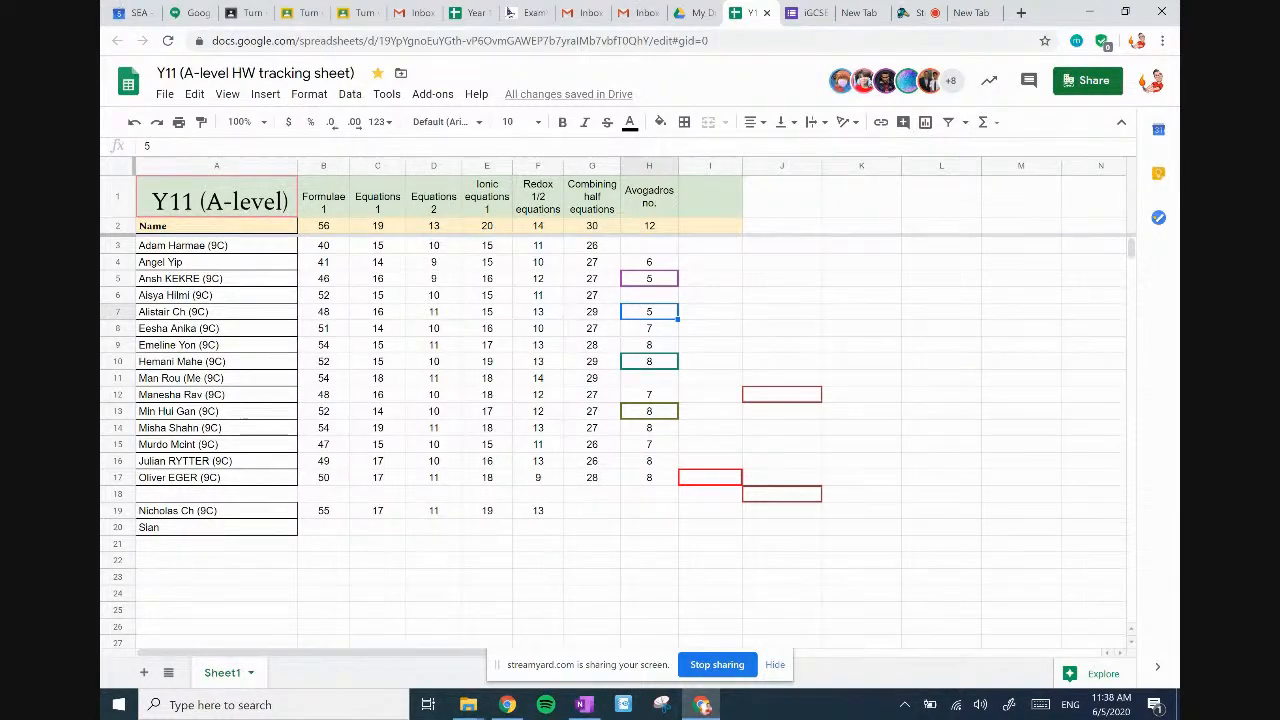
{"action": "left_click", "coordinate": [918, 12]}
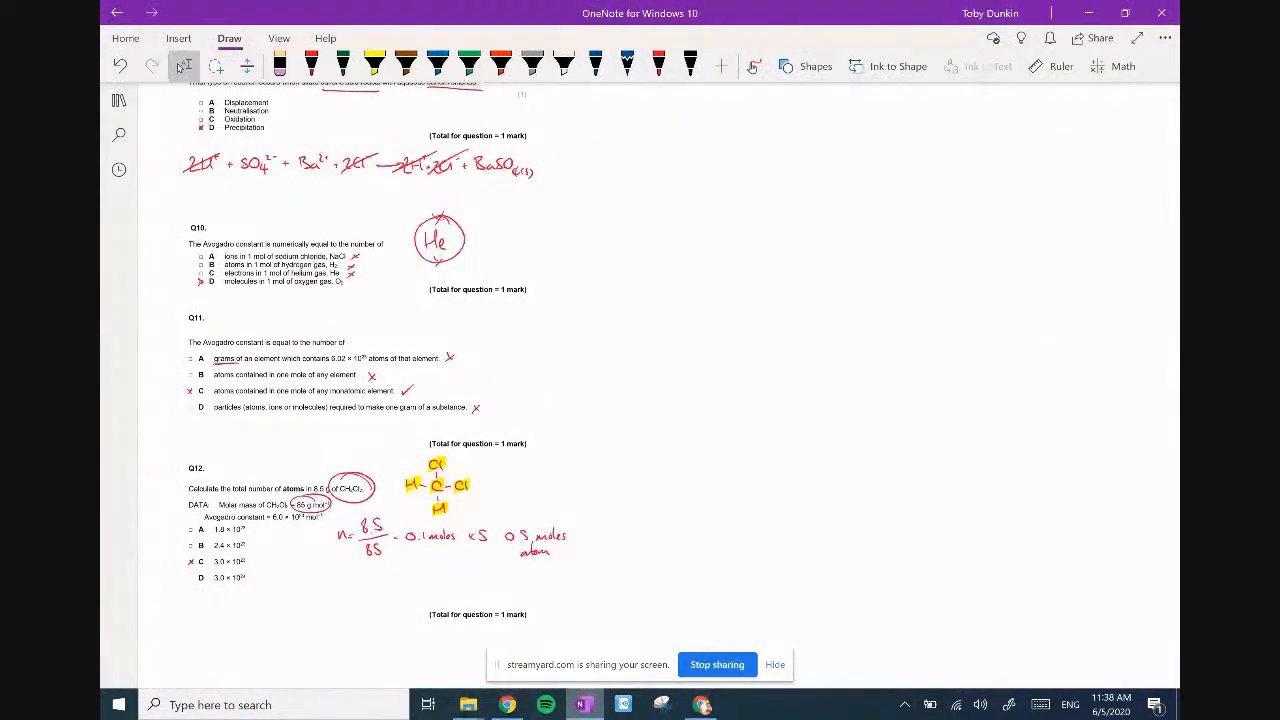
{"action": "scroll", "scroll_direction": "up", "scroll_amount": 3}
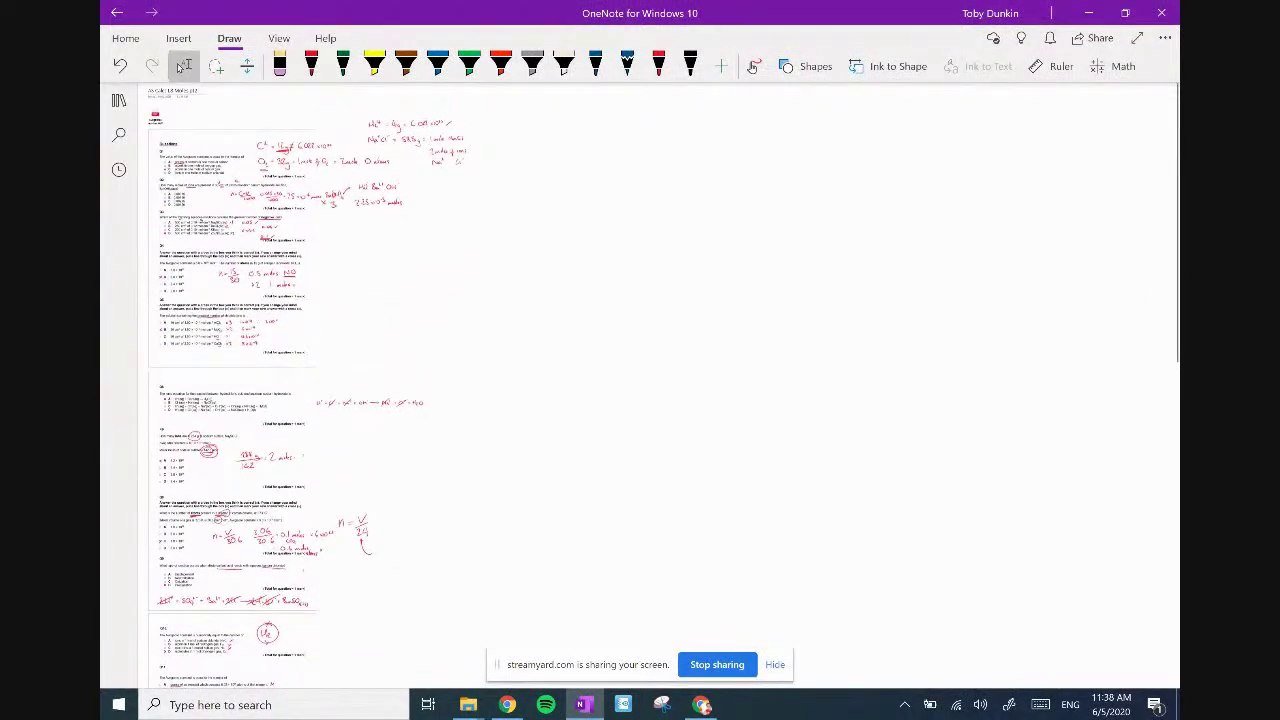
{"action": "scroll", "scroll_direction": "up", "scroll_amount": 3}
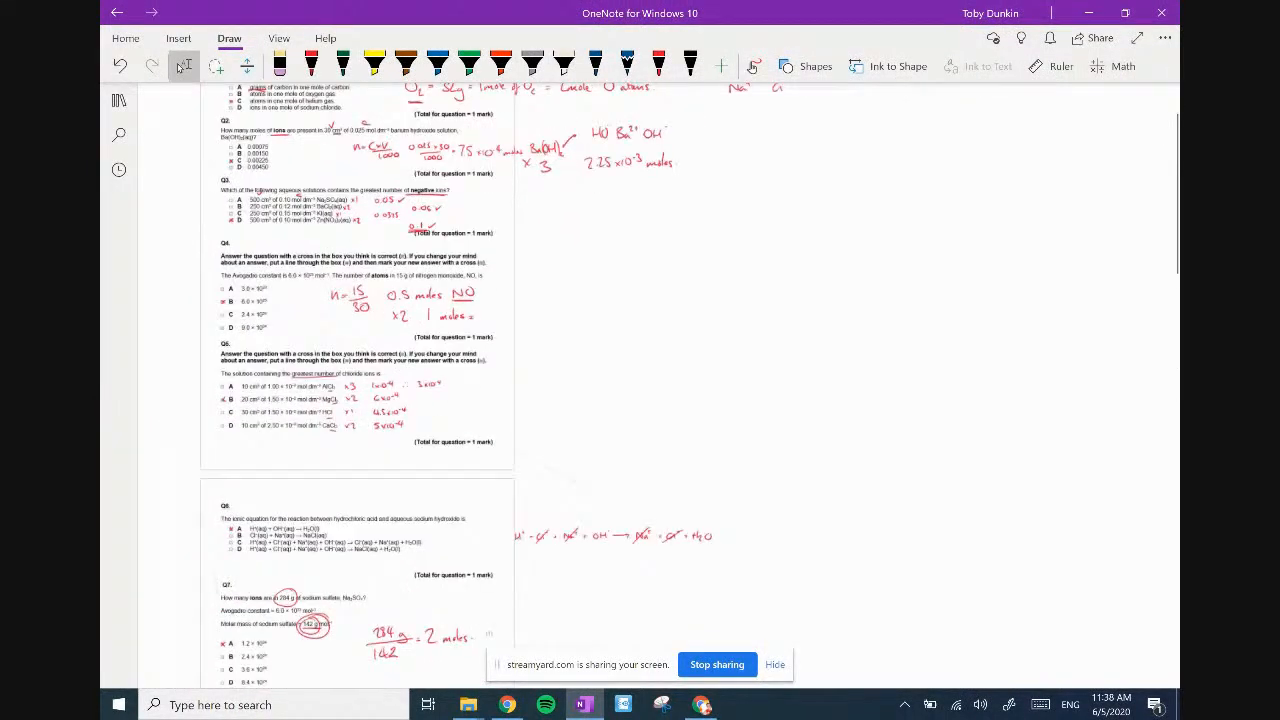
{"action": "scroll", "scroll_direction": "up", "scroll_amount": 3}
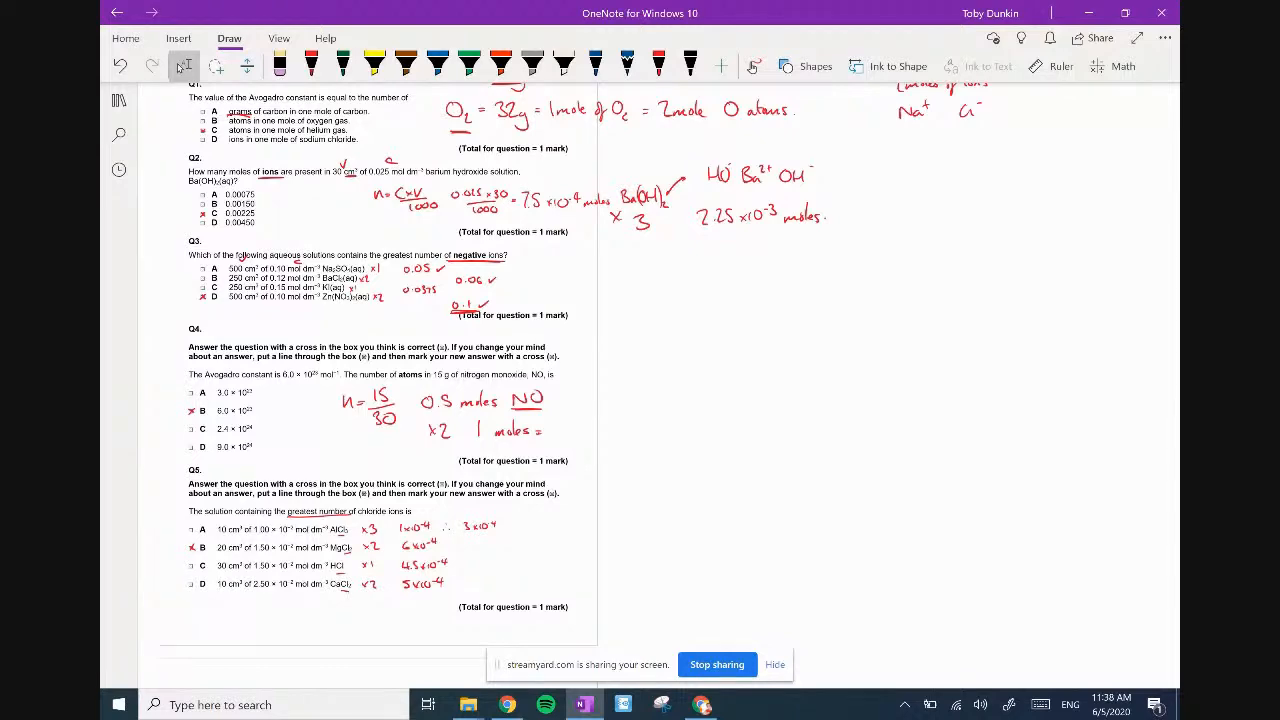
{"action": "scroll", "scroll_direction": "up", "scroll_amount": 3}
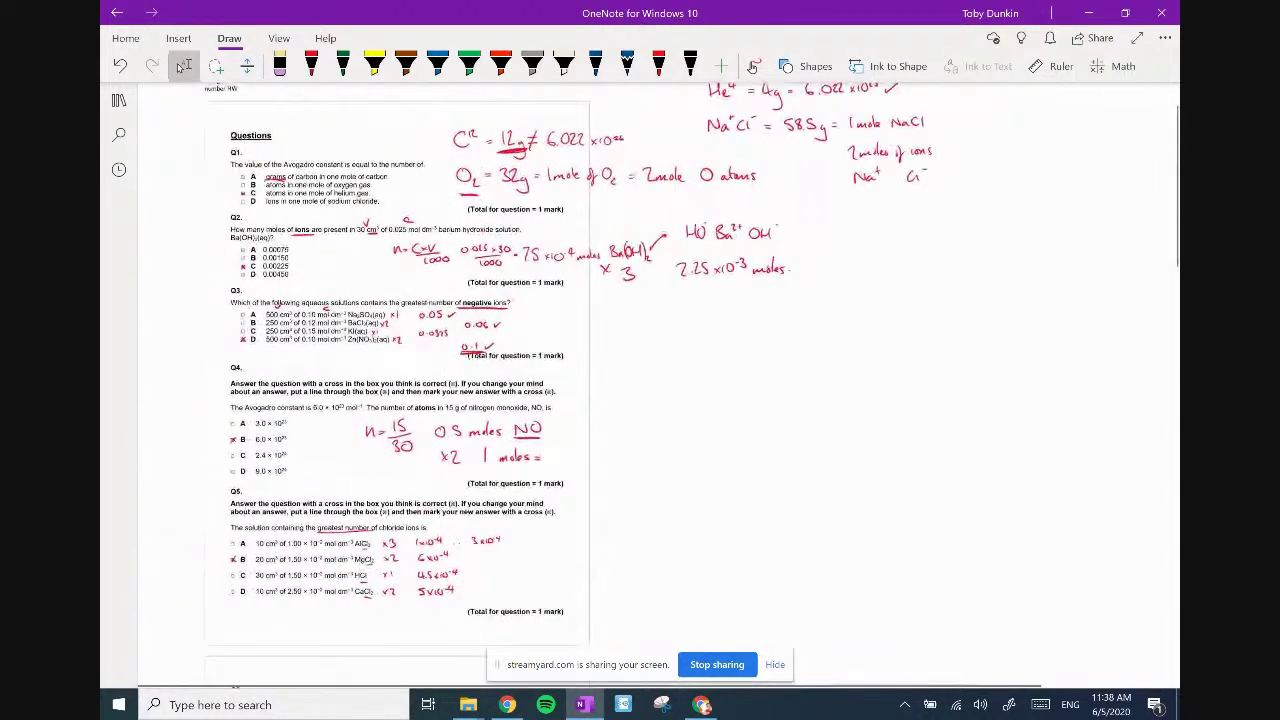
{"action": "scroll", "scroll_direction": "down", "scroll_amount": 3}
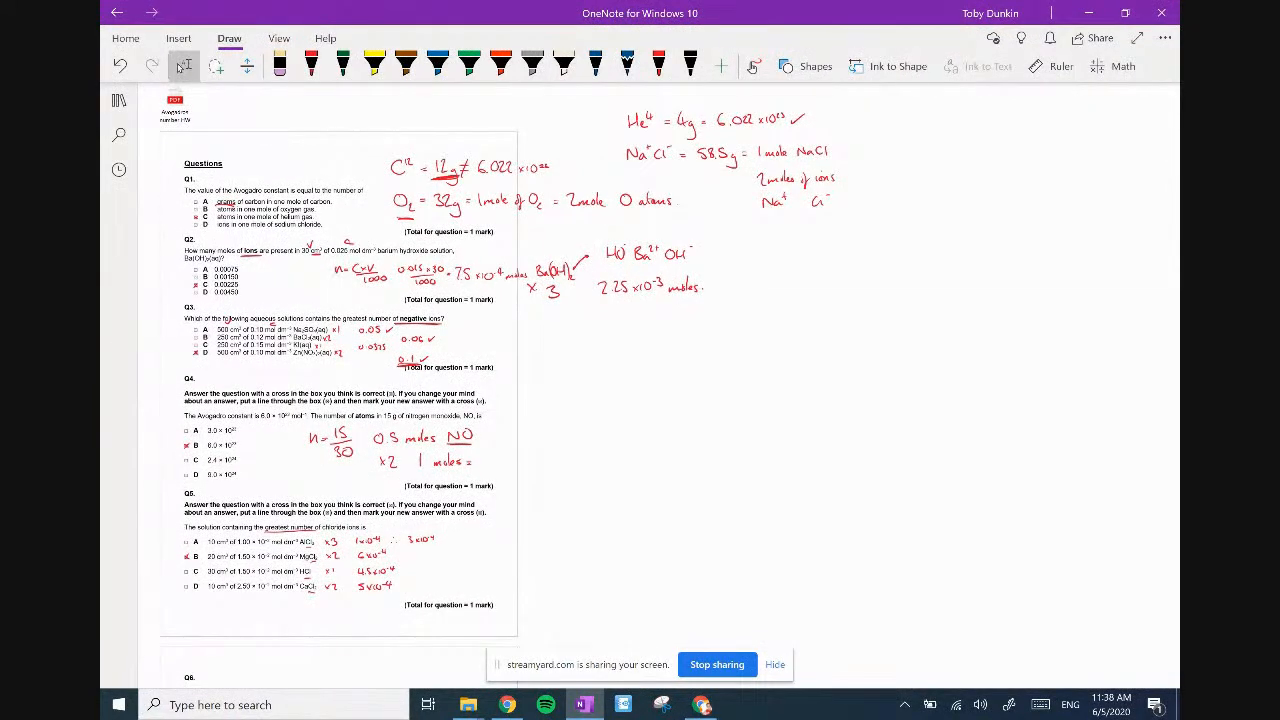
{"action": "left_click", "coordinate": [508, 704]}
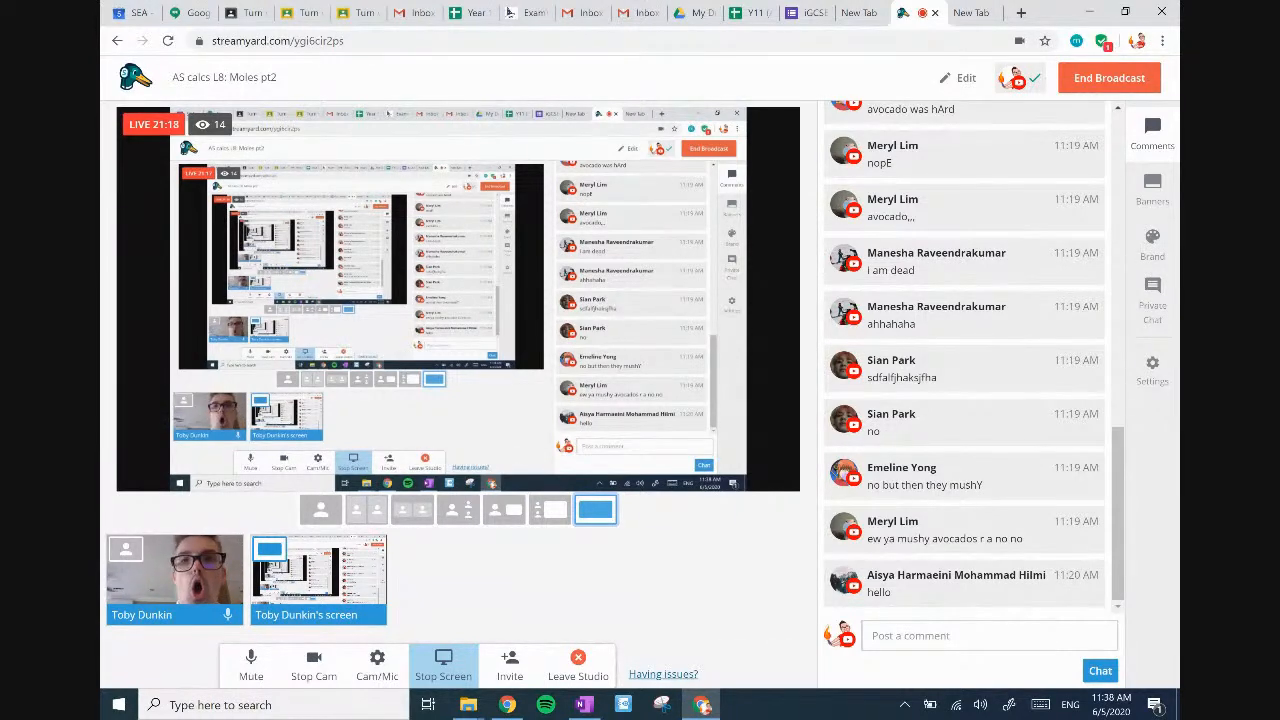
{"action": "left_click", "coordinate": [752, 12]}
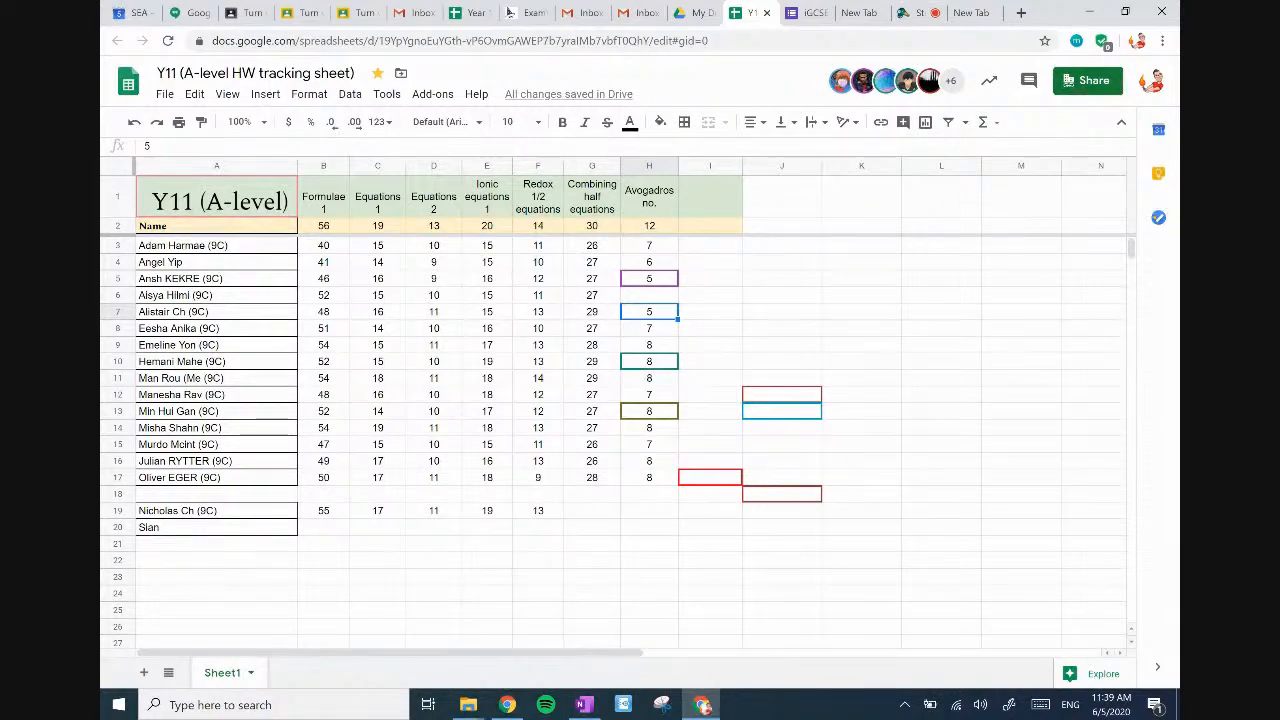
{"action": "left_click", "coordinate": [584, 704]}
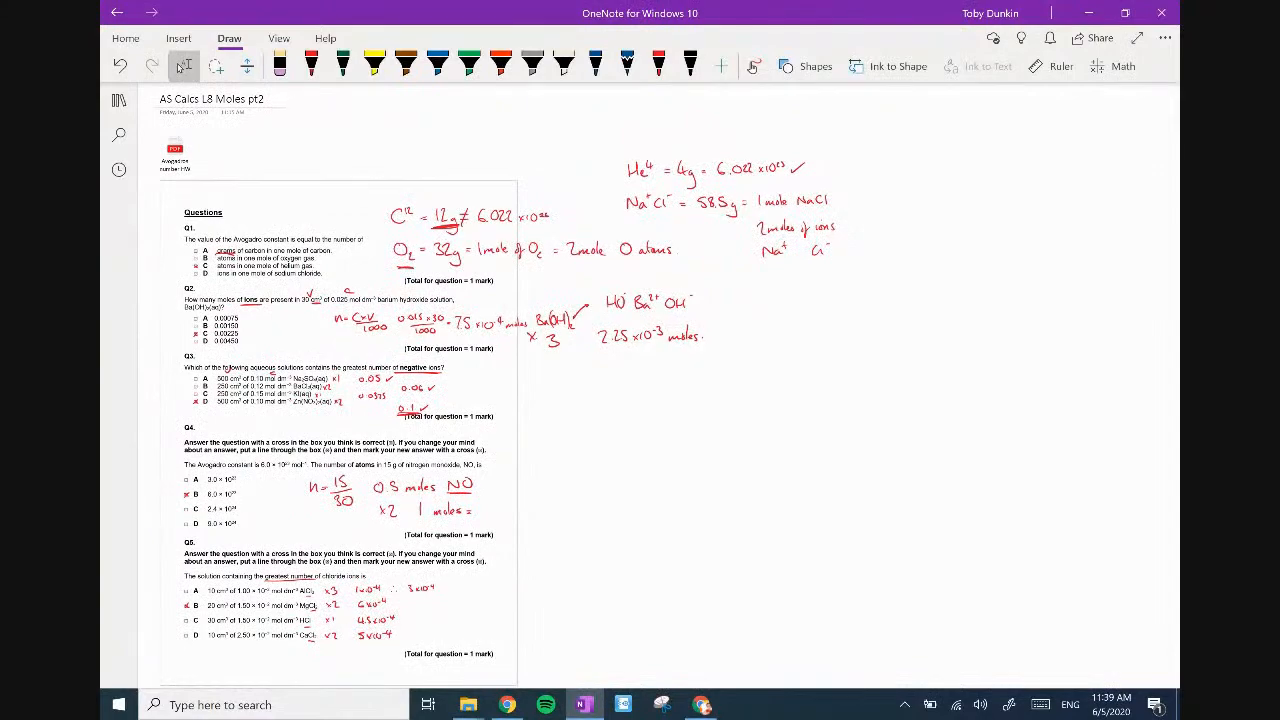
Add a new blank OneNote page and choose the black pen on the Draw tab.
{"action": "scroll", "scroll_direction": "down", "scroll_amount": 3}
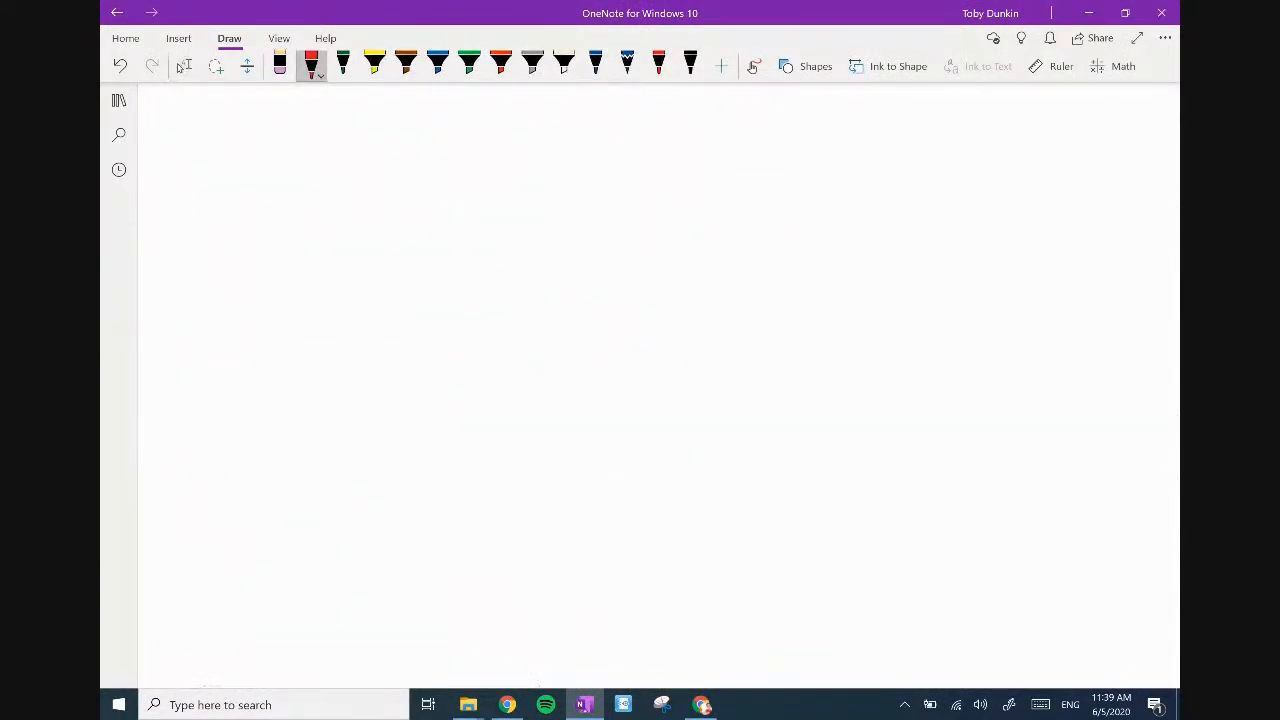
{"action": "left_click", "coordinate": [312, 64]}
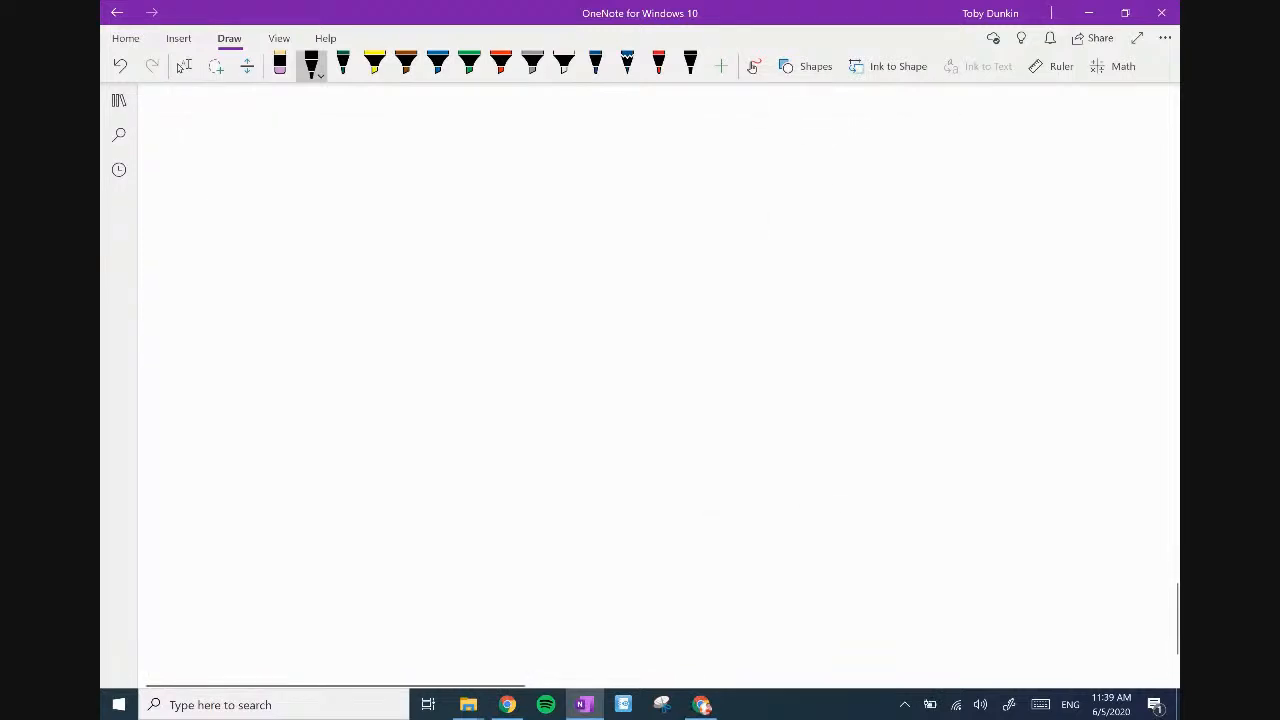
{"action": "left_click", "coordinate": [184, 66]}
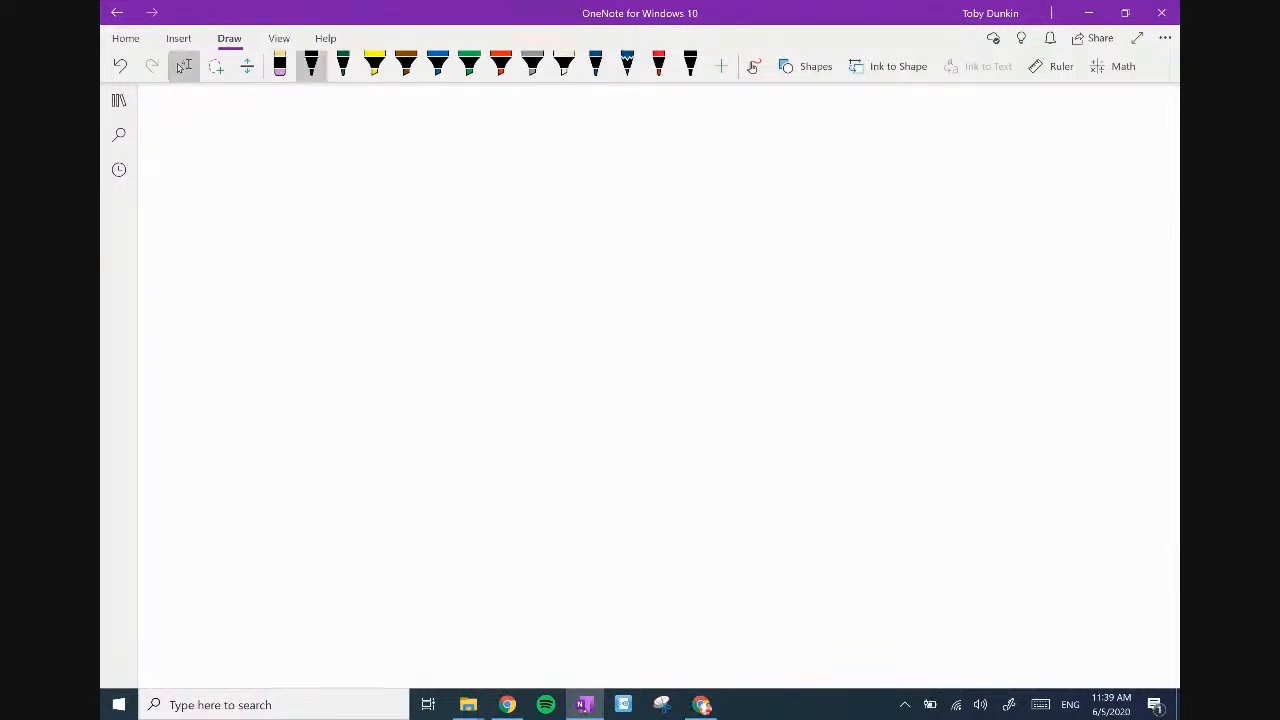
Write the title 'Moles in solution' with 'L.O.' and a 'K: solution' line beneath it in black ink.
{"action": "left_click", "coordinate": [312, 66]}
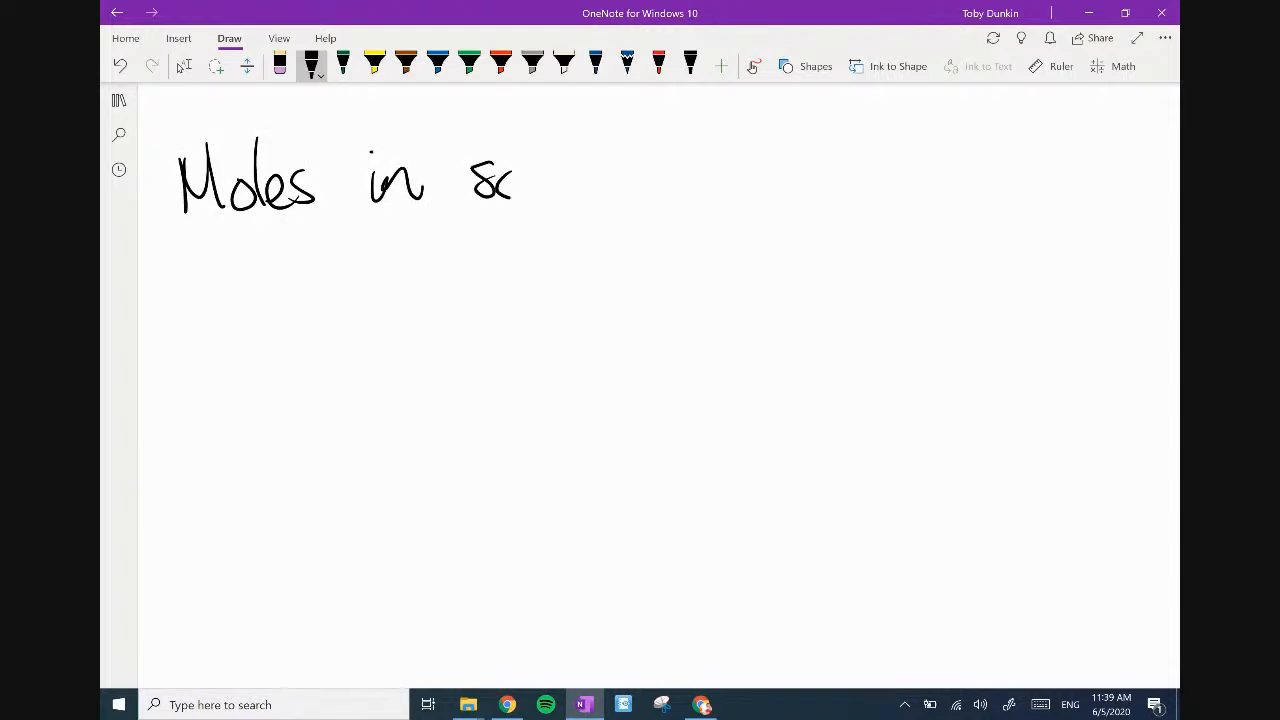
{"action": "left_click_drag", "start_coordinate": [516, 180], "coordinate": [660, 176]}
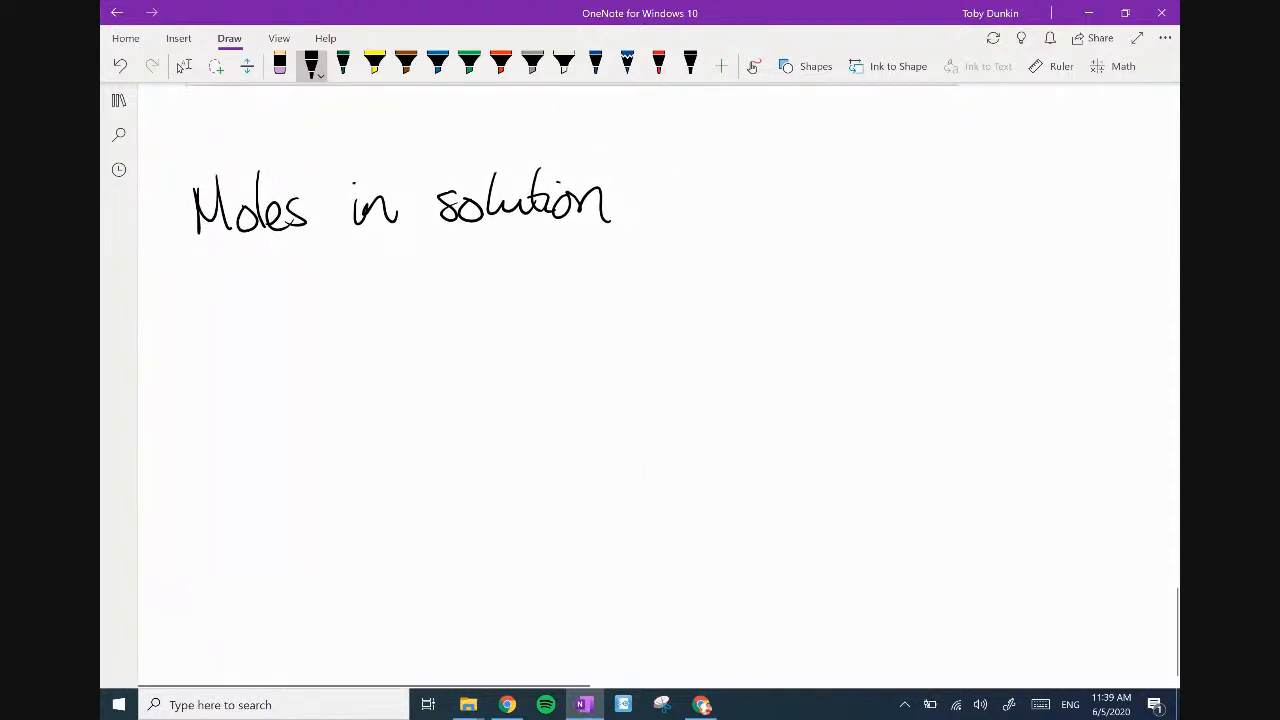
{"action": "scroll", "scroll_direction": "up", "scroll_amount": 3}
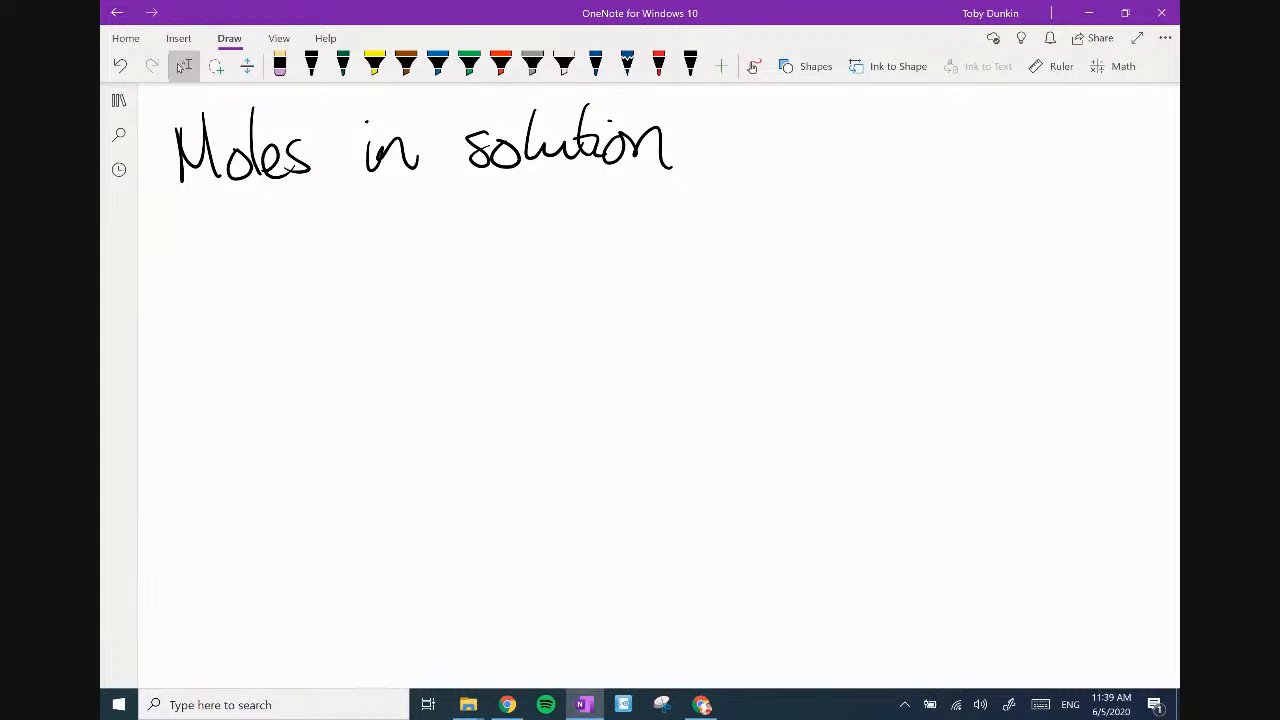
{"action": "left_click", "coordinate": [312, 66]}
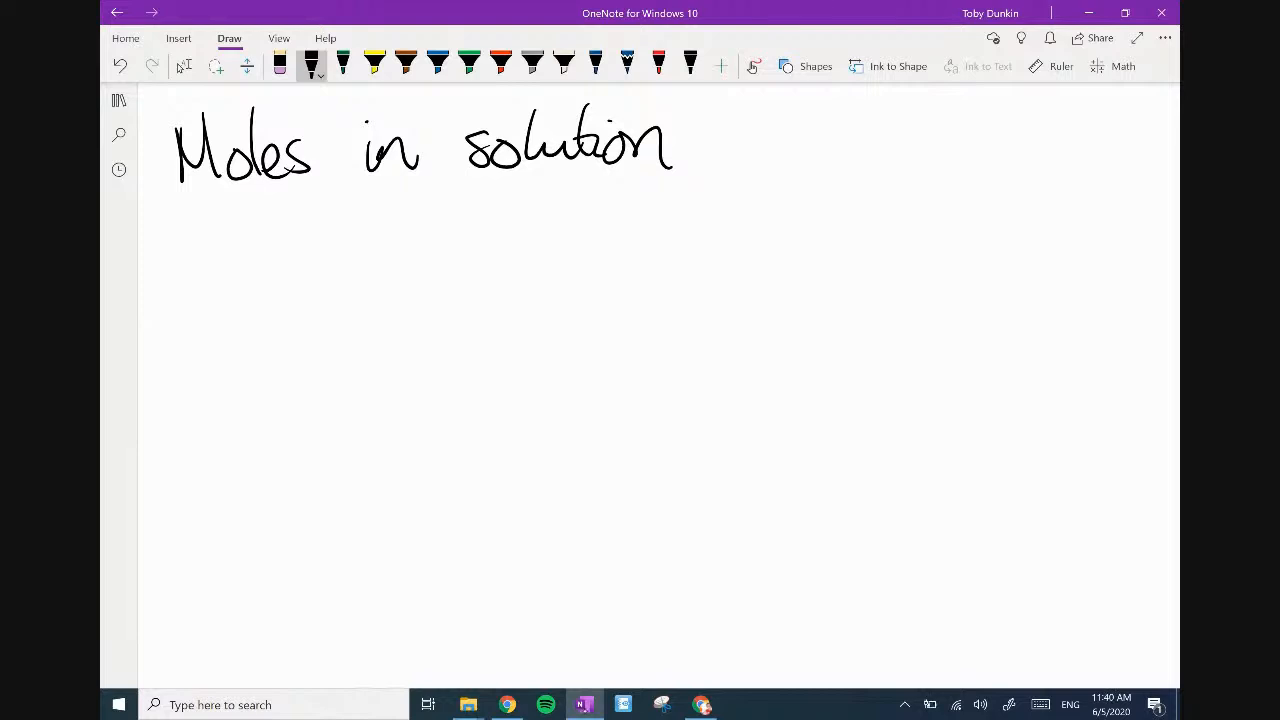
{"action": "left_click_drag", "start_coordinate": [180, 280], "coordinate": [264, 250]}
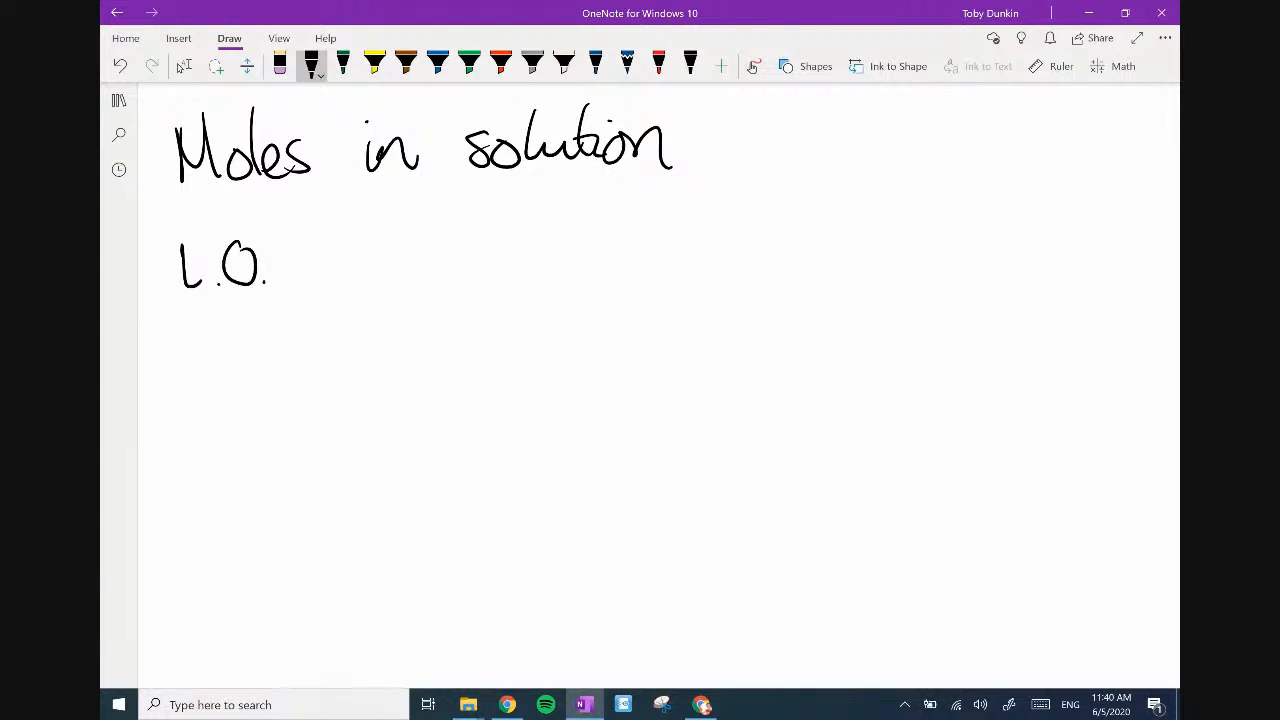
{"action": "left_click_drag", "start_coordinate": [184, 330], "coordinate": [240, 360]}
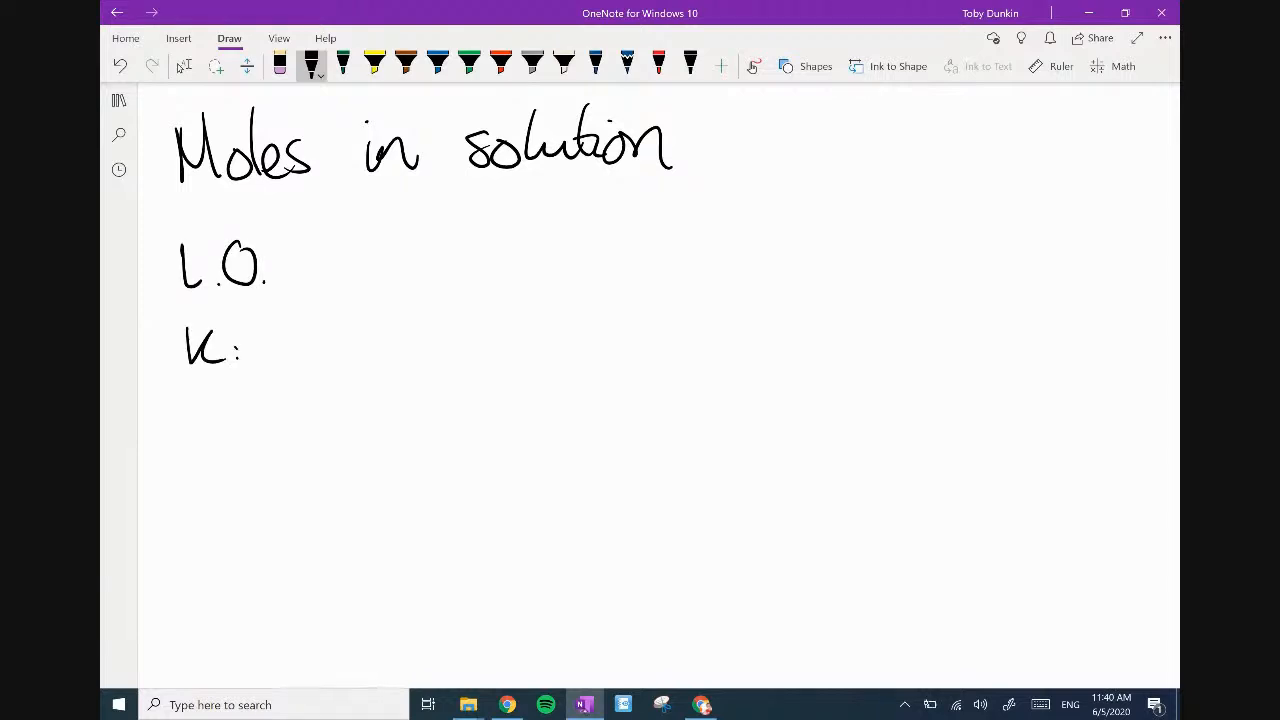
{"action": "left_click_drag", "start_coordinate": [264, 344], "coordinate": [320, 344]}
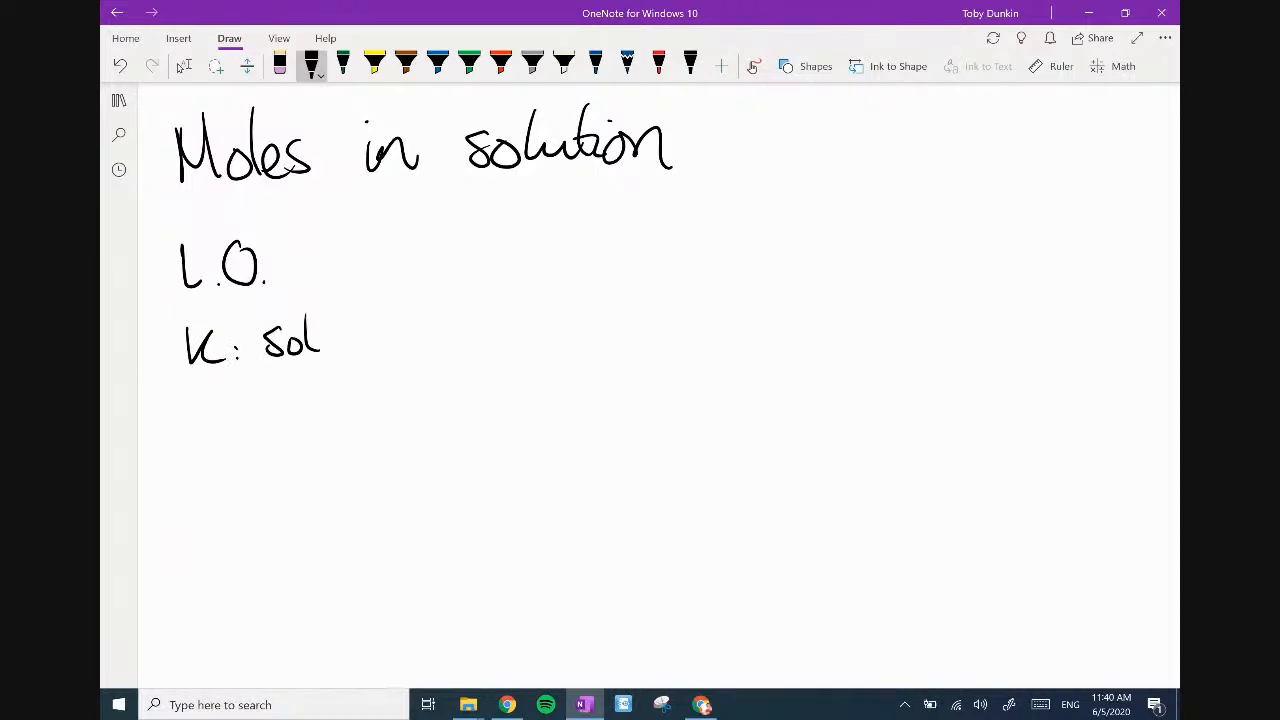
{"action": "left_click_drag", "start_coordinate": [320, 340], "coordinate": [390, 336]}
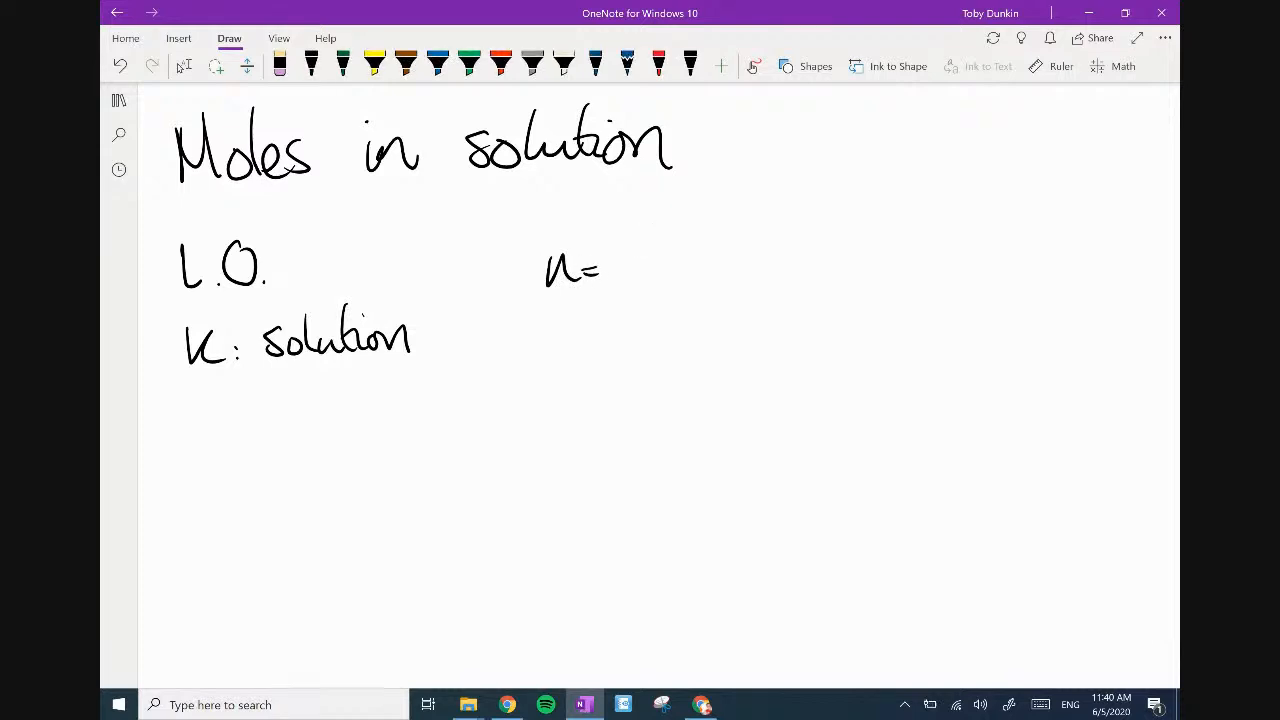
Write n = c×V over 1000 to the right and add the second K: units and A: objective lines.
{"action": "left_click_drag", "start_coordinate": [624, 256], "coordinate": [730, 236]}
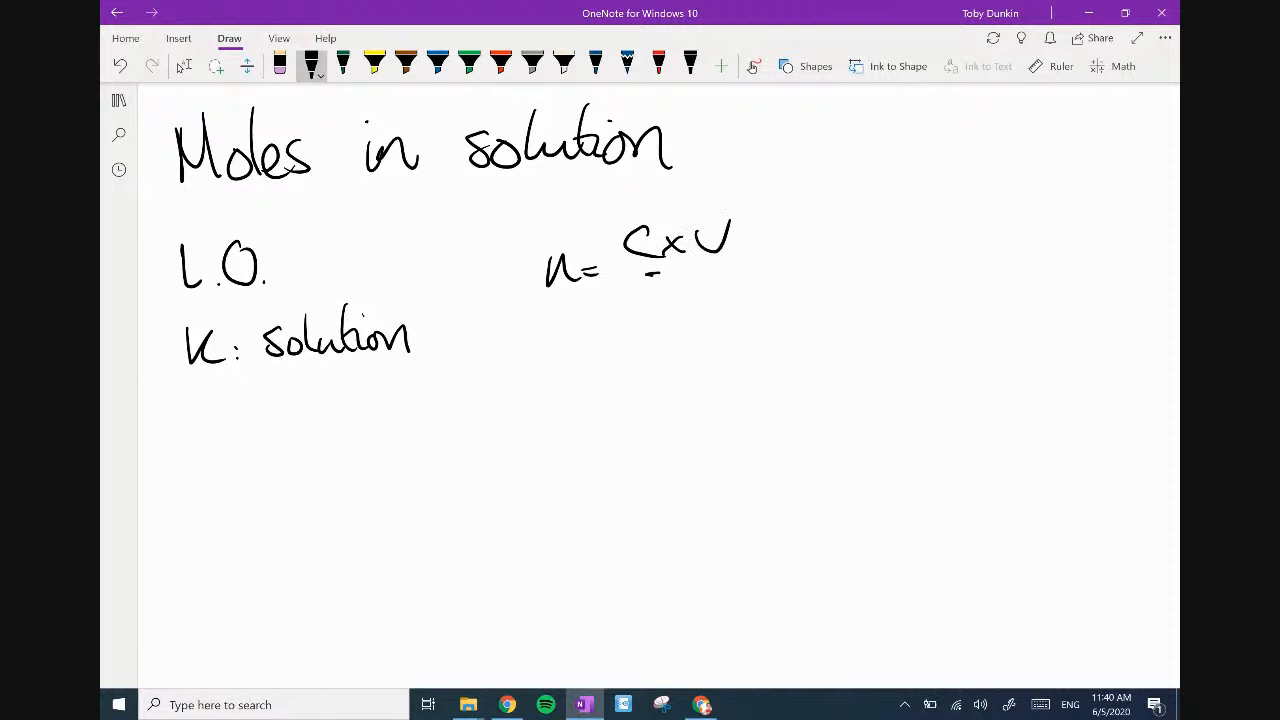
{"action": "left_click_drag", "start_coordinate": [650, 264], "coordinate": [790, 296]}
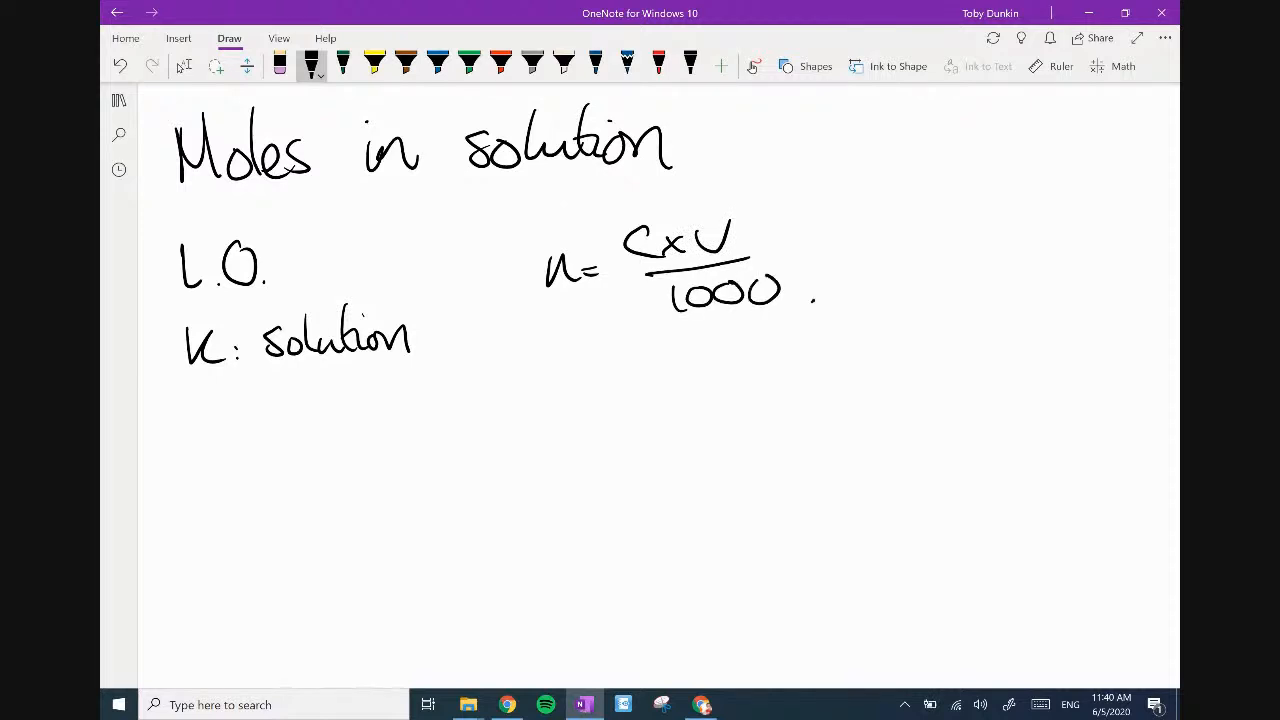
{"action": "left_click_drag", "start_coordinate": [196, 404], "coordinate": [230, 440]}
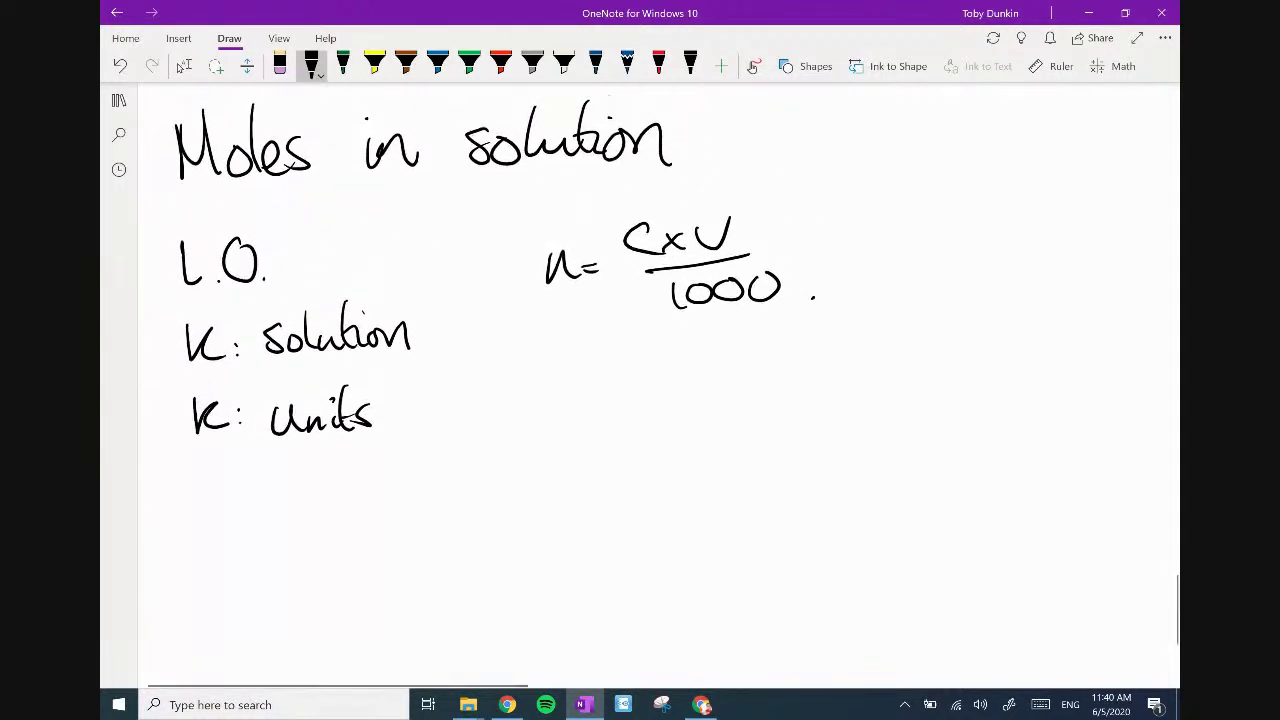
{"action": "left_click", "coordinate": [184, 66]}
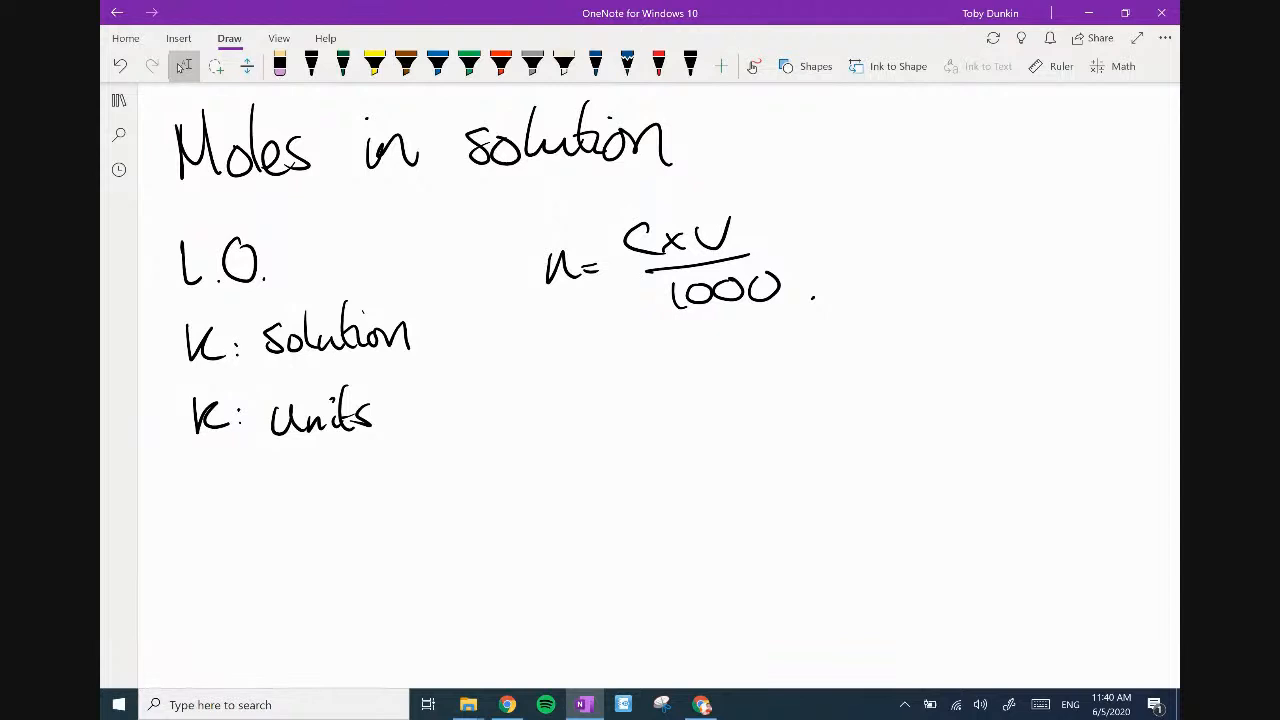
{"action": "left_click", "coordinate": [312, 66]}
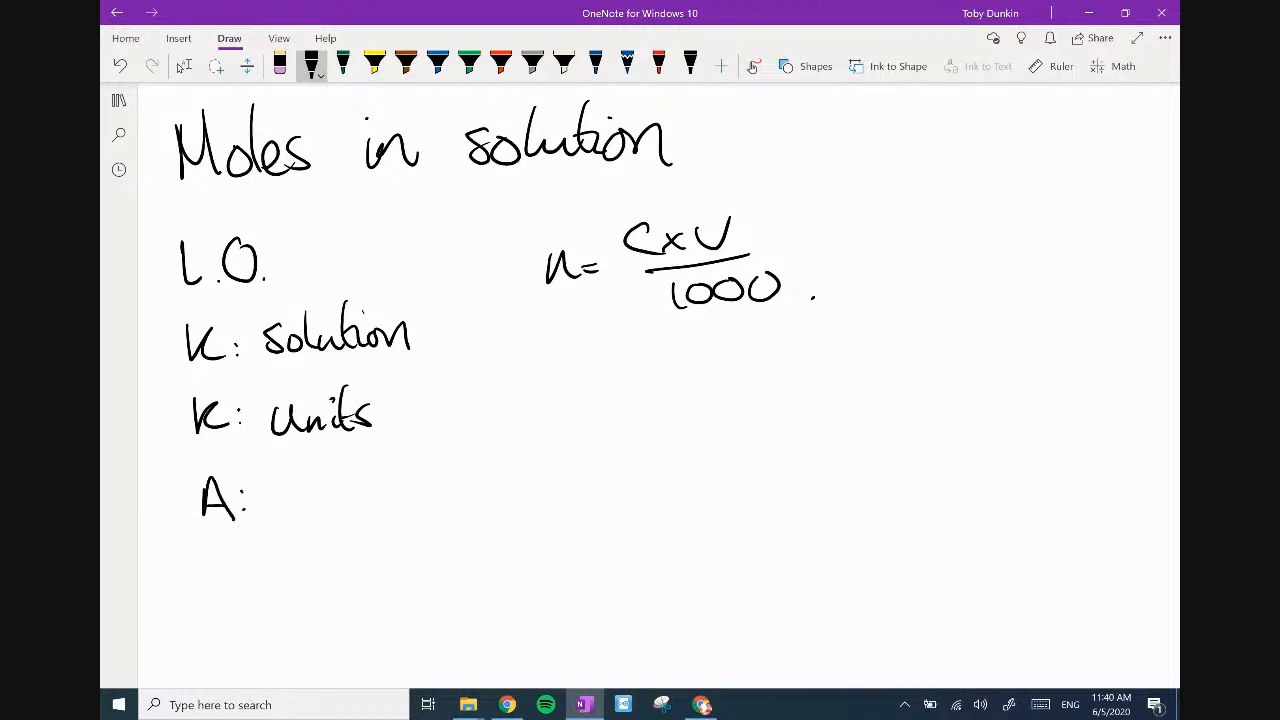
{"action": "left_click_drag", "start_coordinate": [270, 504], "coordinate": [390, 500]}
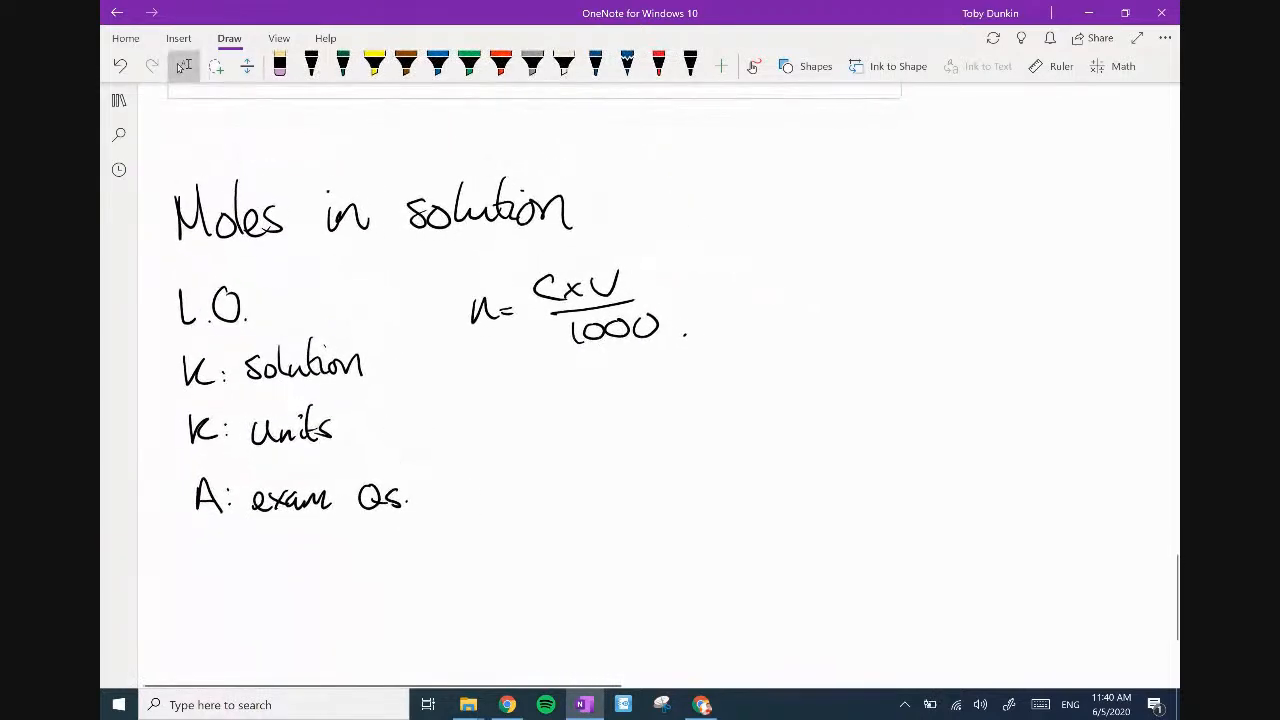
Box the n = C×V/1000 formula and draw a dividing line below the objectives.
{"action": "scroll", "scroll_direction": "up", "scroll_amount": 3}
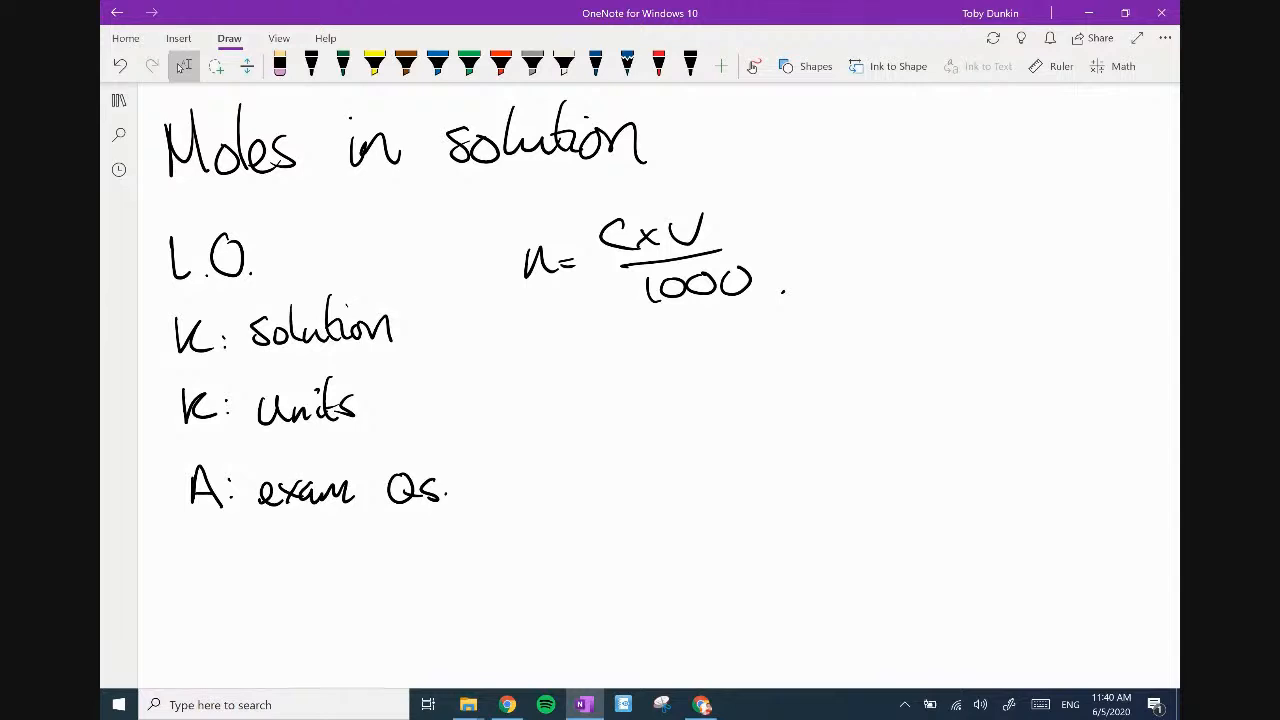
{"action": "left_click_drag", "start_coordinate": [460, 190], "coordinate": [818, 330]}
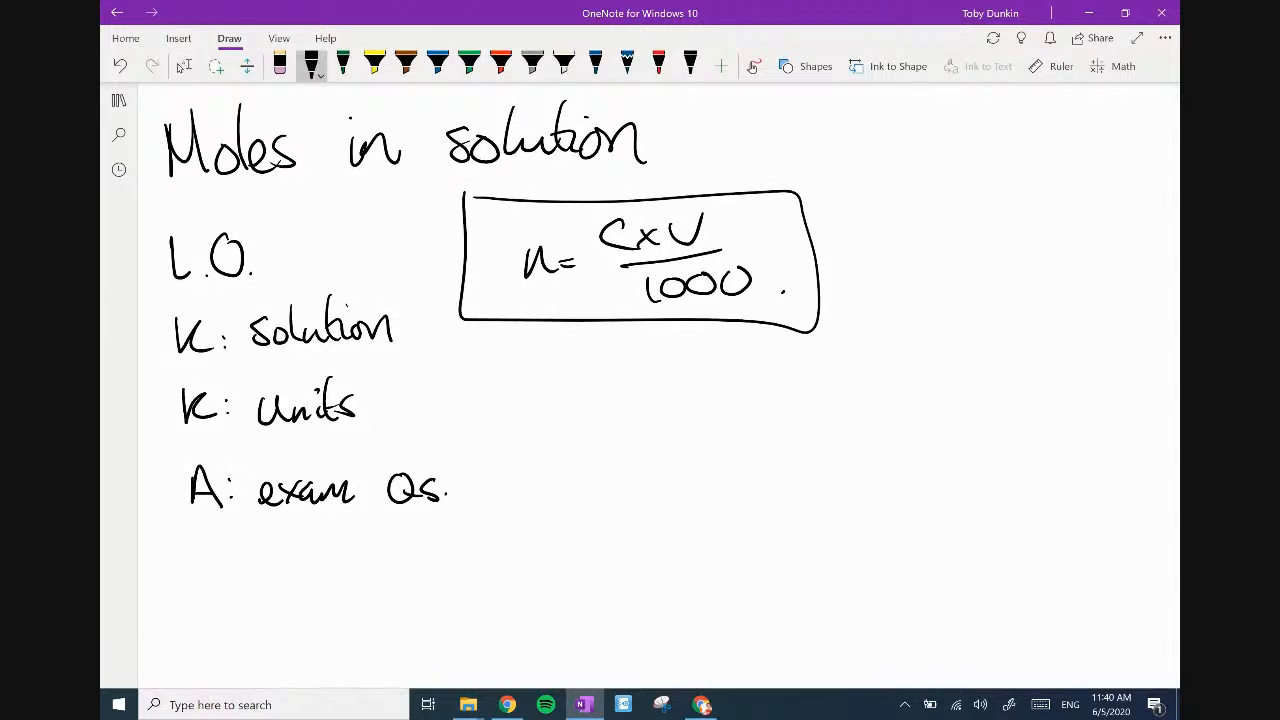
{"action": "scroll", "scroll_direction": "up", "scroll_amount": 3}
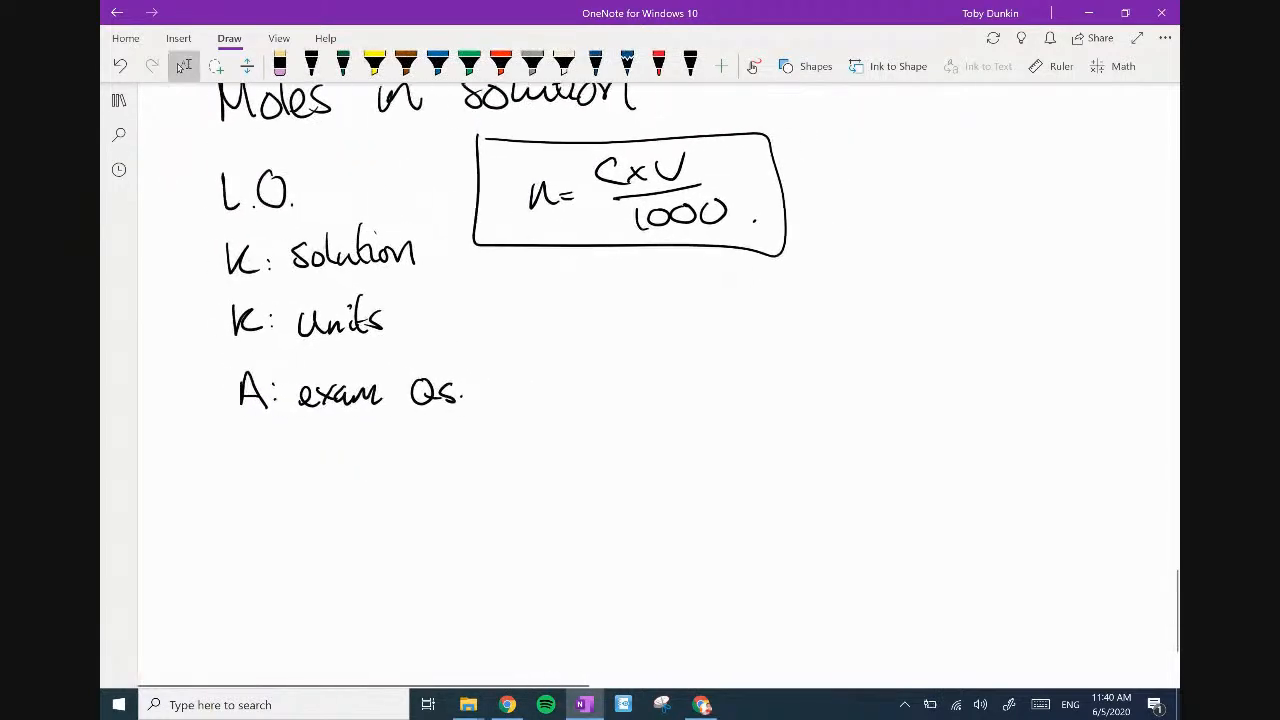
{"action": "left_click_drag", "start_coordinate": [510, 452], "coordinate": [740, 450]}
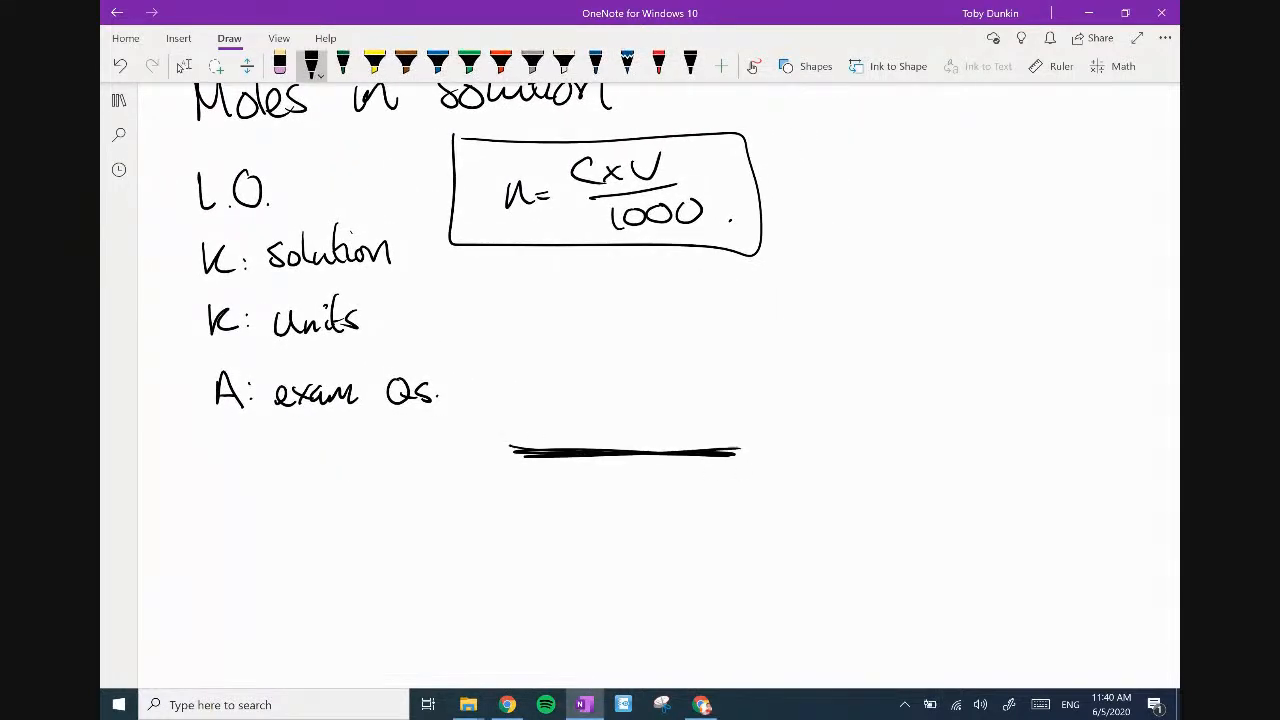
{"action": "scroll", "scroll_direction": "down", "scroll_amount": 3}
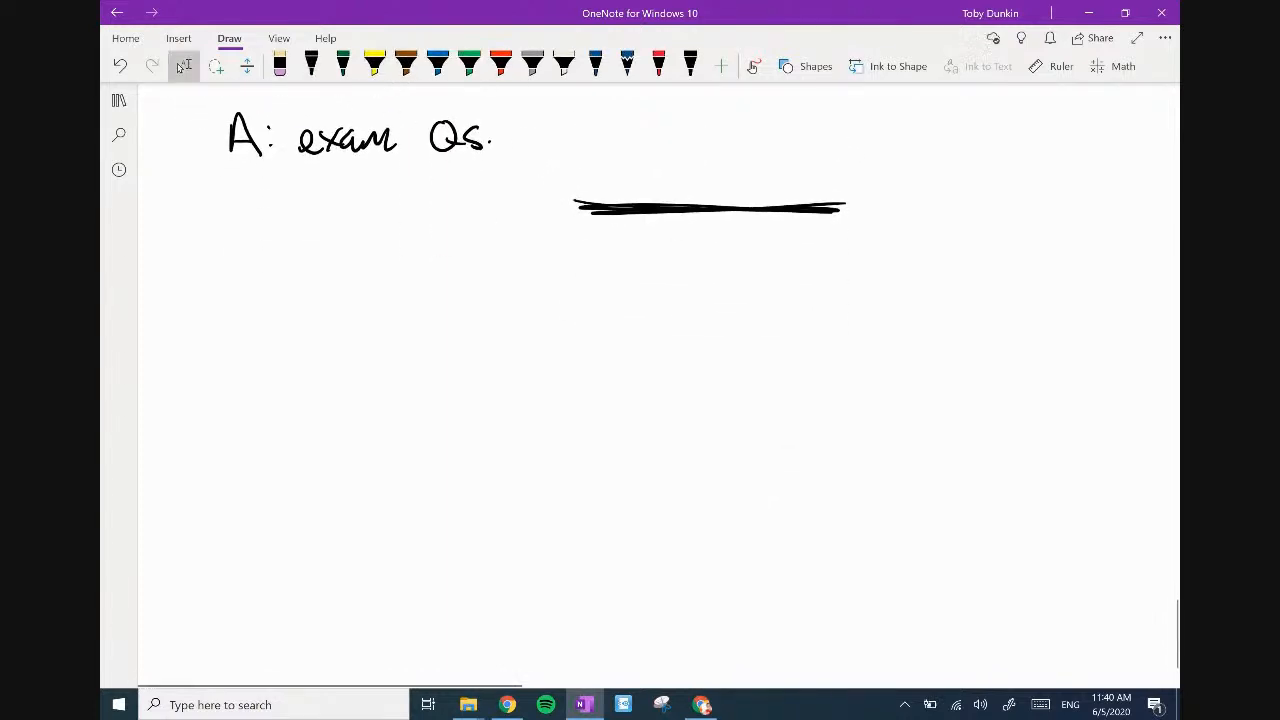
{"action": "left_click", "coordinate": [312, 66]}
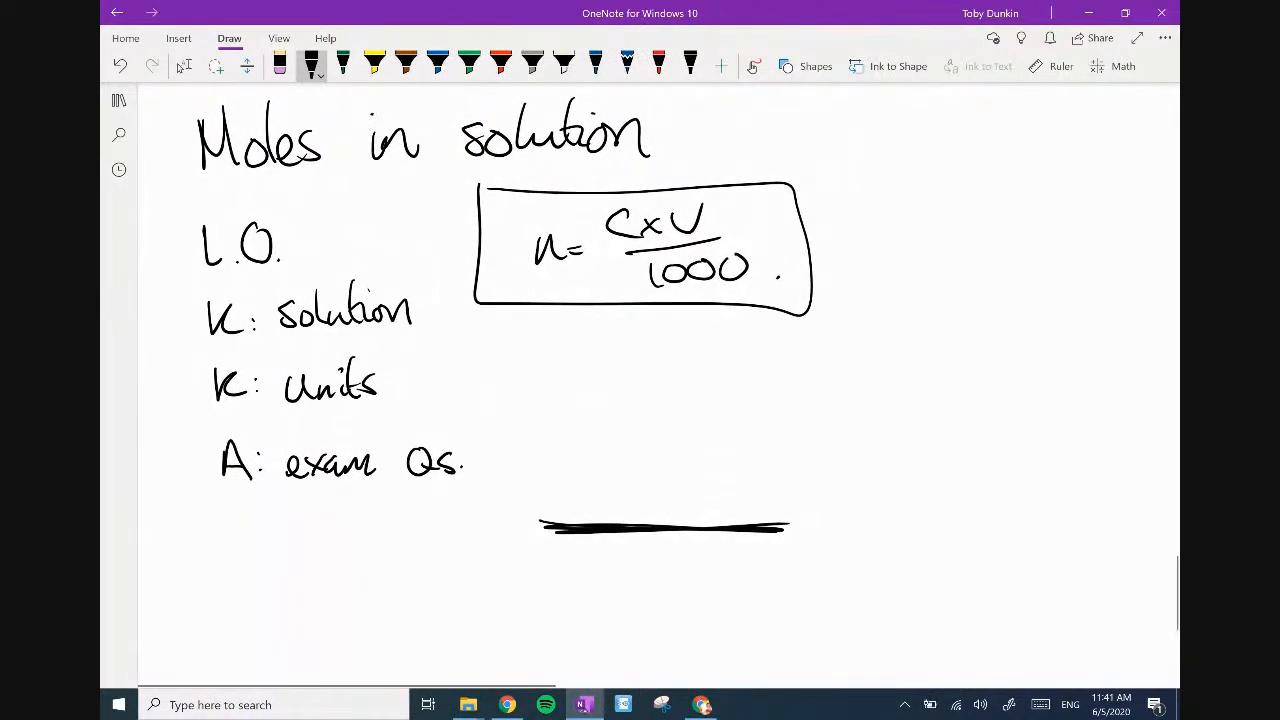
{"action": "left_click_drag", "start_coordinate": [420, 300], "coordinate": [480, 344]}
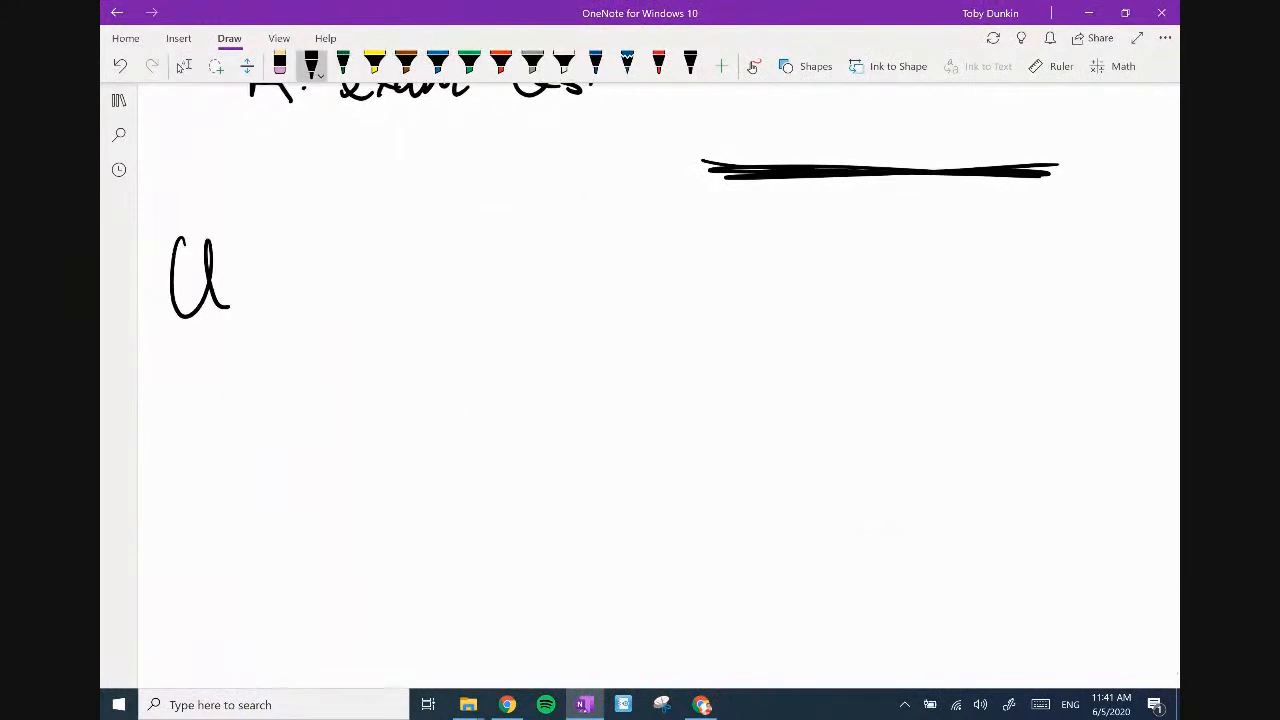
Write an underlined 'Units.' heading and 'Concentration most commonly measured'.
{"action": "left_click_drag", "start_coordinate": [216, 270], "coordinate": [356, 290]}
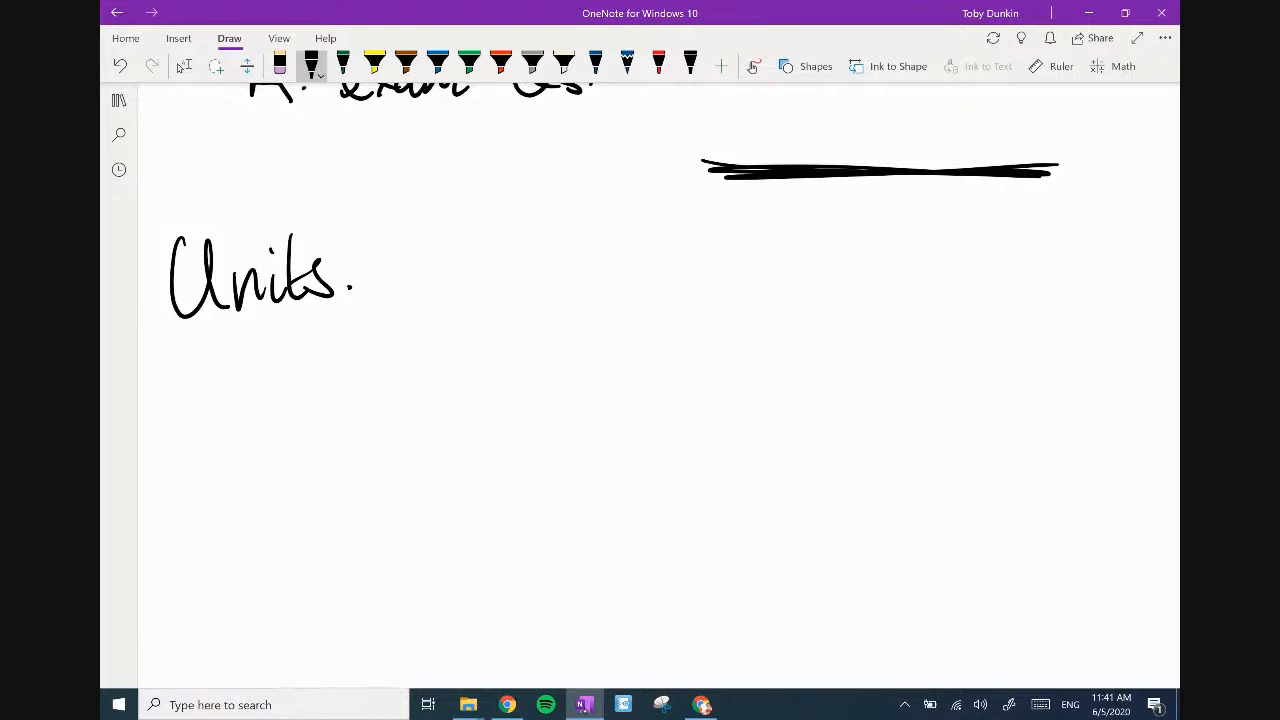
{"action": "left_click_drag", "start_coordinate": [162, 340], "coordinate": [368, 312]}
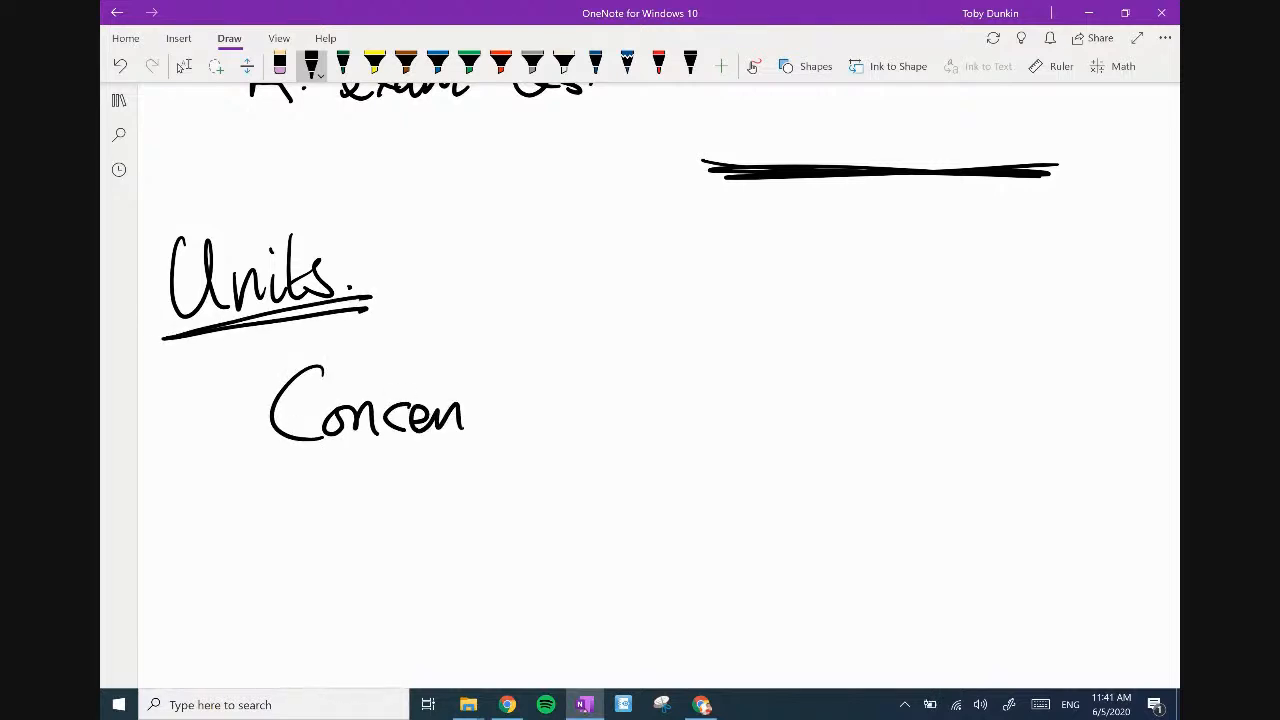
{"action": "left_click_drag", "start_coordinate": [464, 410], "coordinate": [578, 410]}
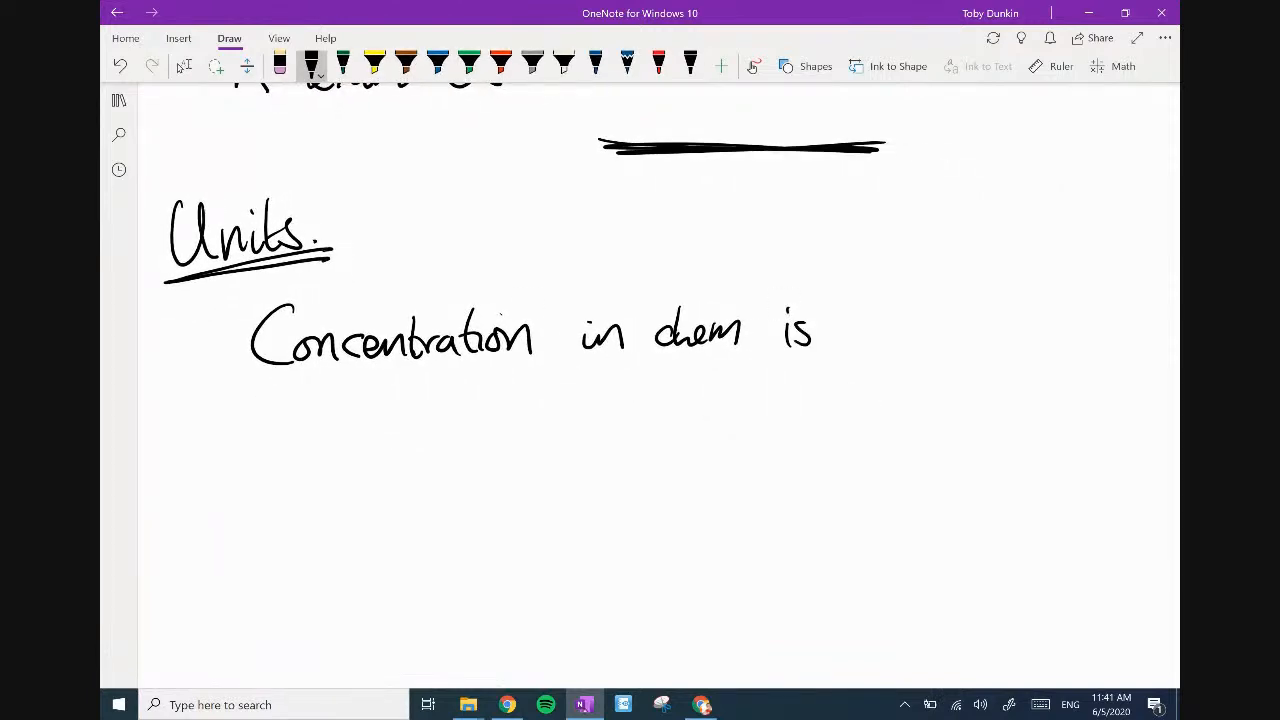
{"action": "left_click_drag", "start_coordinate": [844, 344], "coordinate": [936, 344]}
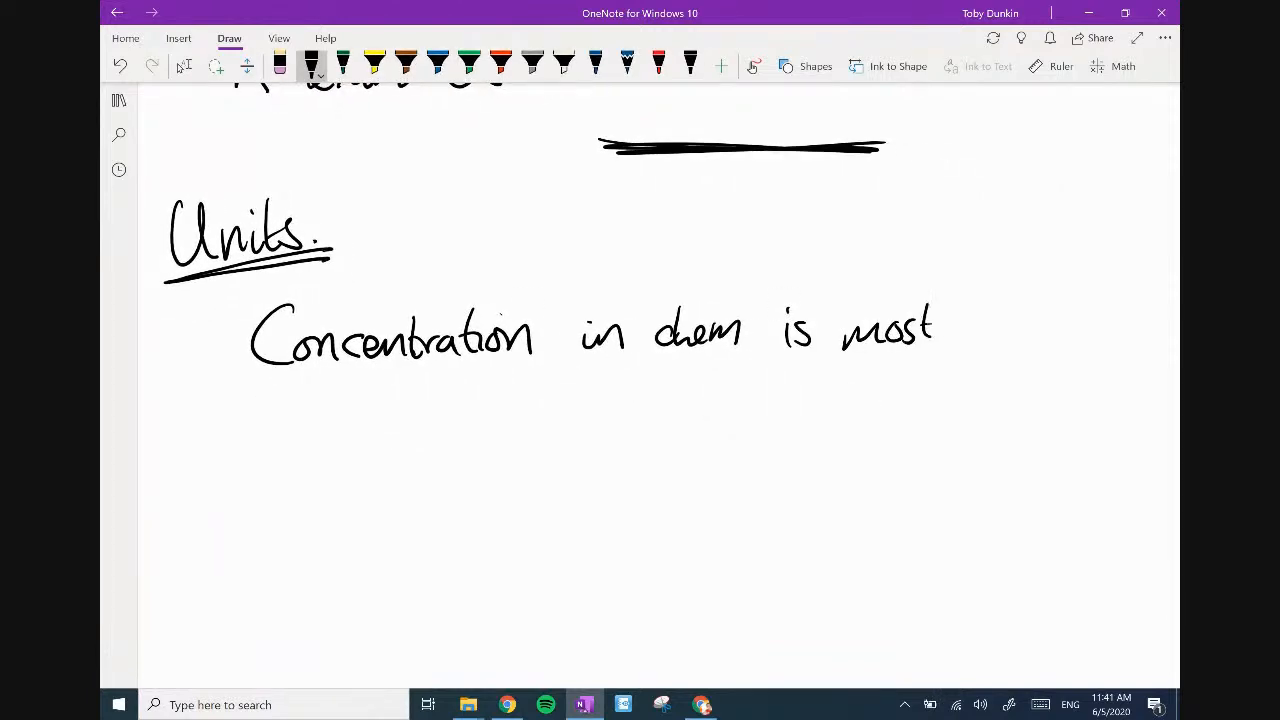
{"action": "left_click_drag", "start_coordinate": [950, 330], "coordinate": [1060, 330]}
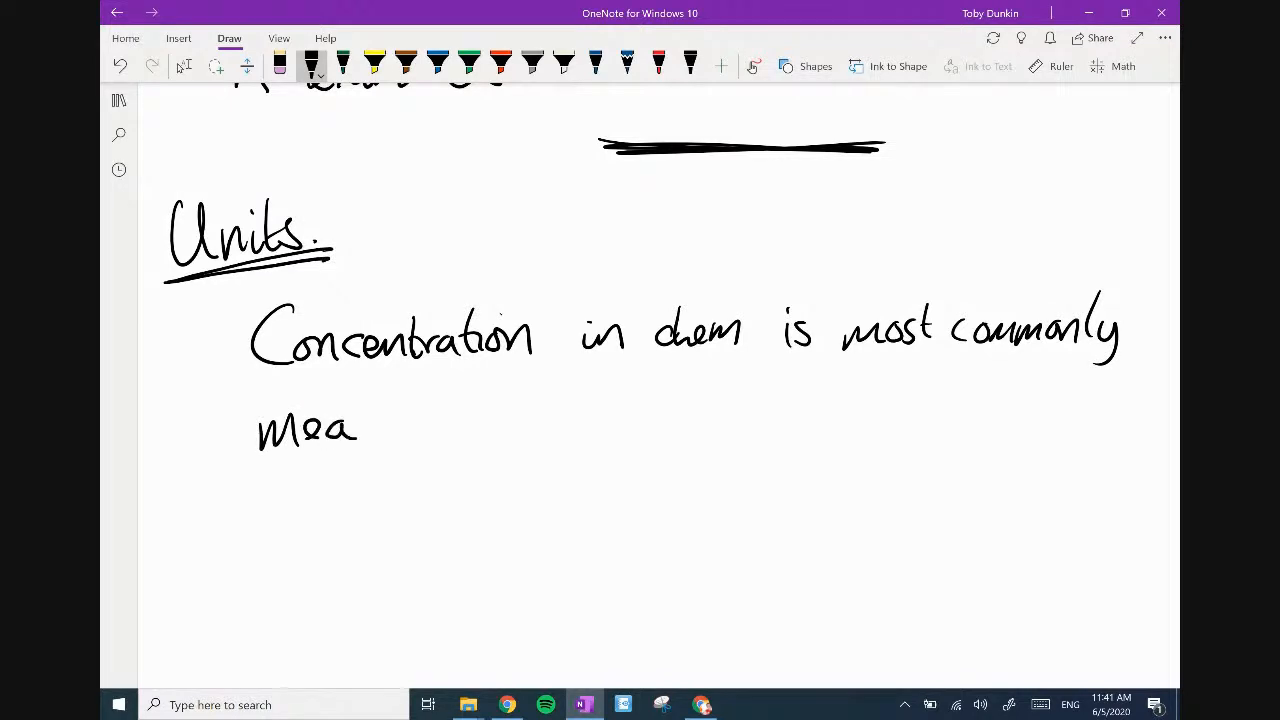
{"action": "left_click_drag", "start_coordinate": [360, 420], "coordinate": [490, 420]}
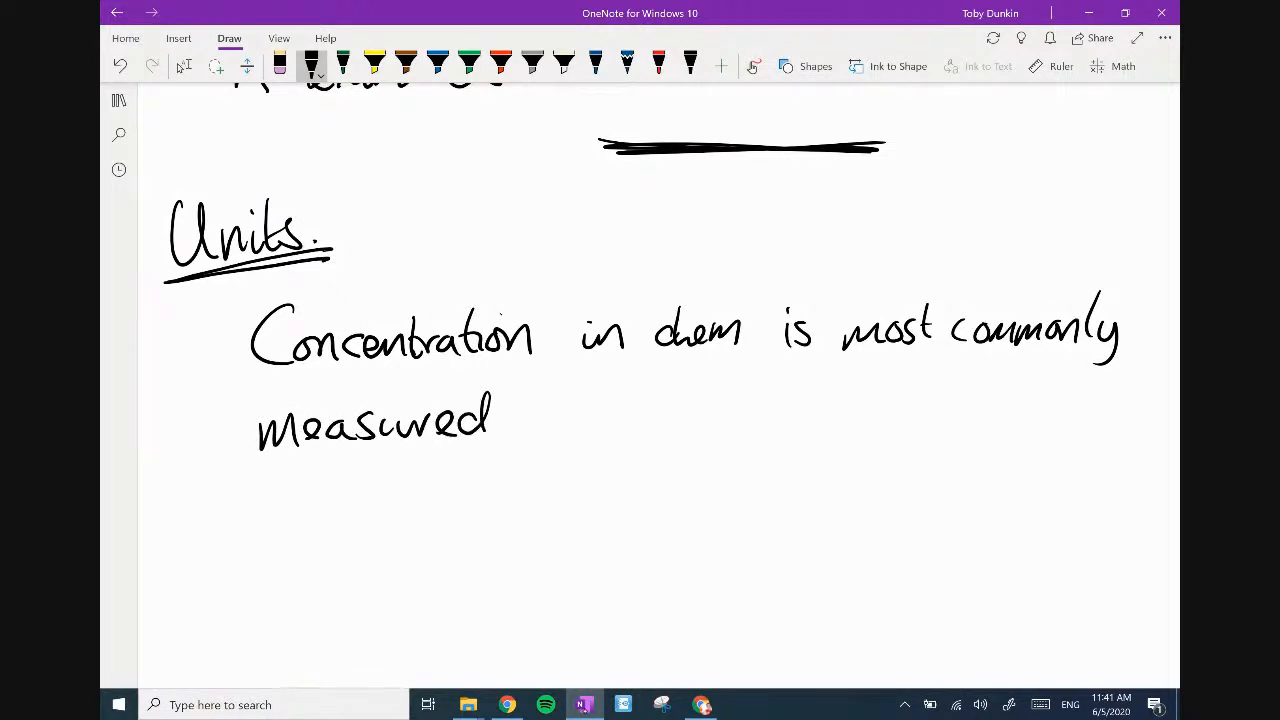
Finish 'in mol/dm³' labelled GCSE, redraw it as a mol over dm³ fraction and note that per means divide.
{"action": "type", "text": "in MO"}
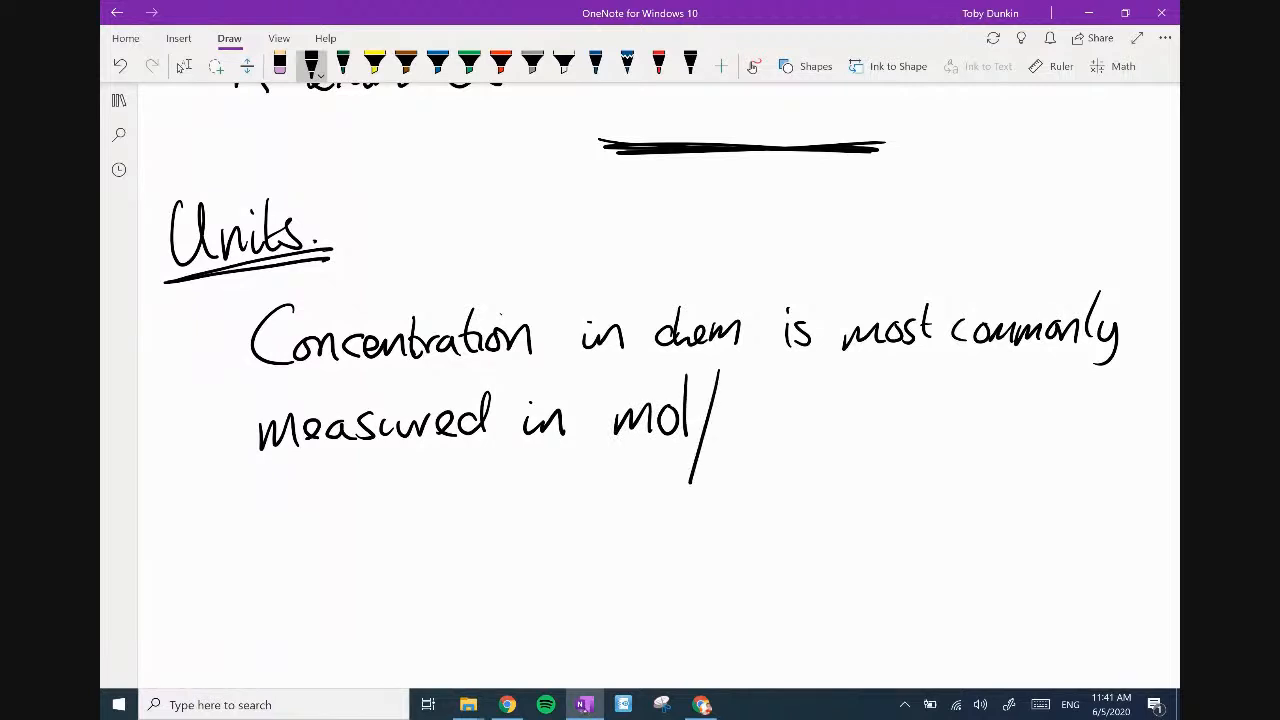
{"action": "left_click_drag", "start_coordinate": [720, 430], "coordinate": [820, 400]}
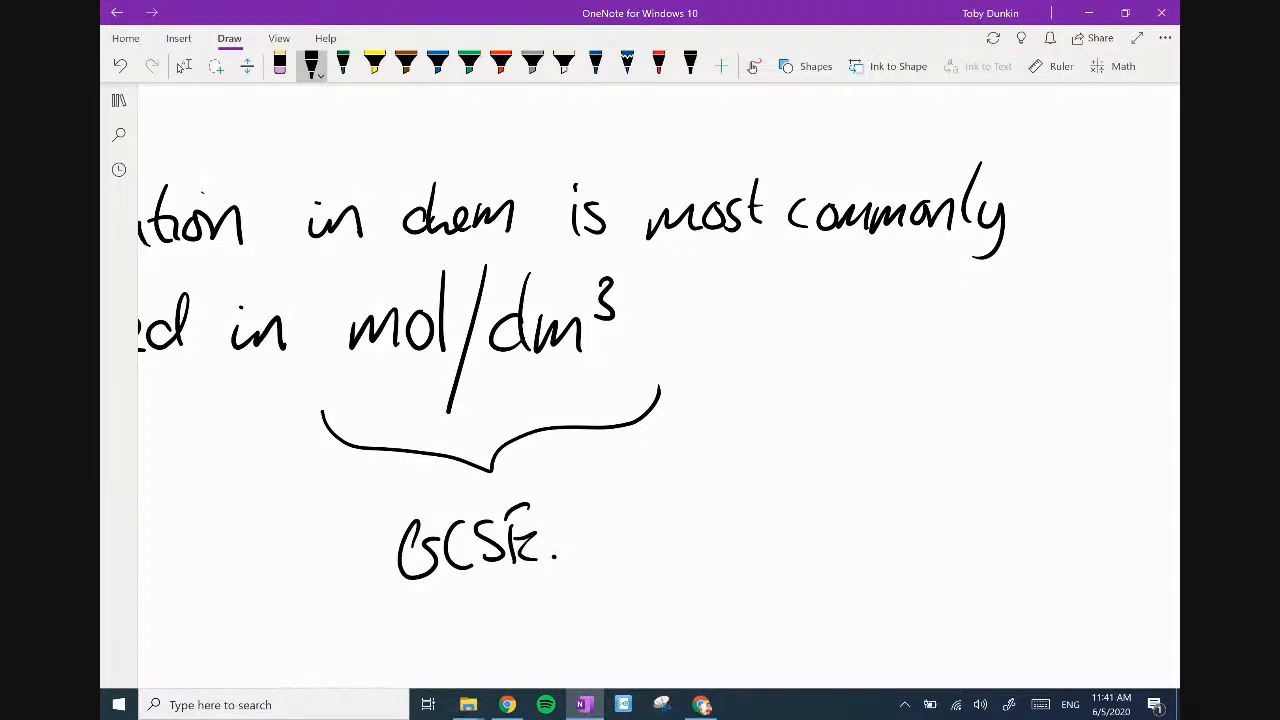
{"action": "left_click_drag", "start_coordinate": [540, 410], "coordinate": [624, 524]}
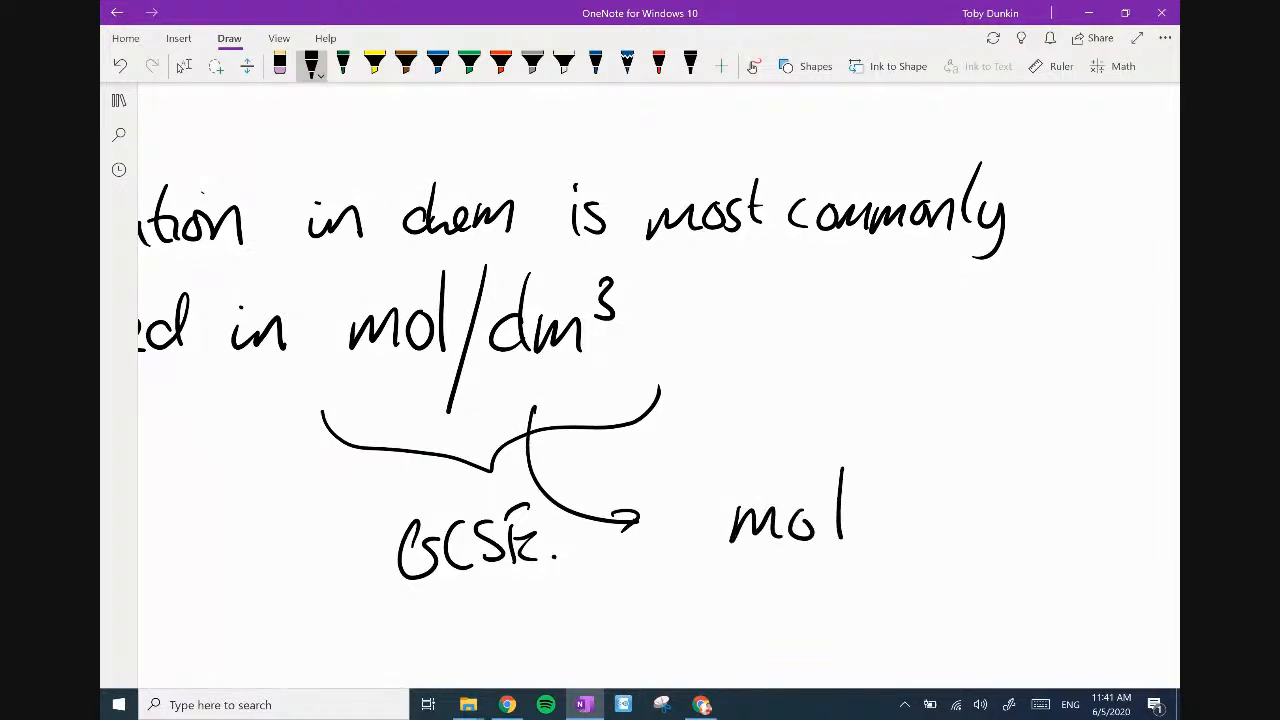
{"action": "left_click_drag", "start_coordinate": [700, 570], "coordinate": [850, 640]}
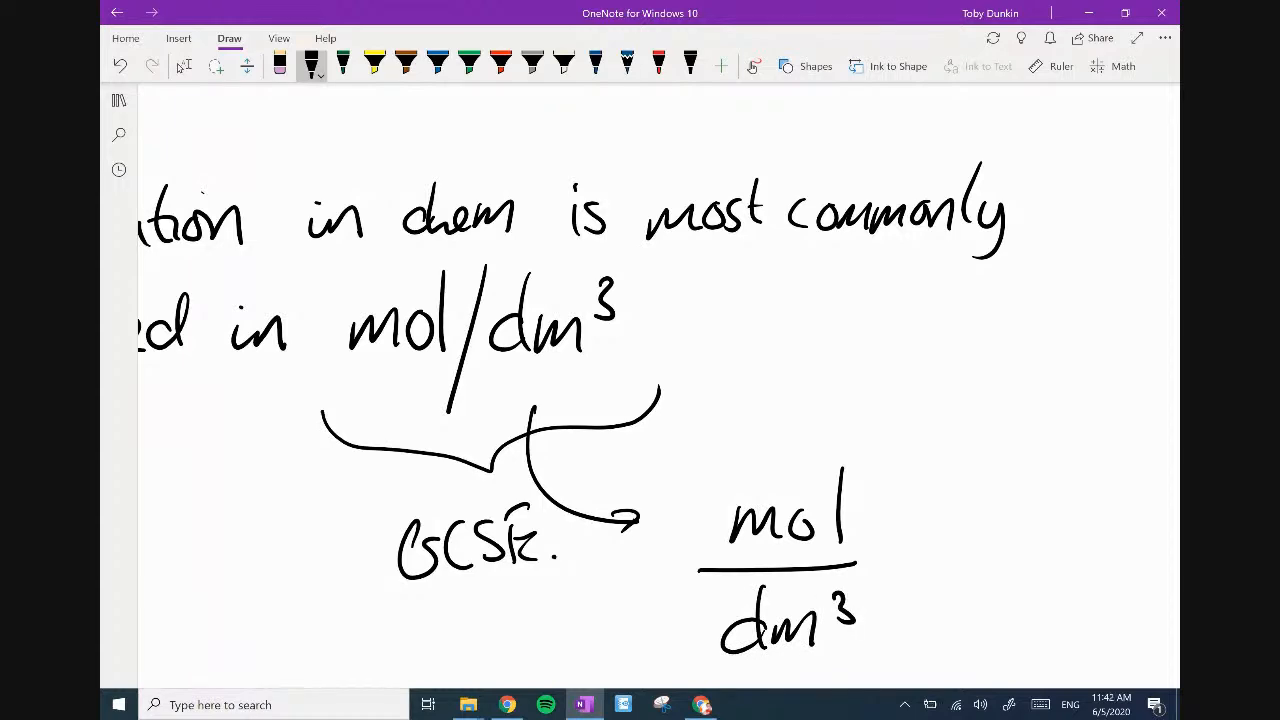
{"action": "scroll", "scroll_direction": "up", "scroll_amount": 3}
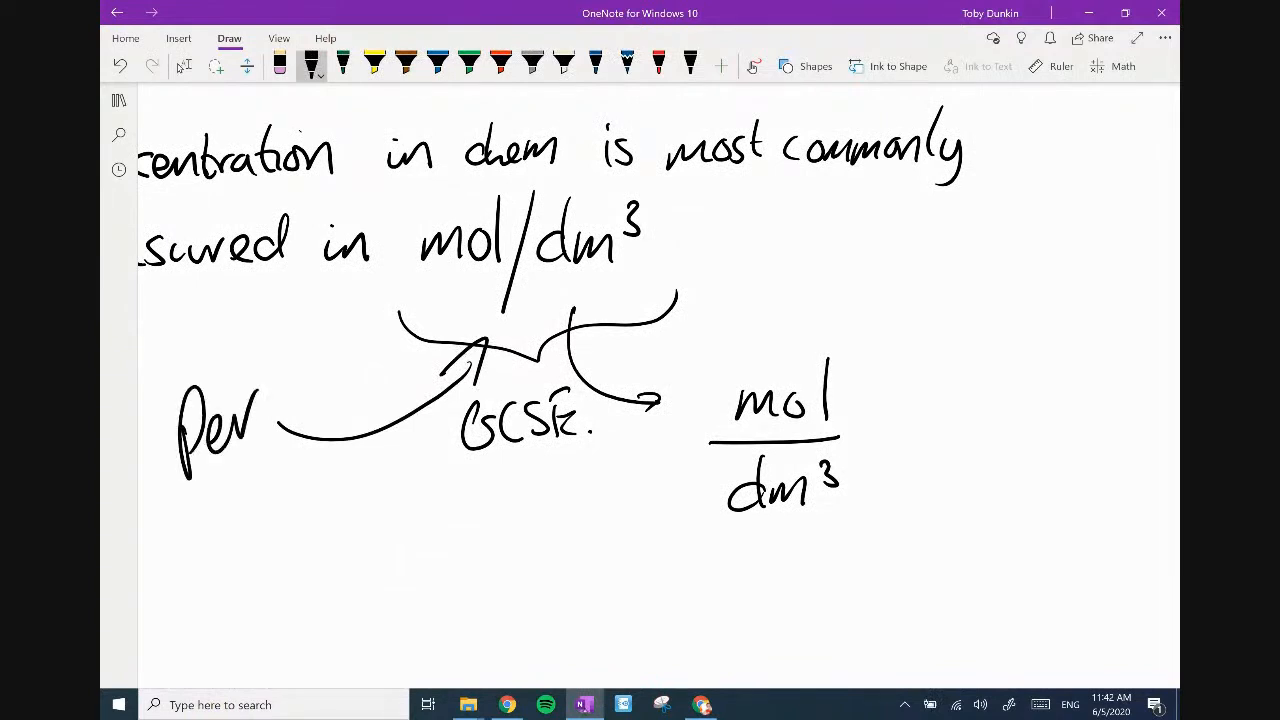
{"action": "left_click_drag", "start_coordinate": [190, 504], "coordinate": [256, 456]}
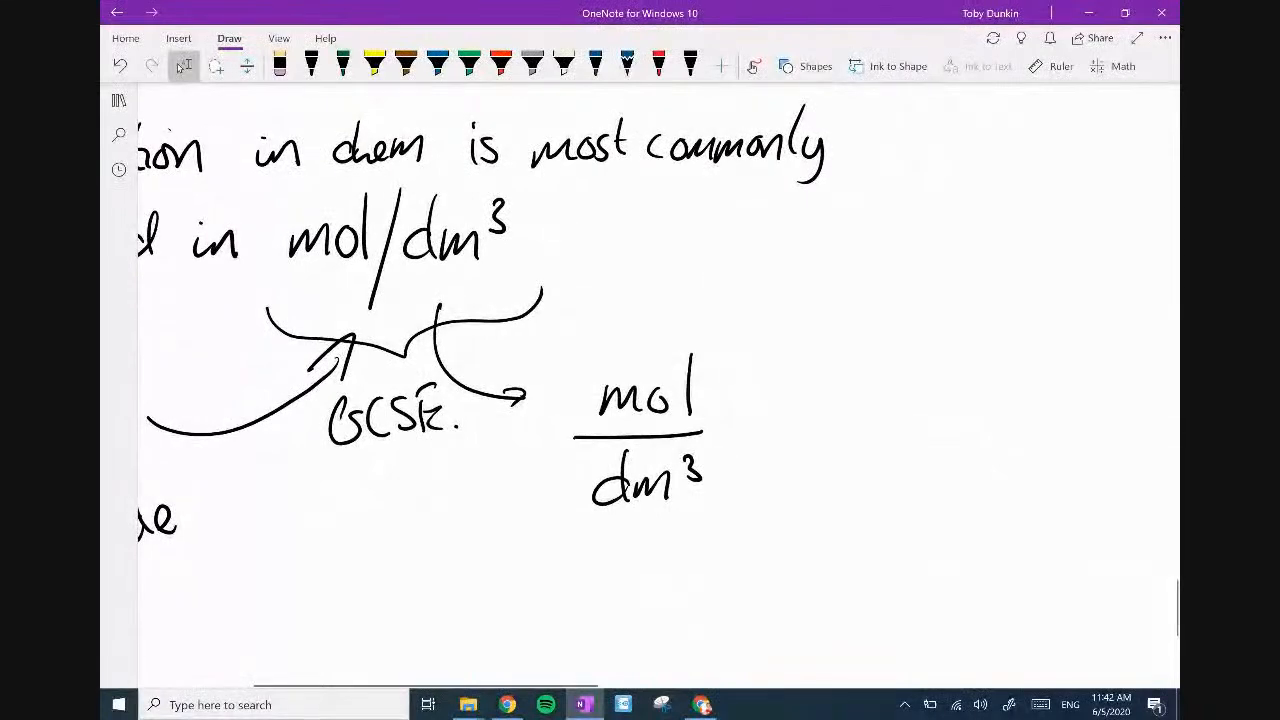
Cross out mol/dm³ in orange, then in black write '∴ mol × 1/dm³' beside the fraction.
{"action": "left_click", "coordinate": [500, 60]}
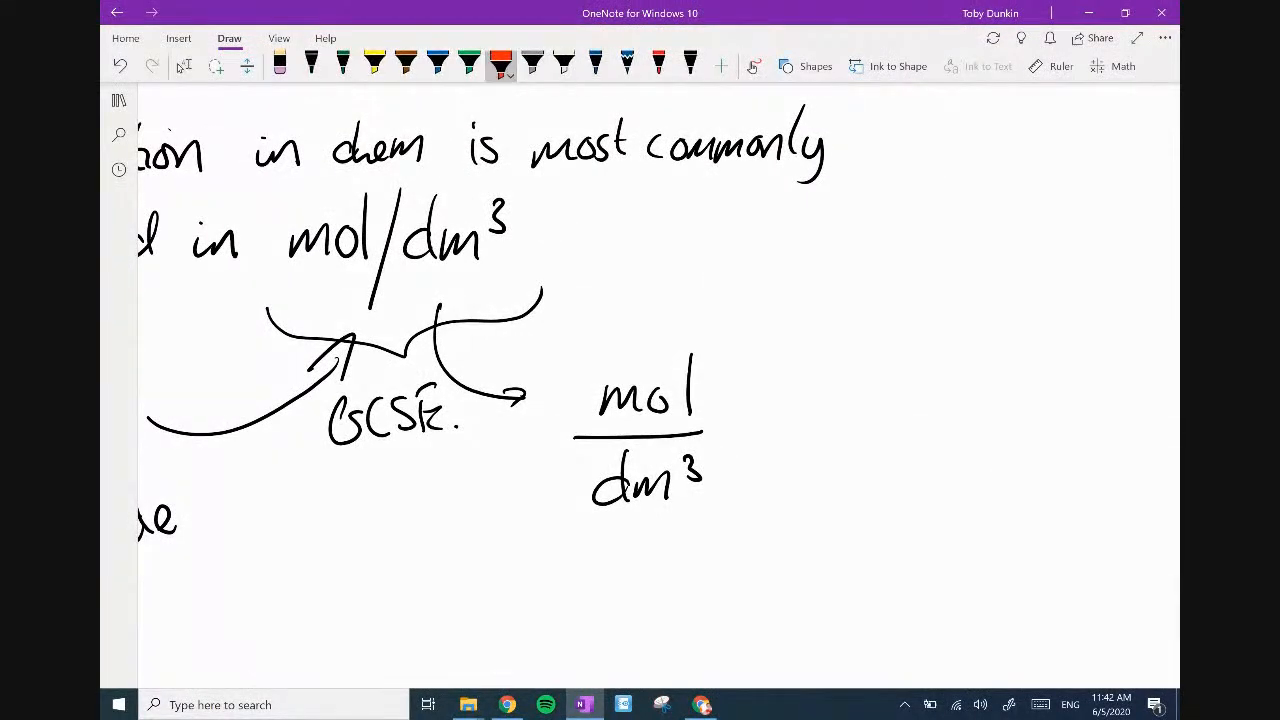
{"action": "left_click_drag", "start_coordinate": [270, 200], "coordinate": [510, 300]}
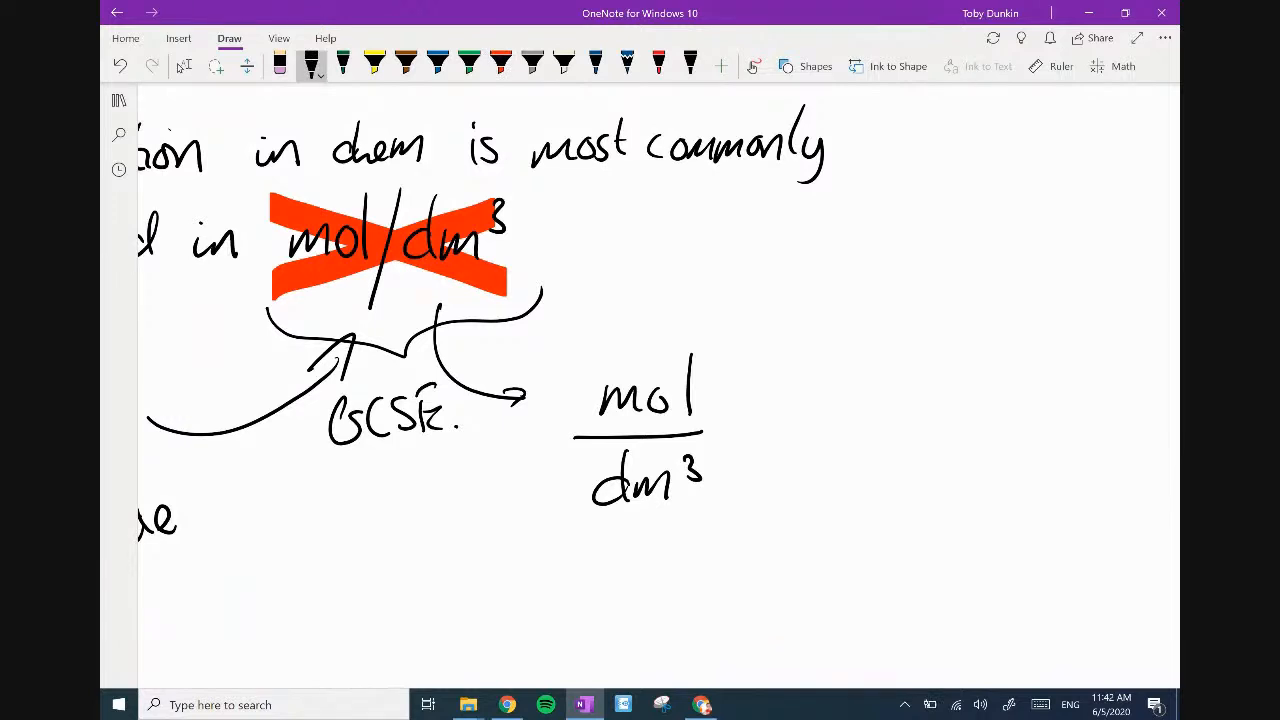
{"action": "left_click_drag", "start_coordinate": [684, 504], "coordinate": [710, 500]}
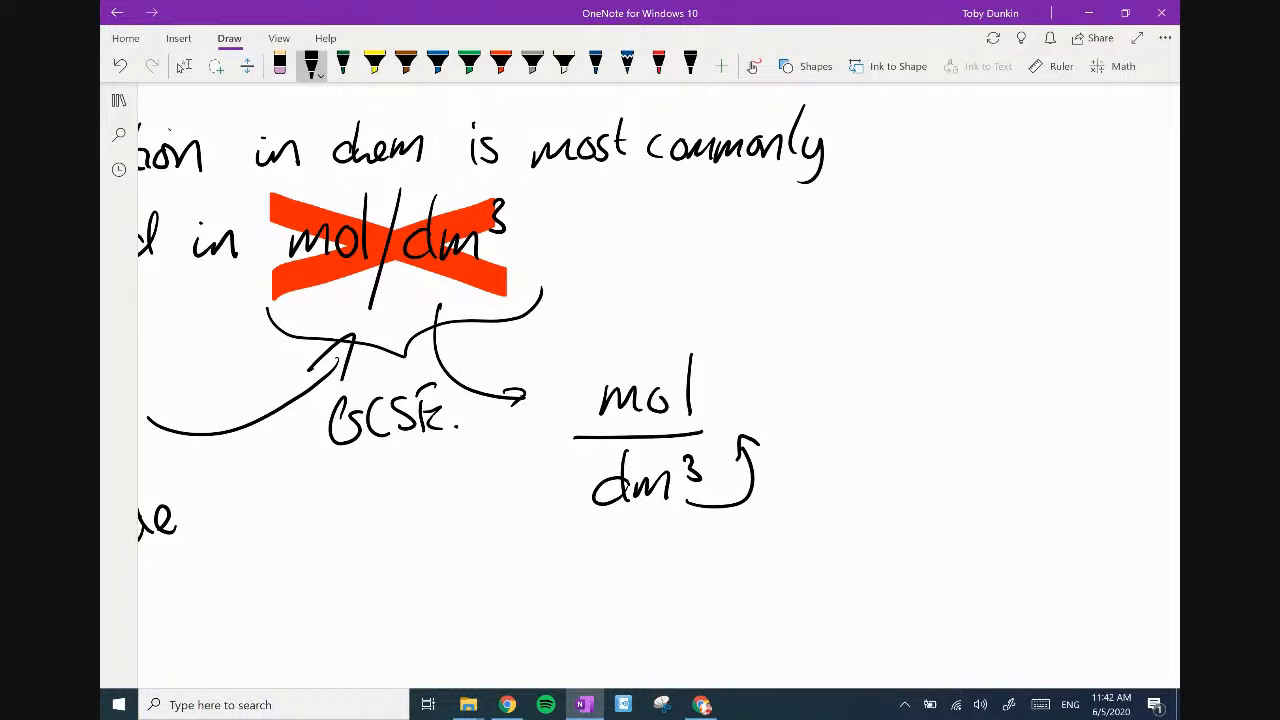
{"action": "scroll", "scroll_direction": "up", "scroll_amount": 3}
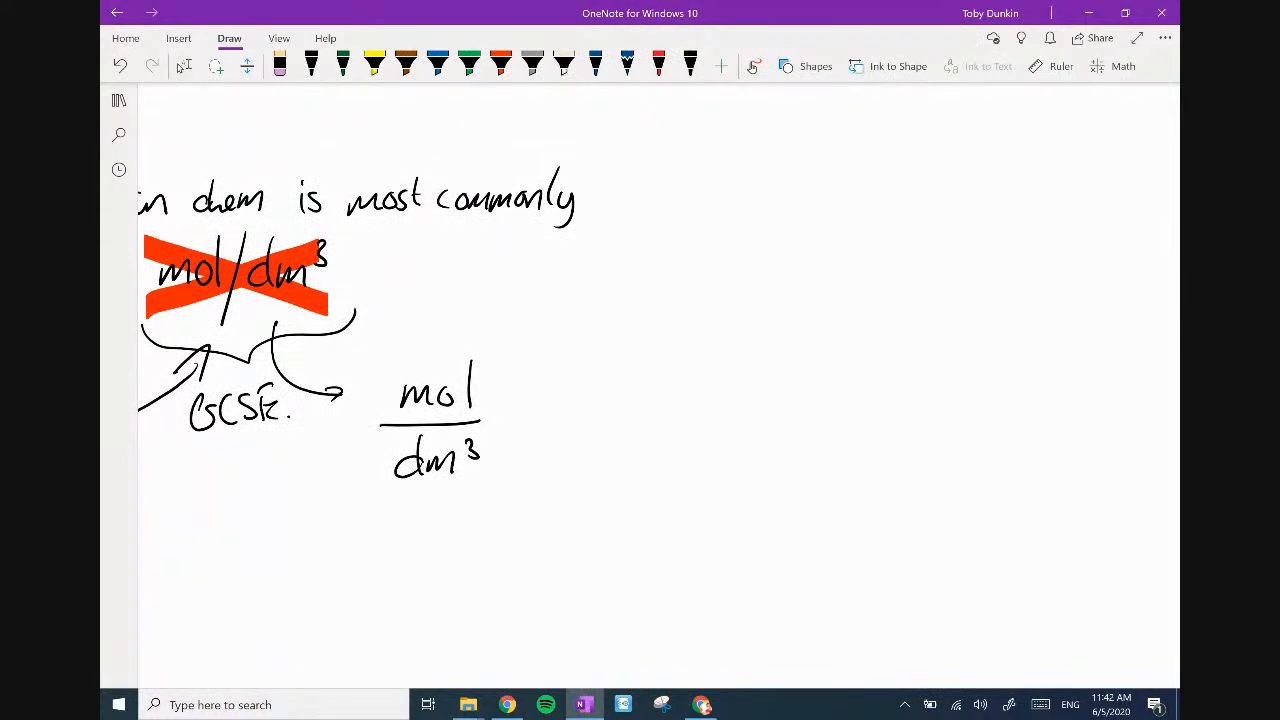
{"action": "left_click", "coordinate": [312, 66]}
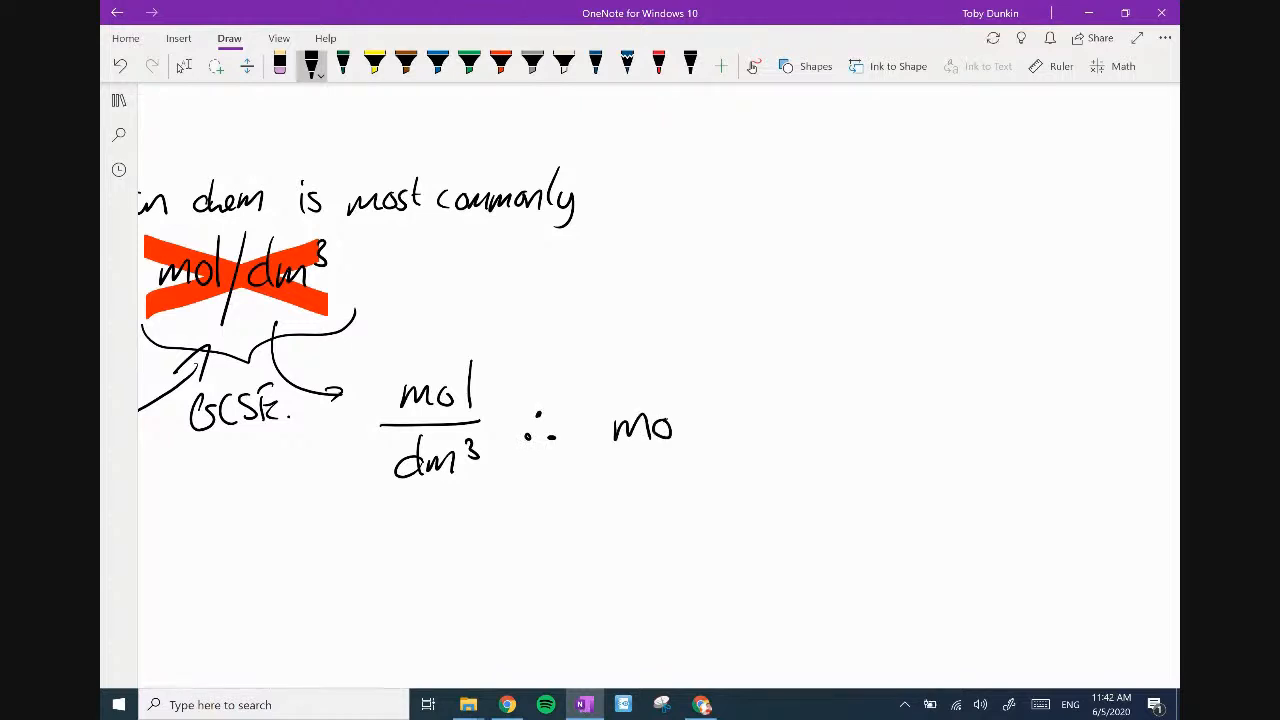
{"action": "left_click_drag", "start_coordinate": [700, 420], "coordinate": [776, 410]}
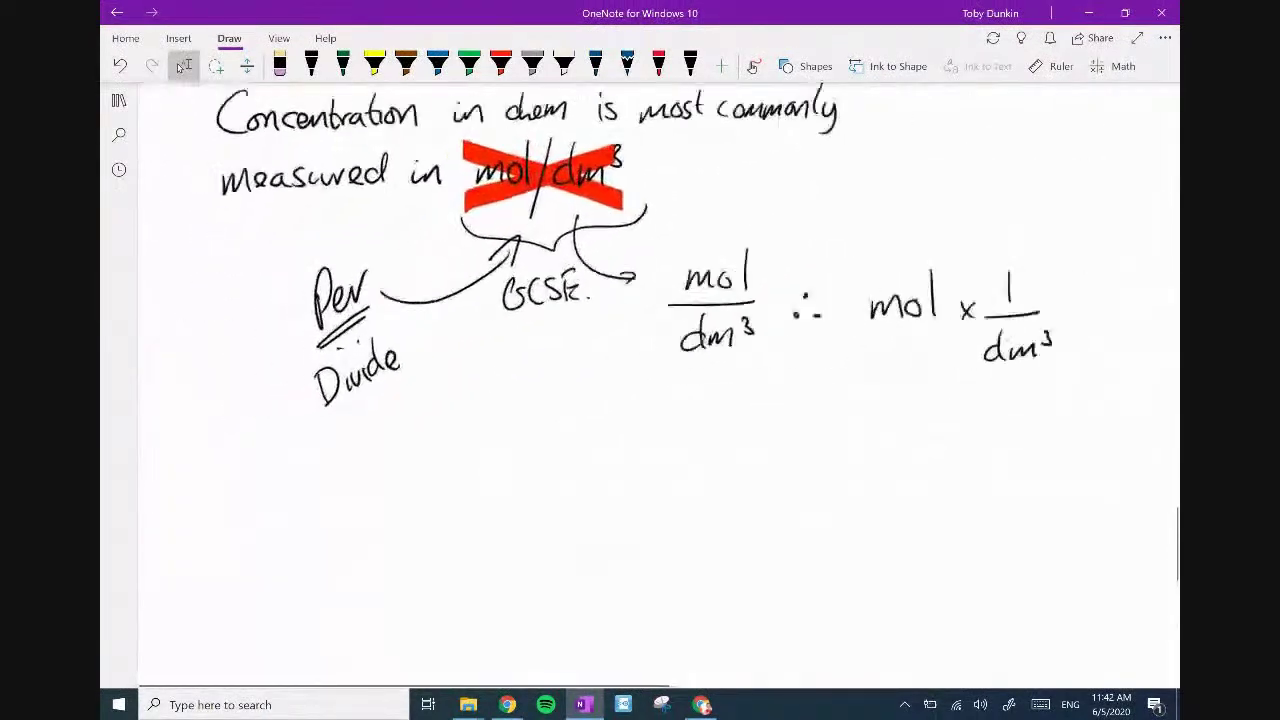
Write 'A-level: mol dm⁻³' and brace it with the label 'Unit of Conc.'.
{"action": "scroll", "scroll_direction": "down", "scroll_amount": 3}
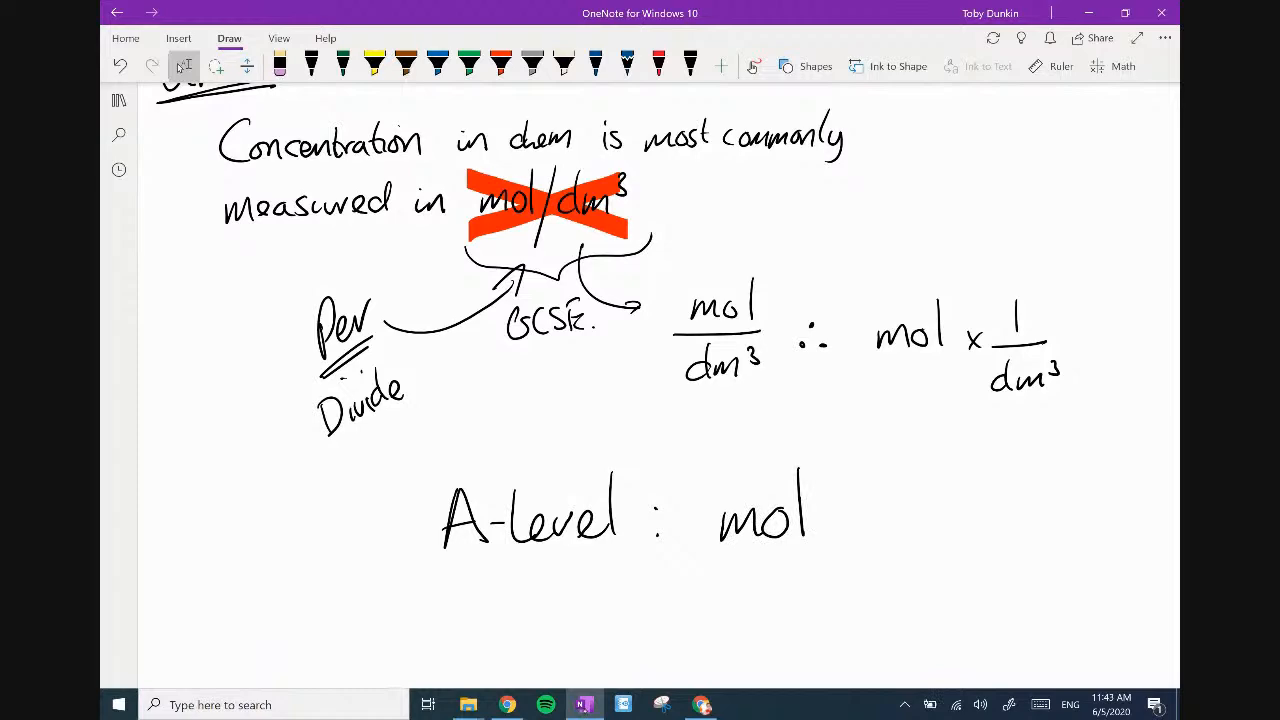
{"action": "left_click_drag", "start_coordinate": [844, 520], "coordinate": [930, 500]}
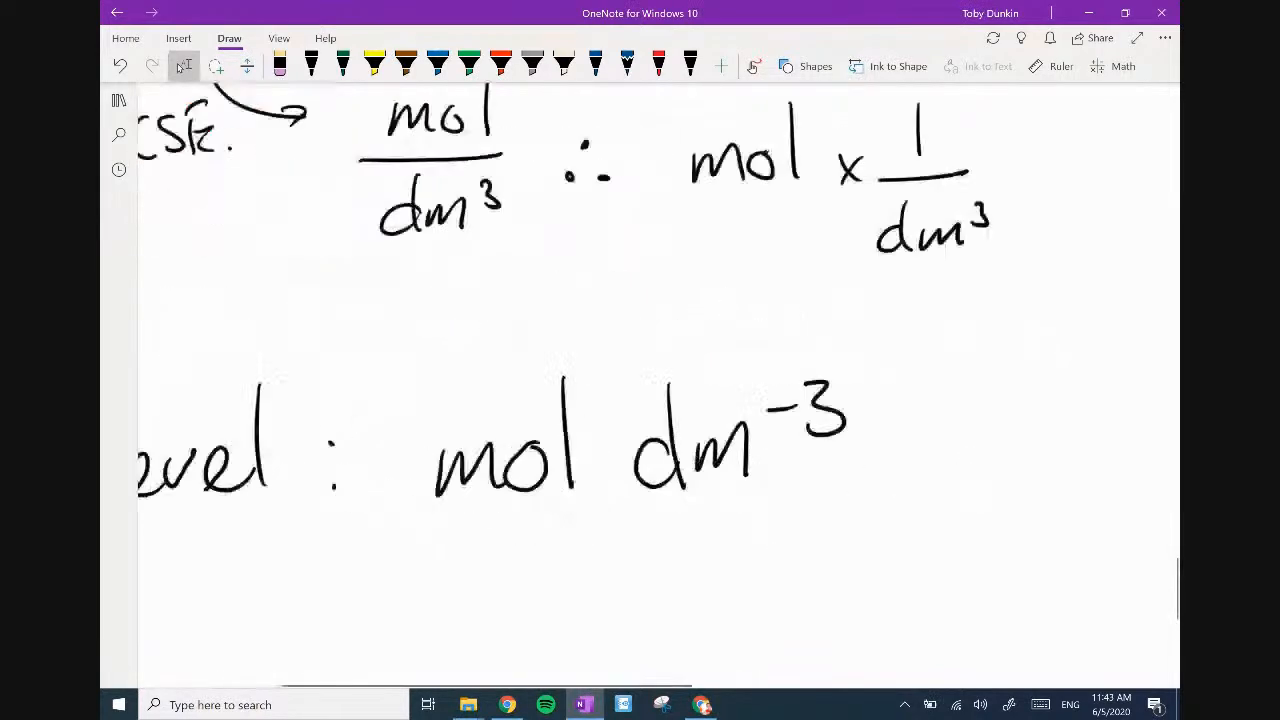
{"action": "scroll", "scroll_direction": "down", "scroll_amount": 3}
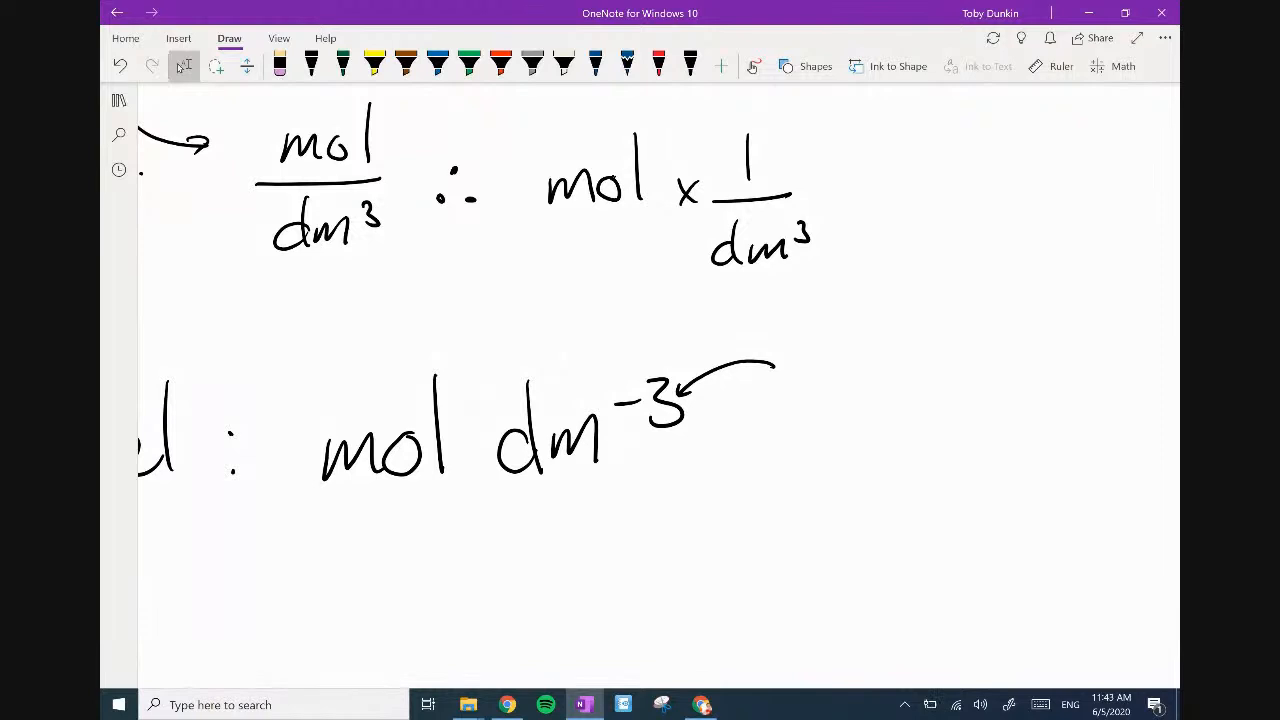
{"action": "left_click", "coordinate": [312, 66]}
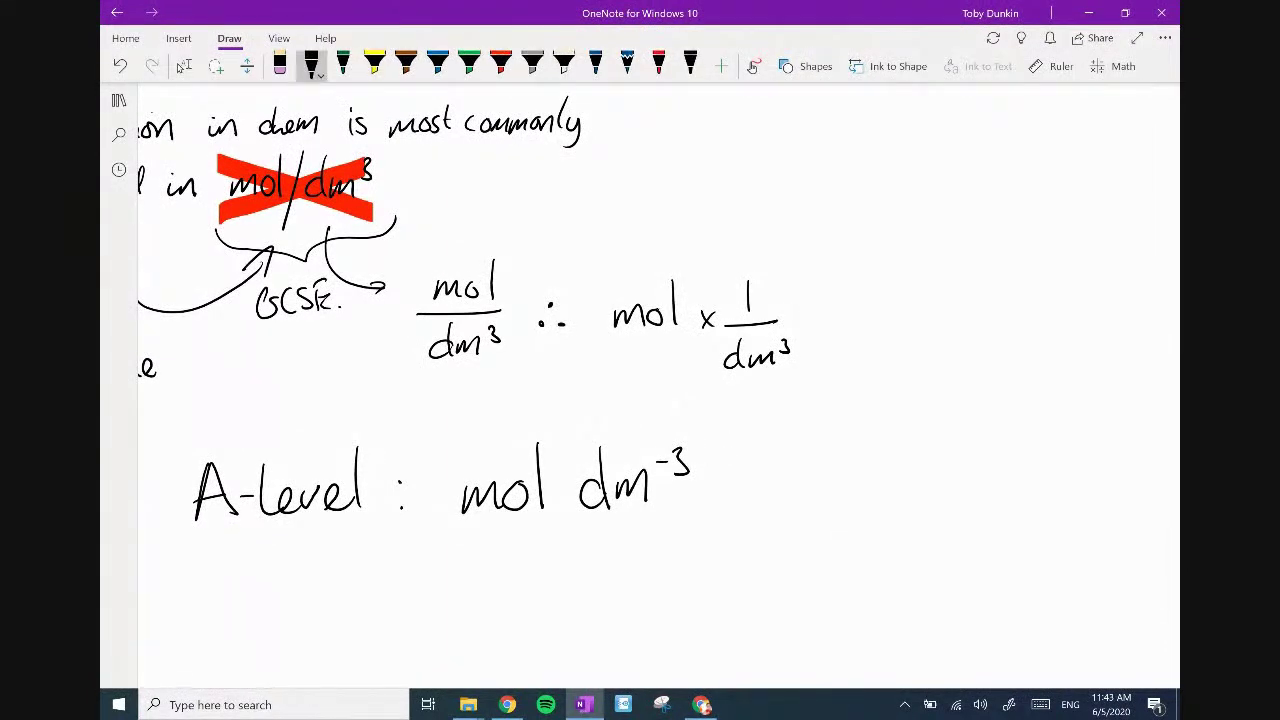
{"action": "scroll", "scroll_direction": "down", "scroll_amount": 3}
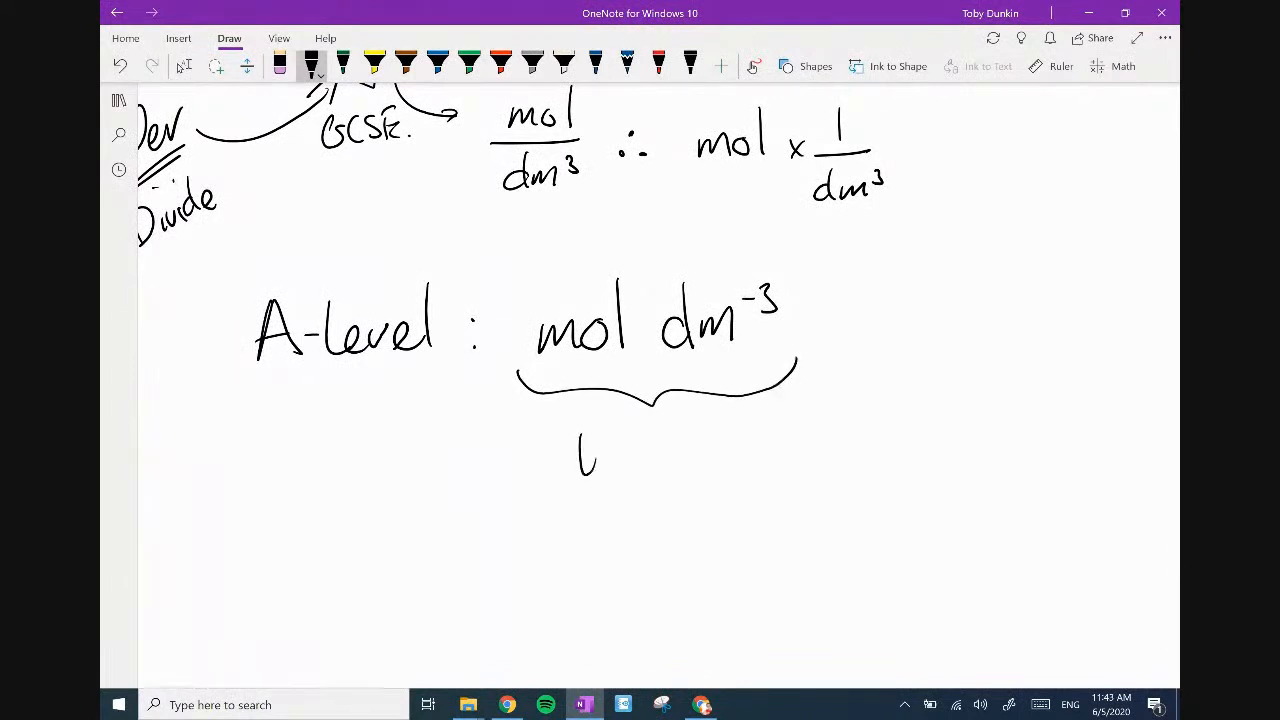
{"action": "left_click_drag", "start_coordinate": [578, 440], "coordinate": [650, 520]}
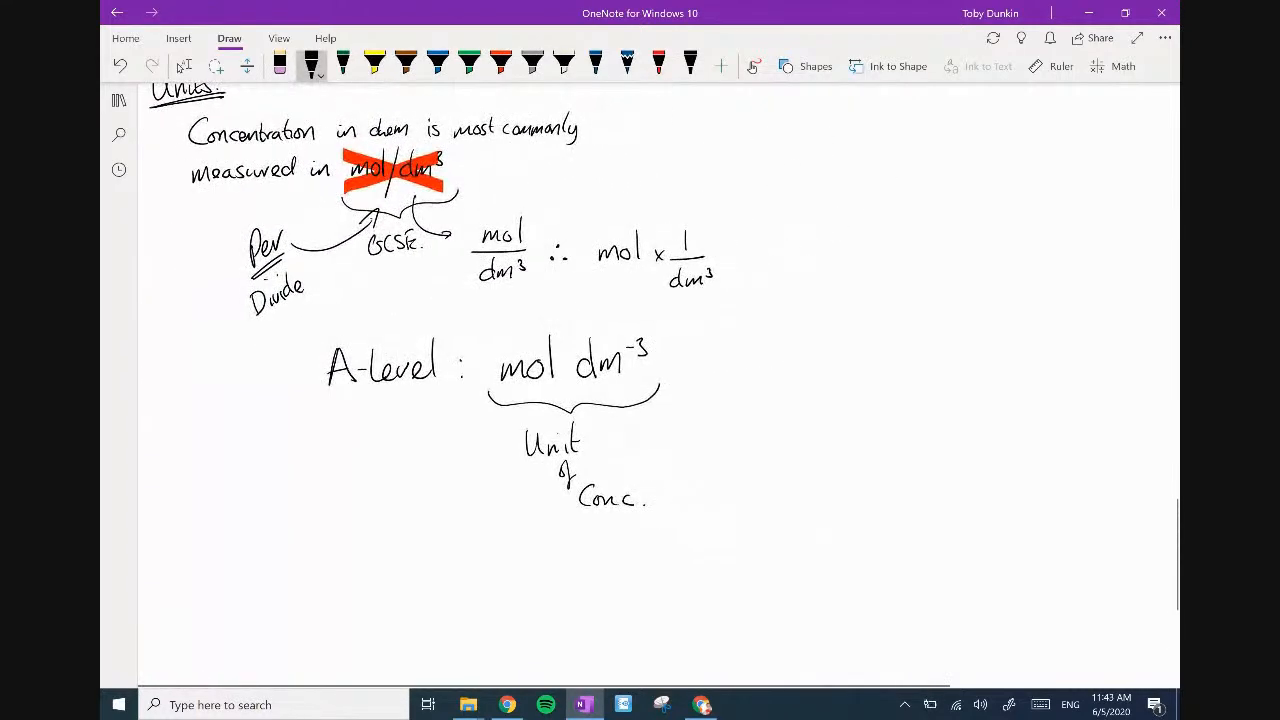
Write 'Concentration!!!' beside the green cloud around mol dm⁻³.
{"action": "scroll", "scroll_direction": "down", "scroll_amount": 3}
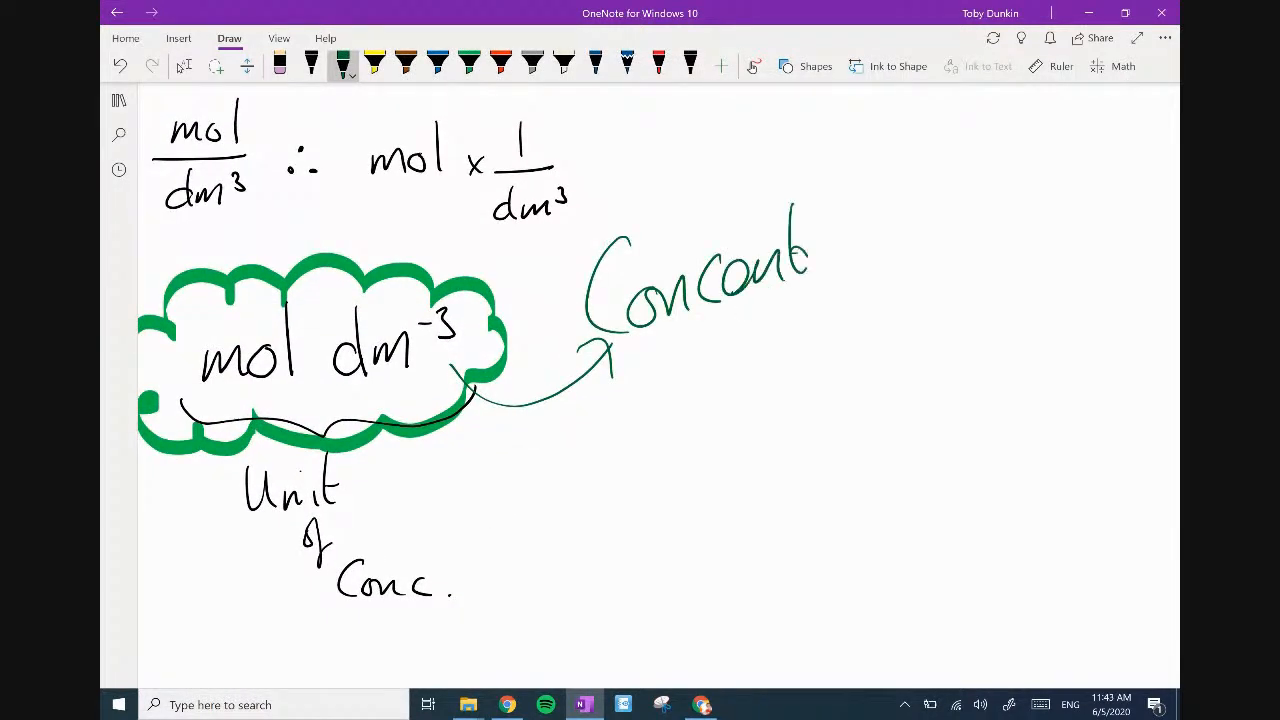
{"action": "left_click_drag", "start_coordinate": [810, 250], "coordinate": [956, 210]}
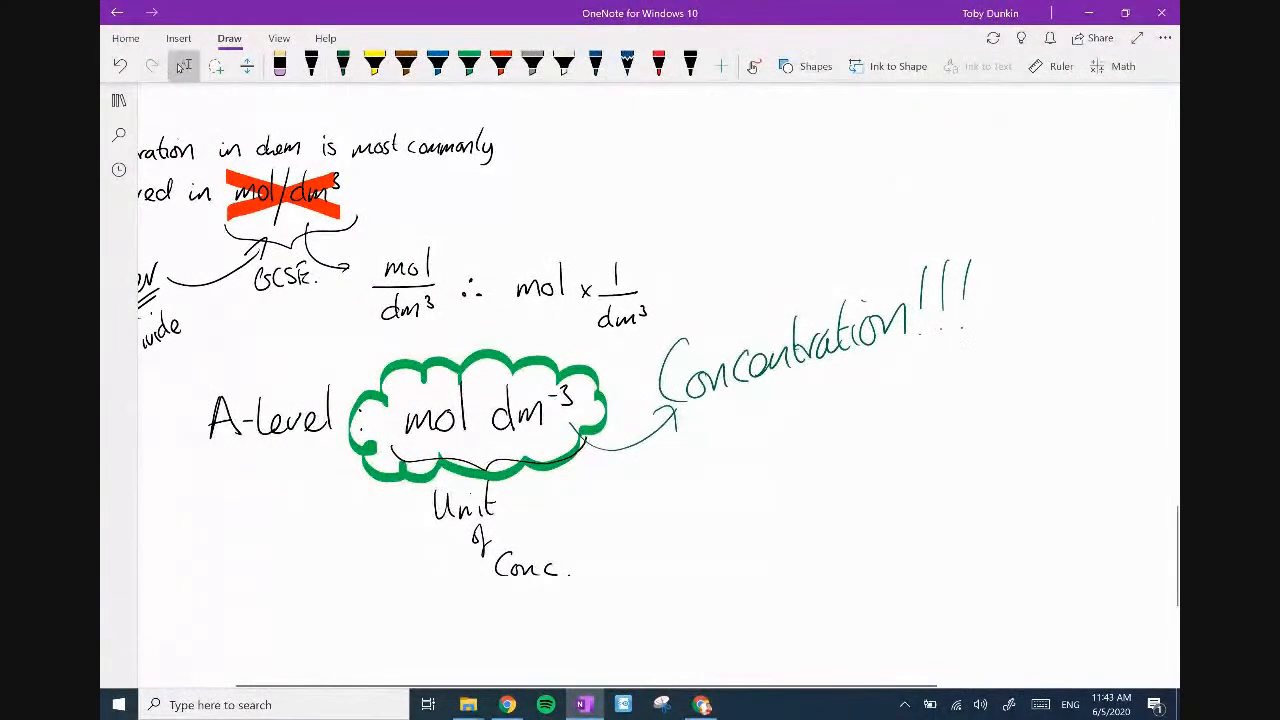
Draw a dividing line and write 'Chemist sometimes measure conc in.... g dm-3' beneath it.
{"action": "scroll", "scroll_direction": "down", "scroll_amount": 3}
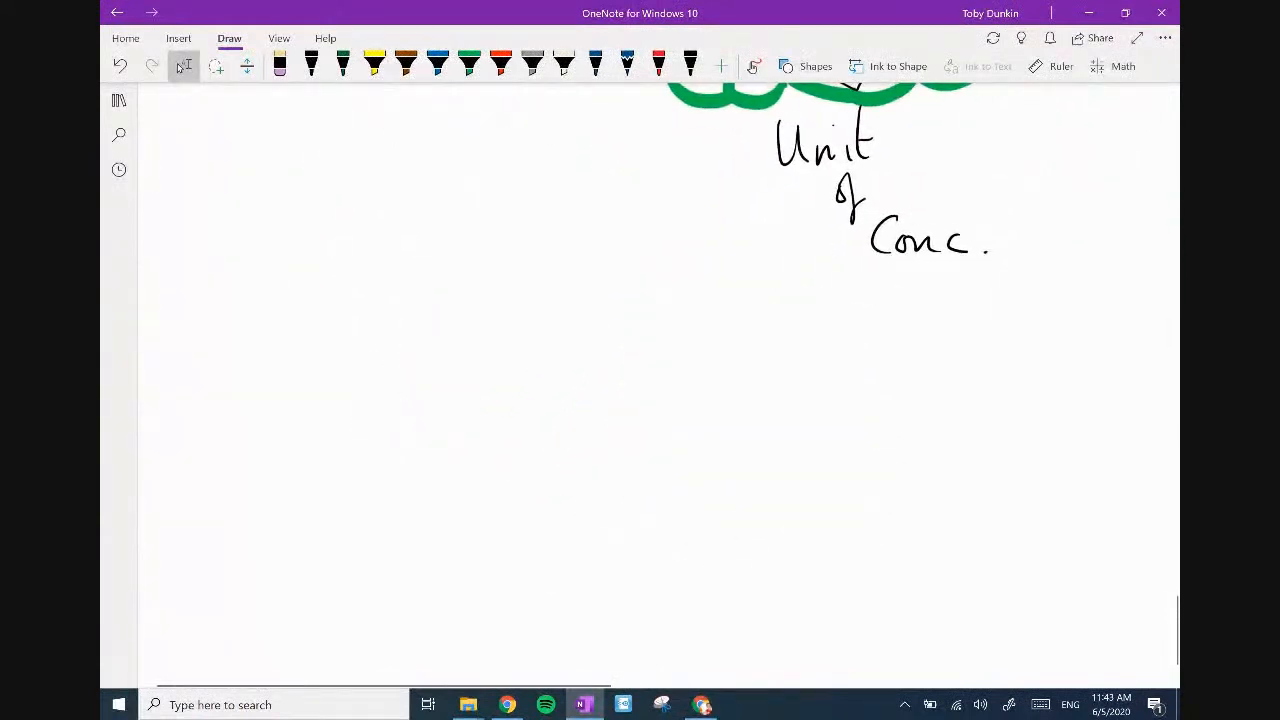
{"action": "left_click_drag", "start_coordinate": [256, 208], "coordinate": [444, 206]}
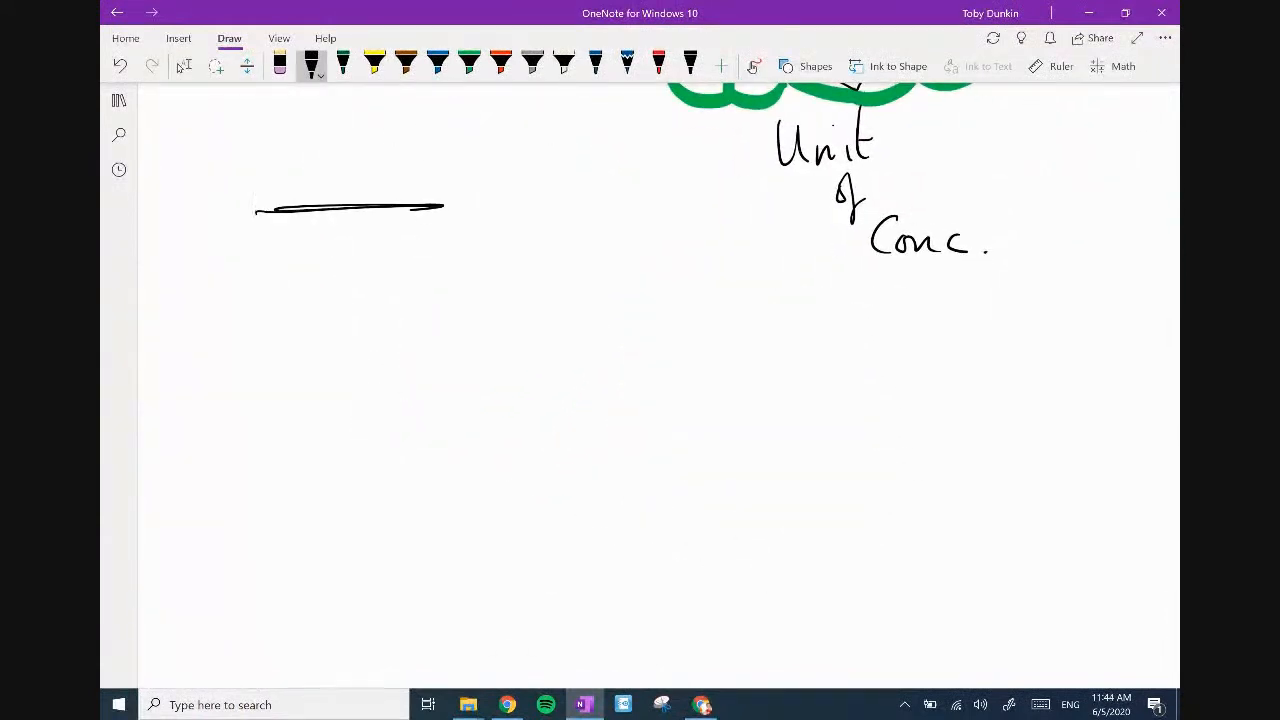
{"action": "left_click_drag", "start_coordinate": [444, 206], "coordinate": [452, 208]}
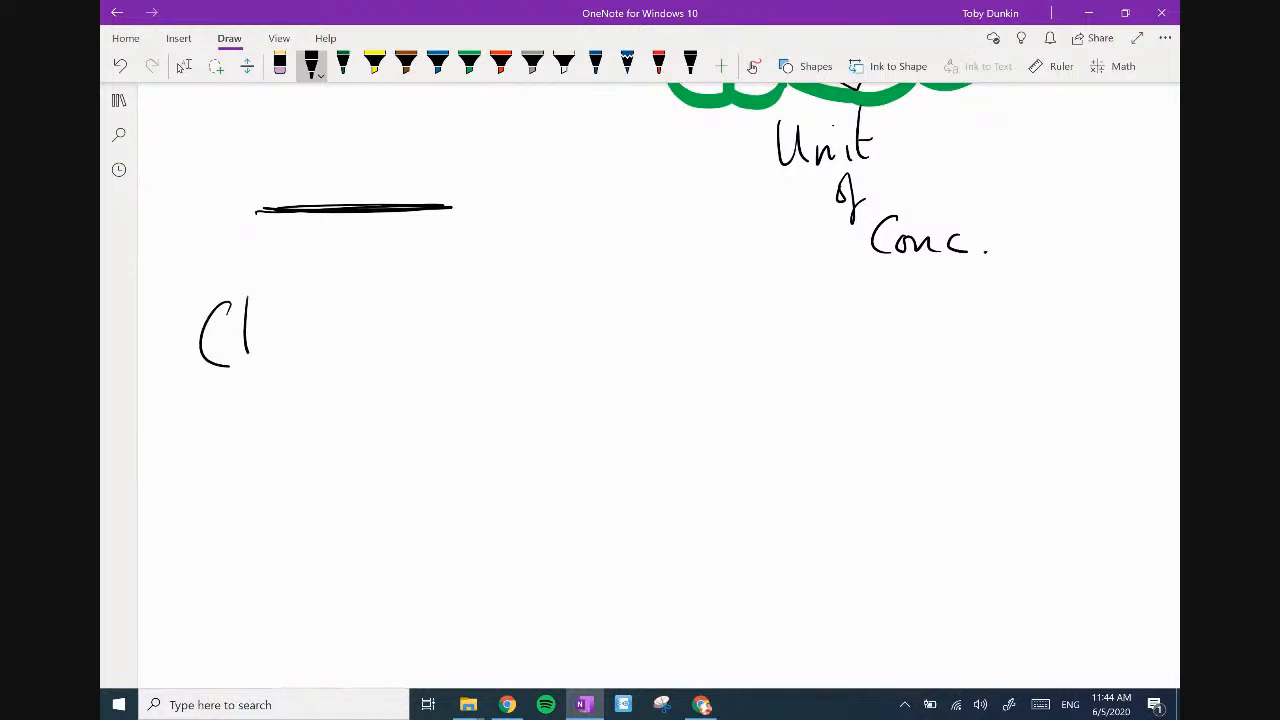
{"action": "left_click_drag", "start_coordinate": [250, 330], "coordinate": [370, 340]}
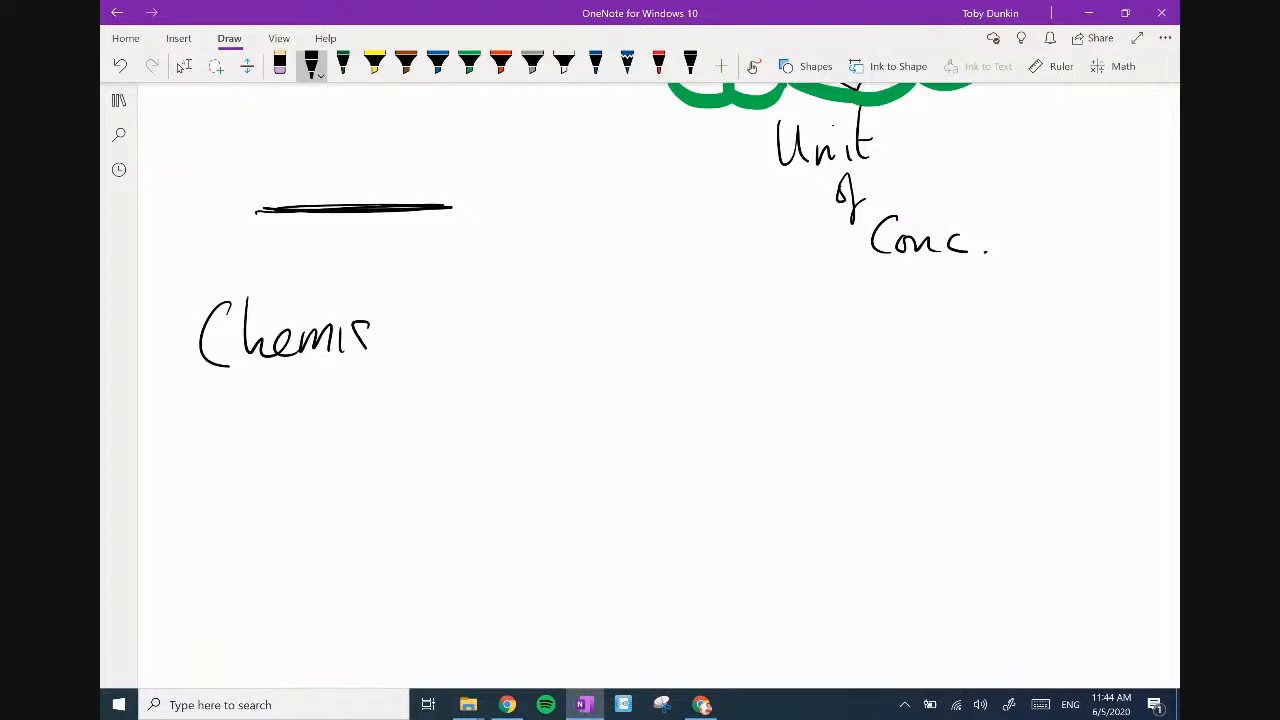
{"action": "left_click_drag", "start_coordinate": [380, 330], "coordinate": [540, 330]}
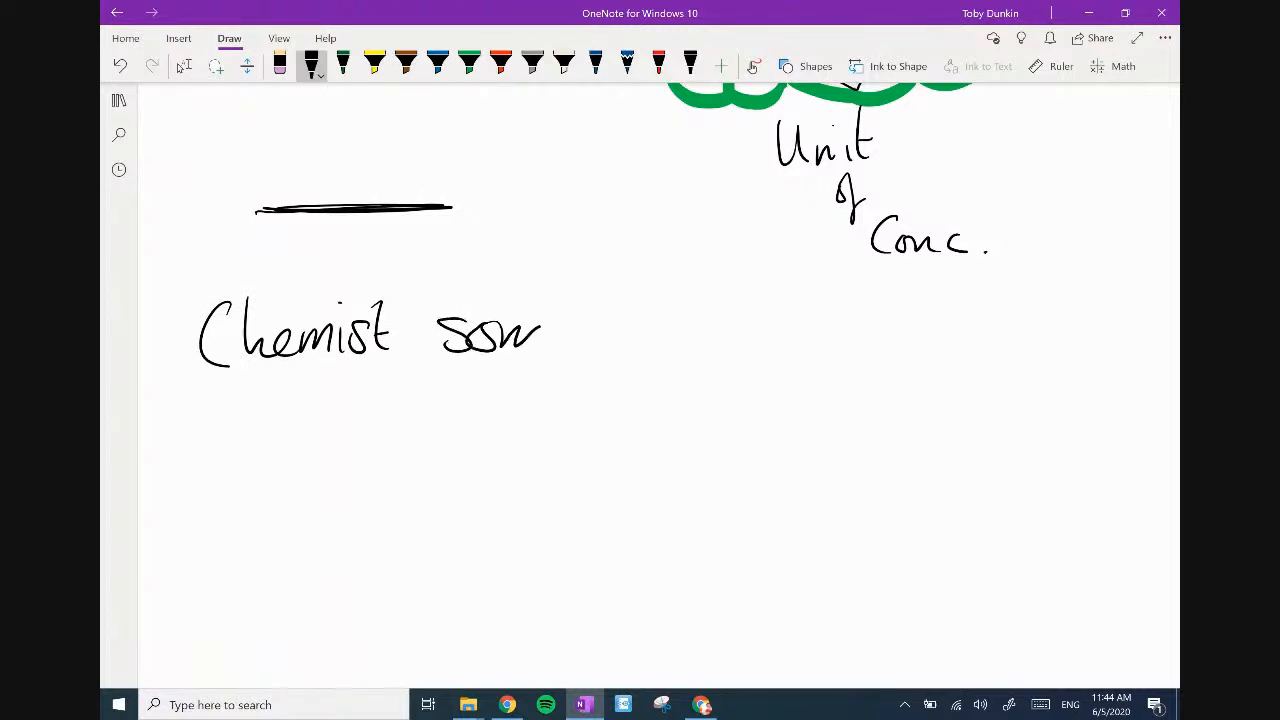
{"action": "left_click_drag", "start_coordinate": [540, 336], "coordinate": [670, 336]}
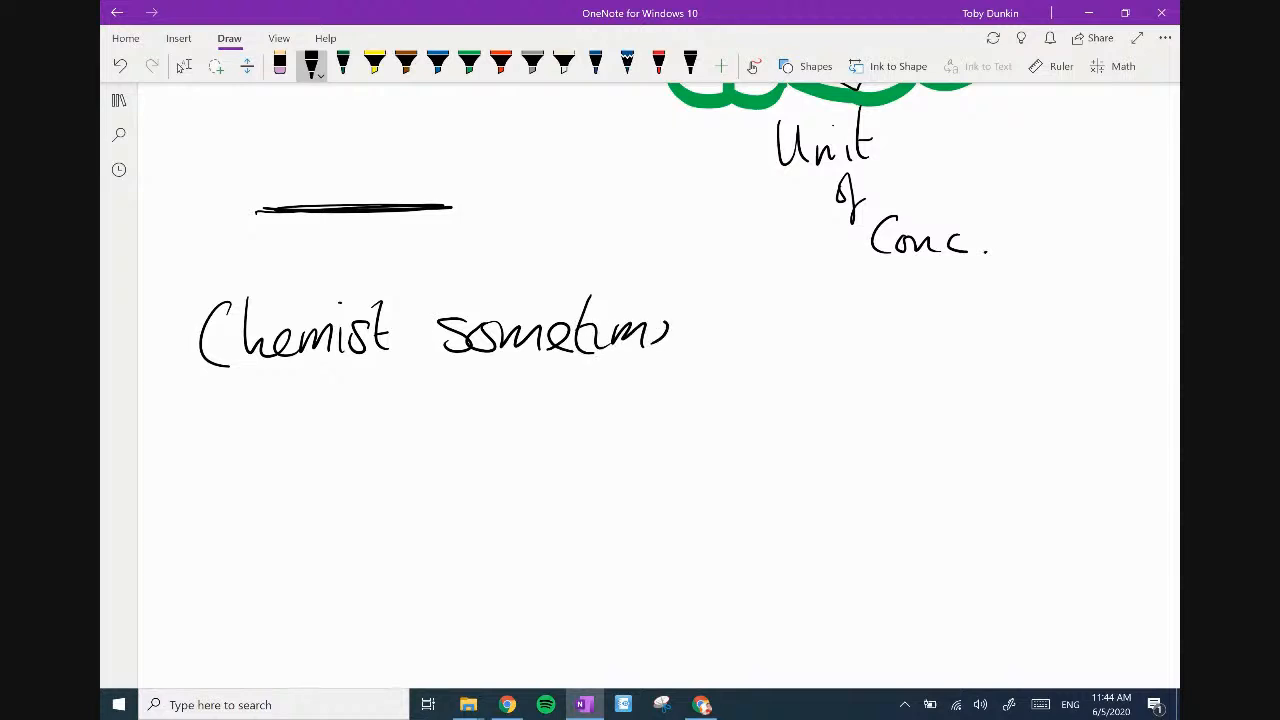
{"action": "left_click_drag", "start_coordinate": [660, 330], "coordinate": [824, 330]}
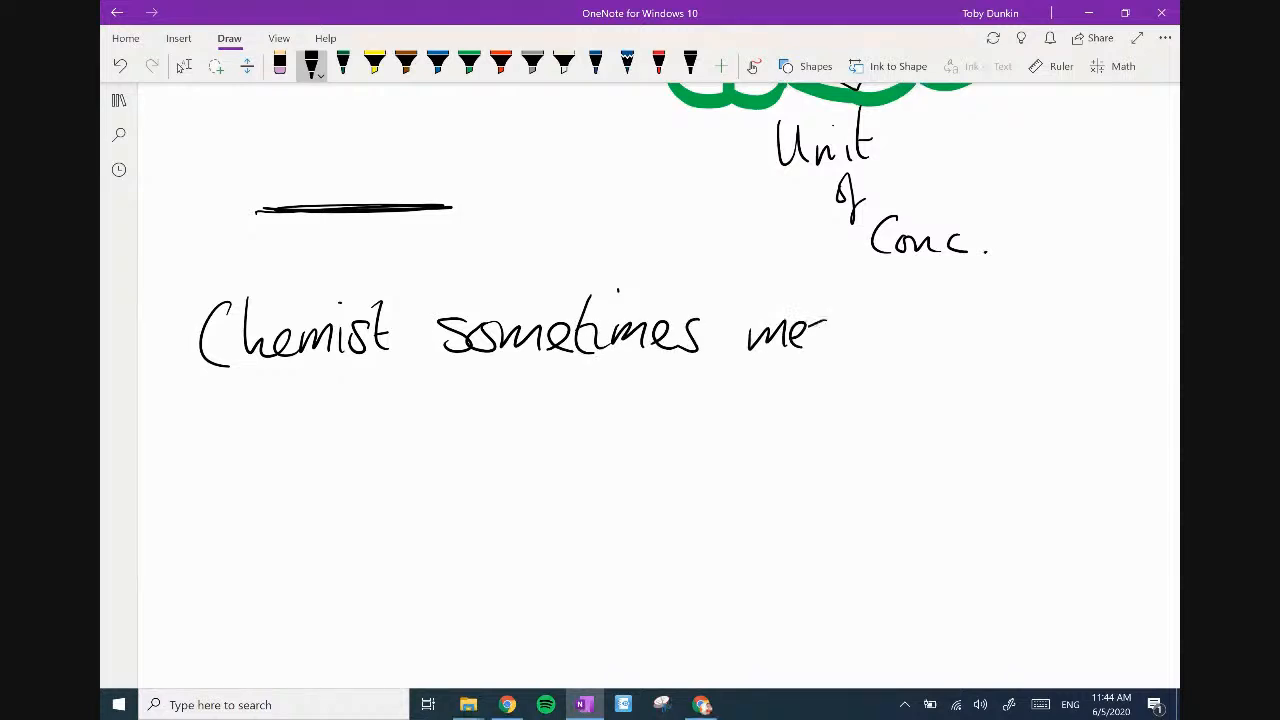
{"action": "left_click_drag", "start_coordinate": [830, 330], "coordinate": [1000, 330]}
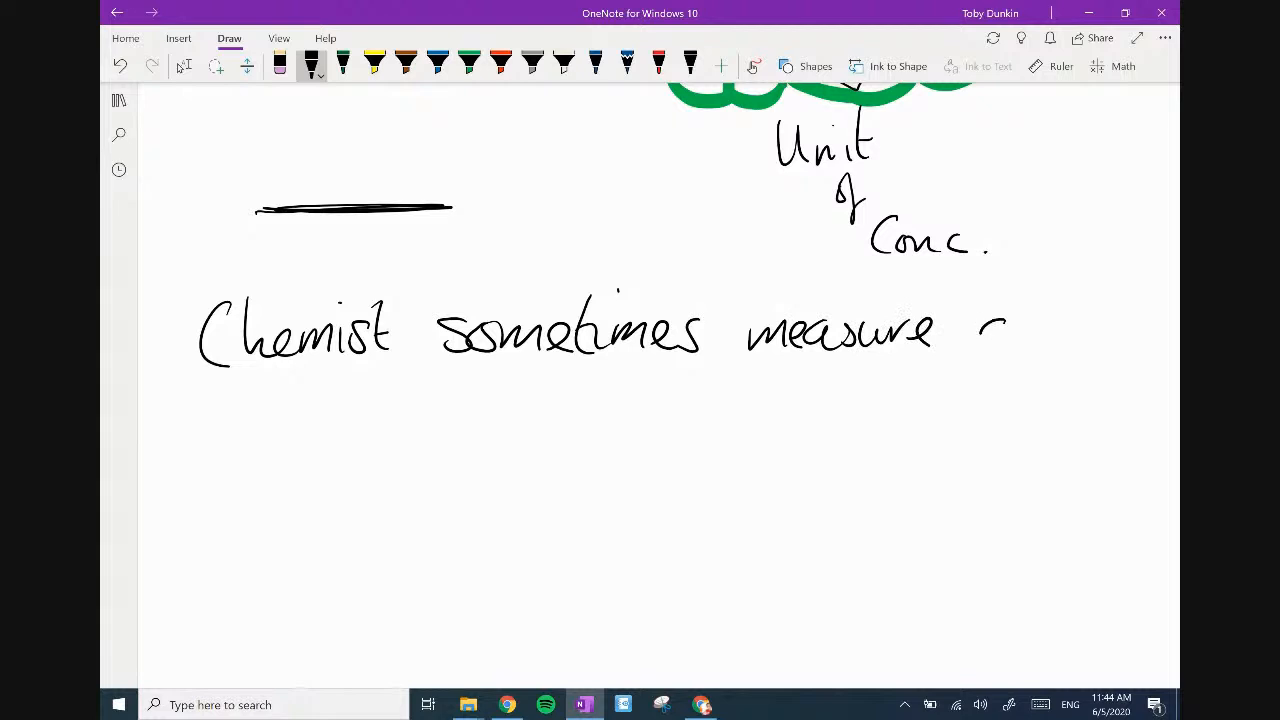
{"action": "left_click_drag", "start_coordinate": [984, 330], "coordinate": [1096, 330]}
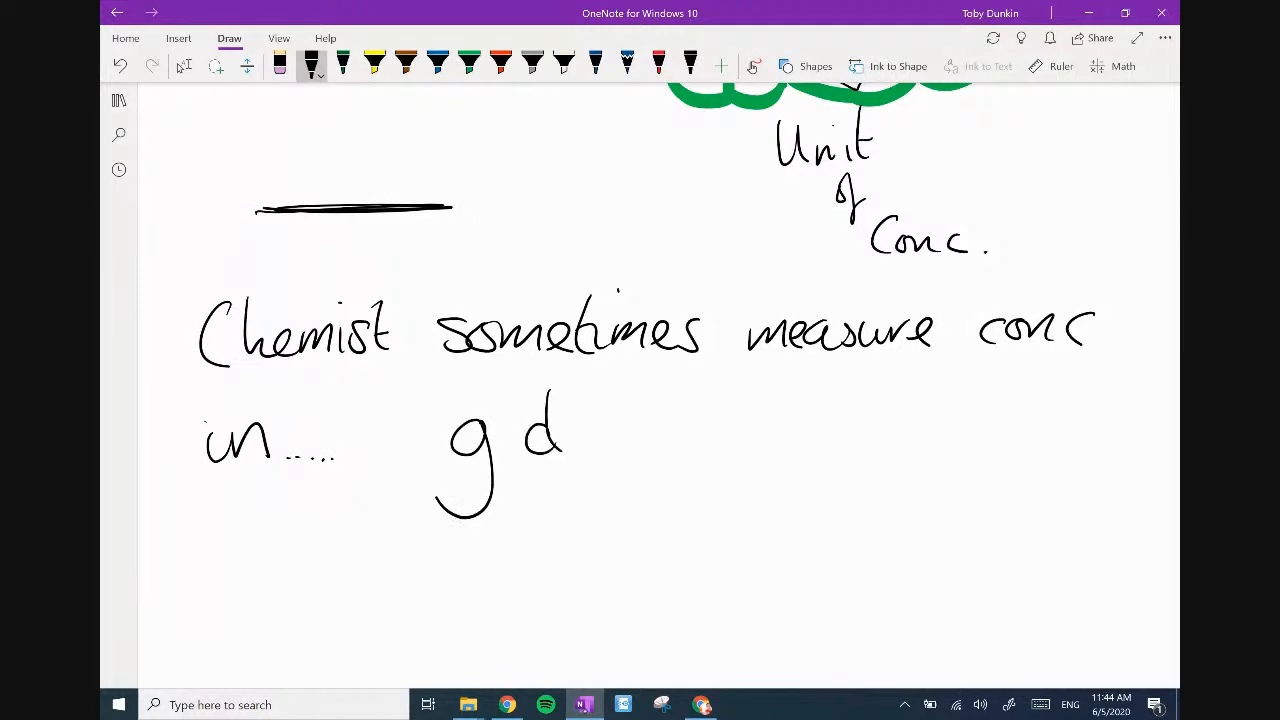
{"action": "left_click_drag", "start_coordinate": [524, 430], "coordinate": [660, 420]}
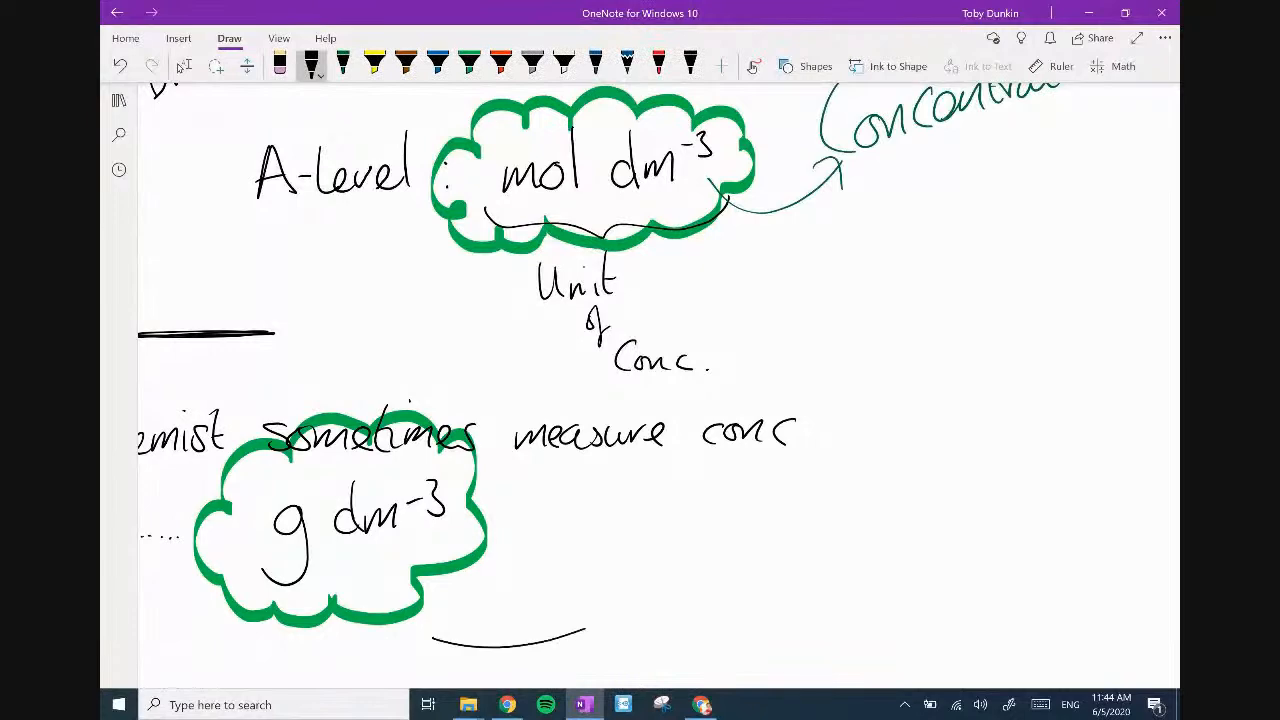
Write 'oddities: mg dm-3' beneath the 99% exam Qs note and scroll to empty space.
{"action": "scroll", "scroll_direction": "down", "scroll_amount": 3}
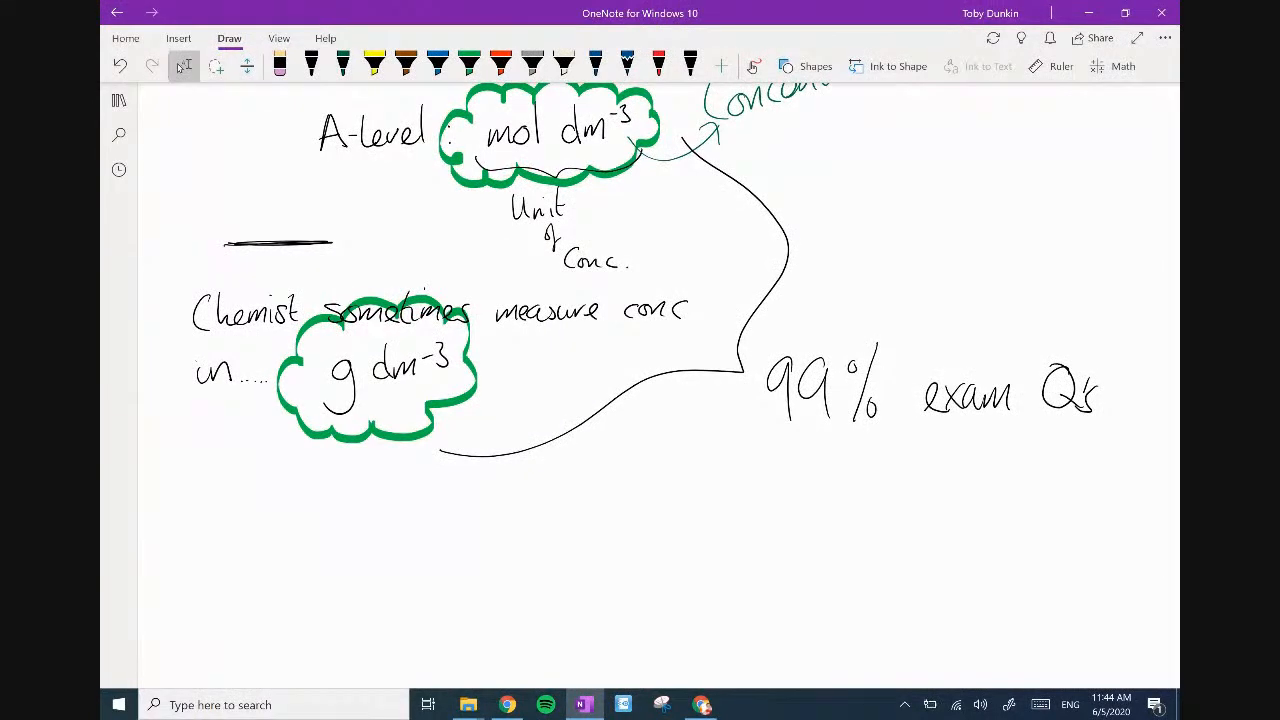
{"action": "scroll", "scroll_direction": "down", "scroll_amount": 3}
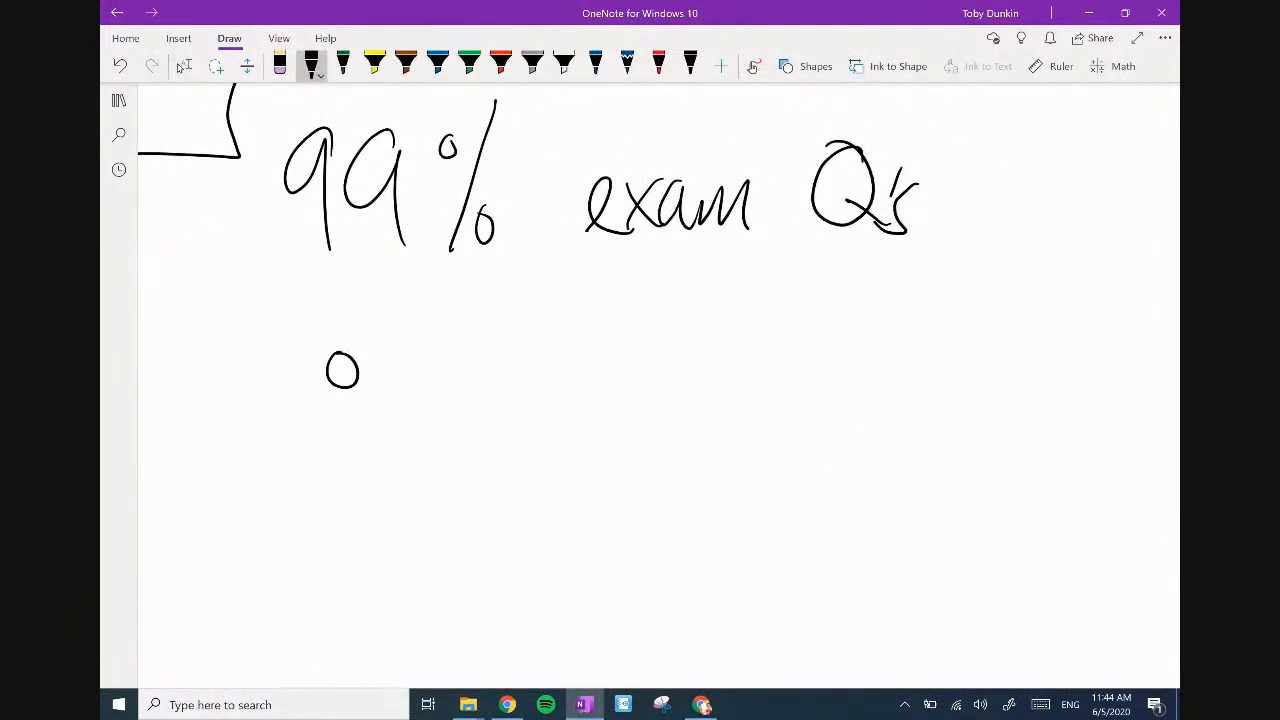
{"action": "left_click_drag", "start_coordinate": [360, 356], "coordinate": [470, 370]}
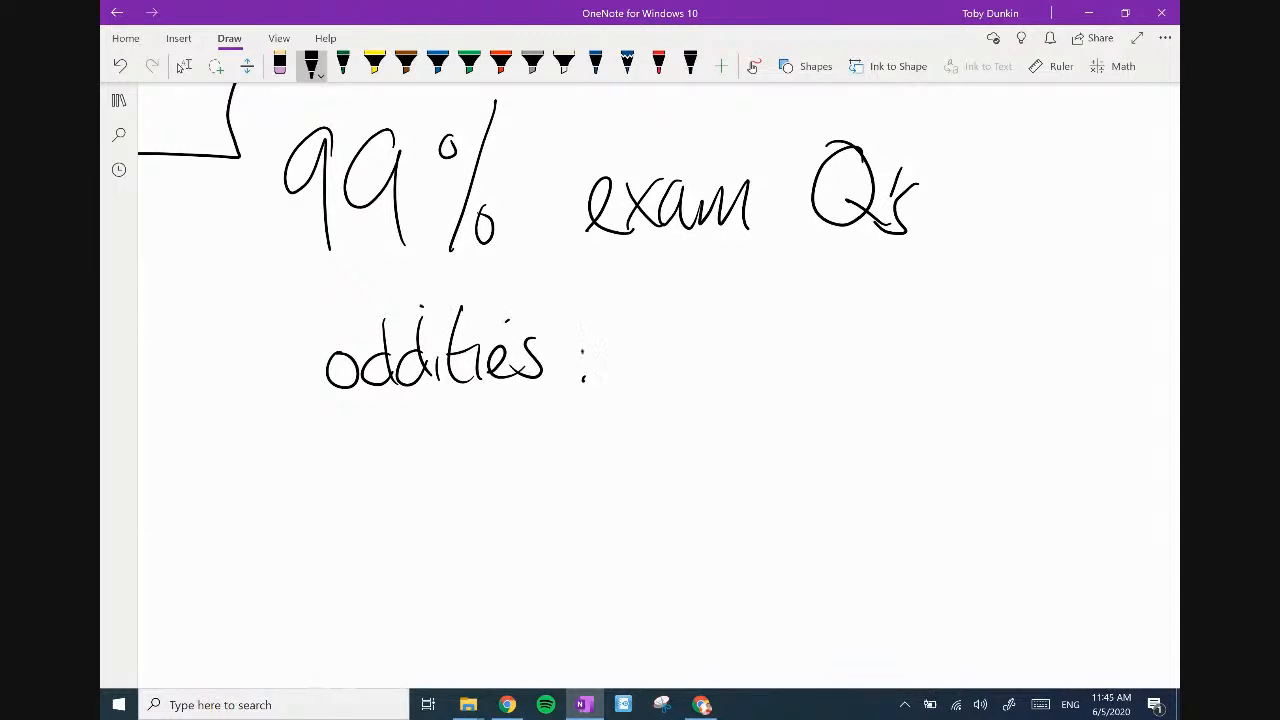
{"action": "left_click_drag", "start_coordinate": [684, 380], "coordinate": [776, 360]}
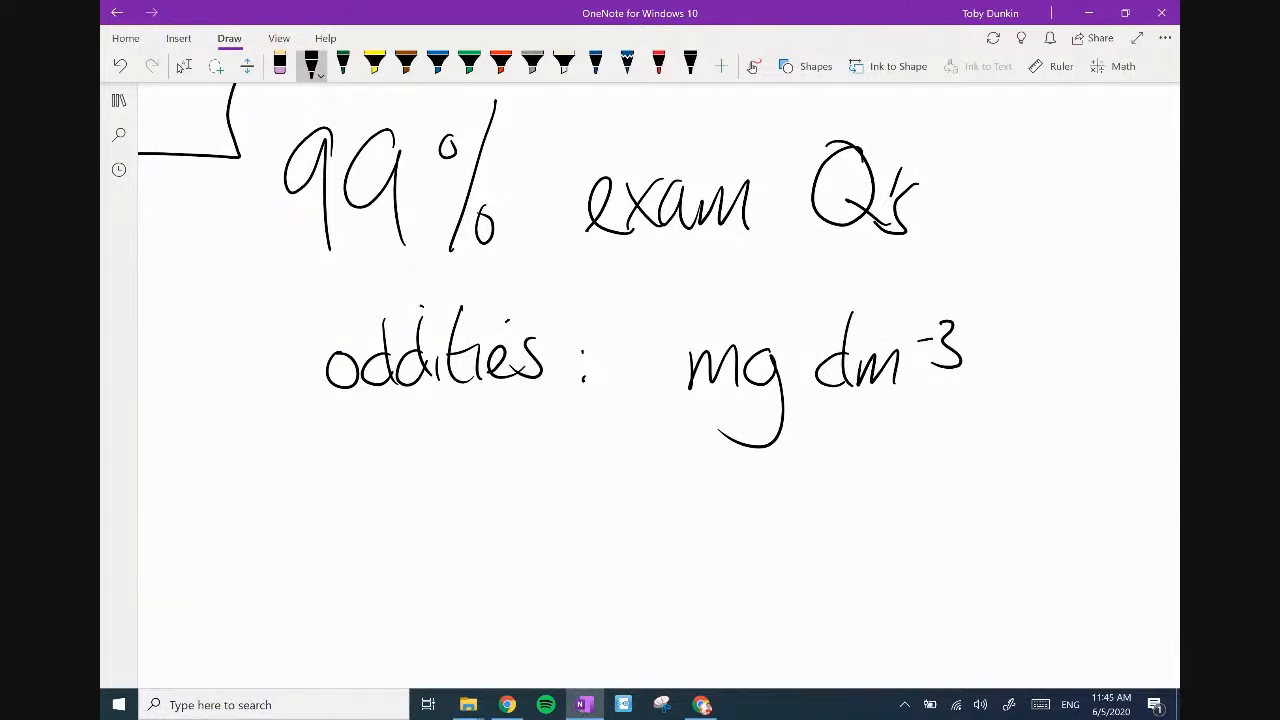
{"action": "scroll", "scroll_direction": "down", "scroll_amount": 3}
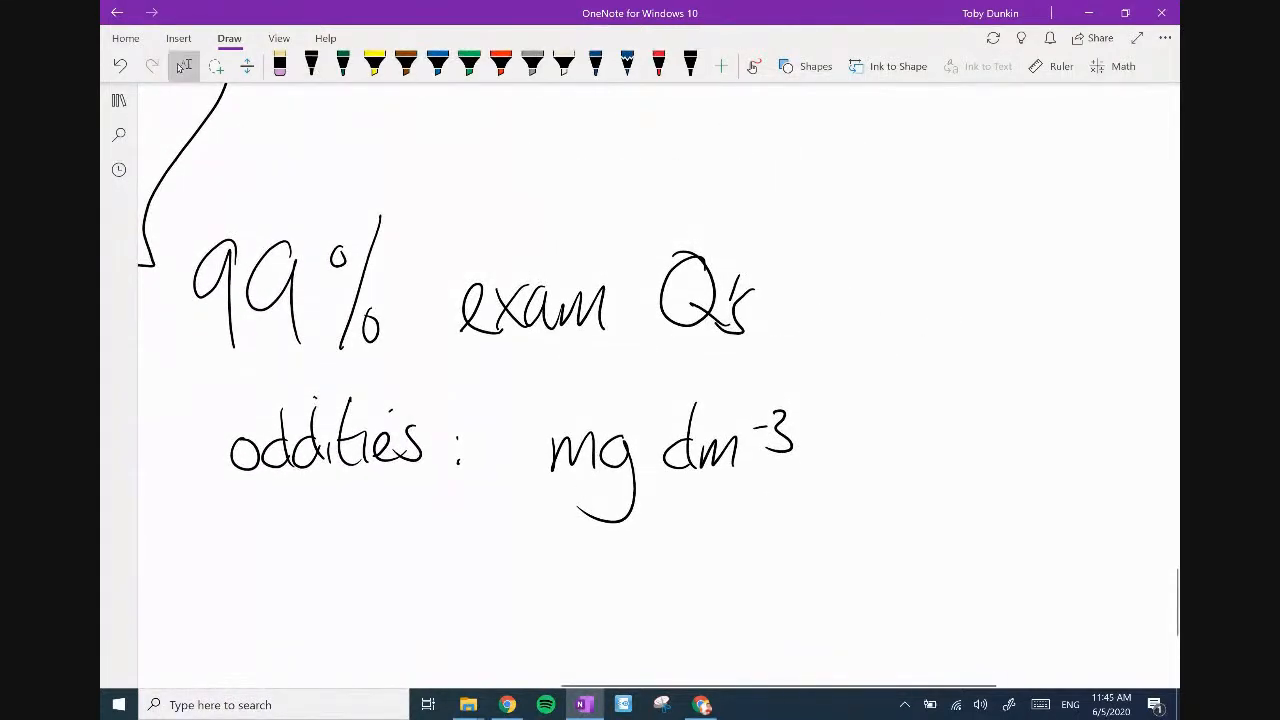
{"action": "scroll", "scroll_direction": "up", "scroll_amount": 3}
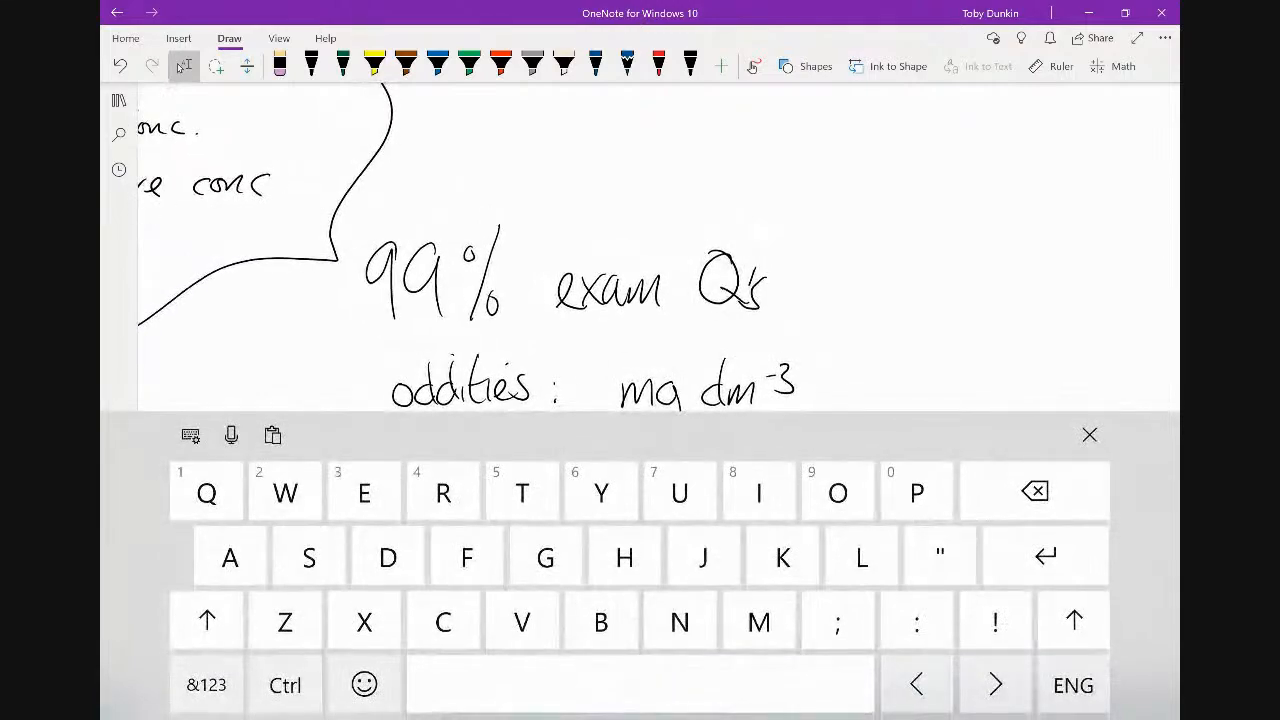
{"action": "left_click", "coordinate": [1088, 434]}
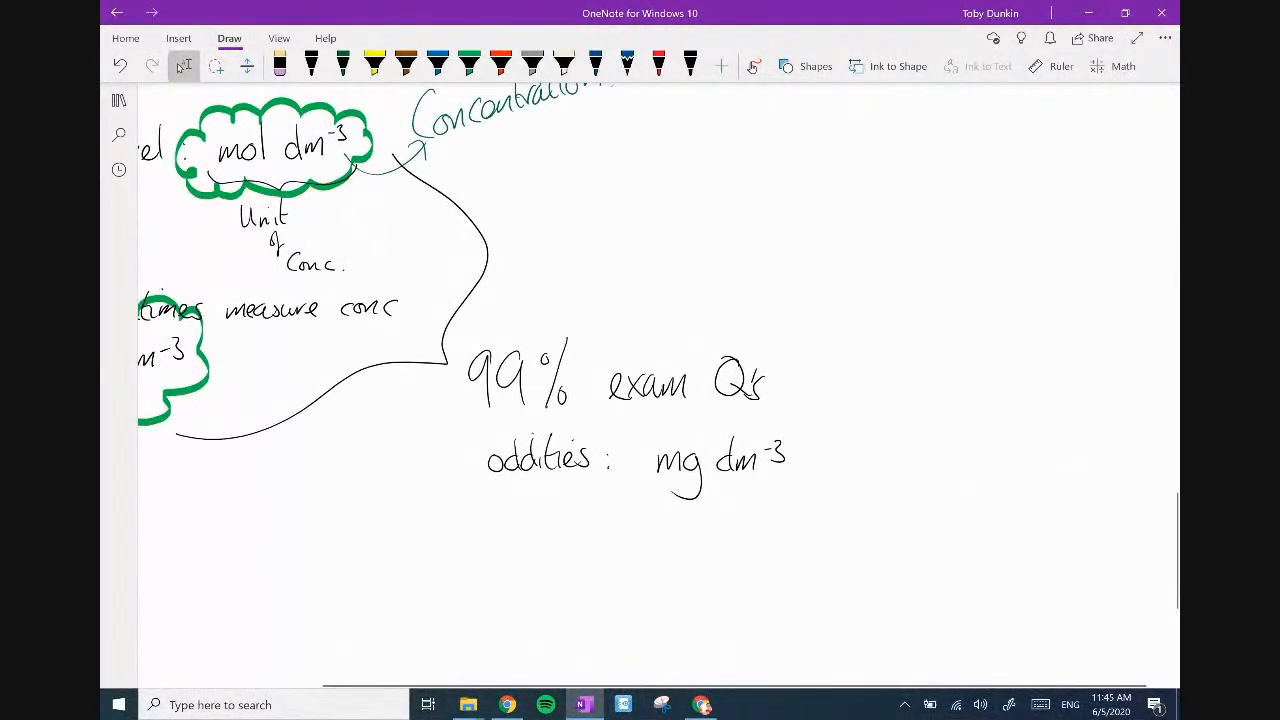
{"action": "scroll", "scroll_direction": "down", "scroll_amount": 3}
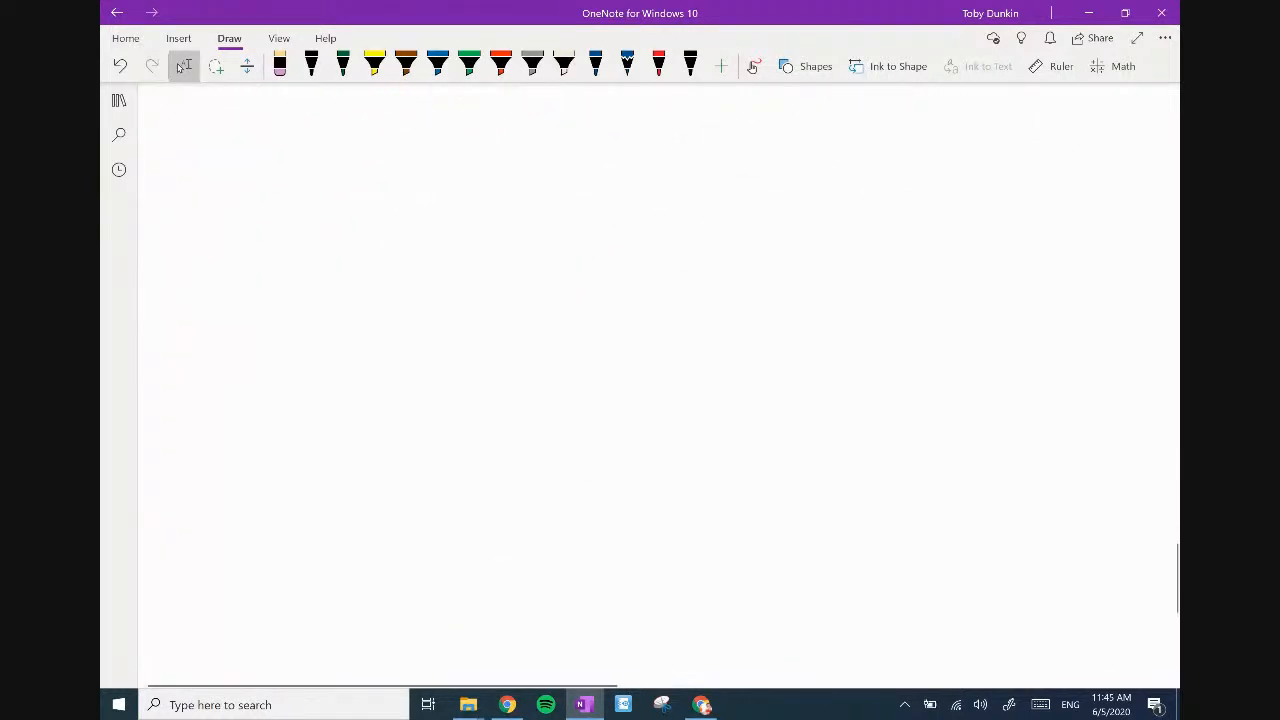
Write the heading 'g dm-3 vs mol dm-3' and start the question with 'Q. NaCl'.
{"action": "left_click_drag", "start_coordinate": [512, 132], "coordinate": [710, 132]}
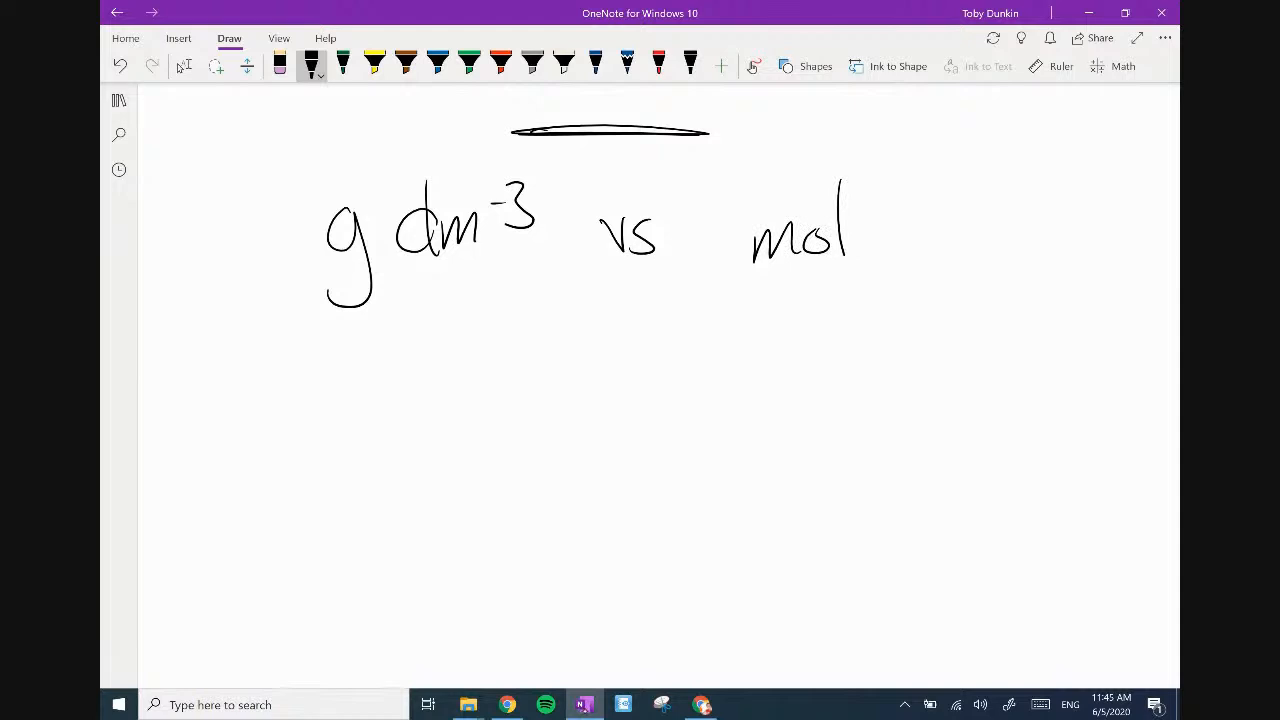
{"action": "left_click_drag", "start_coordinate": [876, 230], "coordinate": [1010, 230]}
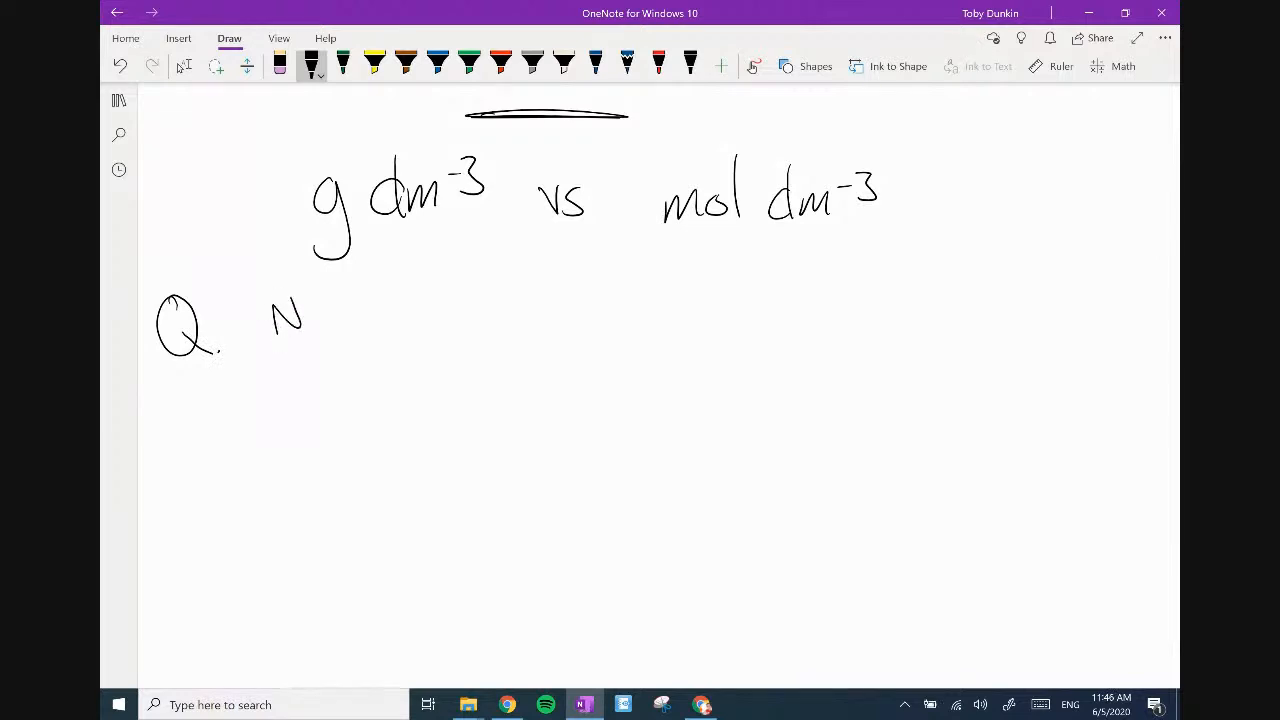
{"action": "left_click_drag", "start_coordinate": [280, 330], "coordinate": [360, 310]}
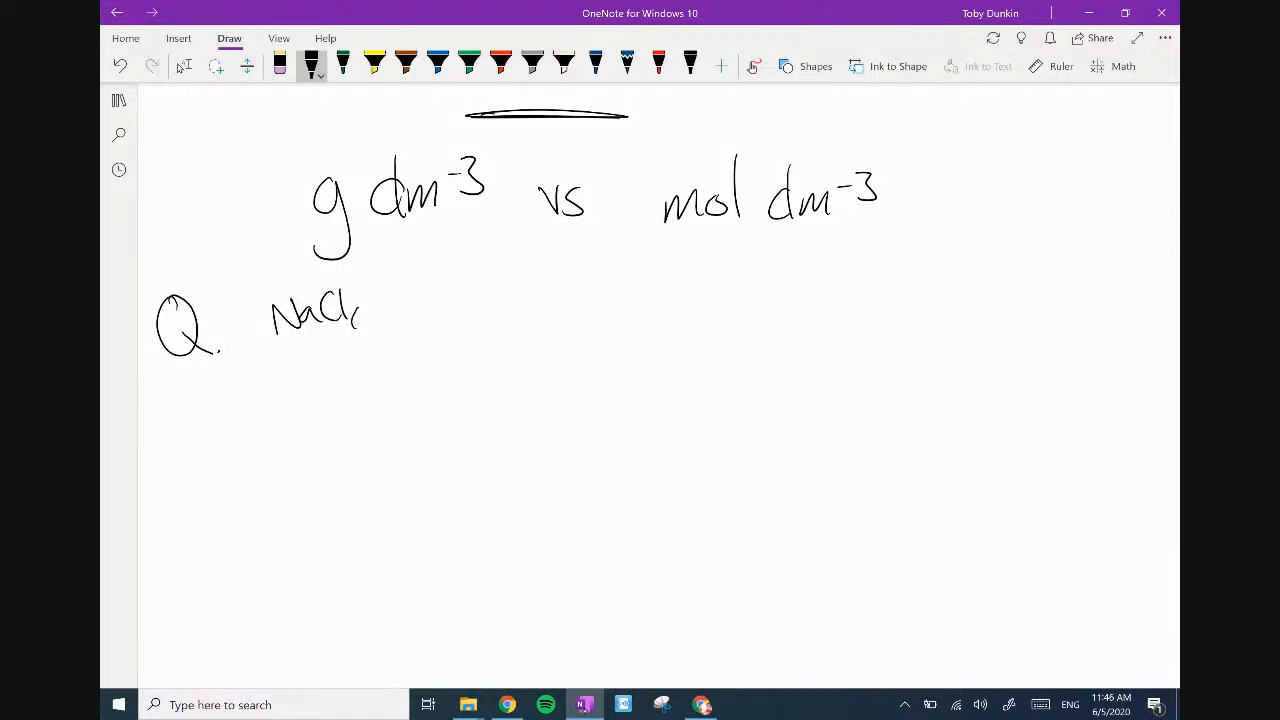
{"action": "left_click_drag", "start_coordinate": [360, 310], "coordinate": [396, 330]}
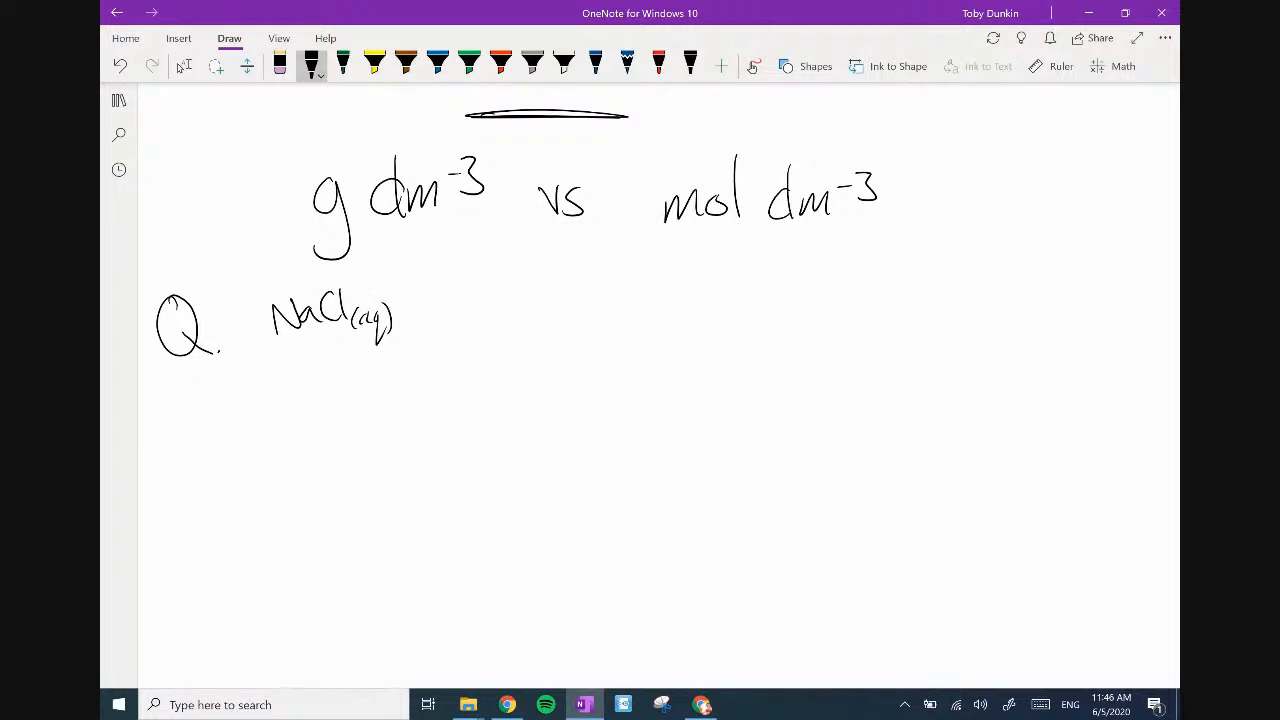
Write '10 g dm-3 → __ mol dm-3' after NaCl(aq) and highlight g and mol in orange.
{"action": "left_click_drag", "start_coordinate": [432, 316], "coordinate": [432, 350]}
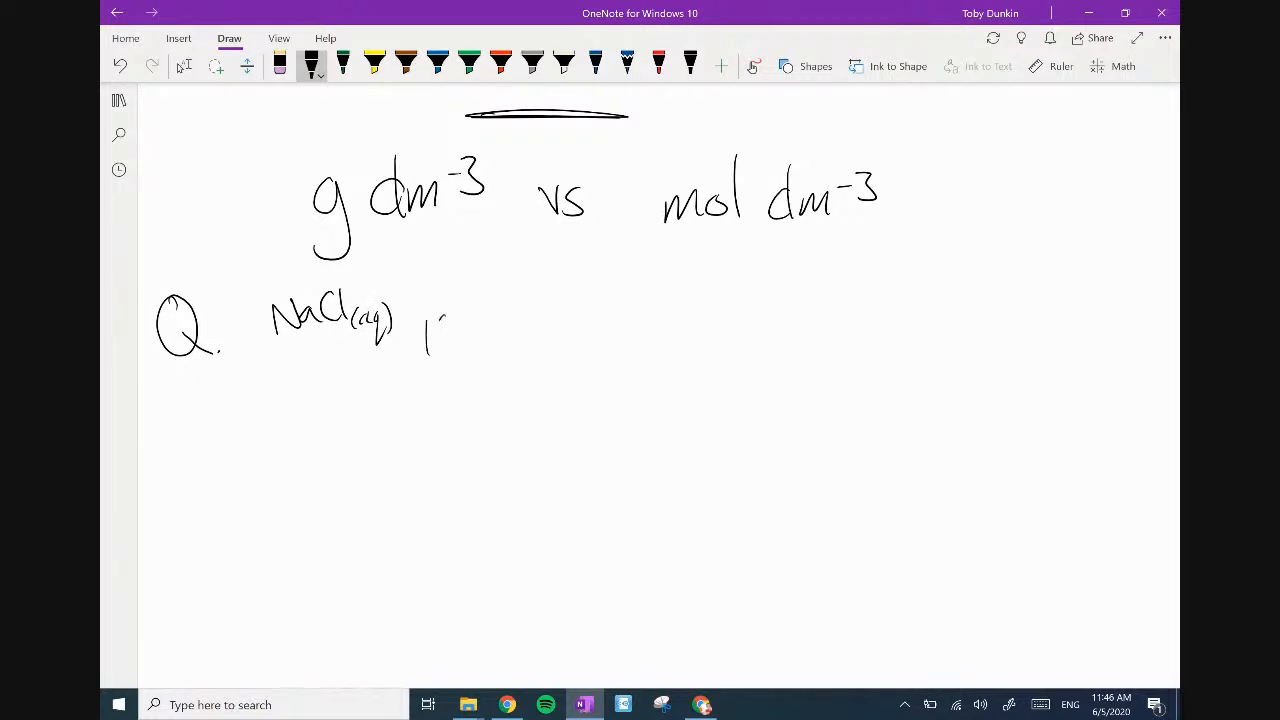
{"action": "left_click_drag", "start_coordinate": [430, 320], "coordinate": [520, 360]}
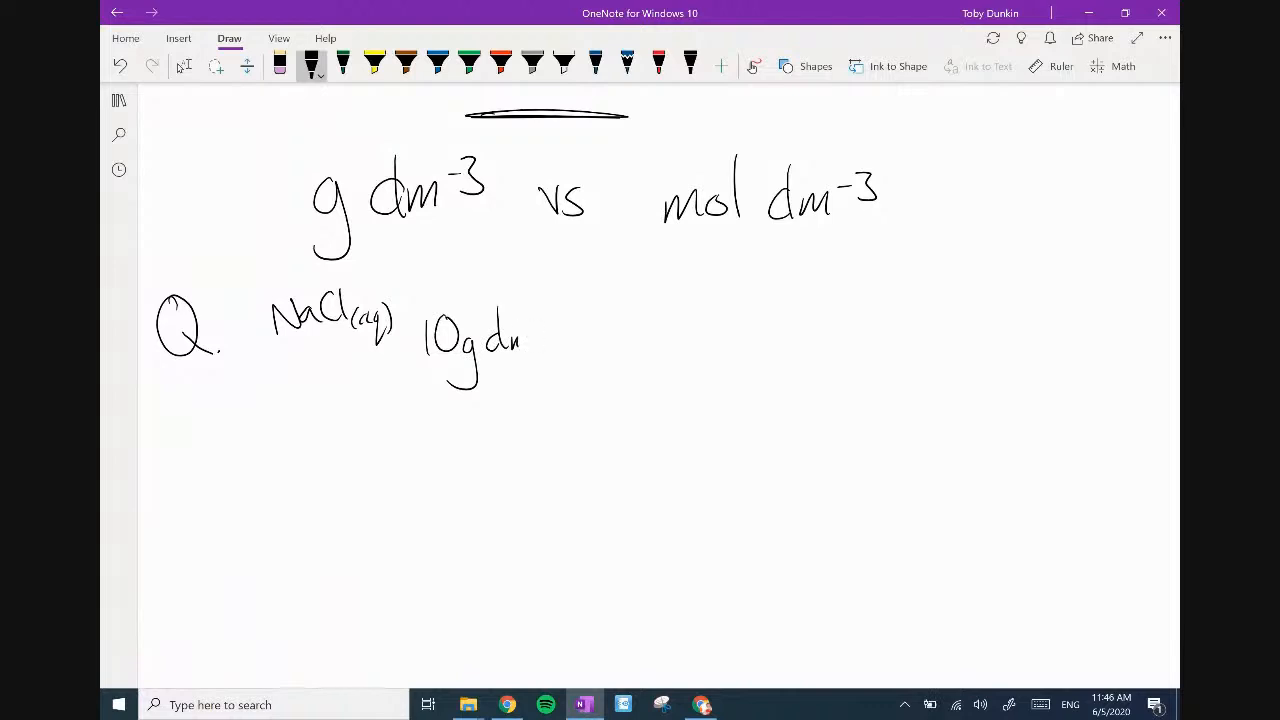
{"action": "left_click_drag", "start_coordinate": [516, 344], "coordinate": [564, 324]}
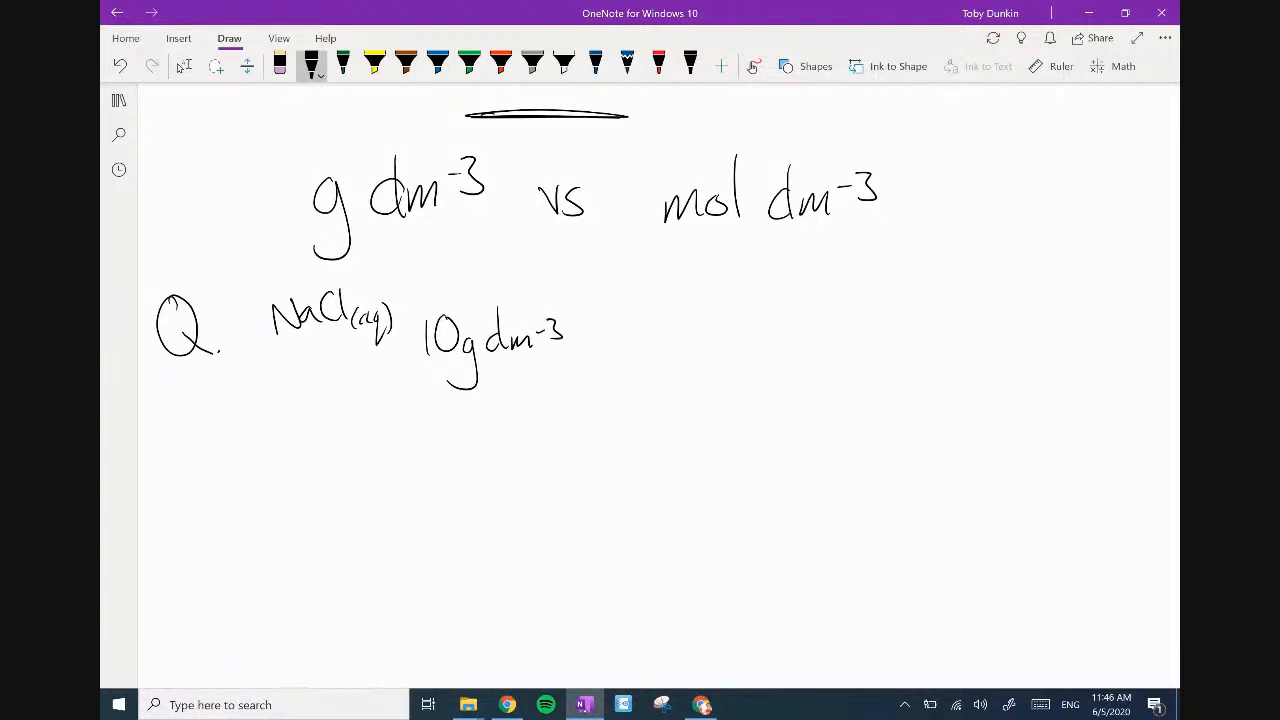
{"action": "left_click_drag", "start_coordinate": [596, 336], "coordinate": [684, 336]}
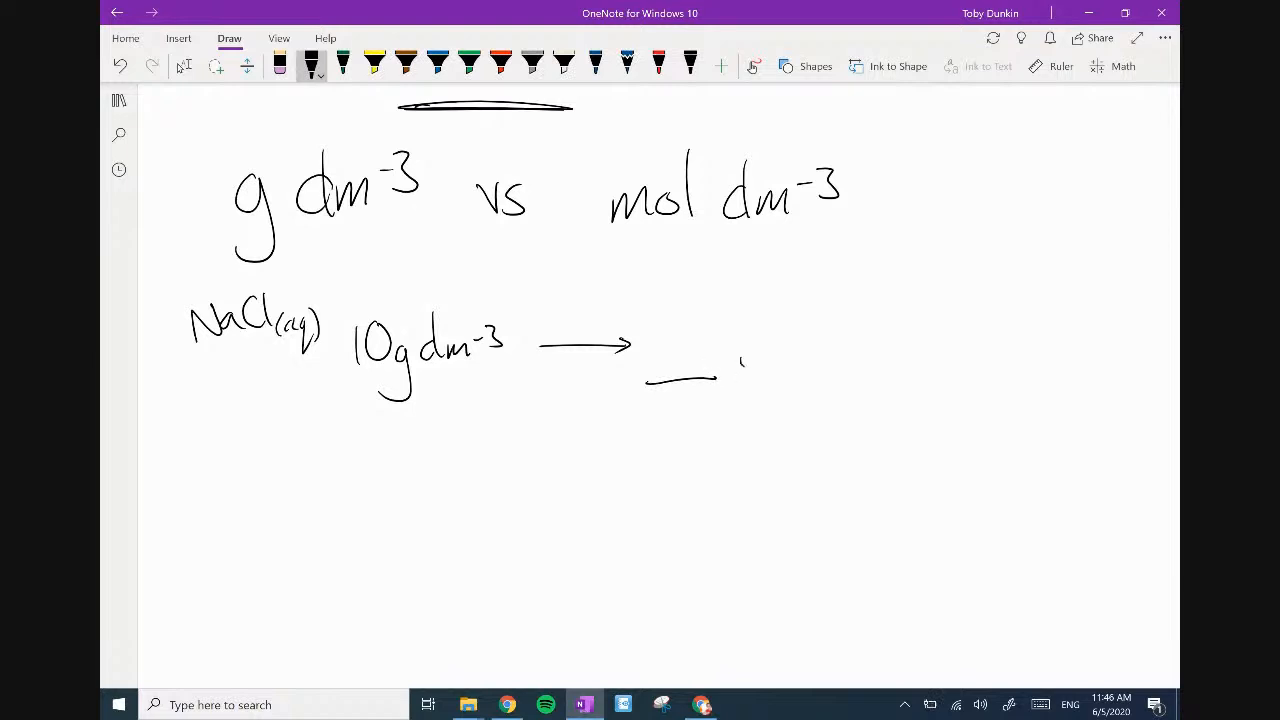
{"action": "left_click_drag", "start_coordinate": [740, 360], "coordinate": [856, 360]}
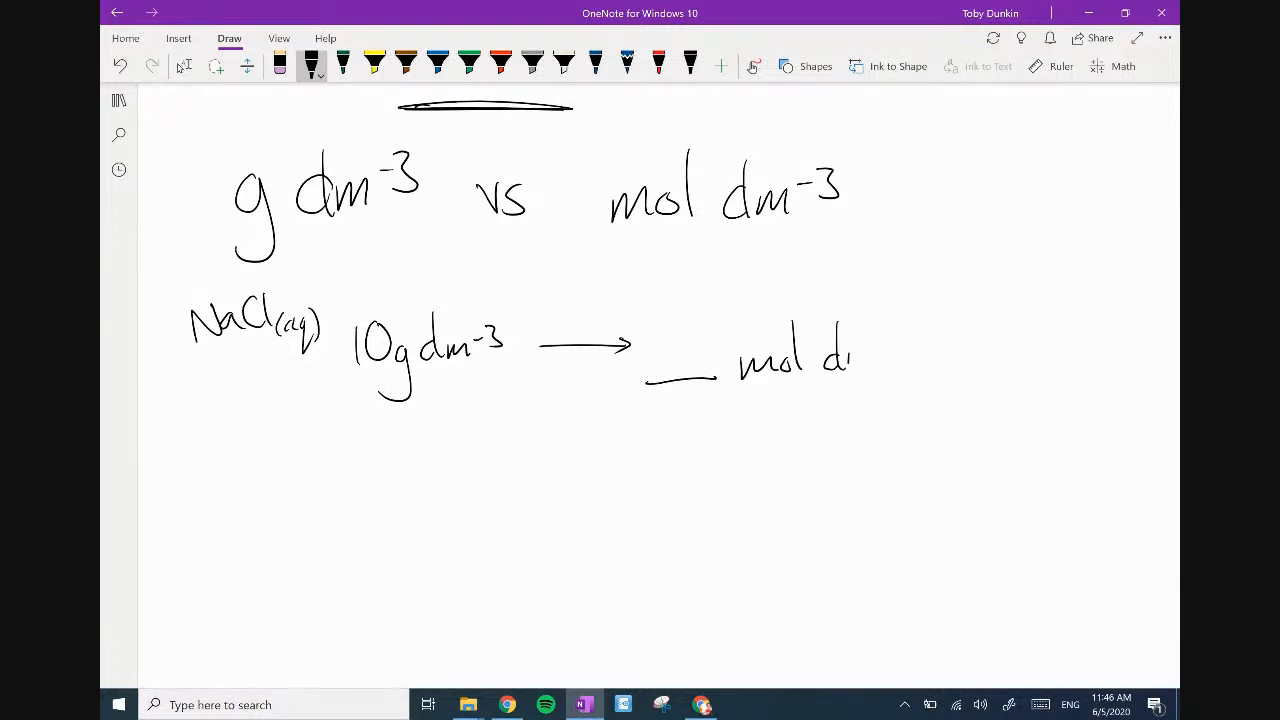
{"action": "left_click_drag", "start_coordinate": [824, 360], "coordinate": [910, 340]}
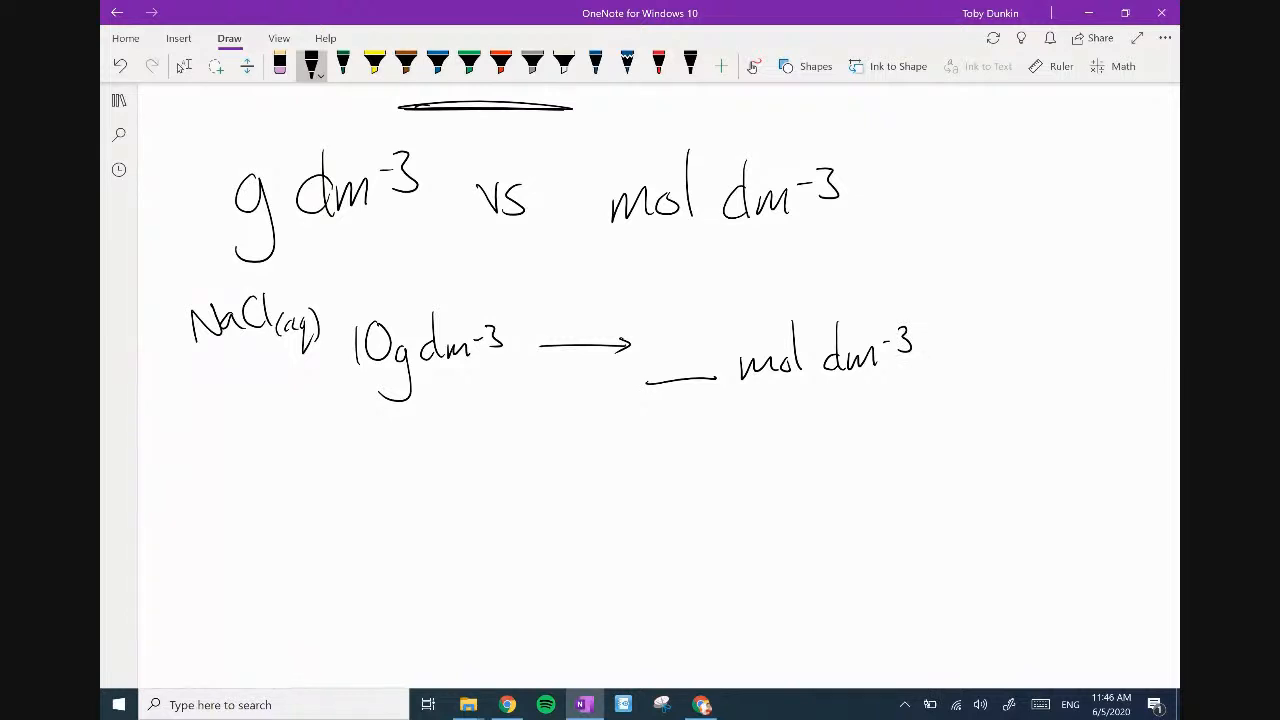
{"action": "left_click_drag", "start_coordinate": [396, 344], "coordinate": [396, 410]}
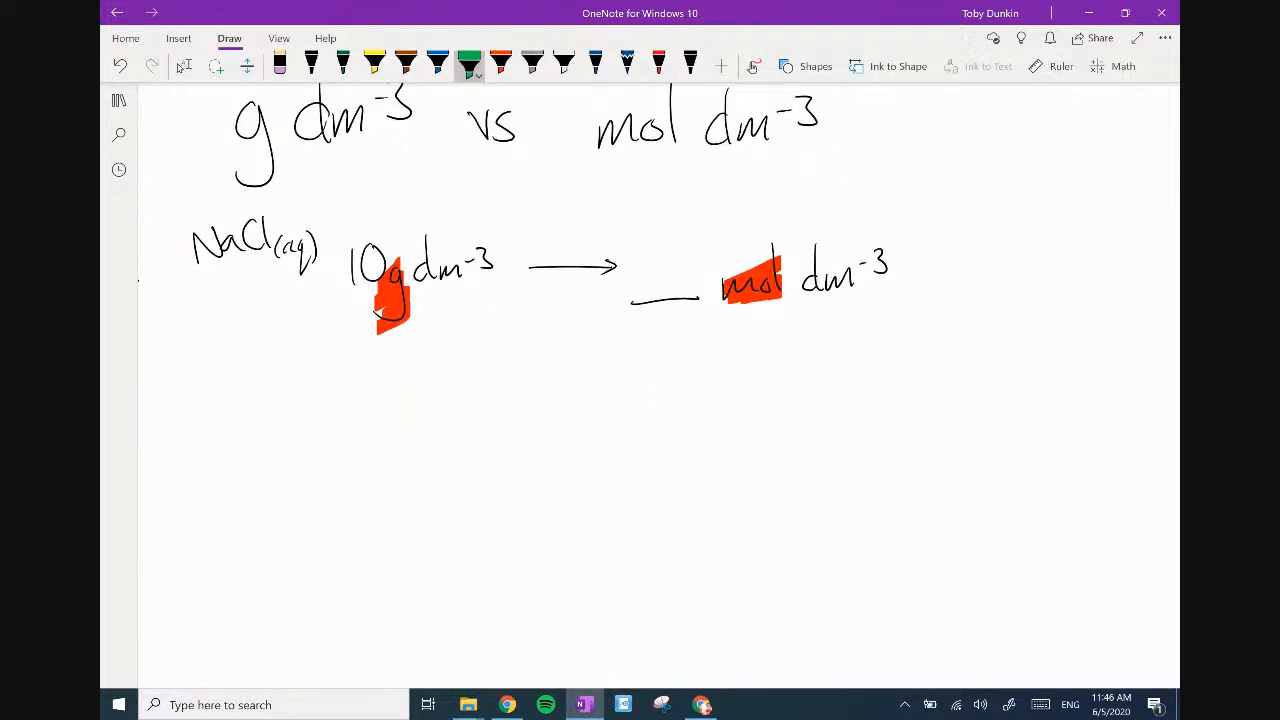
Highlight the left dm-3 in green and draw an arc linking it to the right dm-3.
{"action": "left_click_drag", "start_coordinate": [404, 264], "coordinate": [500, 264]}
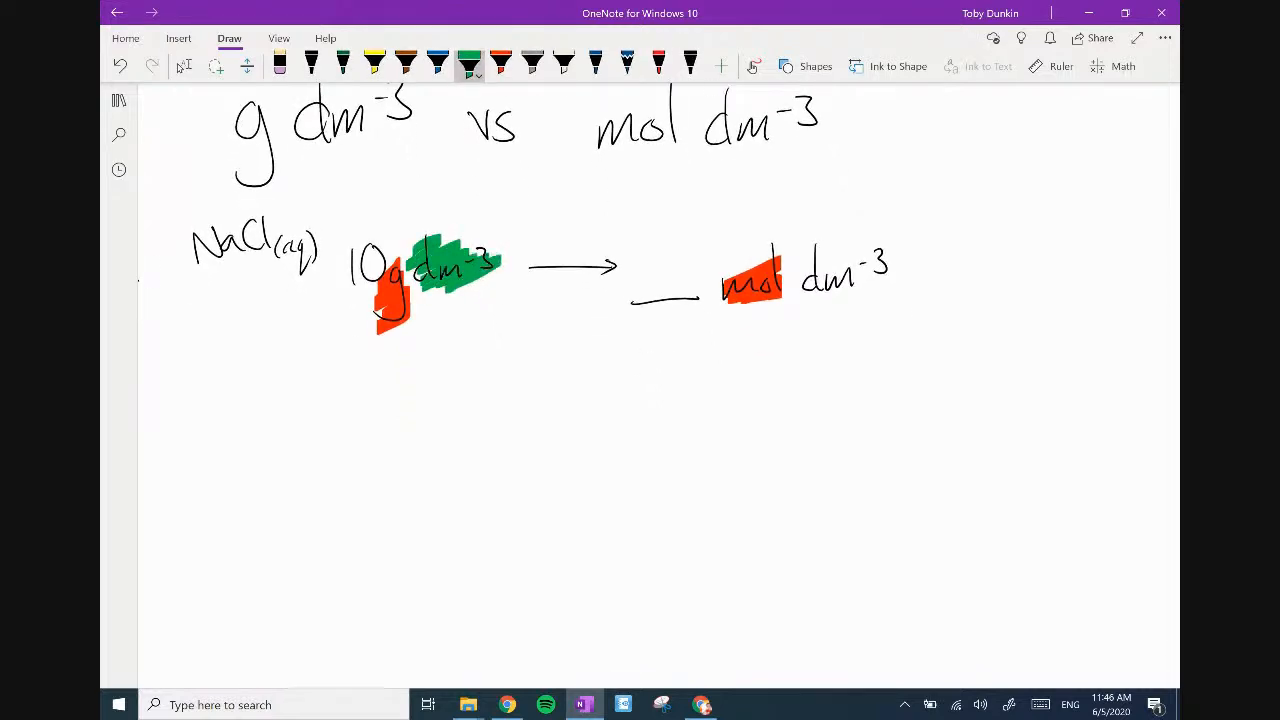
{"action": "left_click_drag", "start_coordinate": [470, 236], "coordinate": [720, 210]}
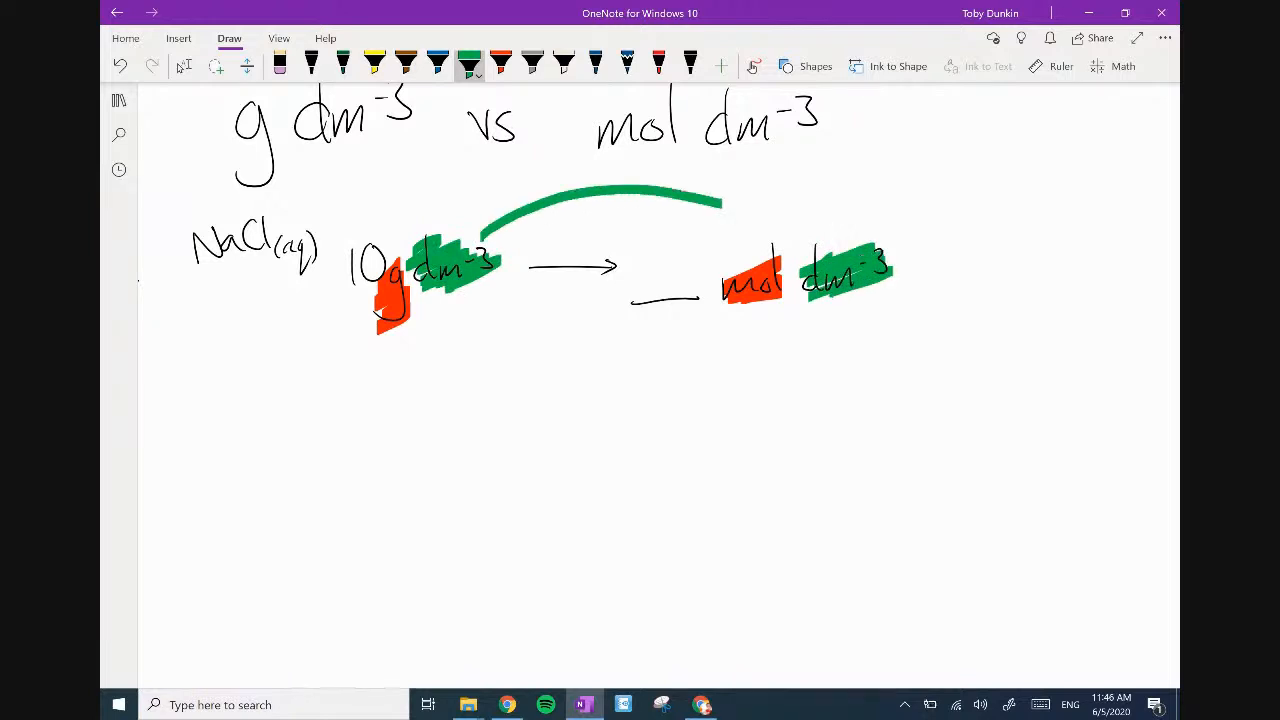
{"action": "left_click_drag", "start_coordinate": [720, 204], "coordinate": [800, 250]}
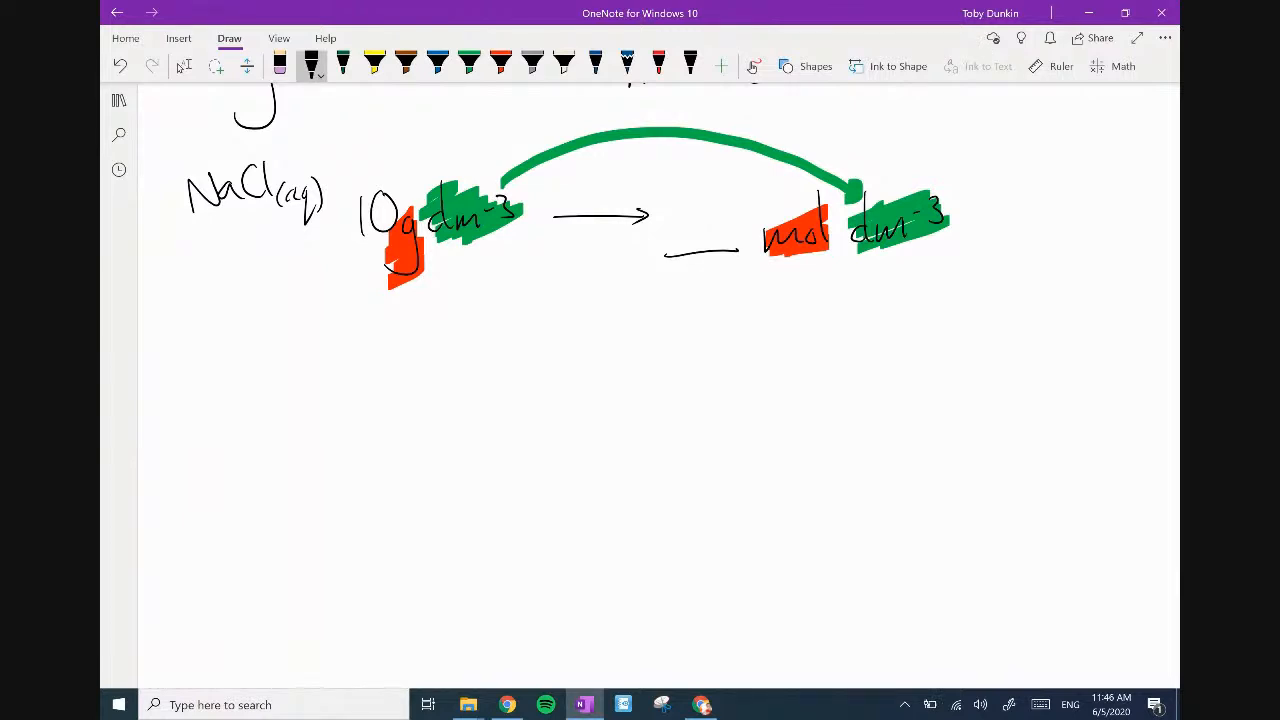
Write n = g/ram and n = 10g/NaCl, then erase NaCl from the denominator for 58.5.
{"action": "left_click_drag", "start_coordinate": [538, 352], "coordinate": [538, 382]}
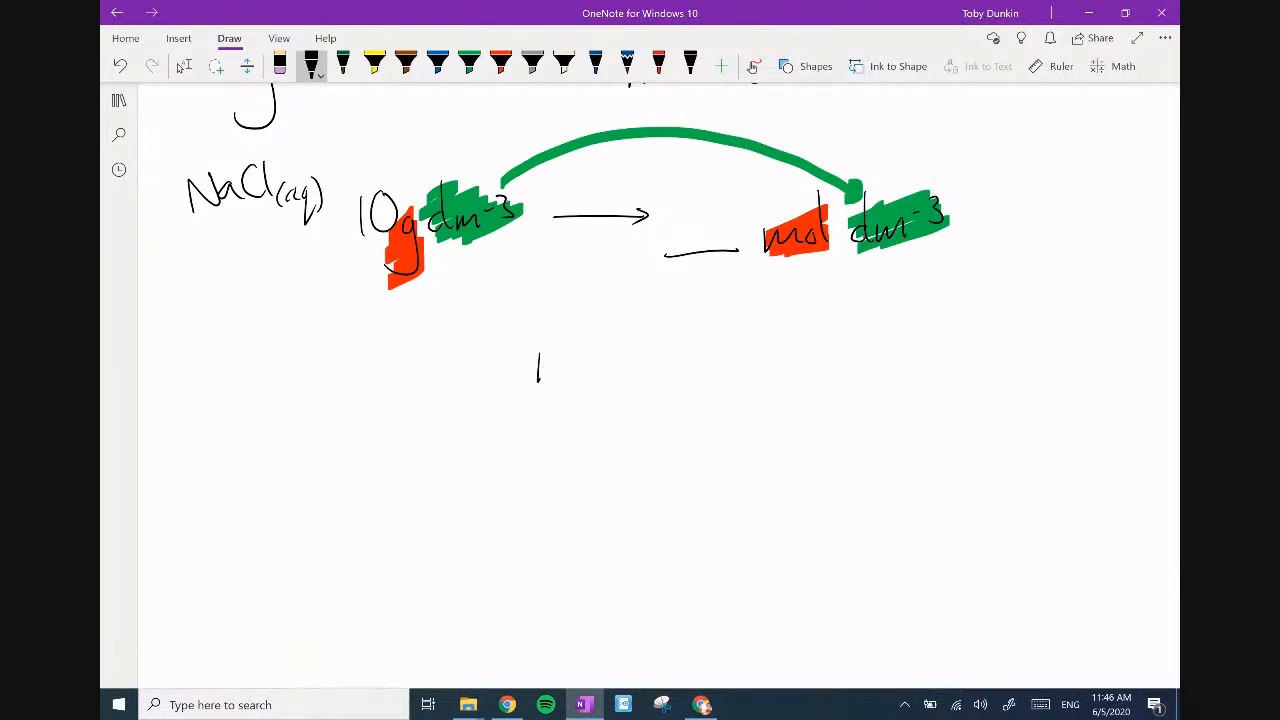
{"action": "left_click_drag", "start_coordinate": [536, 370], "coordinate": [684, 360]}
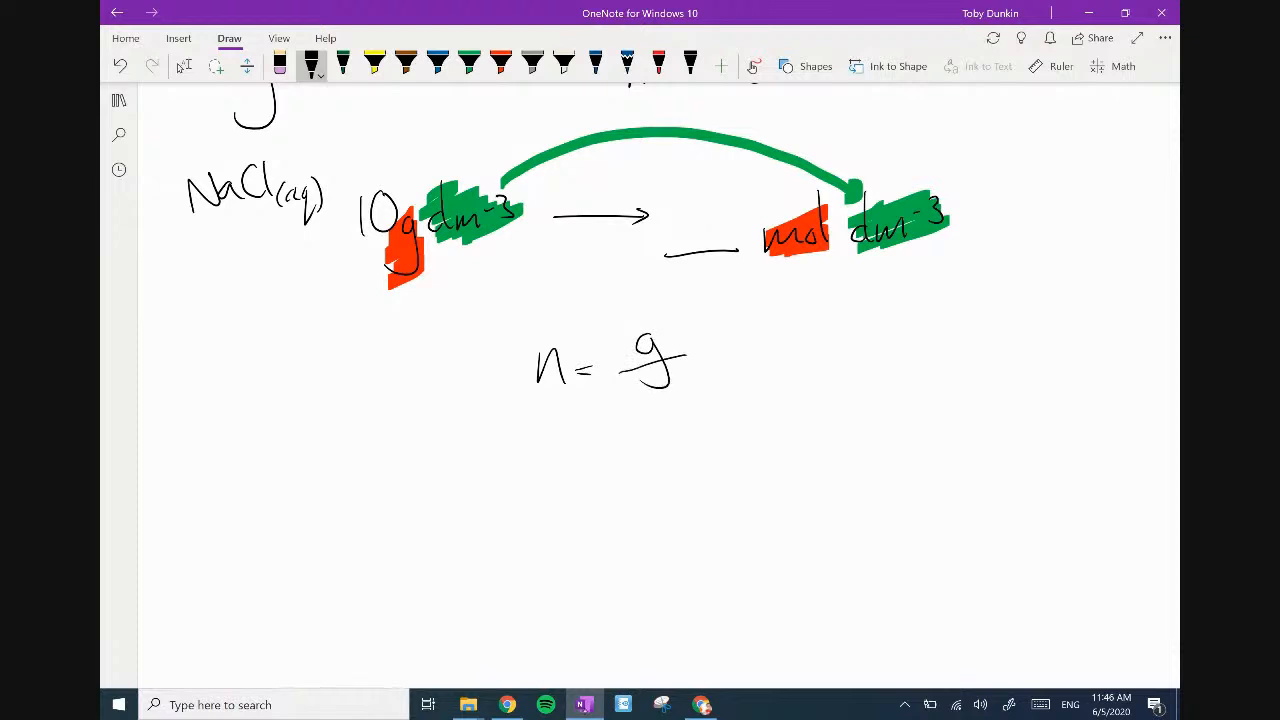
{"action": "left_click_drag", "start_coordinate": [630, 410], "coordinate": [704, 400]}
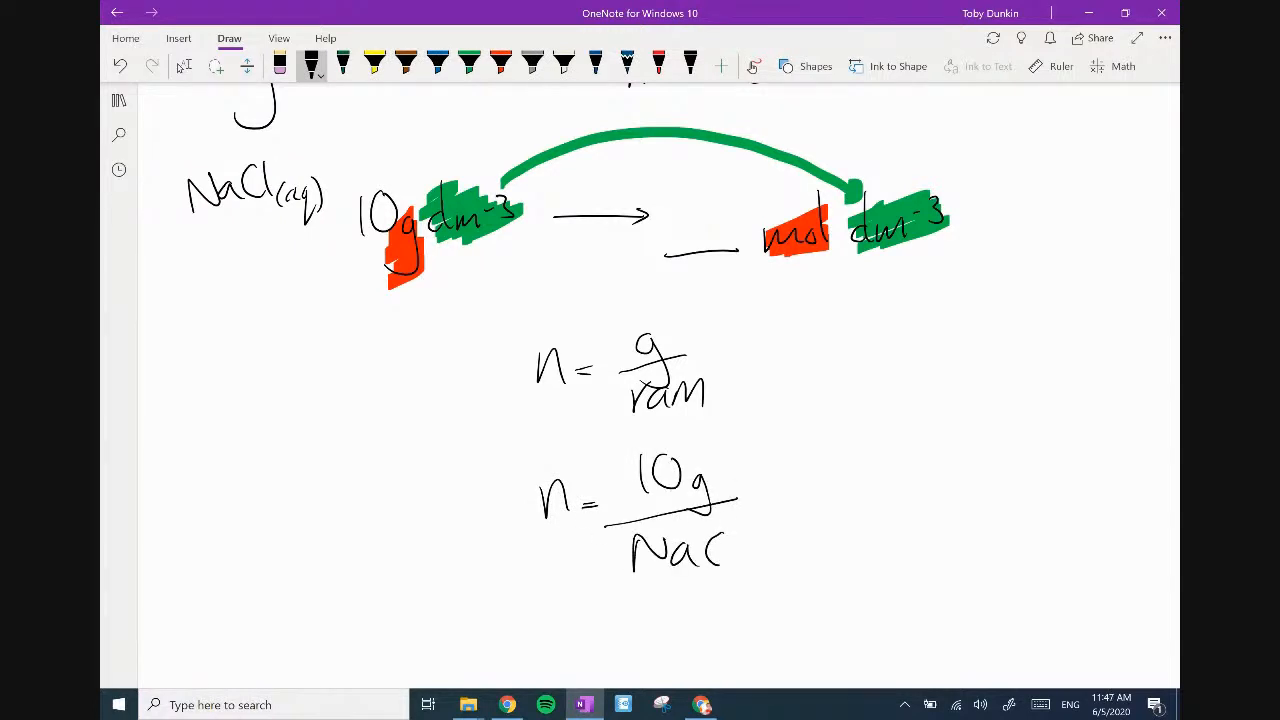
{"action": "scroll", "scroll_direction": "down", "scroll_amount": 3}
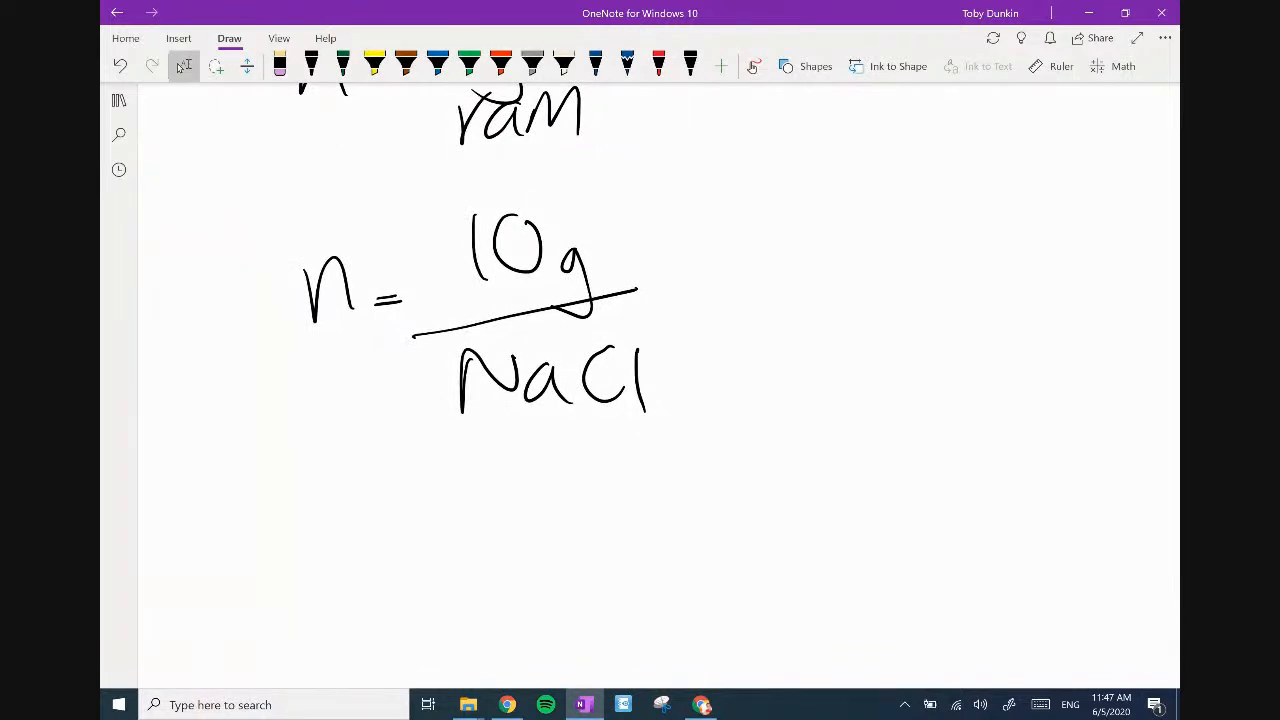
{"action": "left_click", "coordinate": [312, 64]}
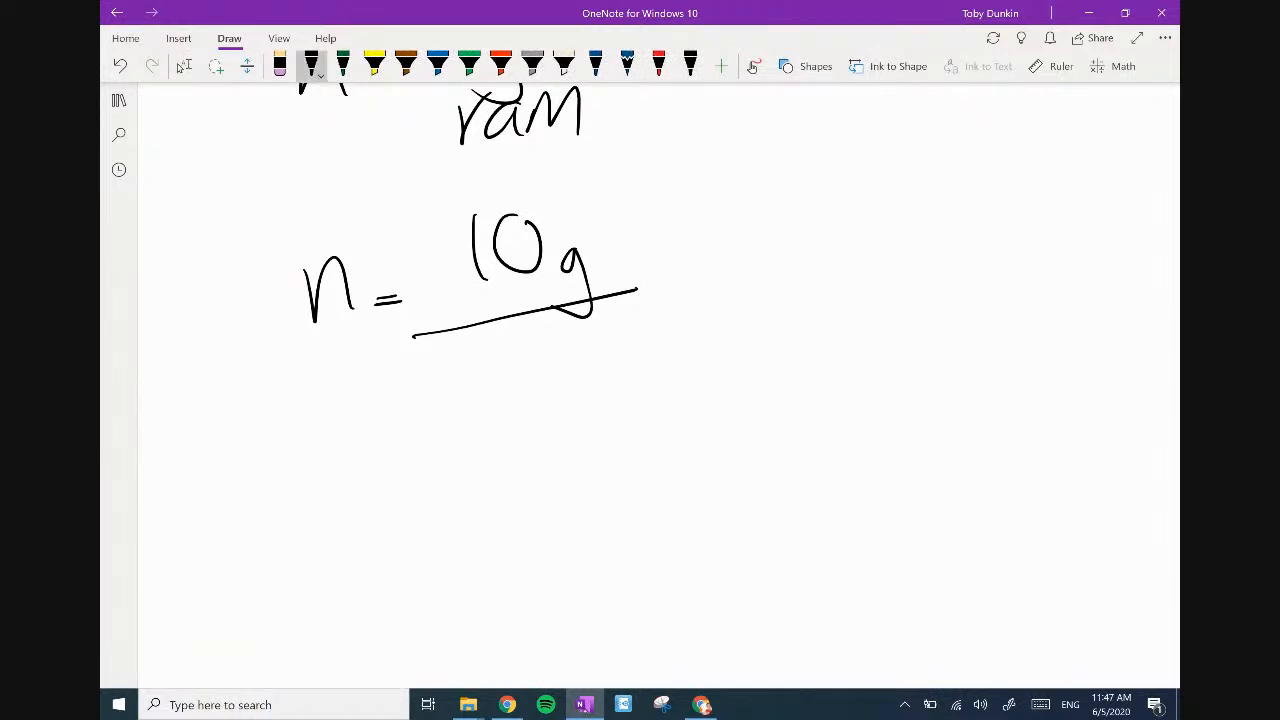
{"action": "left_click_drag", "start_coordinate": [464, 360], "coordinate": [576, 396]}
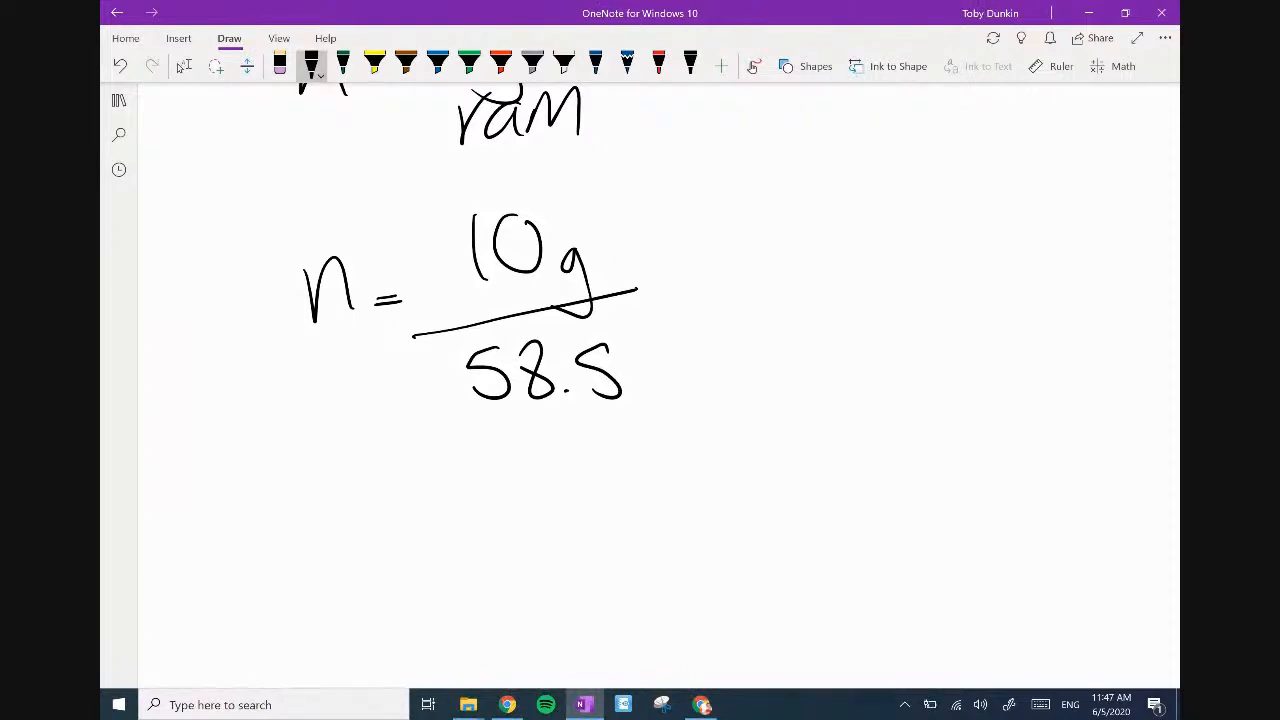
Fill the answer blank with 0.171 mol dm-3.
{"action": "scroll", "scroll_direction": "up", "scroll_amount": 3}
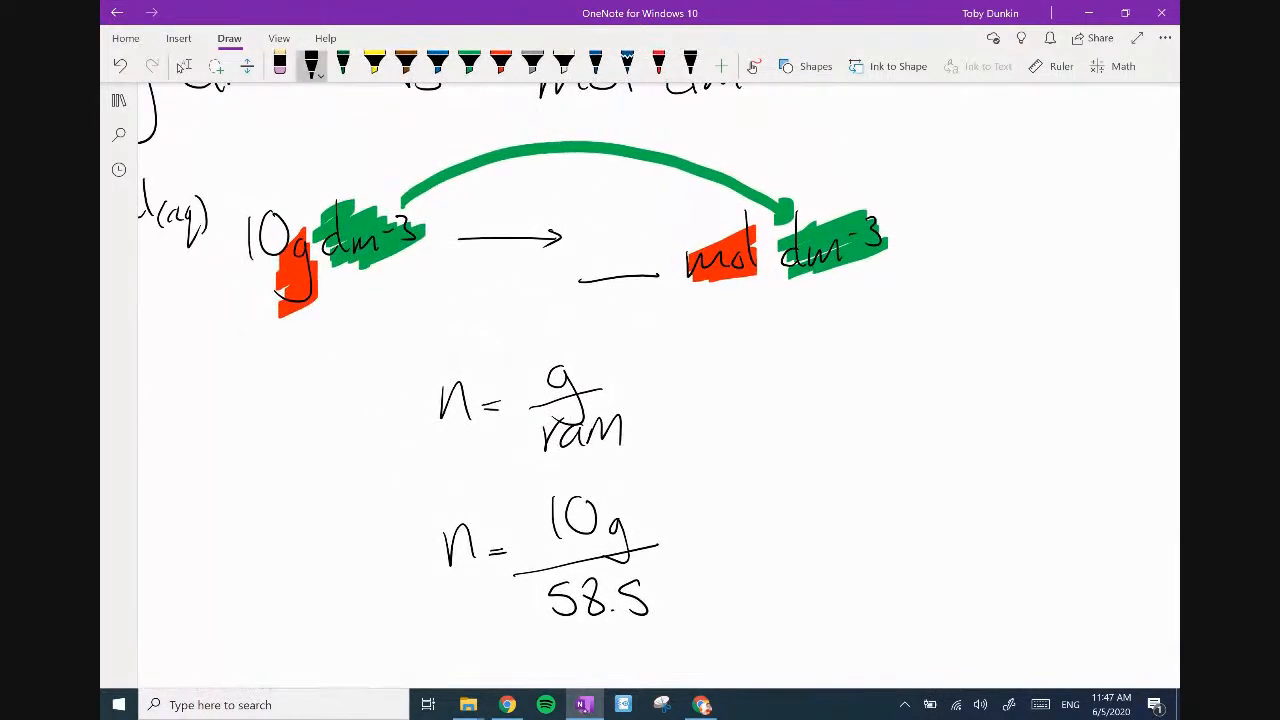
{"action": "left_click_drag", "start_coordinate": [570, 240], "coordinate": [640, 250]}
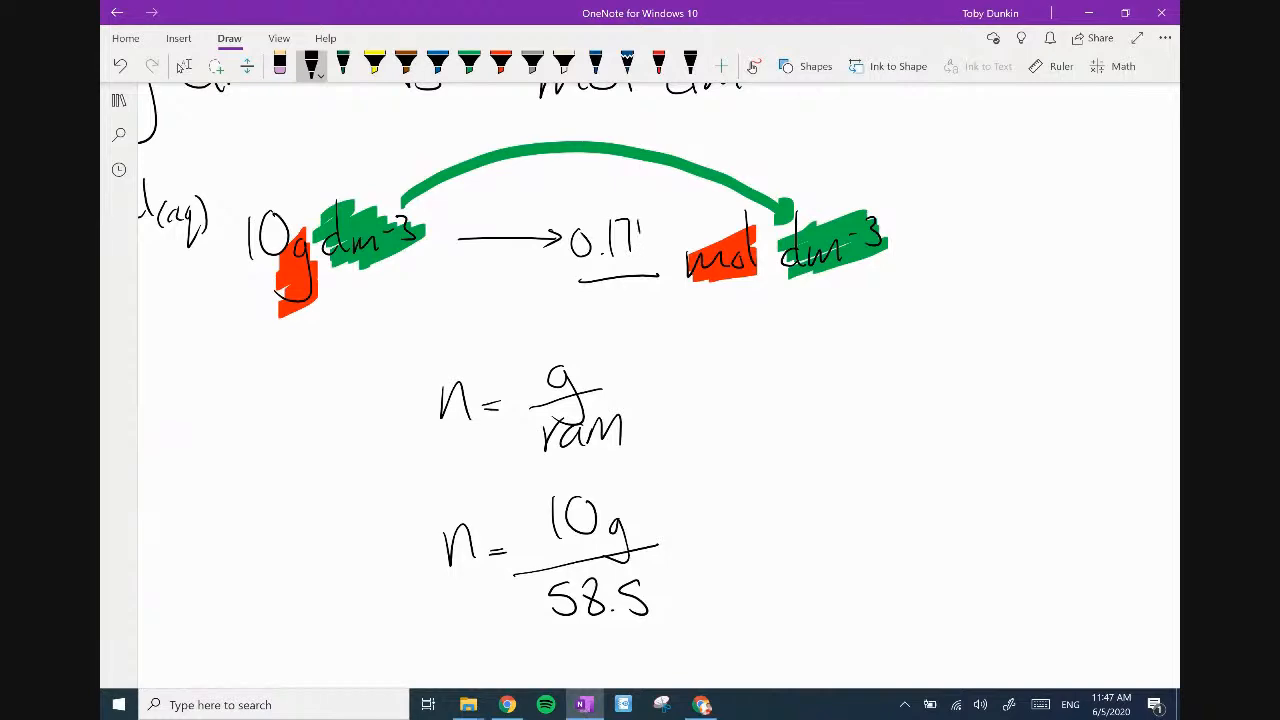
{"action": "scroll", "scroll_direction": "up", "scroll_amount": 3}
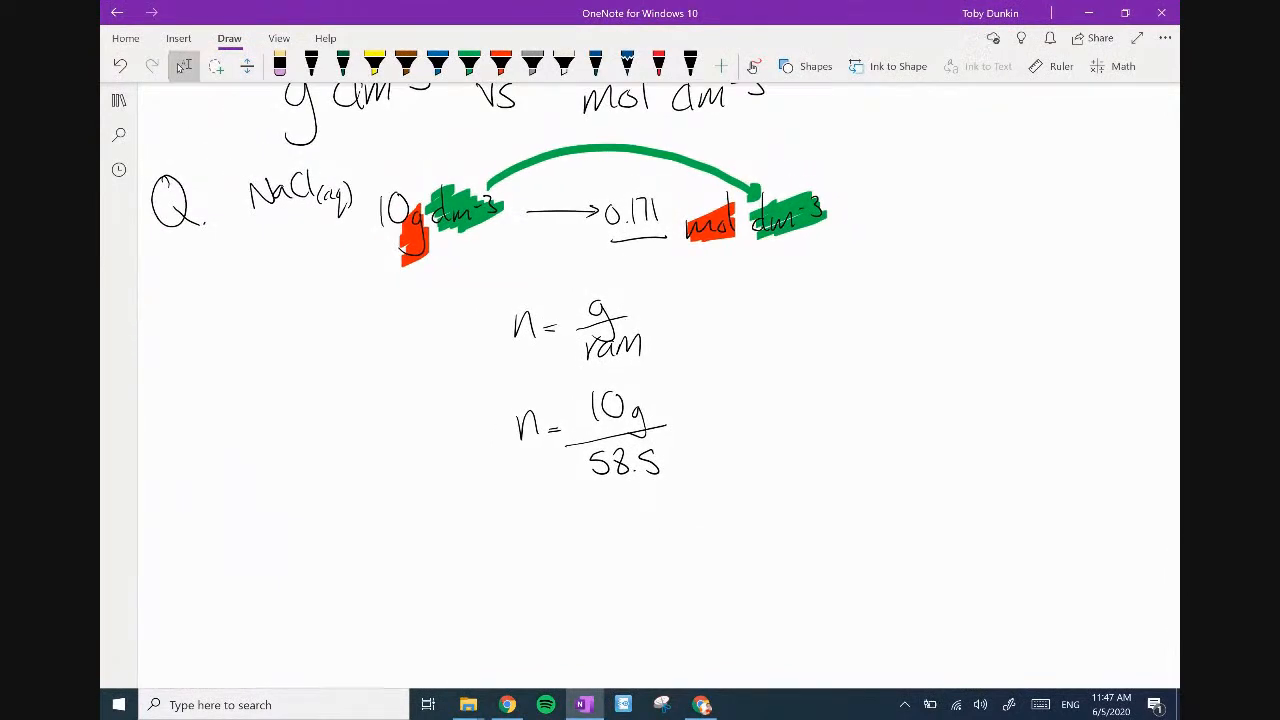
Ink Q2 with the formula H2SO4(aq) at 5 g cm-3.
{"action": "scroll", "scroll_direction": "down", "scroll_amount": 3}
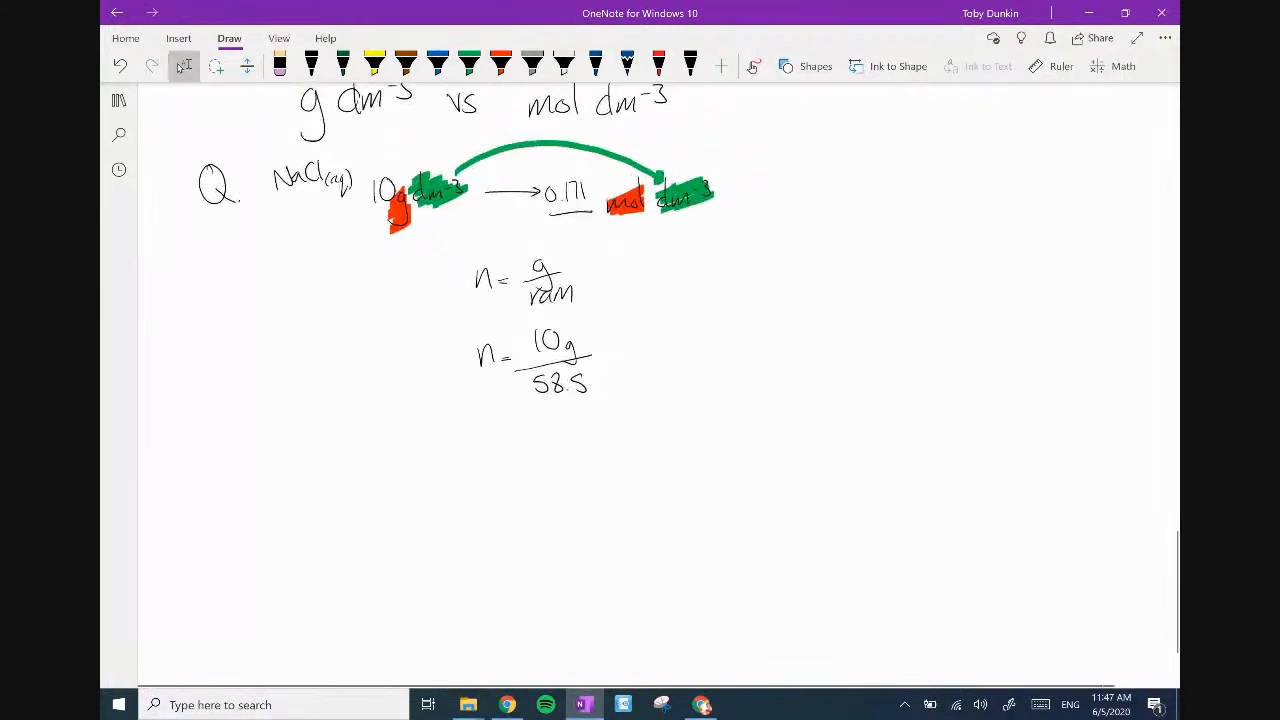
{"action": "scroll", "scroll_direction": "up", "scroll_amount": 3}
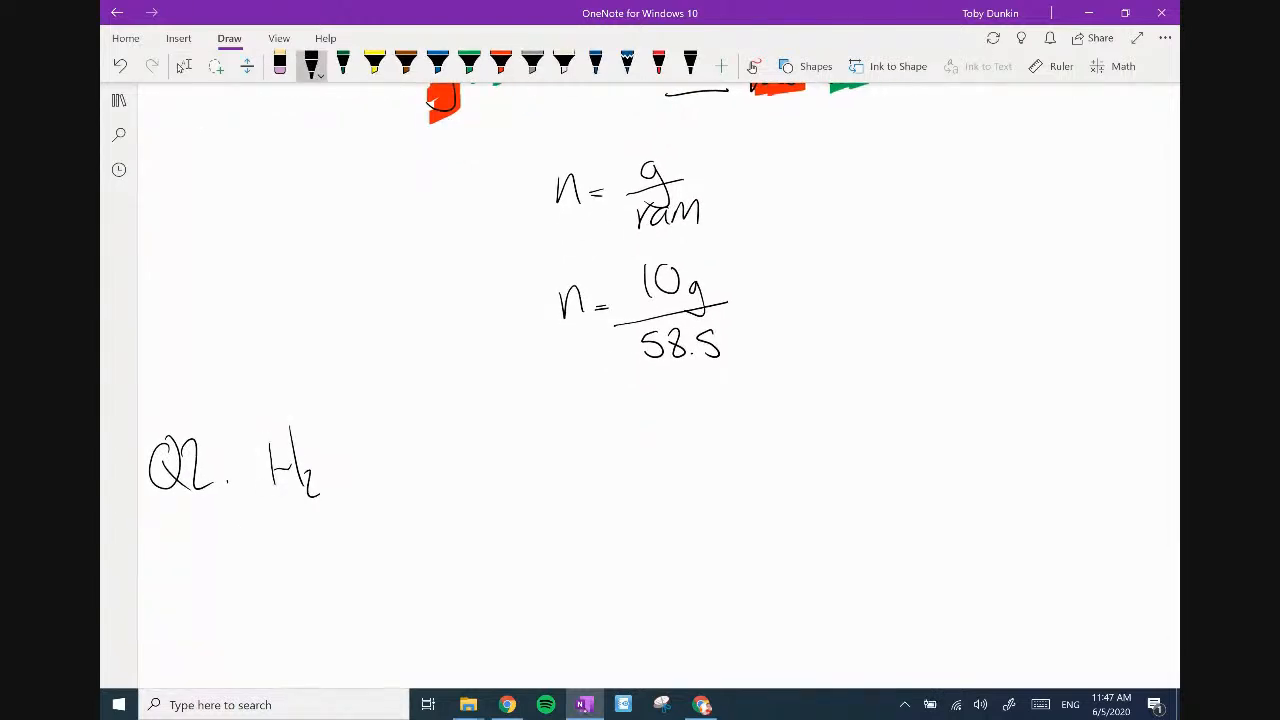
{"action": "left_click_drag", "start_coordinate": [330, 450], "coordinate": [400, 480]}
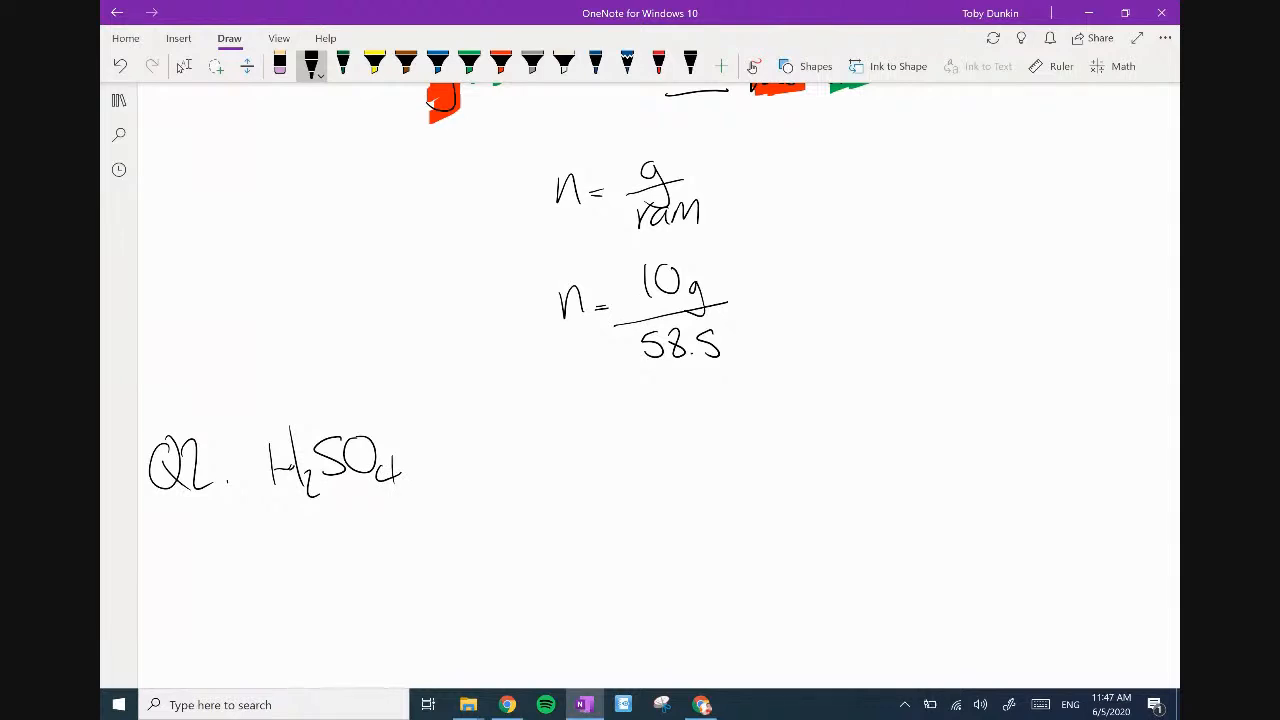
{"action": "left_click_drag", "start_coordinate": [410, 470], "coordinate": [440, 500]}
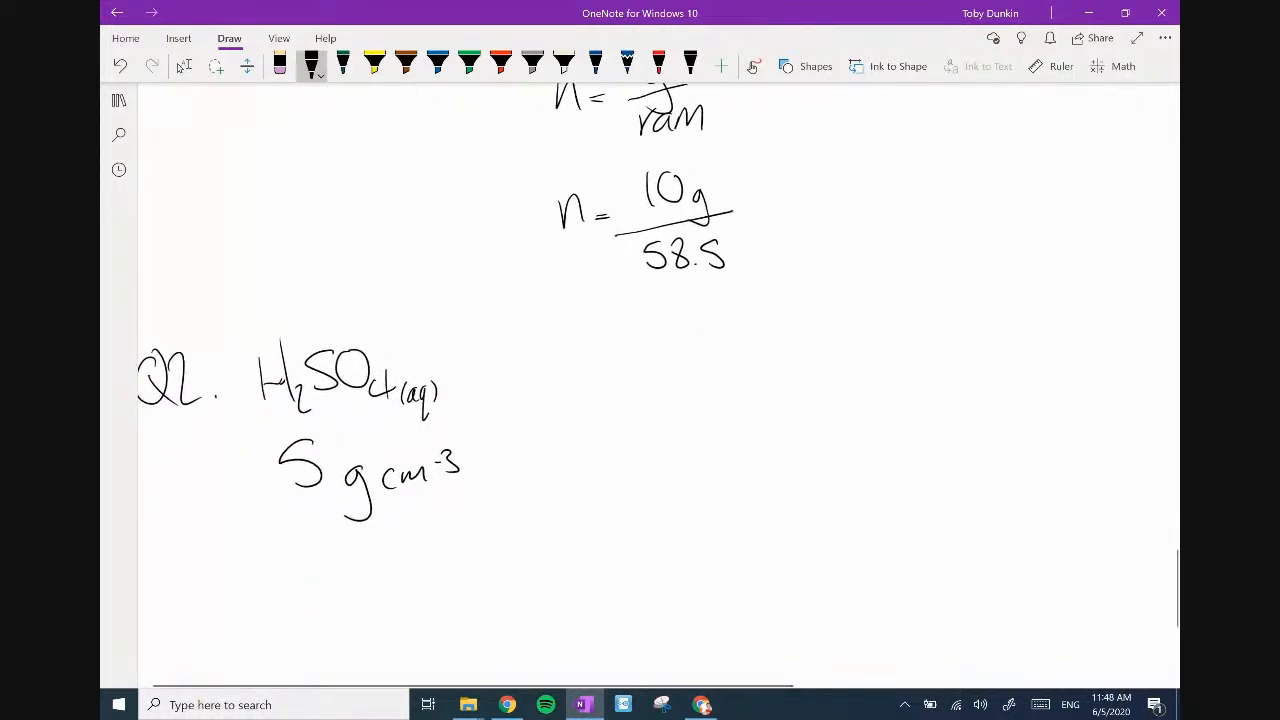
Add an arrow and the target unit mol dm-3, then underline cm-3.
{"action": "scroll", "scroll_direction": "up", "scroll_amount": 3}
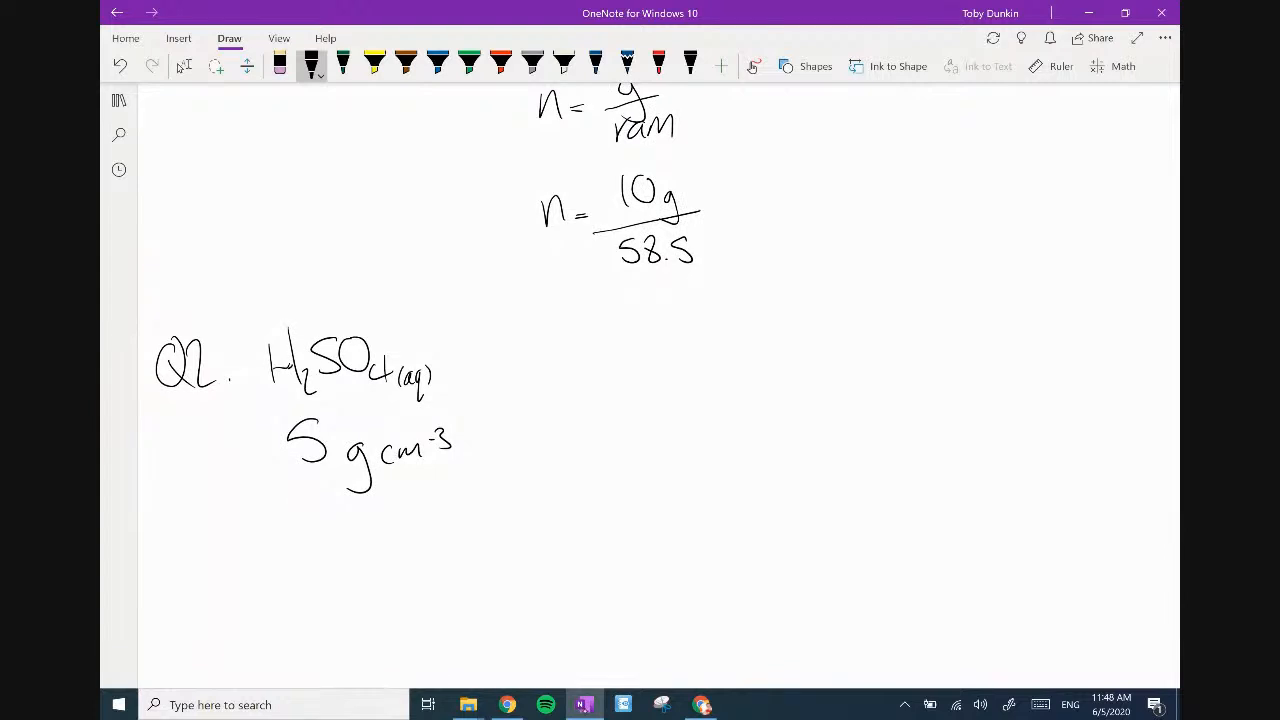
{"action": "left_click_drag", "start_coordinate": [496, 376], "coordinate": [656, 374]}
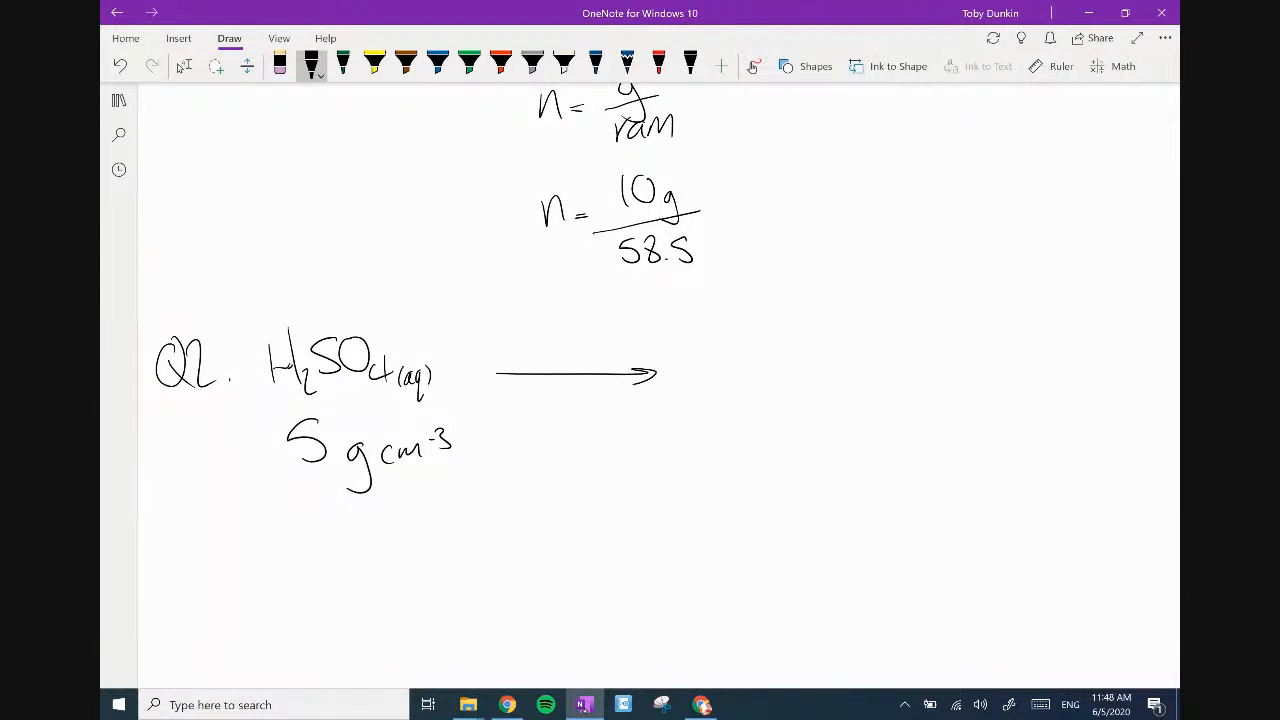
{"action": "left_click_drag", "start_coordinate": [752, 464], "coordinate": [768, 444]}
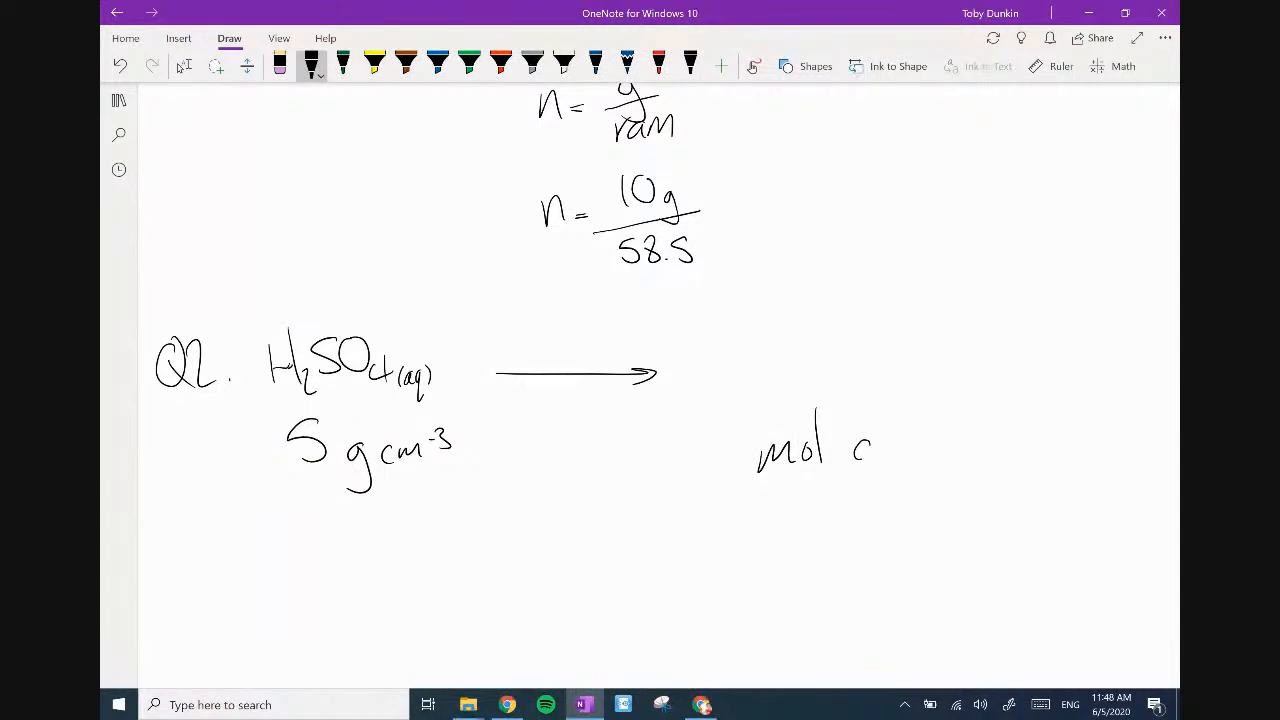
{"action": "left_click_drag", "start_coordinate": [840, 444], "coordinate": [940, 430]}
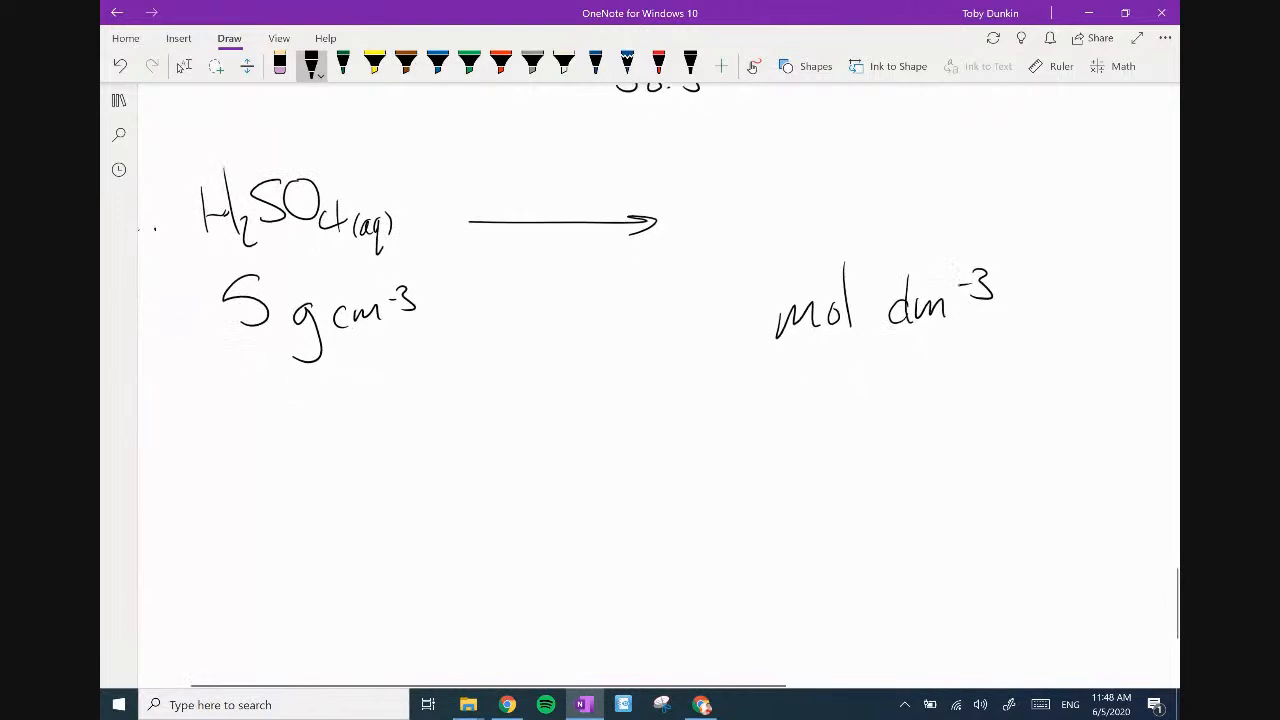
{"action": "left_click", "coordinate": [184, 66]}
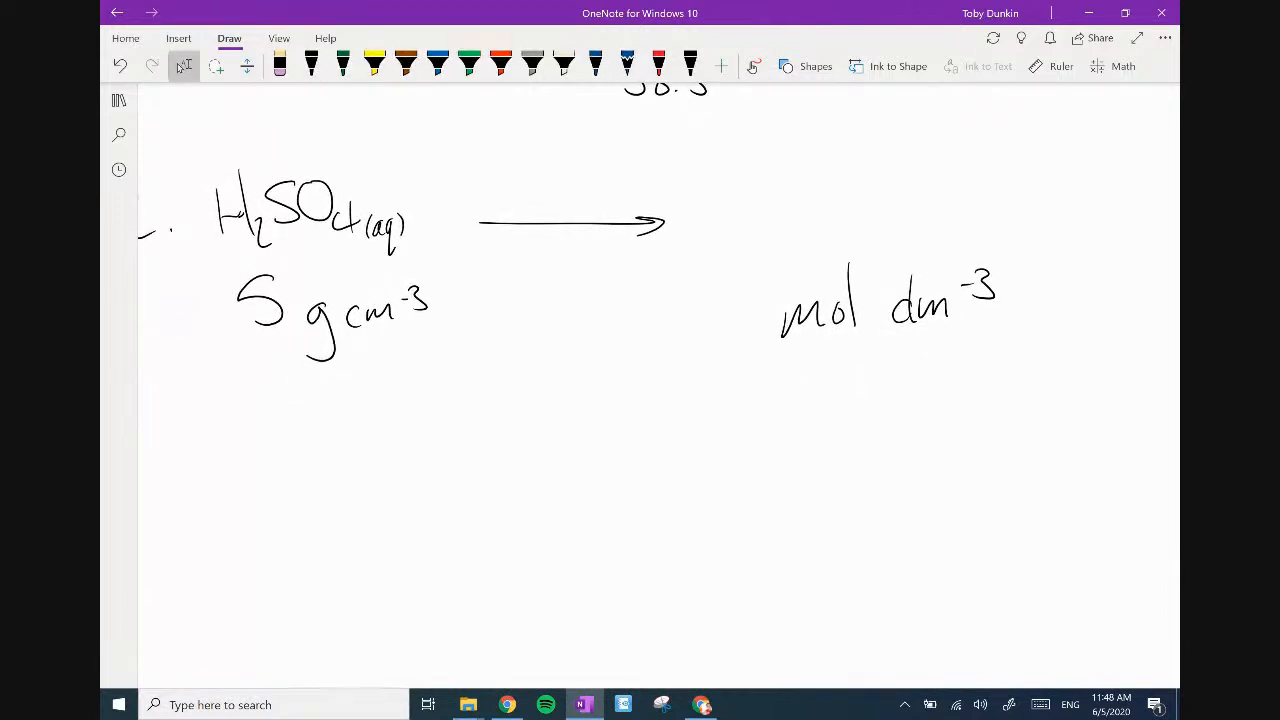
{"action": "left_click", "coordinate": [312, 64]}
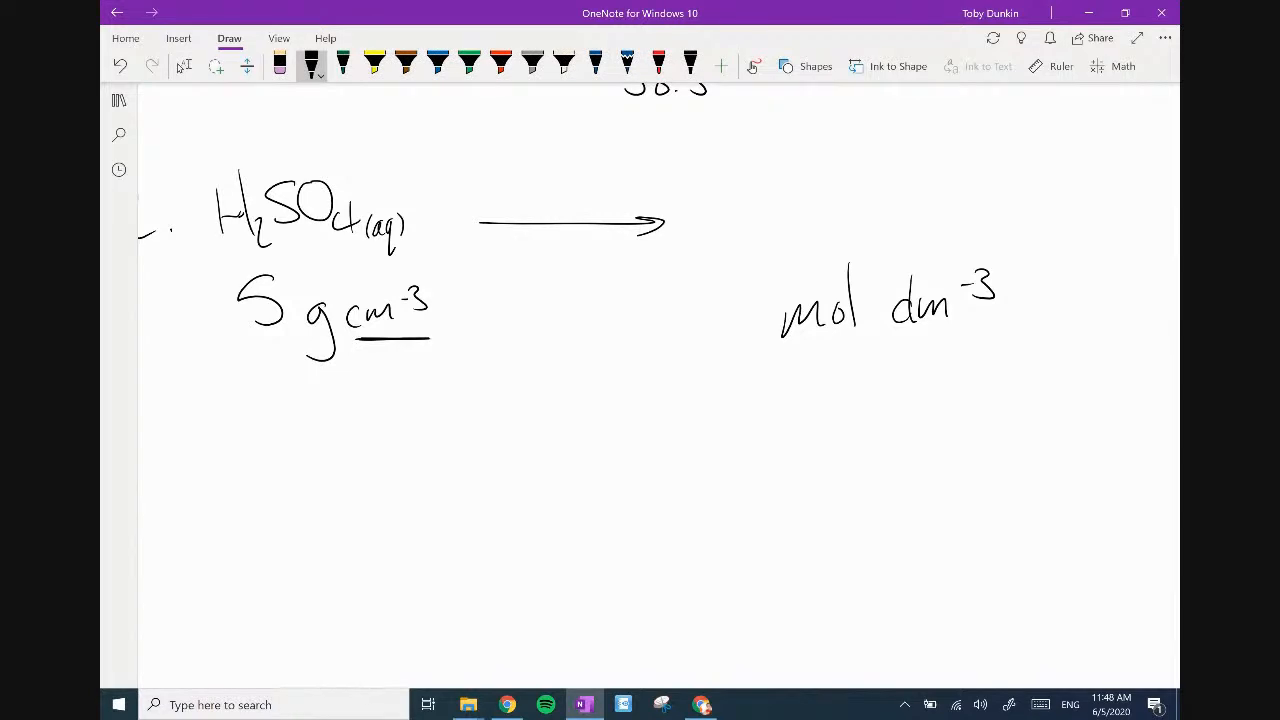
Underline dm-3 and ink an arrow from 5 g cm-3 to the intermediate unit g dm-3.
{"action": "left_click_drag", "start_coordinate": [900, 336], "coordinate": [990, 336]}
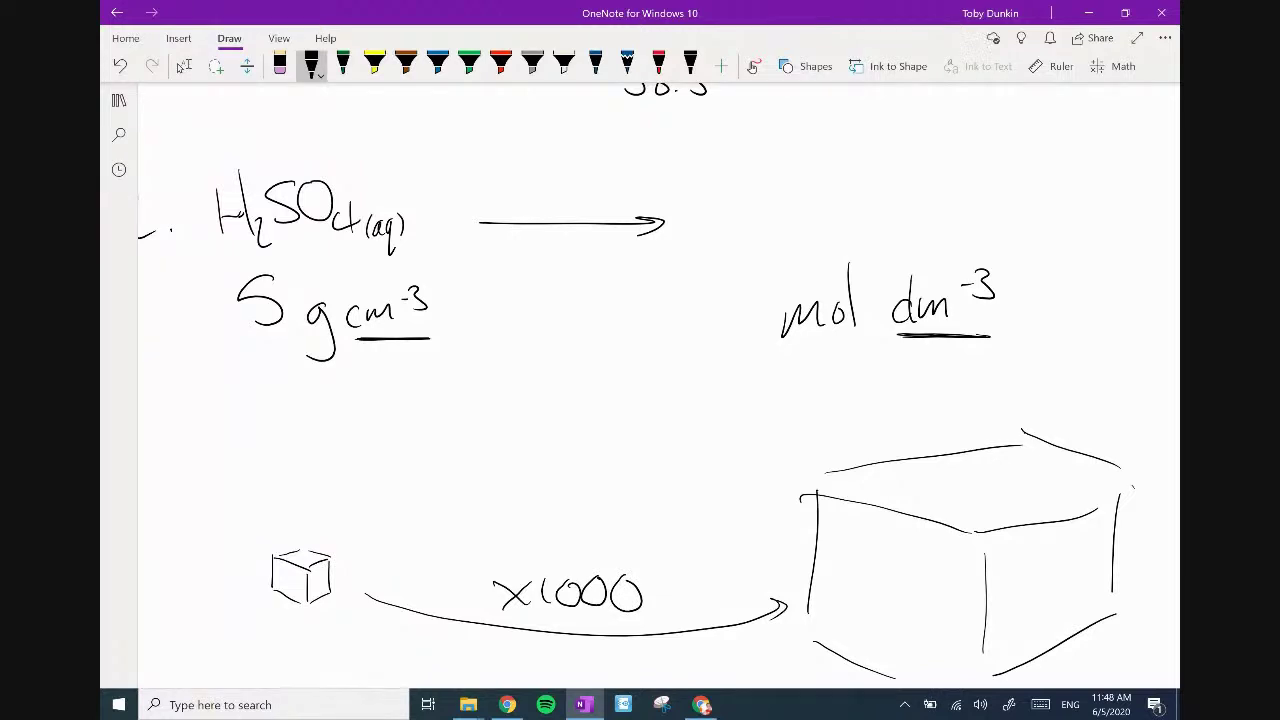
{"action": "left_click_drag", "start_coordinate": [436, 320], "coordinate": [490, 320]}
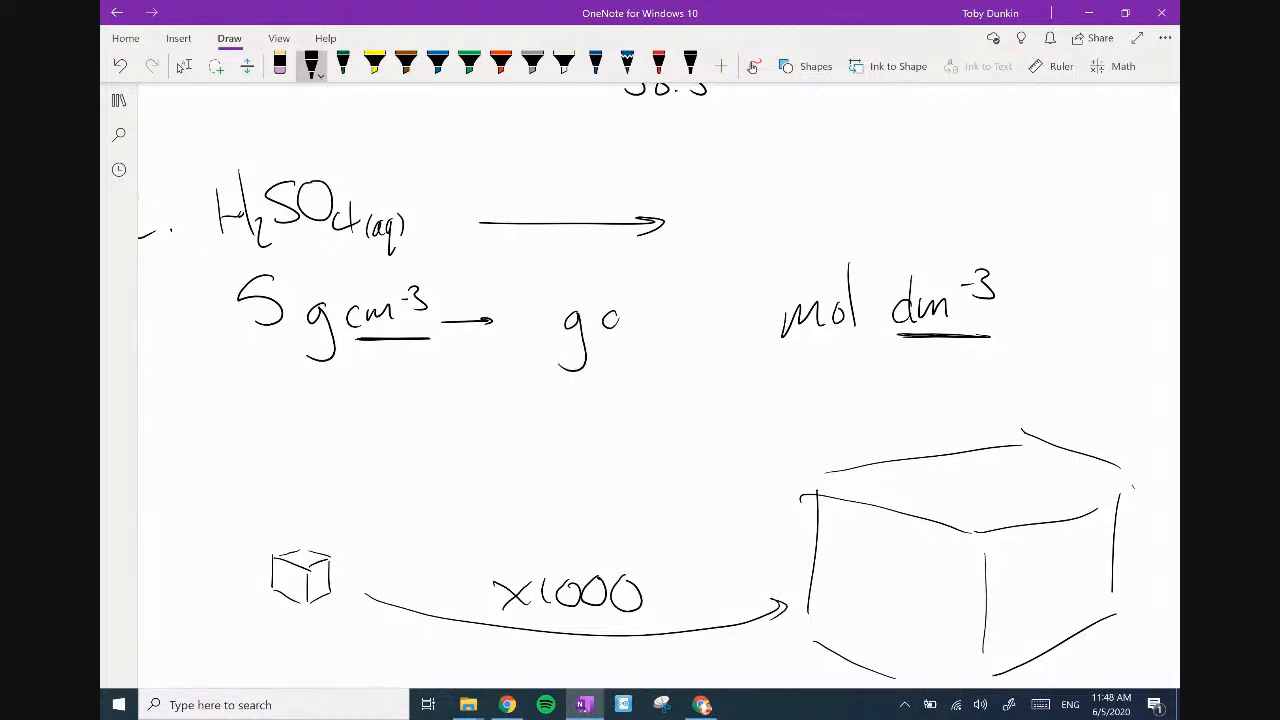
{"action": "left_click_drag", "start_coordinate": [600, 310], "coordinate": [680, 300]}
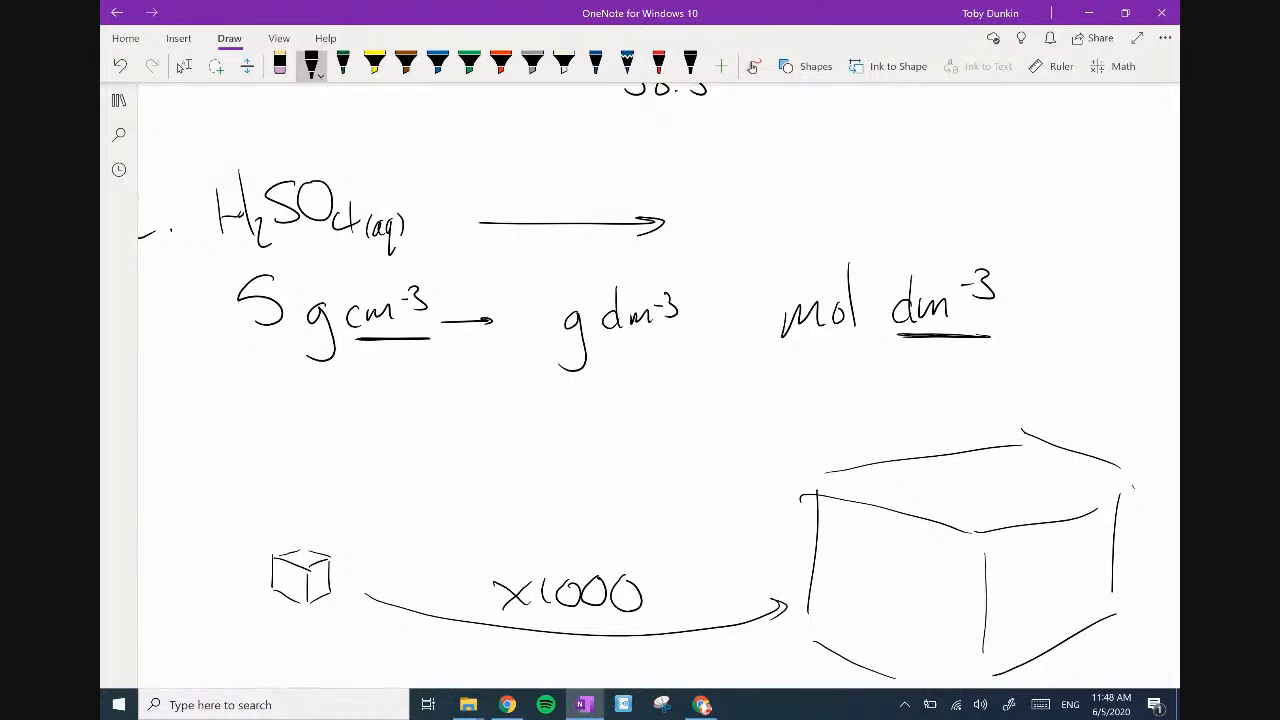
{"action": "left_click_drag", "start_coordinate": [690, 320], "coordinate": [760, 320]}
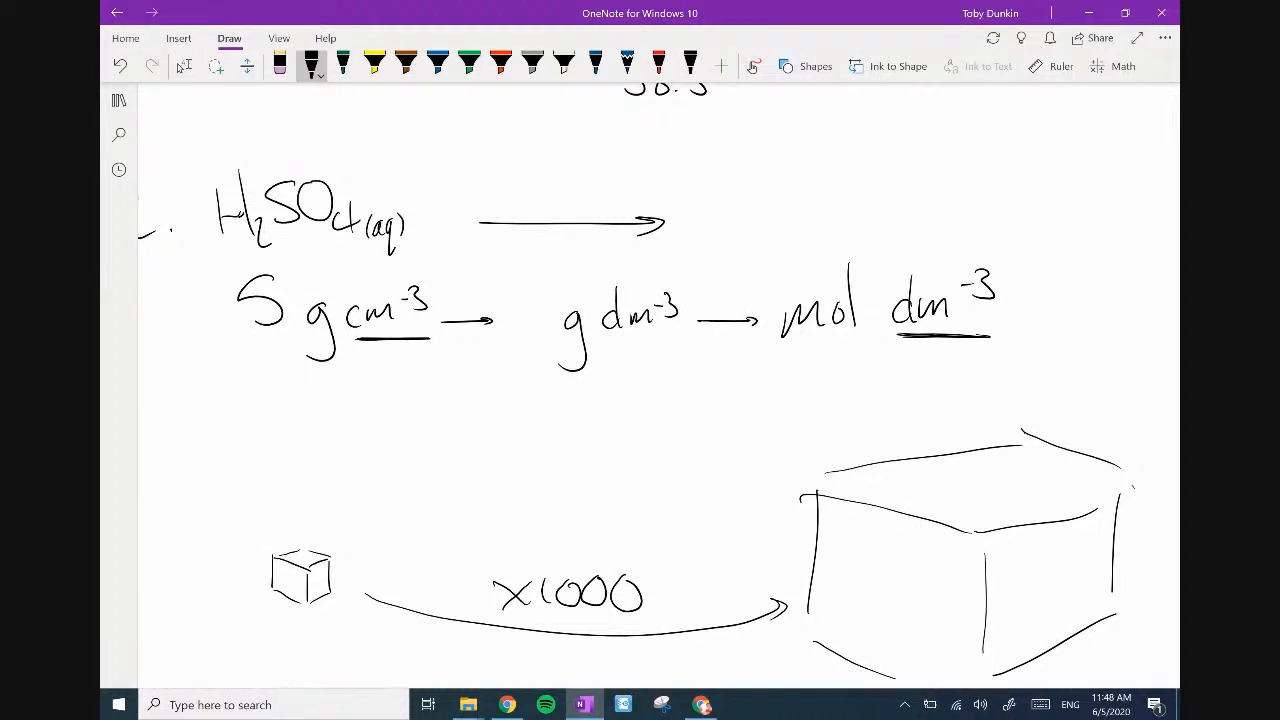
Link g dm-3 to mol dm-3, add the curved ×1000 arrow and write 5000 g dm-3.
{"action": "left_click_drag", "start_coordinate": [360, 390], "coordinate": [616, 390]}
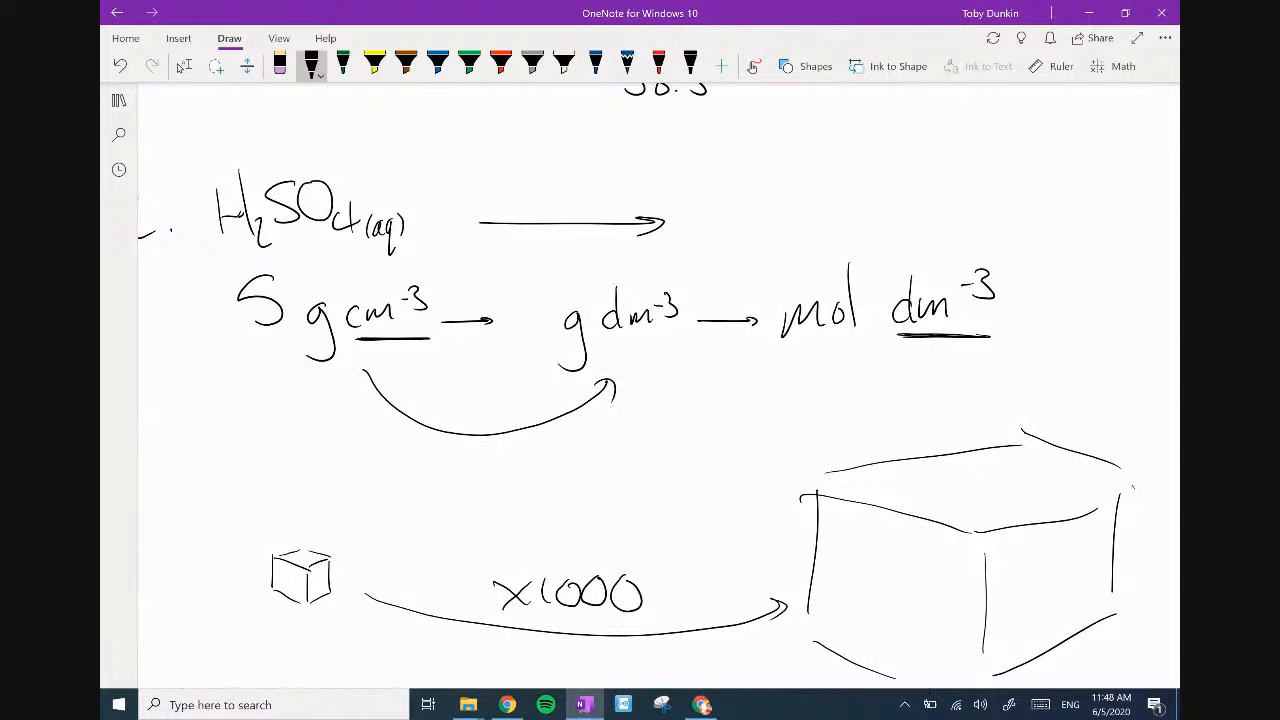
{"action": "left_click_drag", "start_coordinate": [450, 290], "coordinate": [480, 290]}
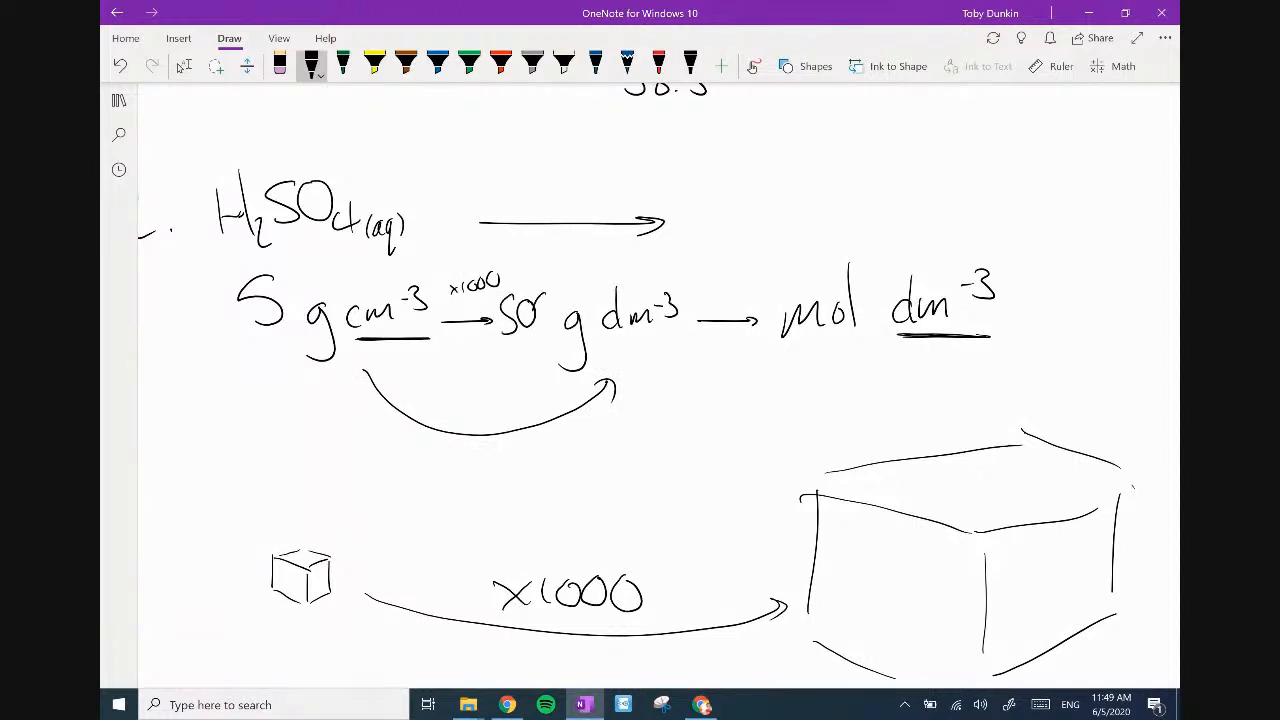
{"action": "left_click_drag", "start_coordinate": [520, 300], "coordinate": [570, 320]}
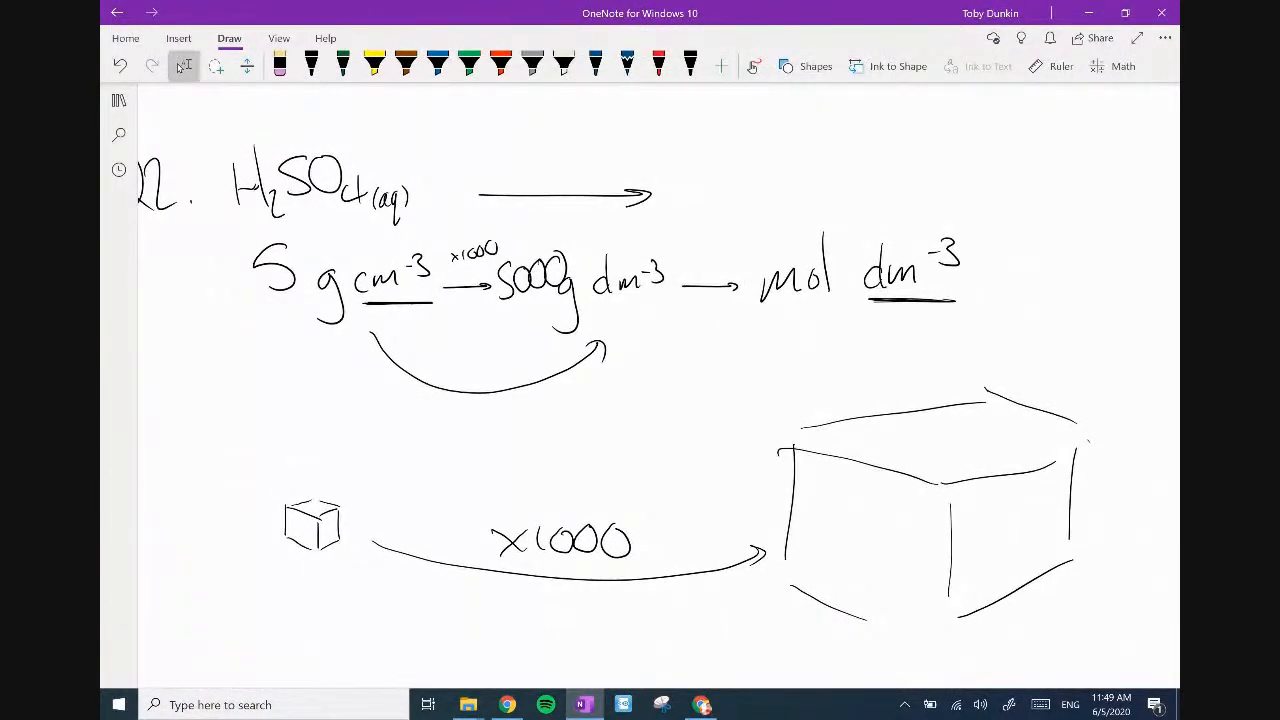
Erase the 5 and 5000 values and rewrite ×1000 giving 50 g dm-3.
{"action": "left_click", "coordinate": [312, 66]}
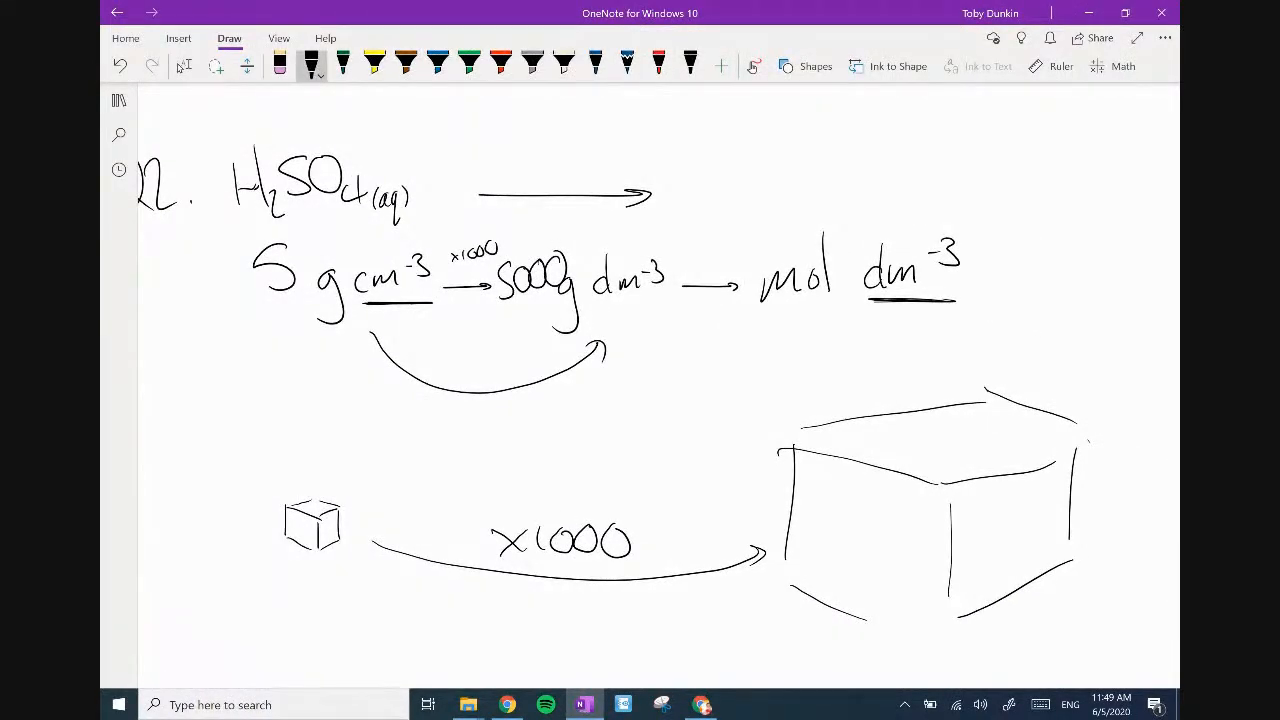
{"action": "left_click_drag", "start_coordinate": [180, 250], "coordinate": [164, 290]}
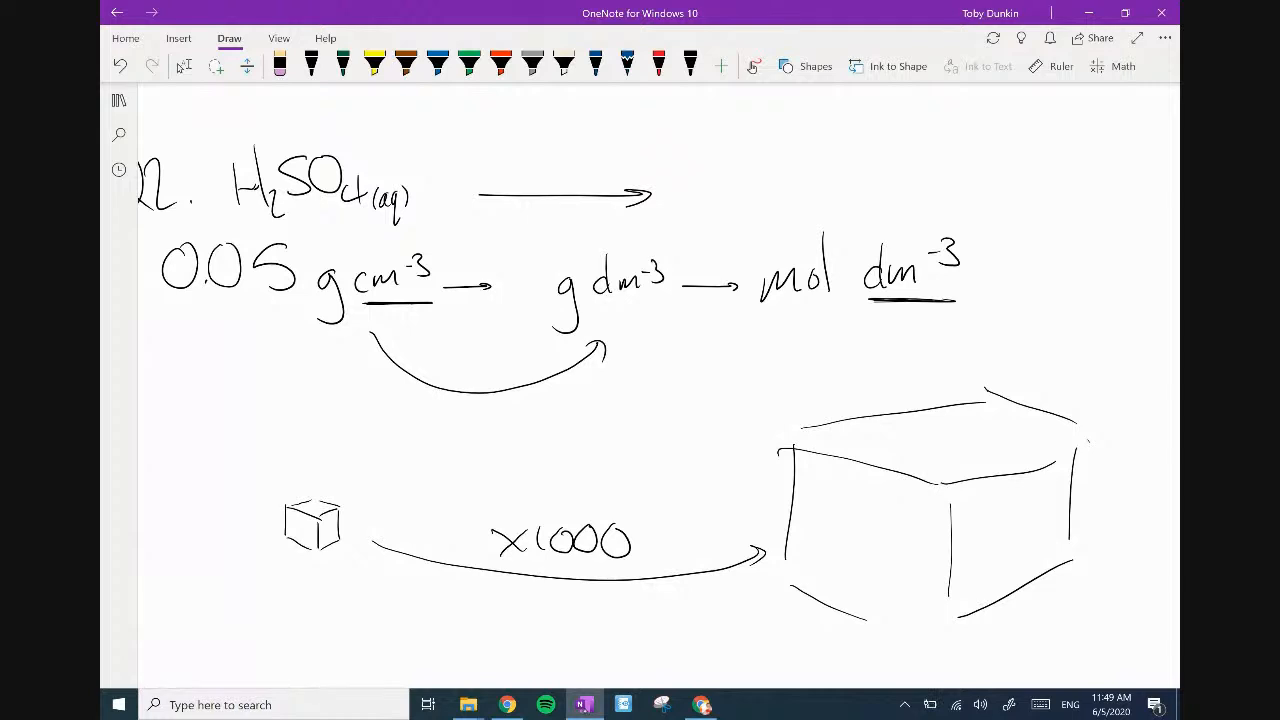
{"action": "left_click_drag", "start_coordinate": [436, 256], "coordinate": [492, 236]}
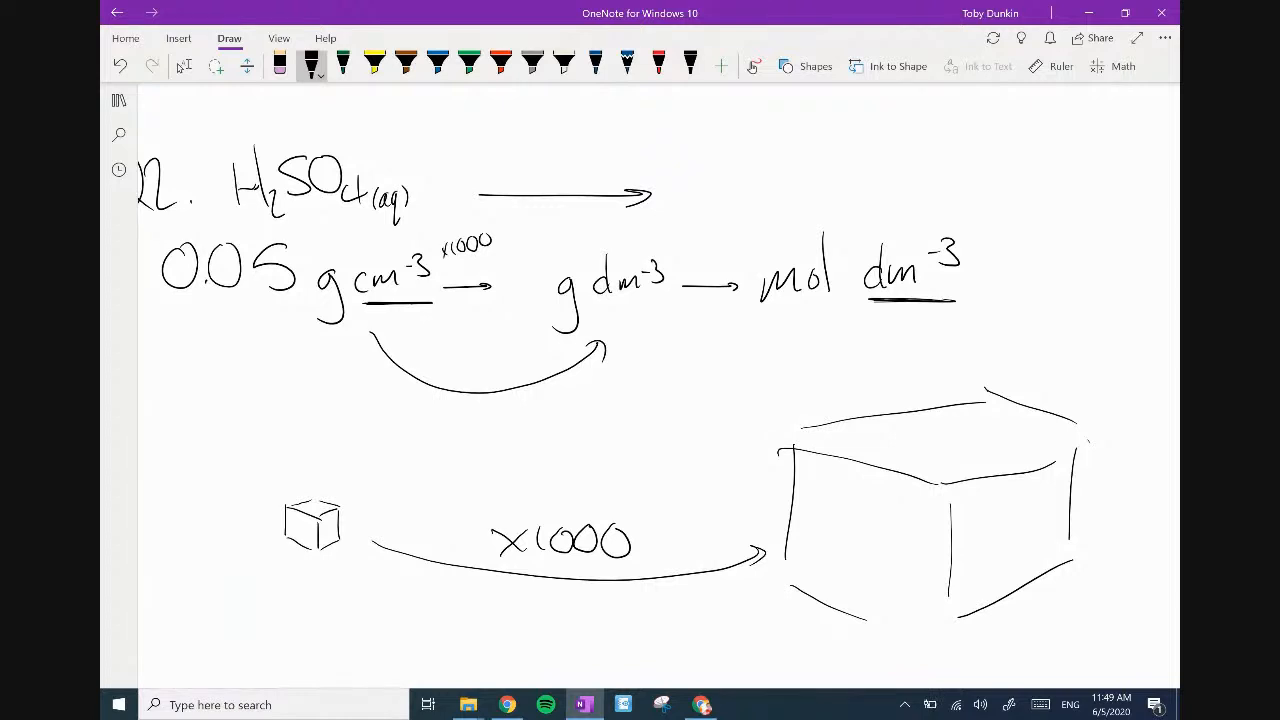
{"action": "left_click_drag", "start_coordinate": [500, 284], "coordinate": [536, 290]}
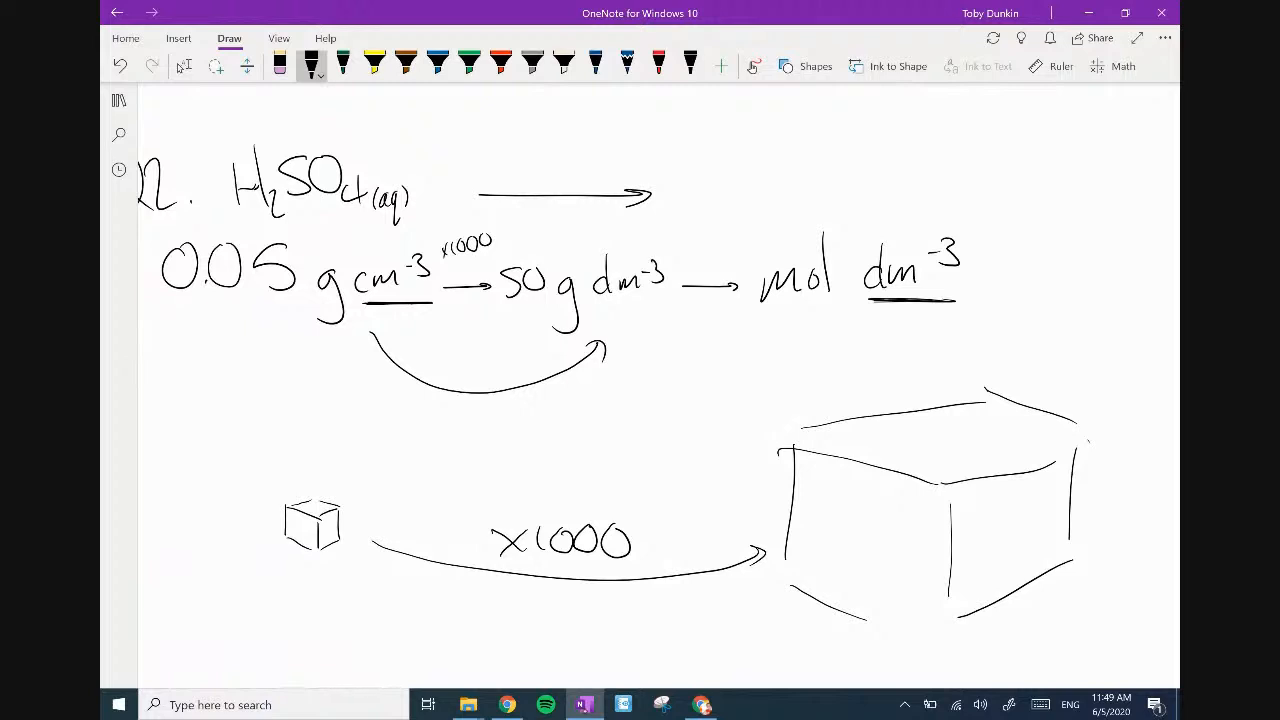
Draw the arc from g dm-3 to mol dm-3 and write n = g/ram beneath it.
{"action": "left_click_drag", "start_coordinate": [564, 344], "coordinate": [790, 316]}
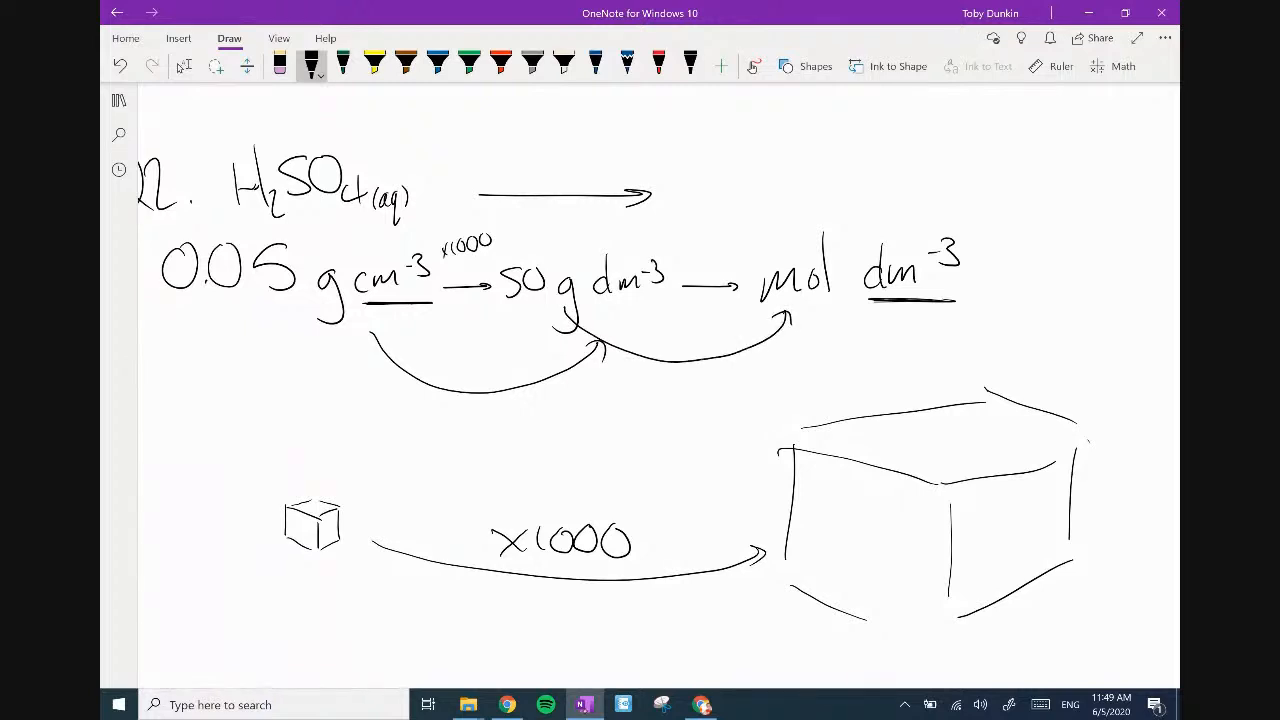
{"action": "left_click_drag", "start_coordinate": [680, 384], "coordinate": [764, 384]}
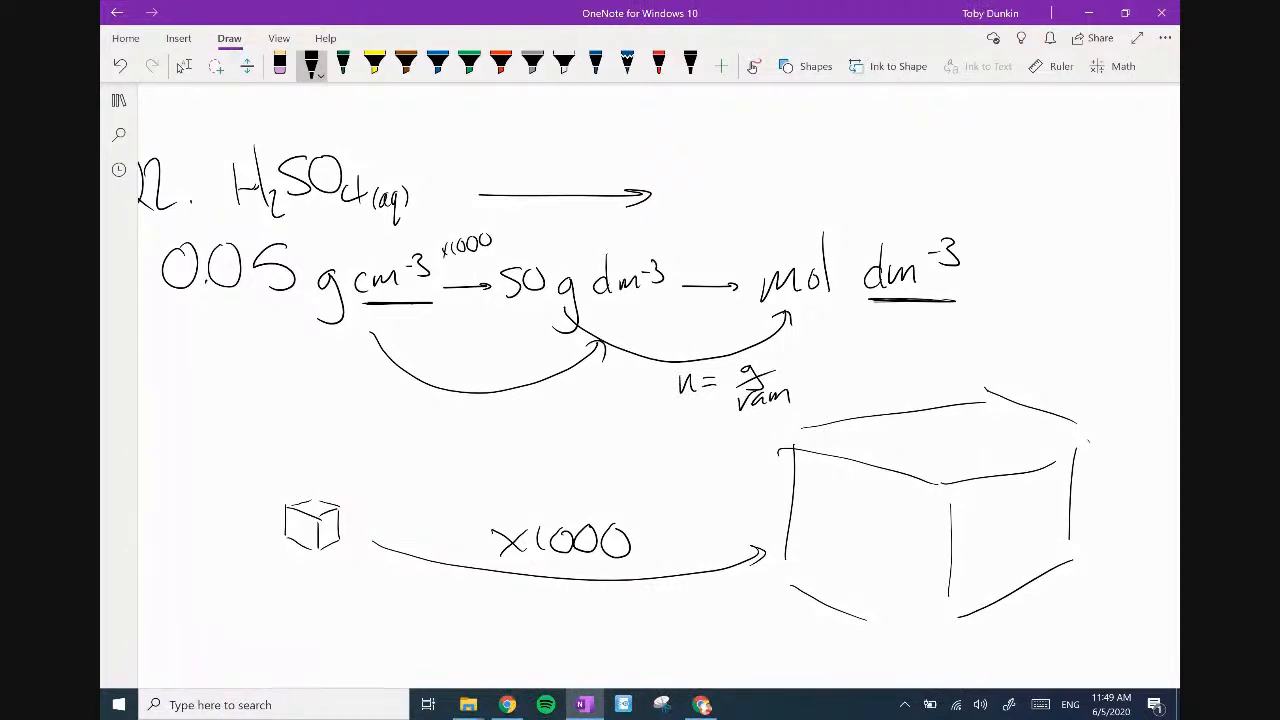
{"action": "left_click_drag", "start_coordinate": [816, 380], "coordinate": [850, 360]}
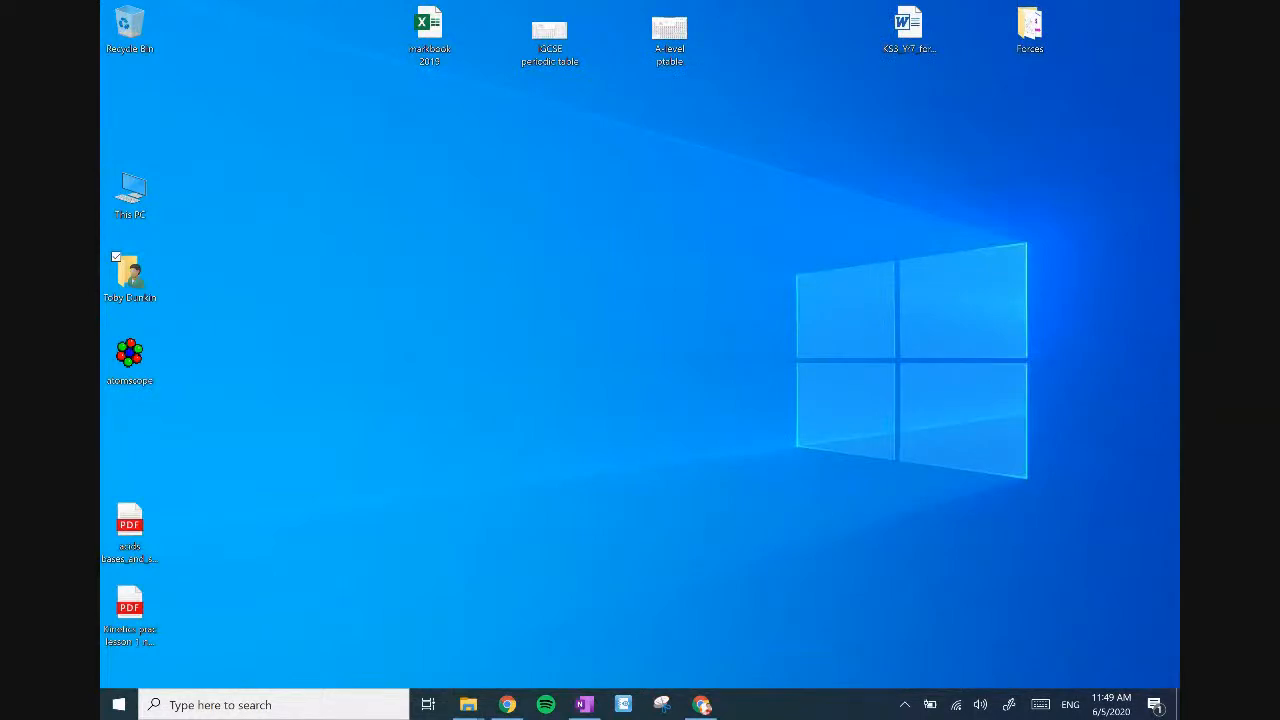
Check sulfur's atomic mass on the desktop periodic table image in Photos, then return to the notes.
{"action": "double_click", "coordinate": [668, 30]}
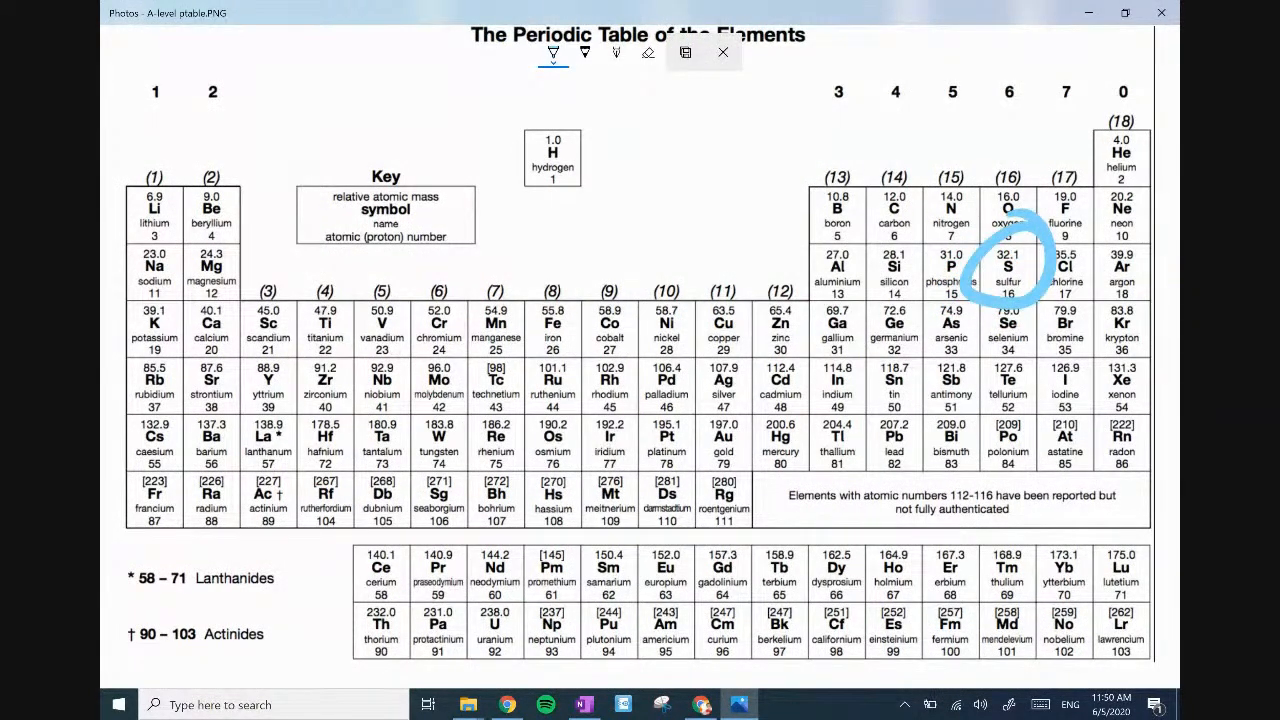
{"action": "left_click", "coordinate": [584, 704]}
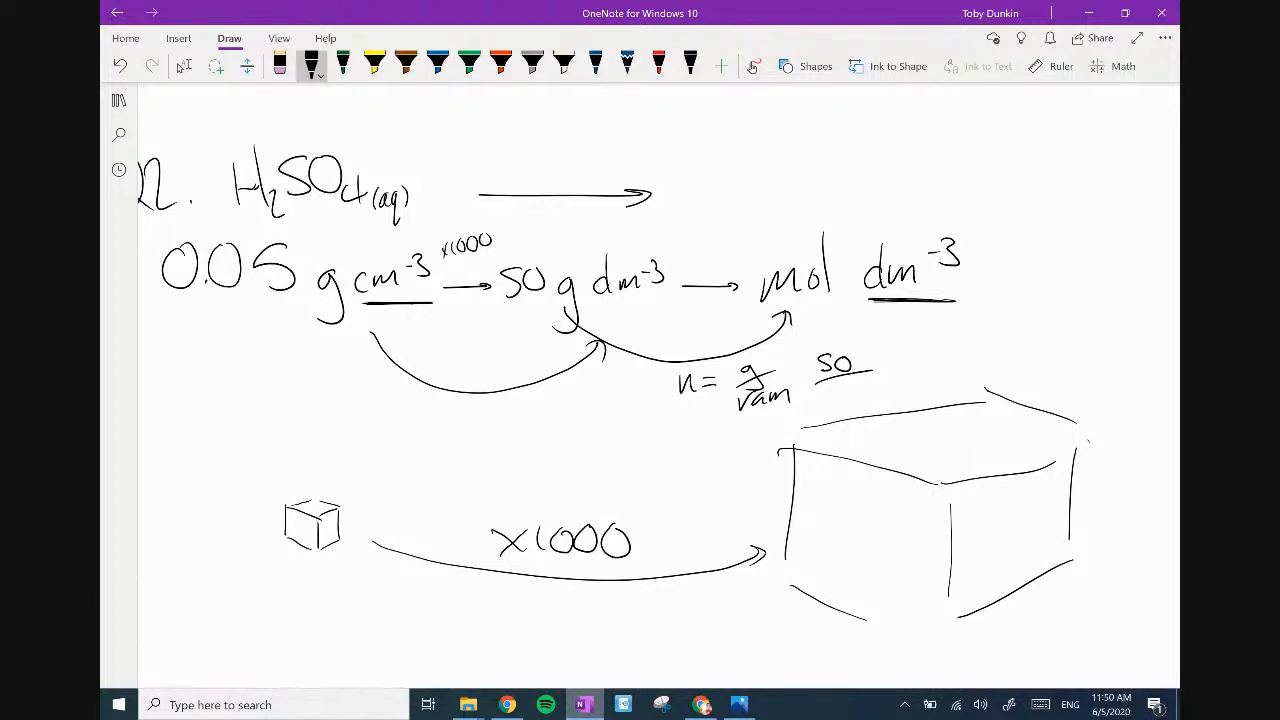
Write 50/98.1 and replace the old mol dm-3 with the result 0.510 mol dm-3.
{"action": "left_click_drag", "start_coordinate": [830, 384], "coordinate": [864, 410]}
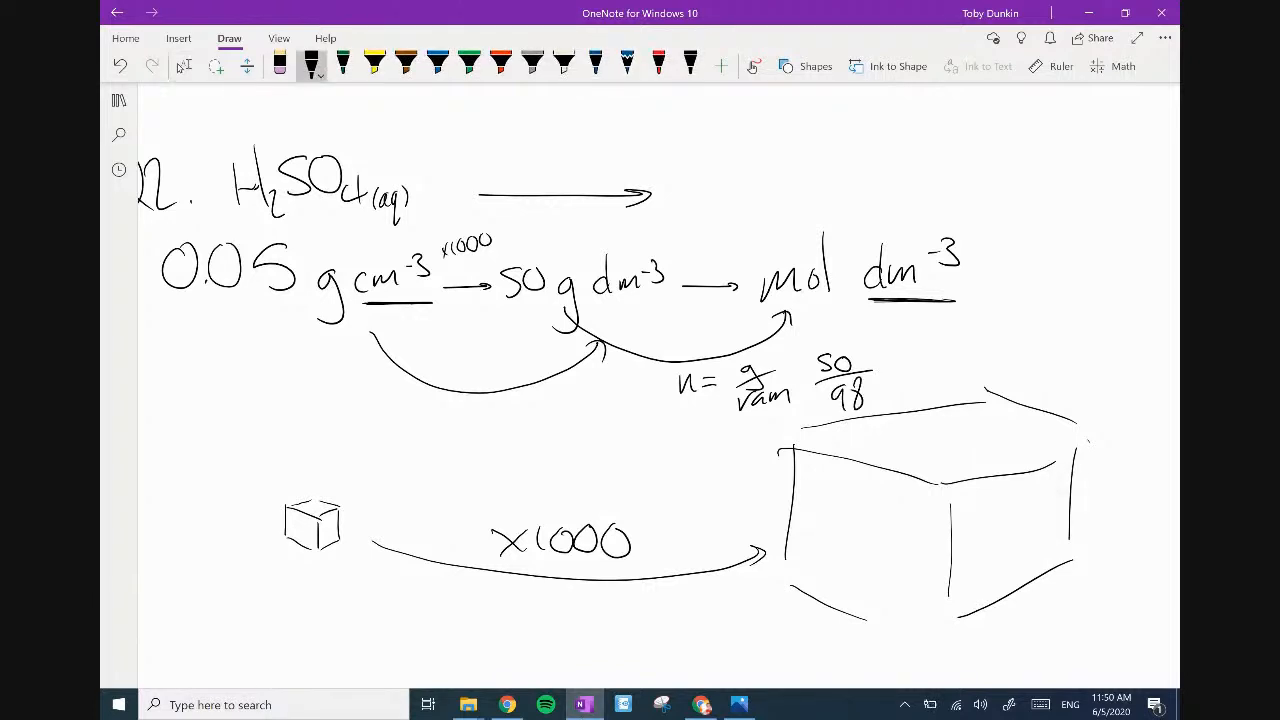
{"action": "left_click", "coordinate": [880, 396]}
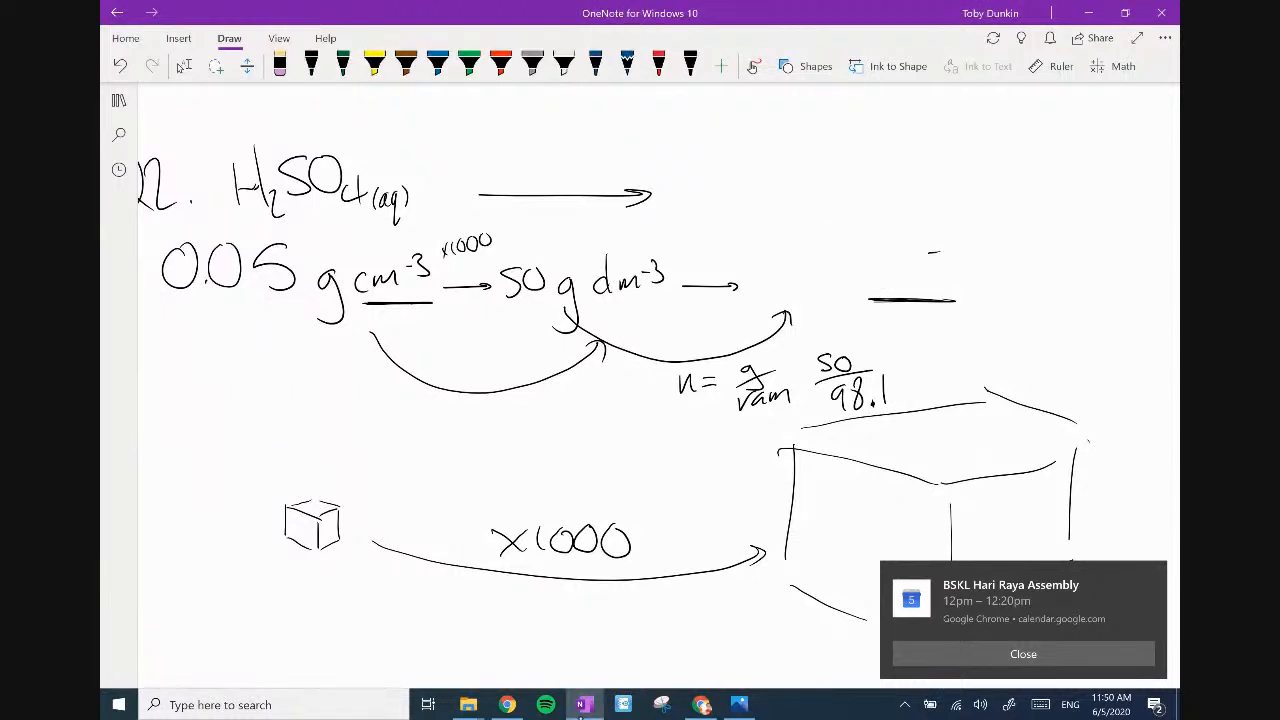
{"action": "left_click", "coordinate": [312, 66]}
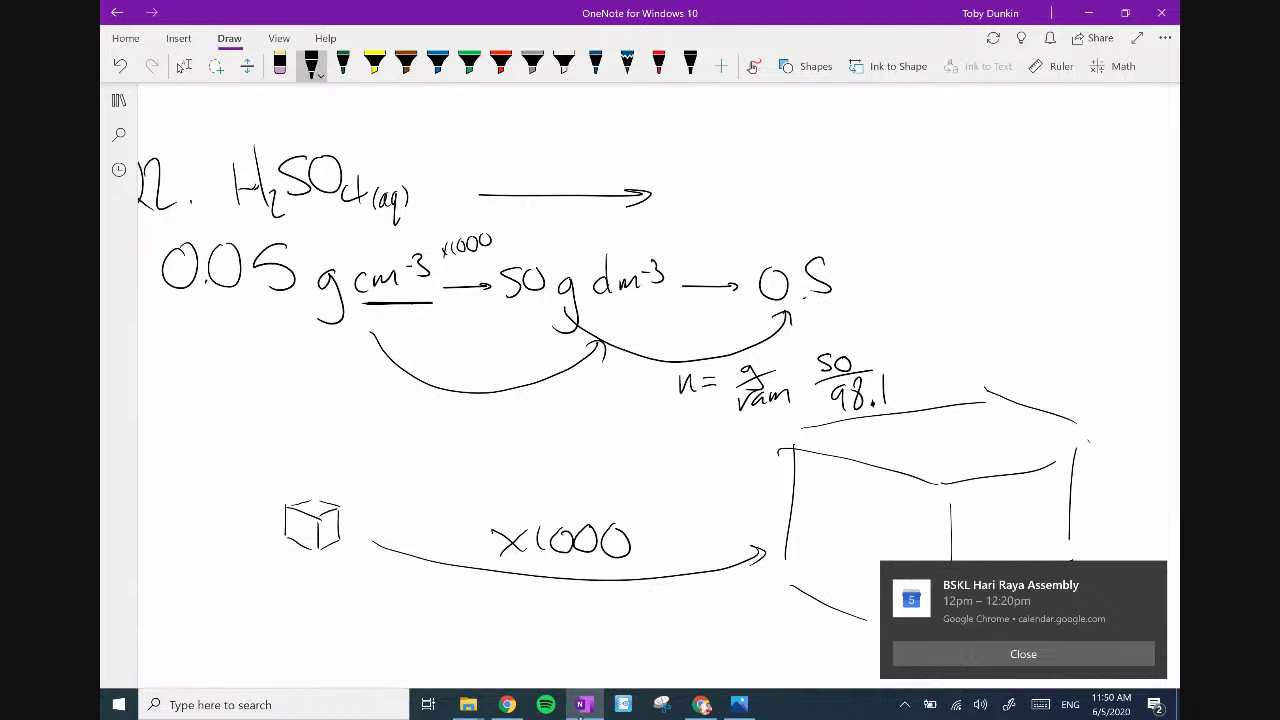
{"action": "left_click_drag", "start_coordinate": [820, 280], "coordinate": [876, 276]}
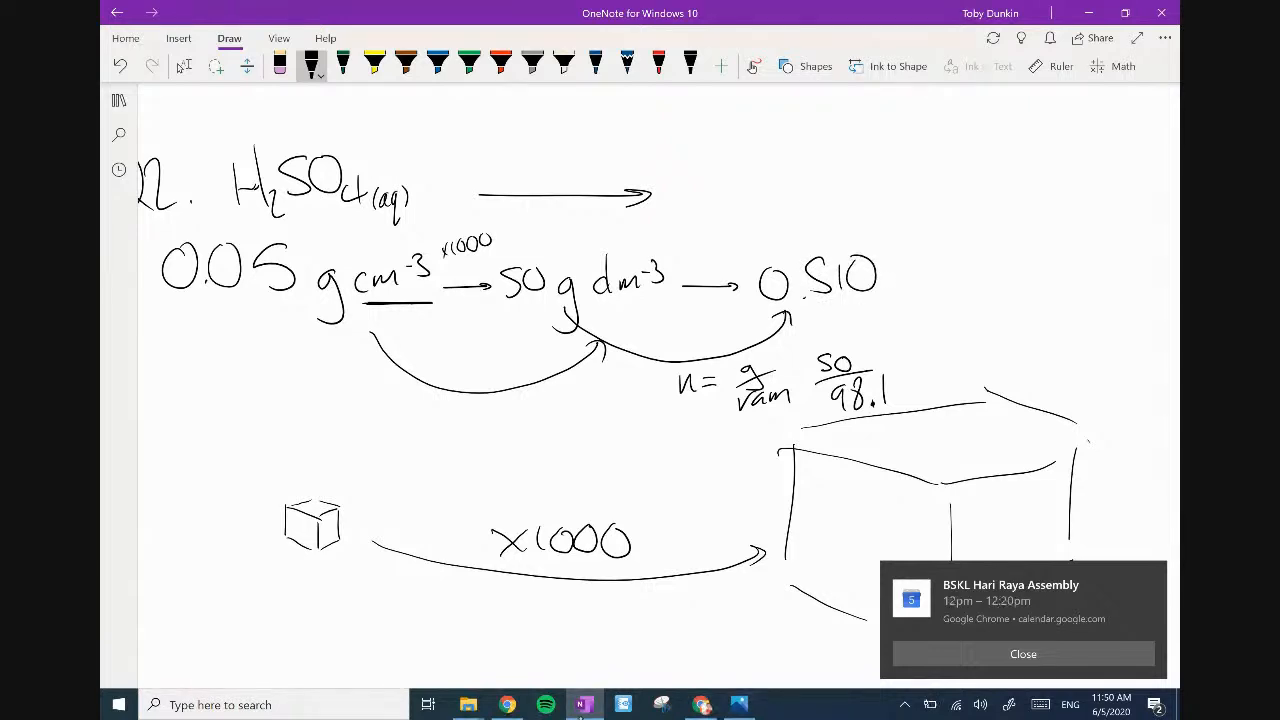
{"action": "left_click_drag", "start_coordinate": [890, 276], "coordinate": [984, 280]}
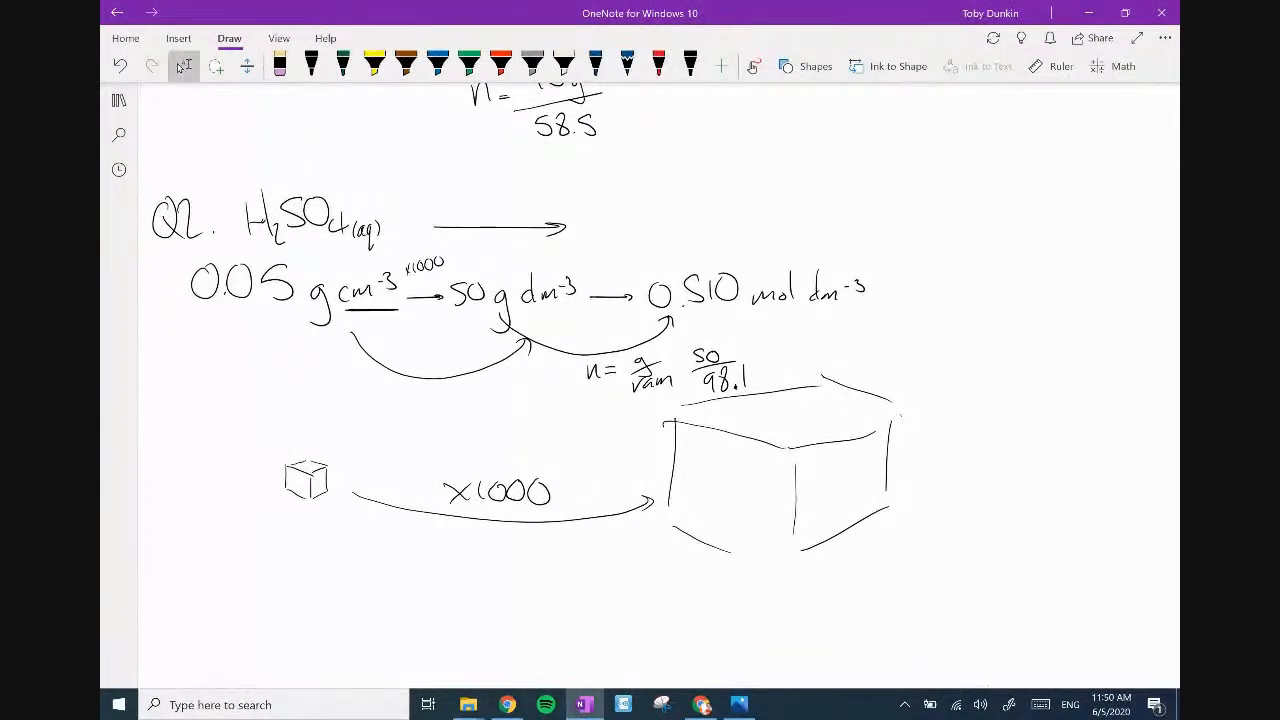
{"action": "left_click", "coordinate": [312, 62]}
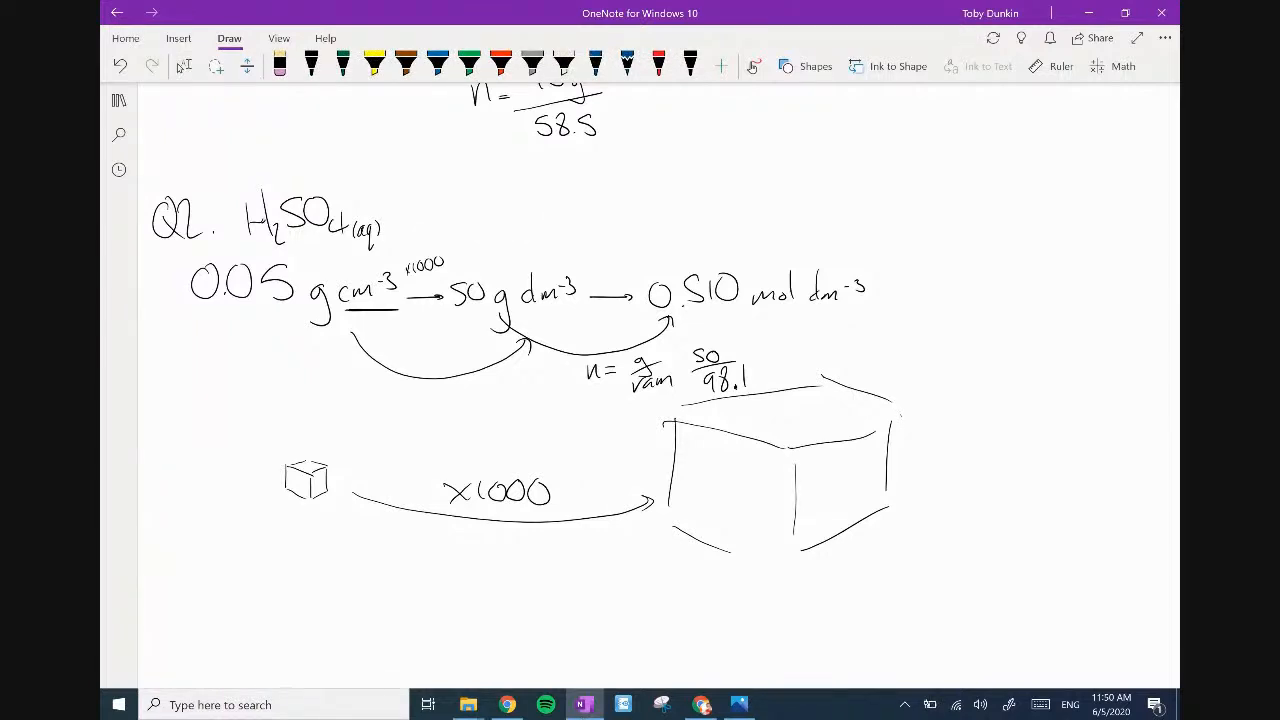
{"action": "scroll", "scroll_direction": "up", "scroll_amount": 3}
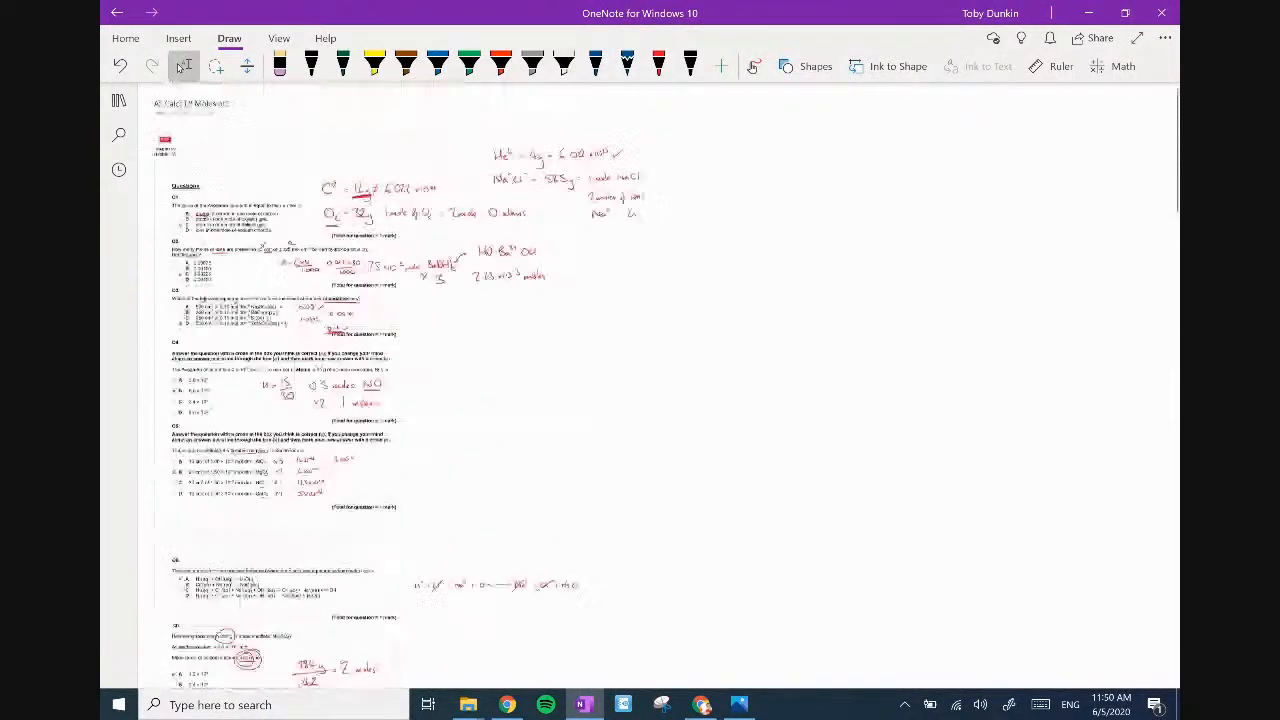
Scroll through the concentration notes, then switch to a fresh Google tab in Chrome.
{"action": "scroll", "scroll_direction": "down", "scroll_amount": 3}
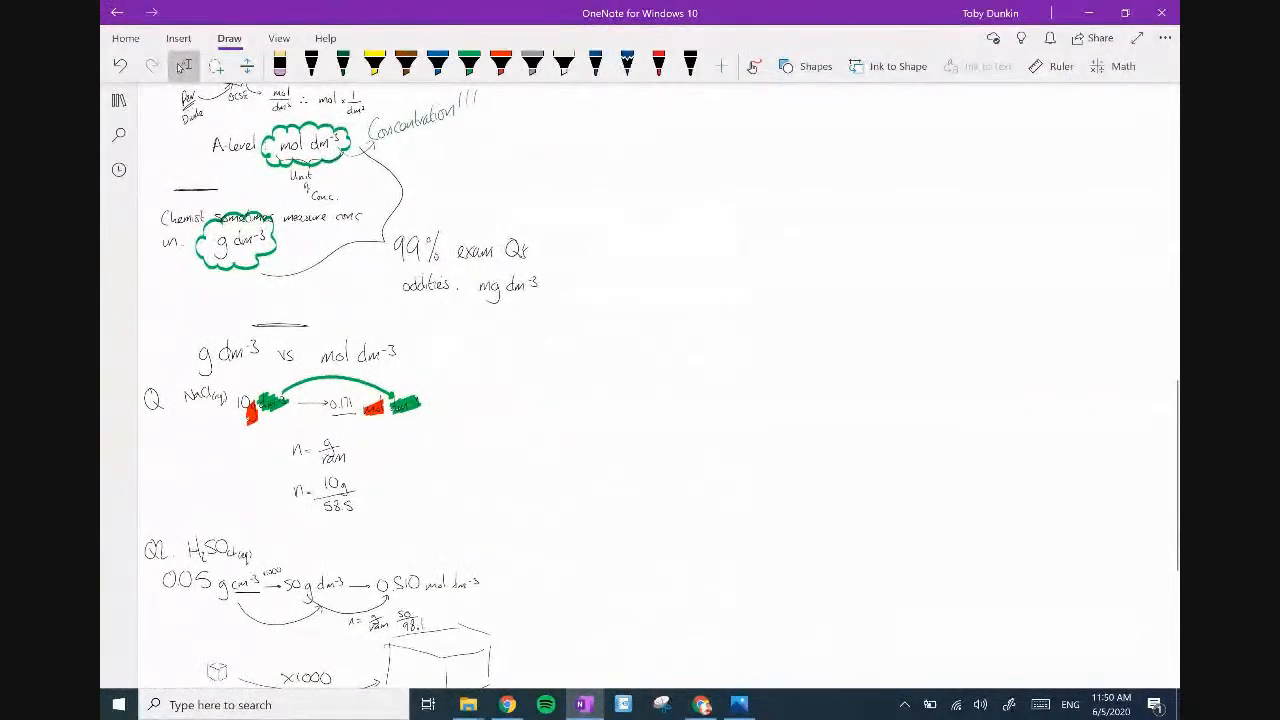
{"action": "scroll", "scroll_direction": "down", "scroll_amount": 3}
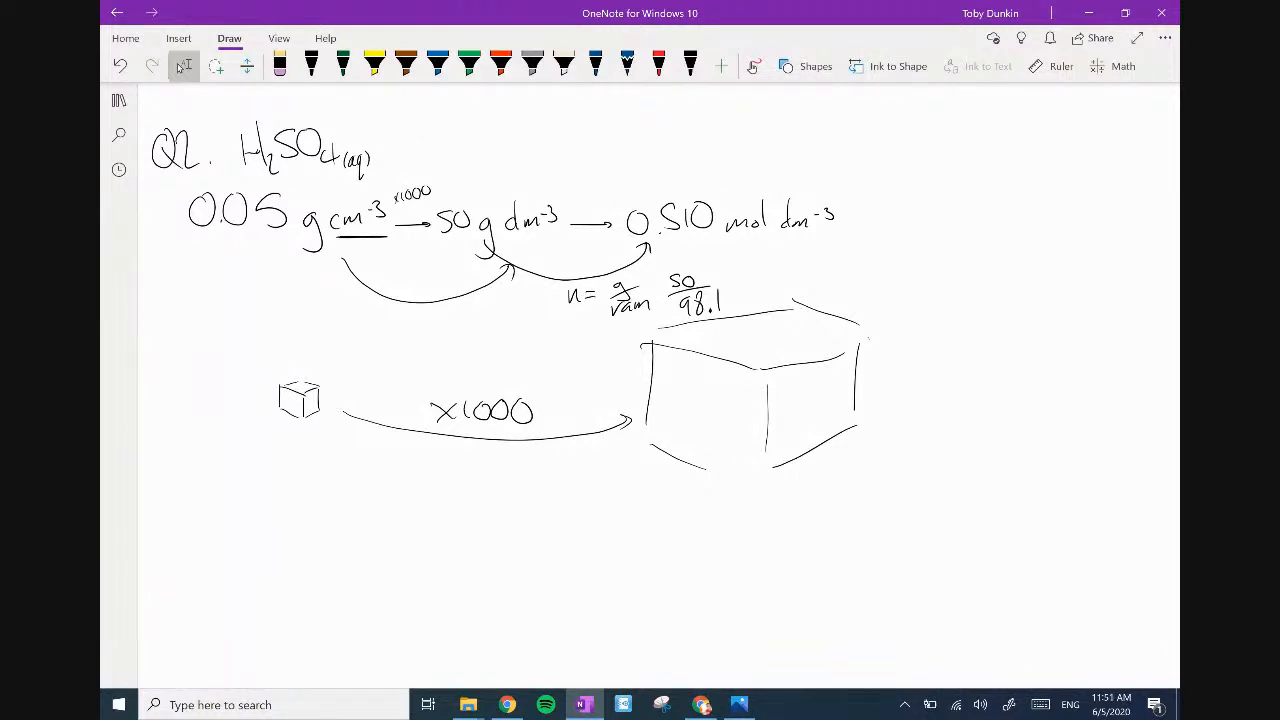
{"action": "scroll", "scroll_direction": "up", "scroll_amount": 3}
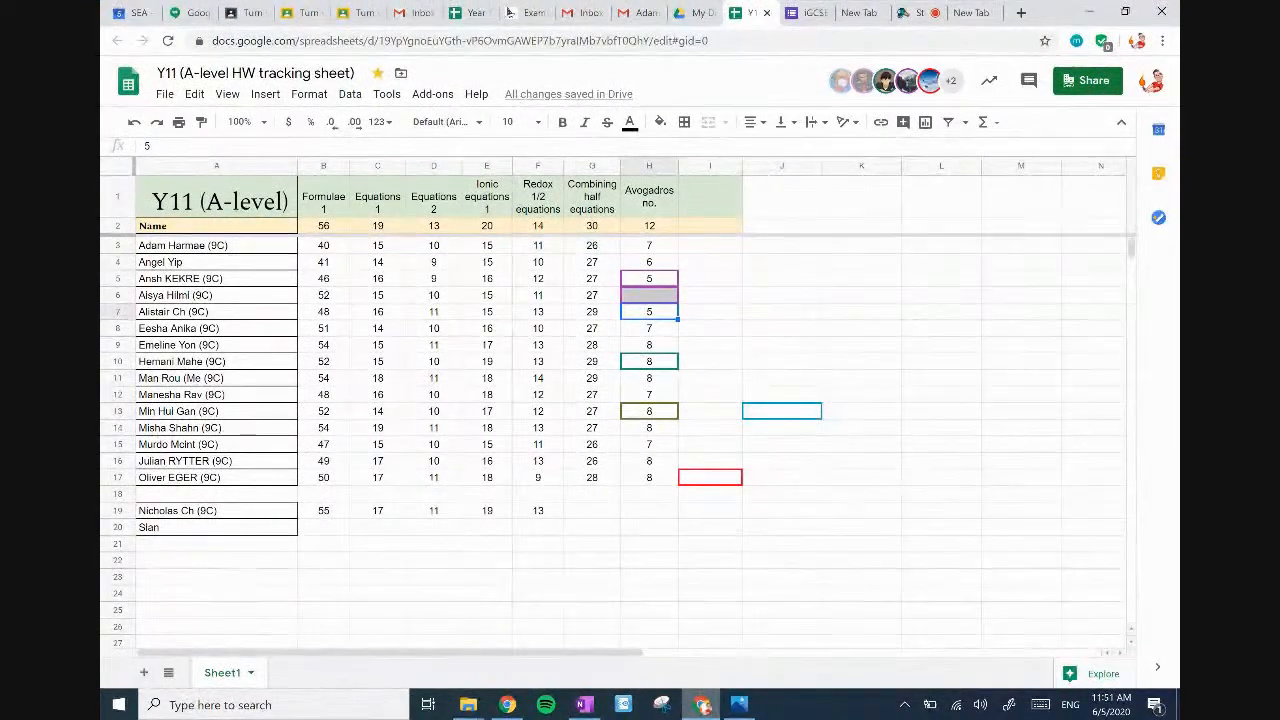
{"action": "left_click", "coordinate": [1020, 12]}
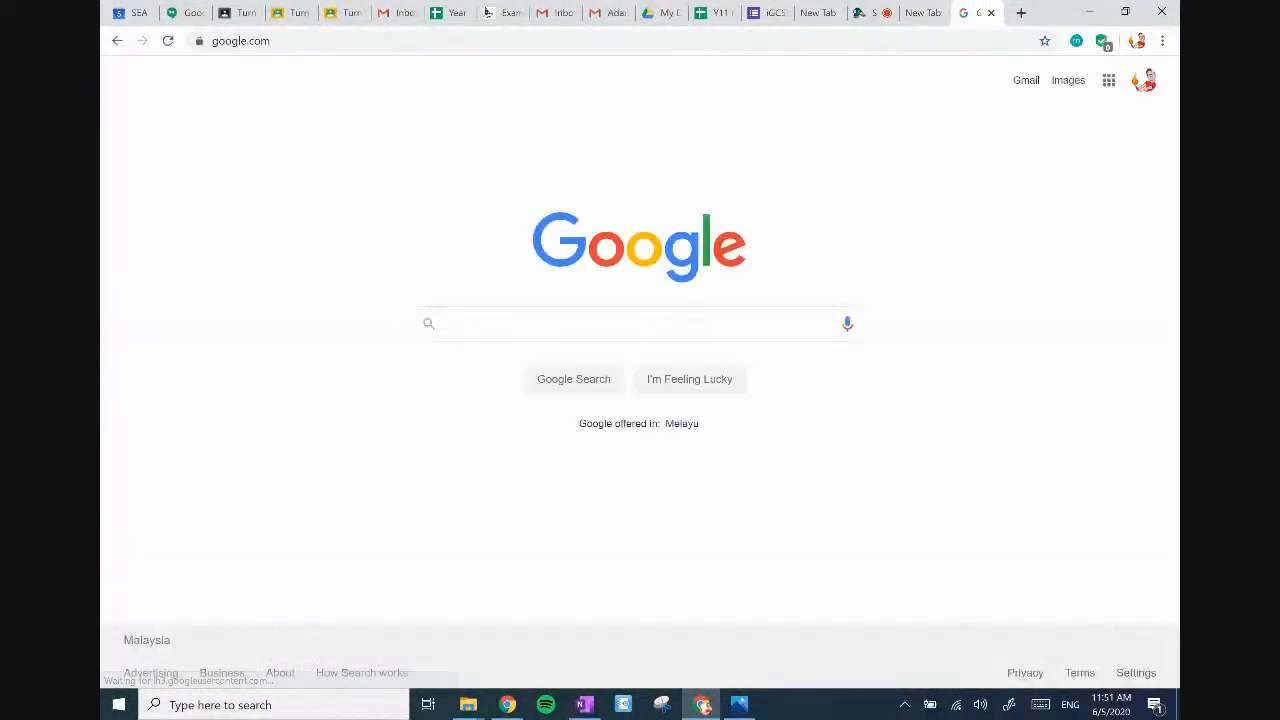
Search Google for 'Ethanol in blood chemistry' and show the image results.
{"action": "left_click", "coordinate": [640, 324]}
{"action": "type", "text": "Ethanol in blood"}
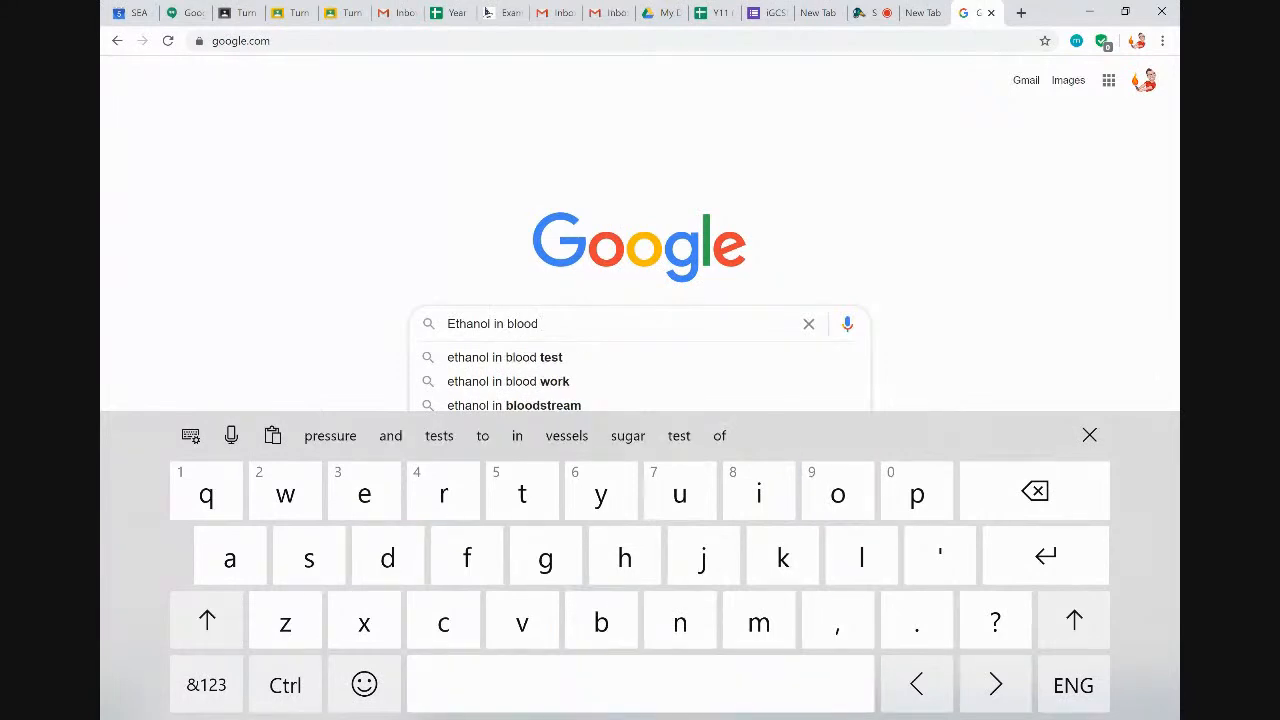
{"action": "type", "text": "chemistry"}
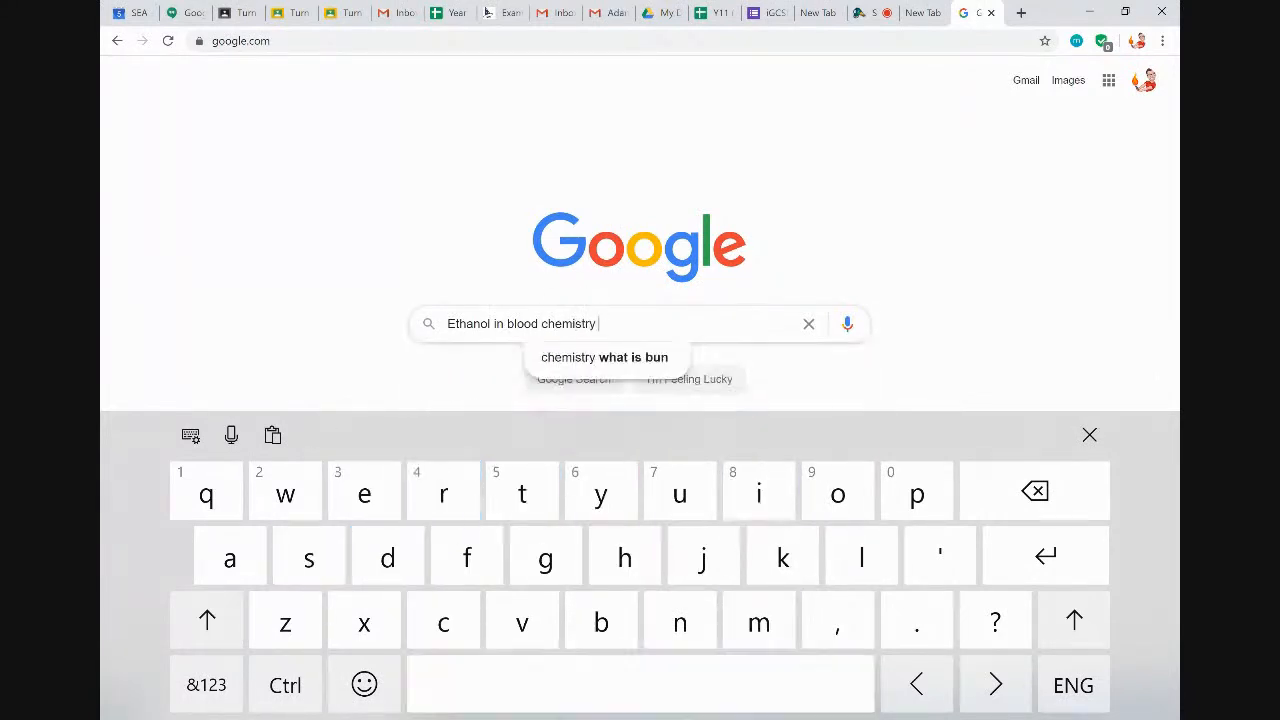
{"action": "key", "text": "Return"}
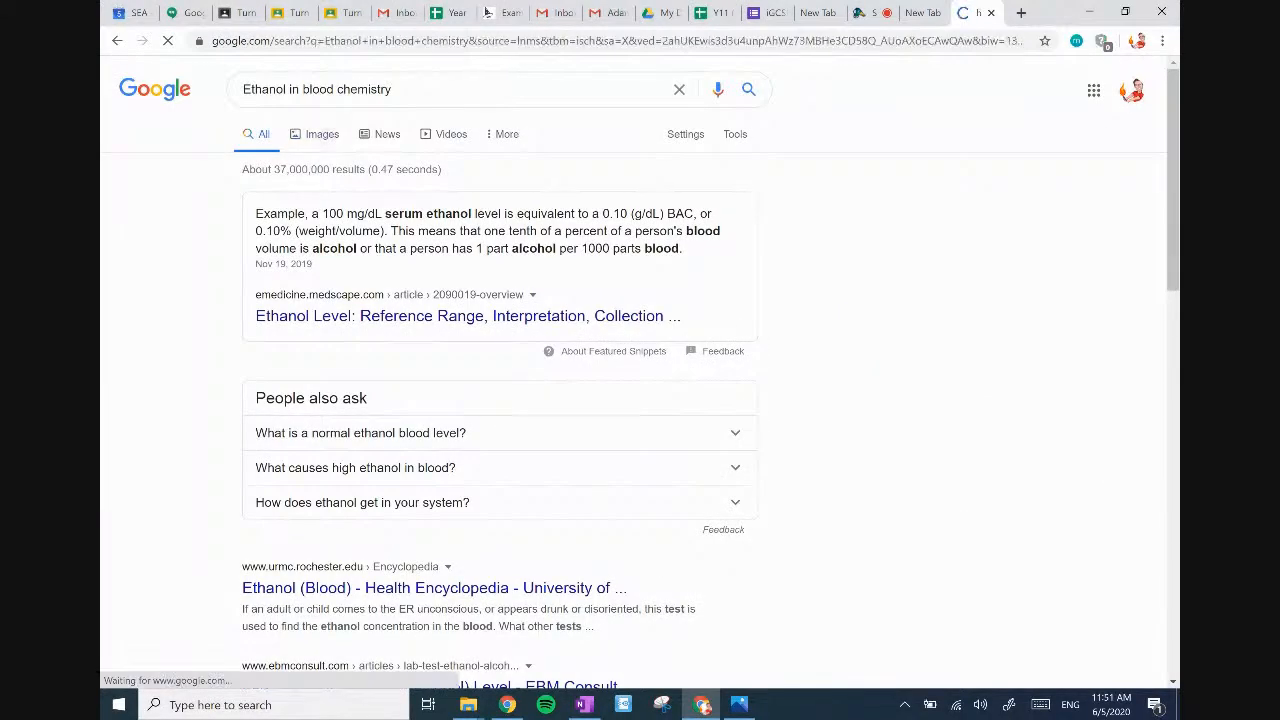
{"action": "left_click", "coordinate": [322, 132]}
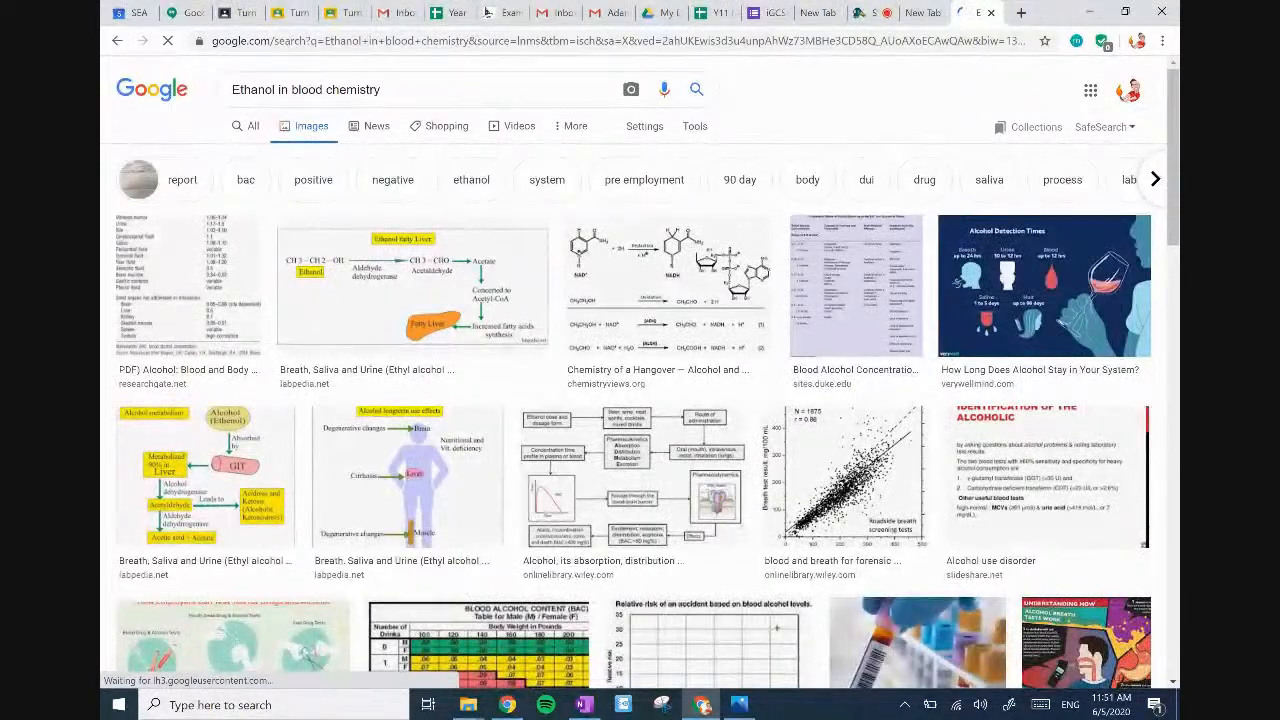
Browse the image results, then return to the Y11 homework tracking sheet.
{"action": "scroll", "scroll_direction": "down", "scroll_amount": 3}
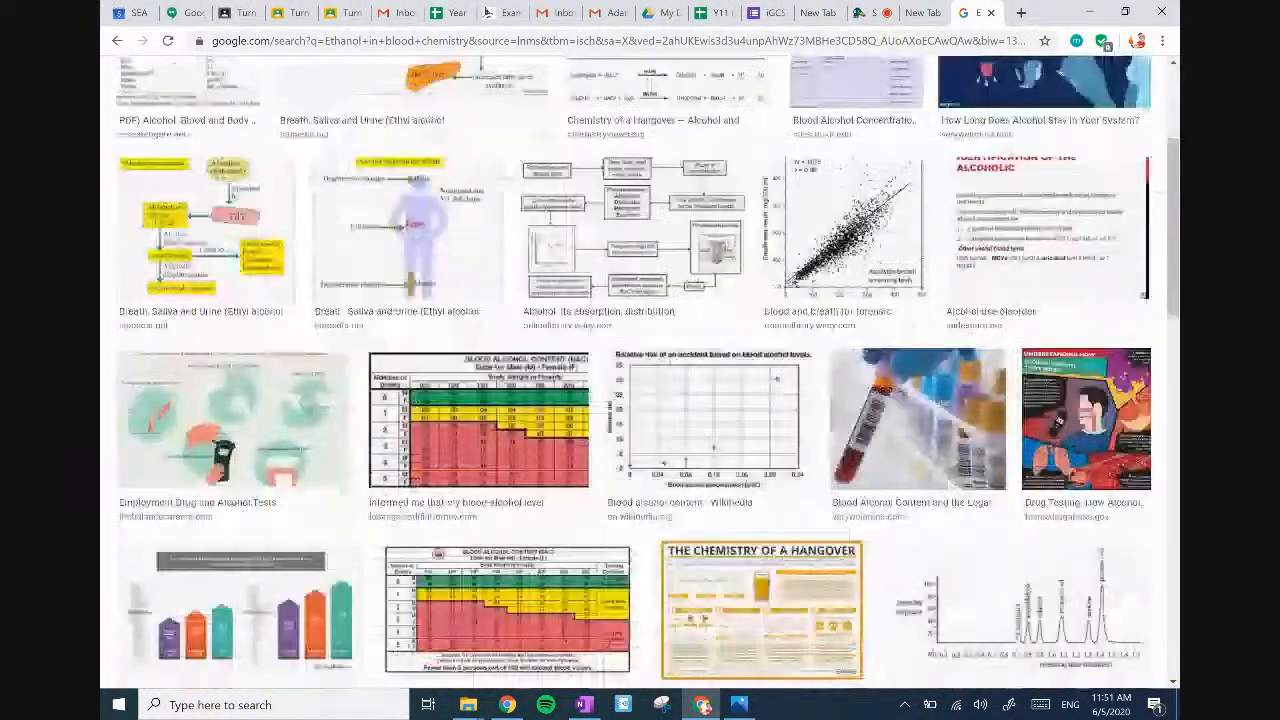
{"action": "scroll", "scroll_direction": "down", "scroll_amount": 3}
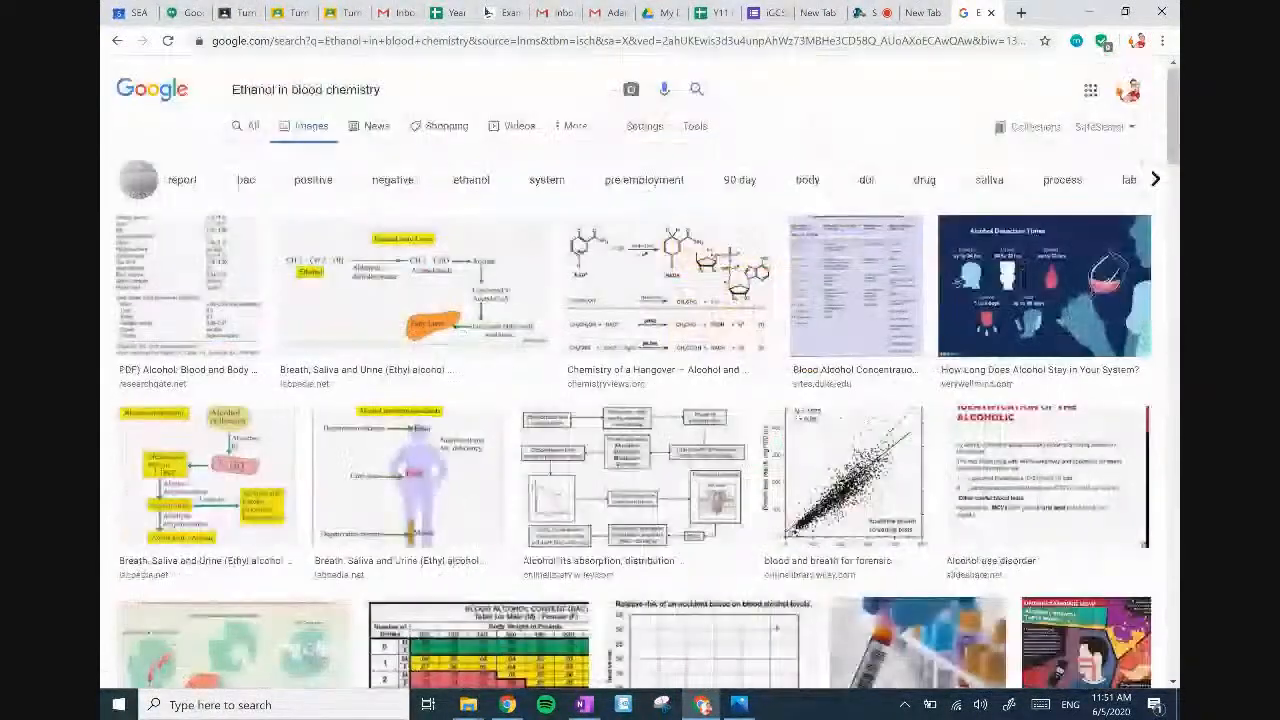
{"action": "left_click", "coordinate": [756, 12]}
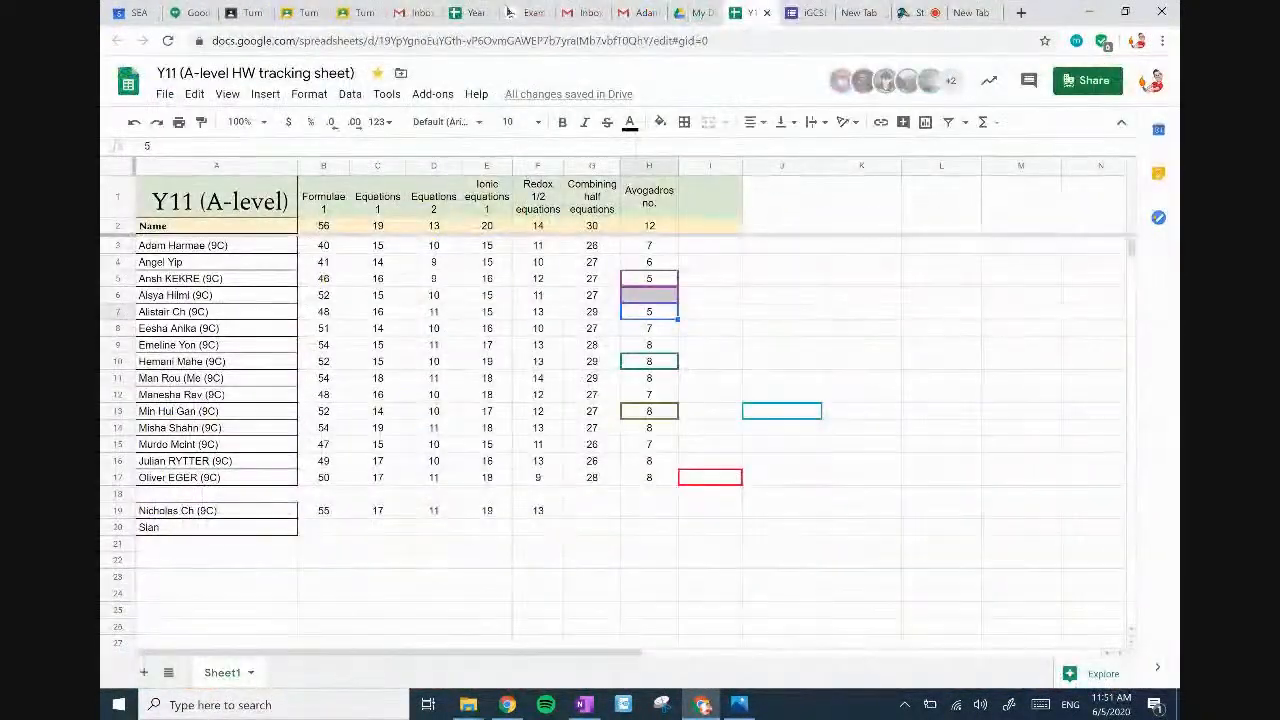